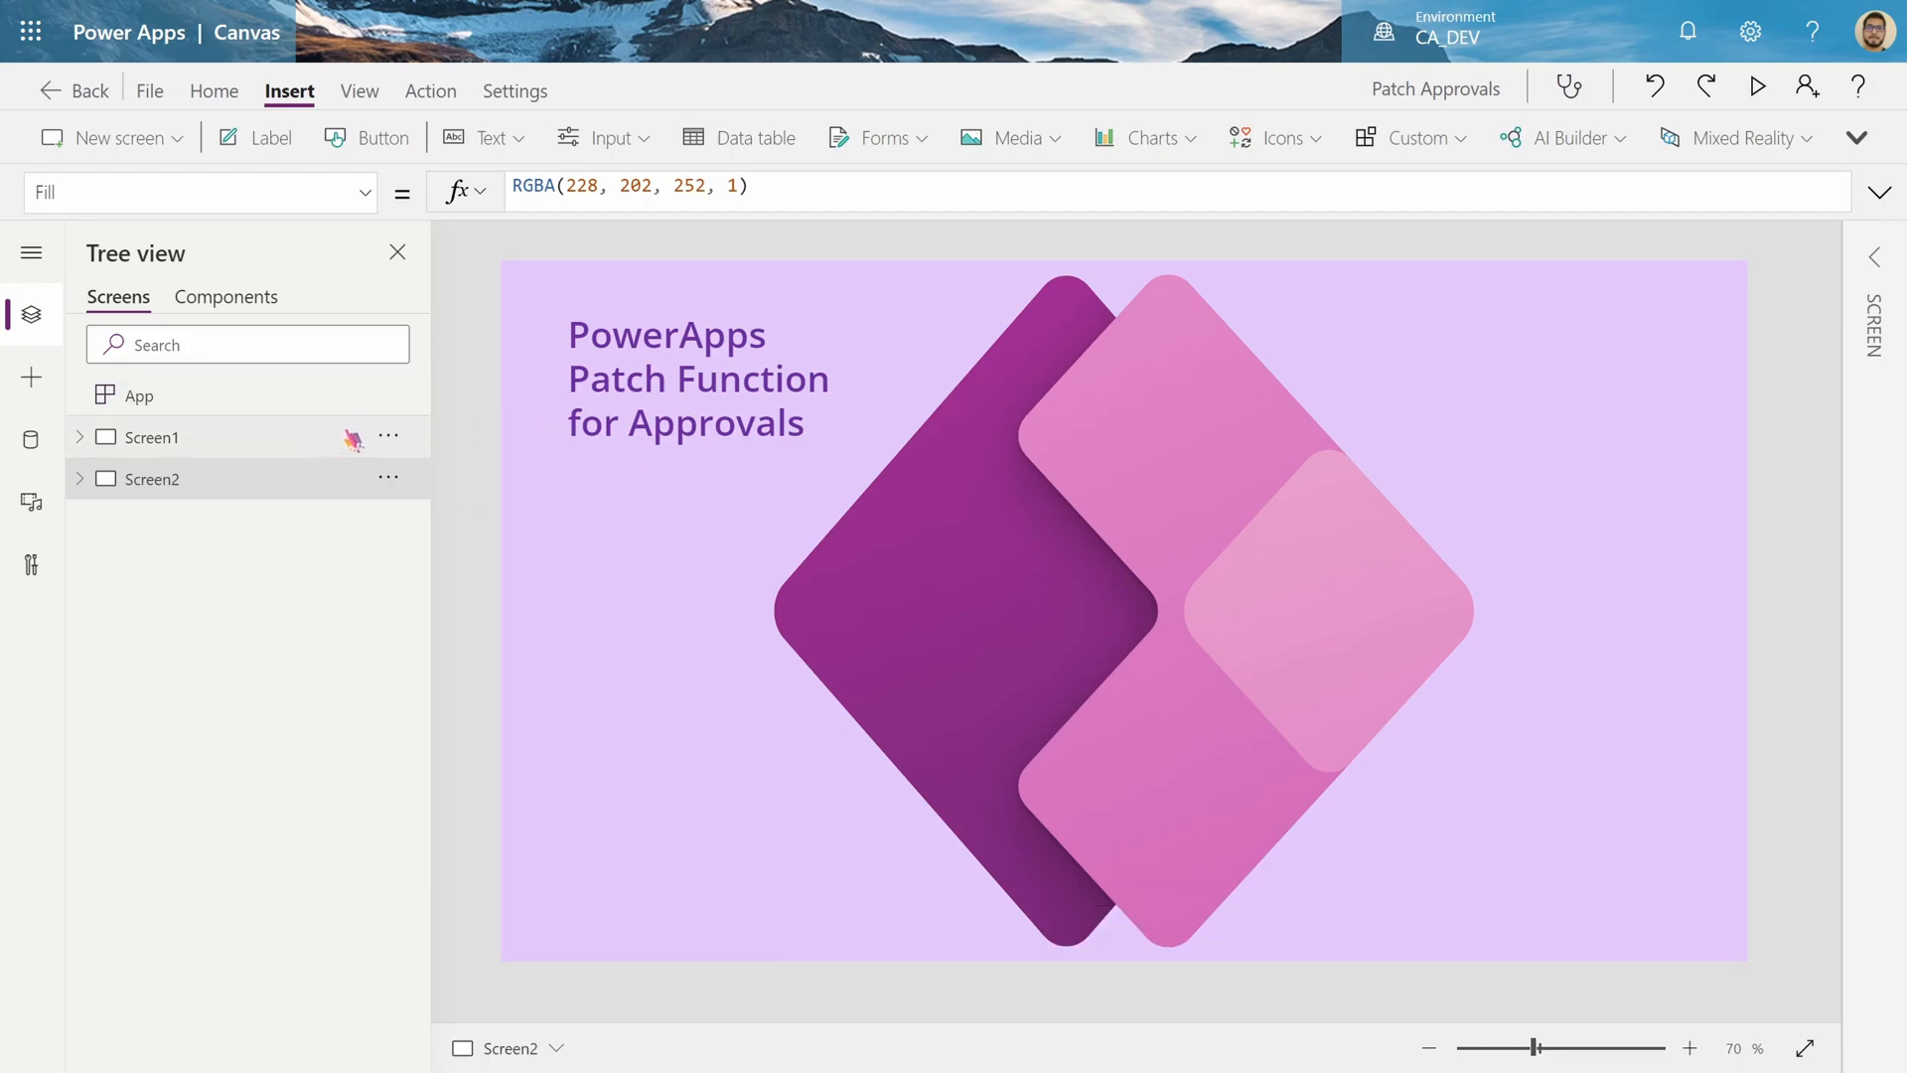
{"action": "mouse_move", "coordinate": [251, 456]}
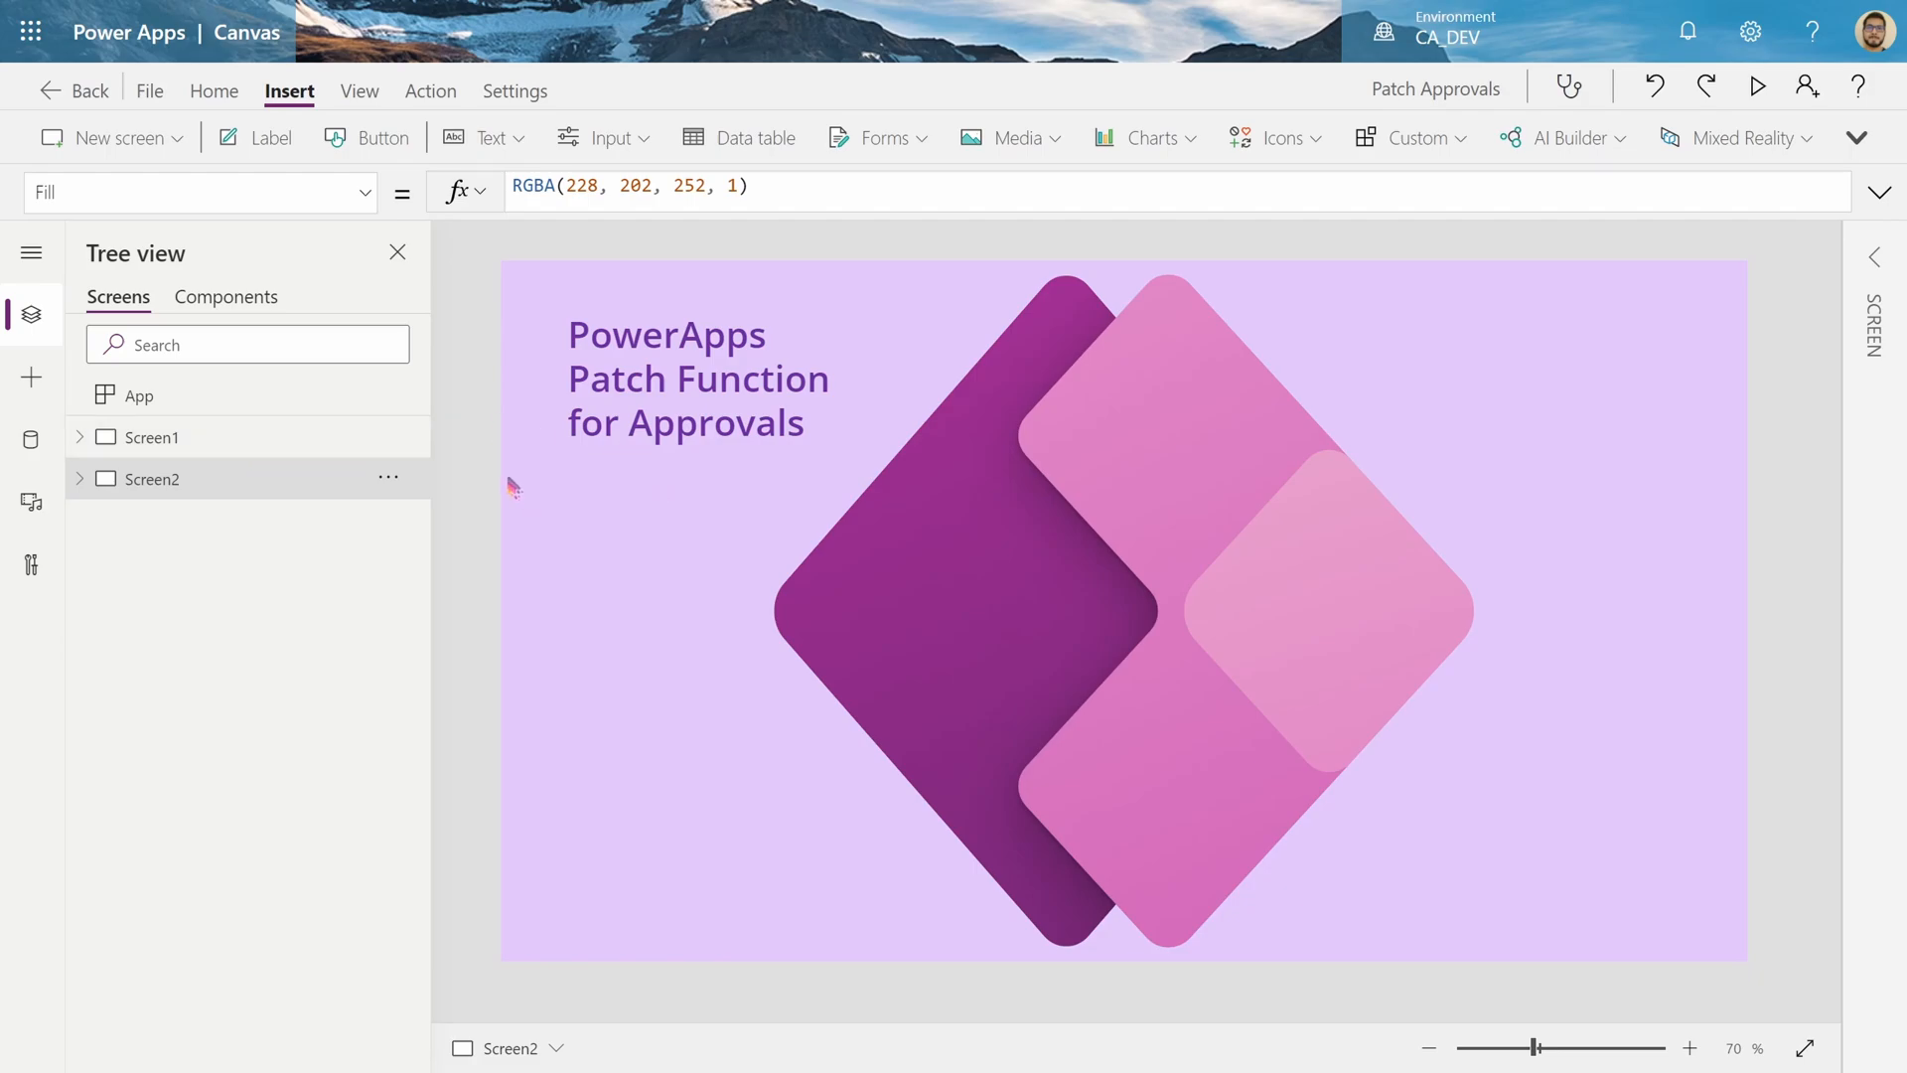
{"action": "mouse_move", "coordinate": [470, 497]}
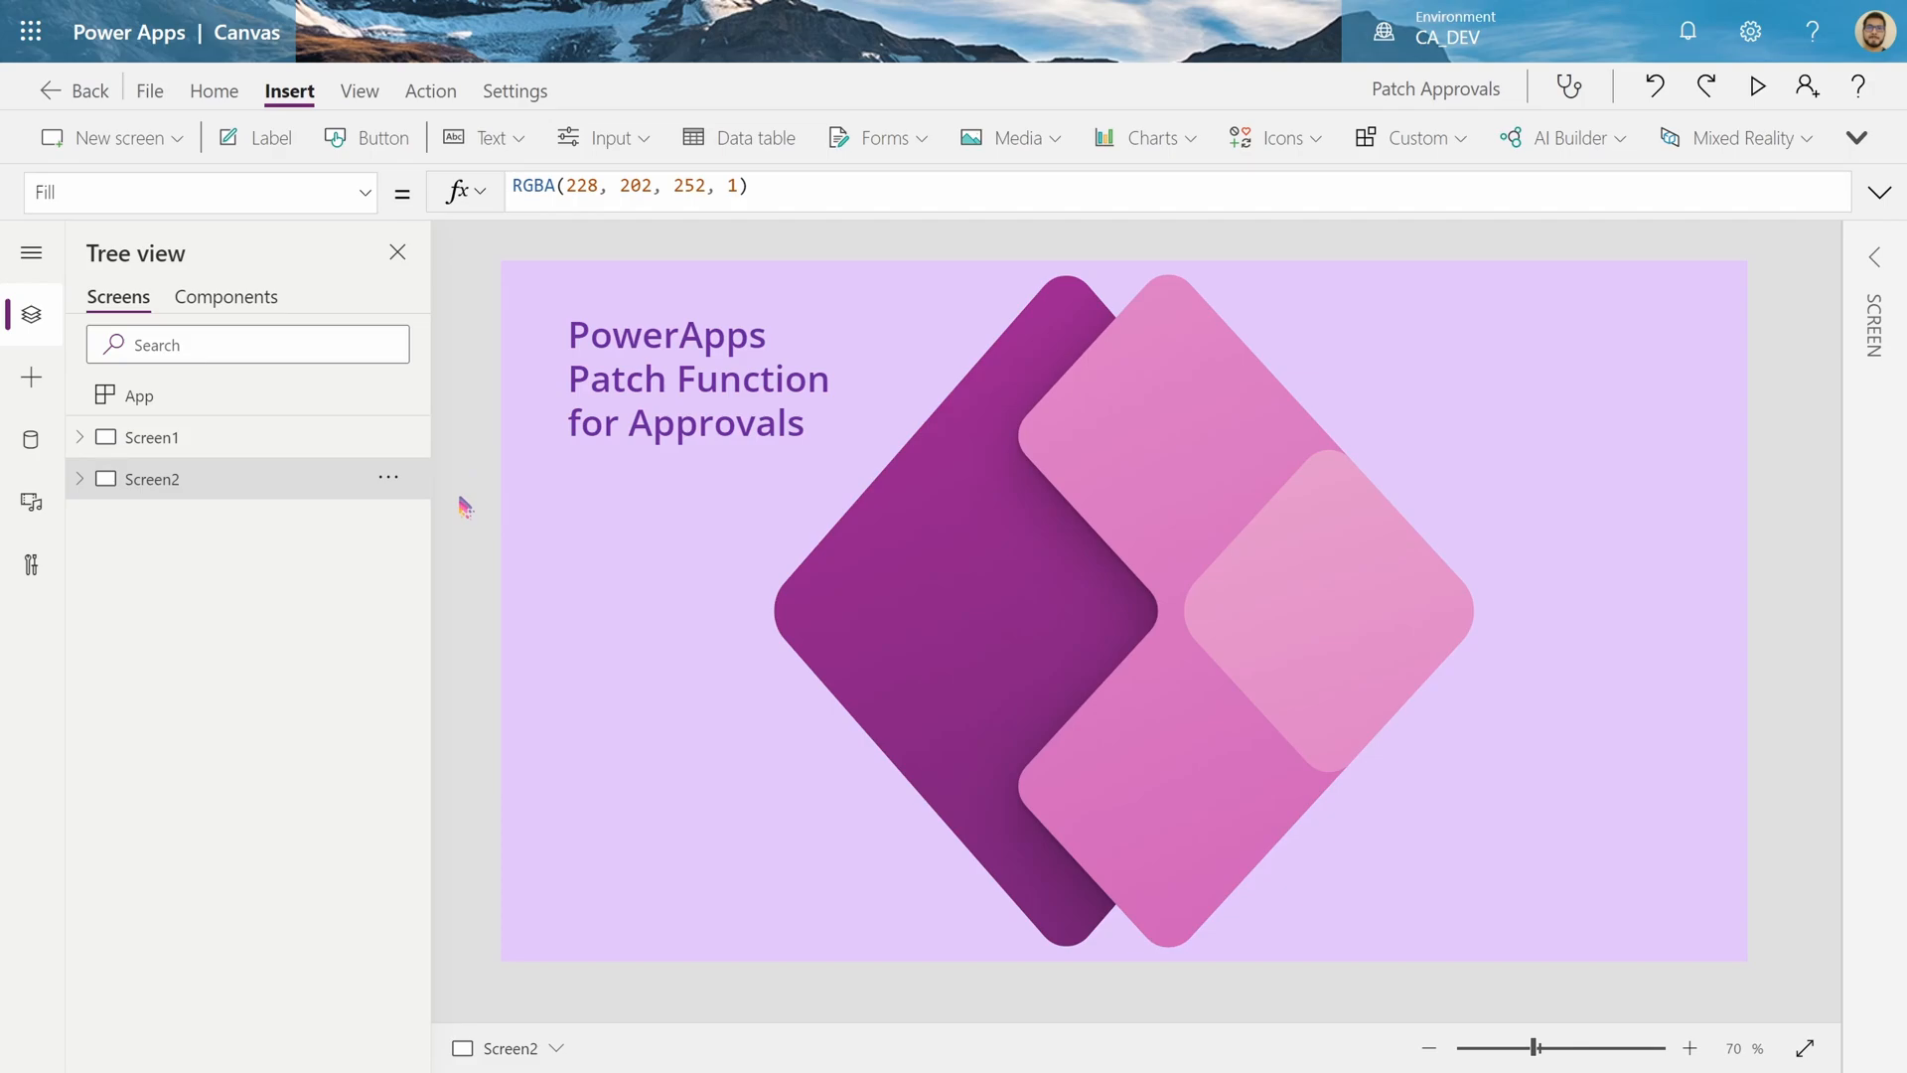
{"action": "mouse_move", "coordinate": [557, 494]}
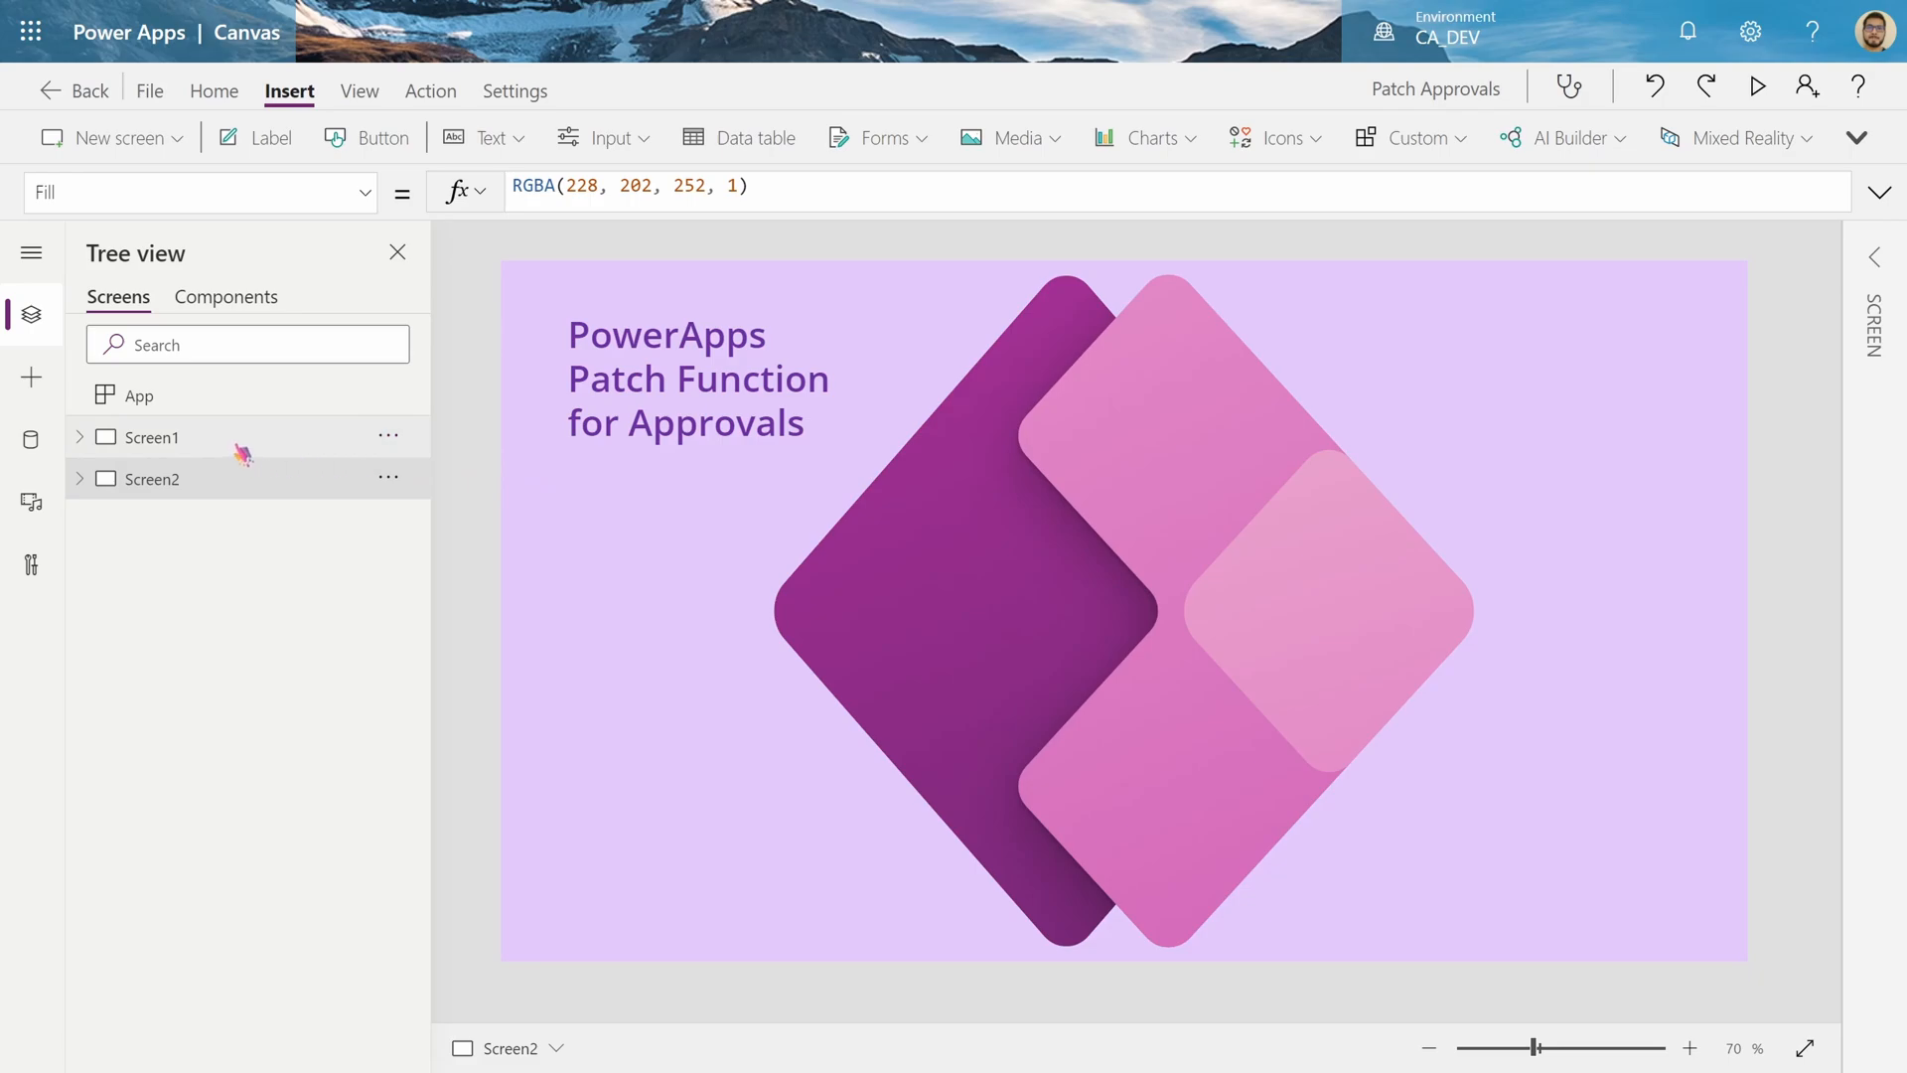
{"action": "mouse_move", "coordinate": [216, 451]}
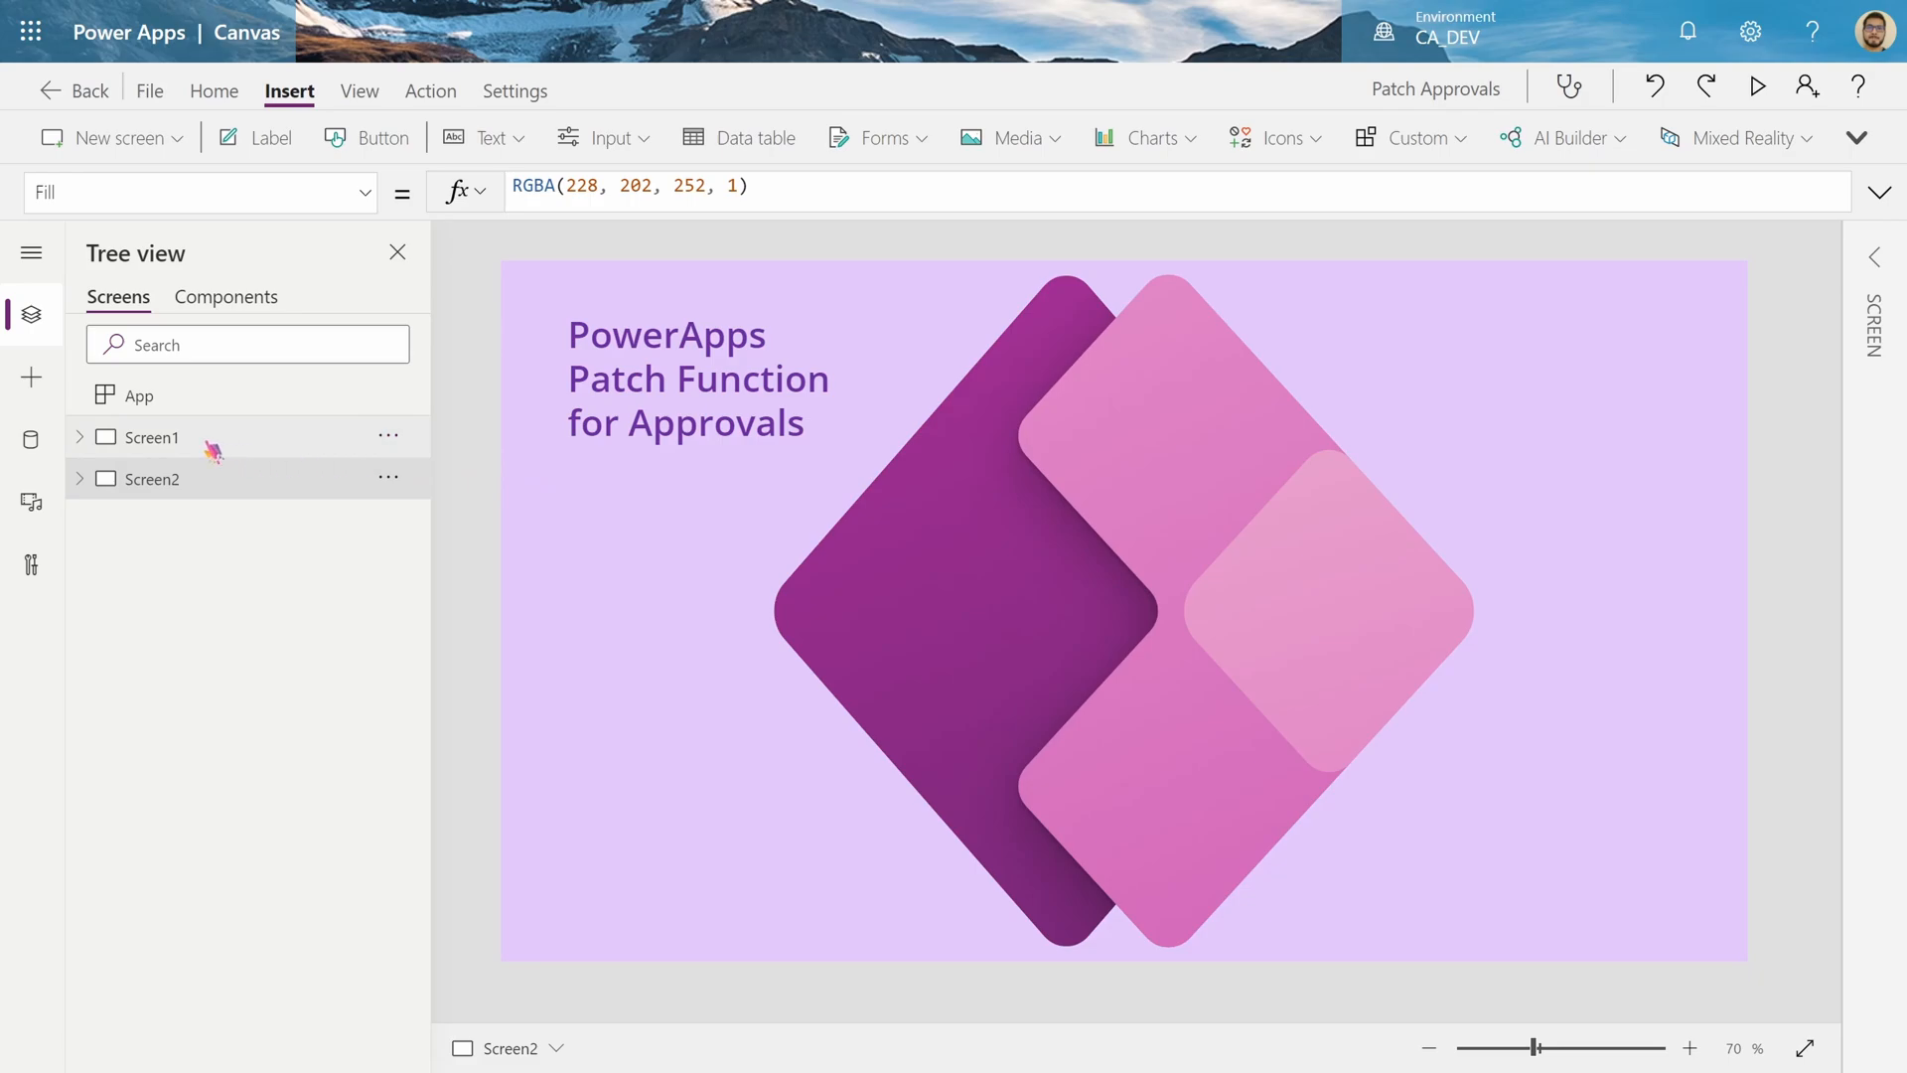
Select Screen1 and reject the HP - Z1 order so it lists as Rejected
{"action": "left_click", "coordinate": [152, 438]}
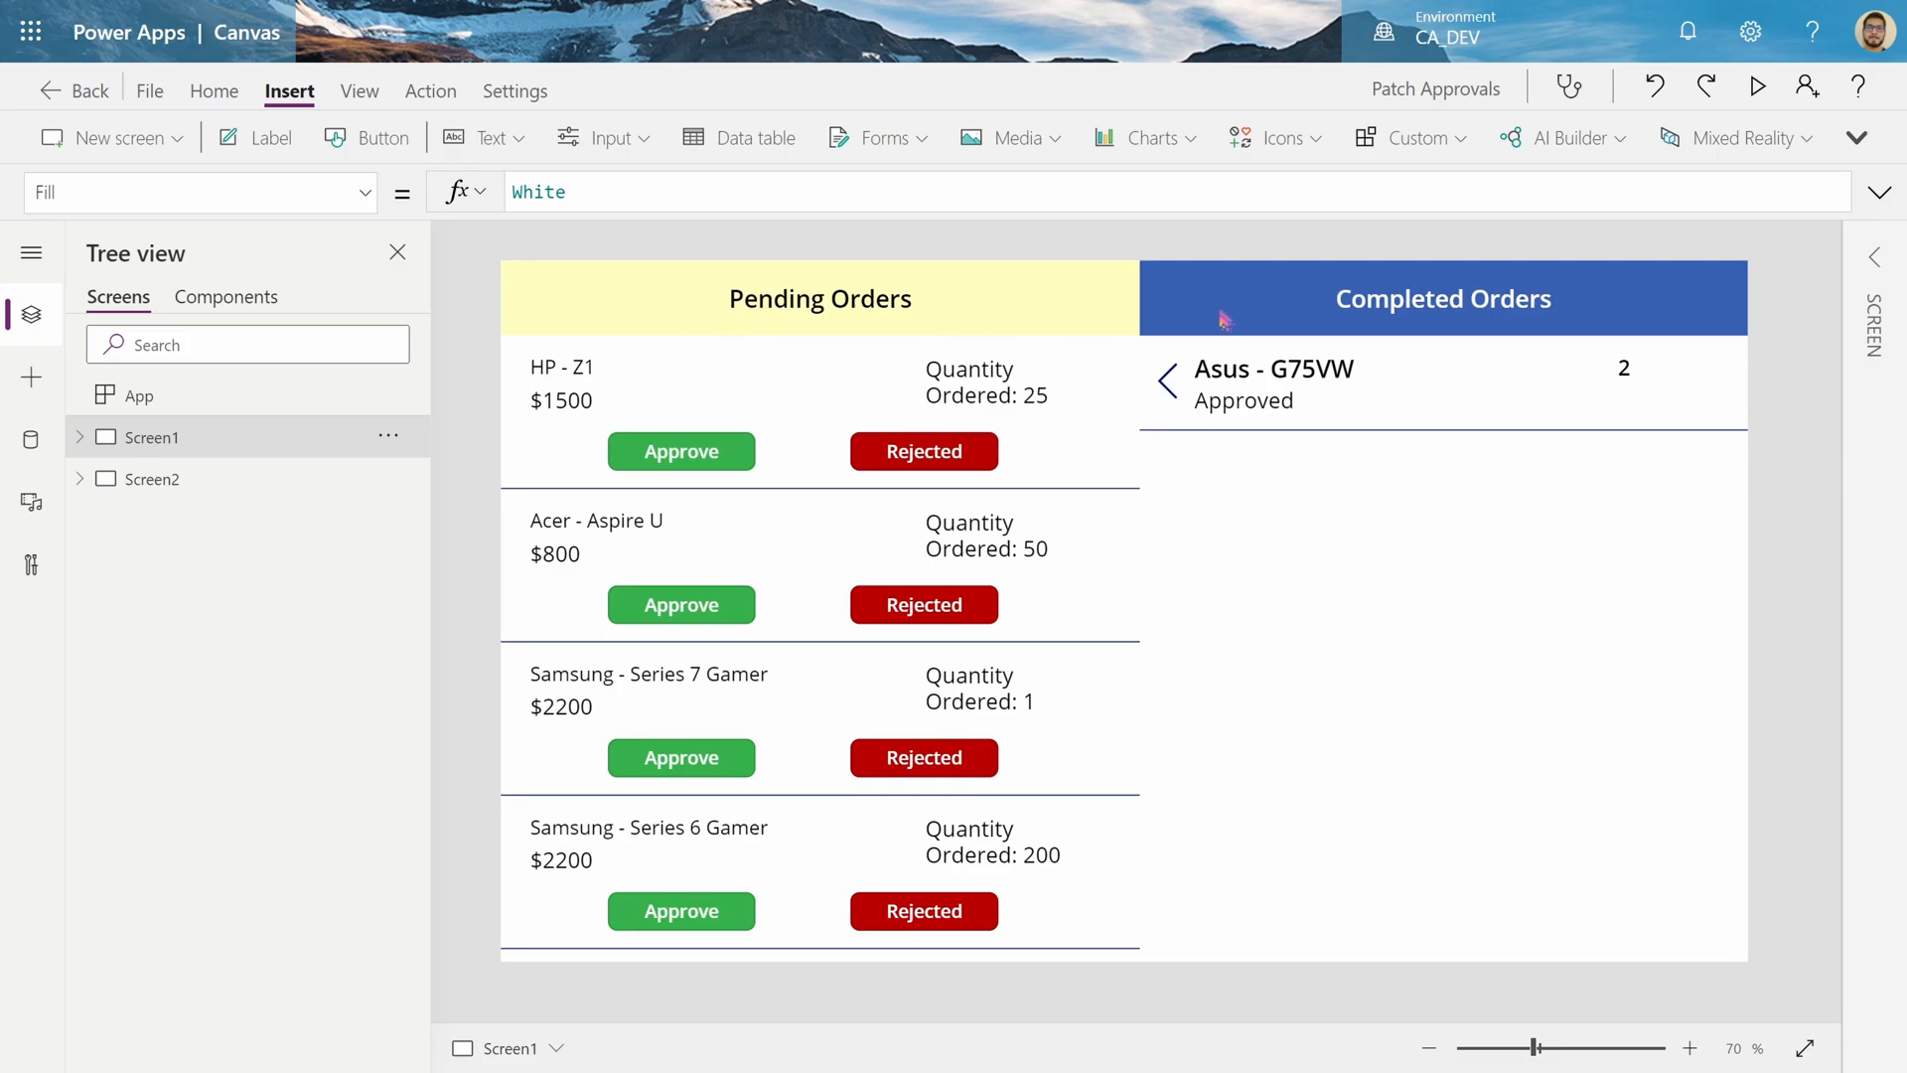
{"action": "mouse_move", "coordinate": [682, 451]}
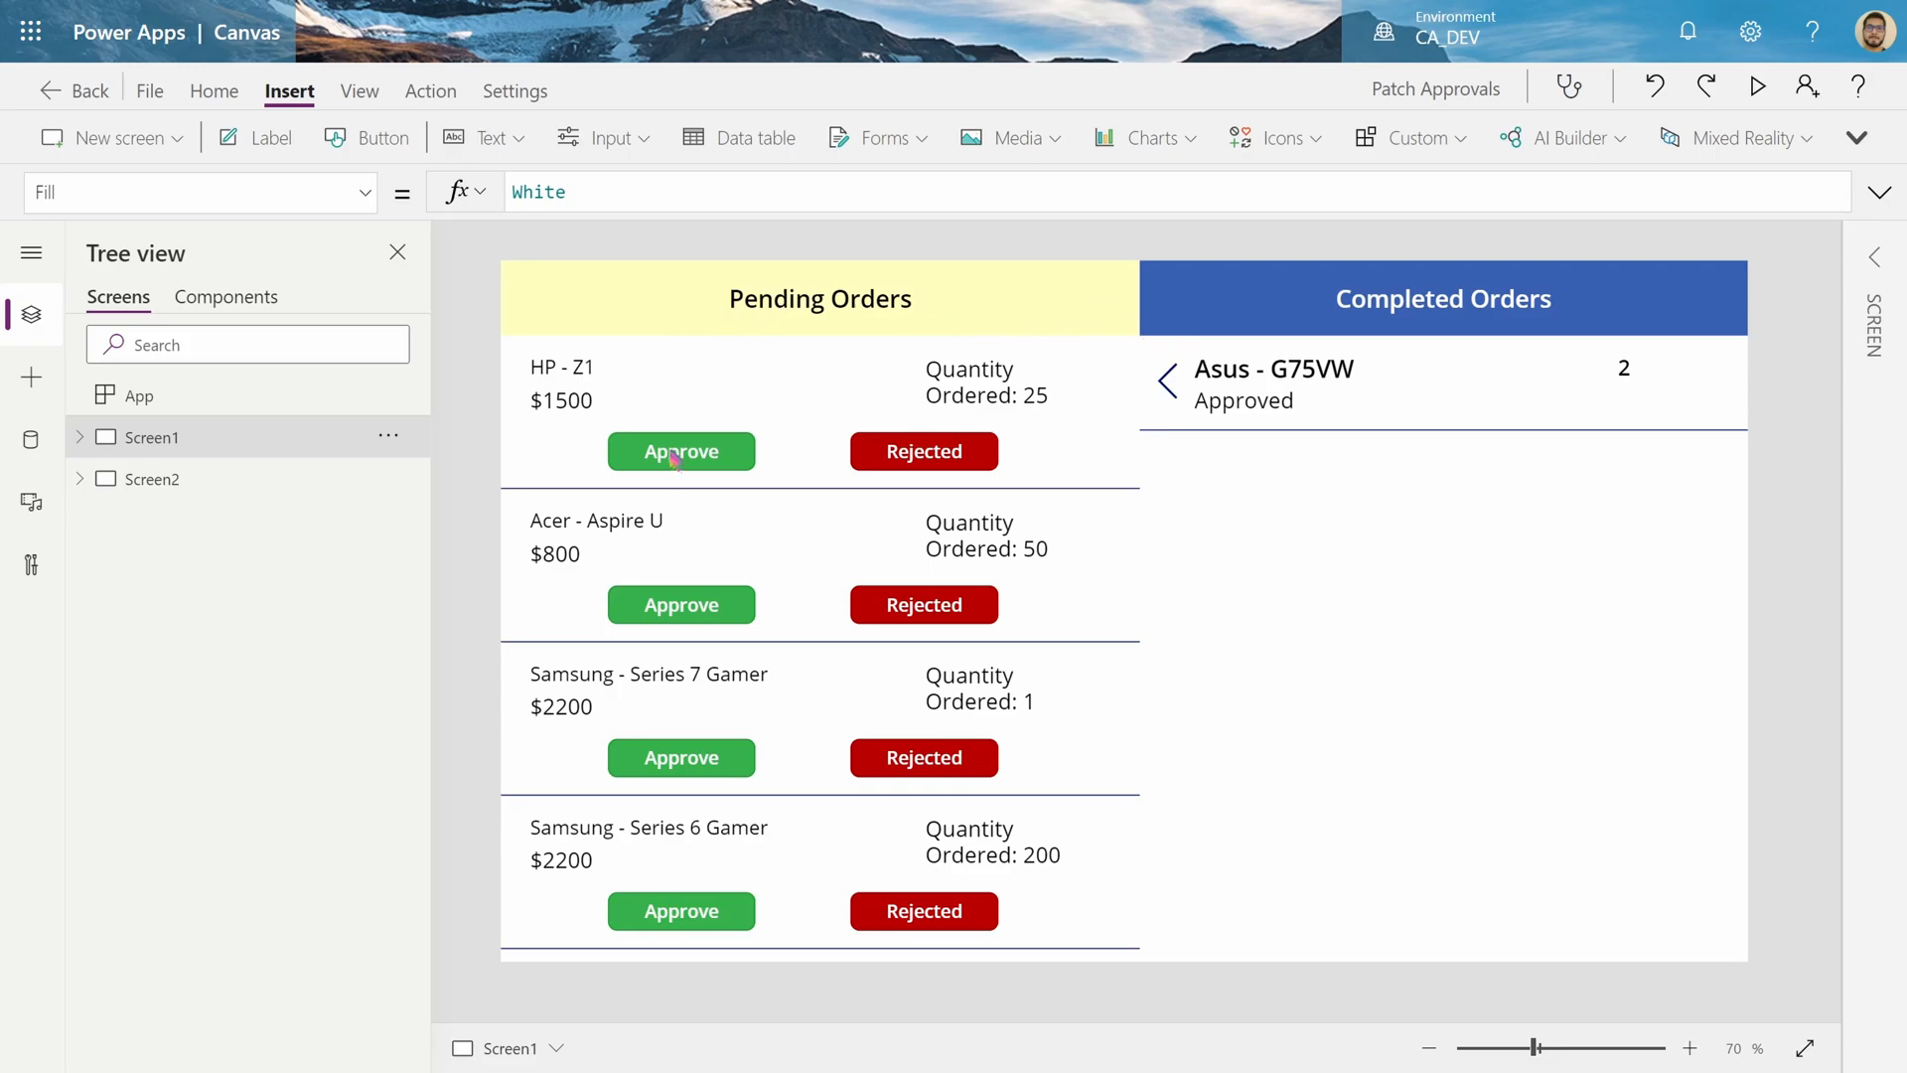
{"action": "mouse_move", "coordinate": [1468, 526]}
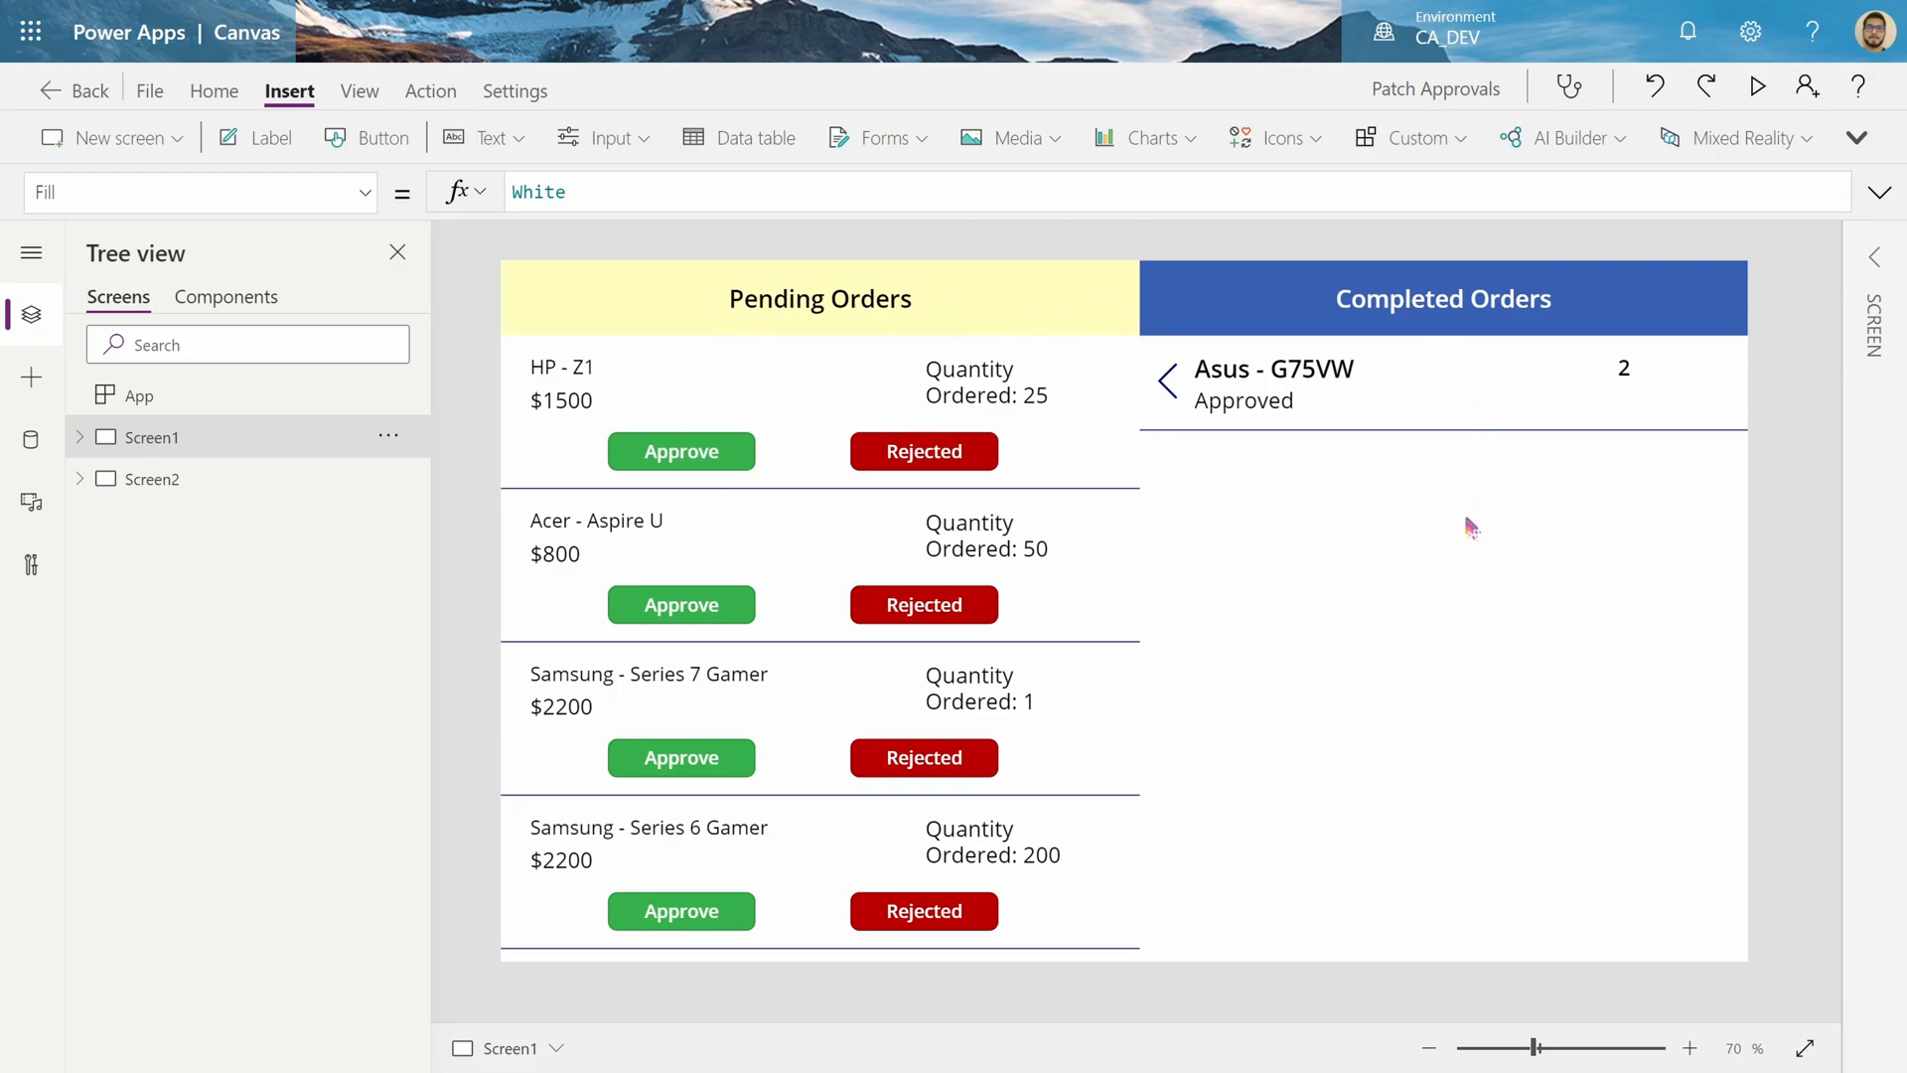
{"action": "mouse_move", "coordinate": [681, 451]}
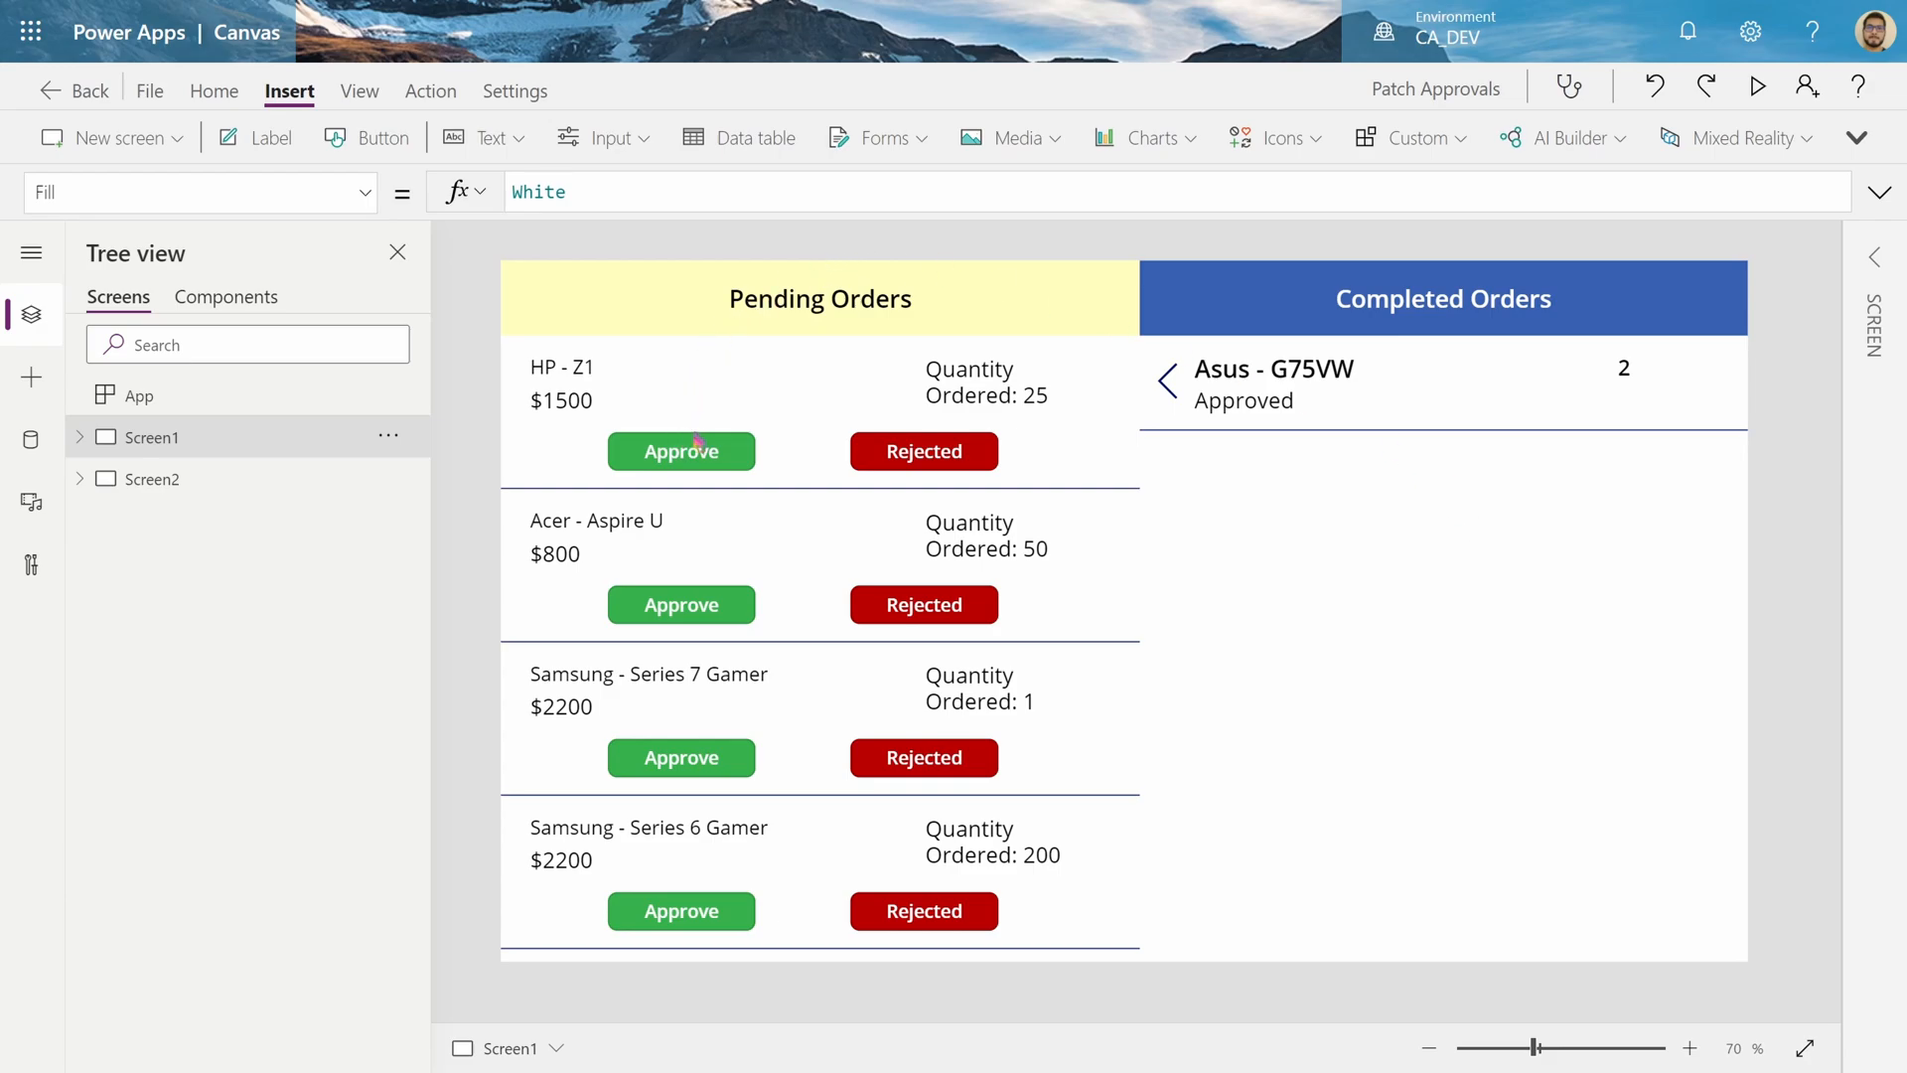
{"action": "mouse_move", "coordinate": [754, 384]}
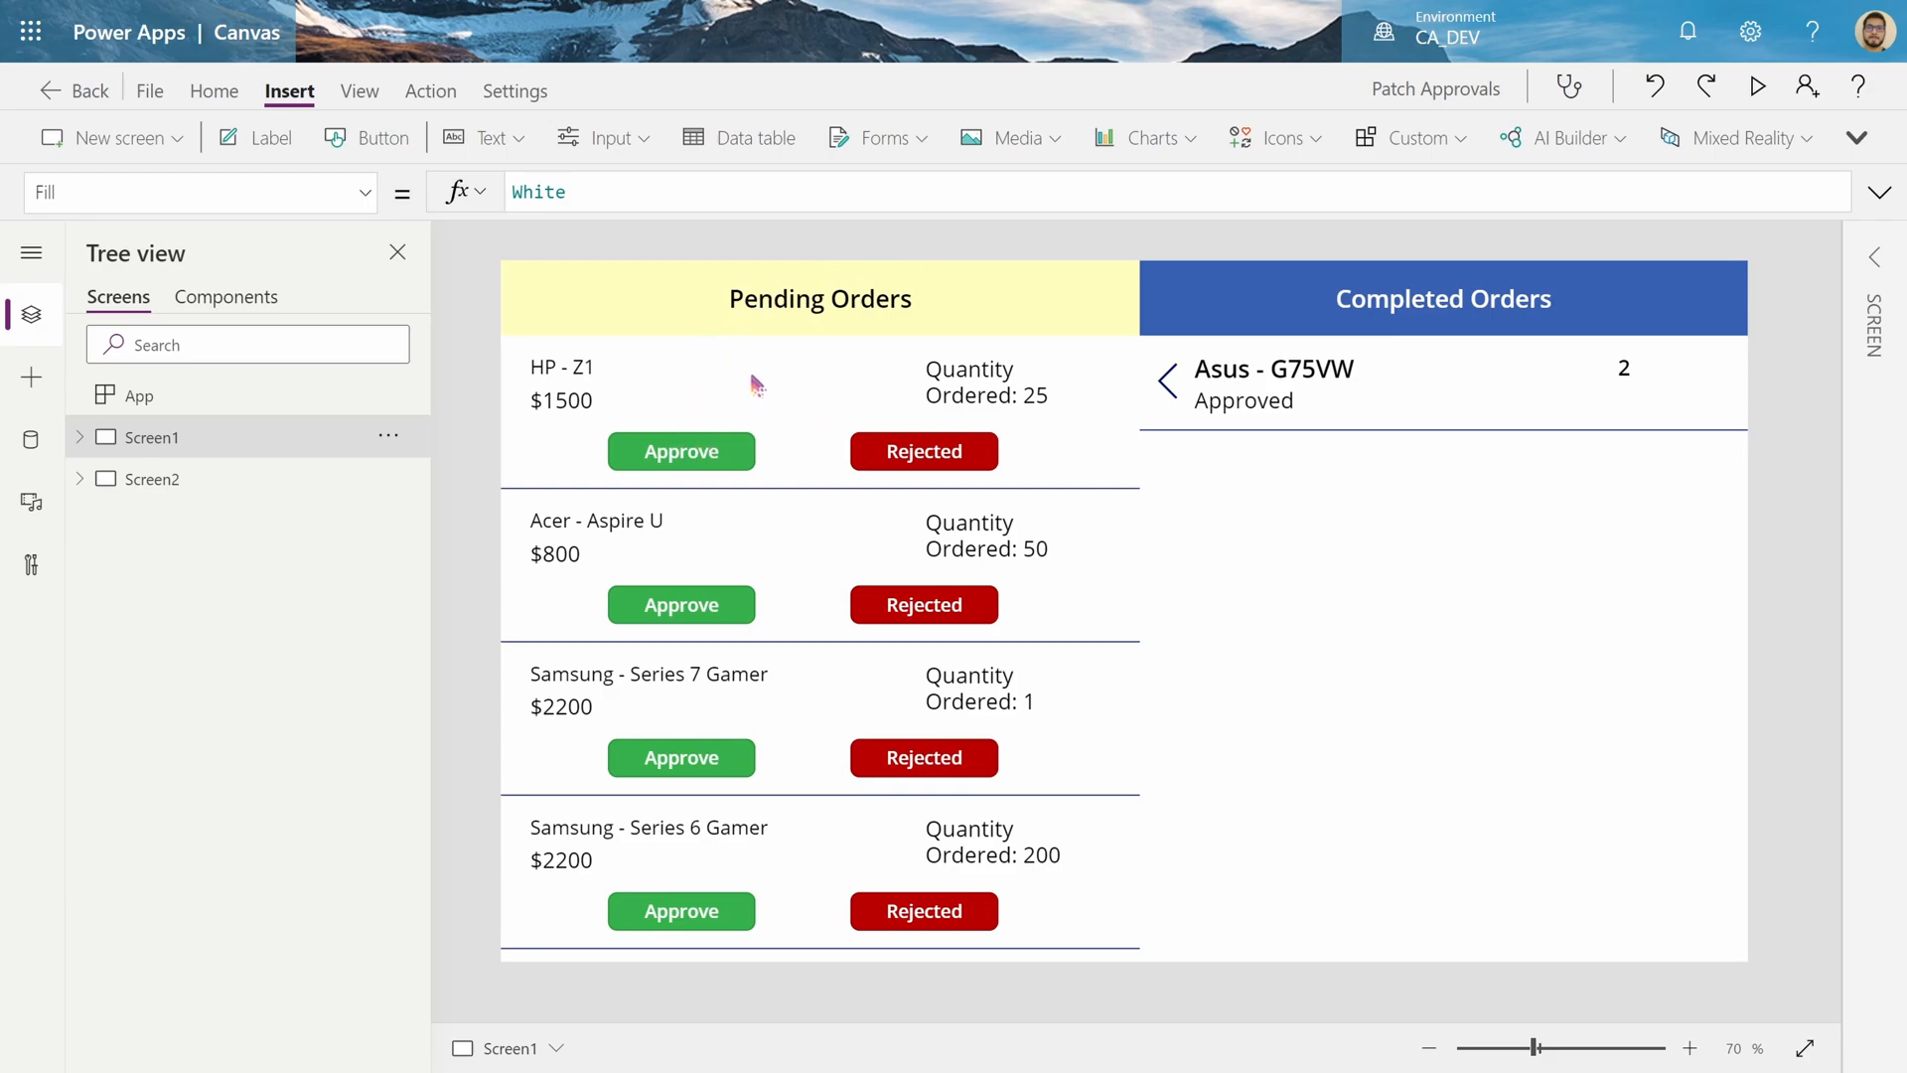
{"action": "mouse_move", "coordinate": [839, 444]}
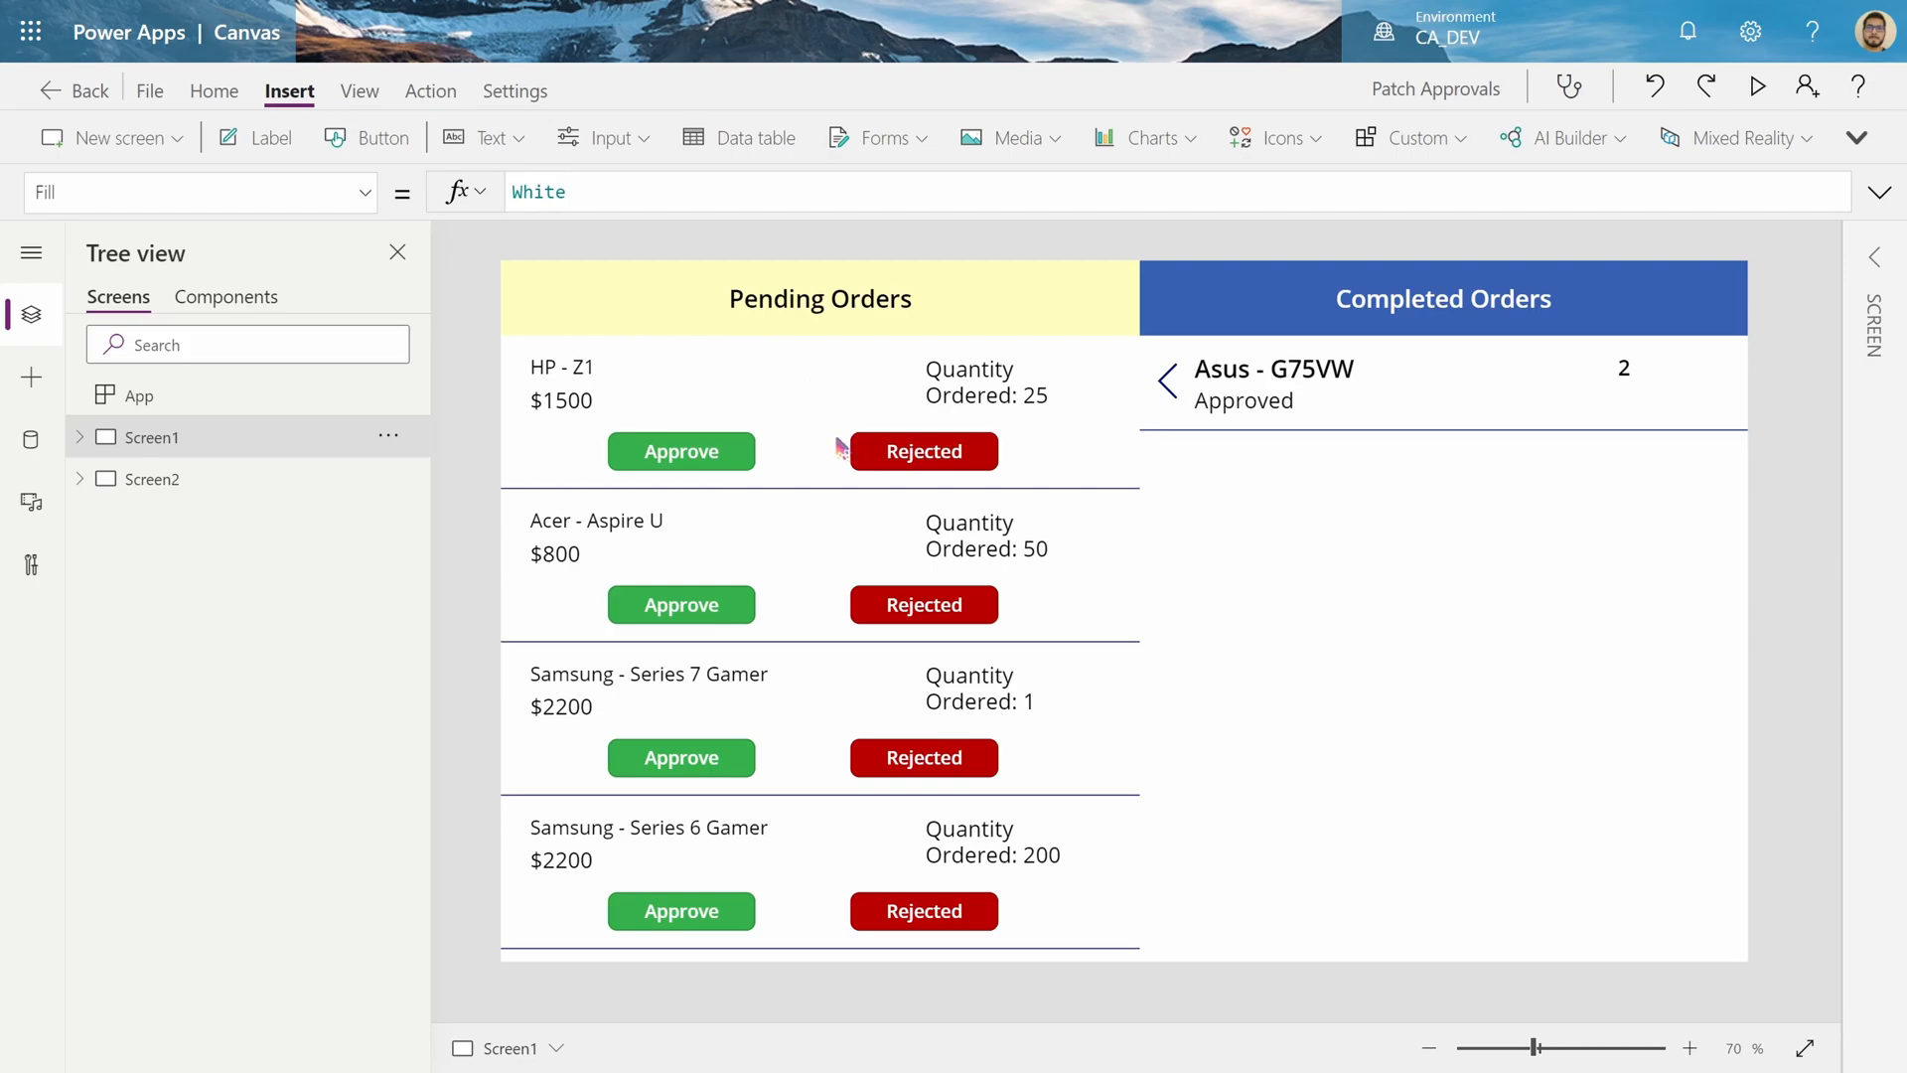
{"action": "mouse_move", "coordinate": [797, 381]}
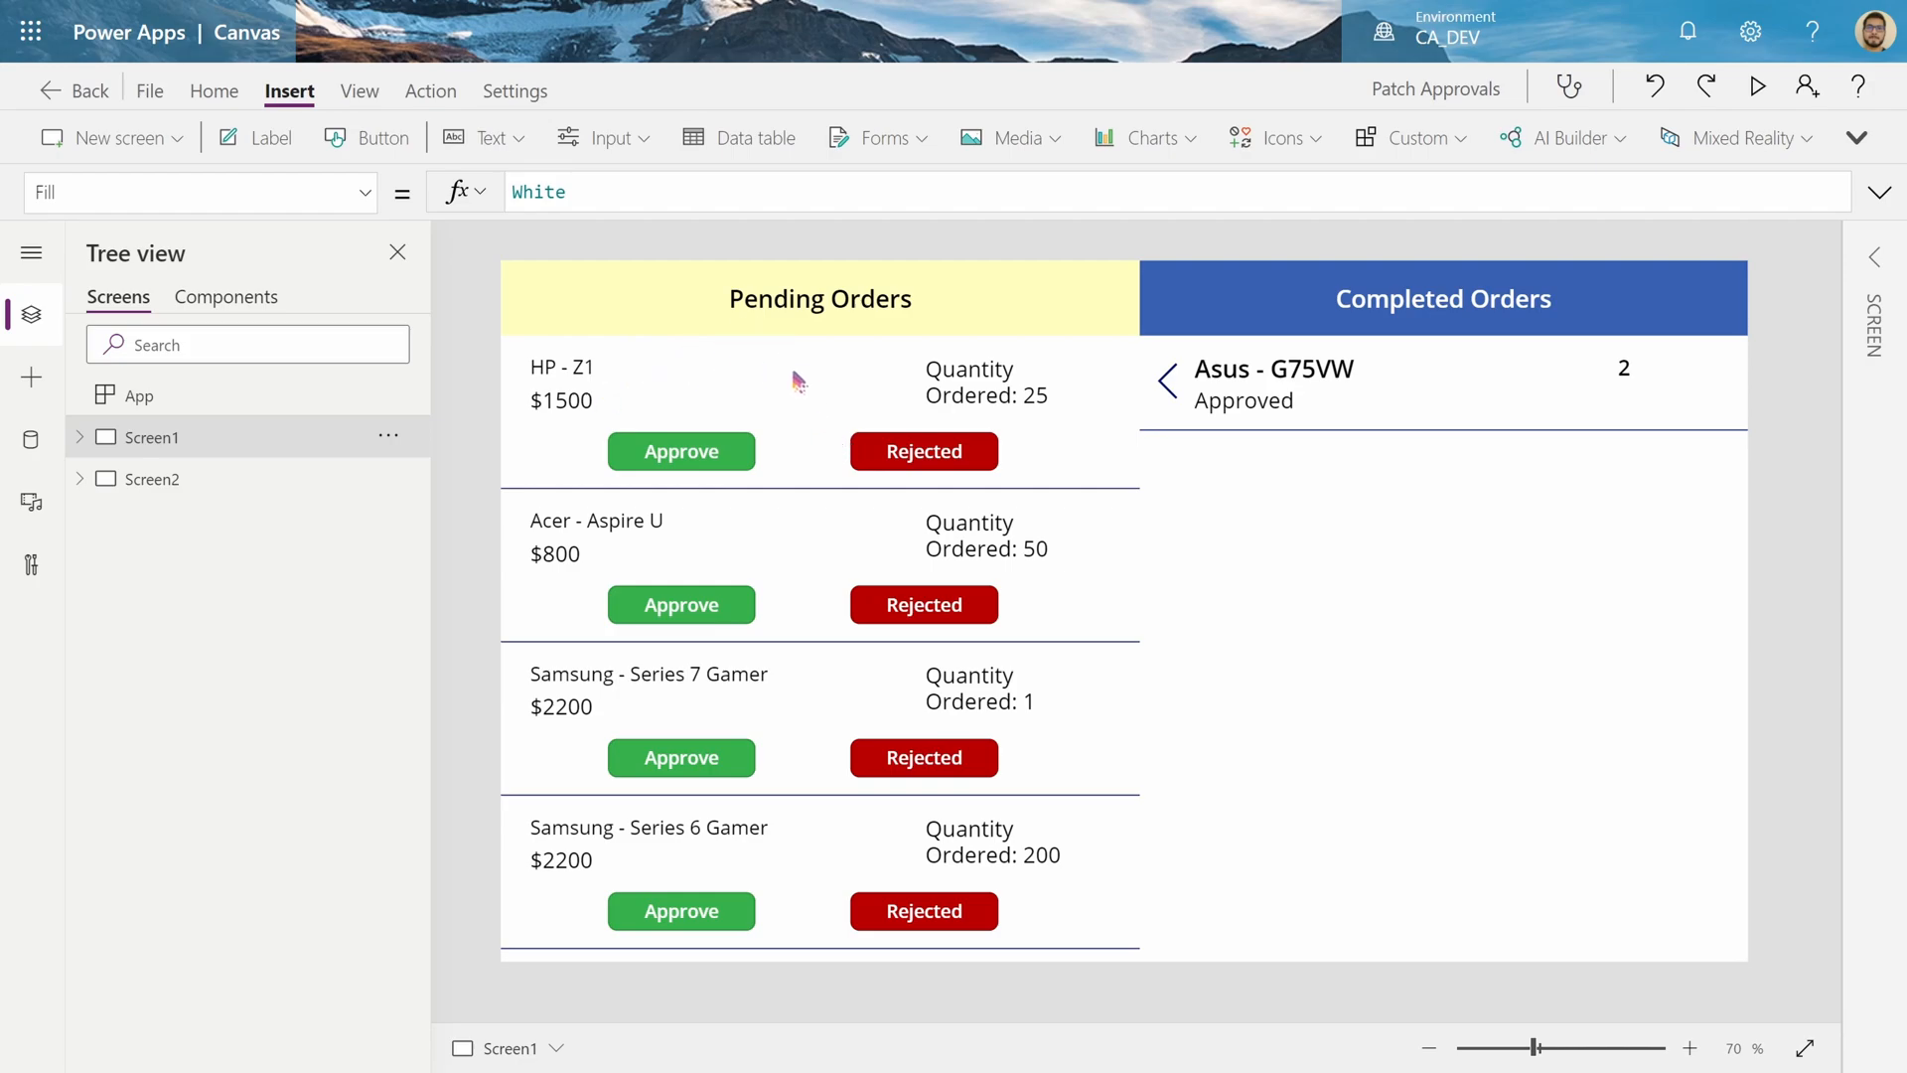
{"action": "mouse_move", "coordinate": [813, 651]}
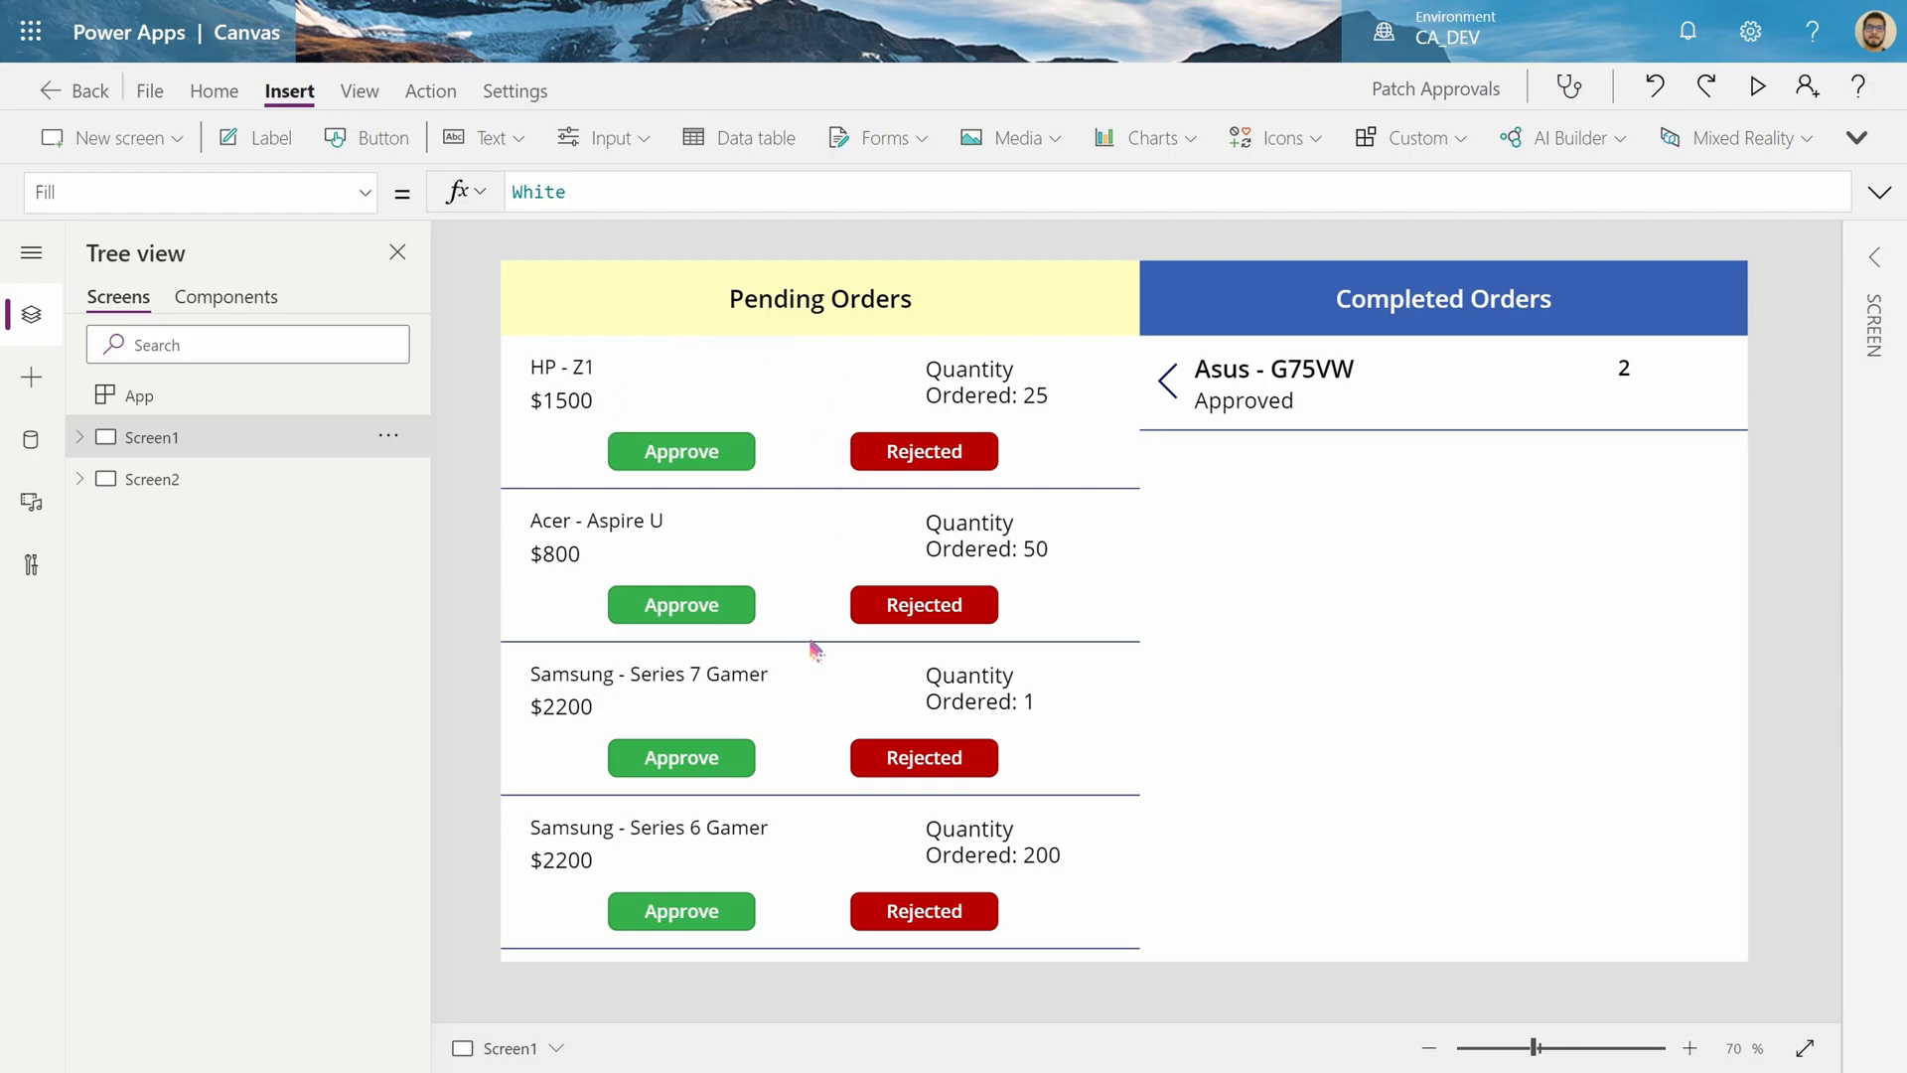
{"action": "left_click", "coordinate": [680, 451]}
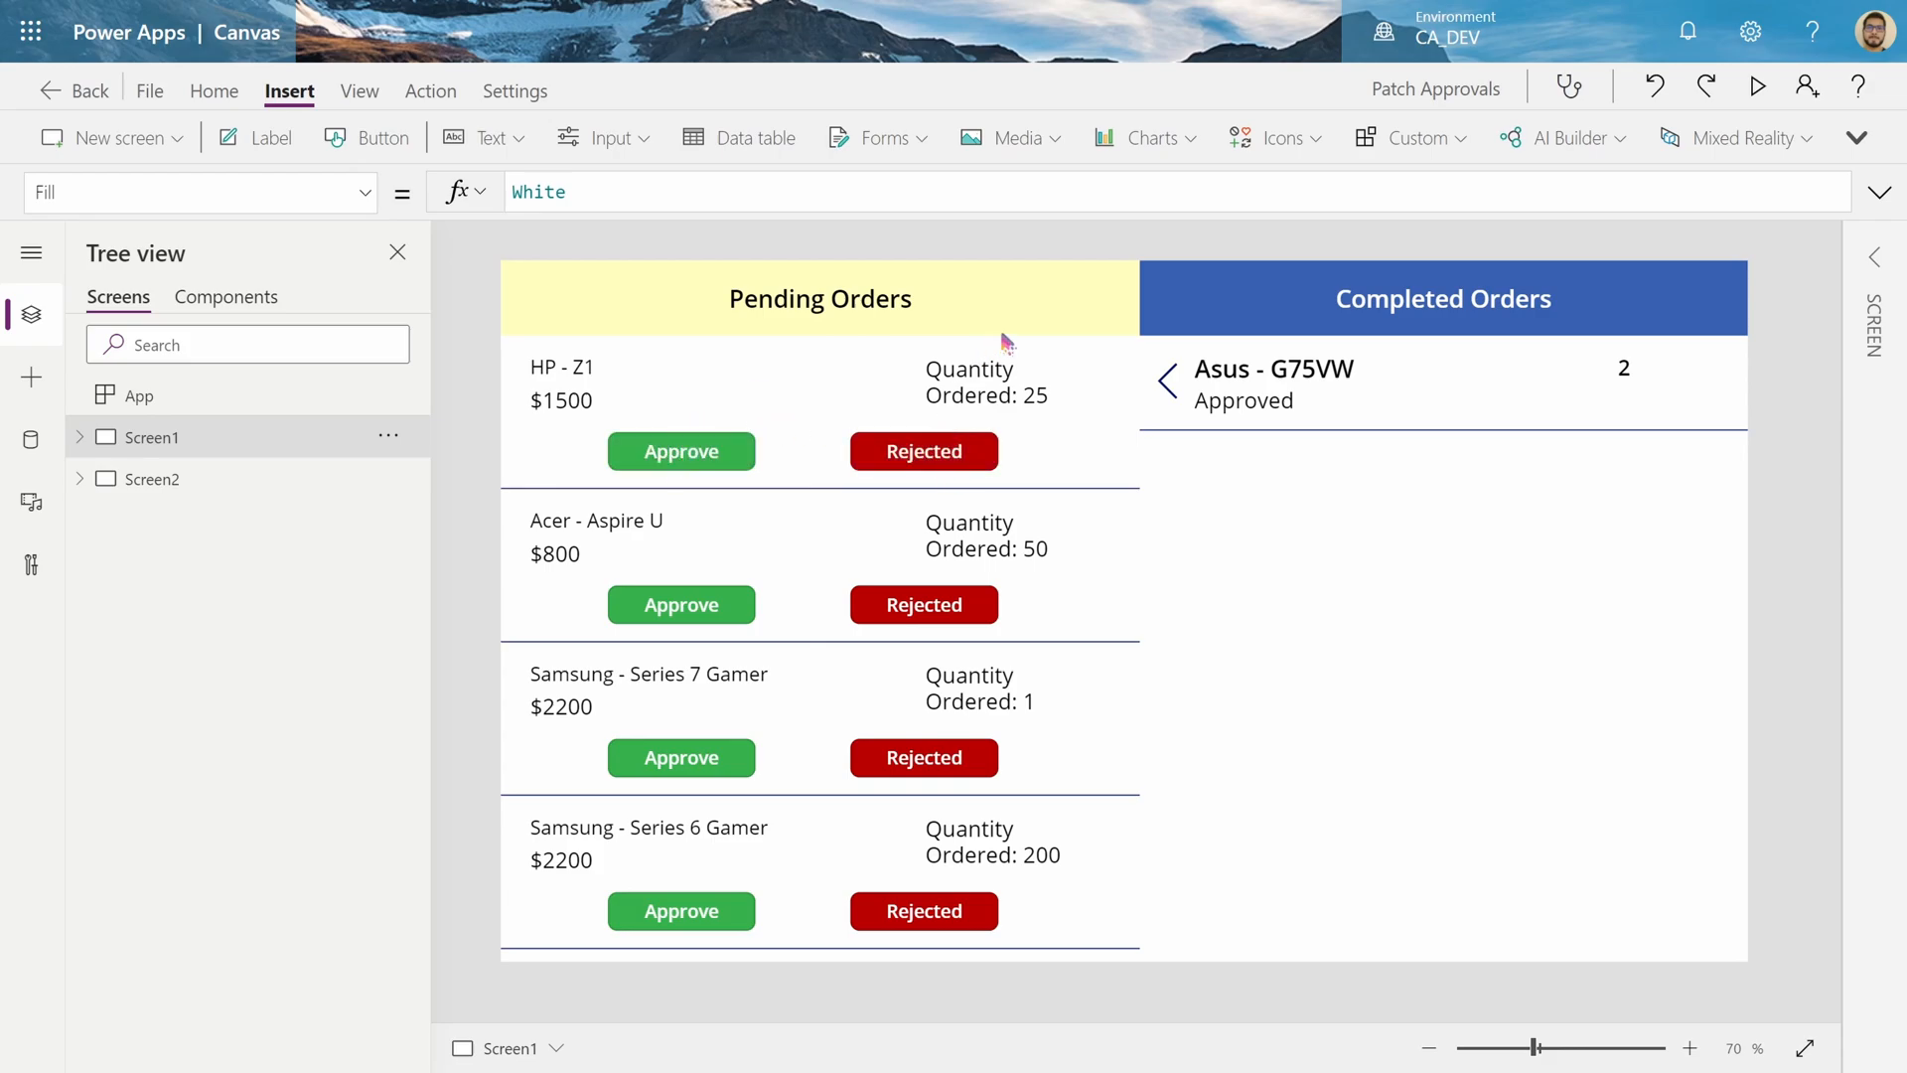
{"action": "mouse_move", "coordinate": [1374, 581]}
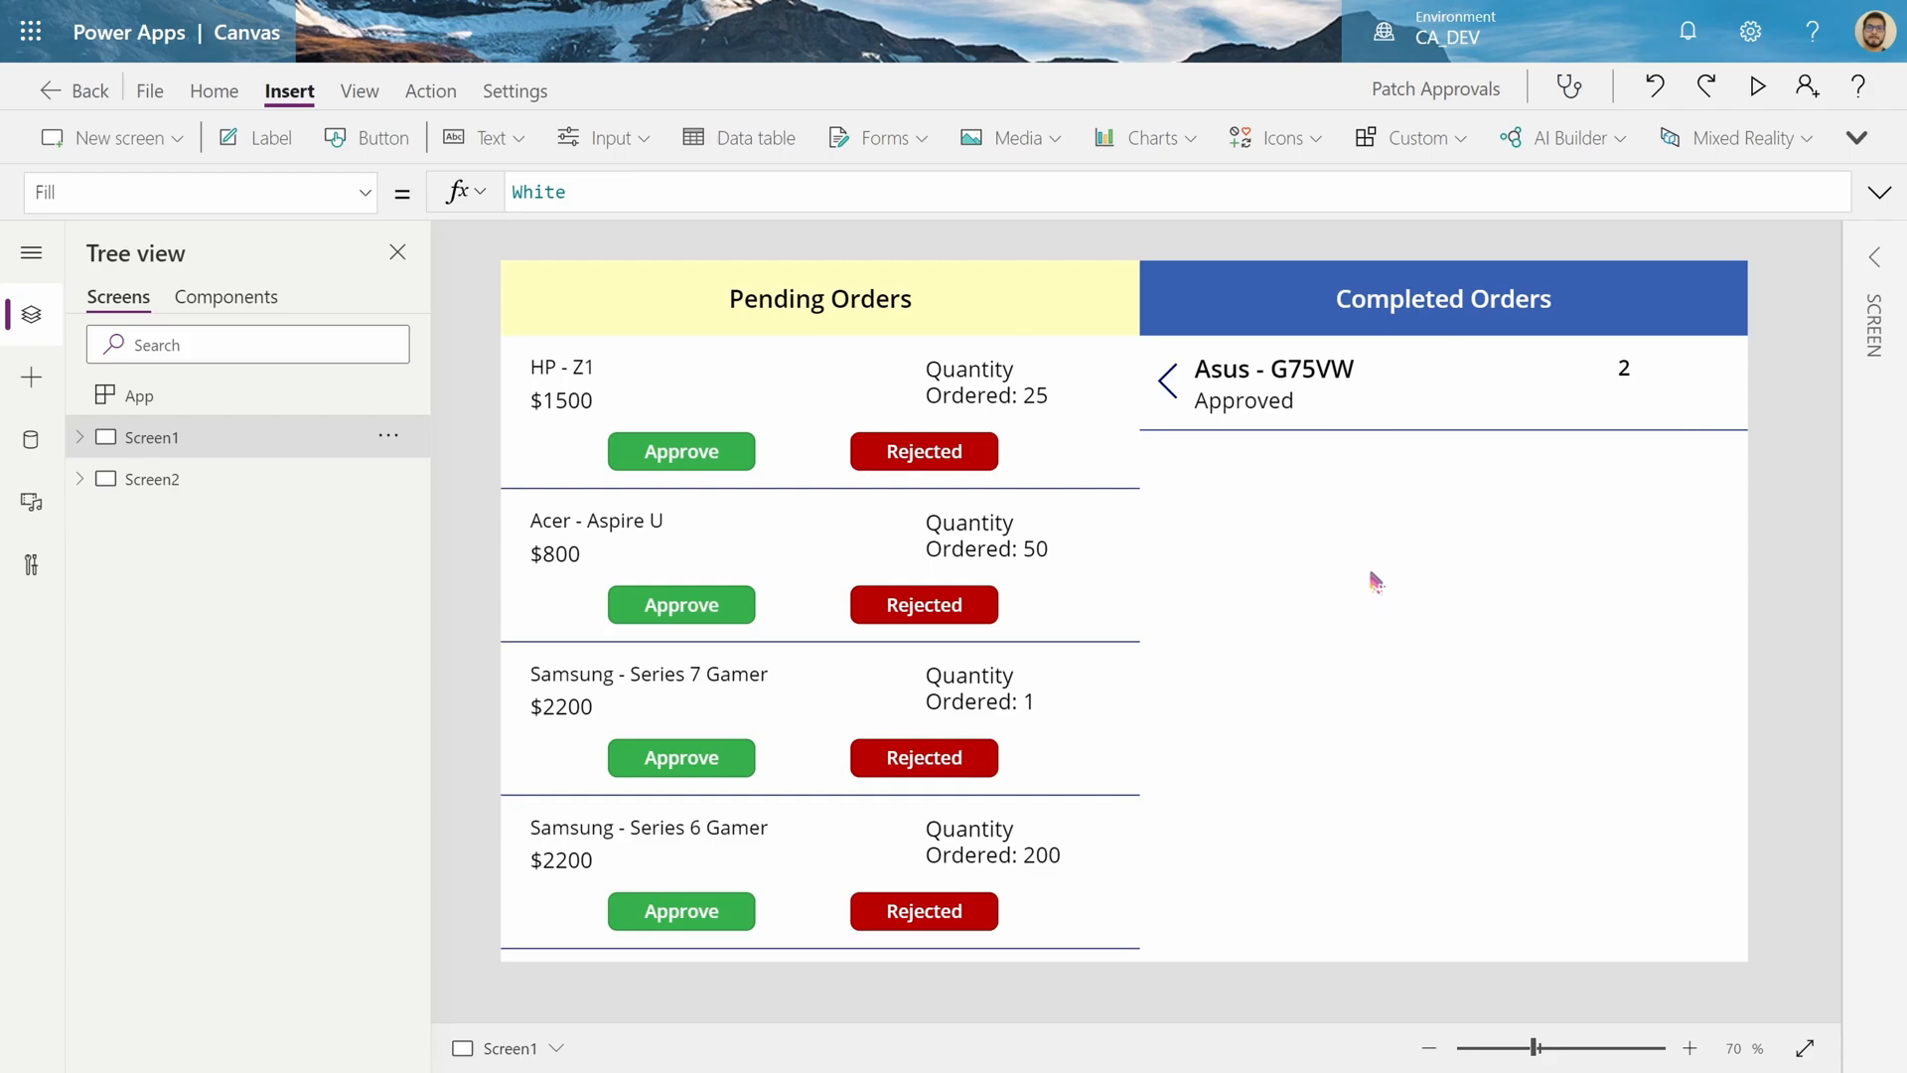
{"action": "mouse_move", "coordinate": [885, 378]}
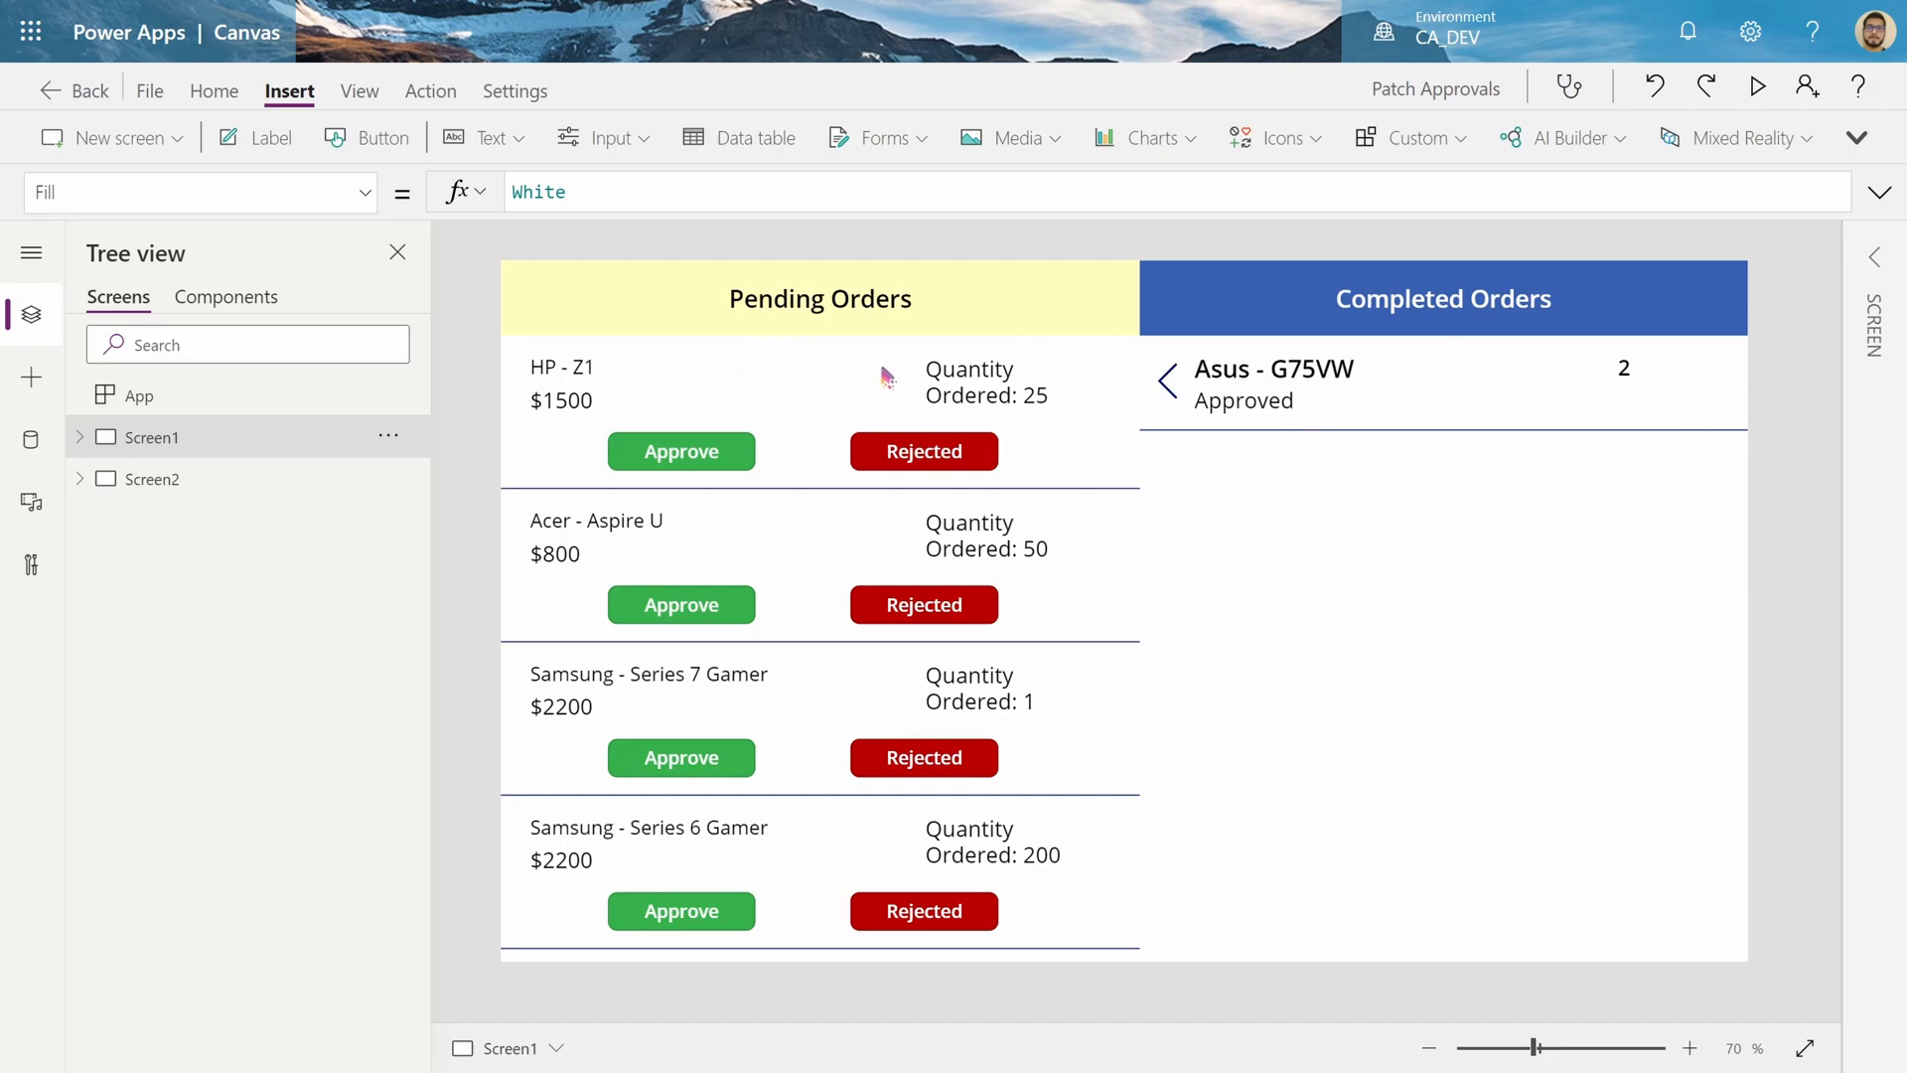
{"action": "mouse_move", "coordinate": [874, 379]}
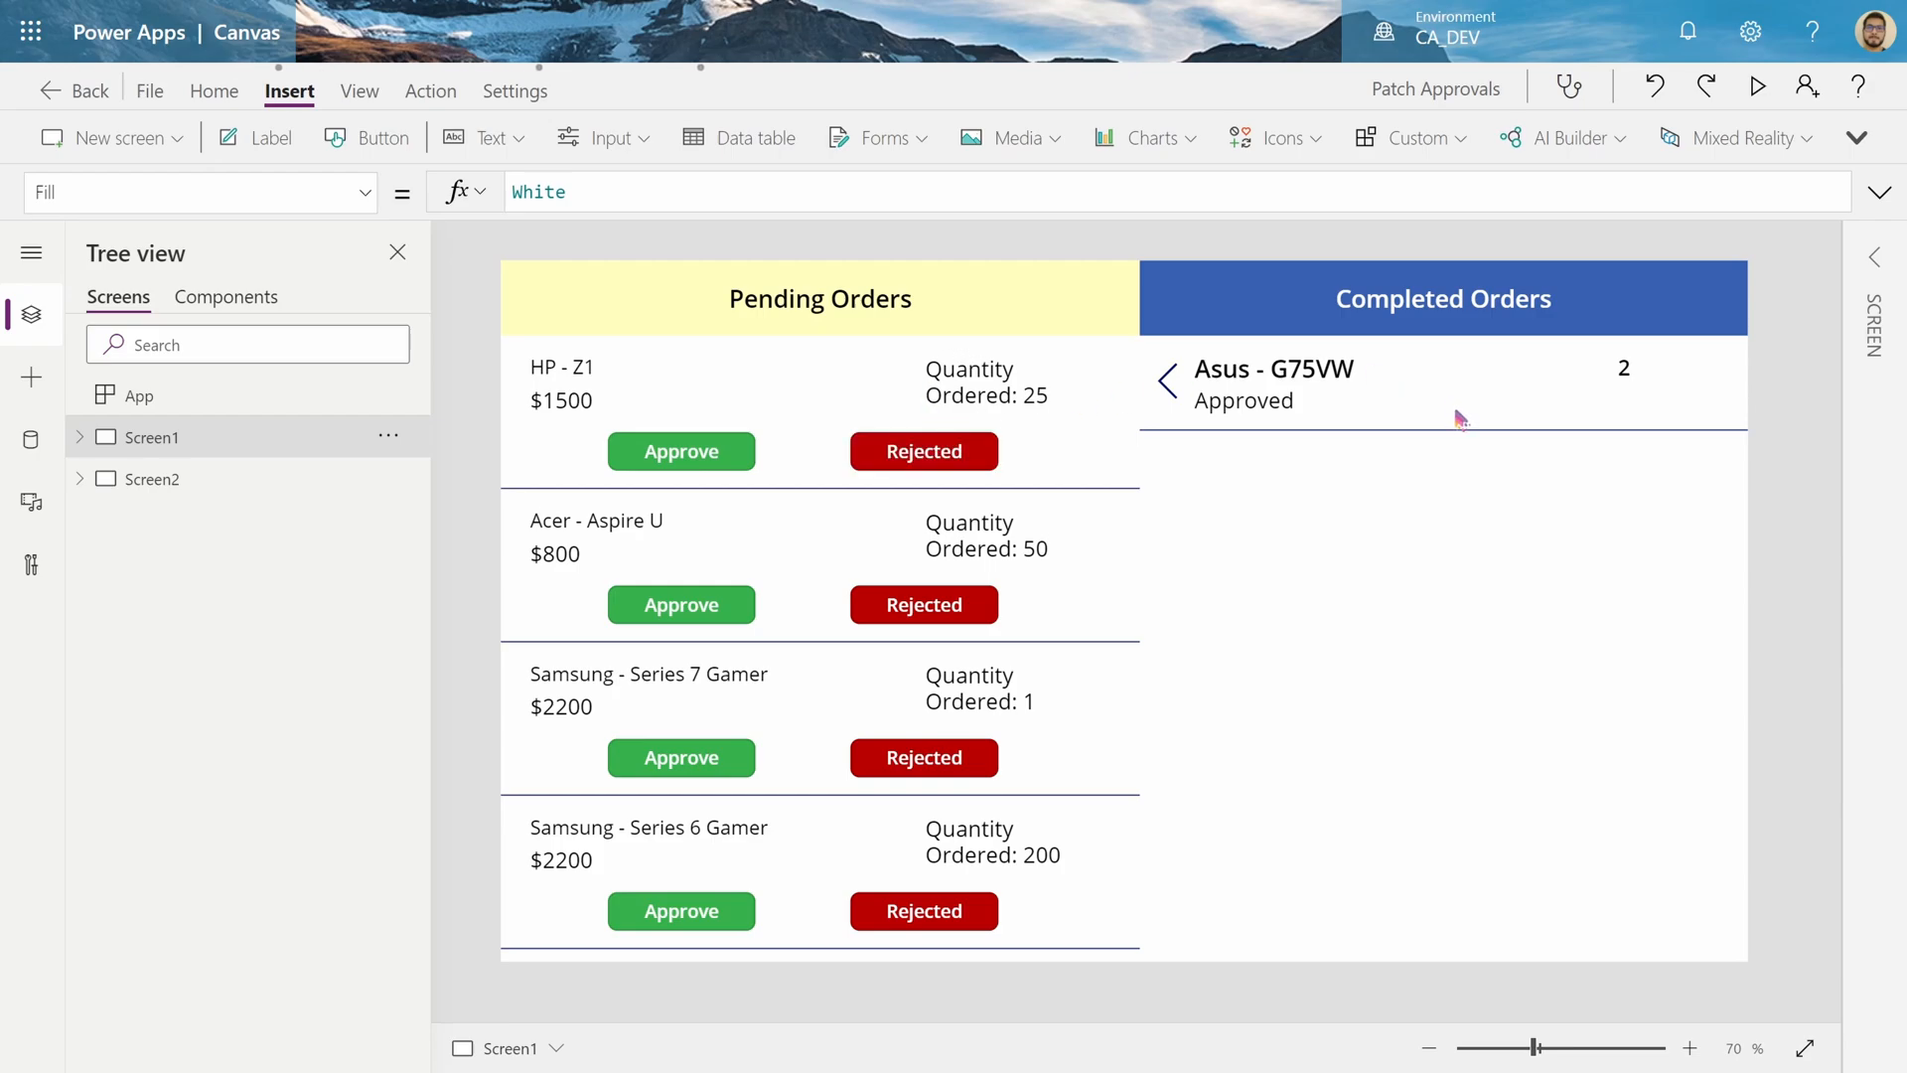
{"action": "left_click", "coordinate": [923, 451]}
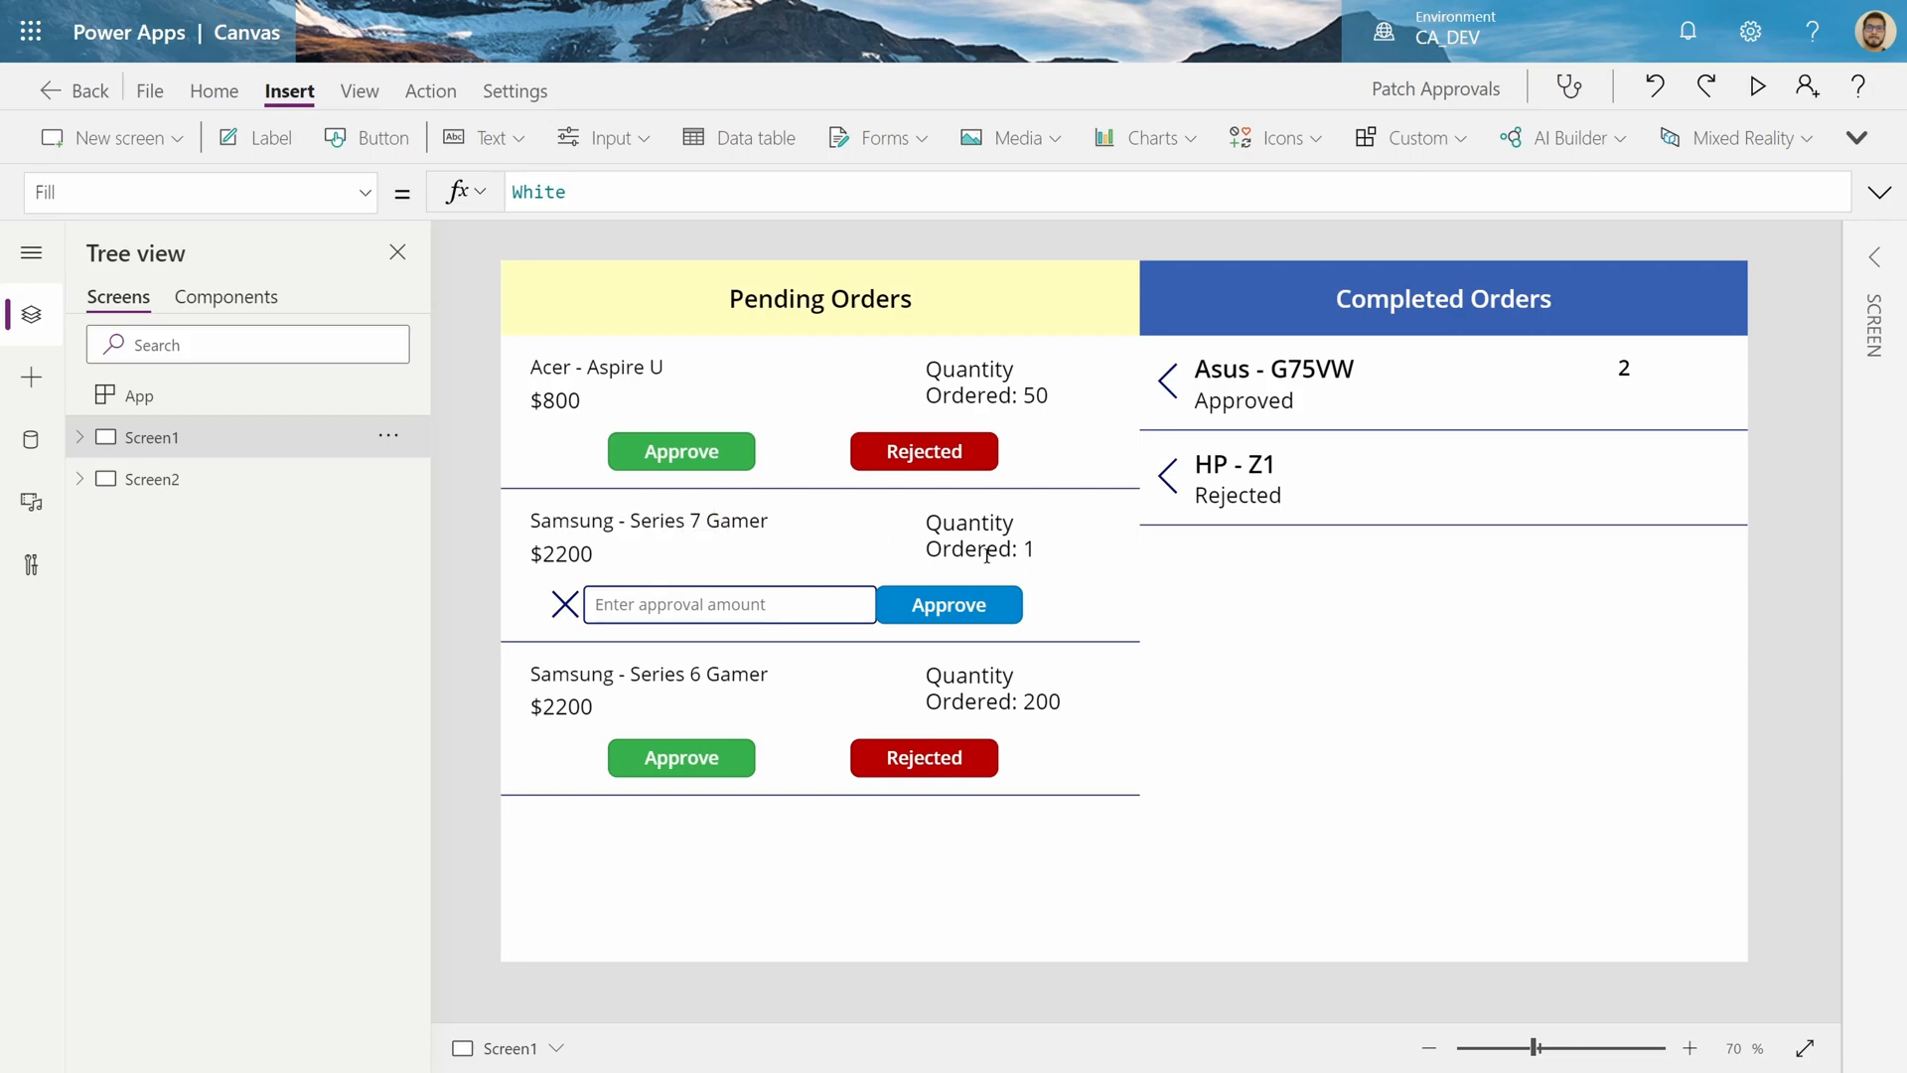
Preview the app, approve Samsung - Series 7 Gamer with quantity 1, then close the preview
{"action": "left_click", "coordinate": [728, 605]}
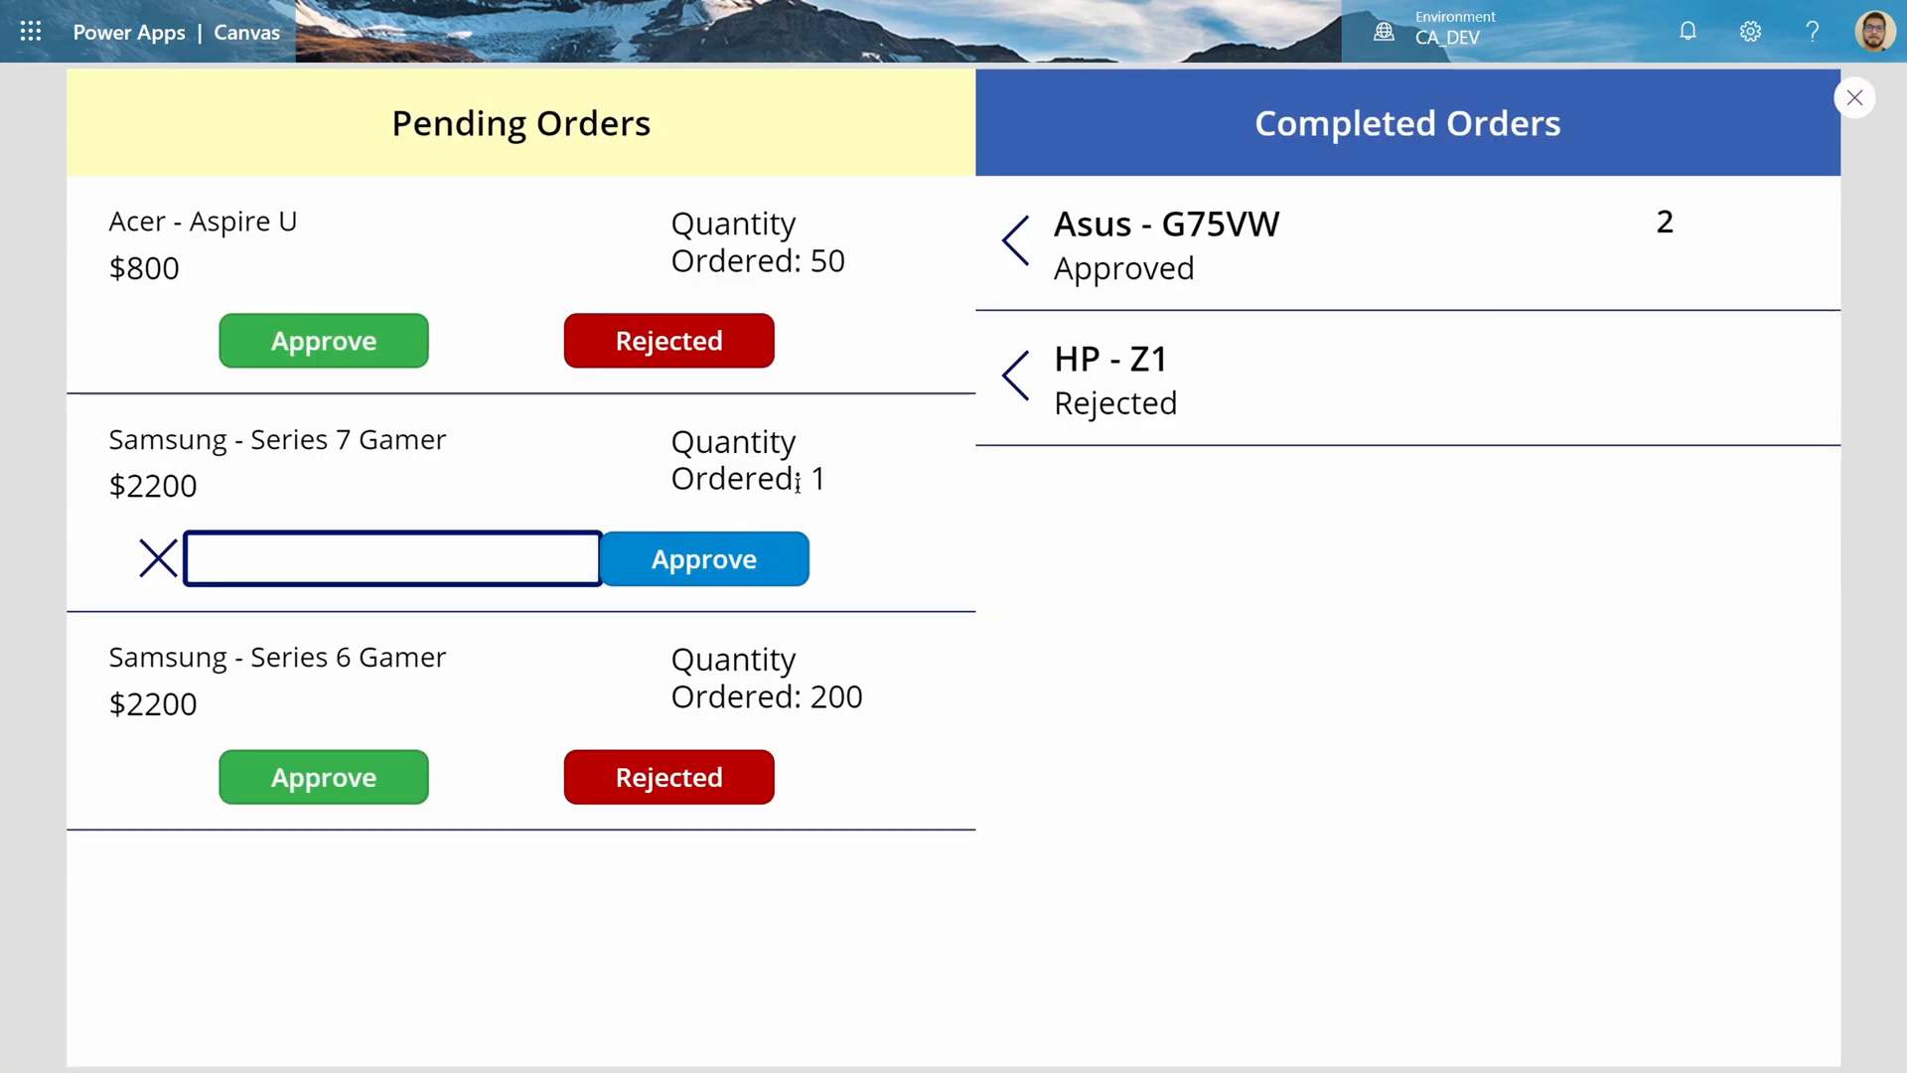
{"action": "type", "text": "1"}
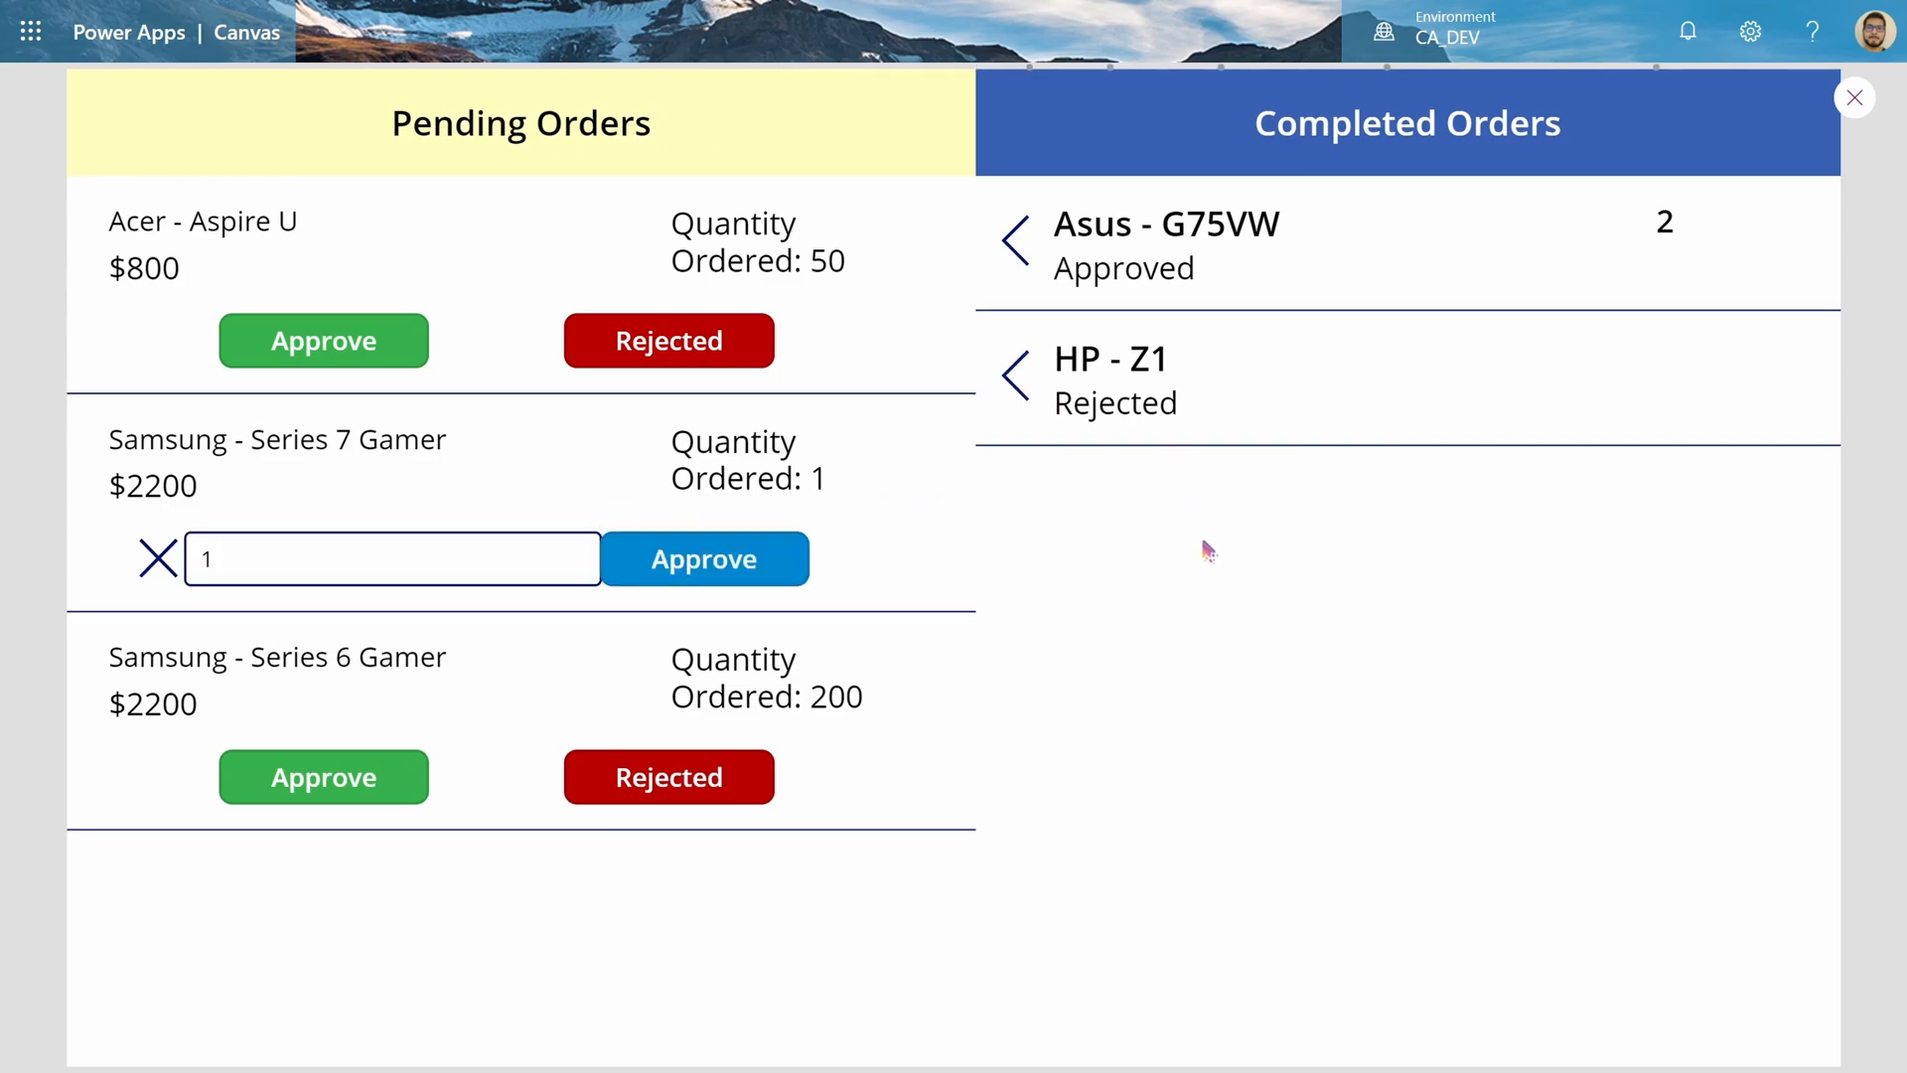
{"action": "left_click", "coordinate": [704, 558]}
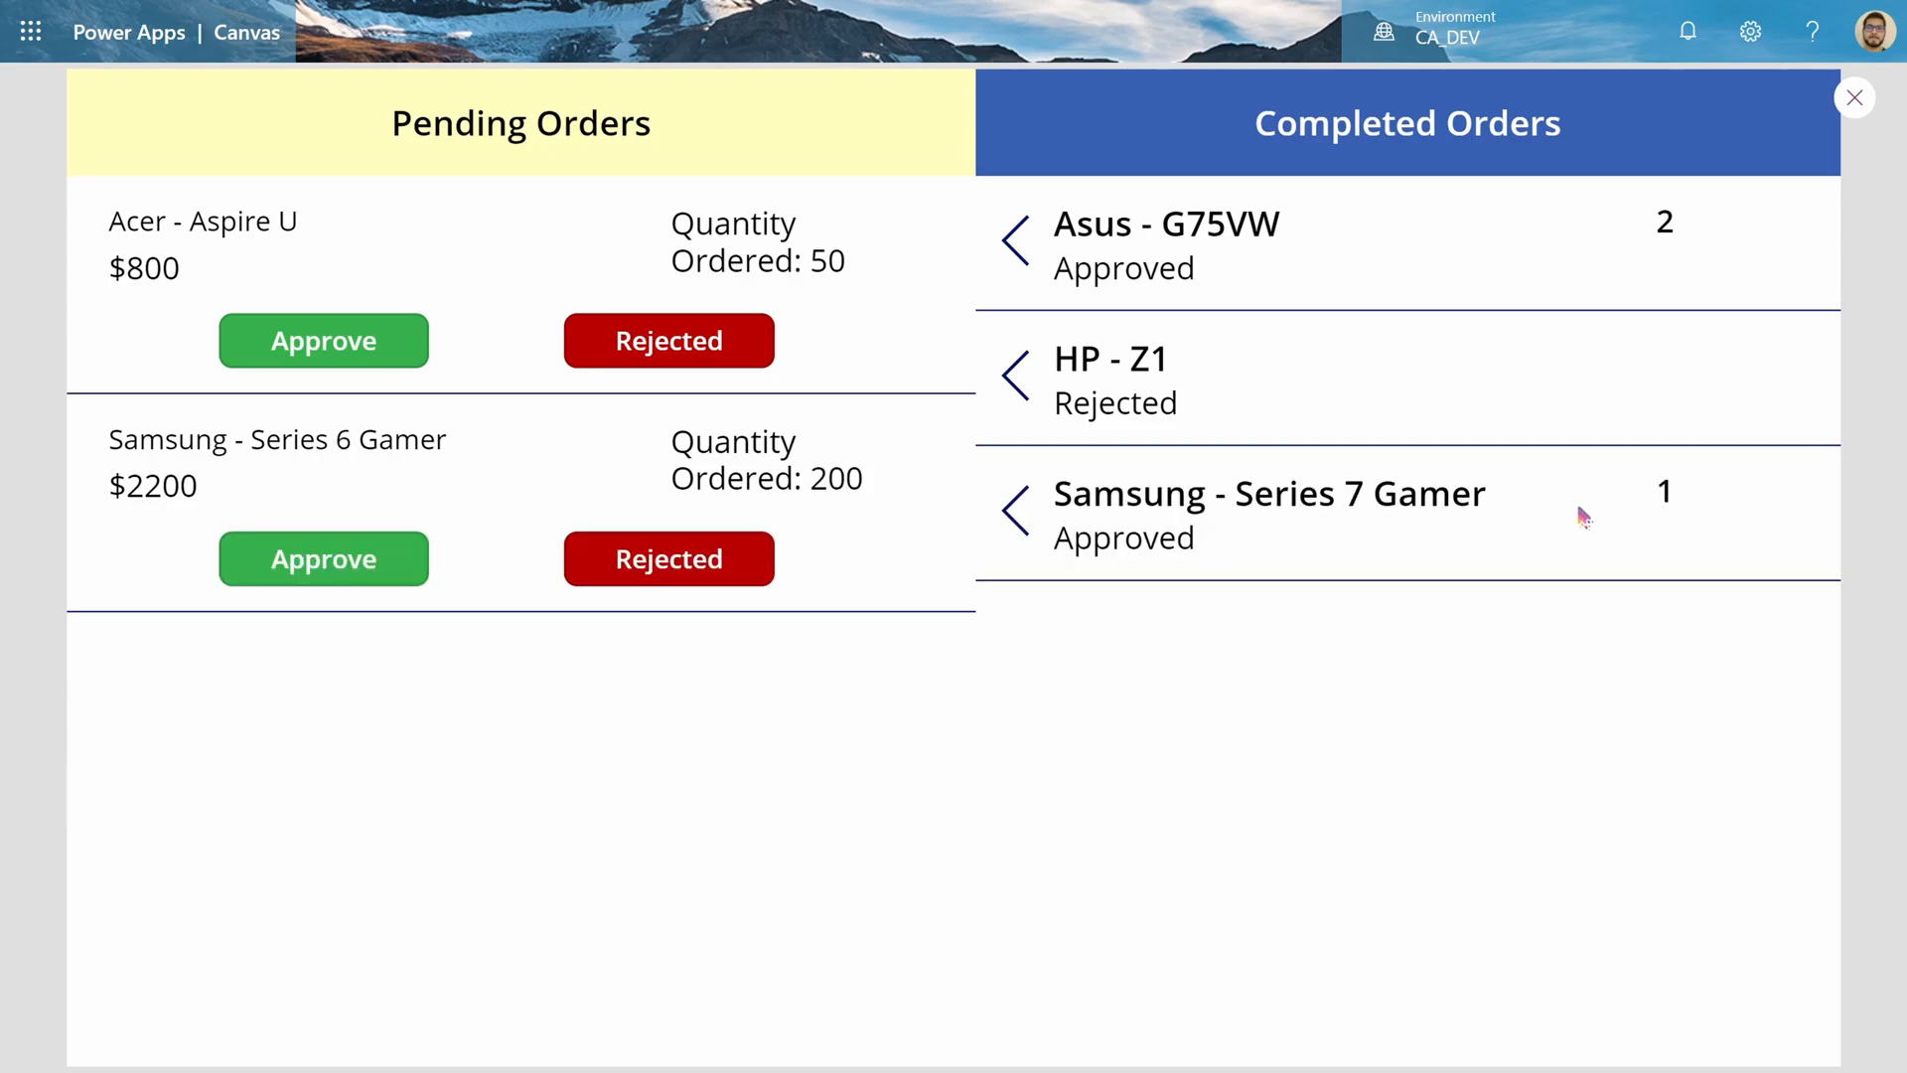
{"action": "double_click", "coordinate": [1663, 493]}
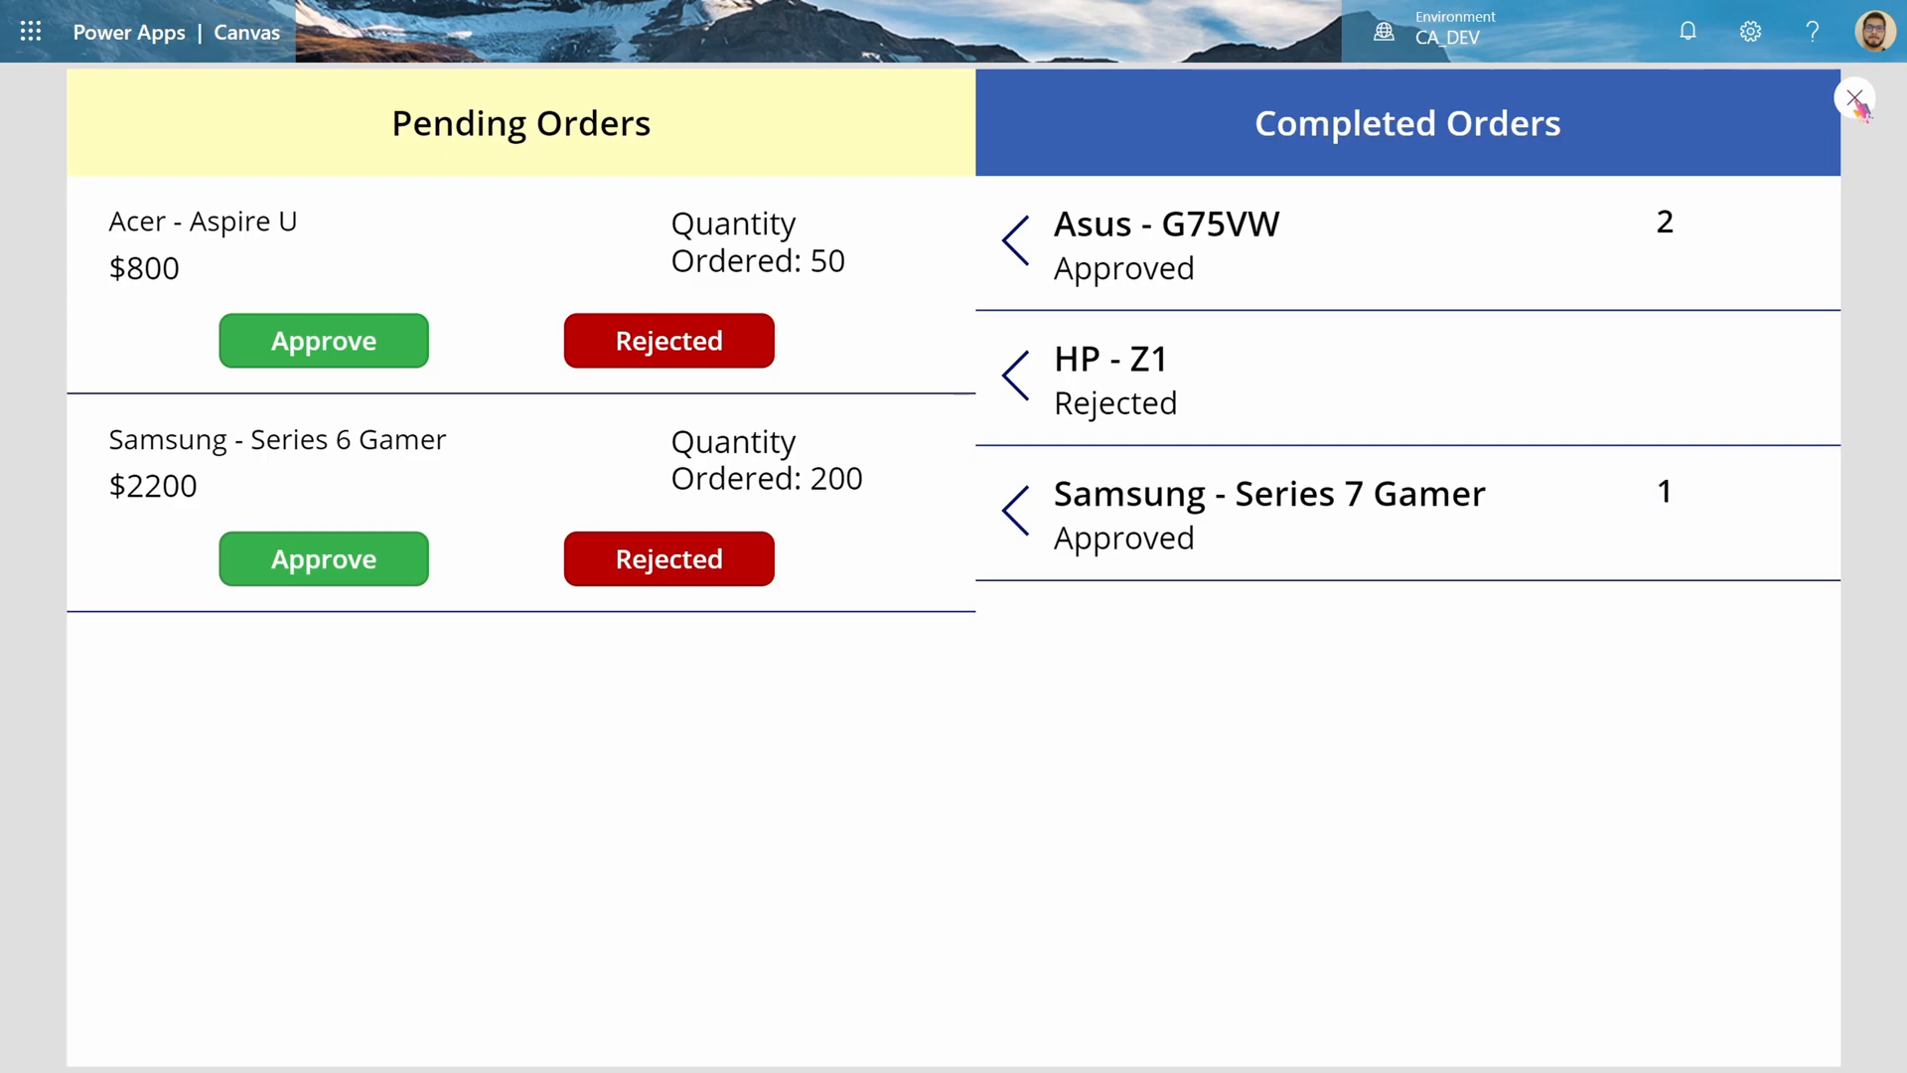
{"action": "left_click", "coordinate": [1854, 99]}
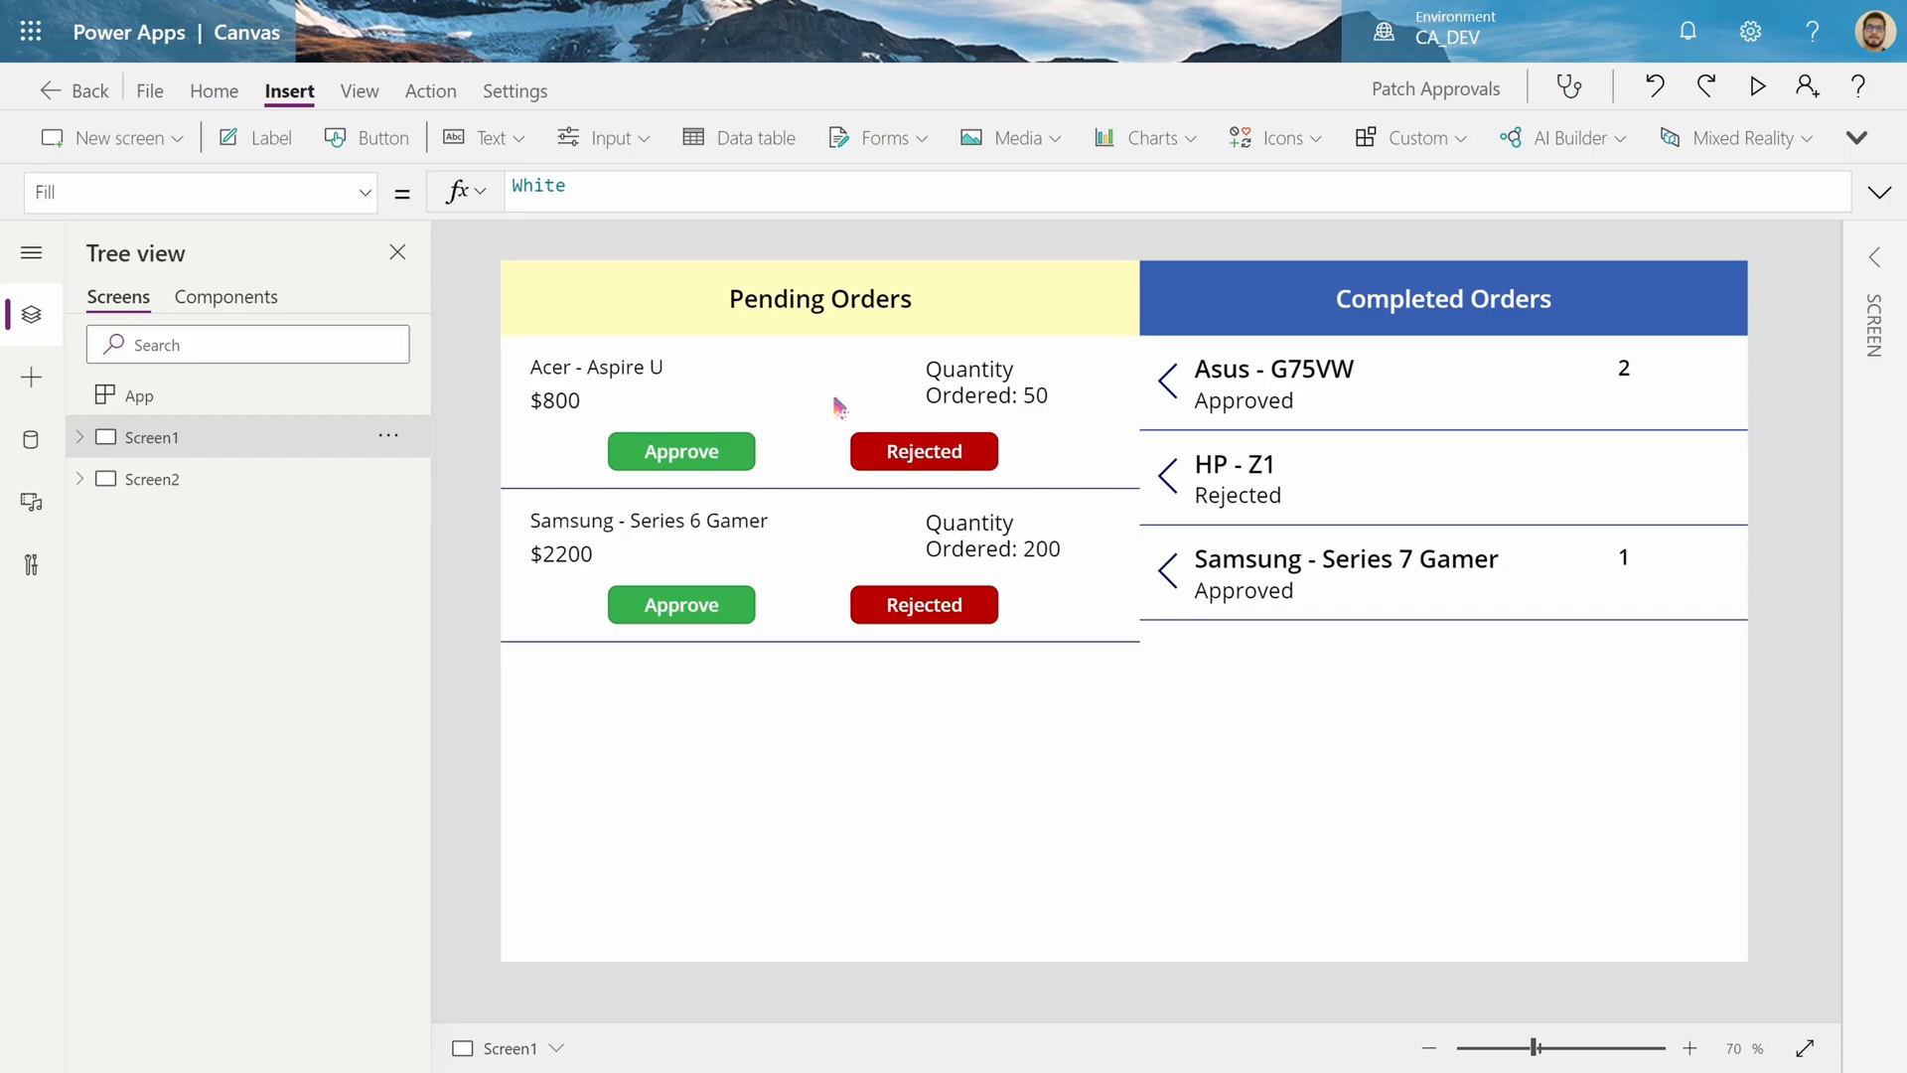
{"action": "mouse_move", "coordinate": [1000, 515]}
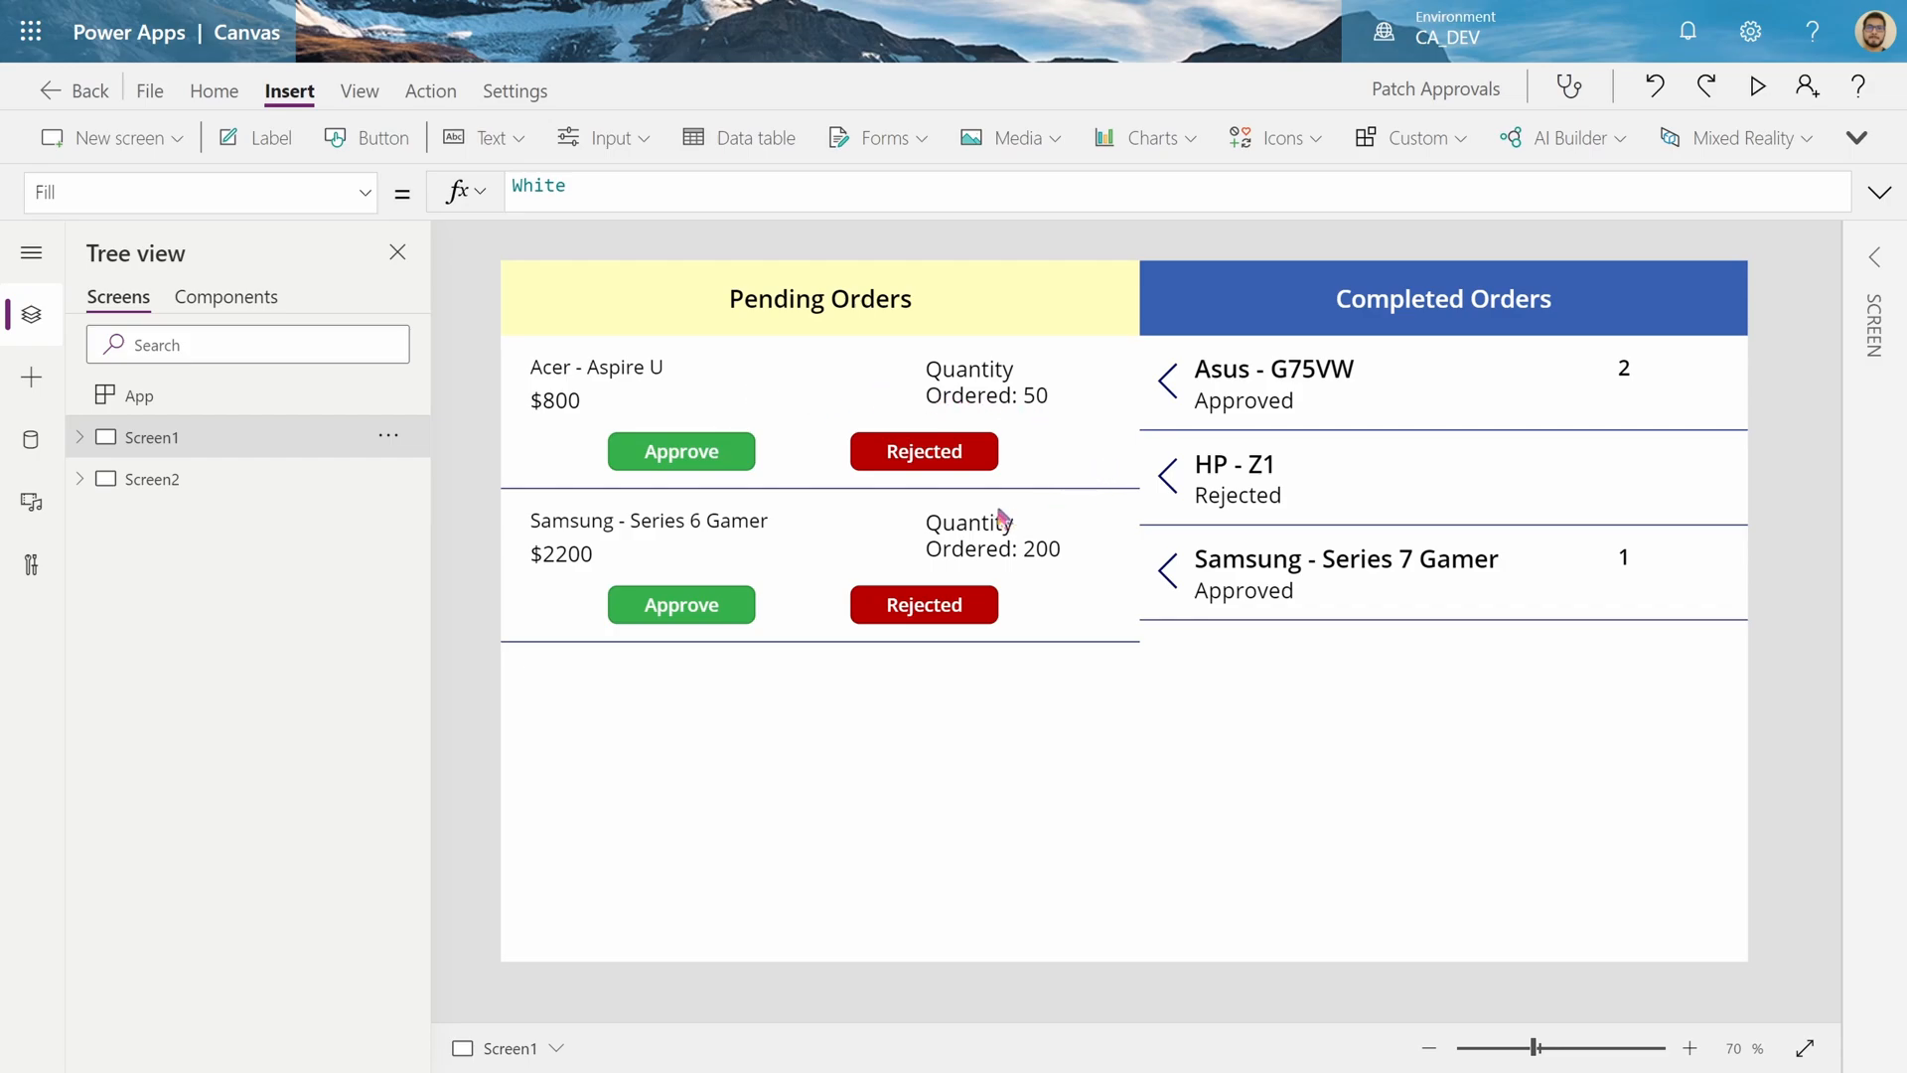
{"action": "mouse_move", "coordinate": [703, 319]}
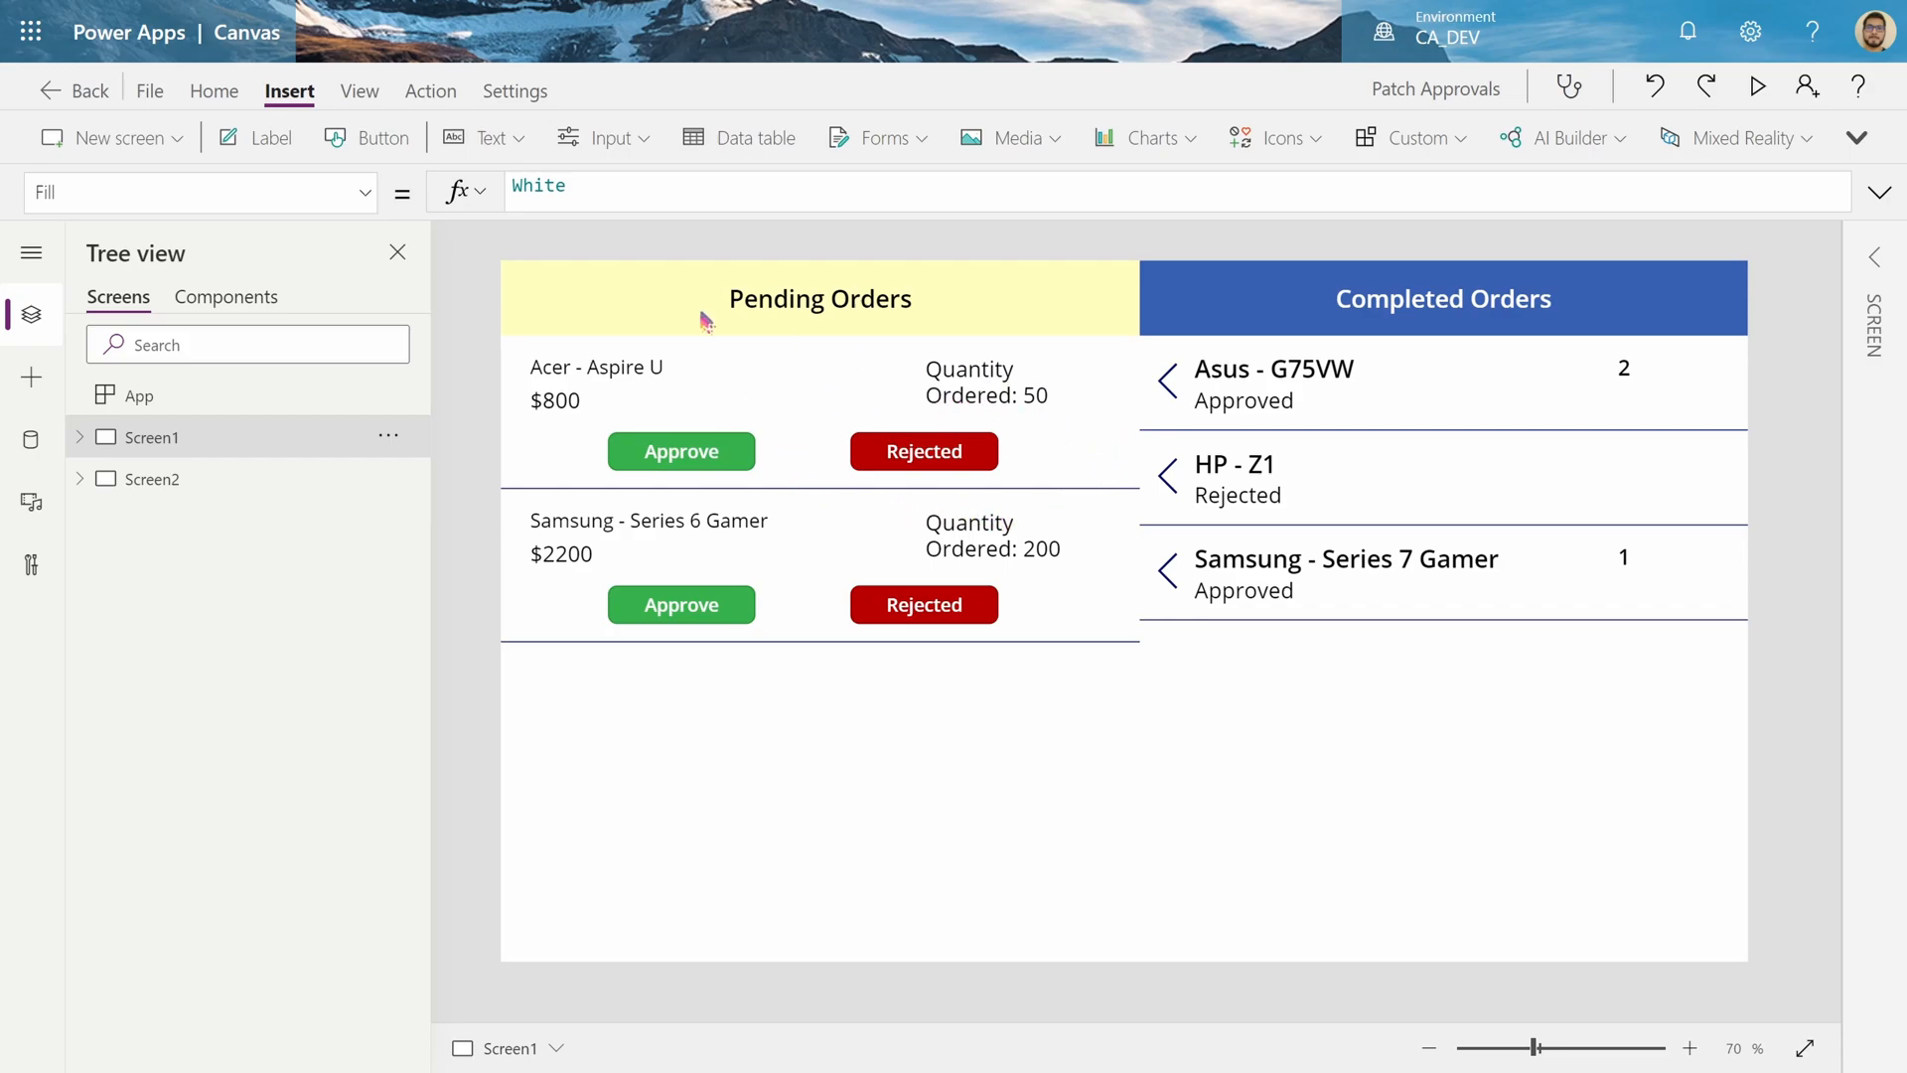
{"action": "mouse_move", "coordinate": [666, 387]}
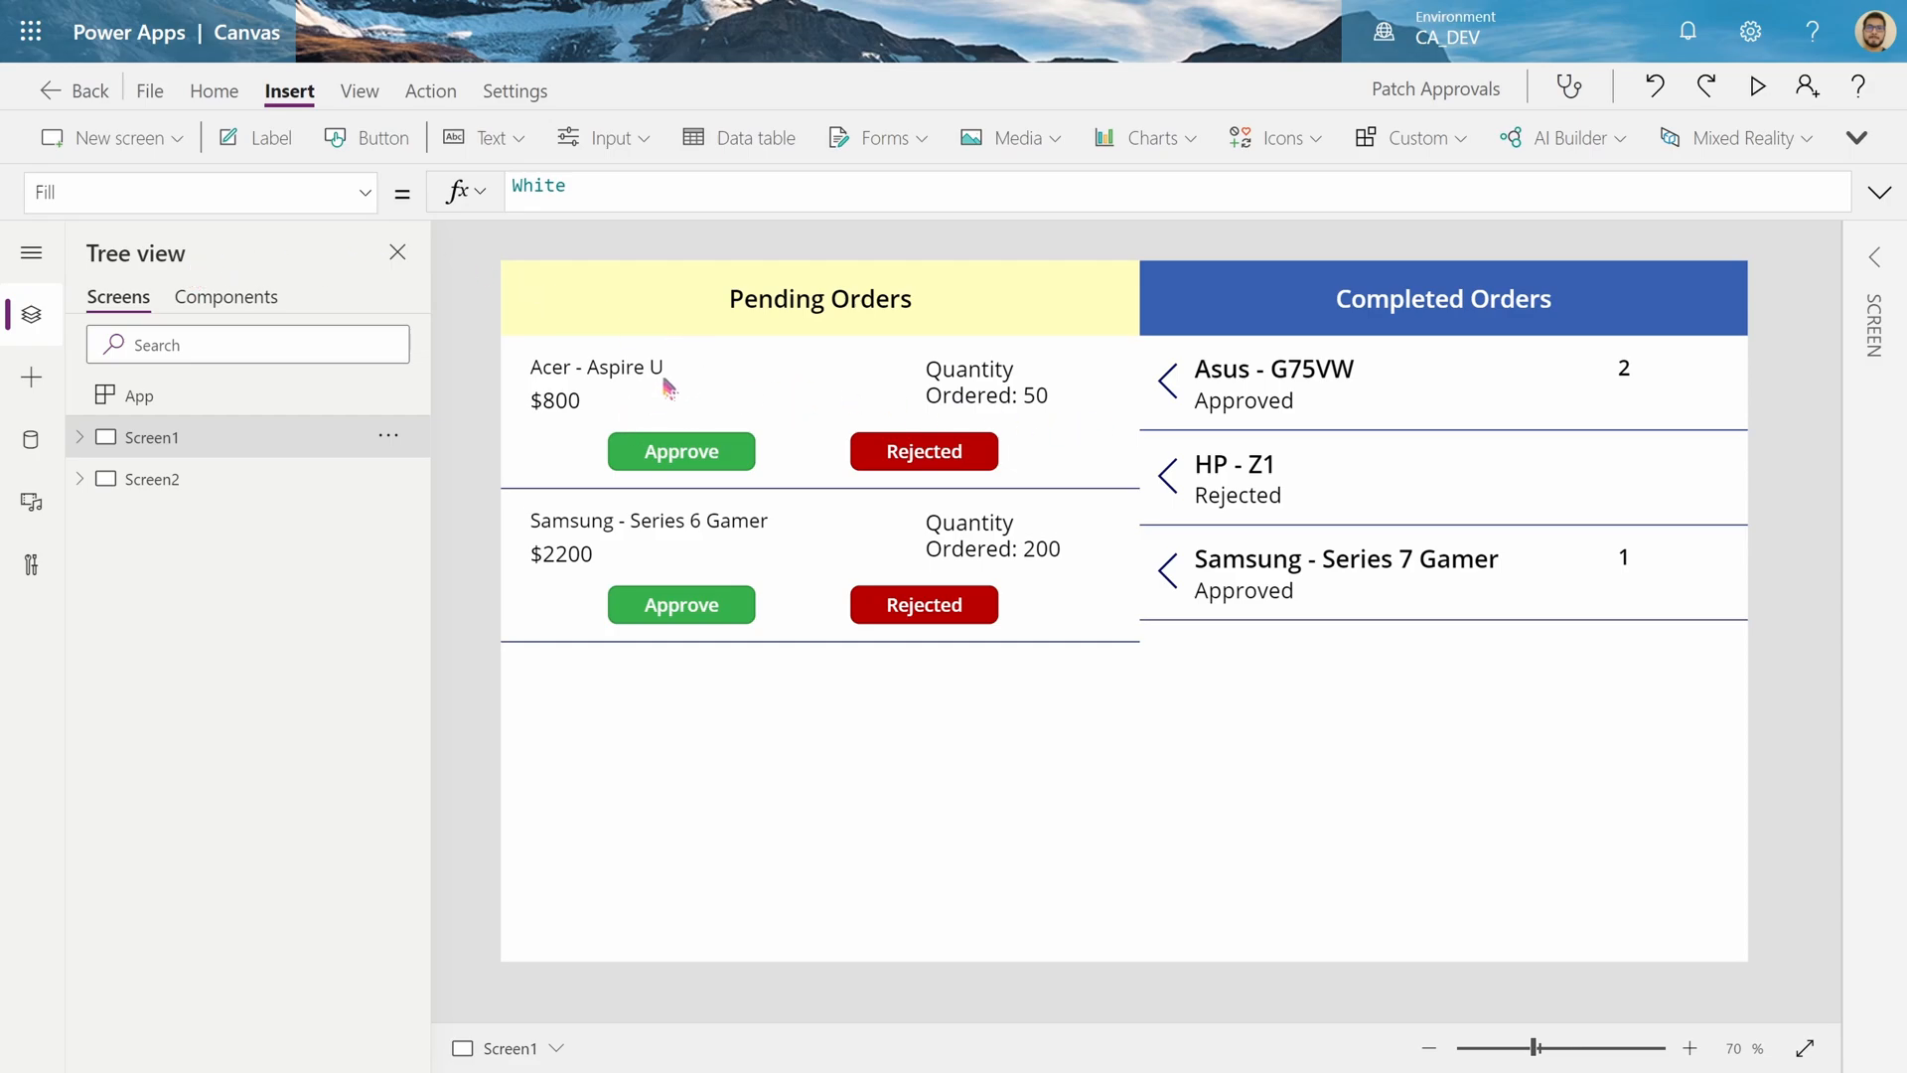
{"action": "mouse_move", "coordinate": [1660, 394]}
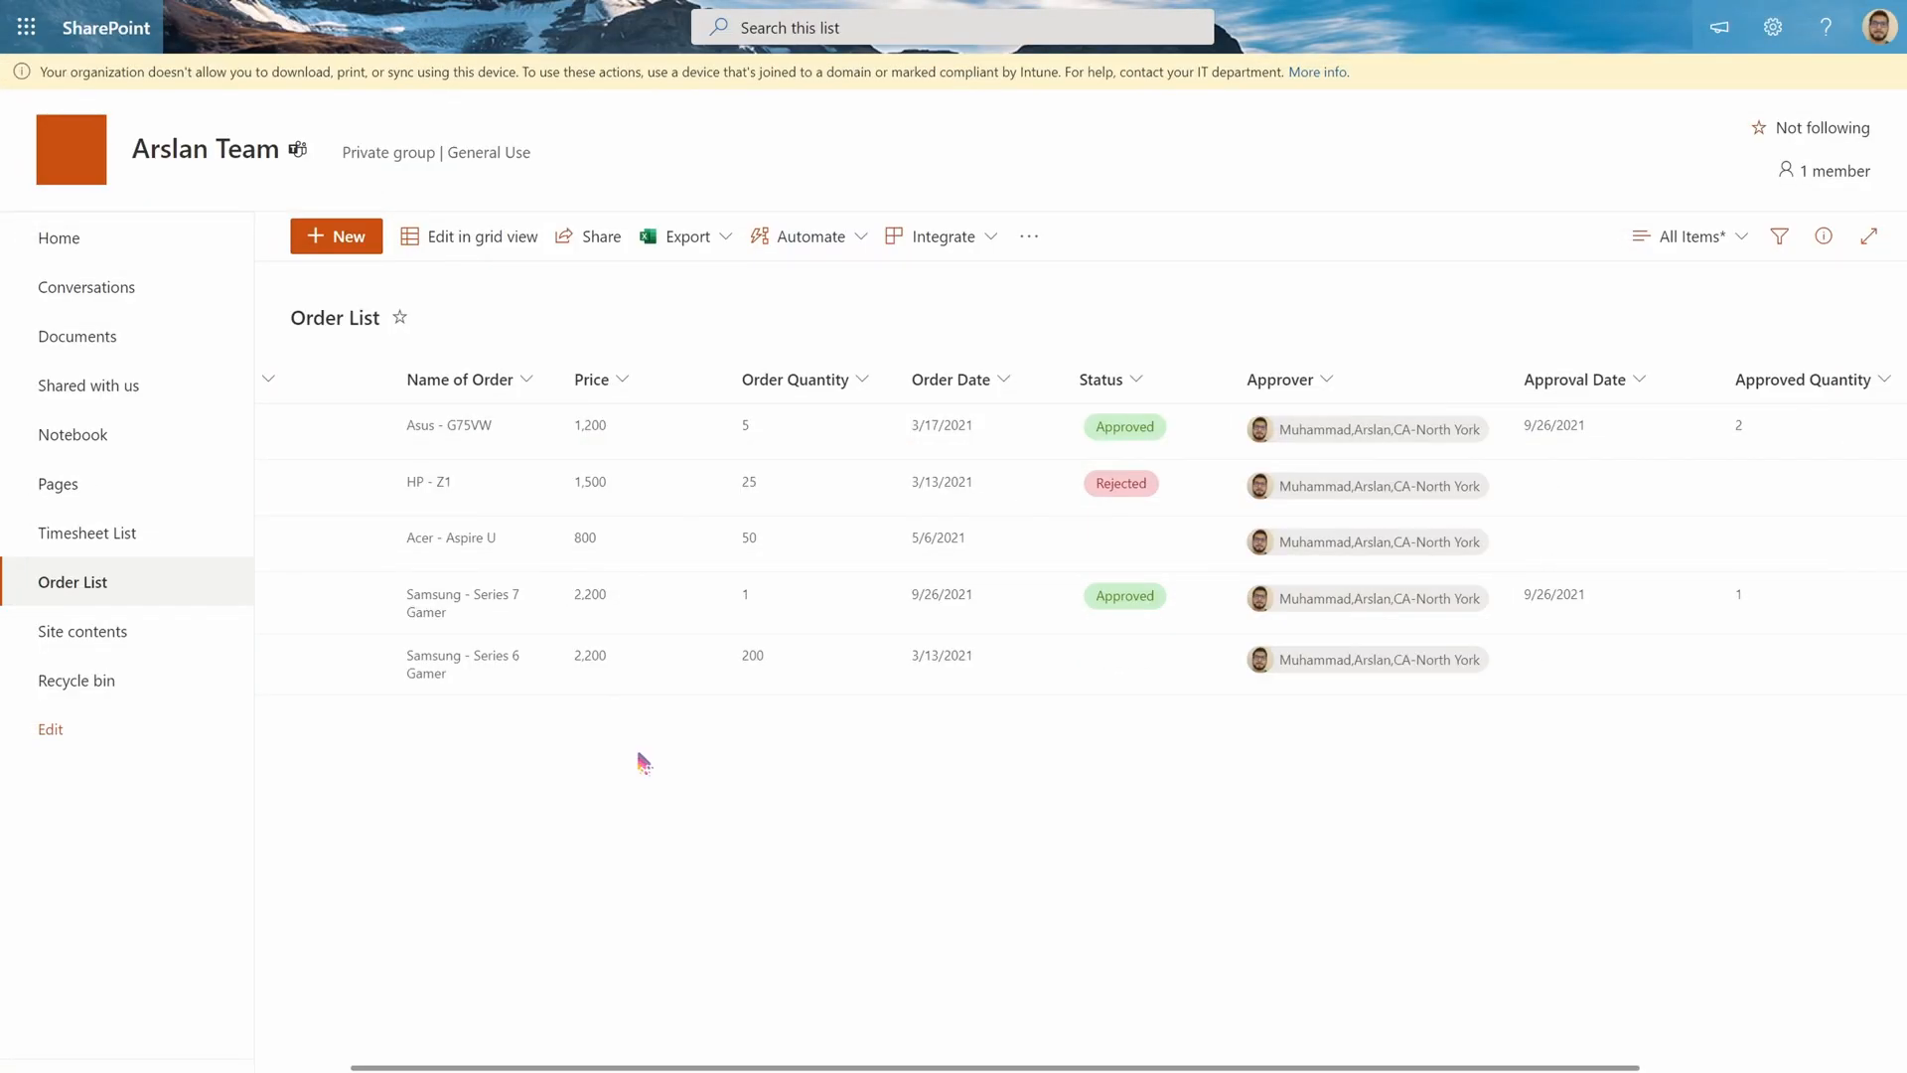
{"action": "mouse_move", "coordinate": [627, 764]}
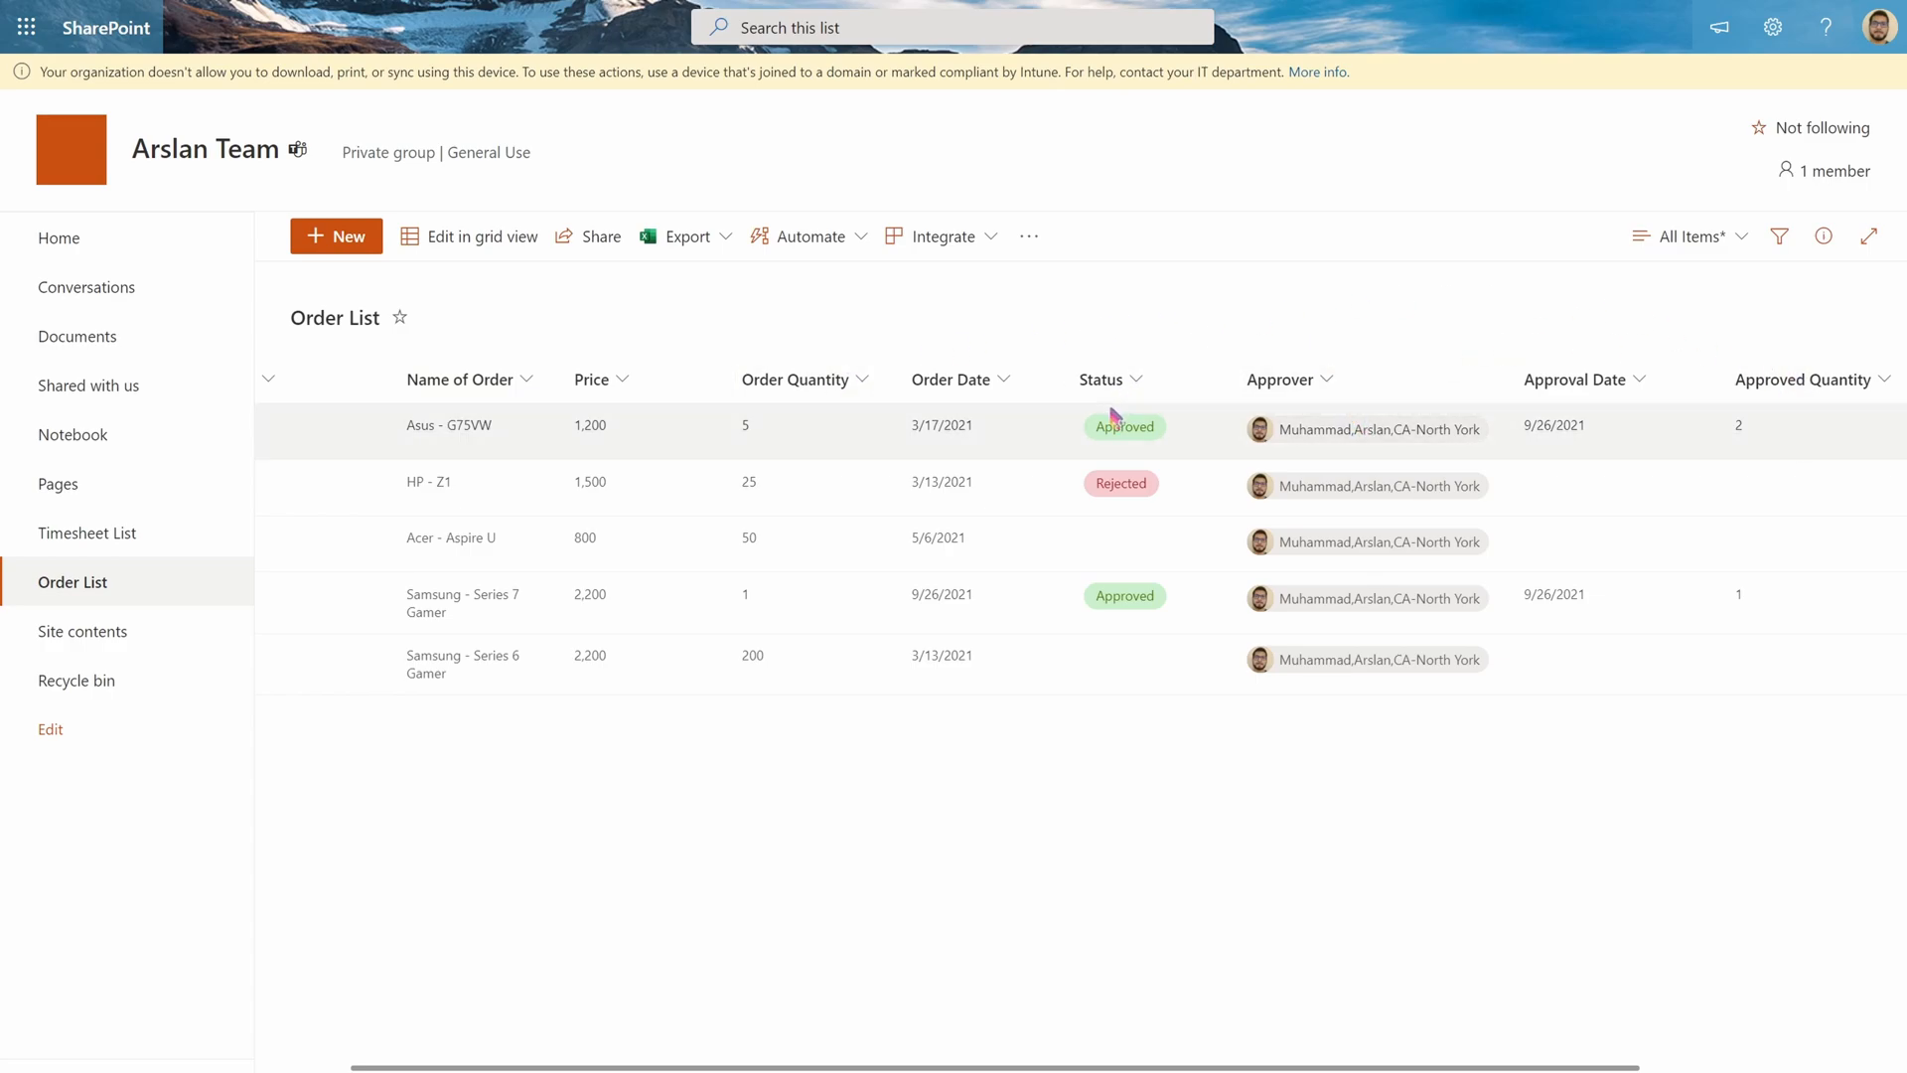
{"action": "mouse_move", "coordinate": [555, 329]}
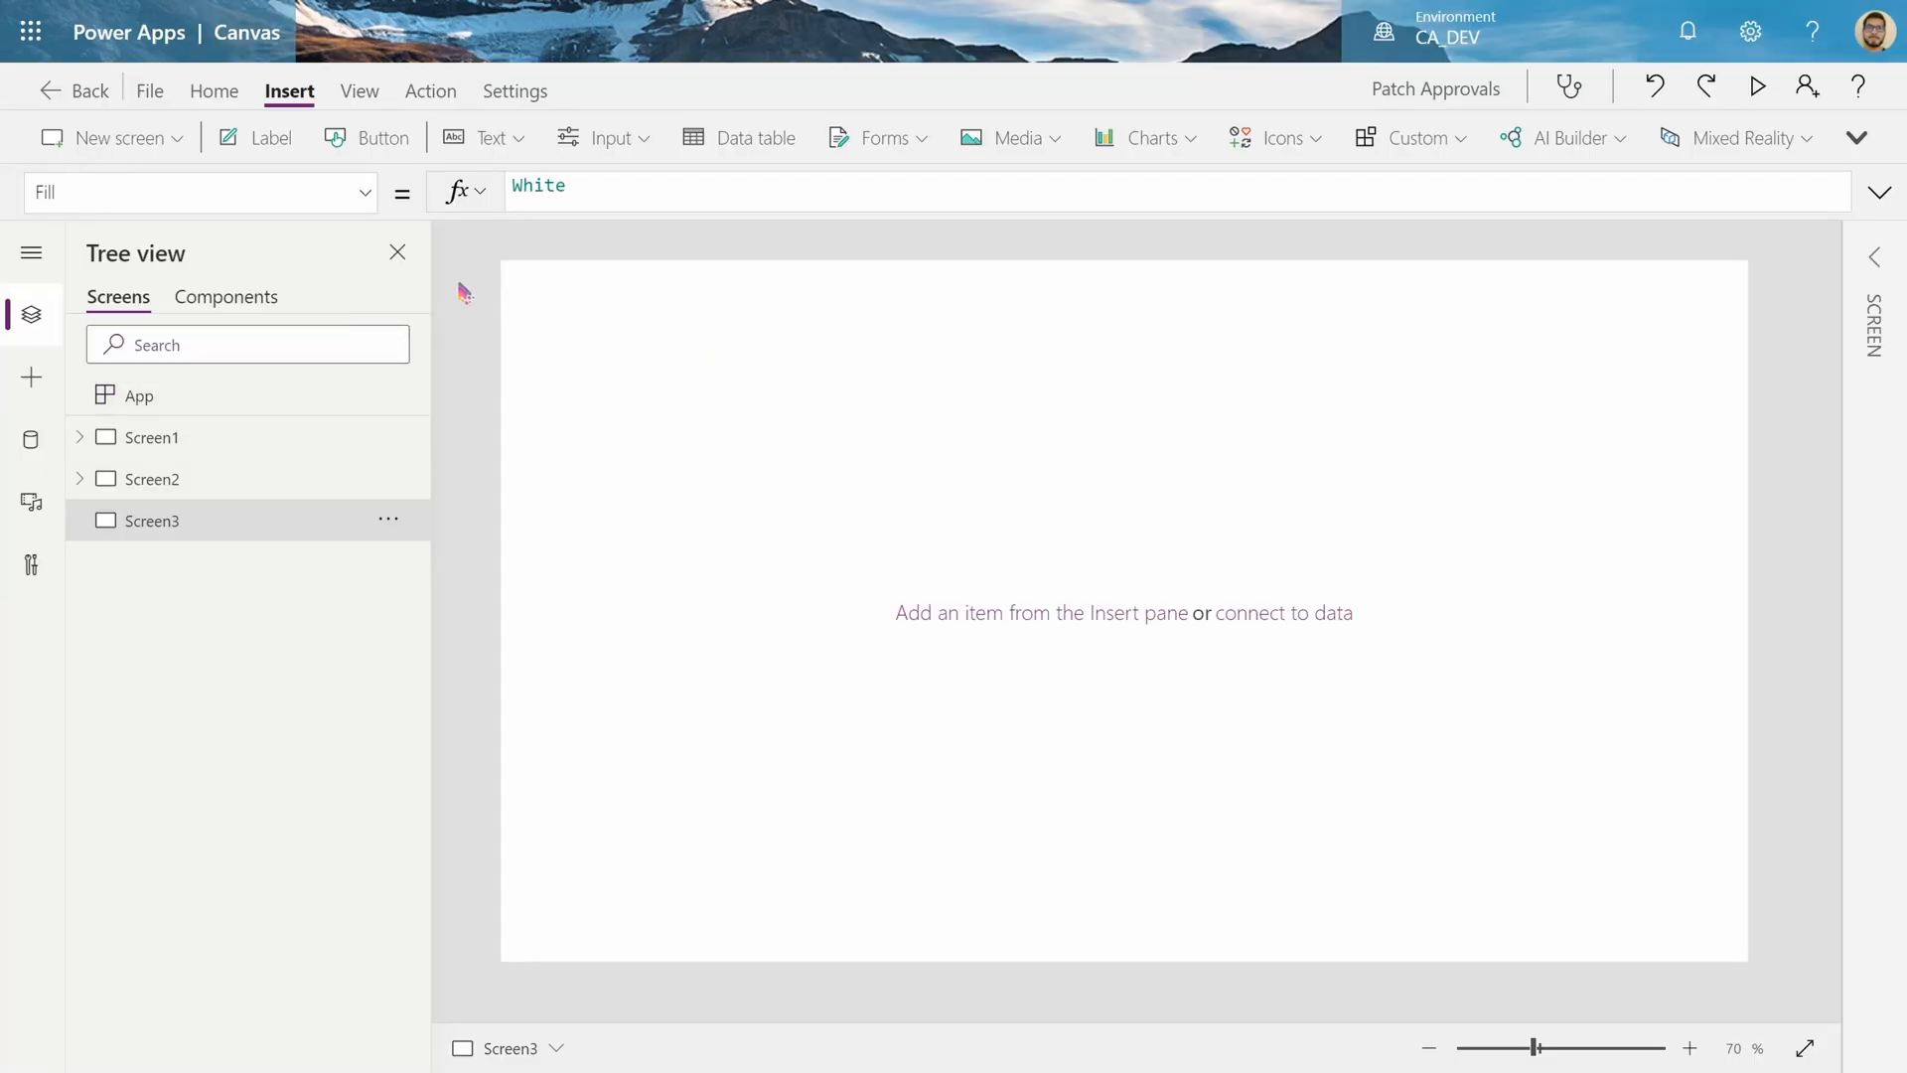
{"action": "mouse_move", "coordinate": [605, 136]}
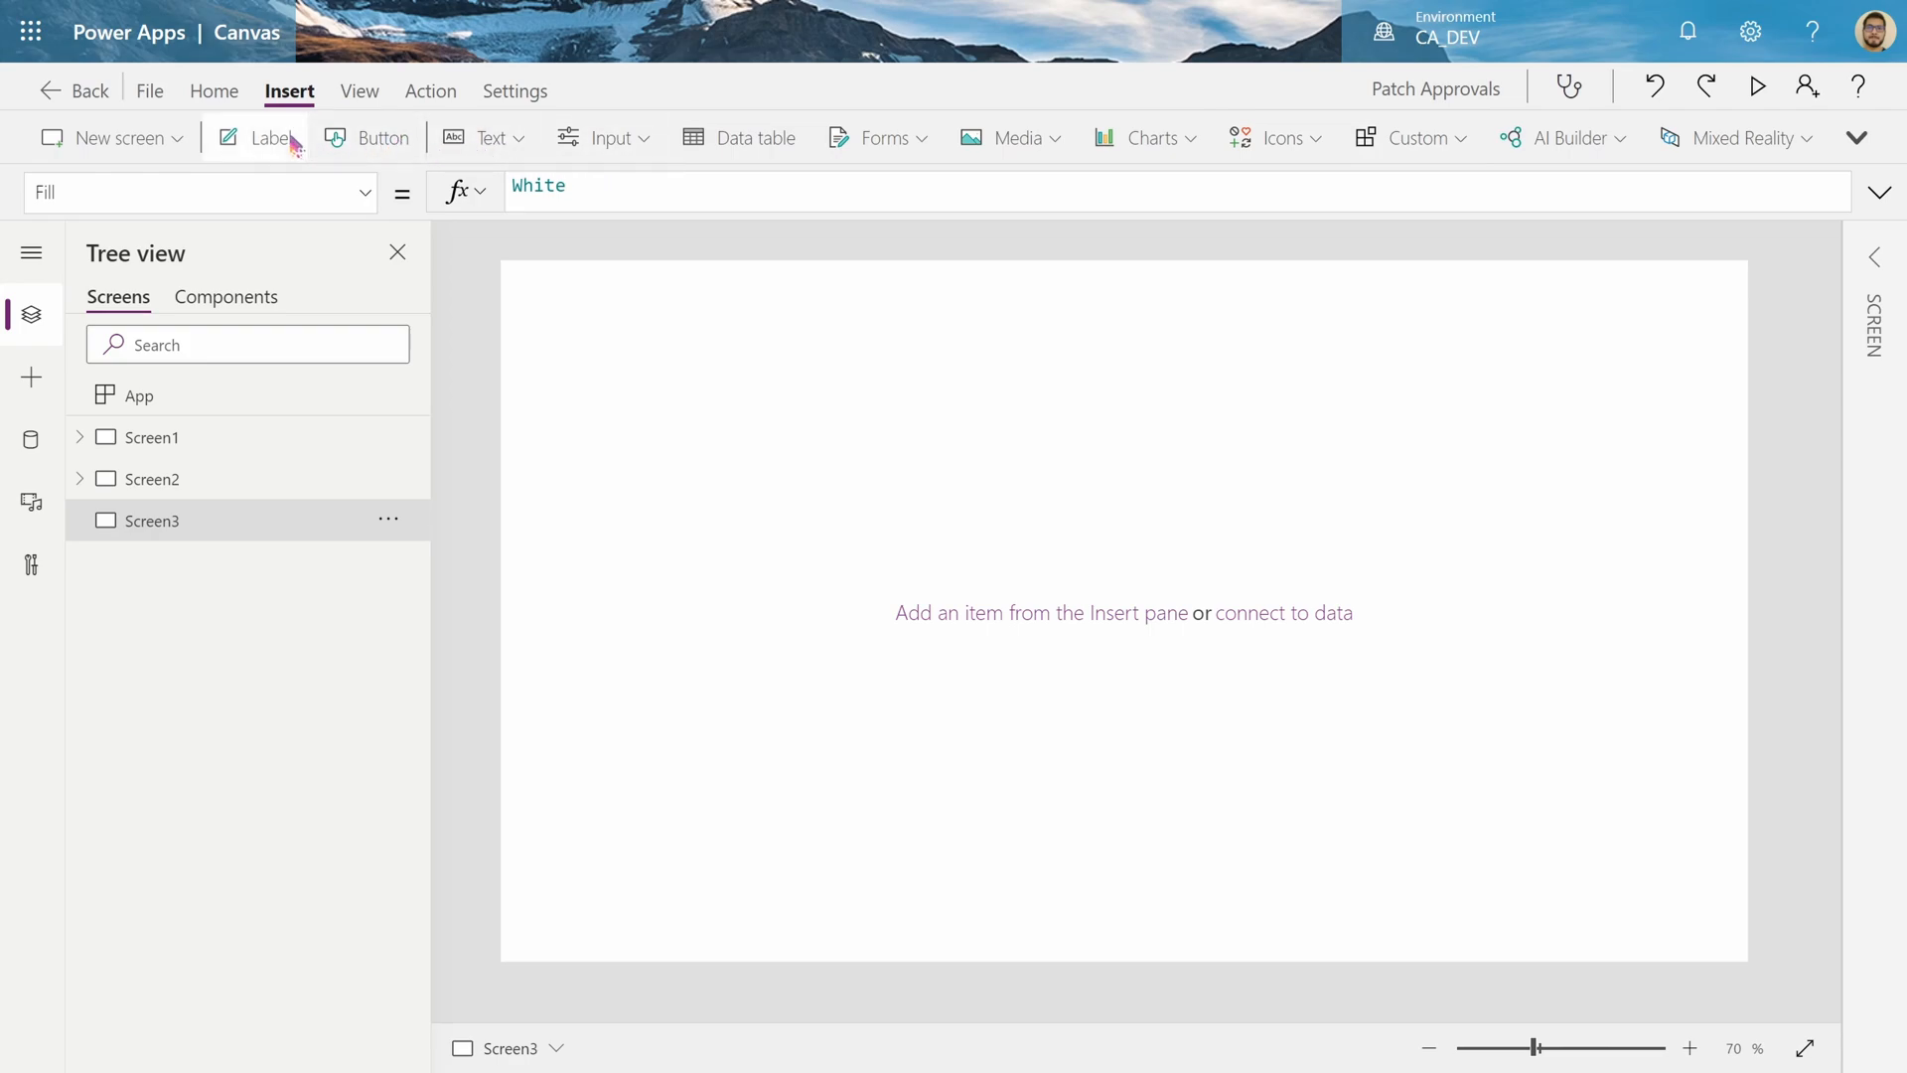
Add a 'Pending Orders' label, centre-aligned at size 20 with a yellow fill
{"action": "left_click", "coordinate": [255, 136]}
{"action": "type", "text": "\"Pending Orders\""}
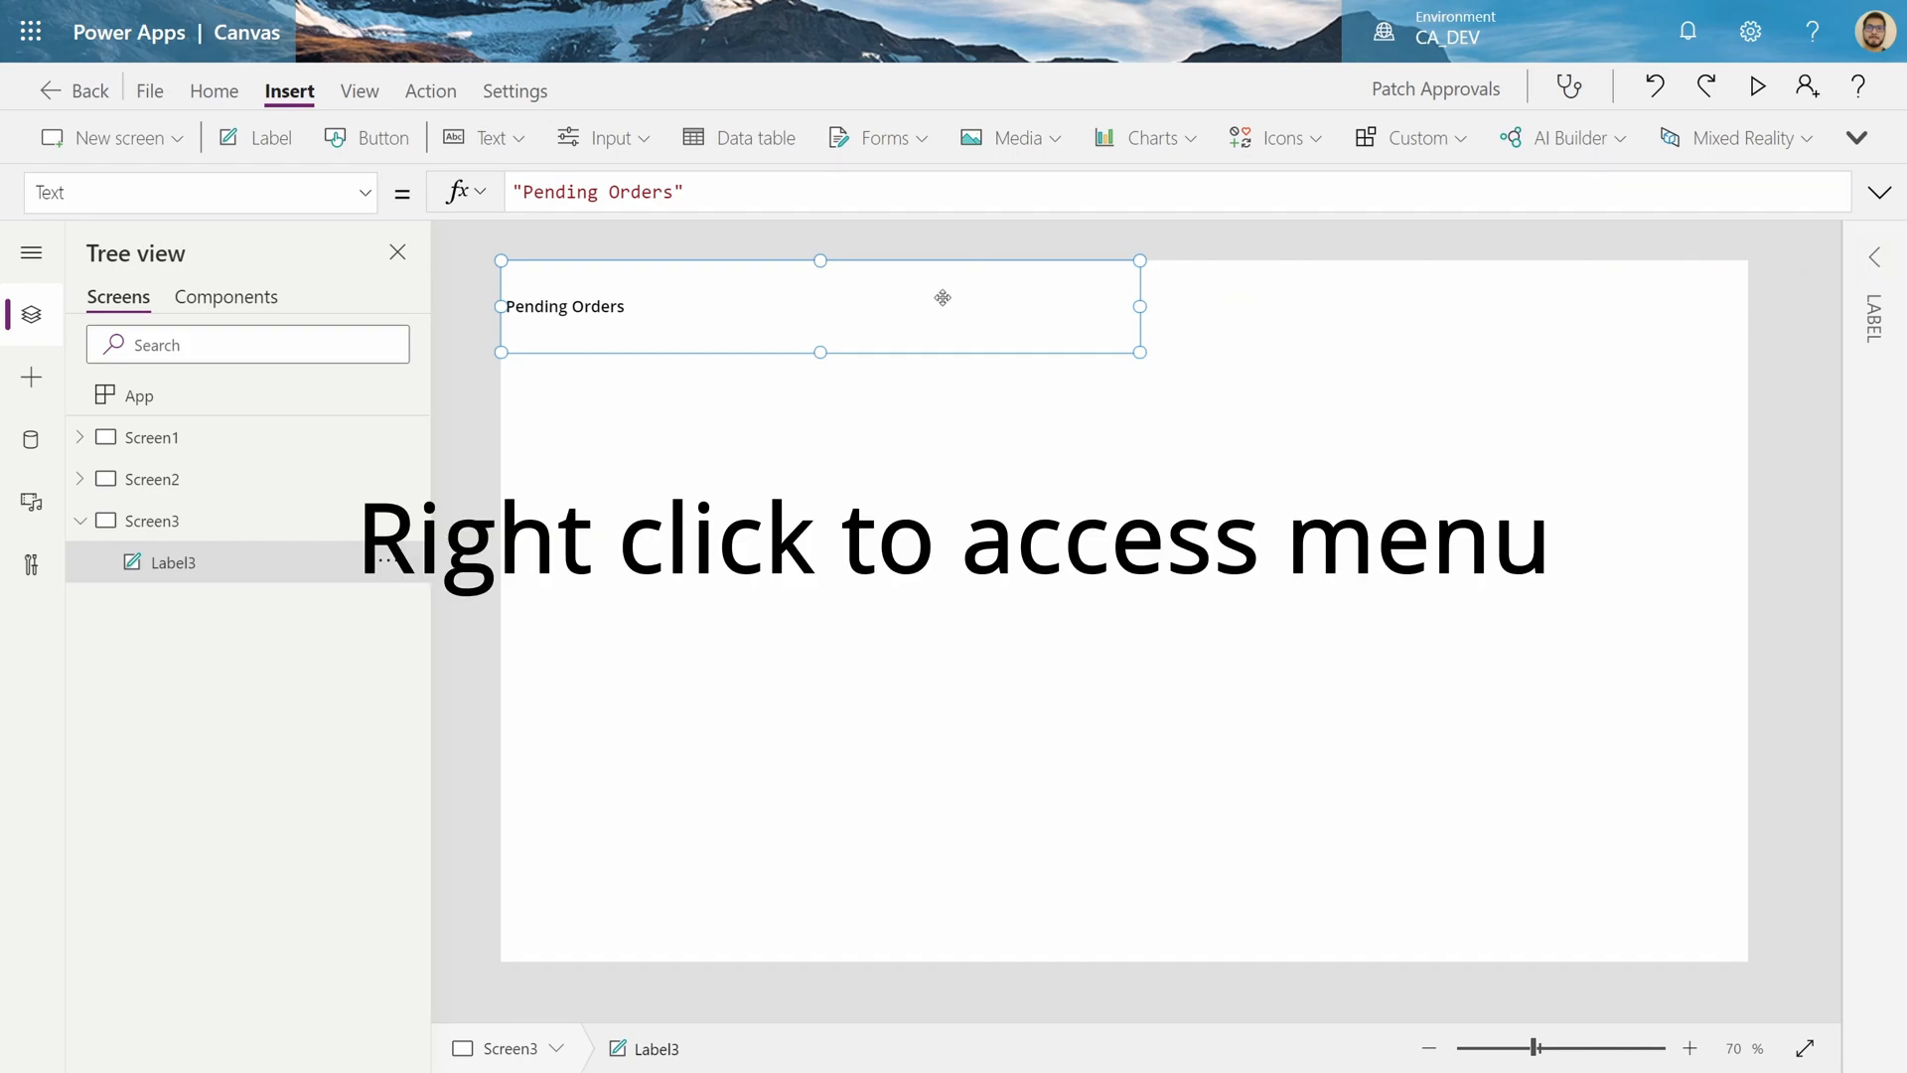
{"action": "left_click", "coordinate": [1024, 248]}
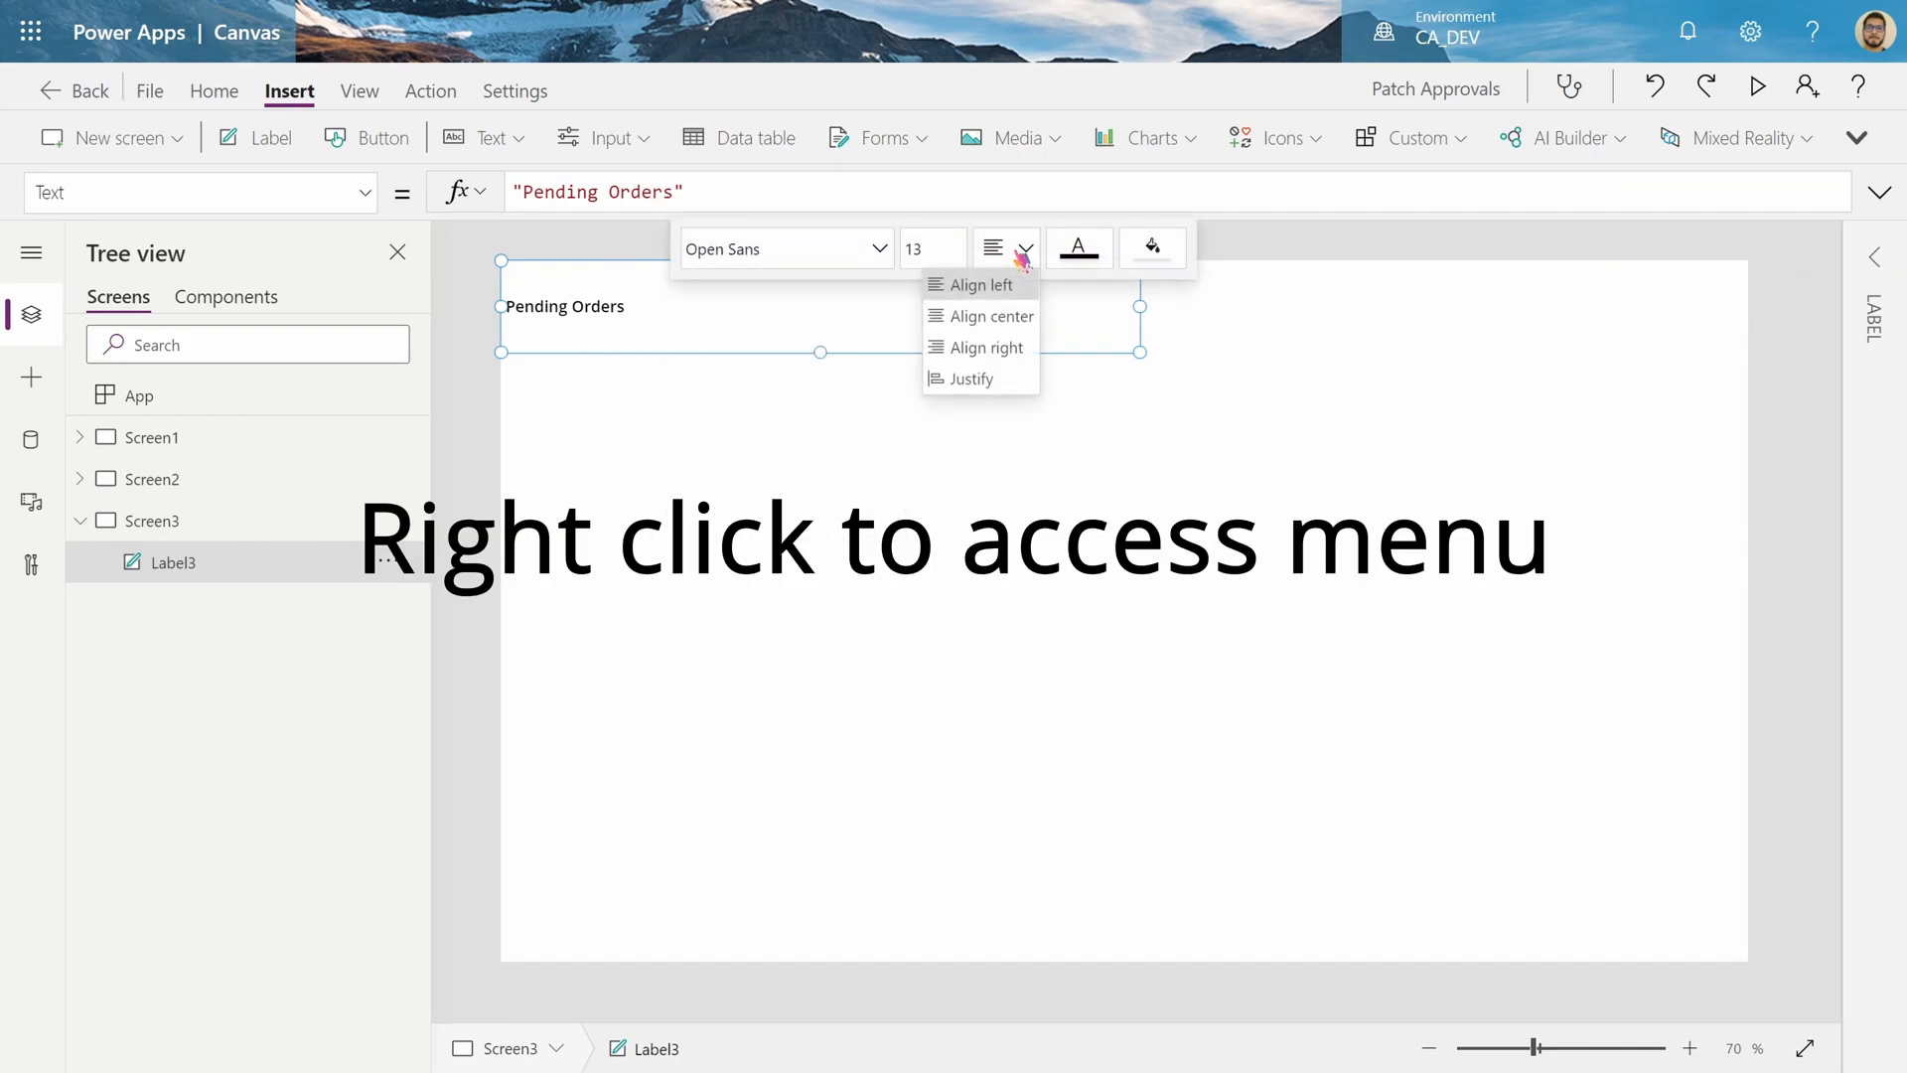
{"action": "left_click", "coordinate": [992, 316]}
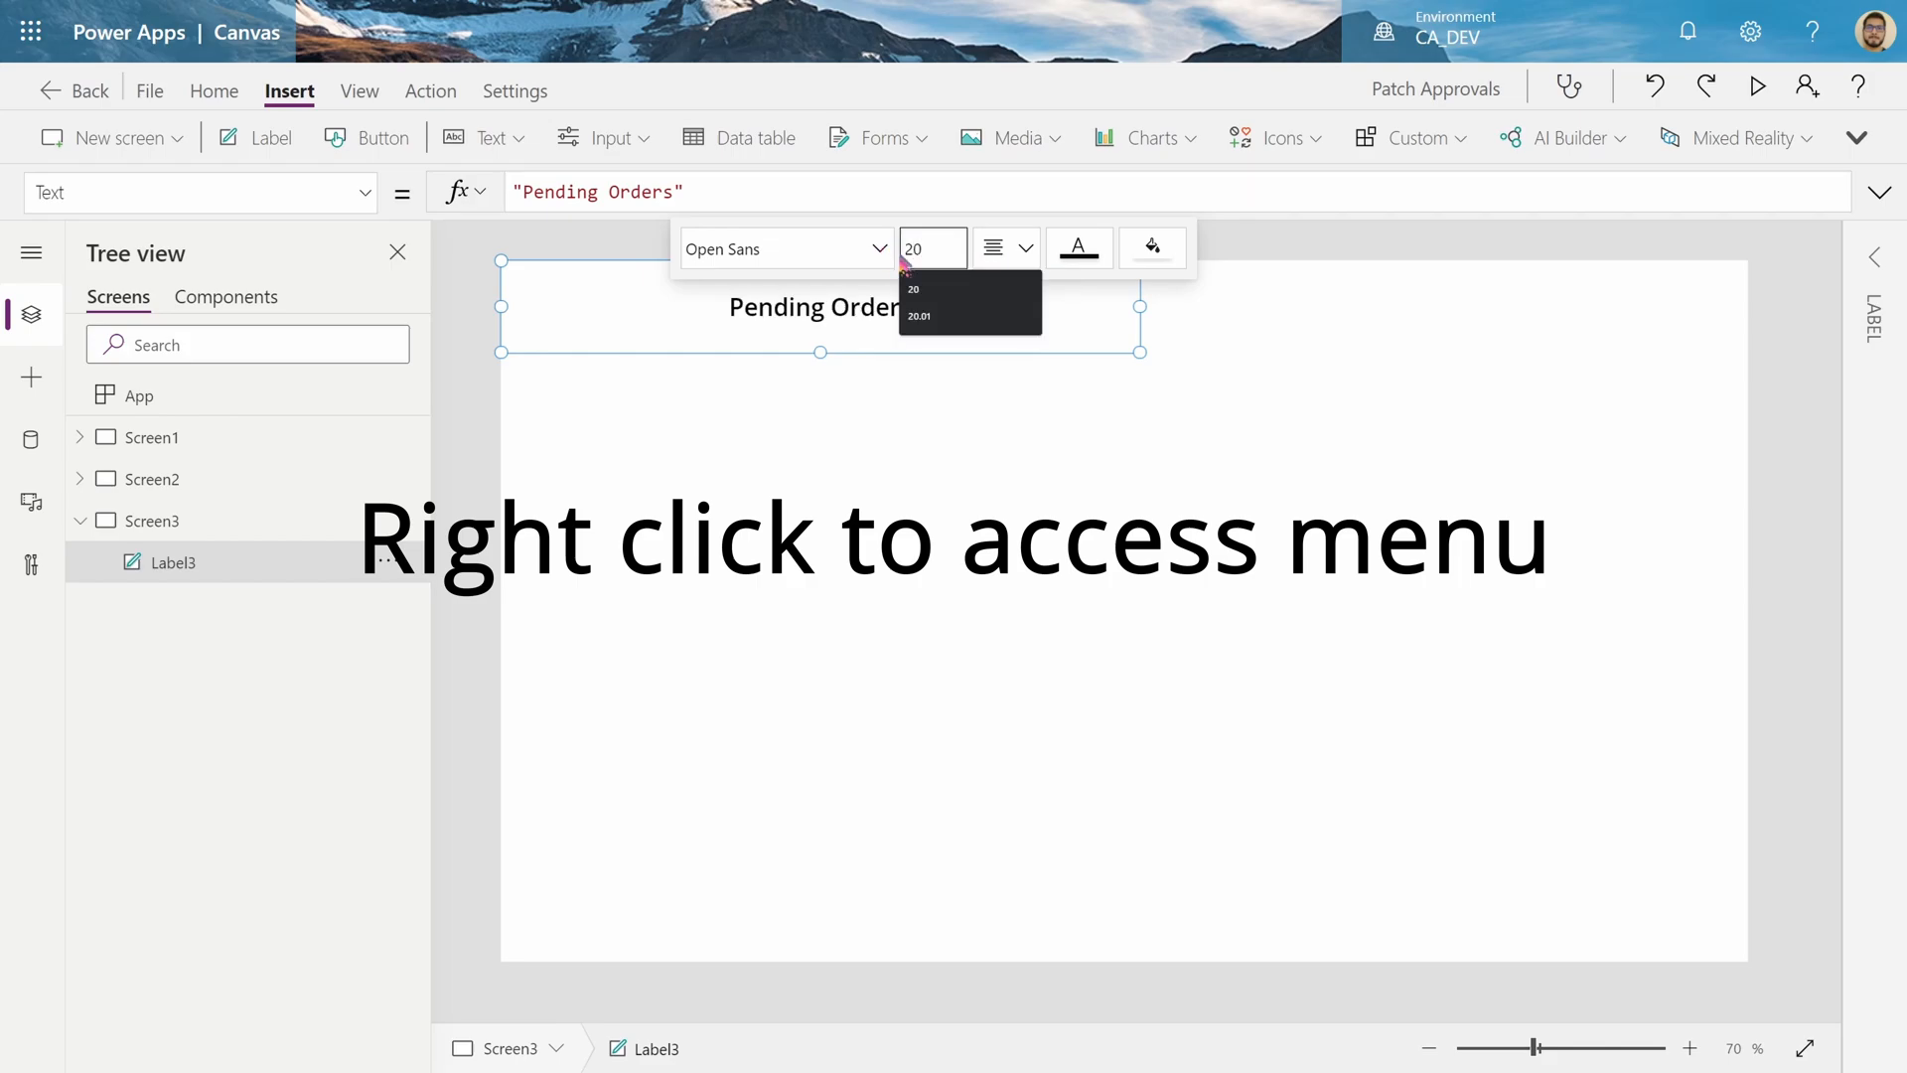
{"action": "right_click", "coordinate": [818, 304]}
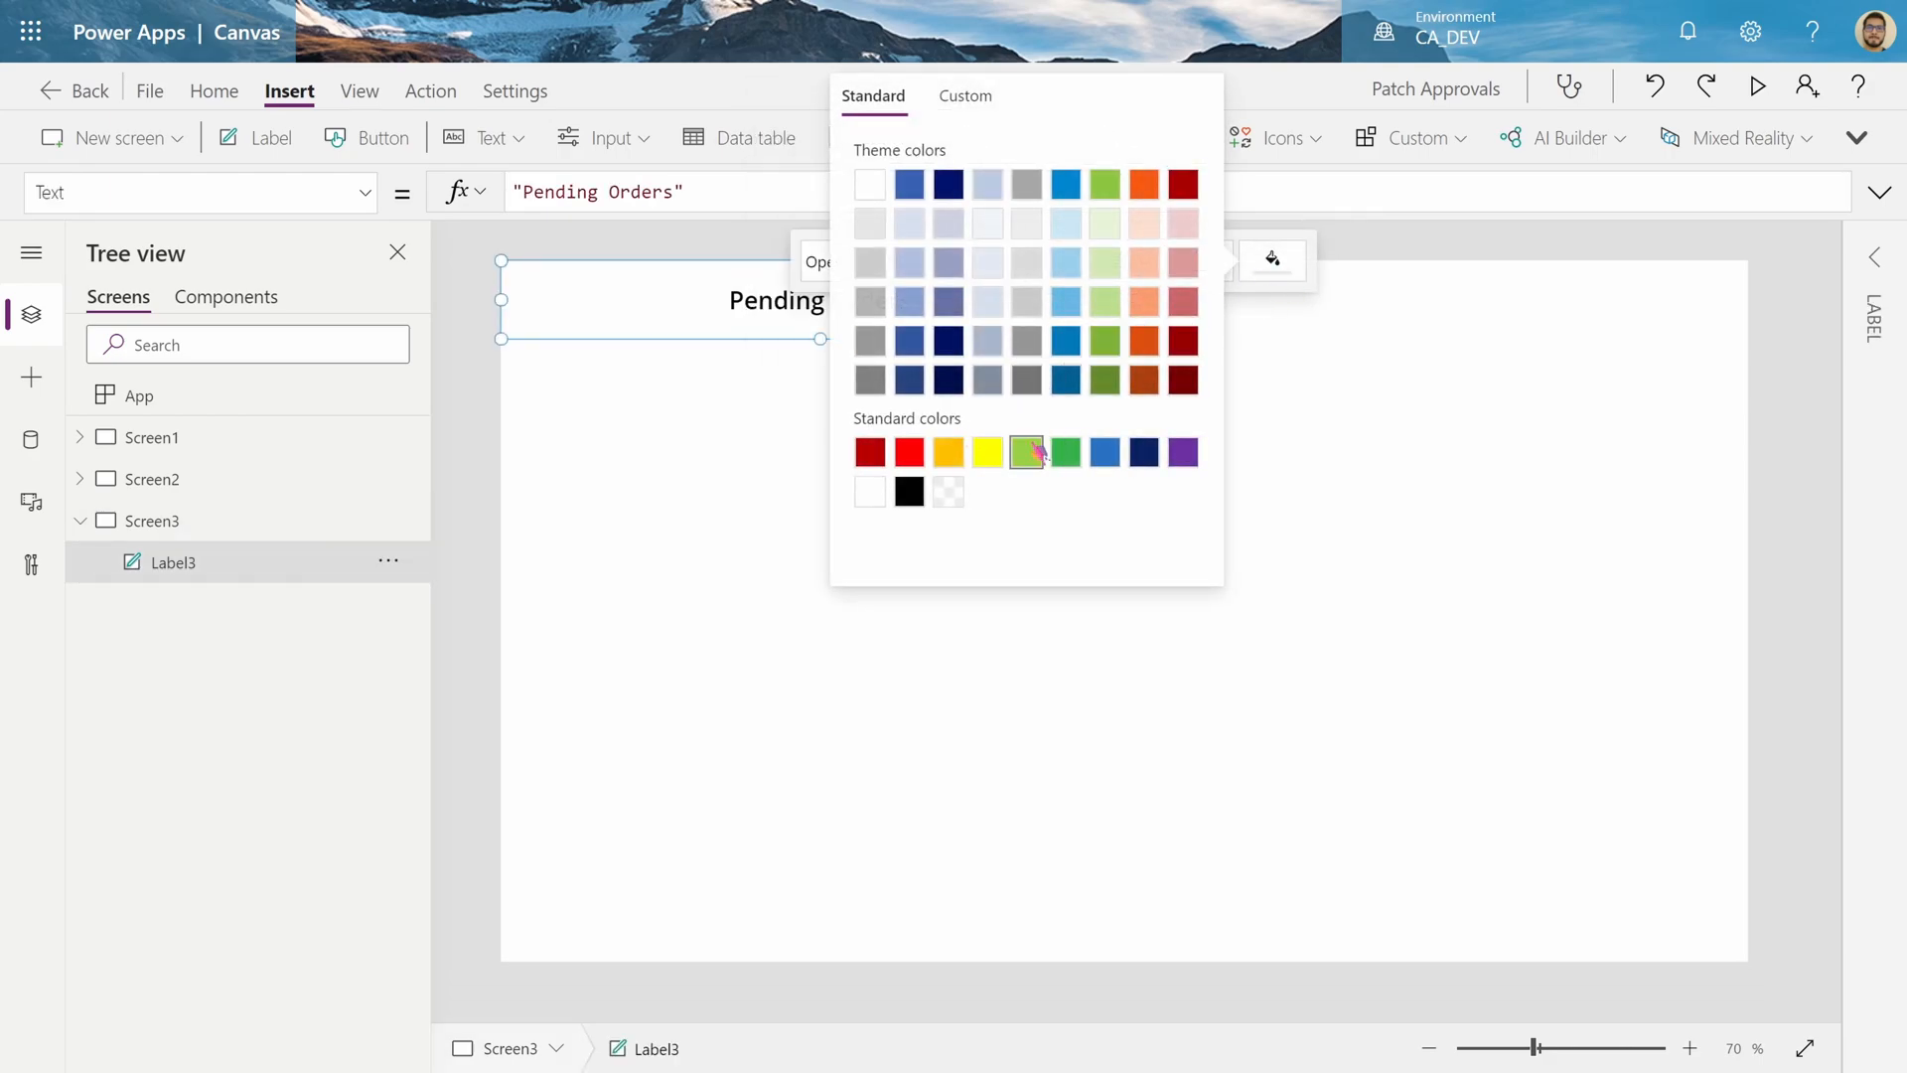
{"action": "left_click", "coordinate": [965, 97]}
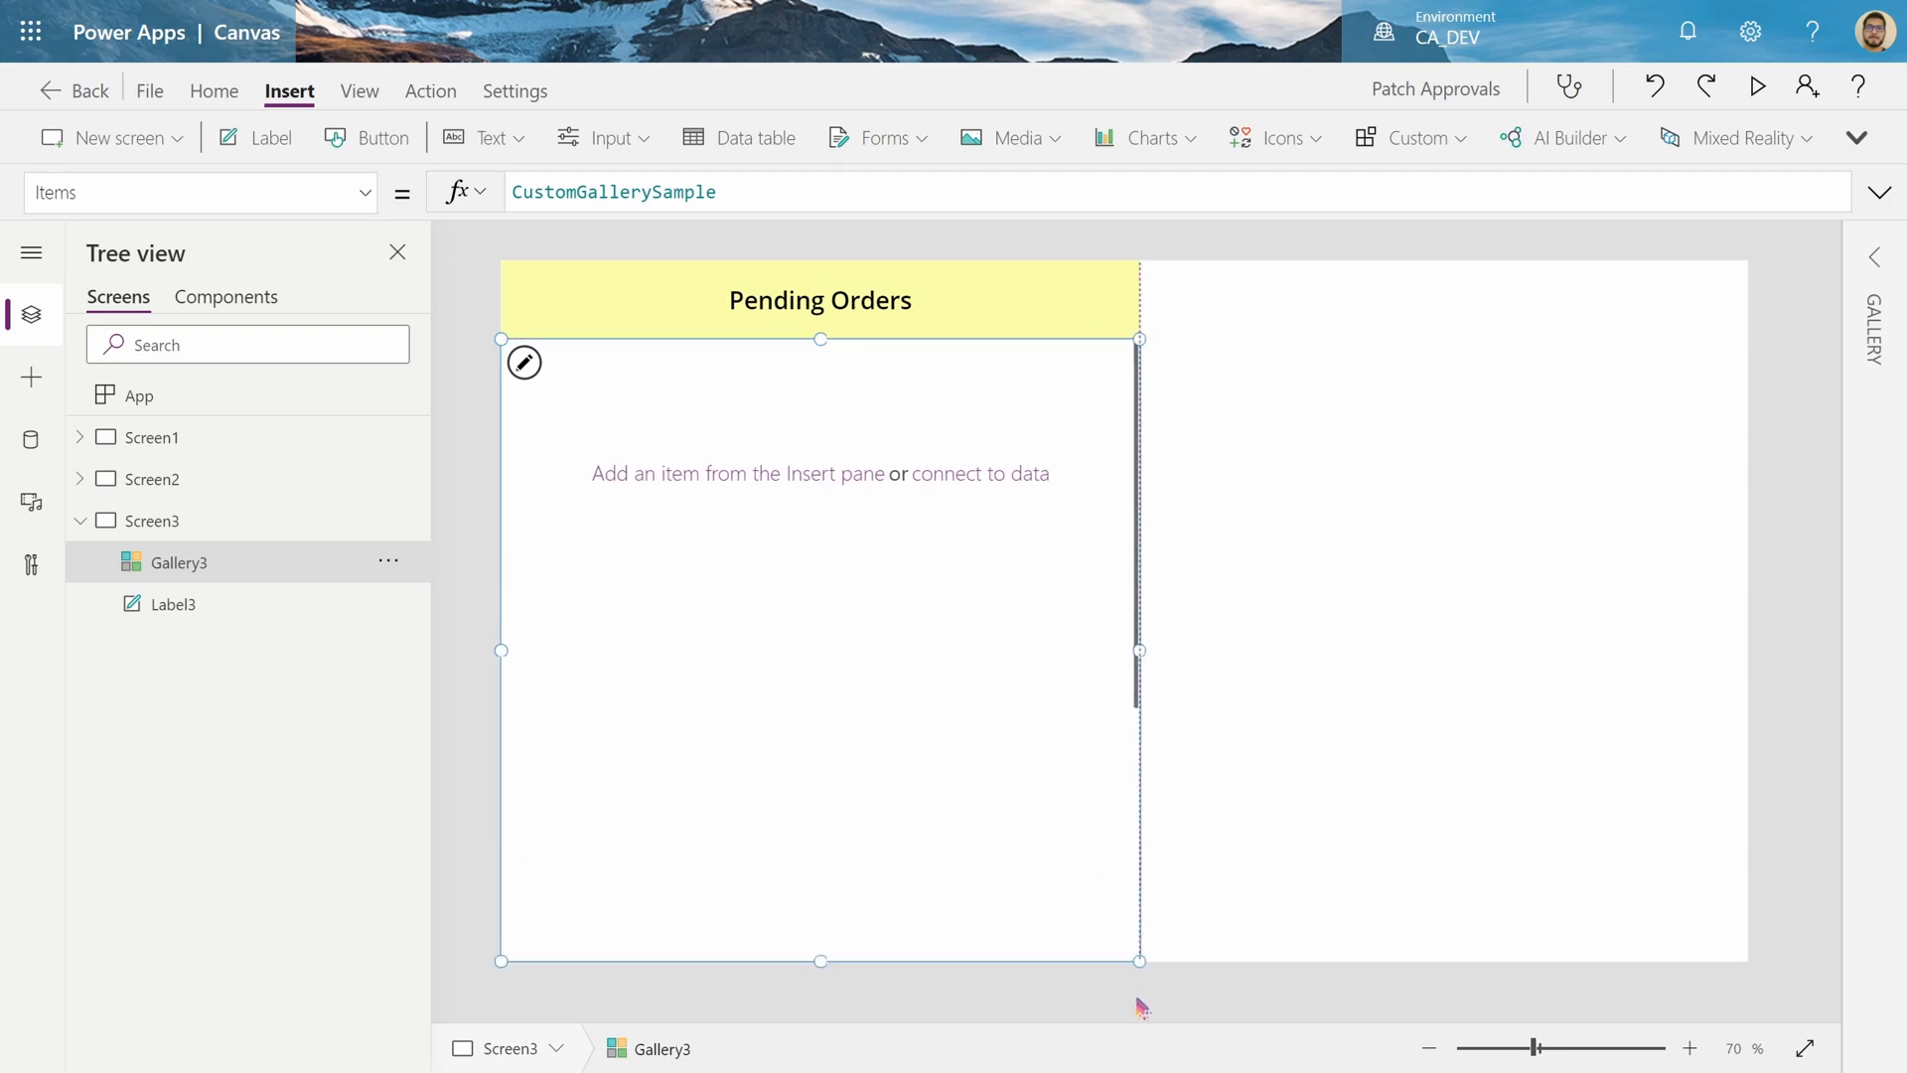
Set the gallery Items to 'Order List' and add a label showing ThisItem.'Name of Order'
{"action": "left_click", "coordinate": [613, 190]}
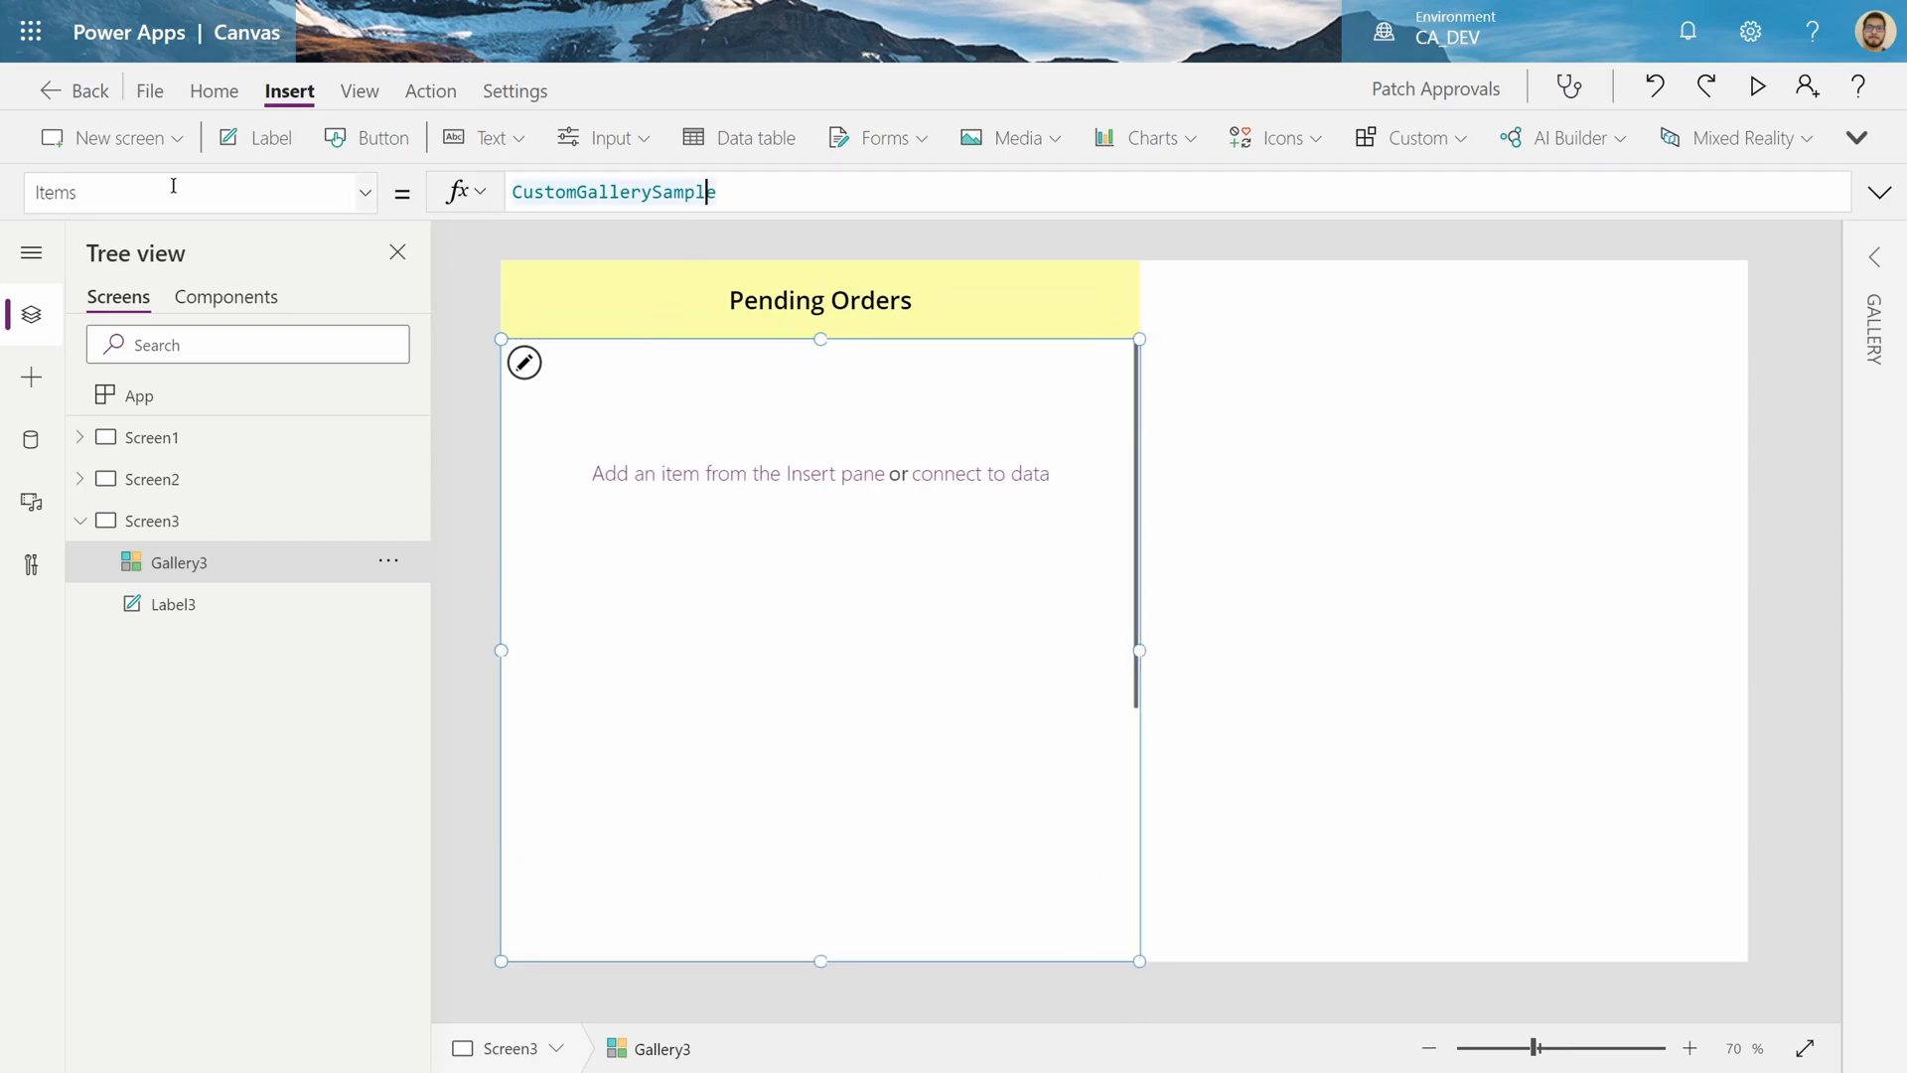
{"action": "left_click", "coordinate": [614, 191]}
{"action": "type", "text": "Order"}
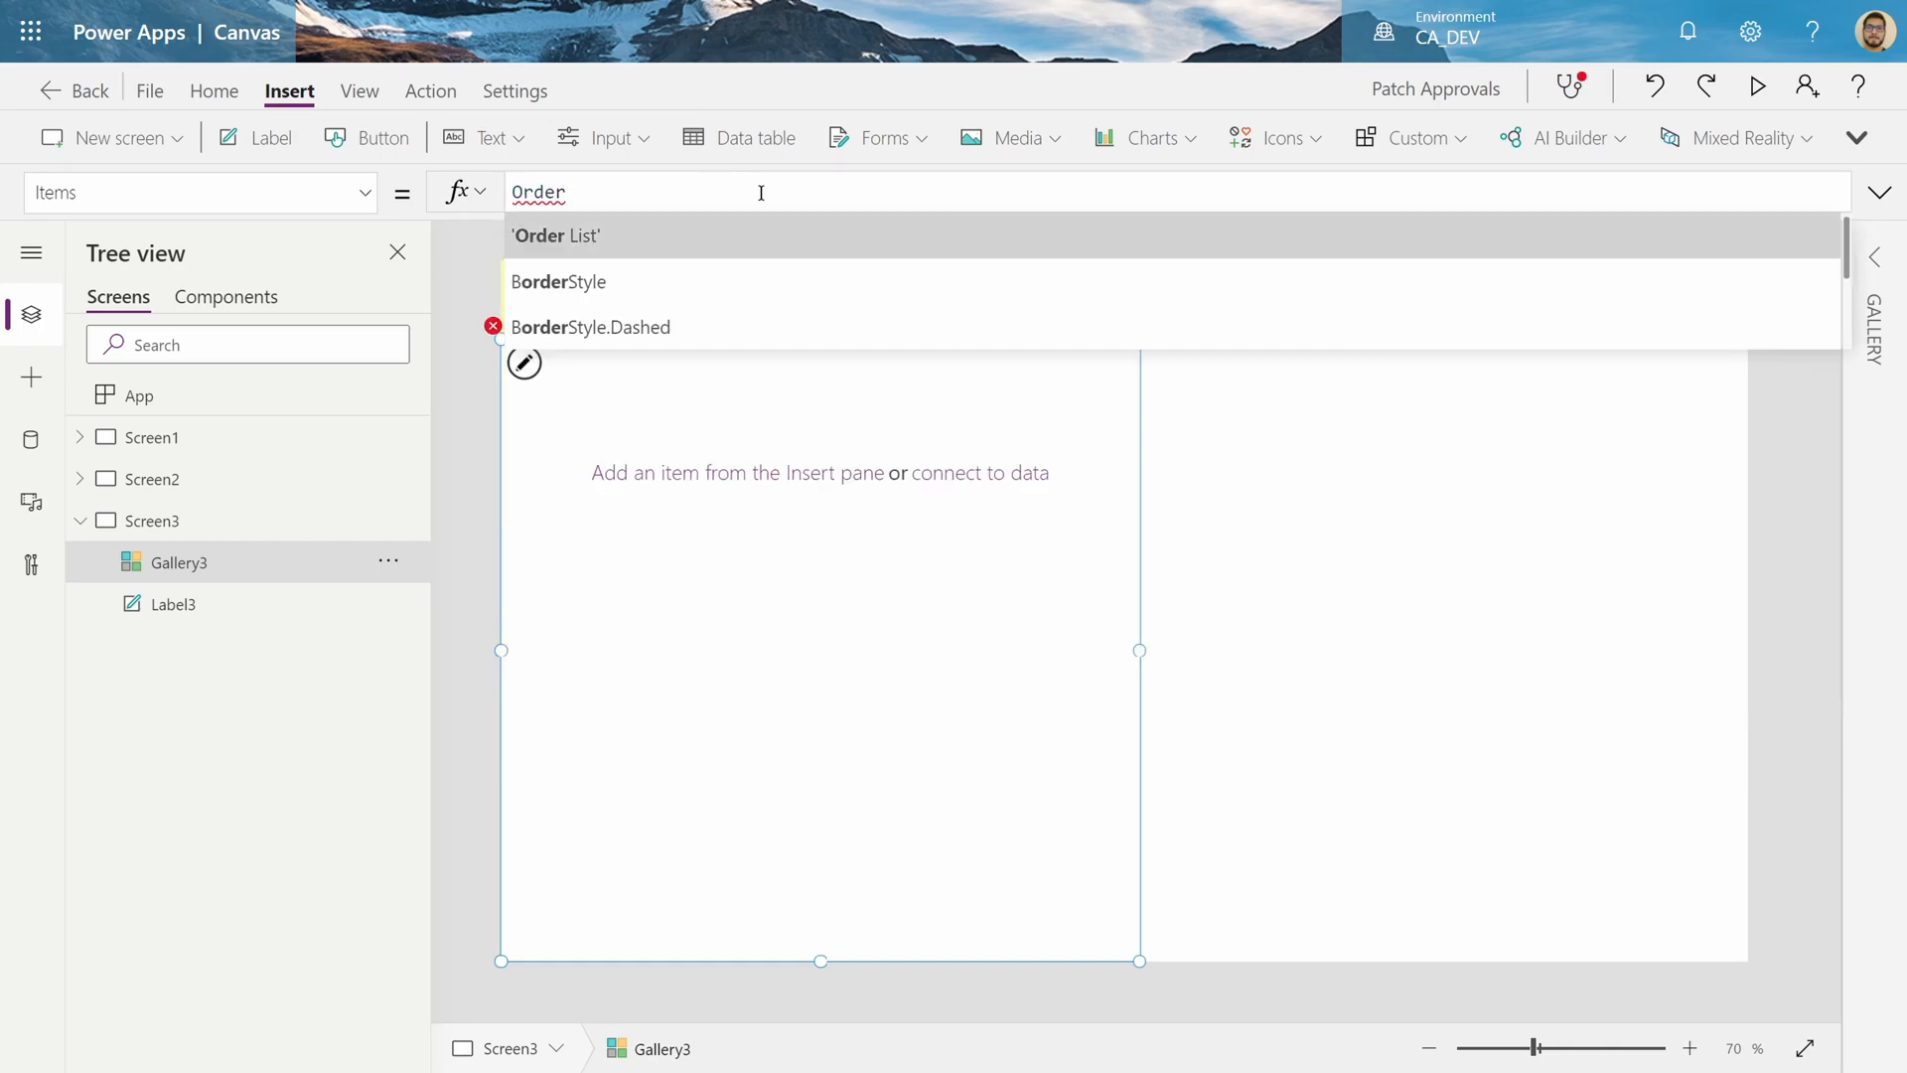
{"action": "left_click", "coordinate": [557, 234]}
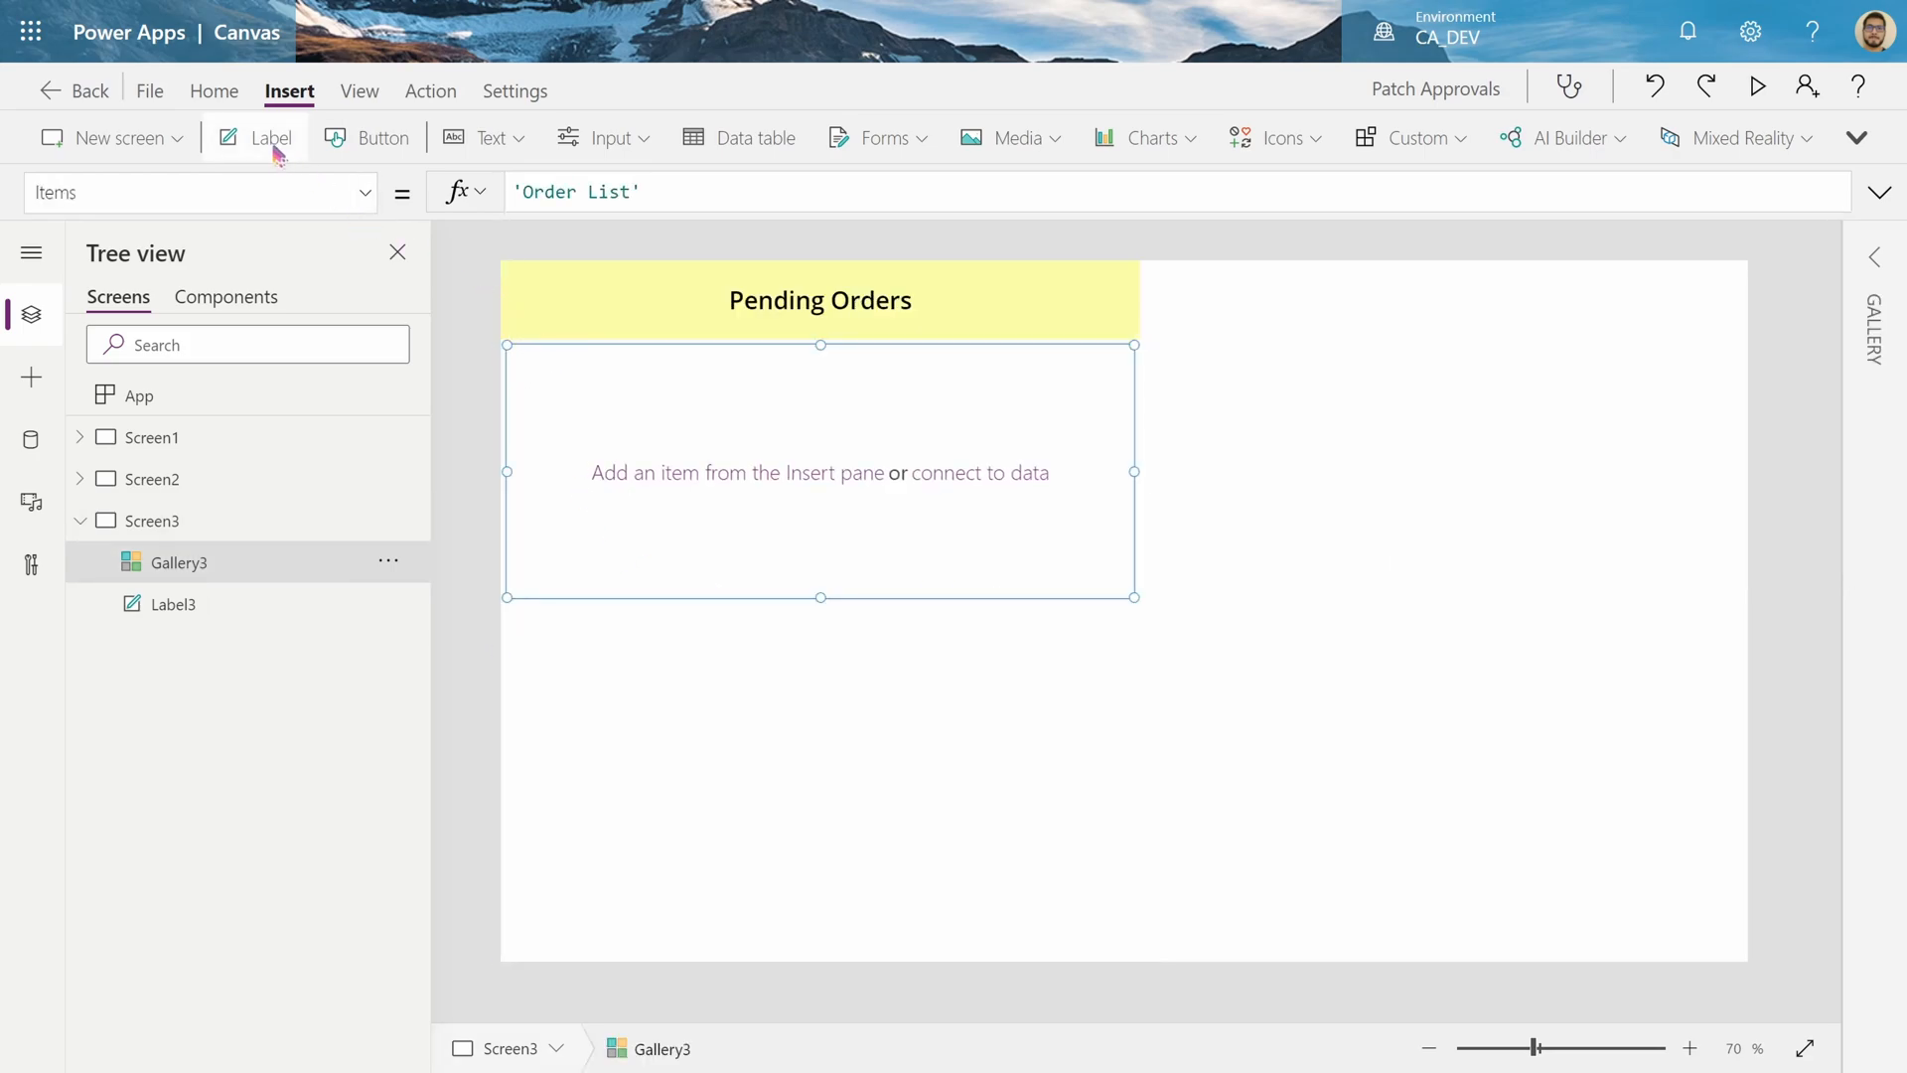
{"action": "left_click", "coordinate": [271, 136]}
{"action": "type", "text": "ThisItem.o"}
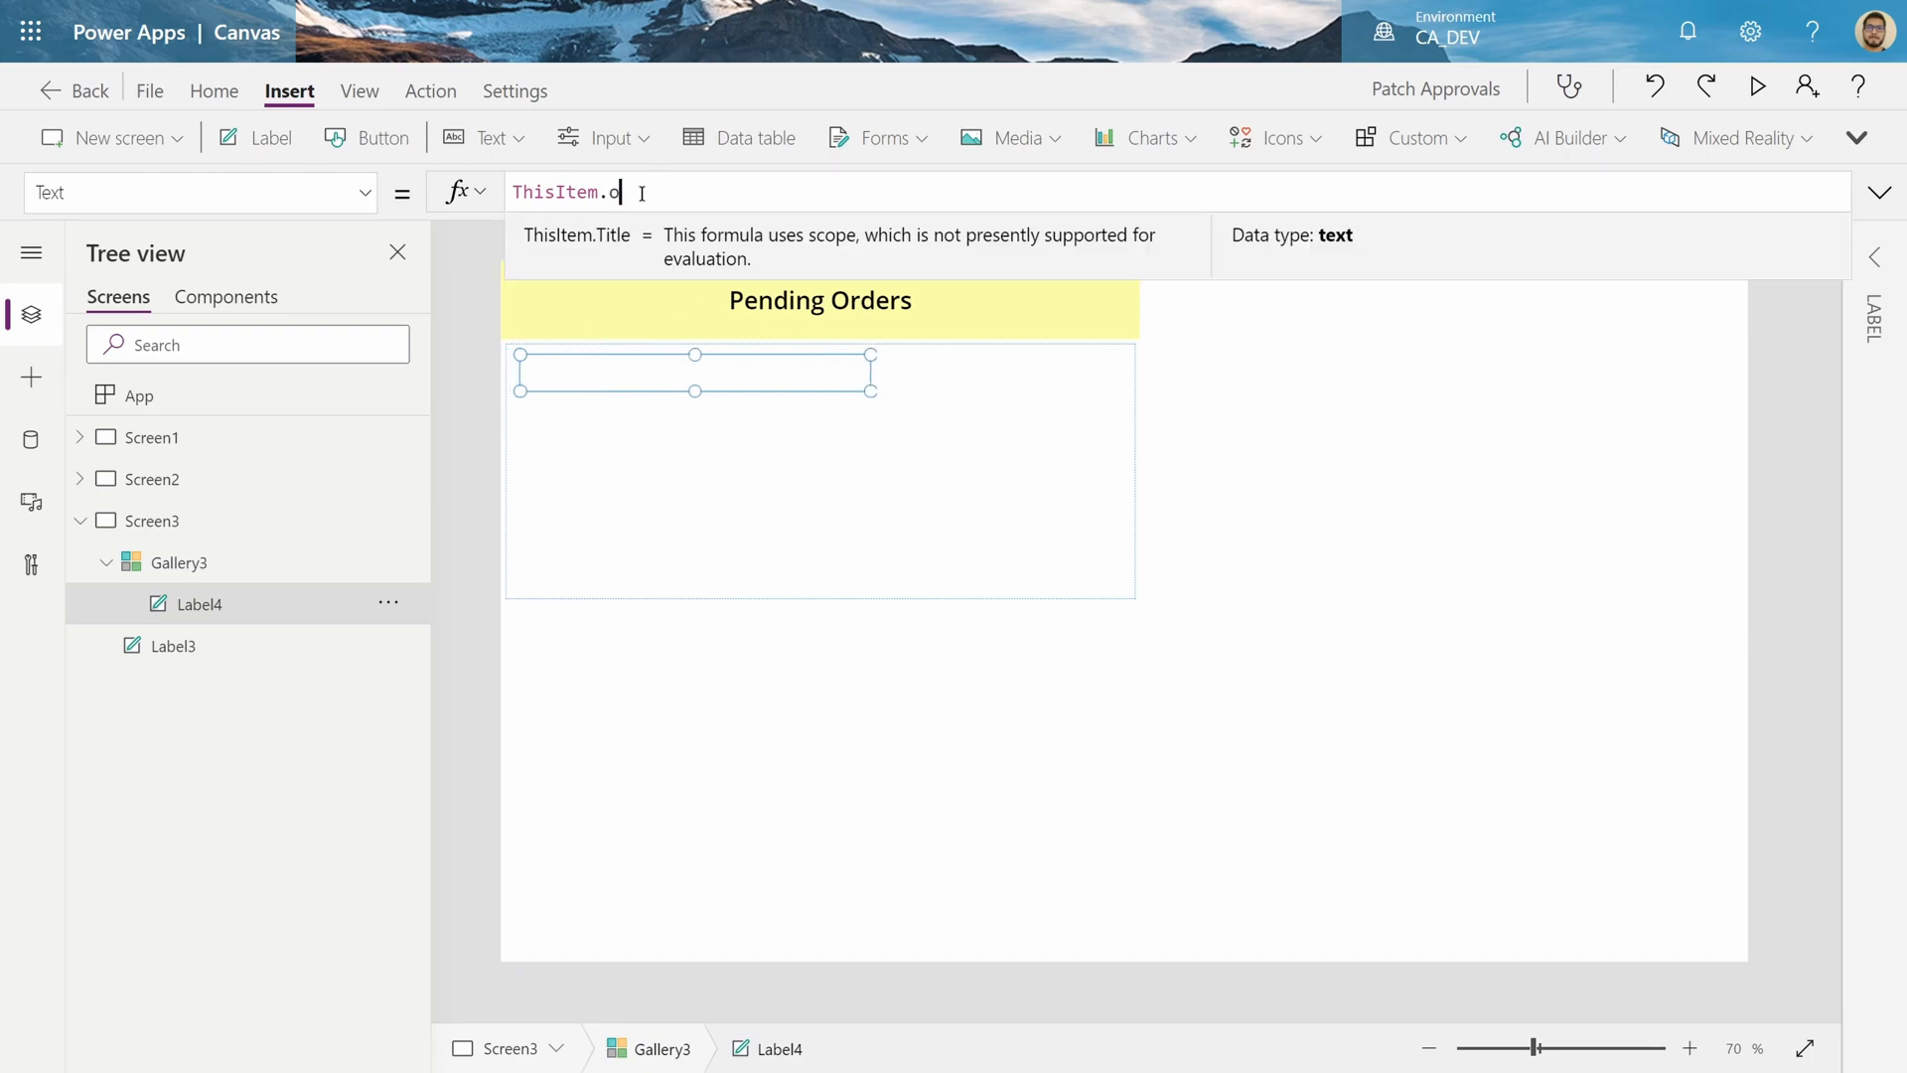
{"action": "type", "text": "rd"}
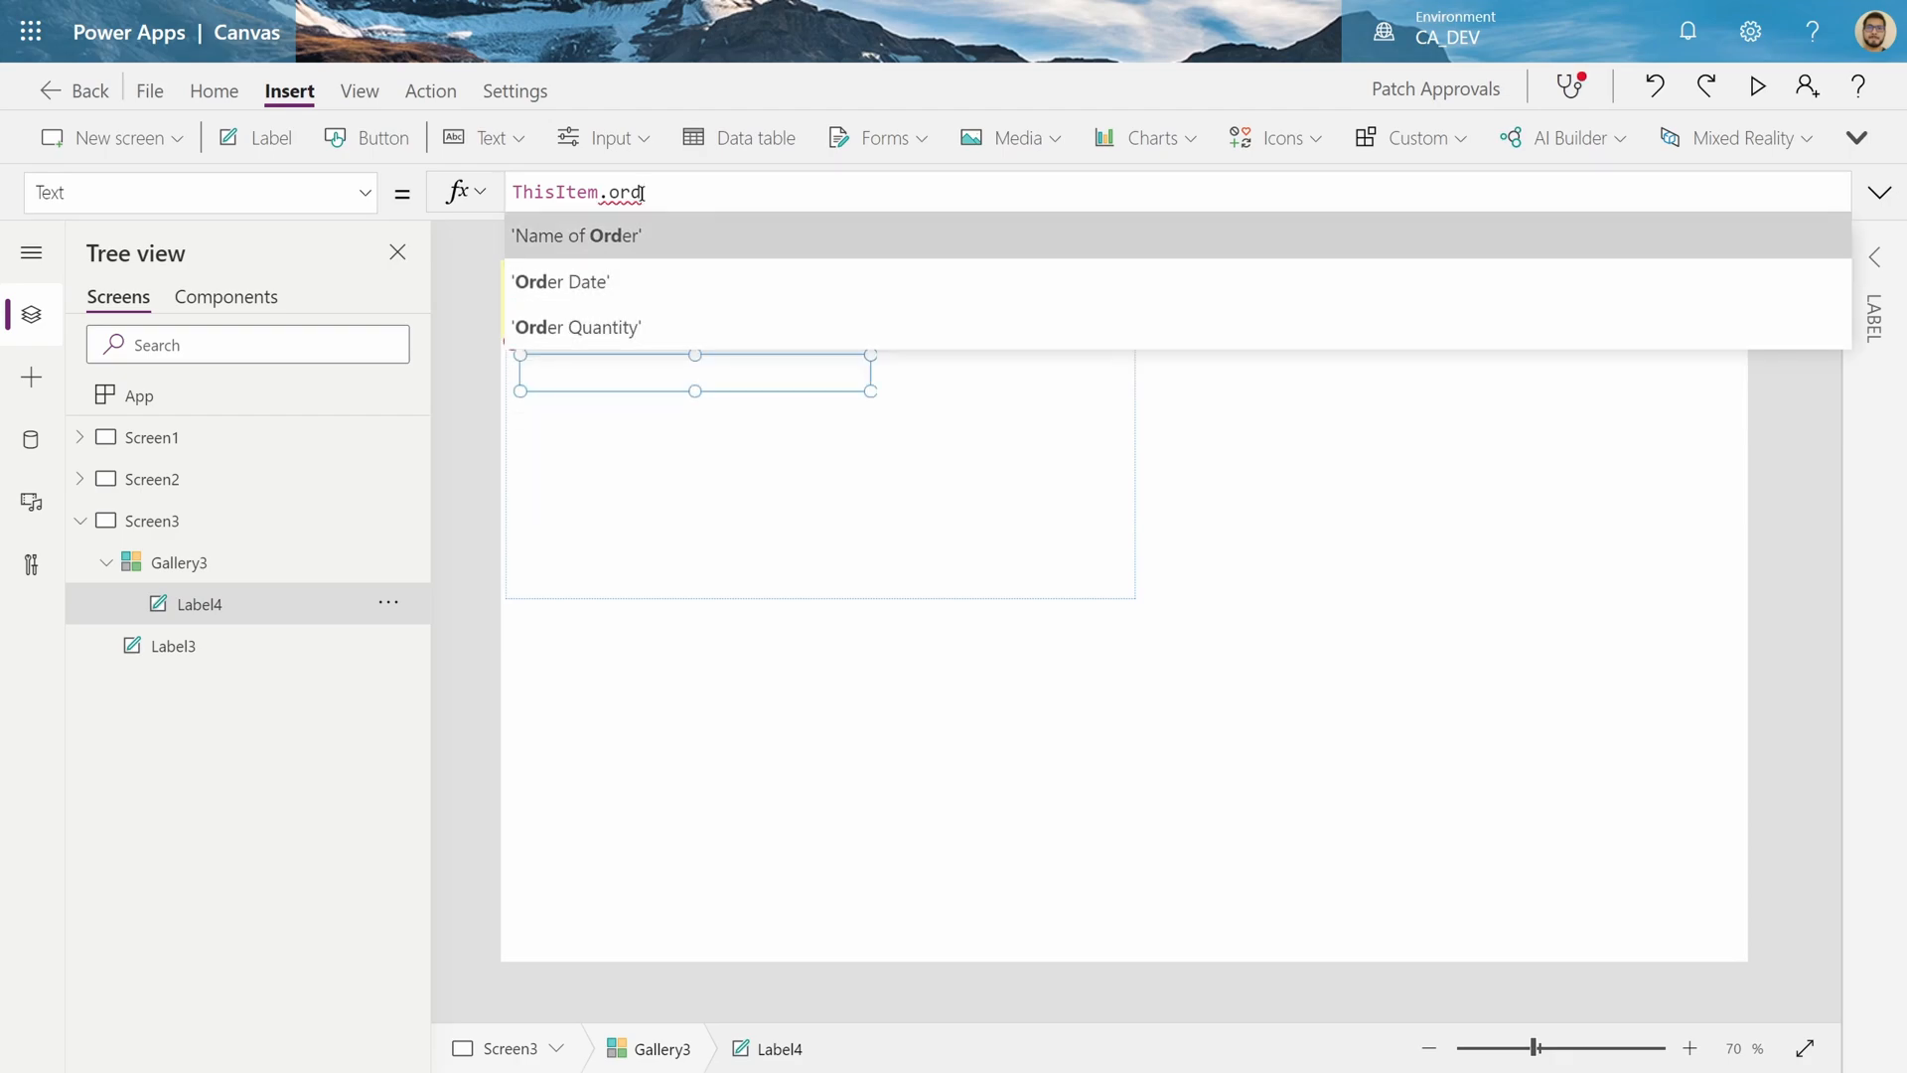
{"action": "left_click", "coordinate": [575, 234]}
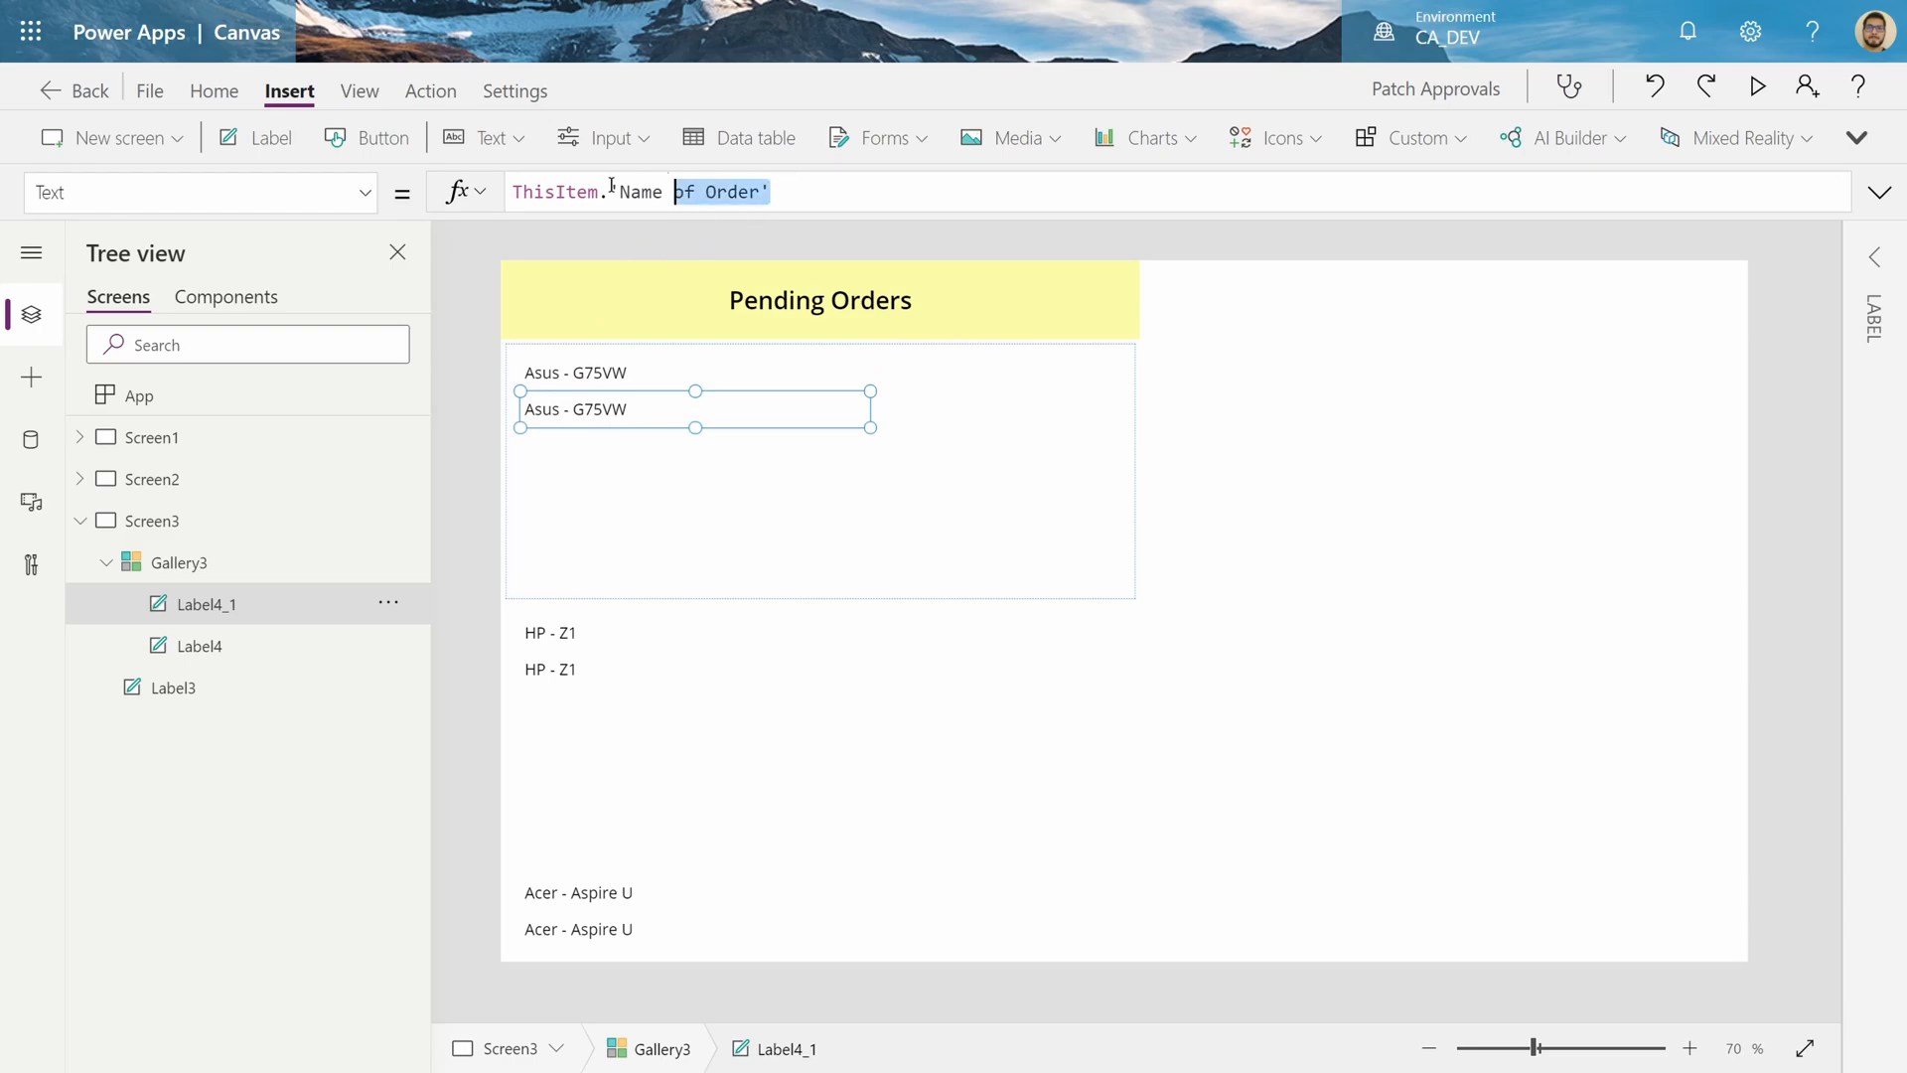
Add labels showing "$" & ThisItem.Price and 'Order Quantity:' with the order quantity
{"action": "type", "text": "\"$\" &"}
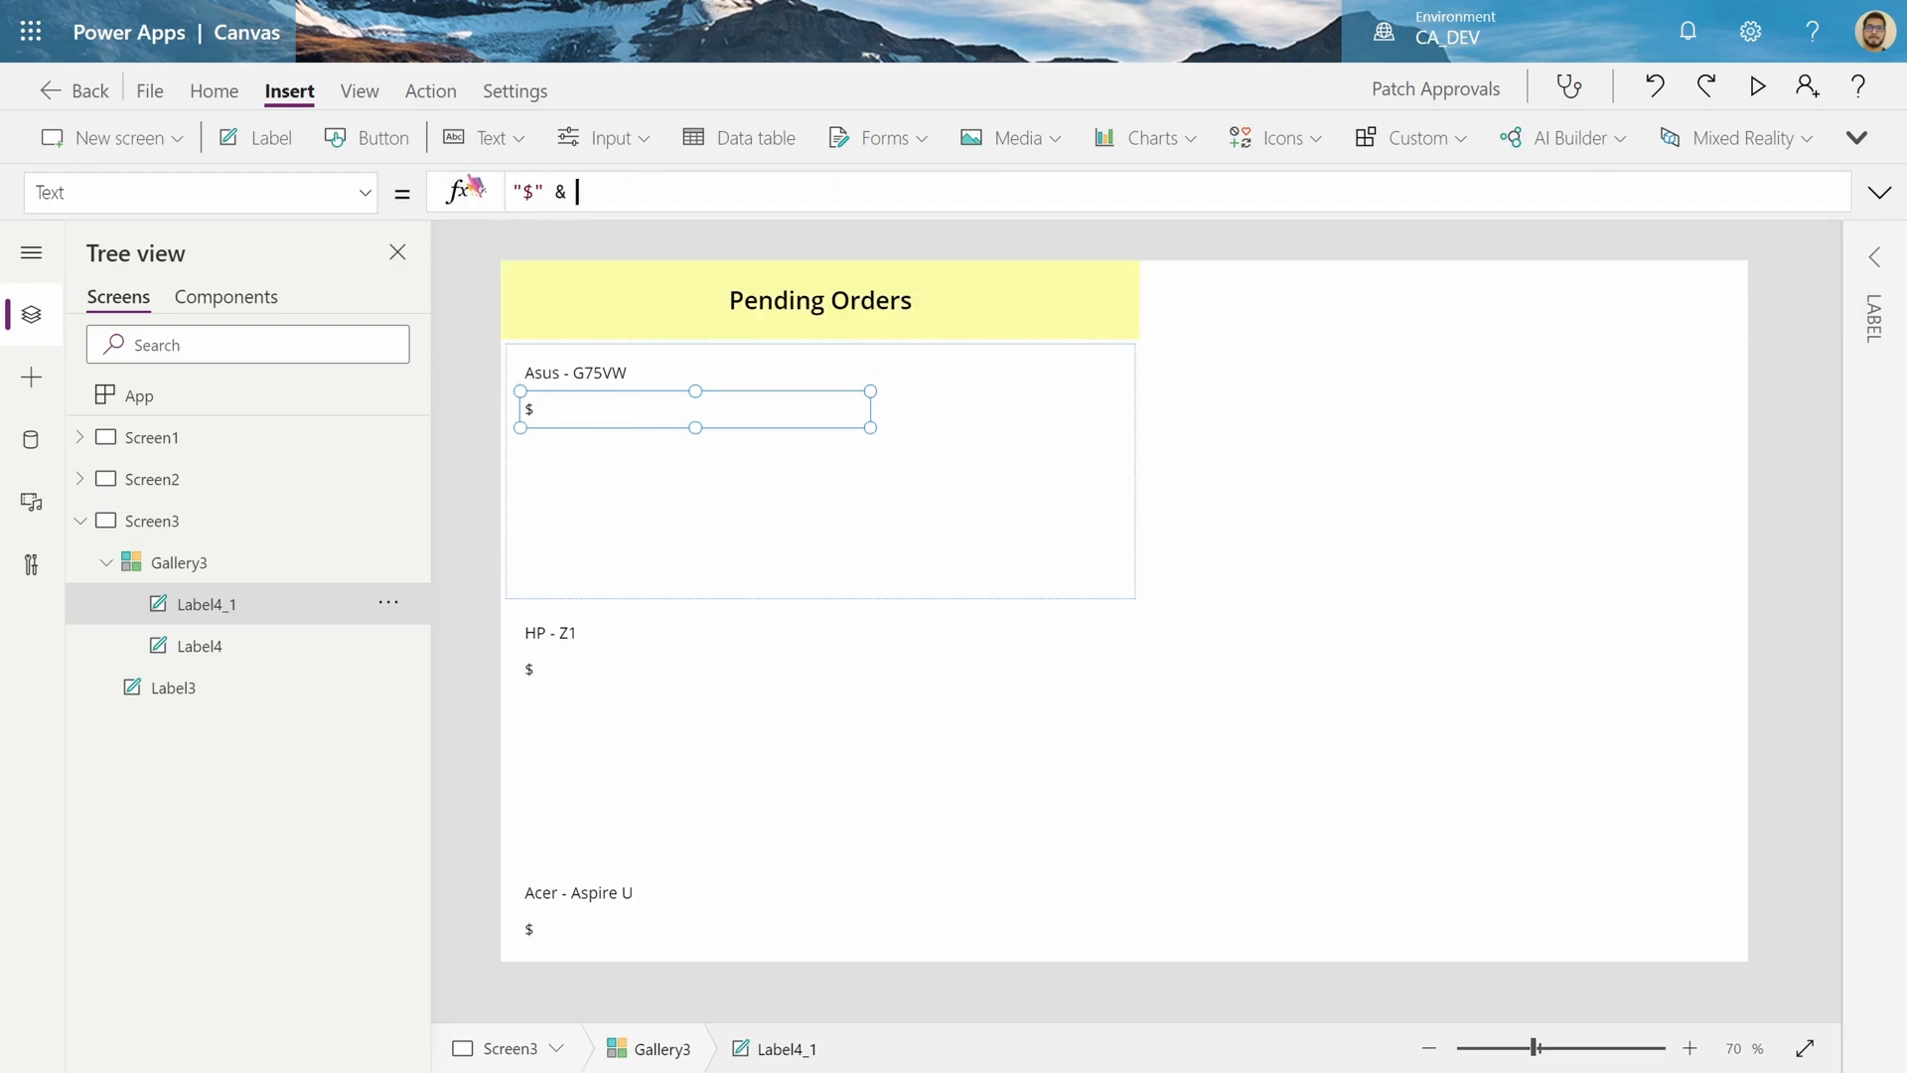
{"action": "type", "text": "ThisItem.p"}
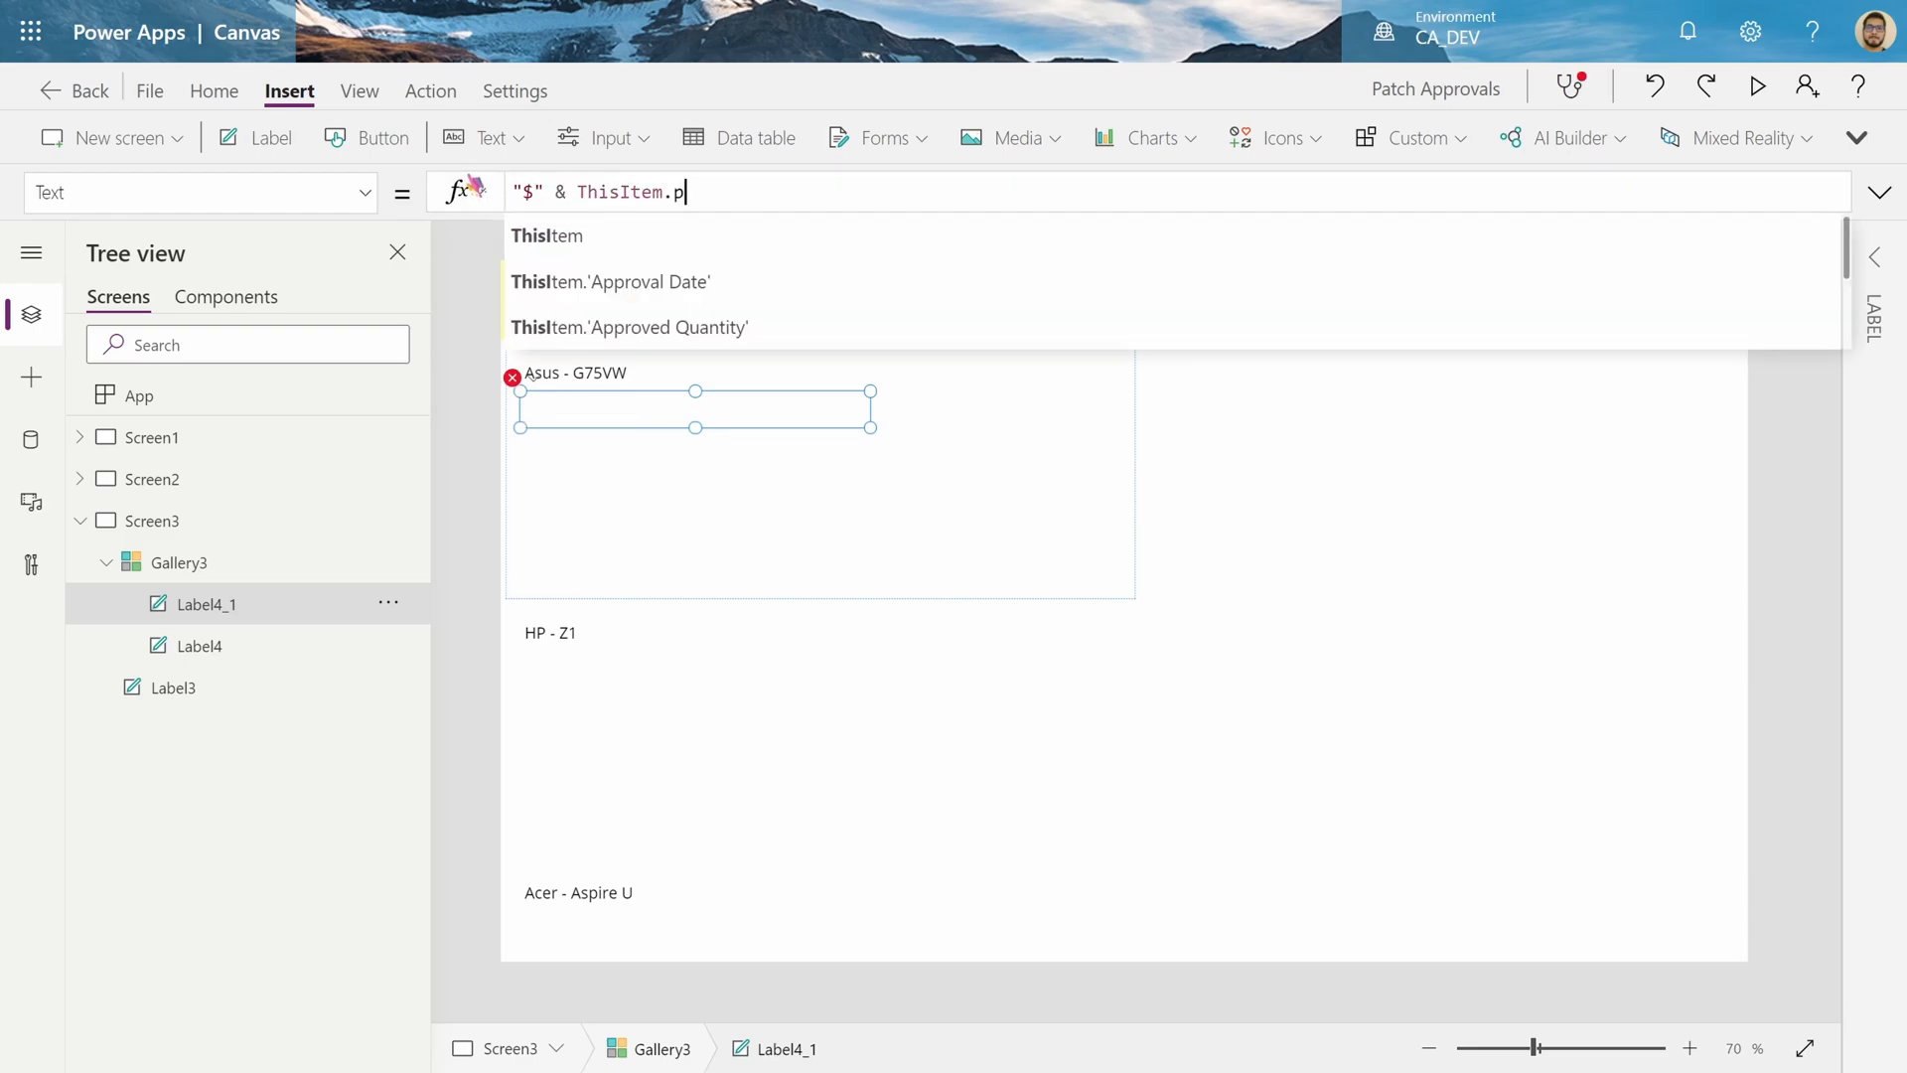
{"action": "type", "text": "rice"}
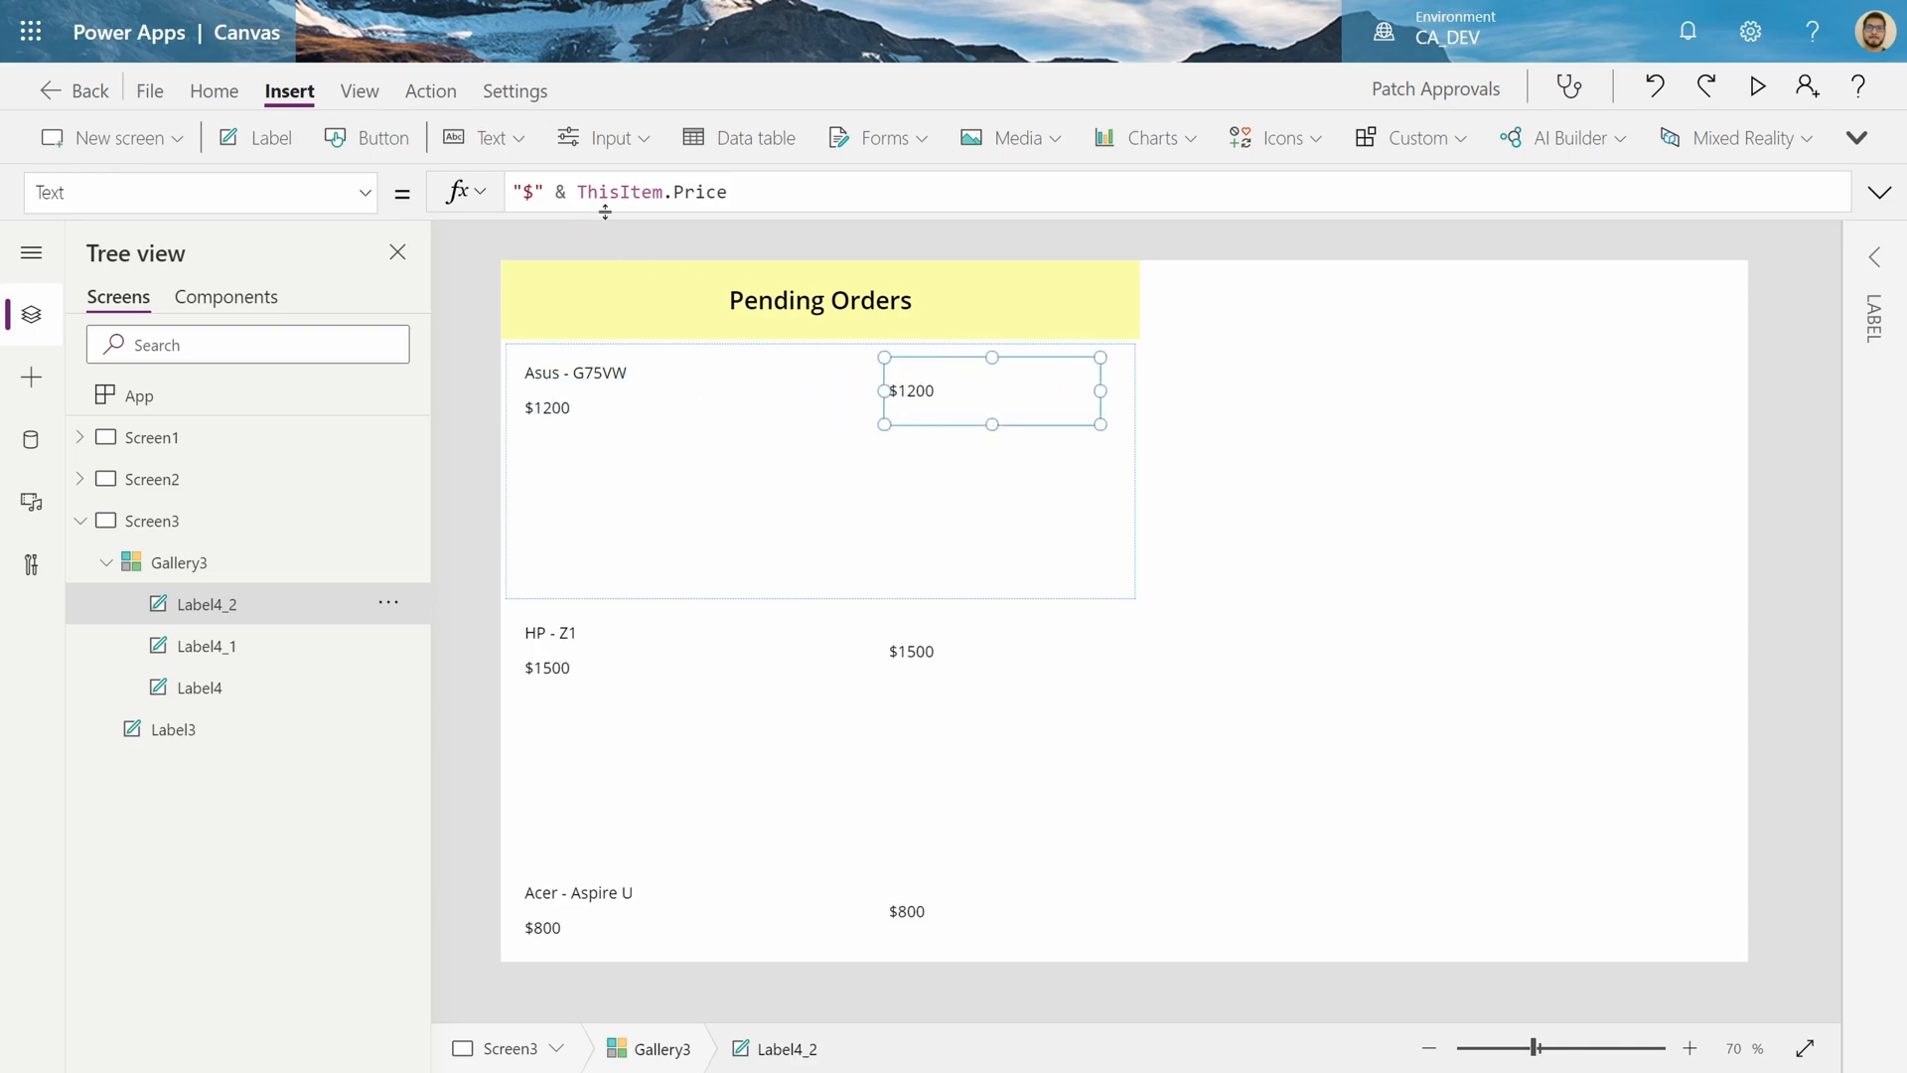
{"action": "left_click", "coordinate": [608, 191]}
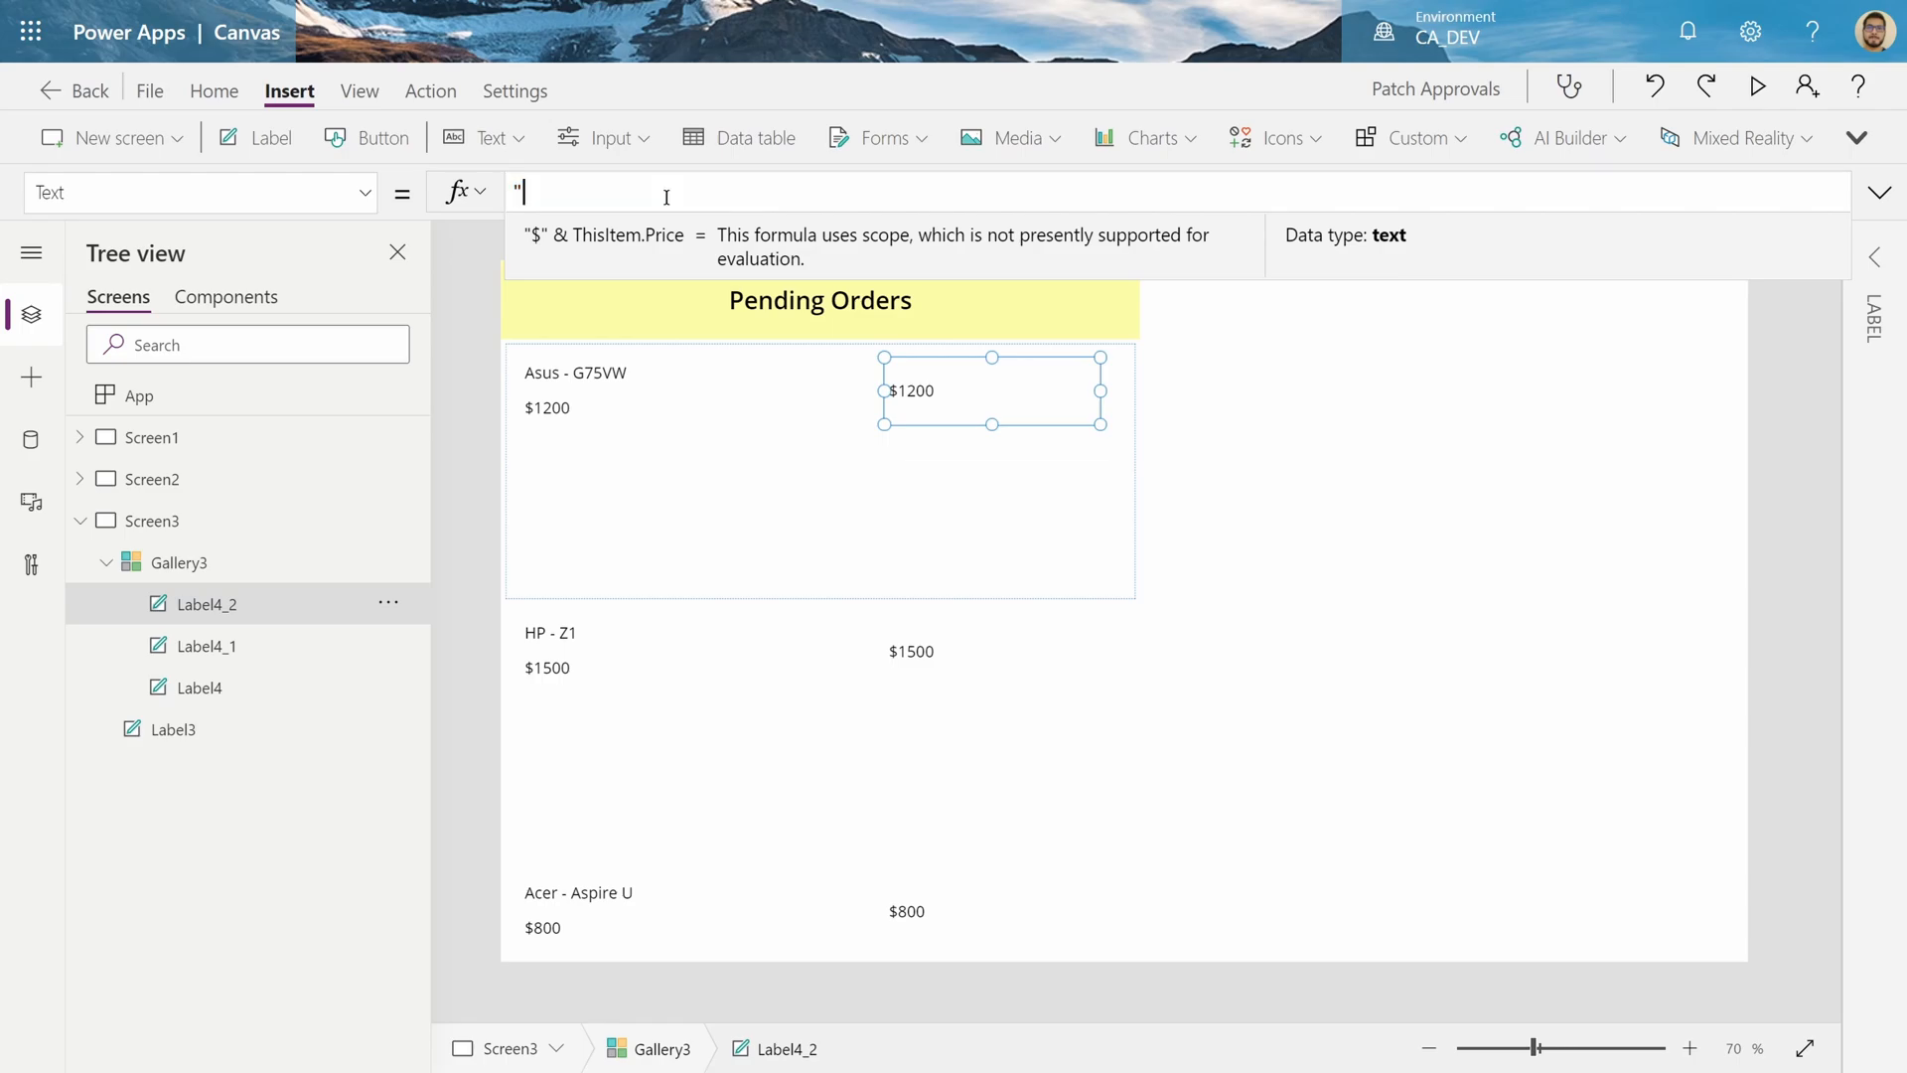
{"action": "type", "text": "Order Quantity"}
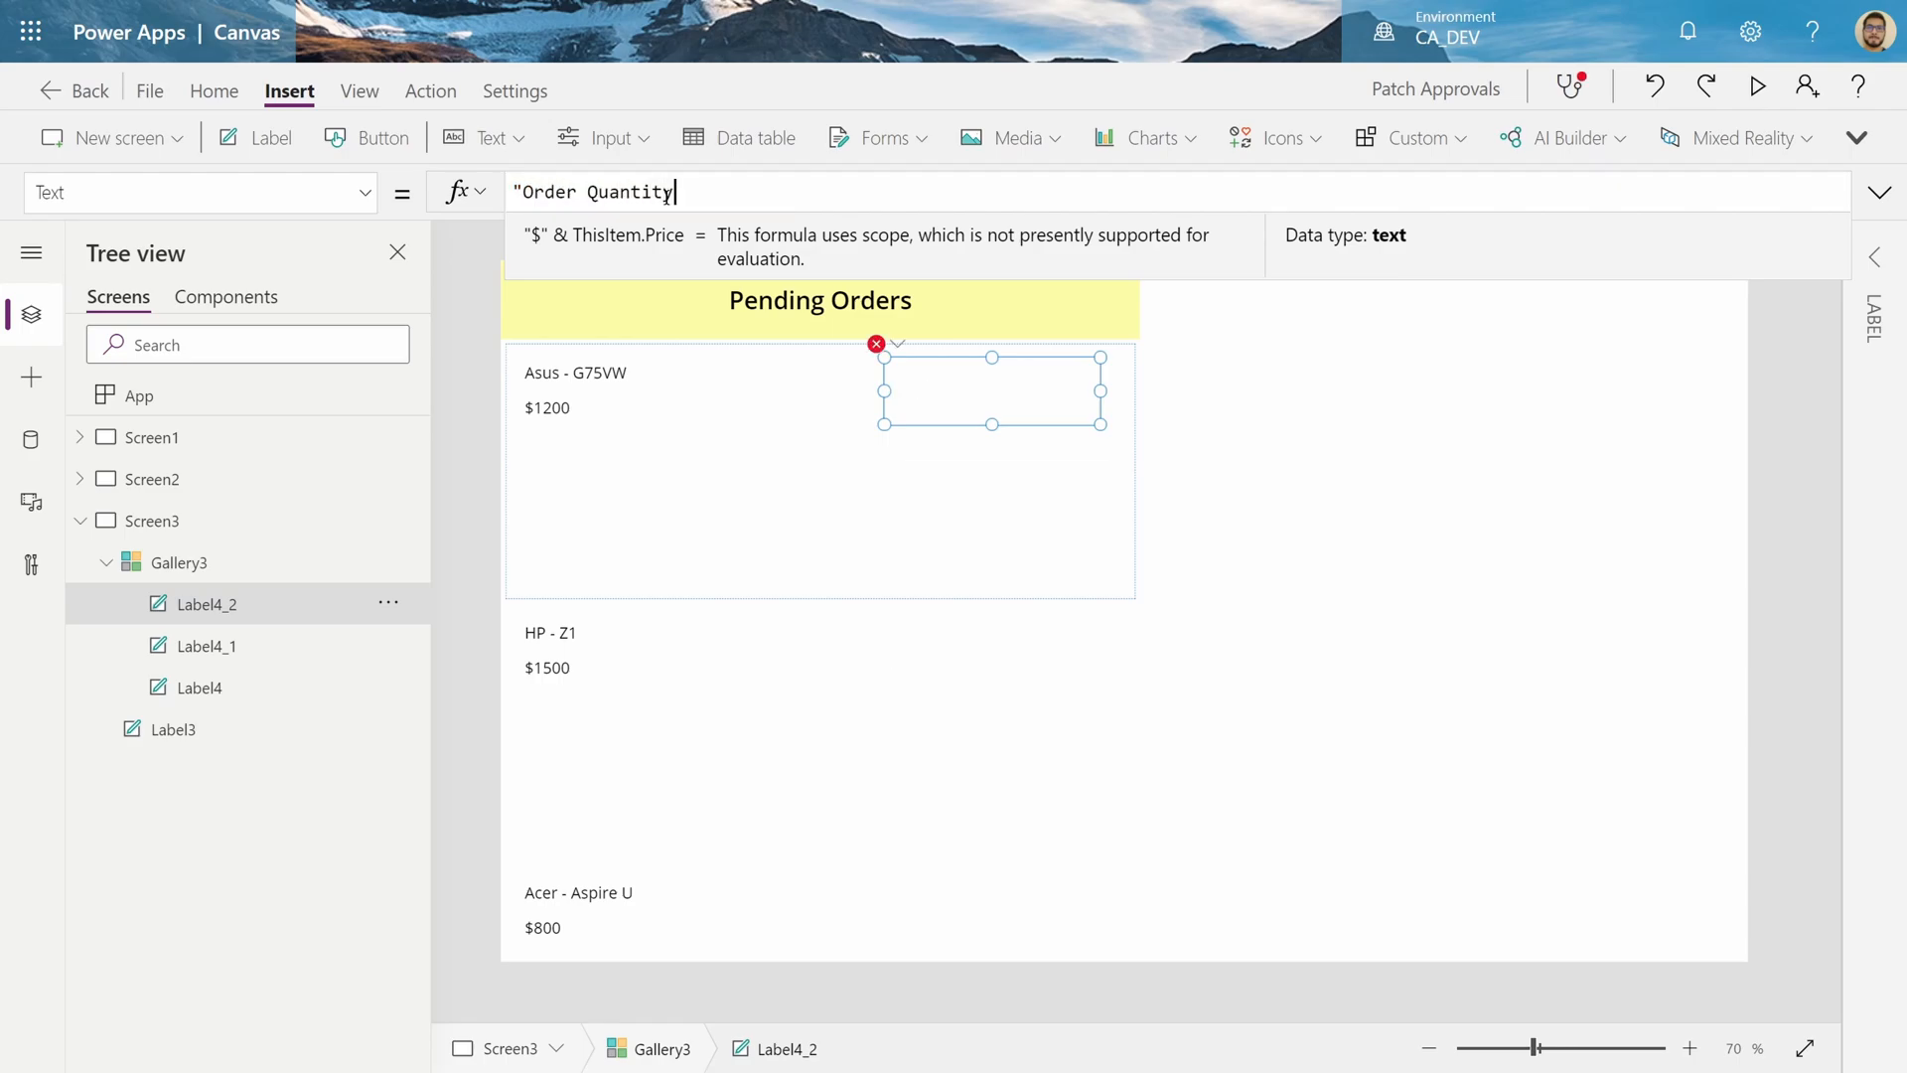
{"action": "type", "text": ":\""}
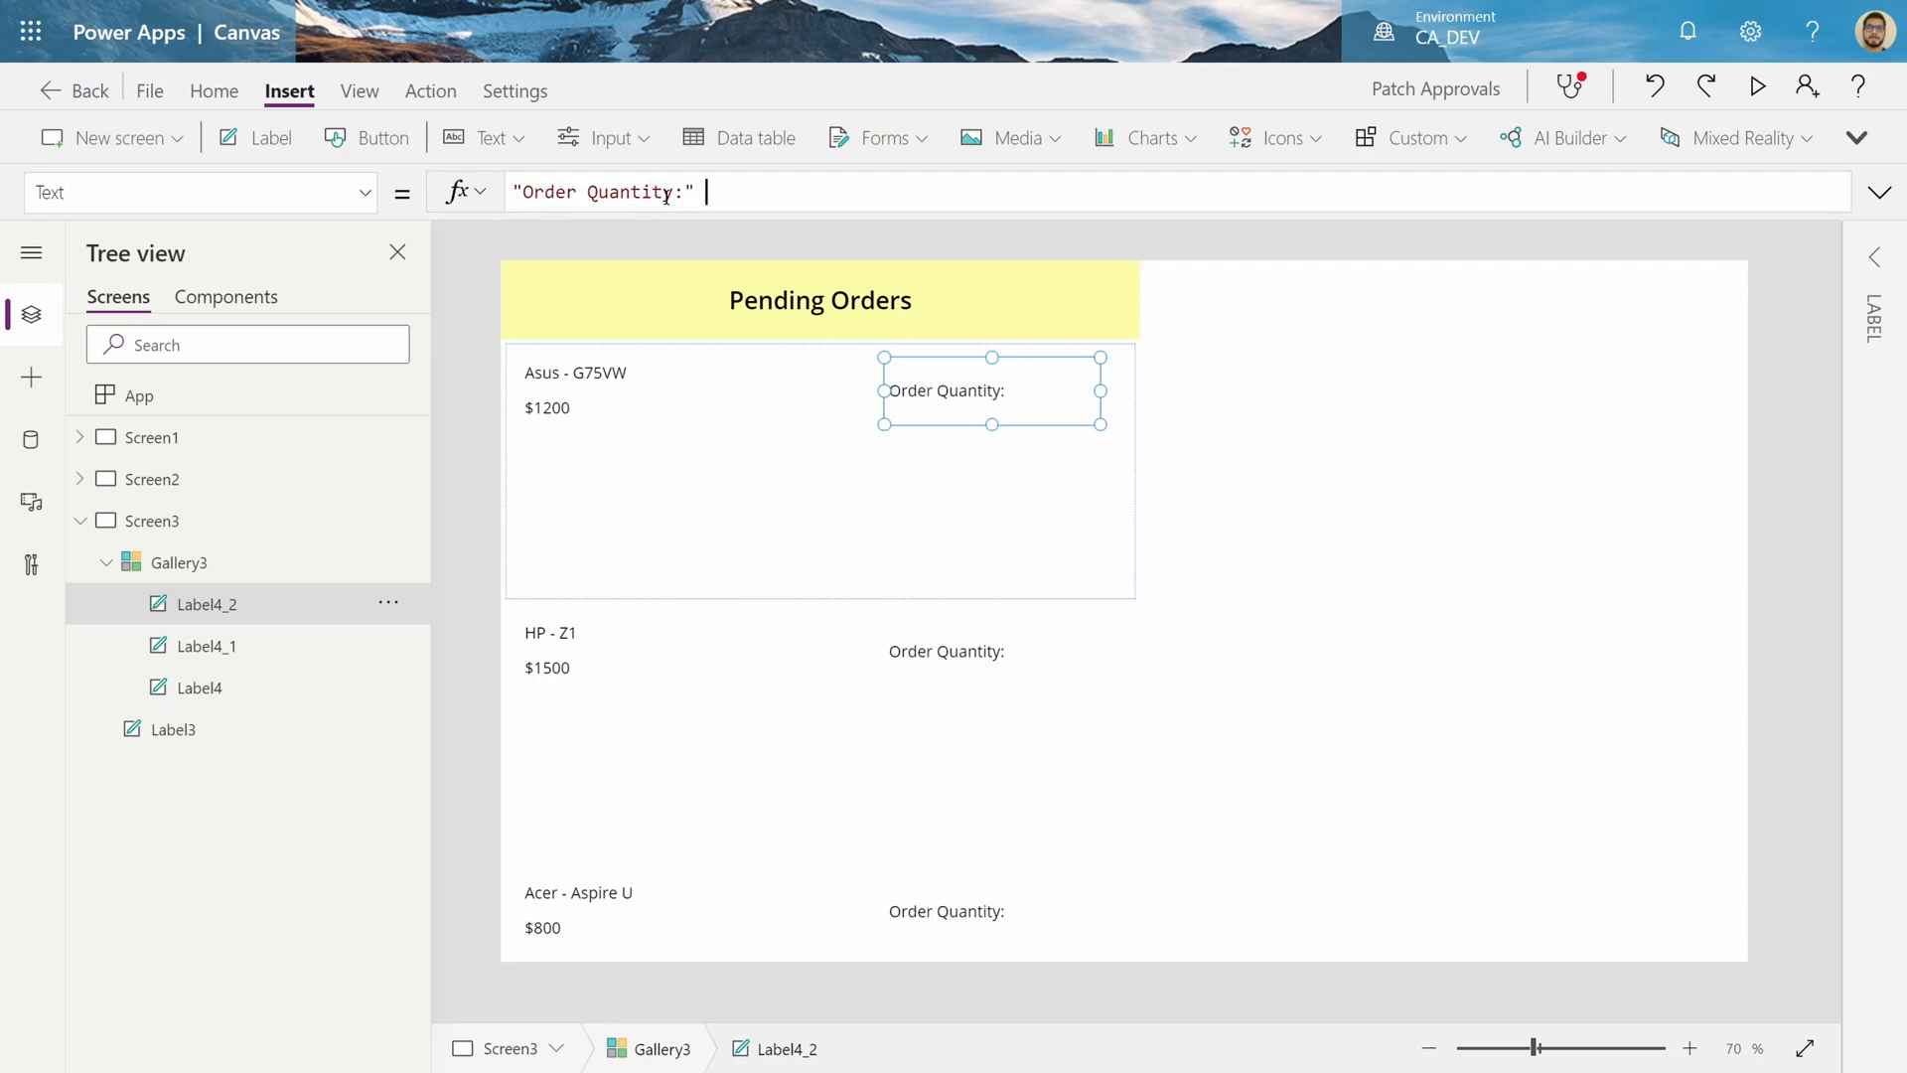
{"action": "type", "text": "& ThisItem.or"}
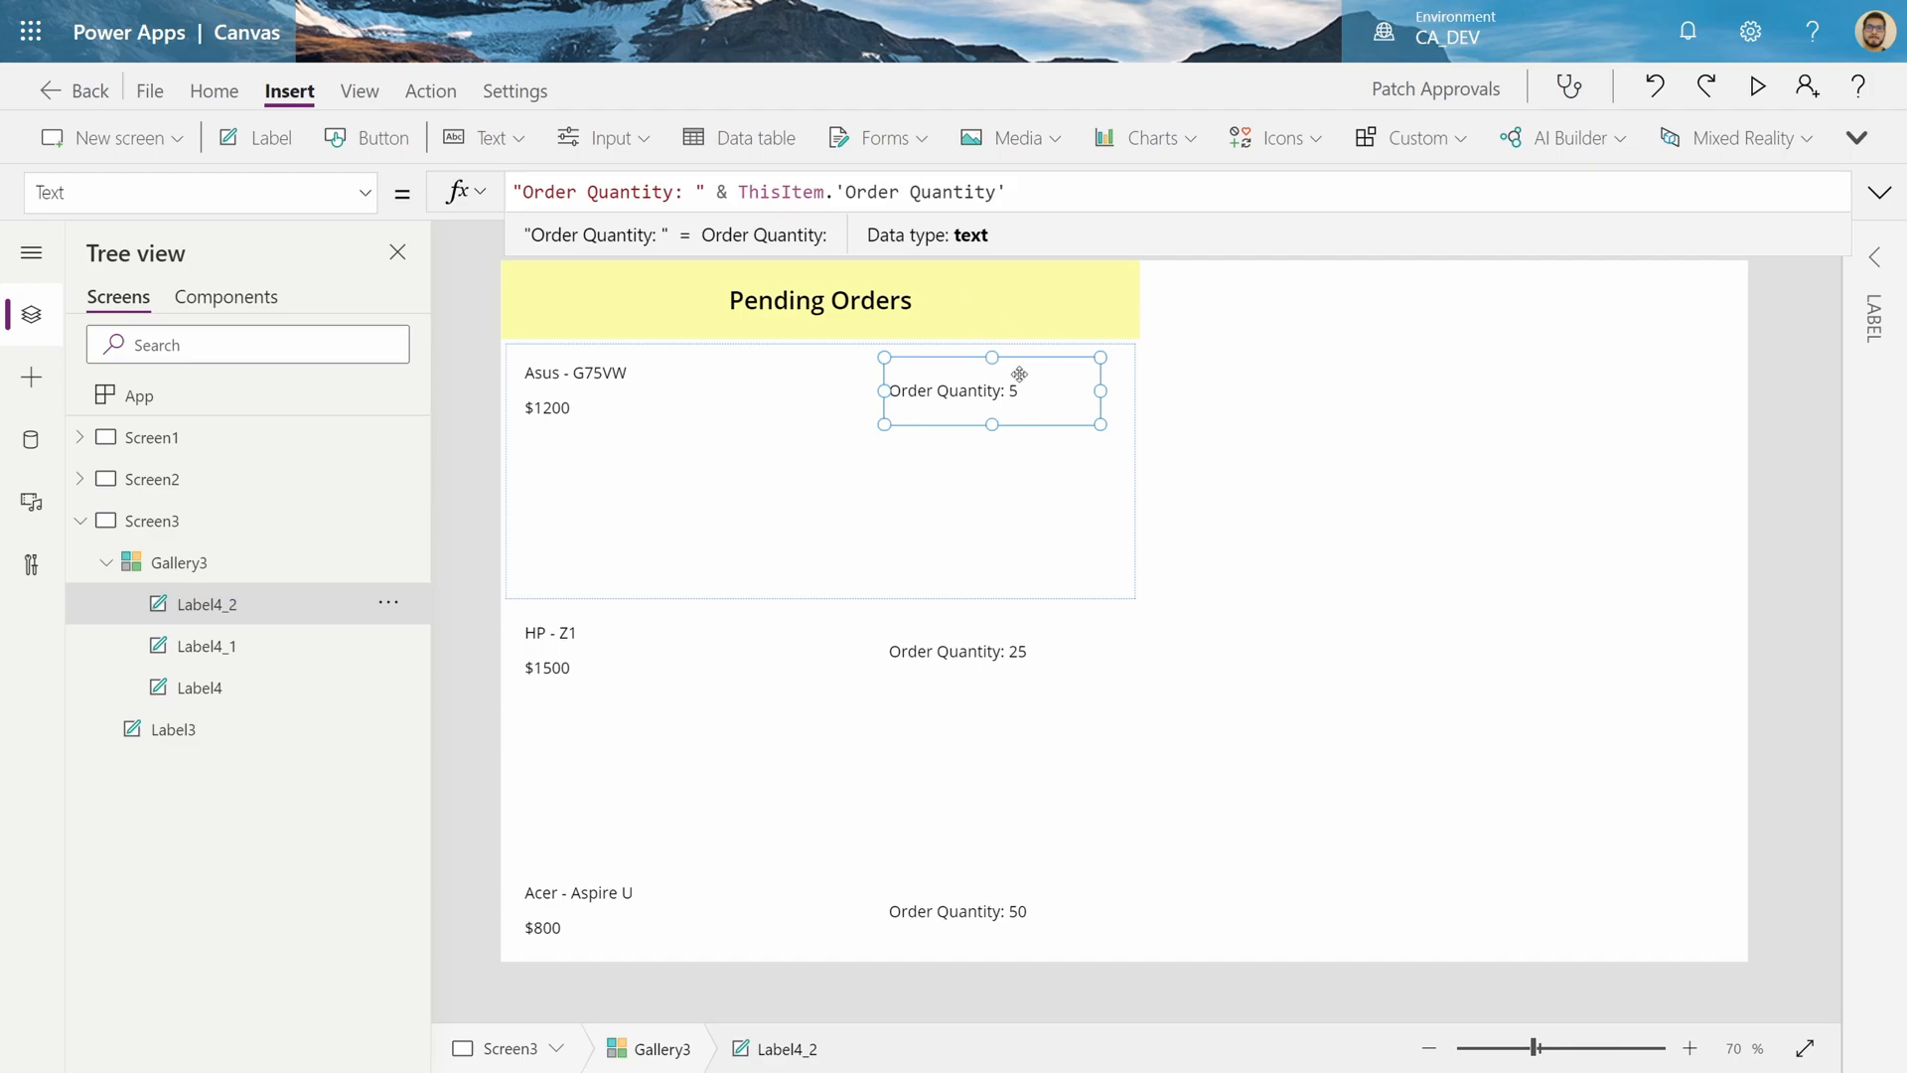
{"action": "mouse_move", "coordinate": [601, 389]}
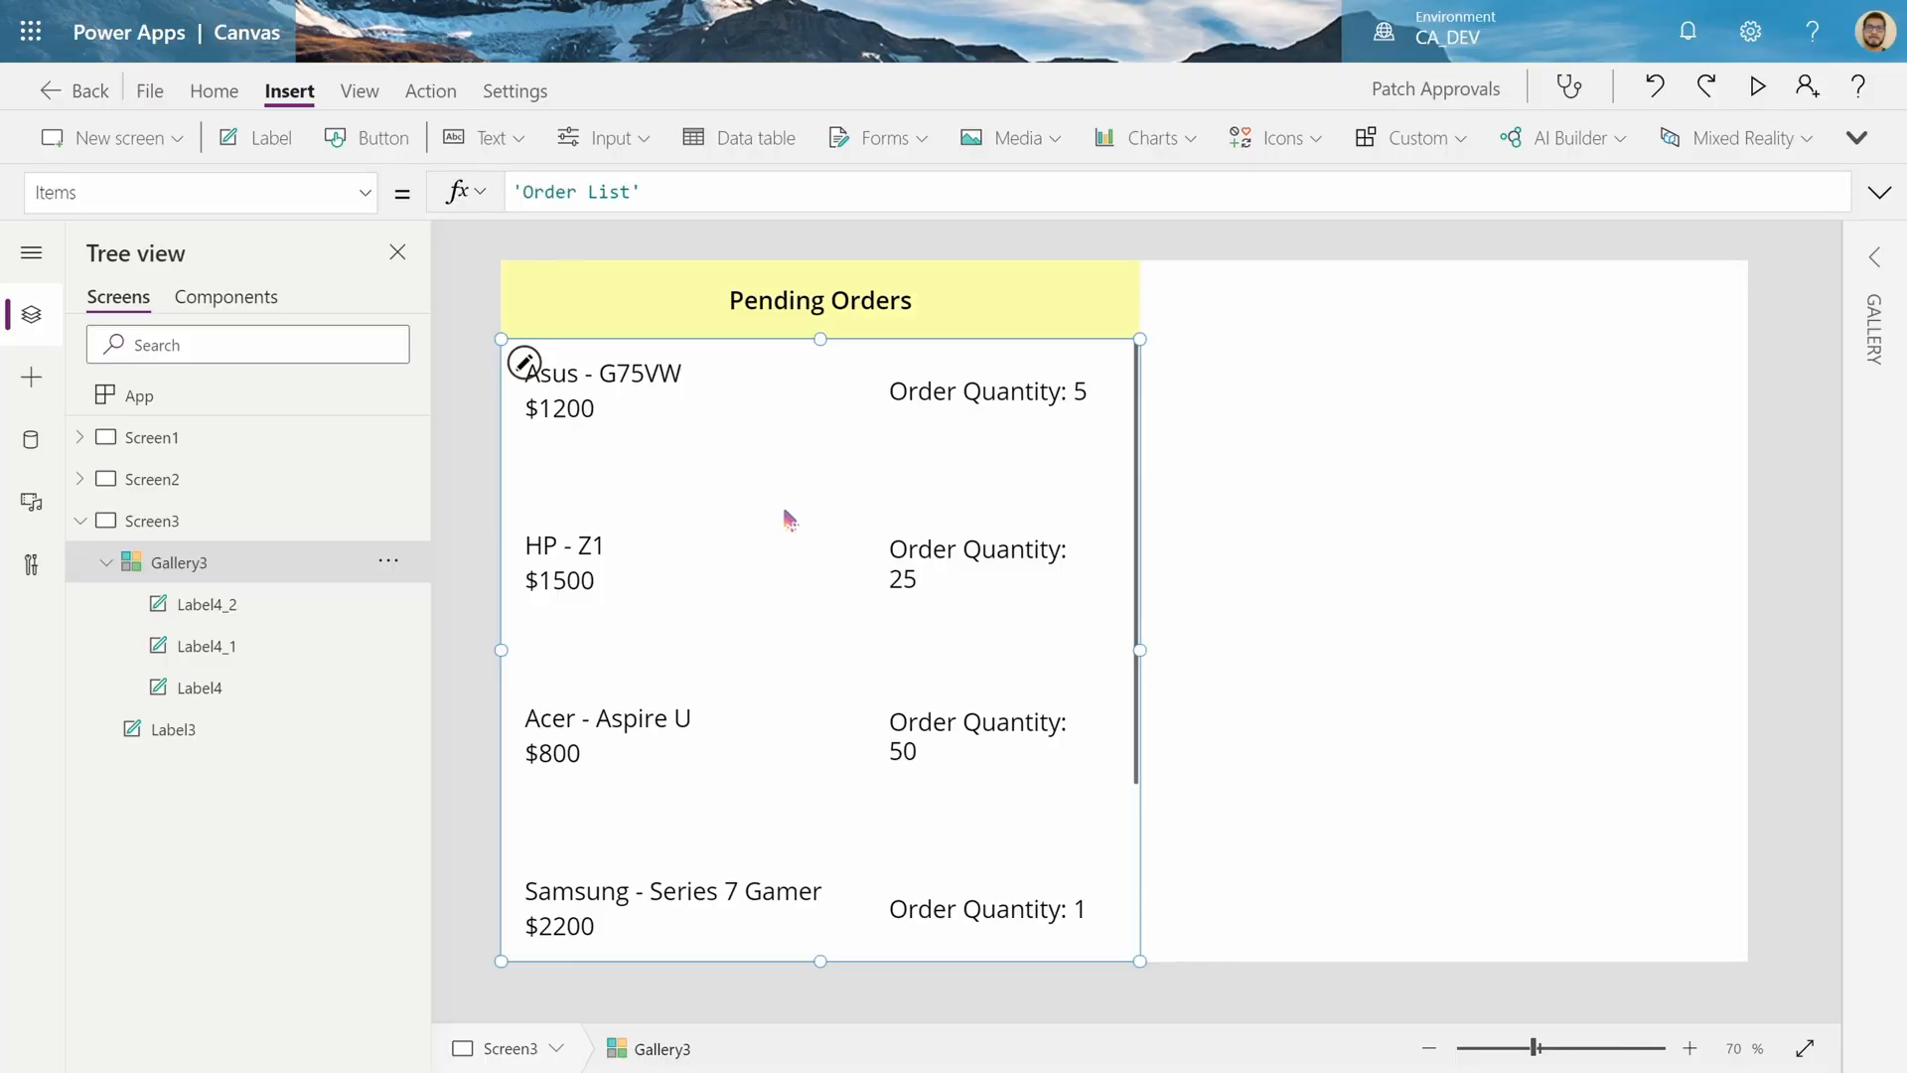
{"action": "mouse_move", "coordinate": [1061, 502]}
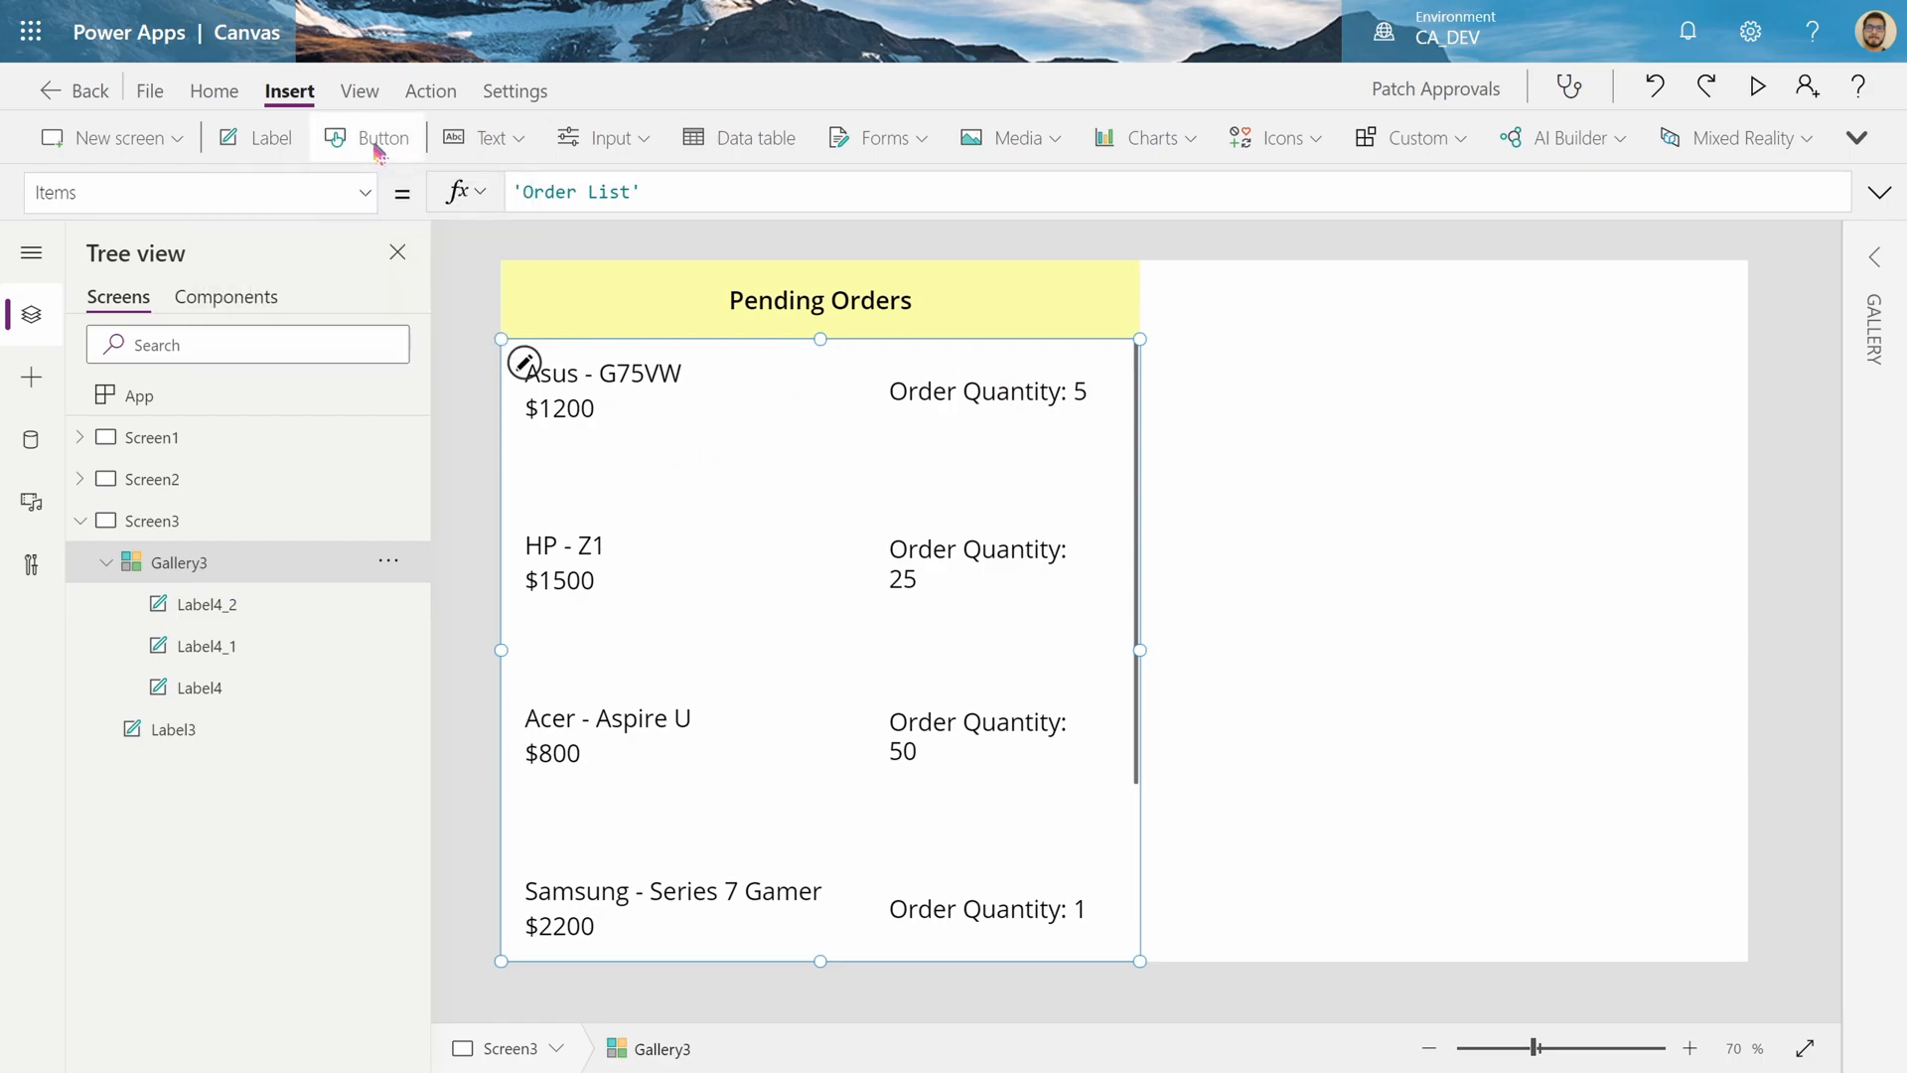
Add a red Rejected button and a green Approve button to each gallery row
{"action": "left_click", "coordinate": [367, 137]}
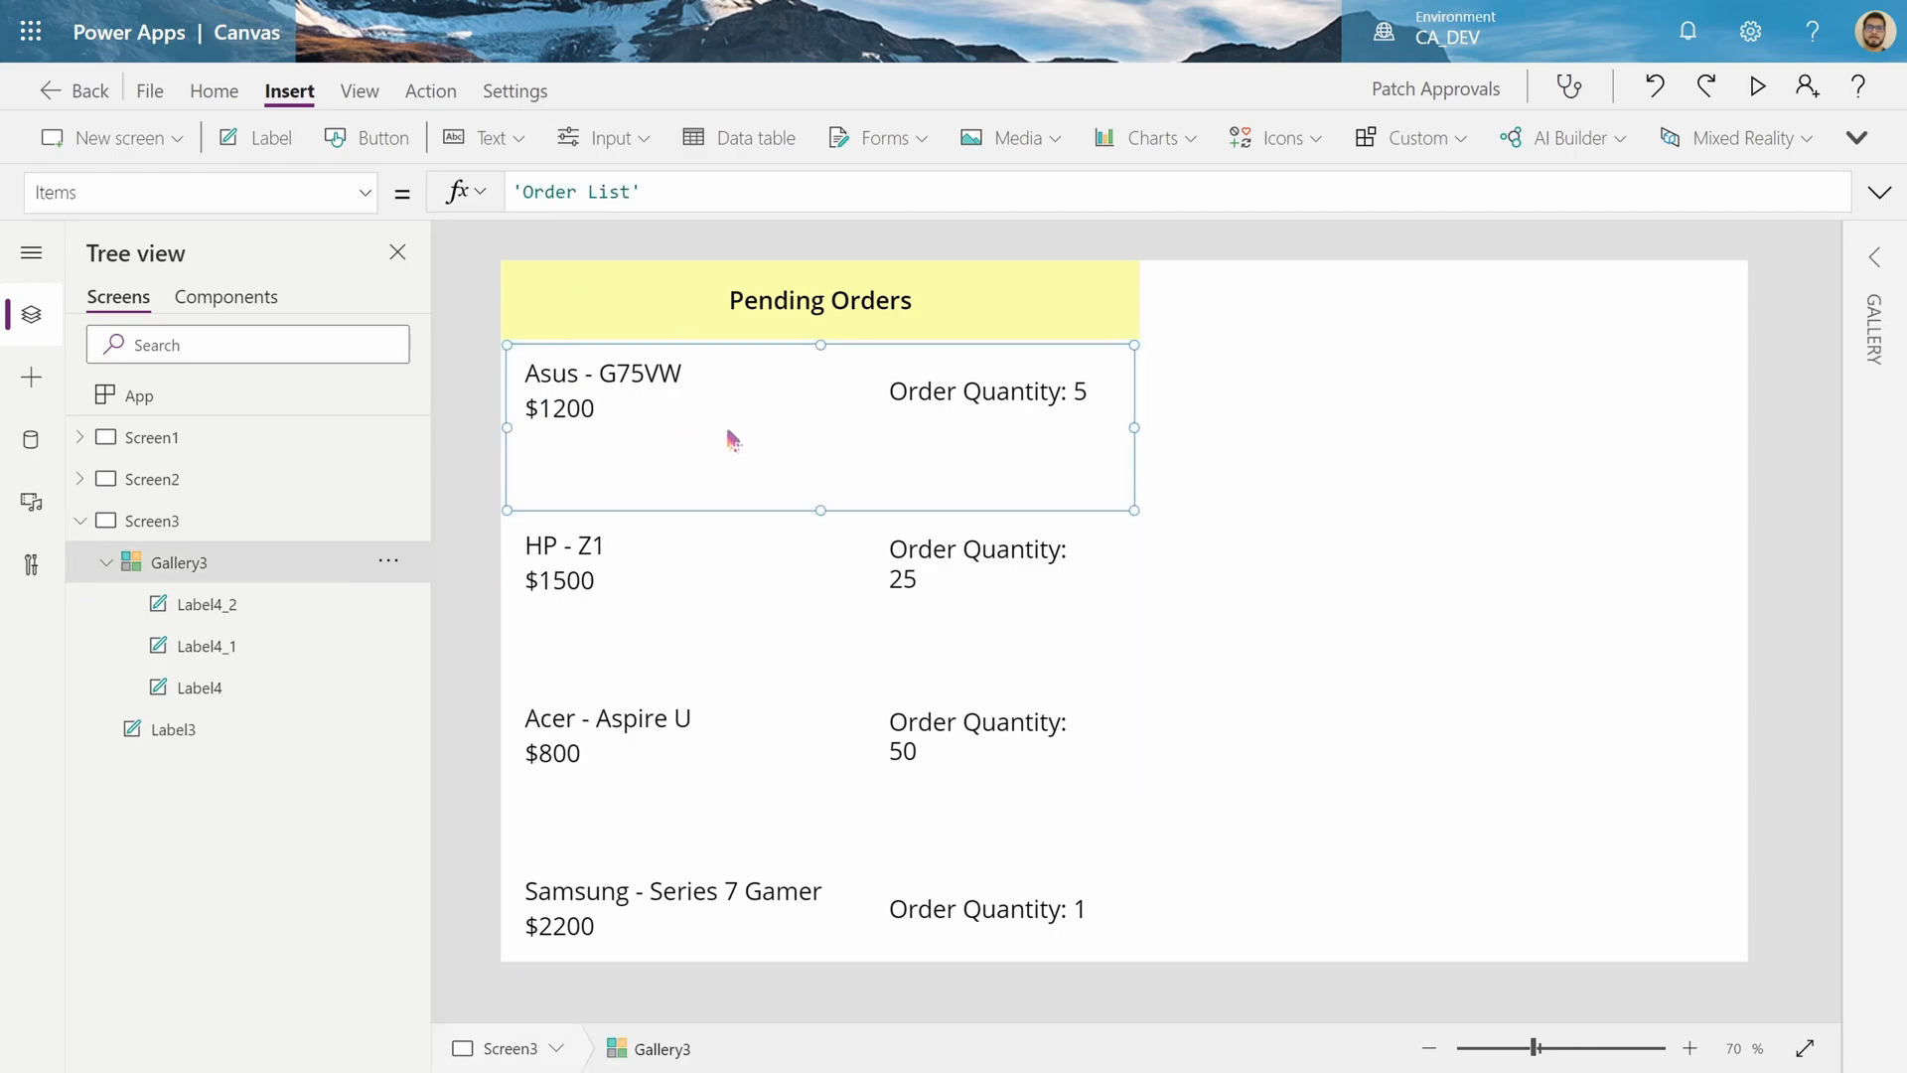
{"action": "left_click", "coordinate": [364, 136]}
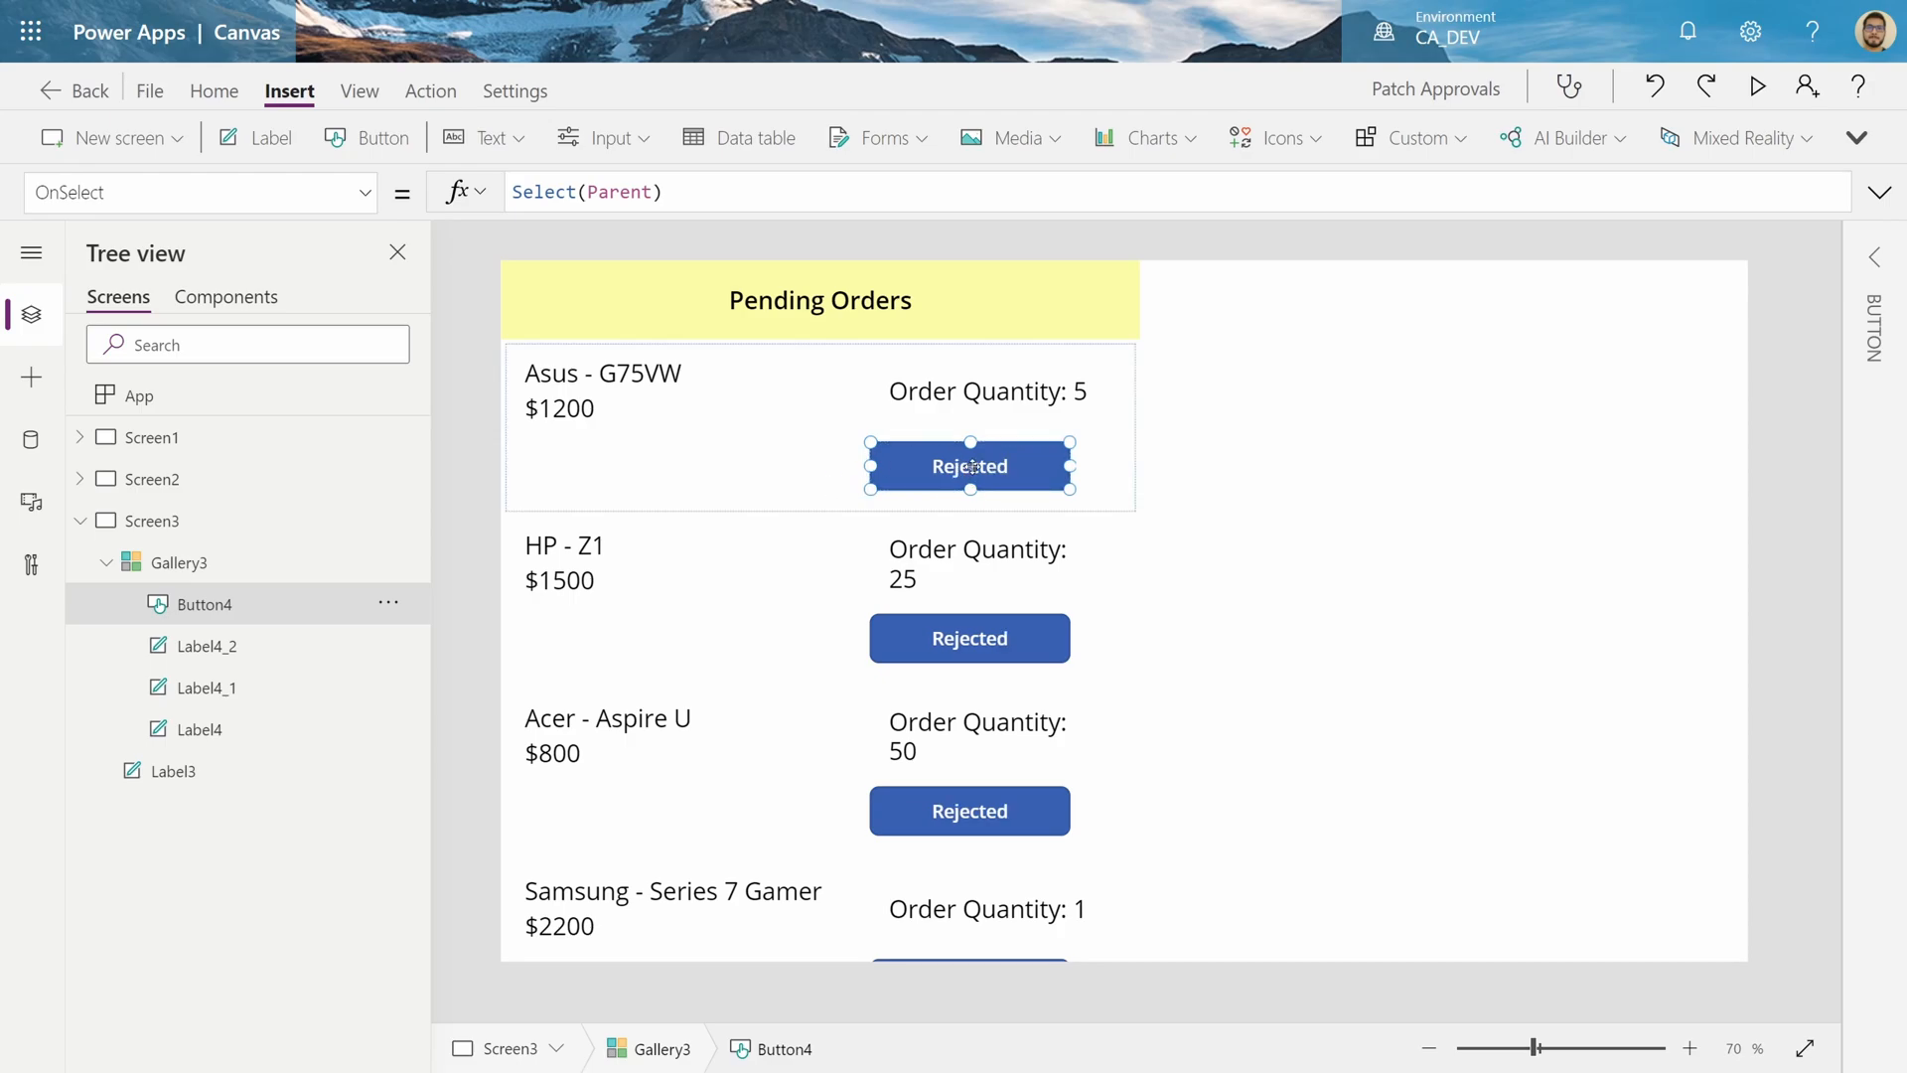
{"action": "left_click", "coordinate": [1451, 423]}
{"action": "type", "text": "Appr"}
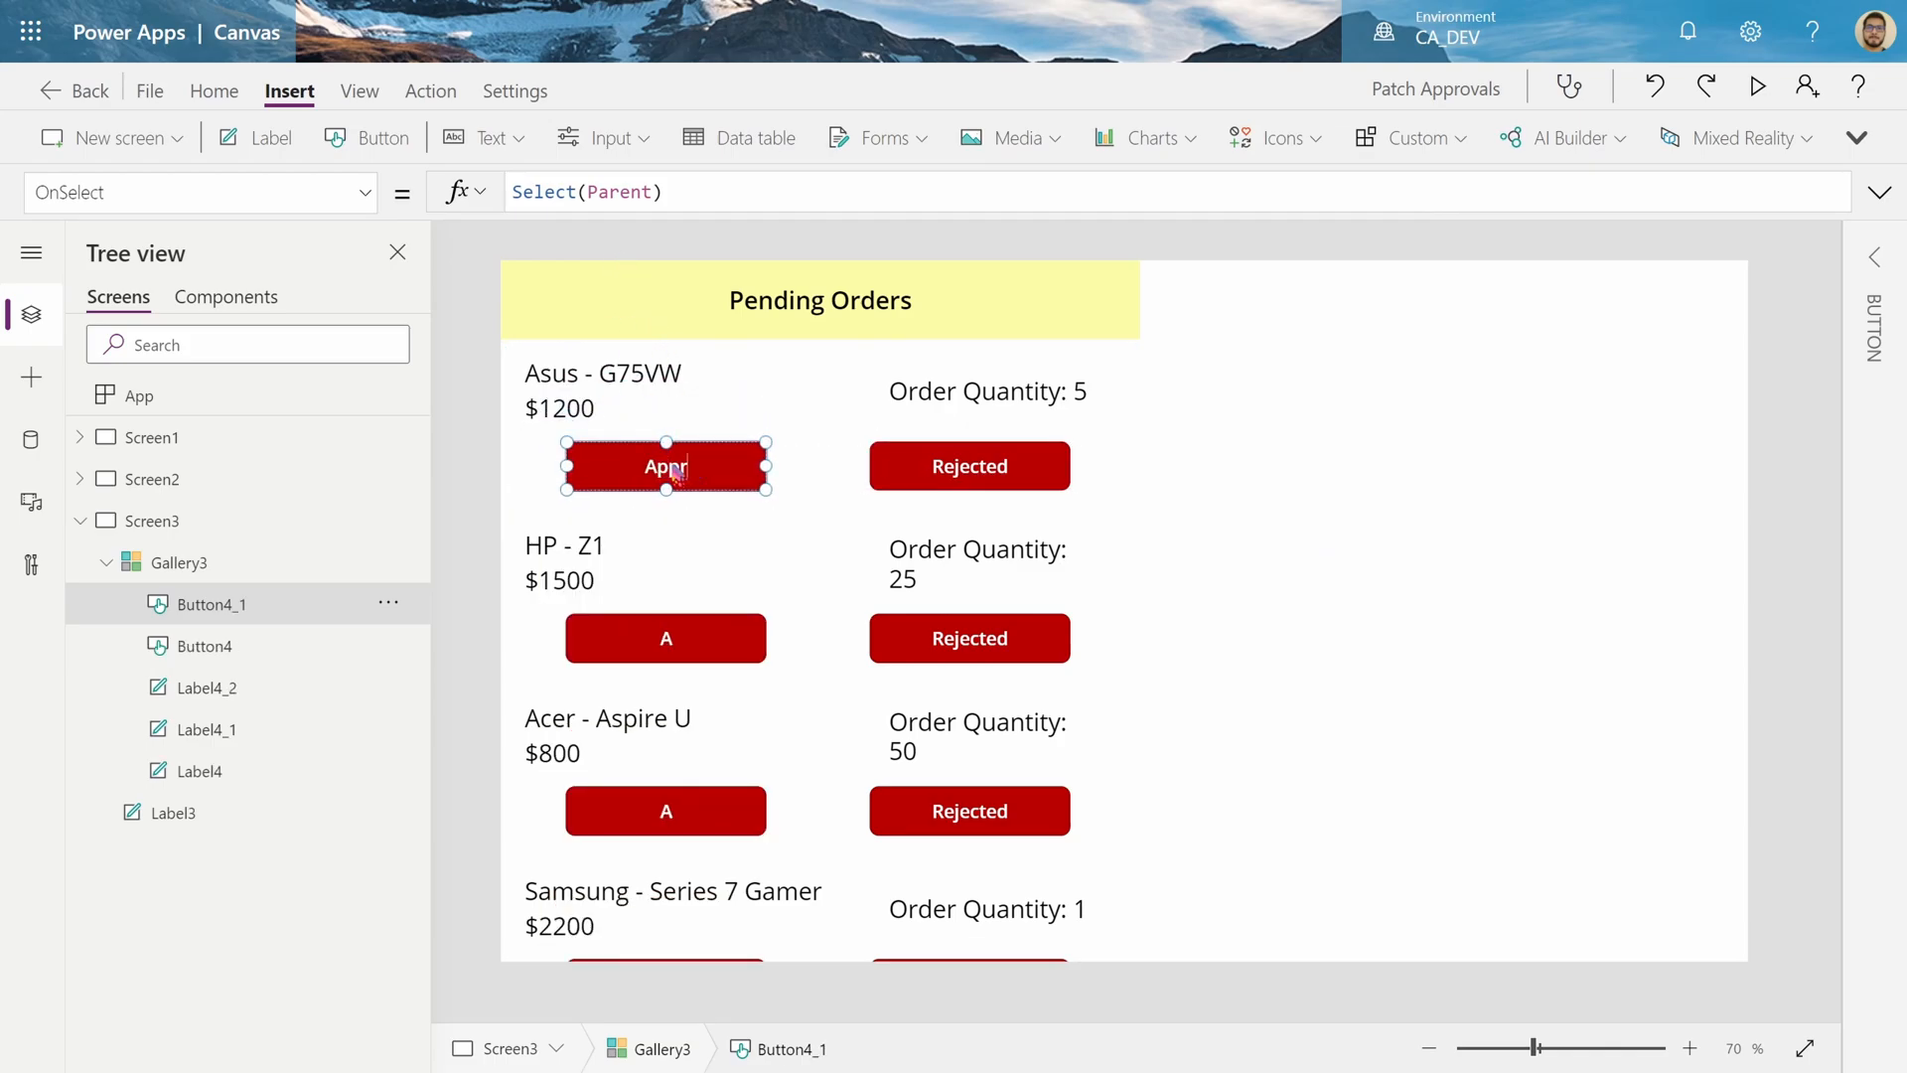
{"action": "right_click", "coordinate": [665, 466]}
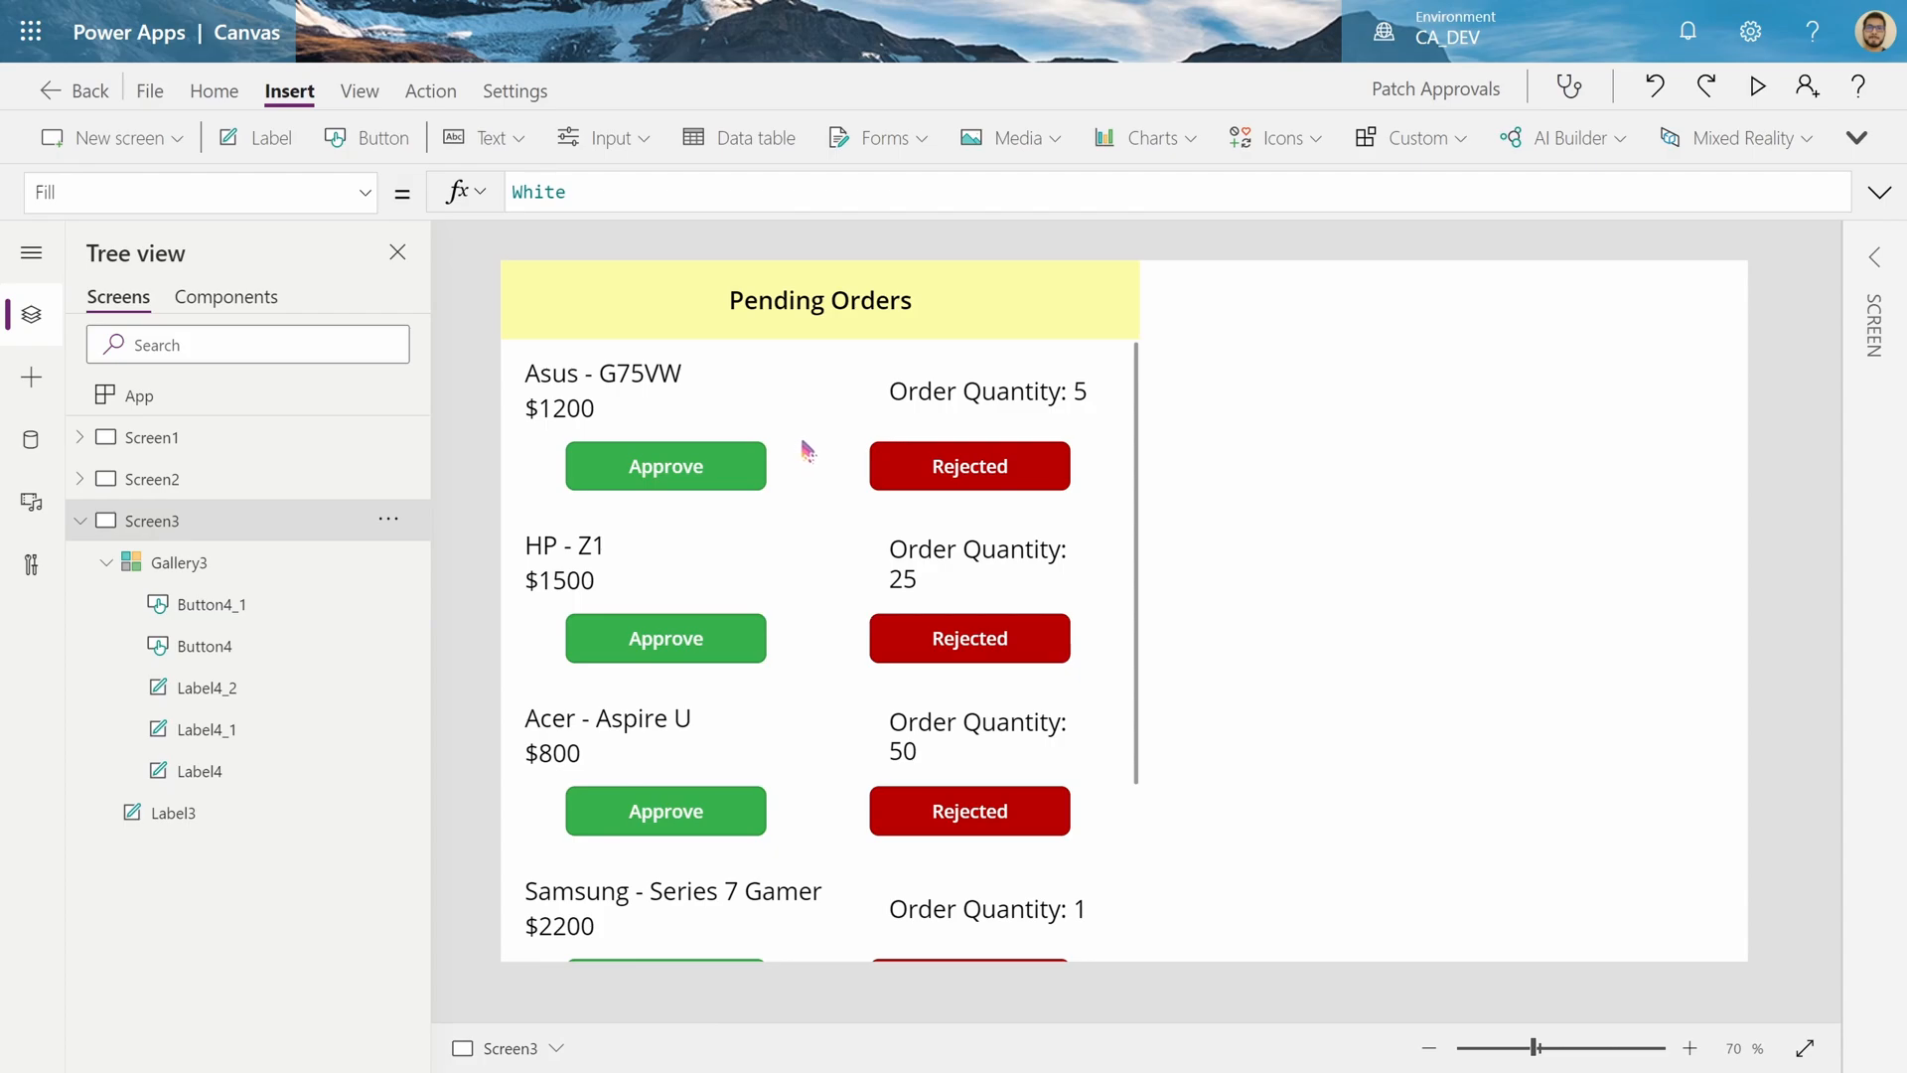
{"action": "mouse_move", "coordinate": [665, 605]}
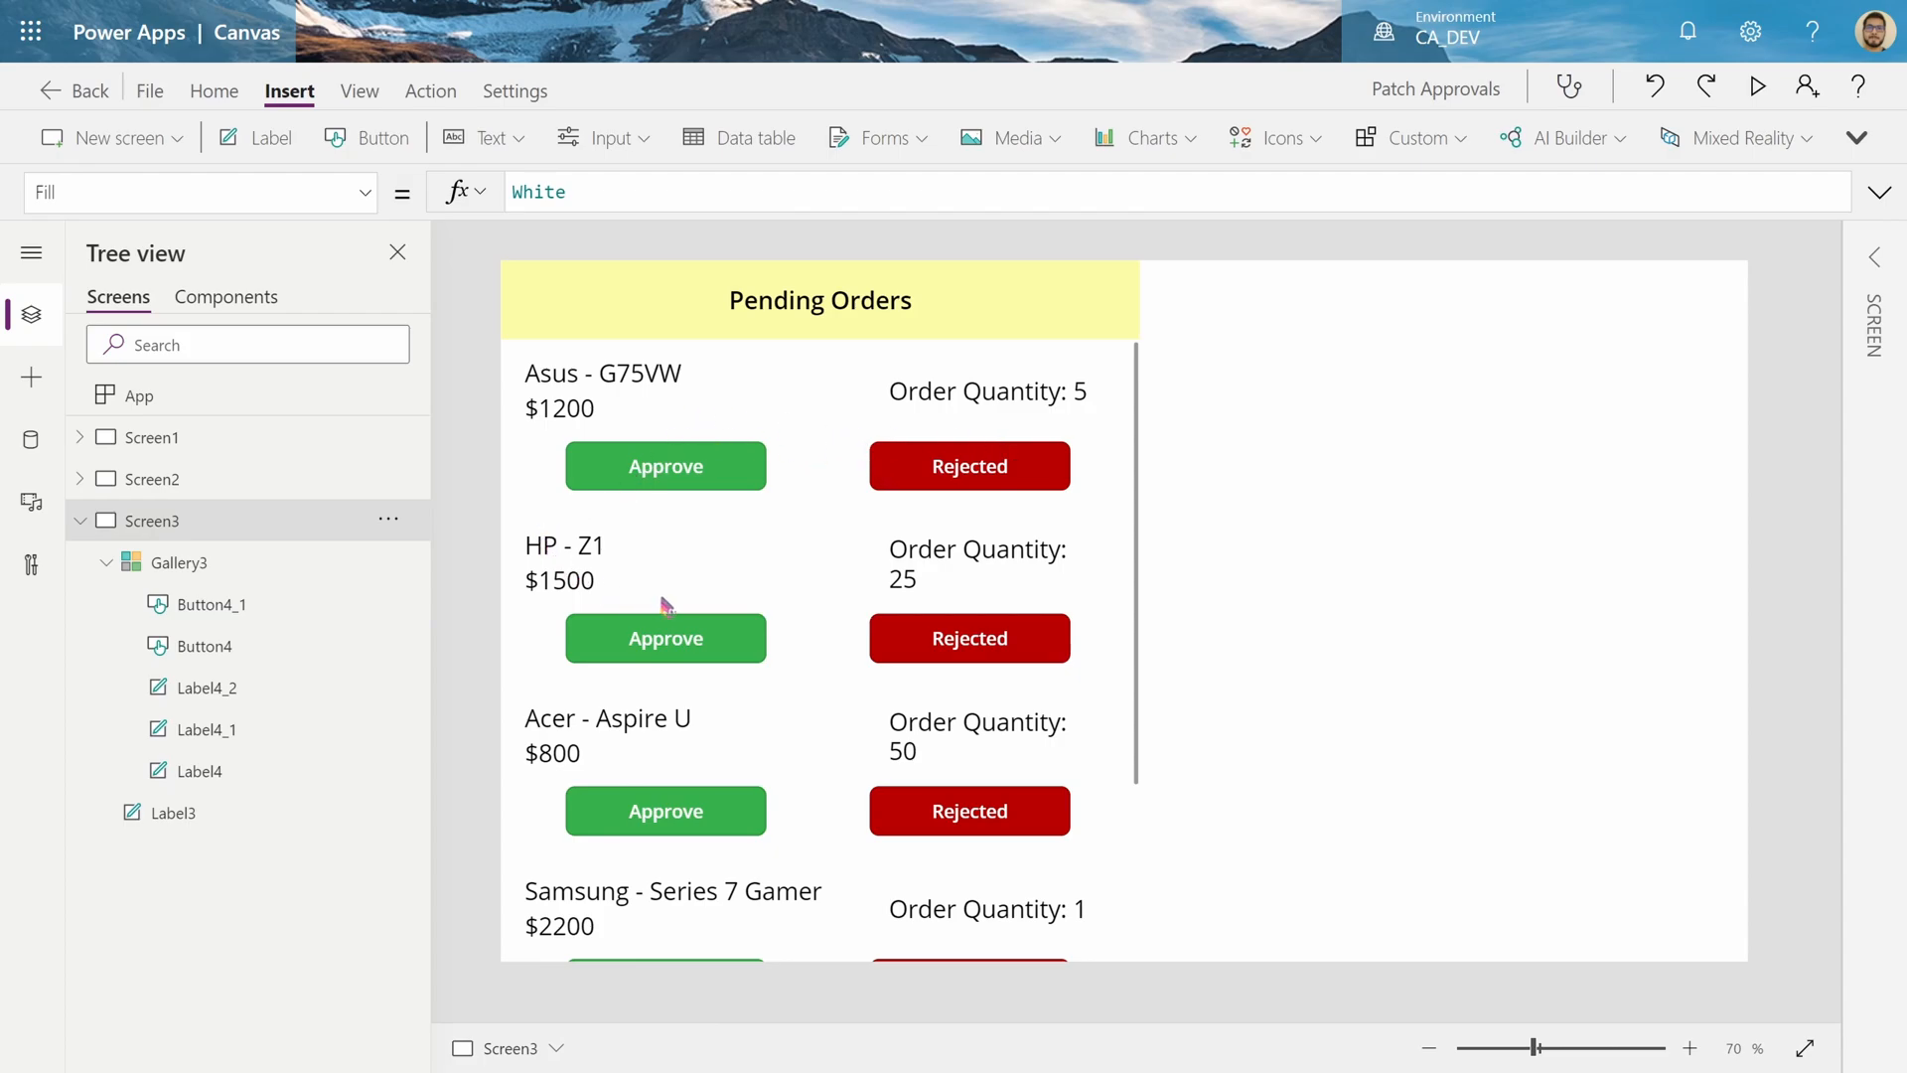
{"action": "left_click", "coordinate": [970, 466]}
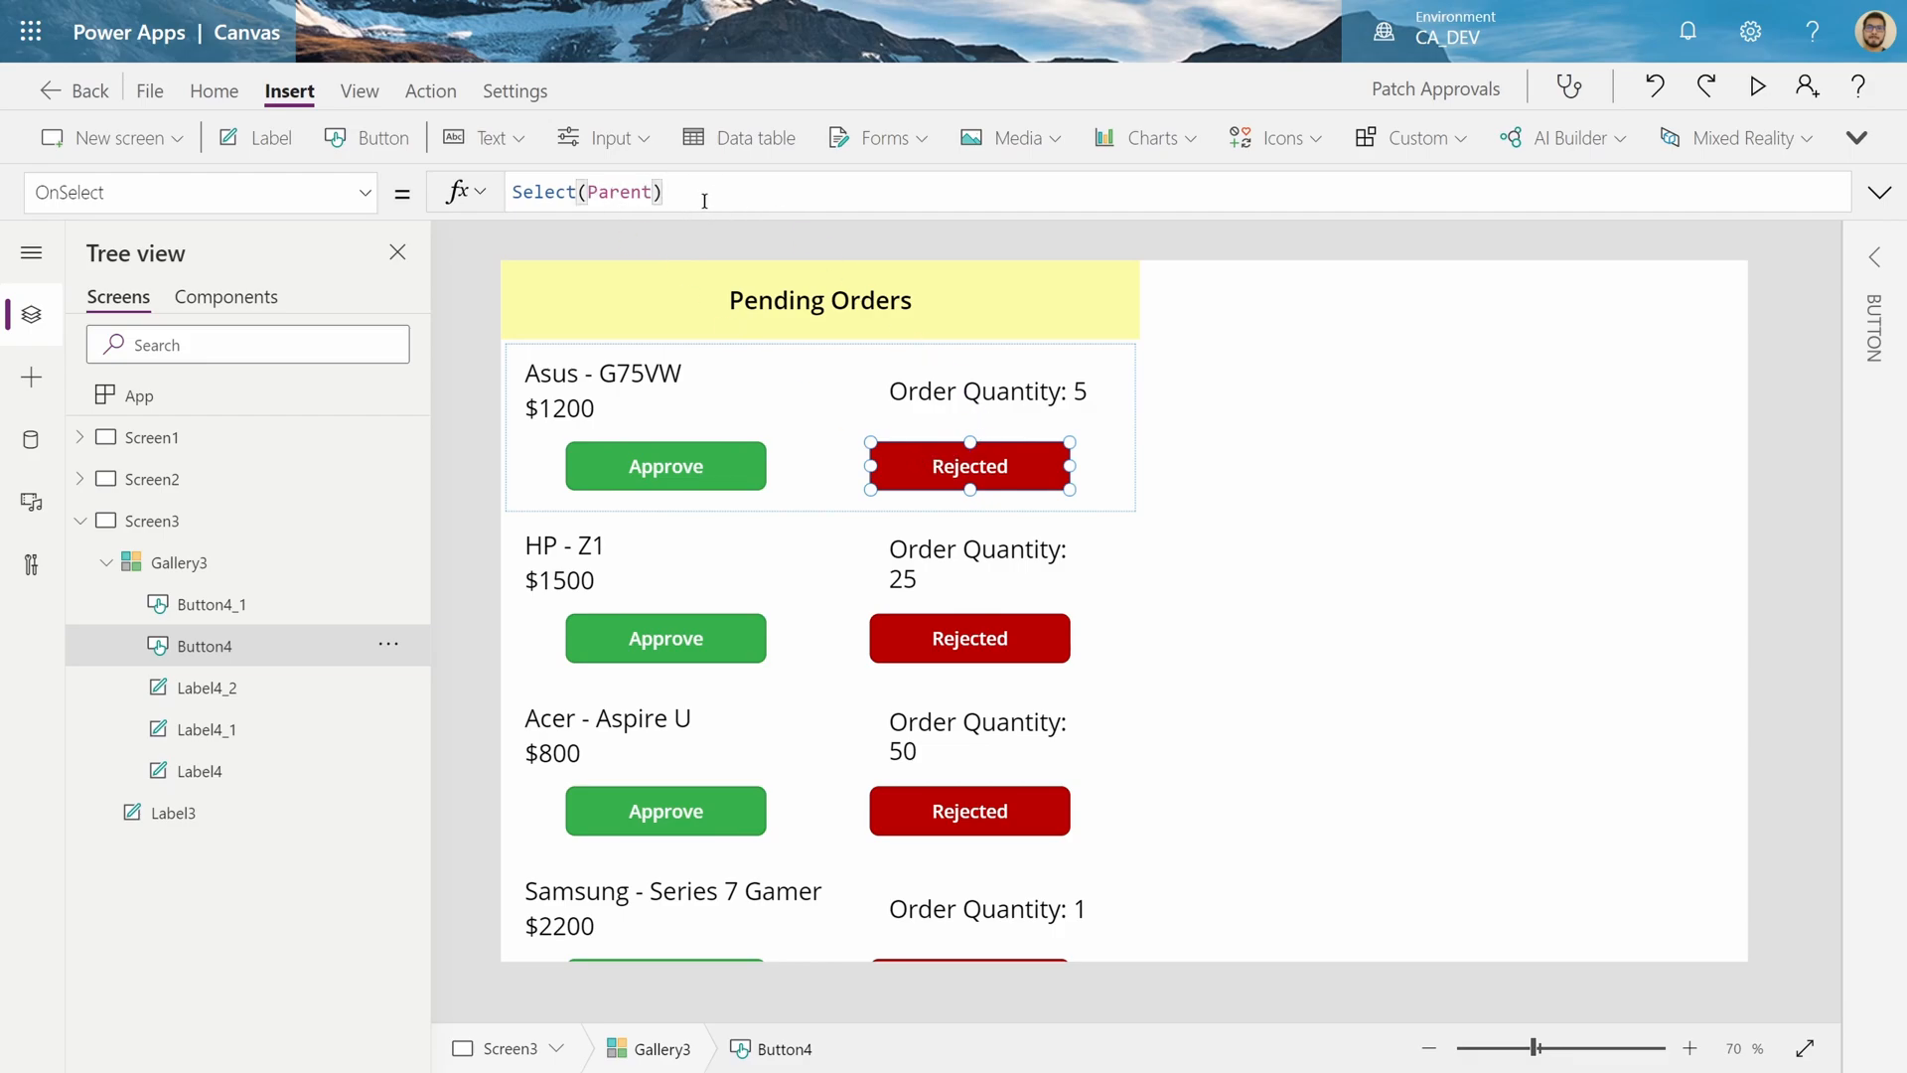
Set the Rejected button's OnSelect to Patch('Order List',ThisItem,{Status:"Rejected"})
{"action": "triple_click", "coordinate": [587, 192]}
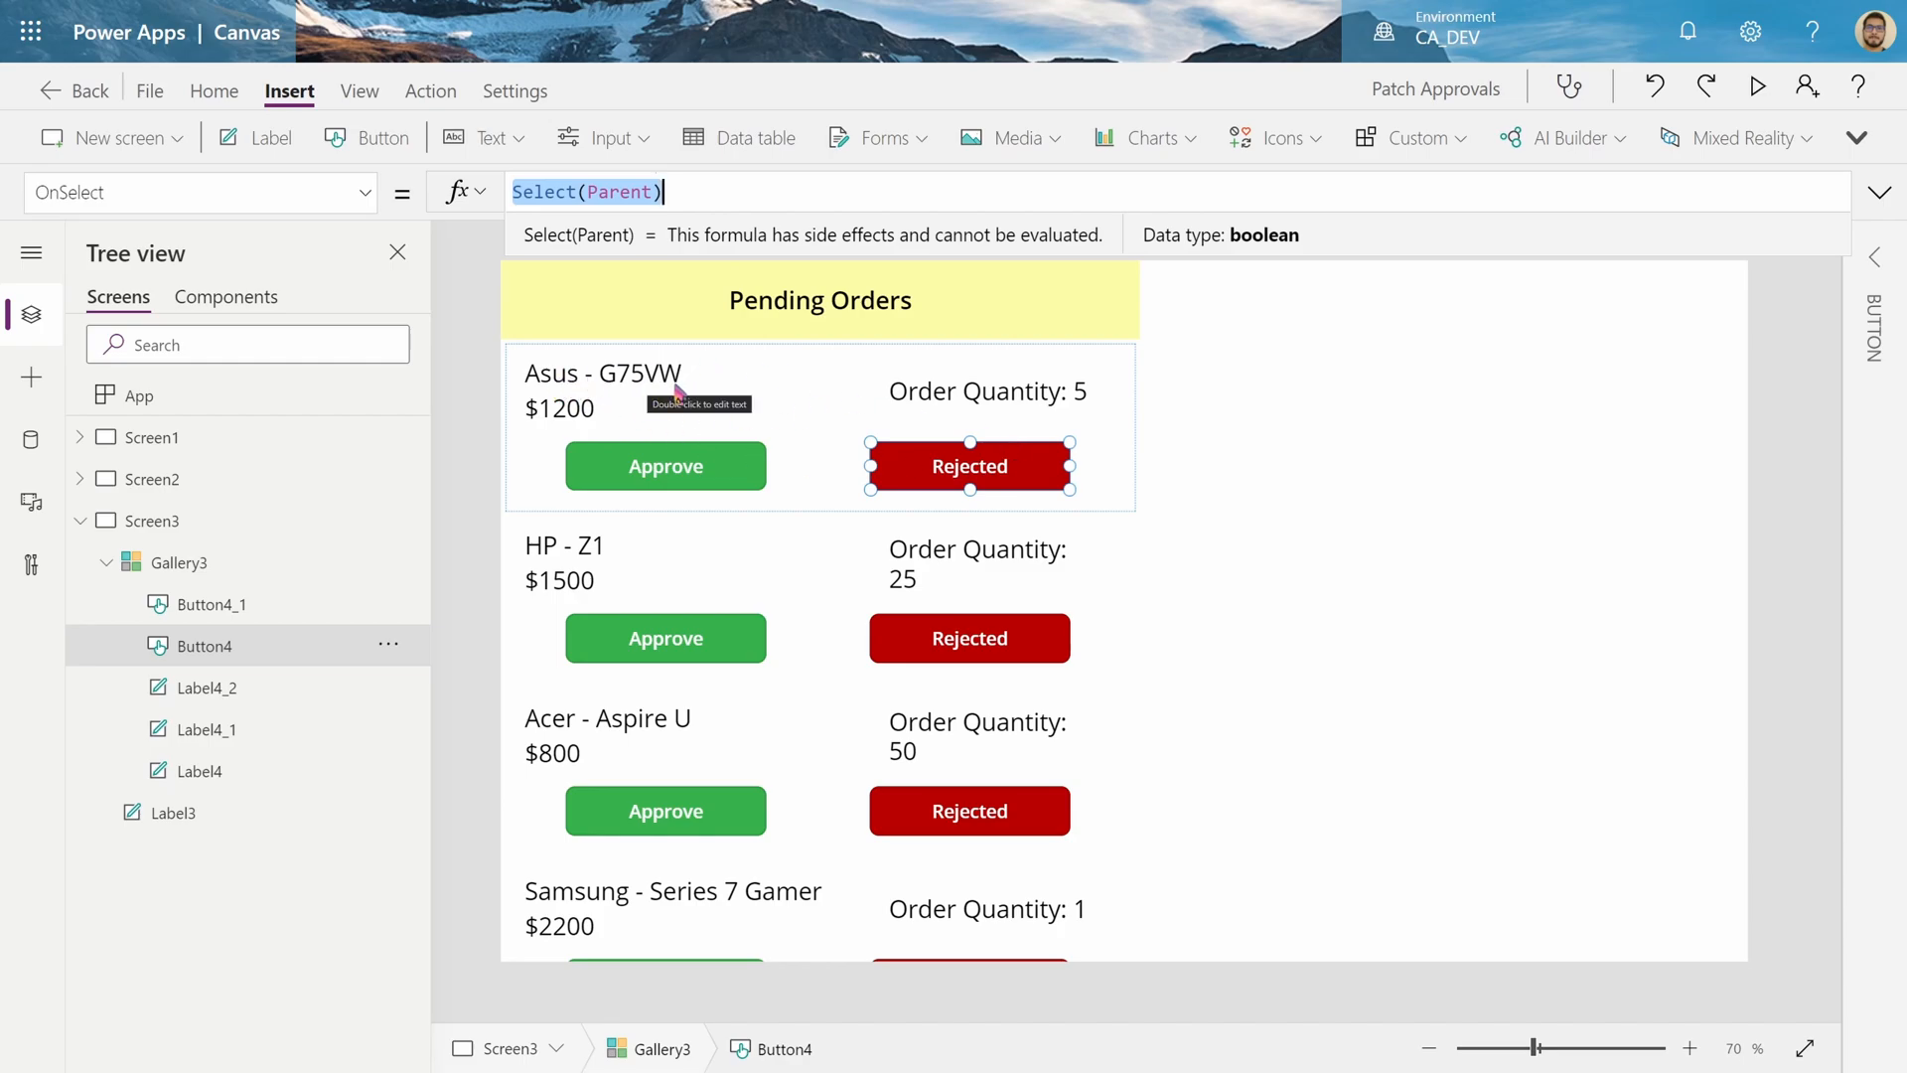
{"action": "mouse_move", "coordinate": [796, 432]}
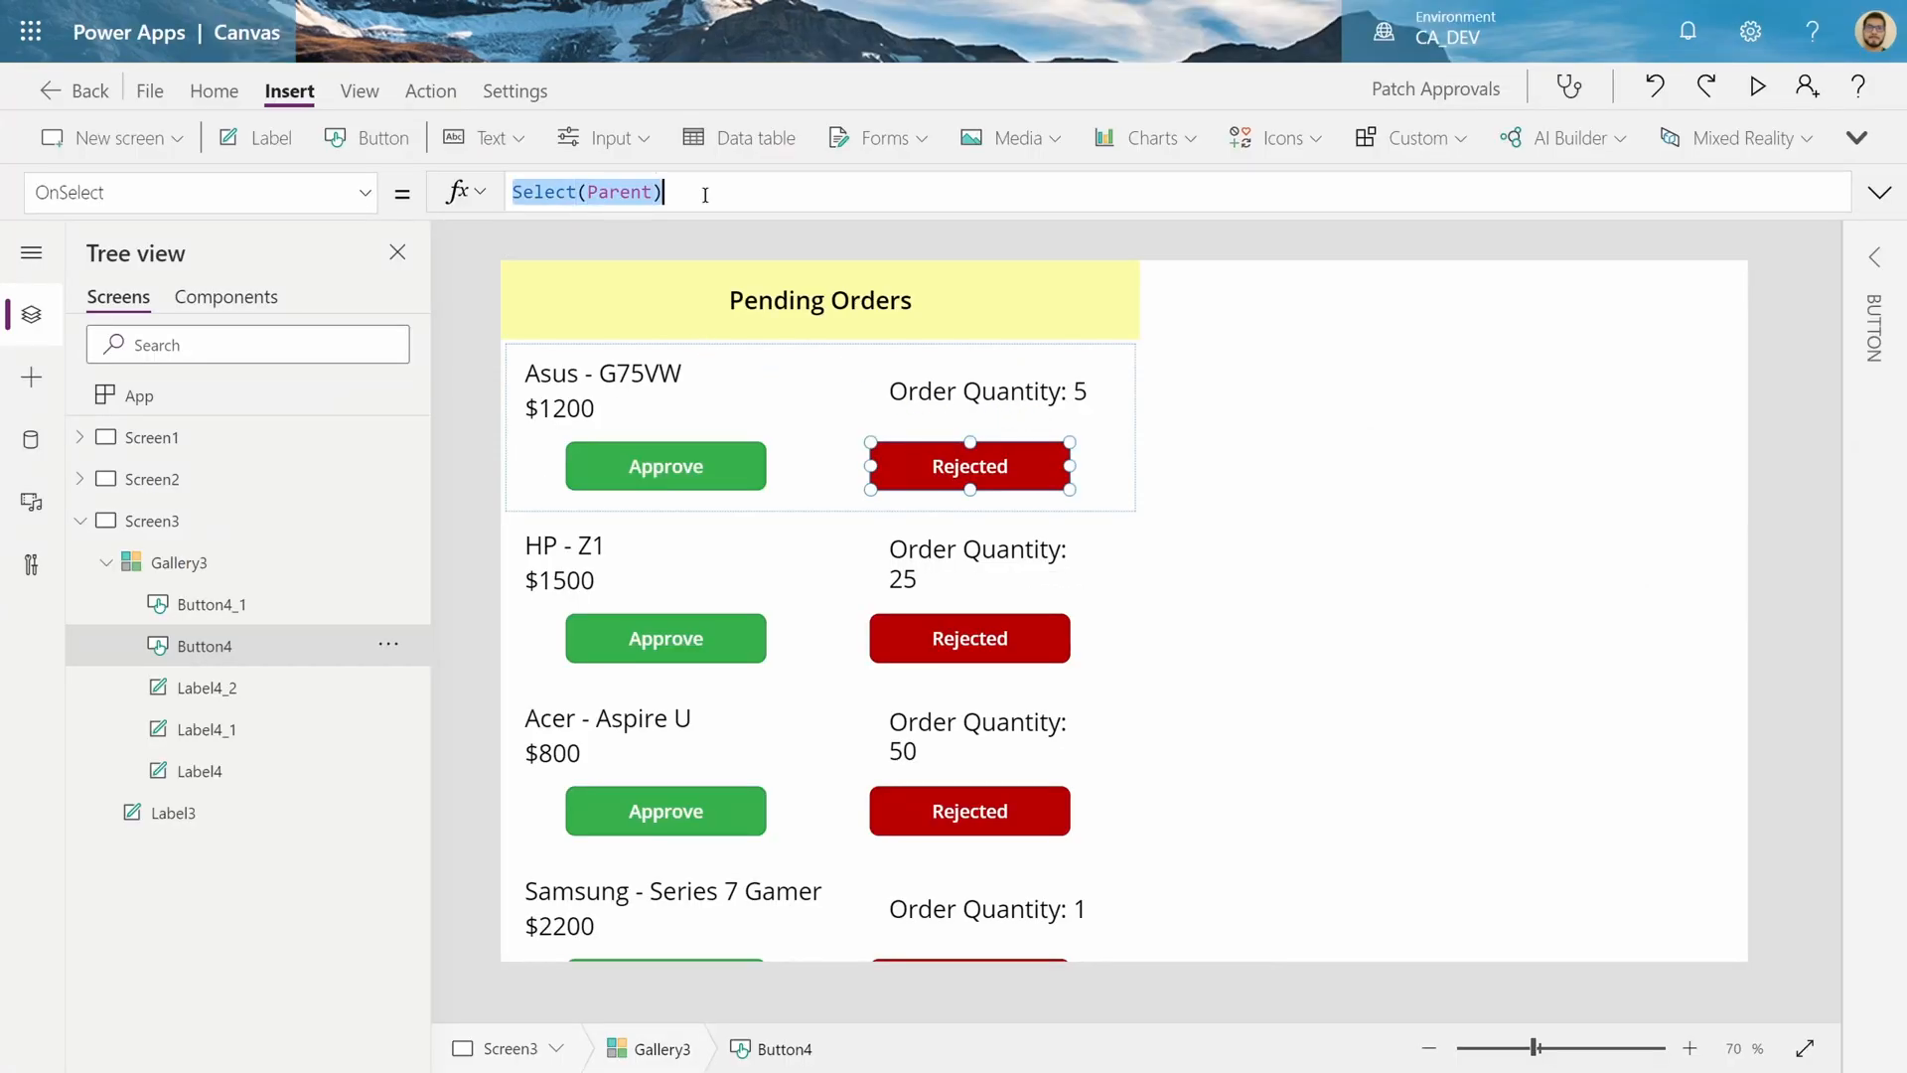
{"action": "type", "text": "Patch("}
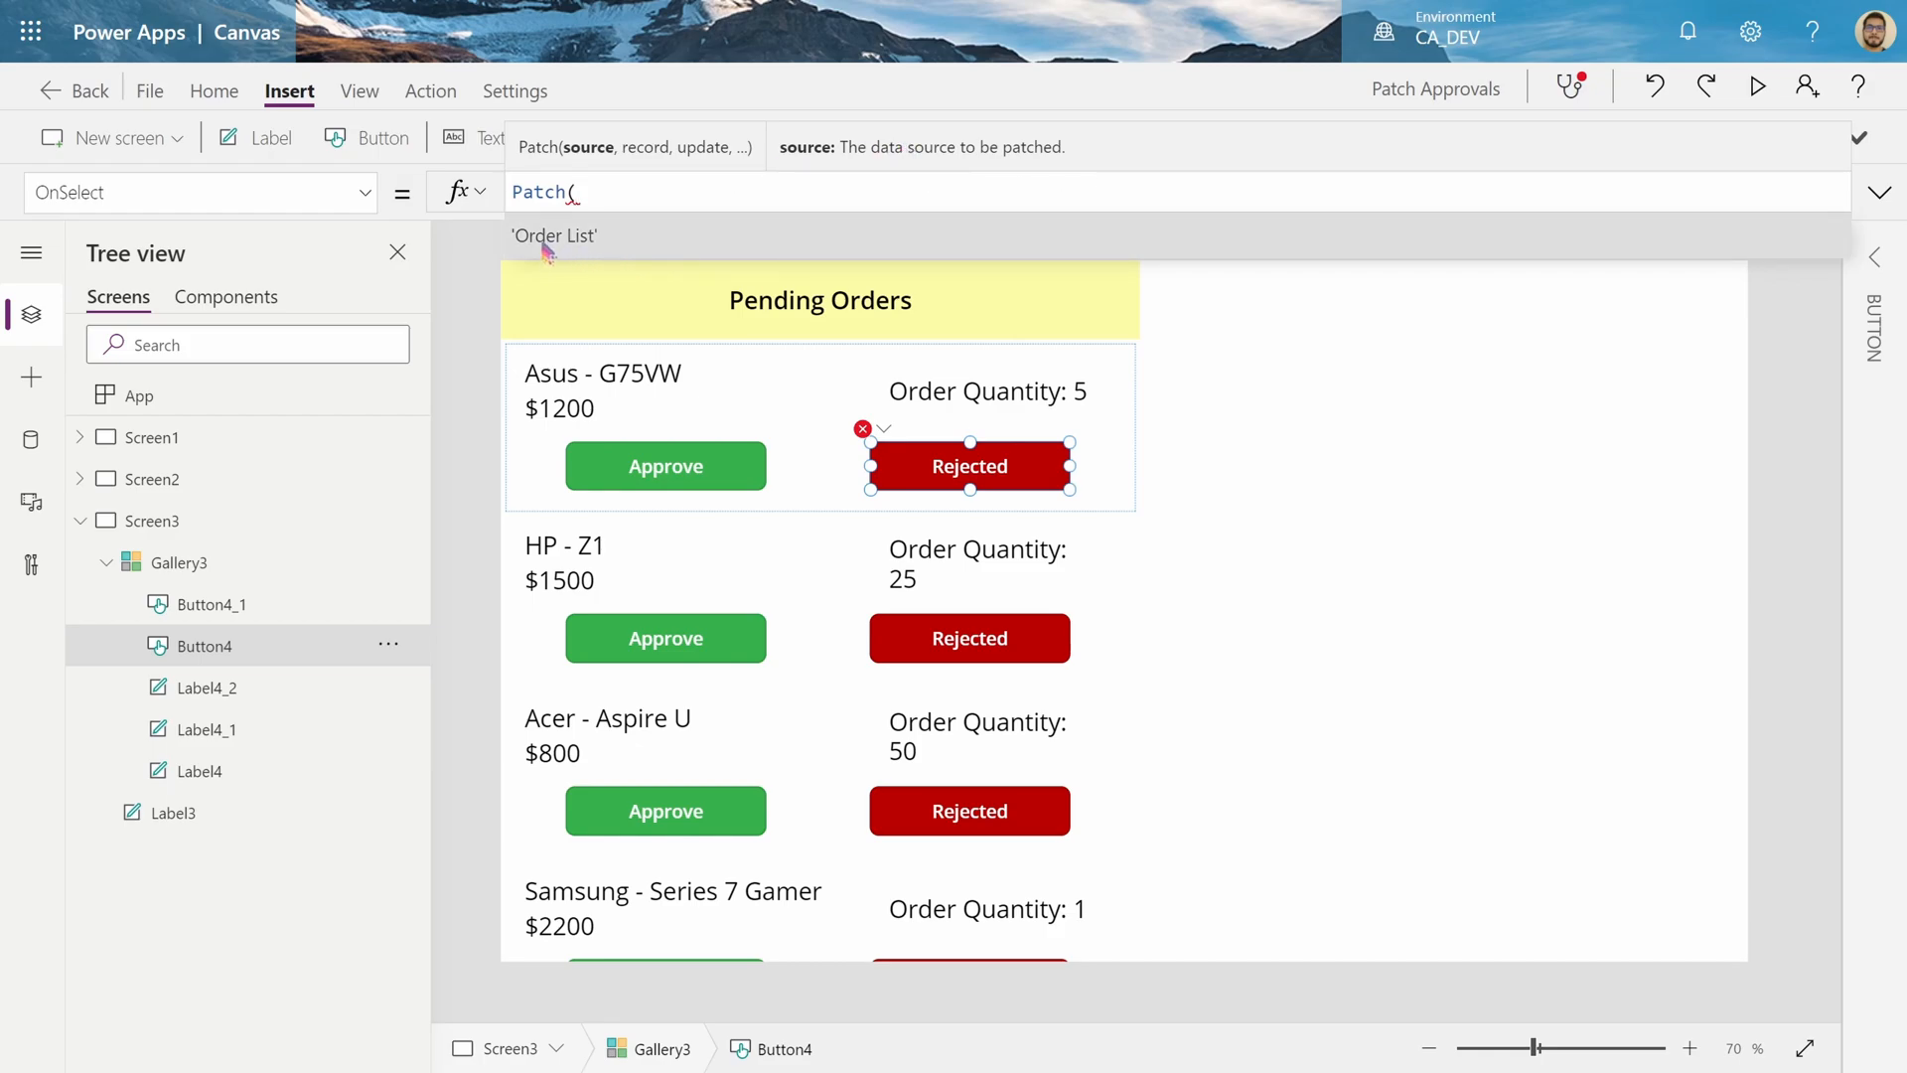
{"action": "left_click", "coordinate": [553, 234]}
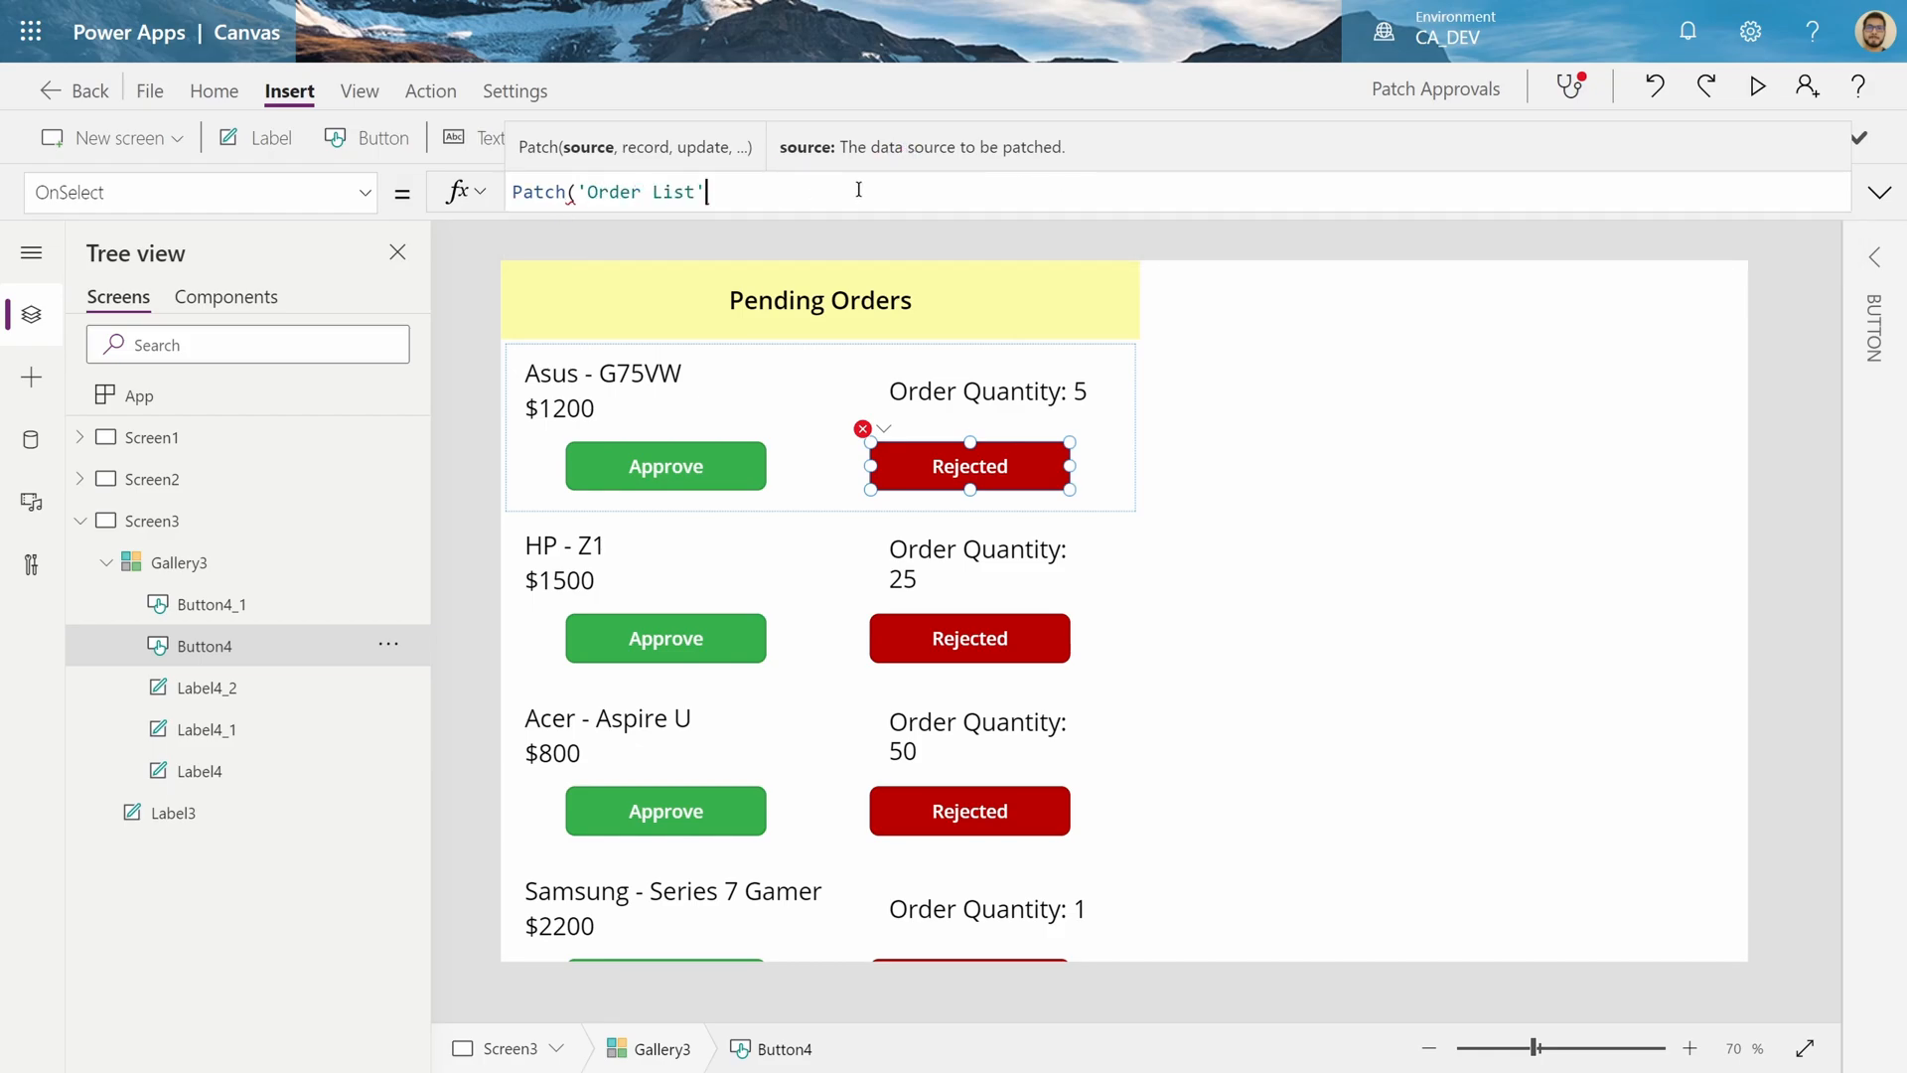
{"action": "type", "text": ","}
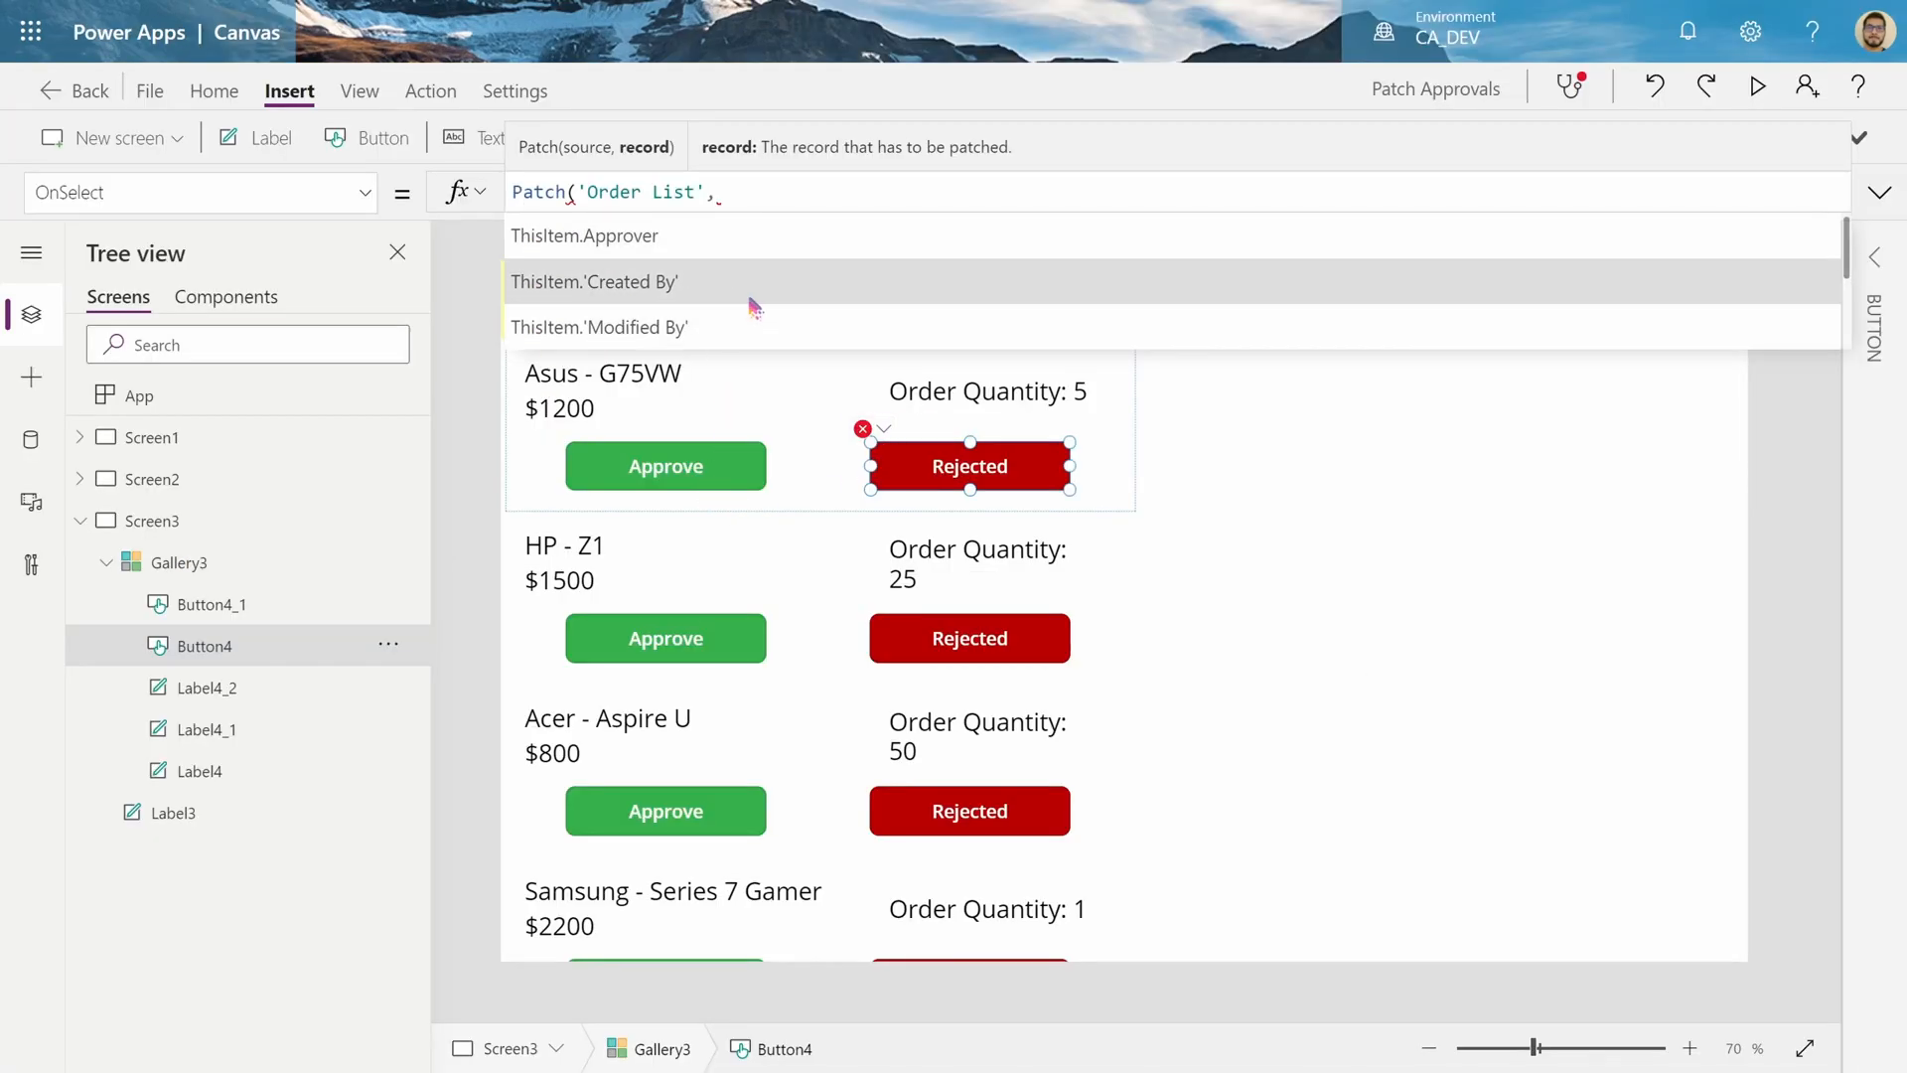
{"action": "type", "text": "ThisItem"}
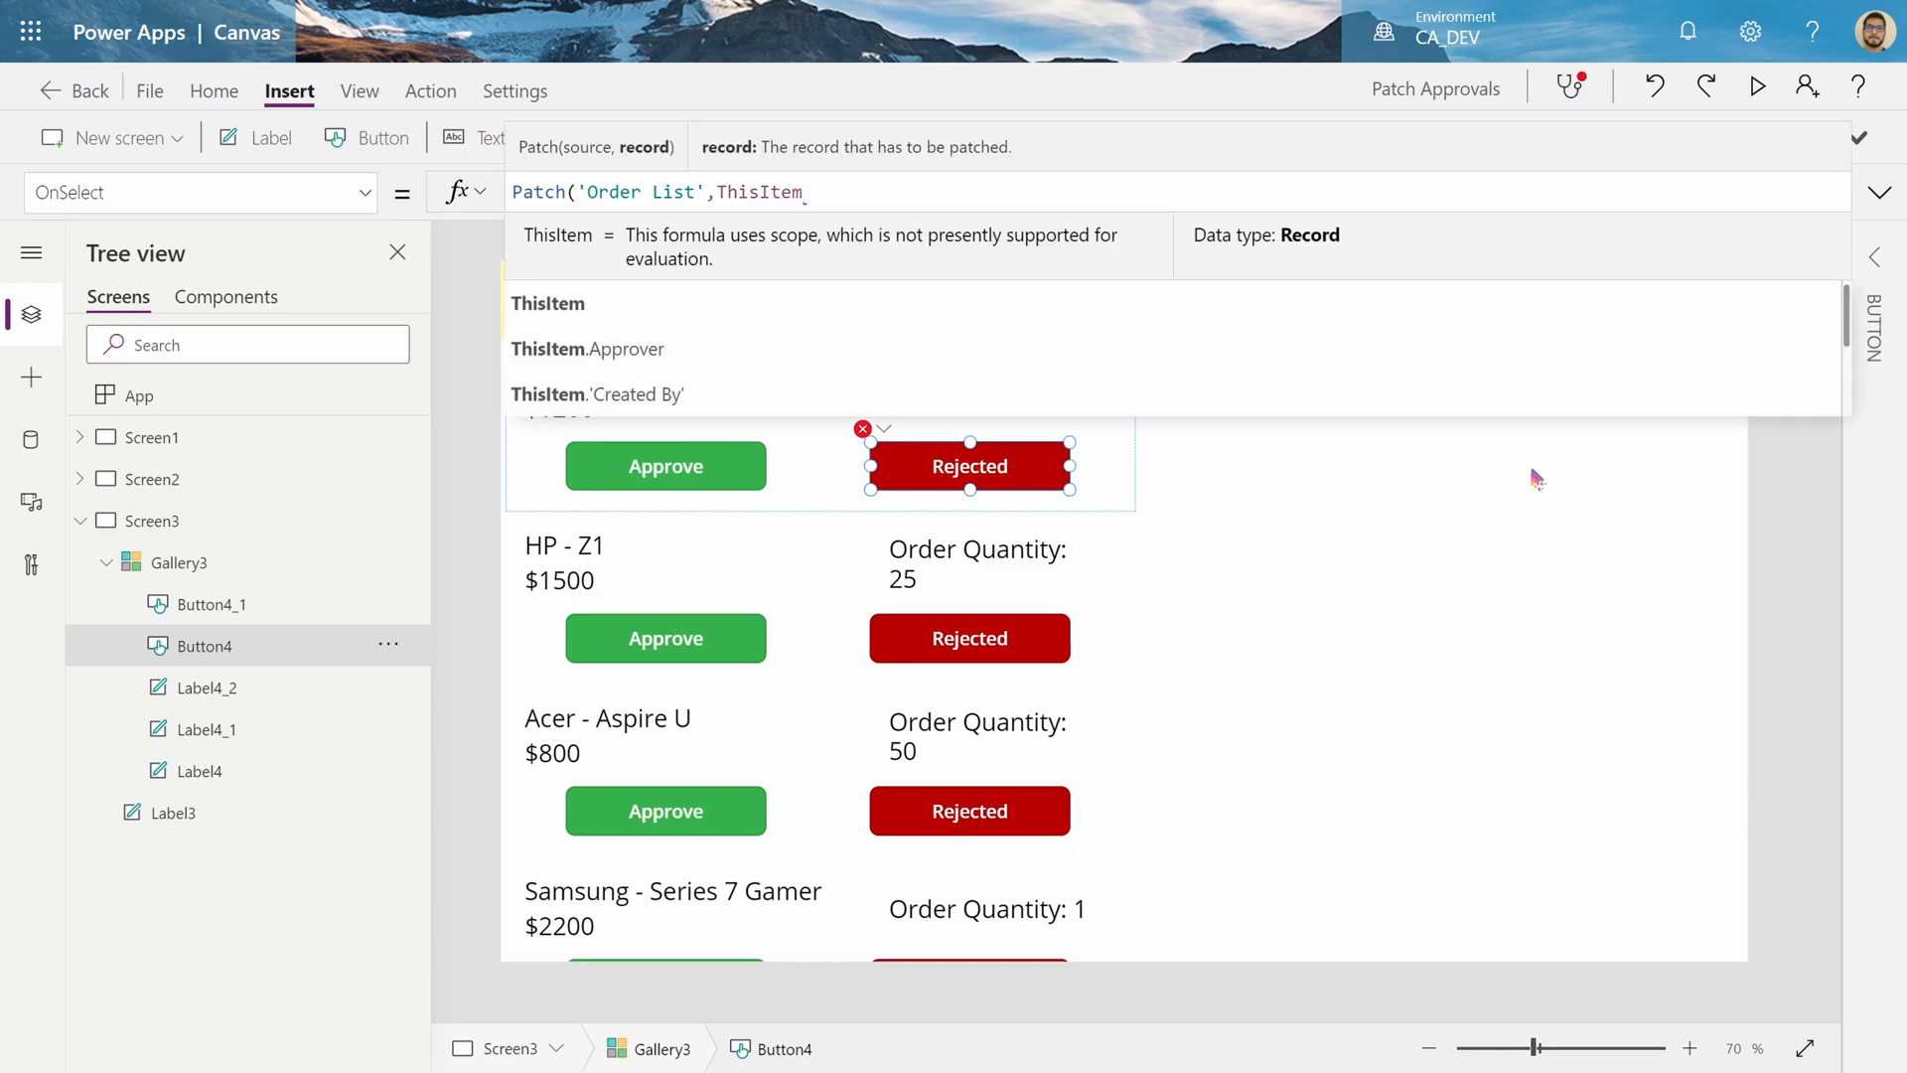
{"action": "type", "text": ","}
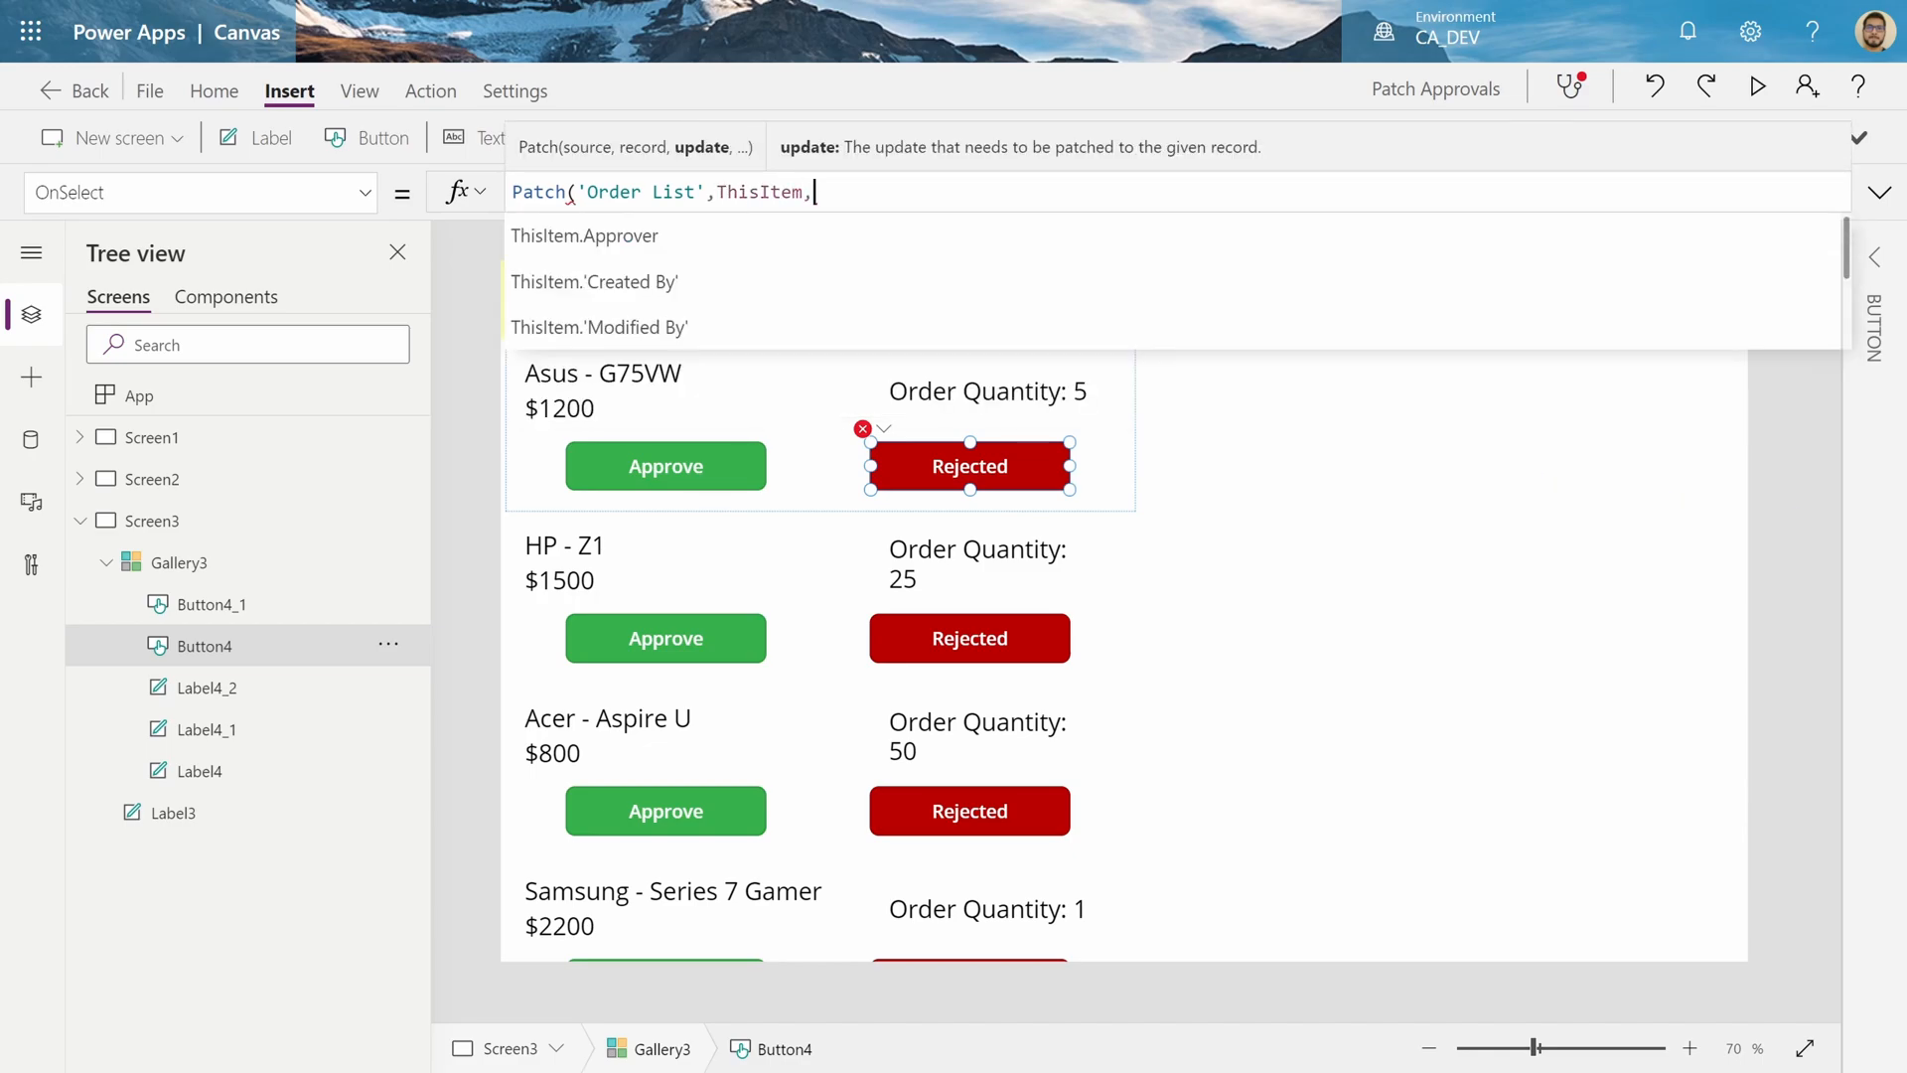
{"action": "type", "text": "{"}
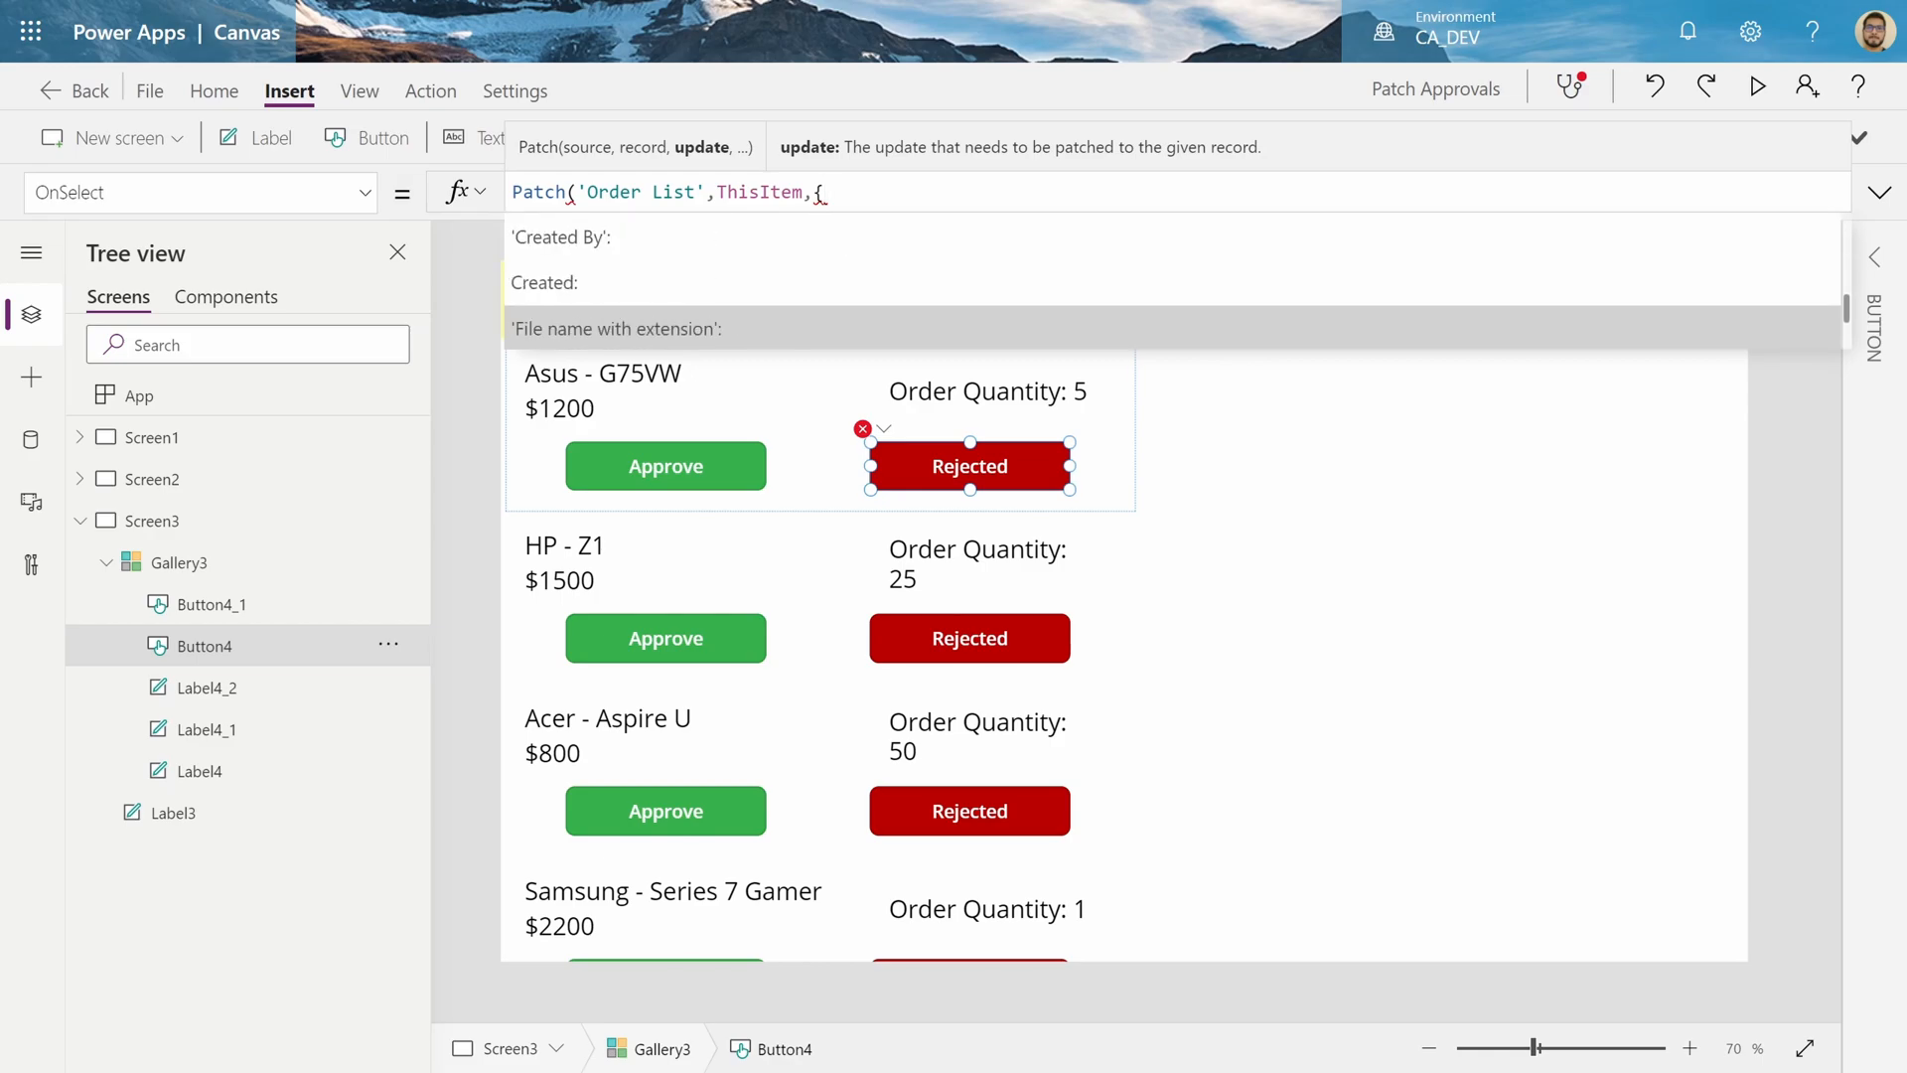
{"action": "type", "text": "sta"}
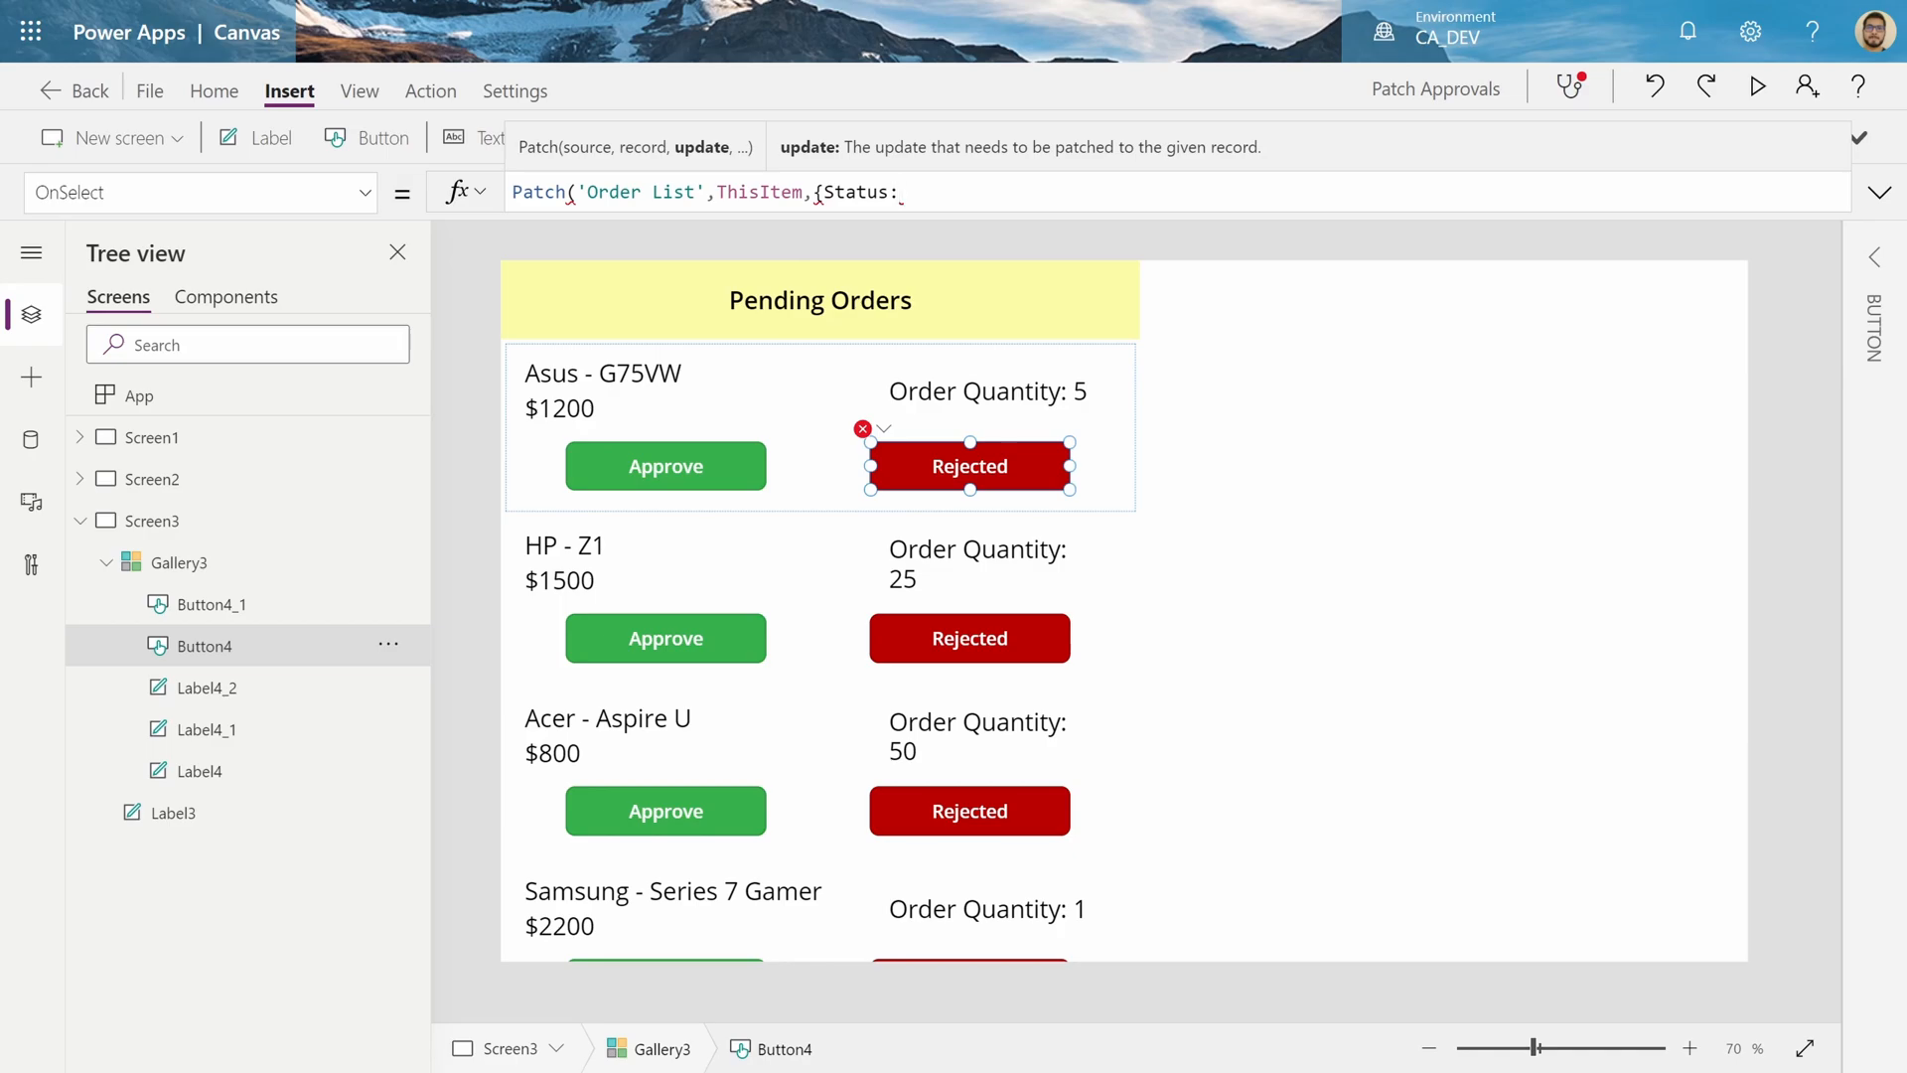
{"action": "type", "text": "\"Rek"}
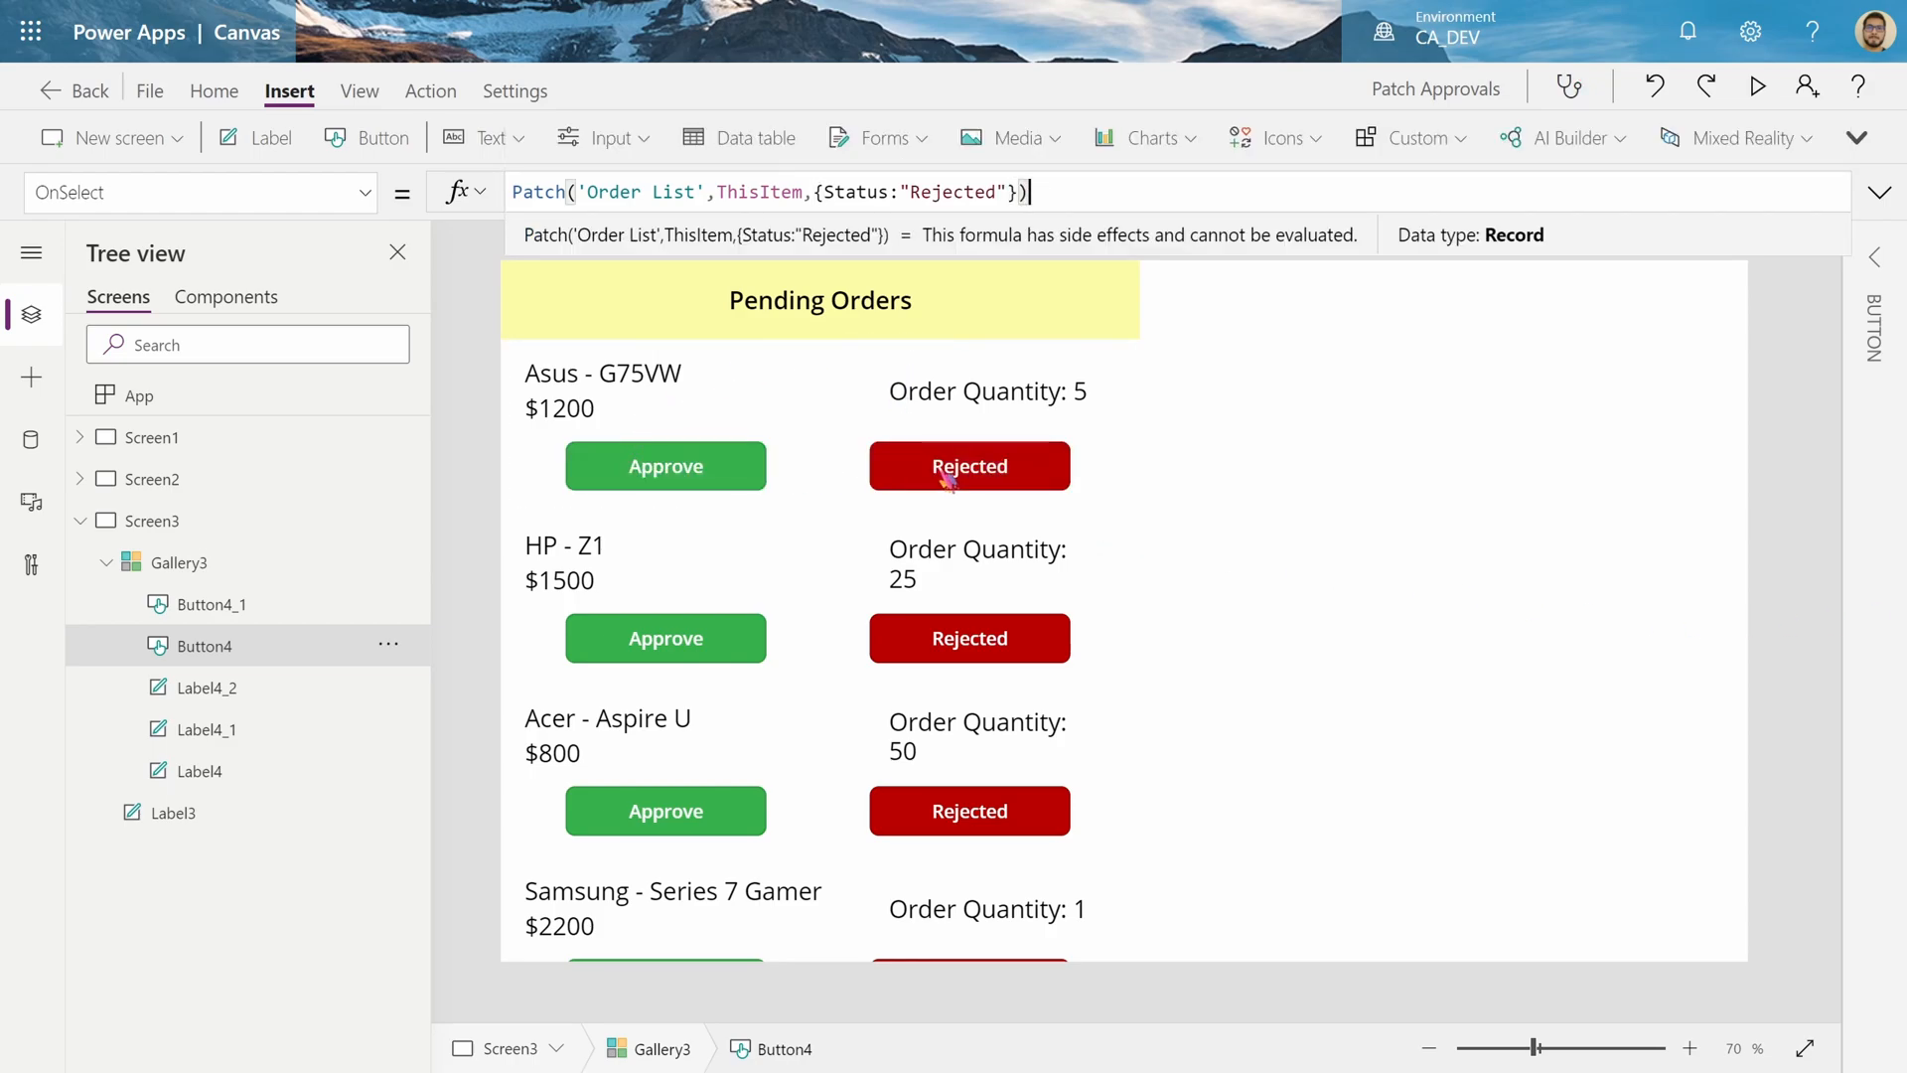
{"action": "mouse_move", "coordinate": [721, 420]}
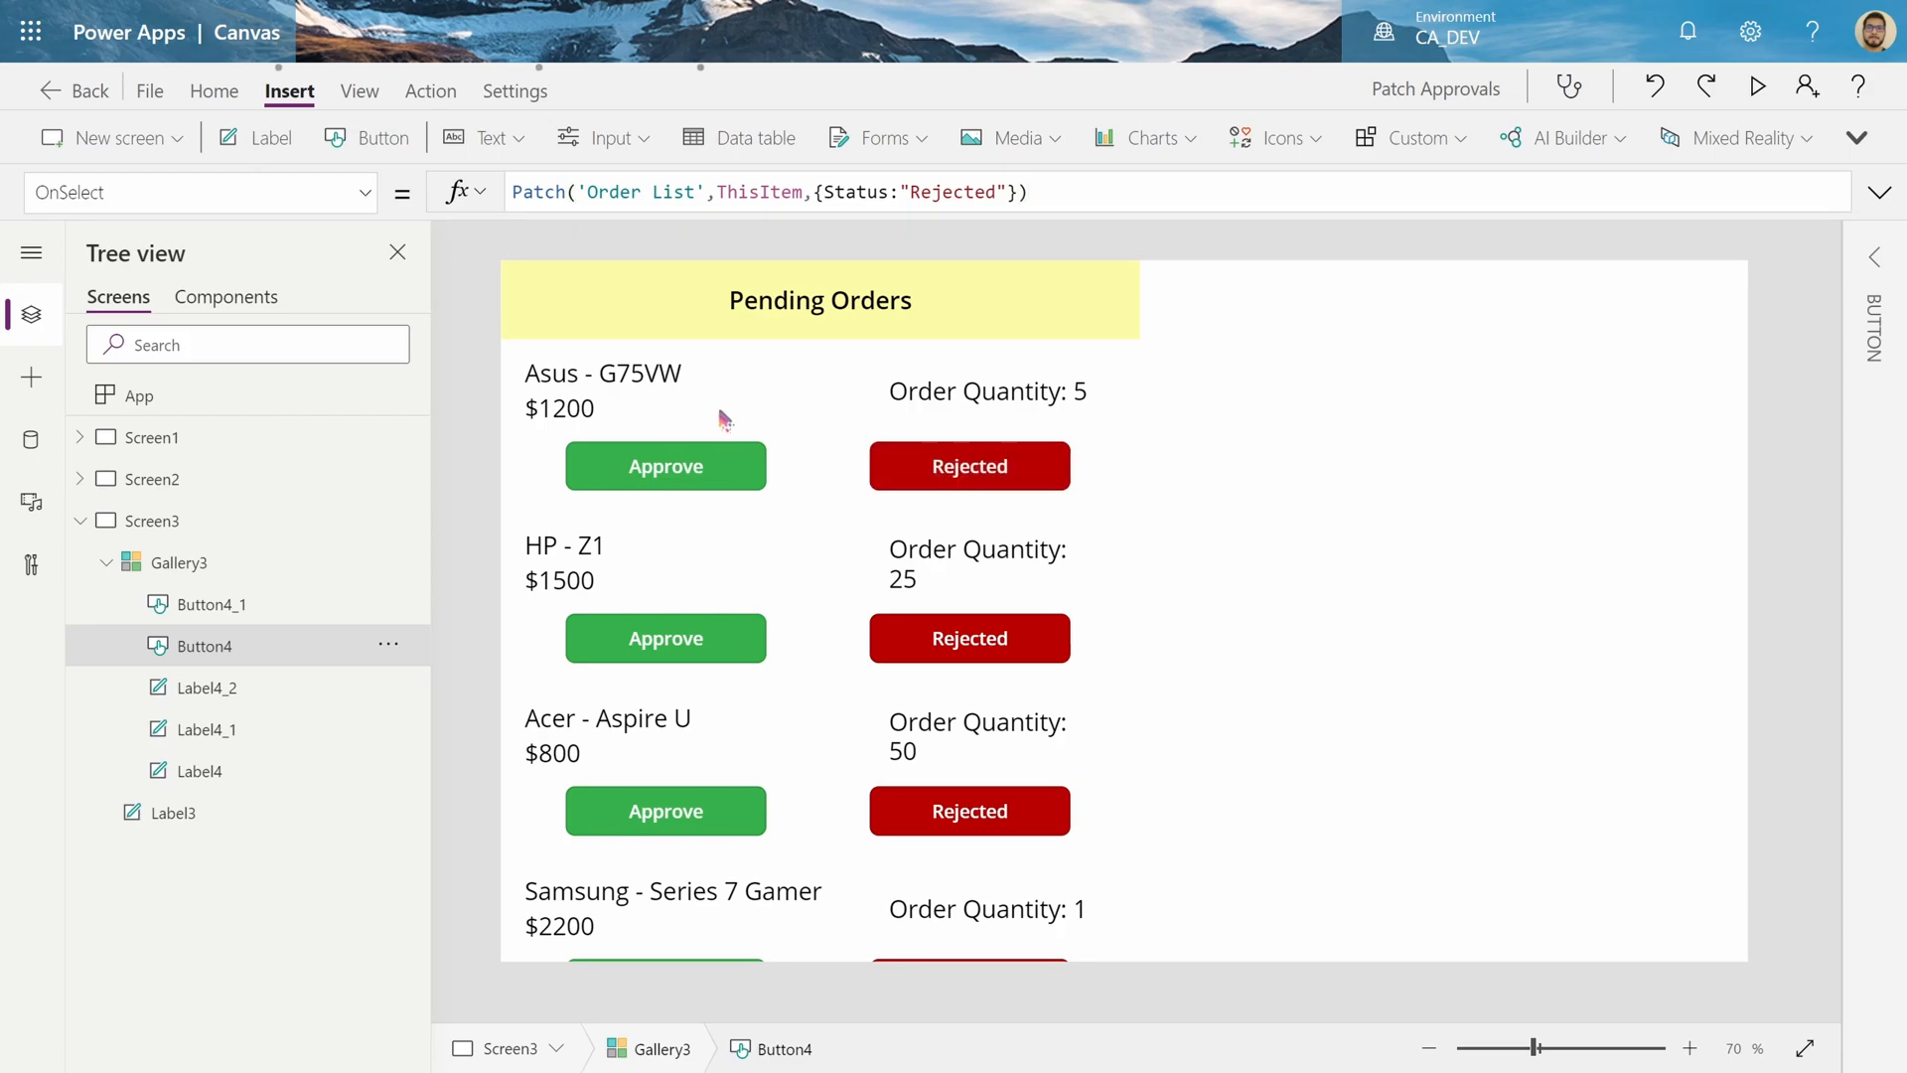
Select the first order's Rejected button in the Pending Orders gallery
{"action": "left_click", "coordinate": [970, 466]}
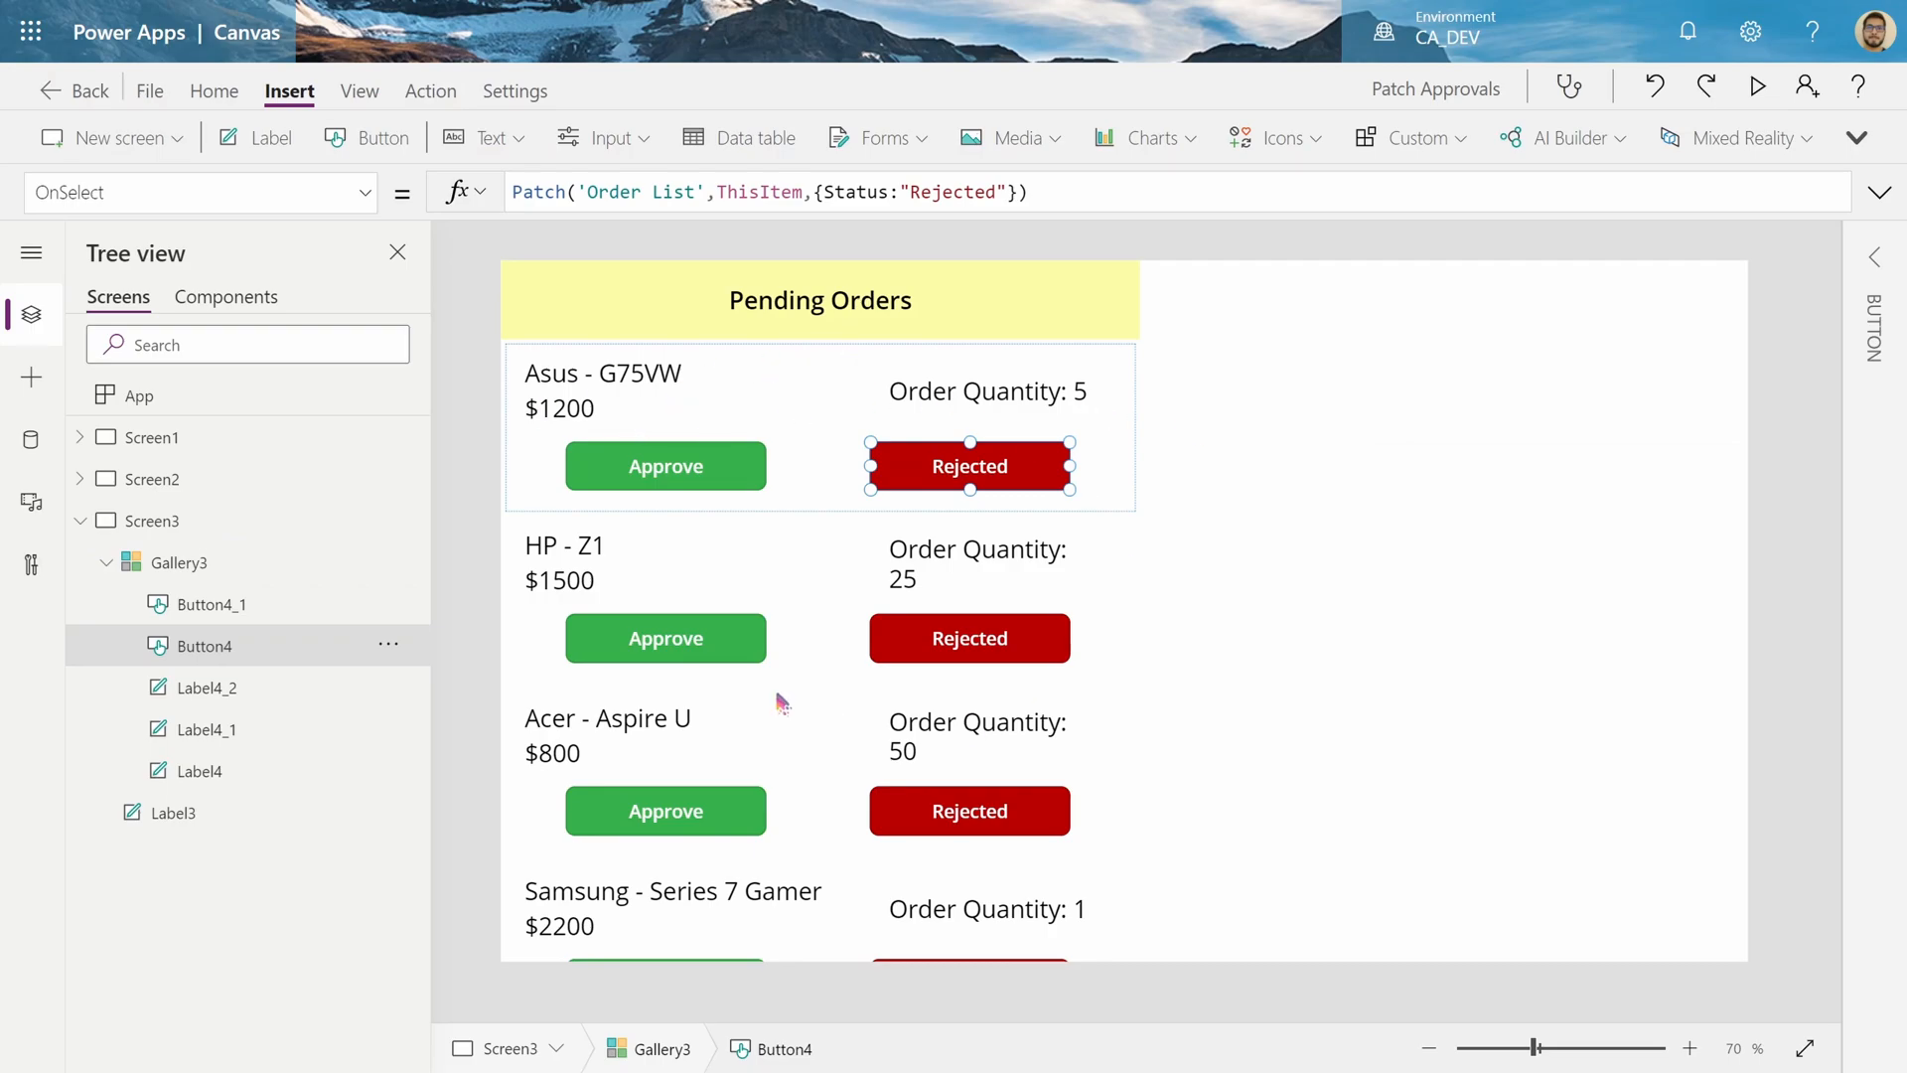
{"action": "mouse_move", "coordinate": [840, 697]}
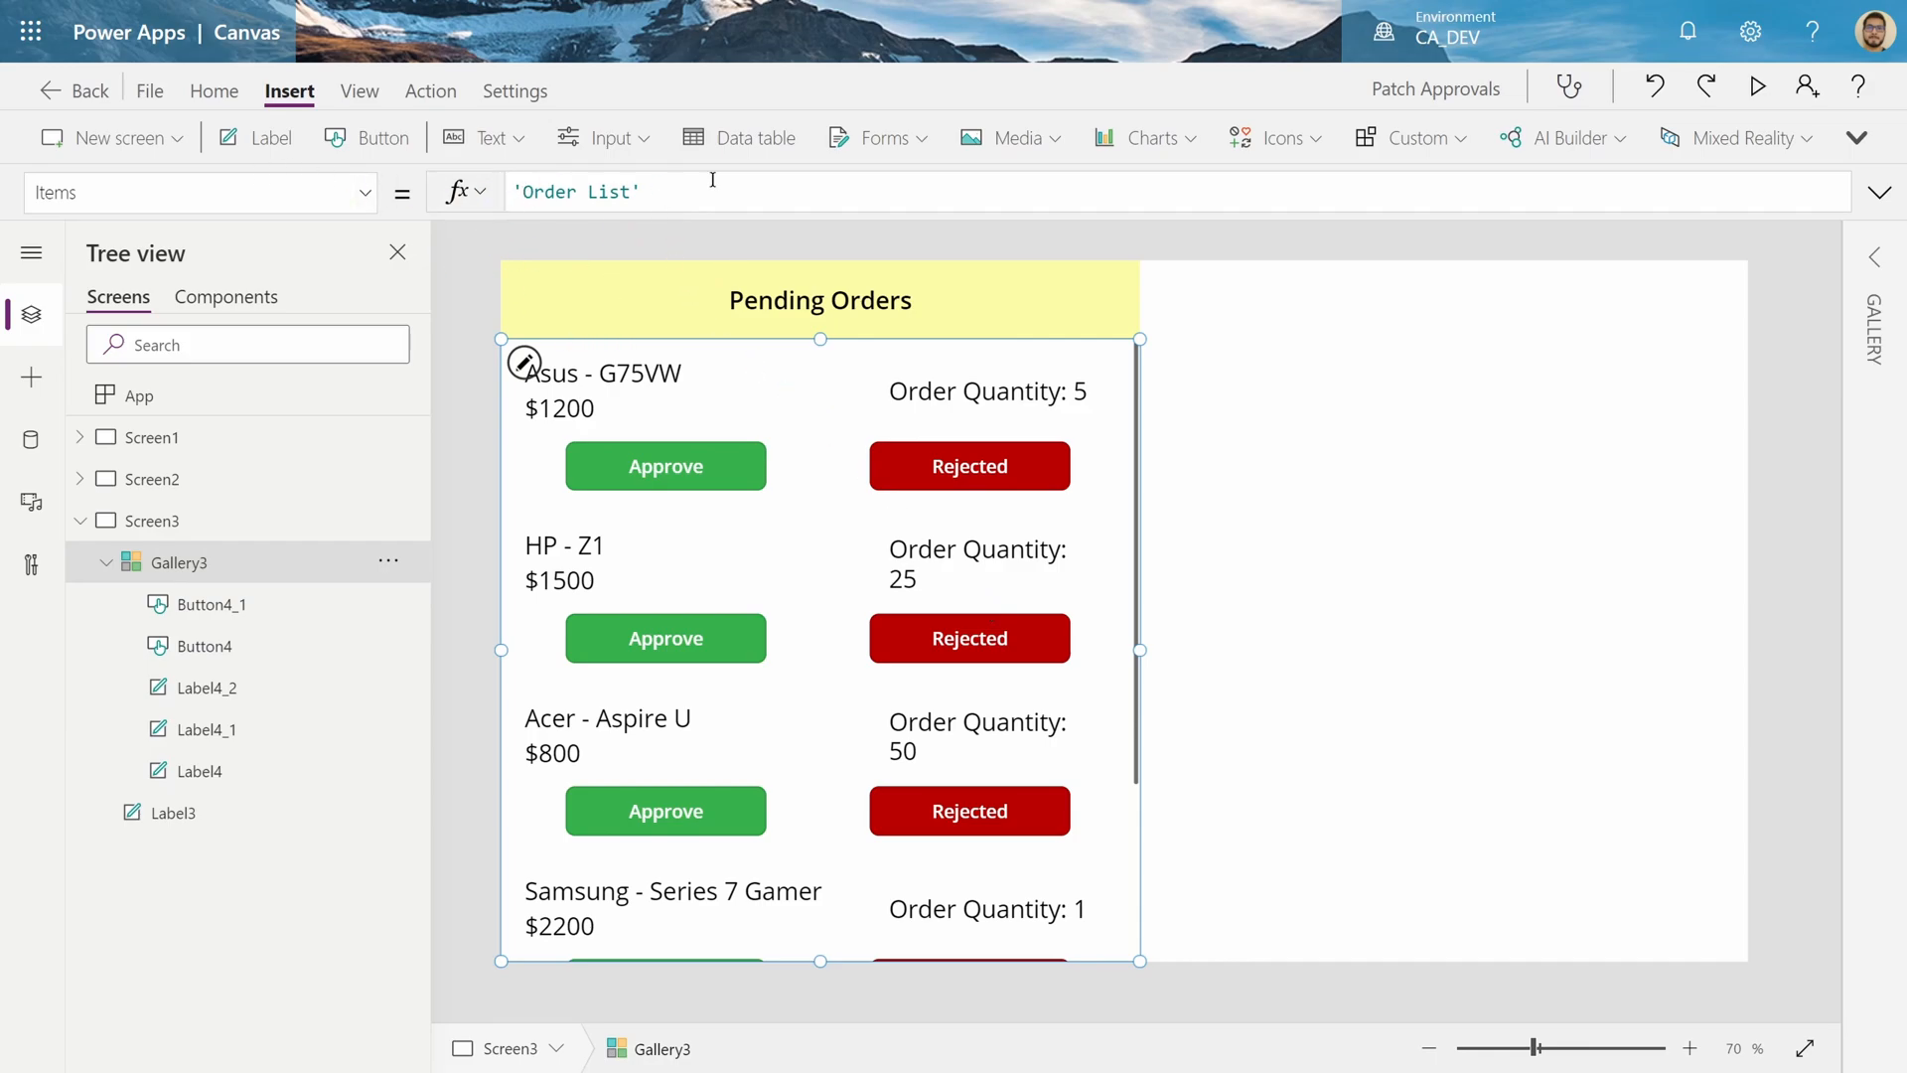
{"action": "mouse_move", "coordinate": [721, 423]}
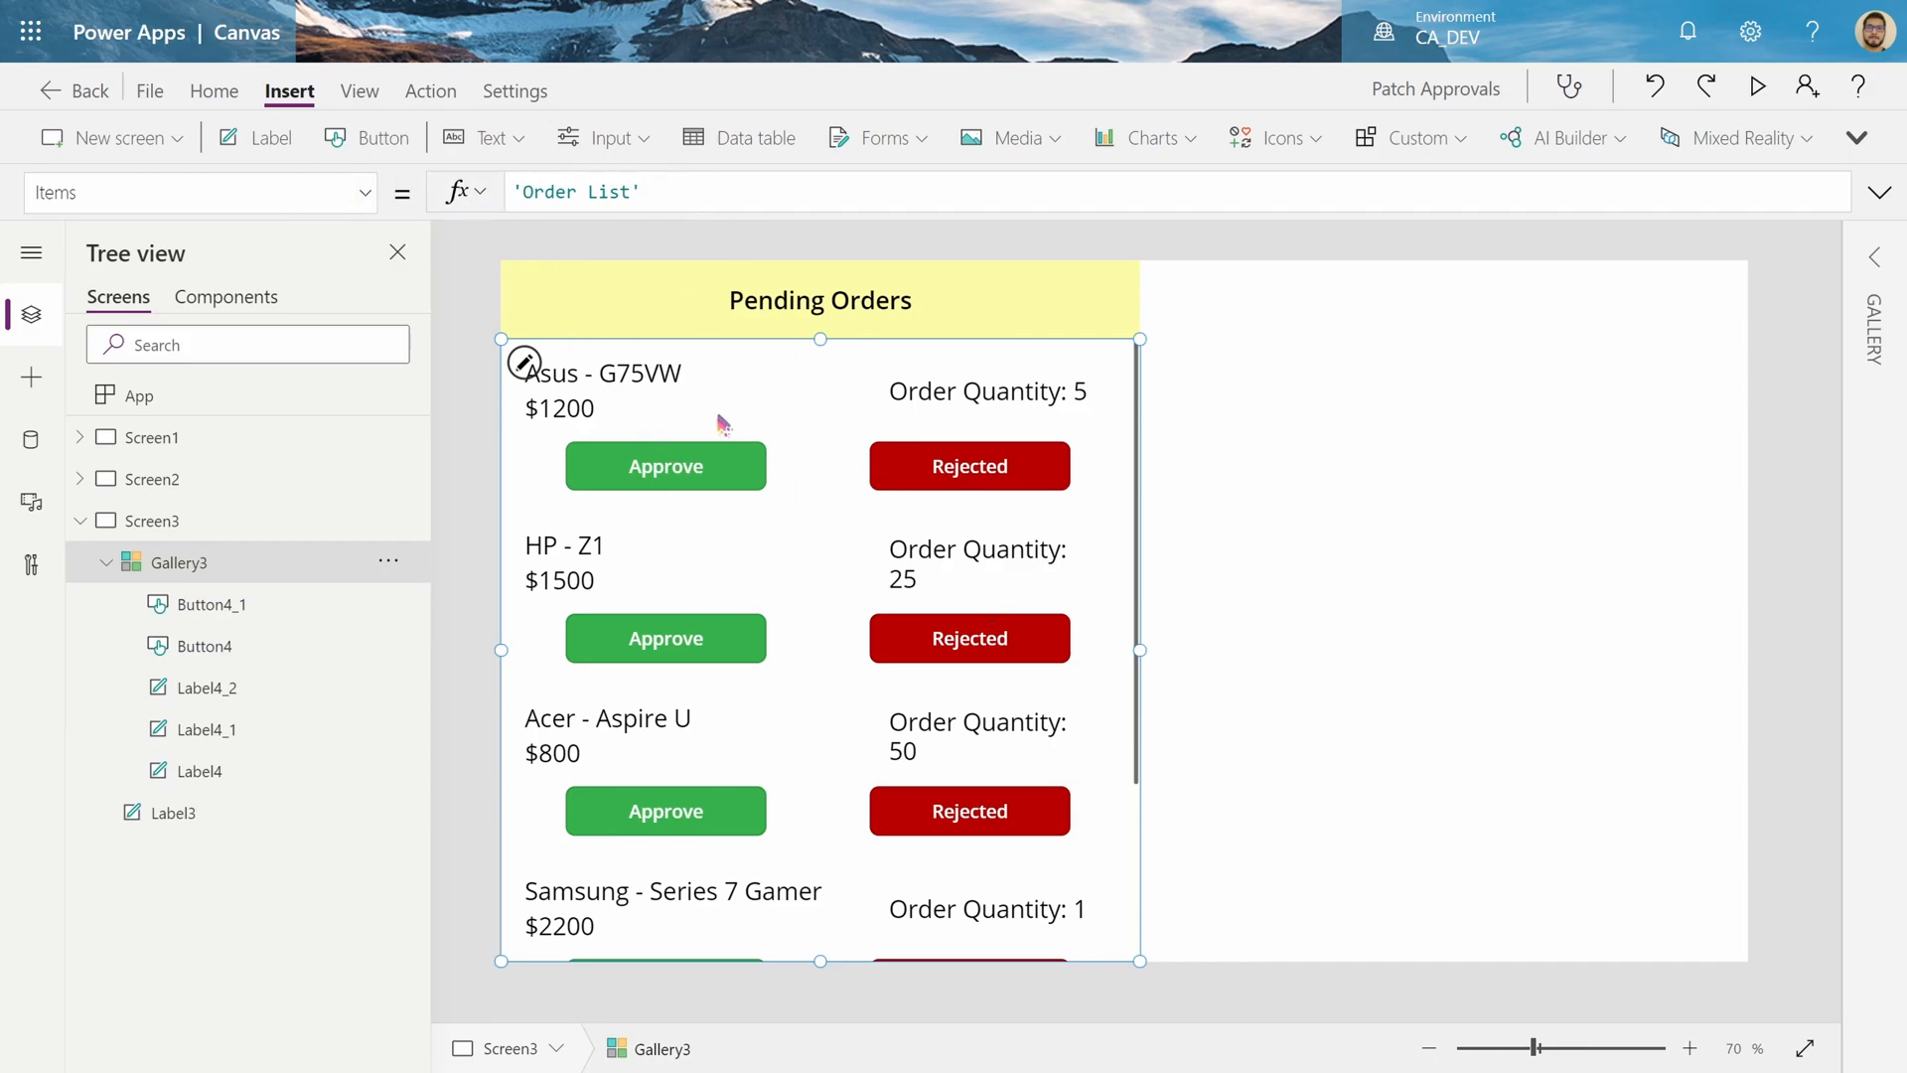
{"action": "mouse_move", "coordinate": [889, 416]}
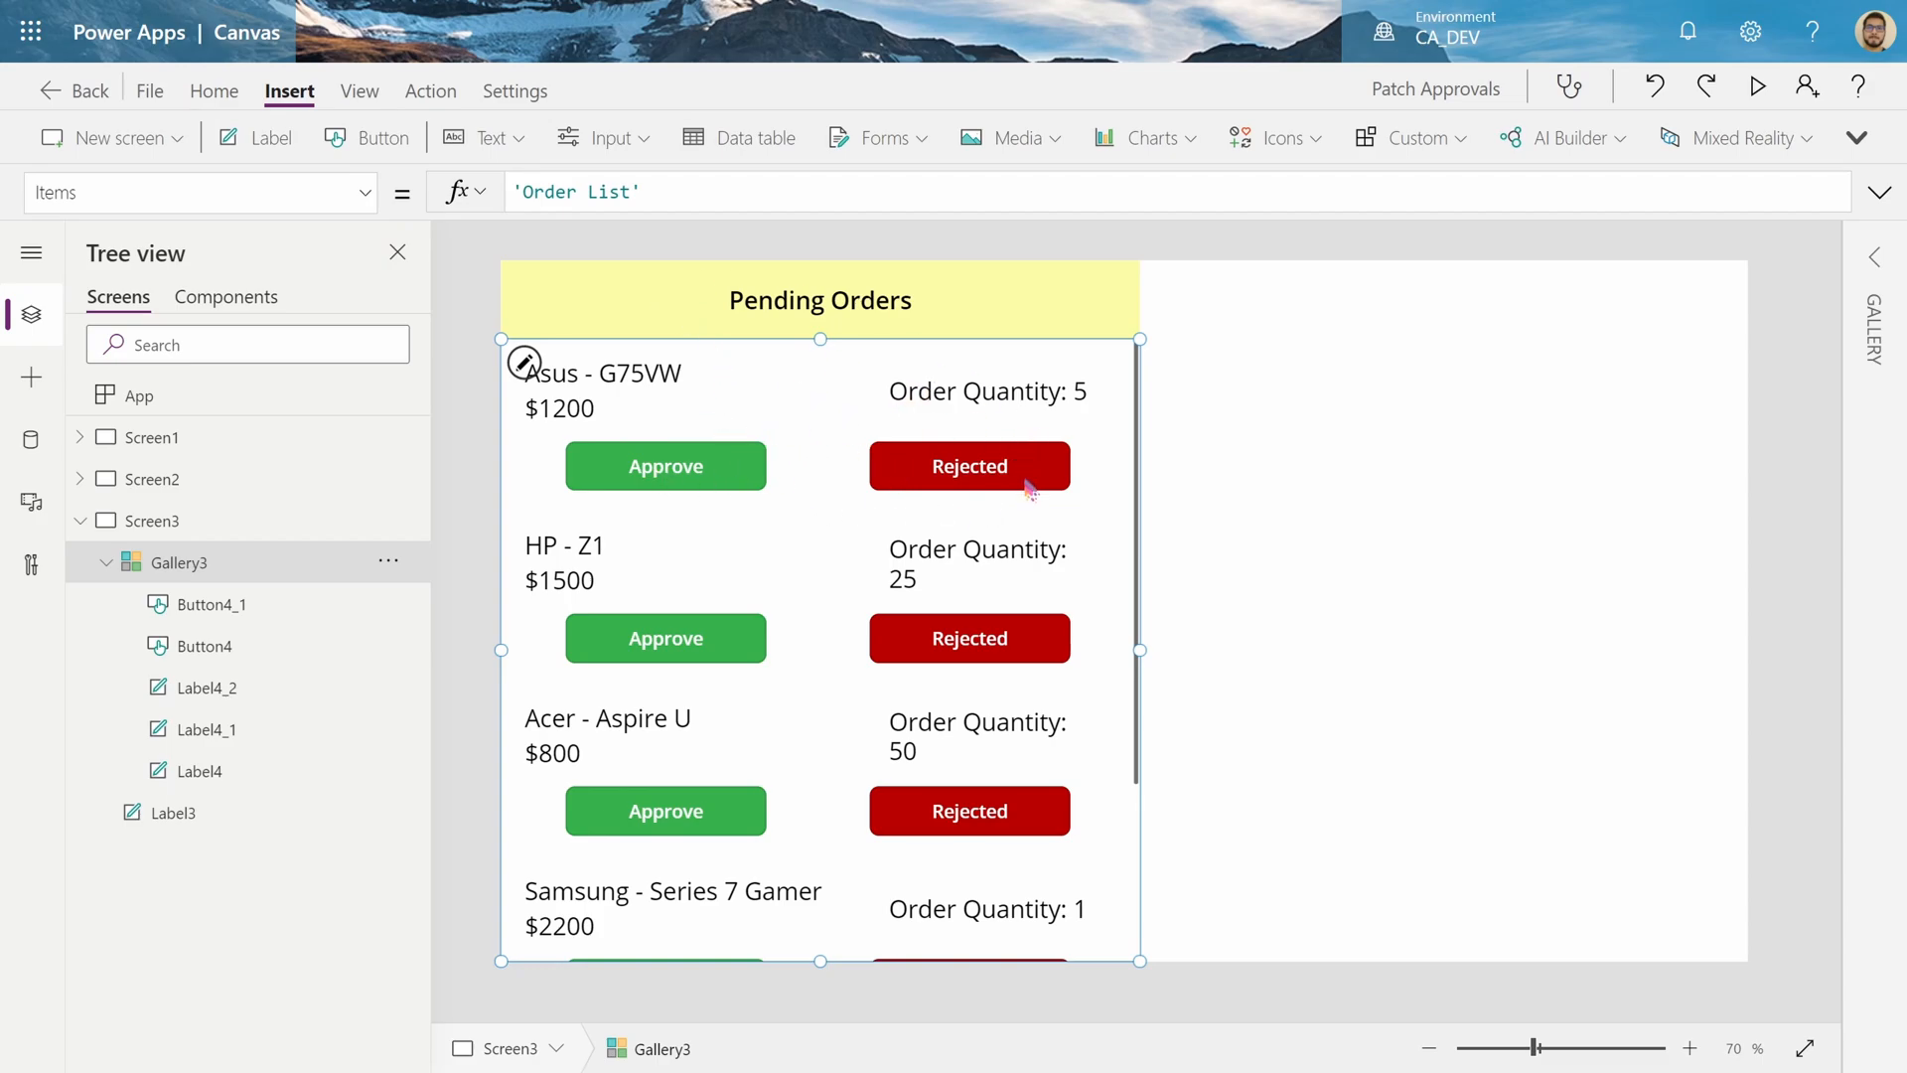
{"action": "mouse_move", "coordinate": [849, 528]}
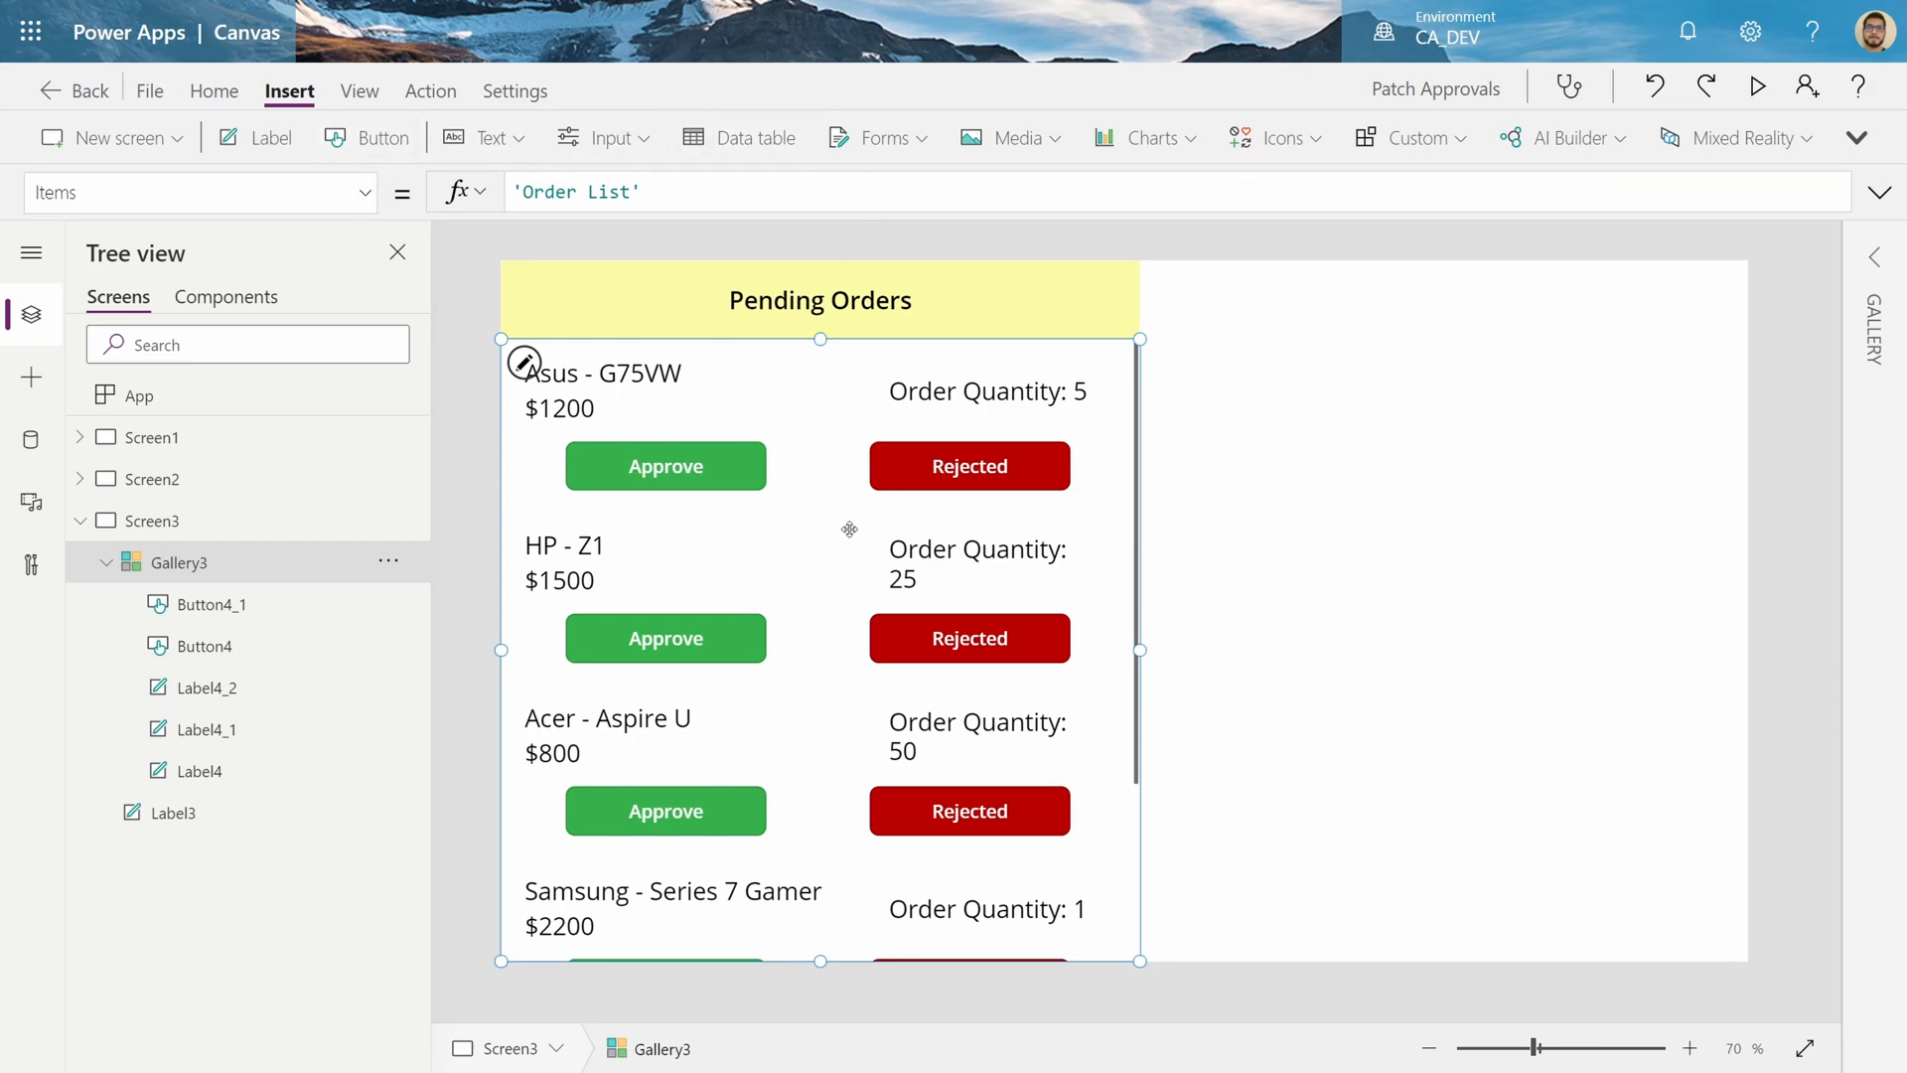
Change the gallery's Items to Filter('Order List',Status=Blank())
{"action": "left_click", "coordinate": [677, 192]}
{"action": "type", "text": "Filter("}
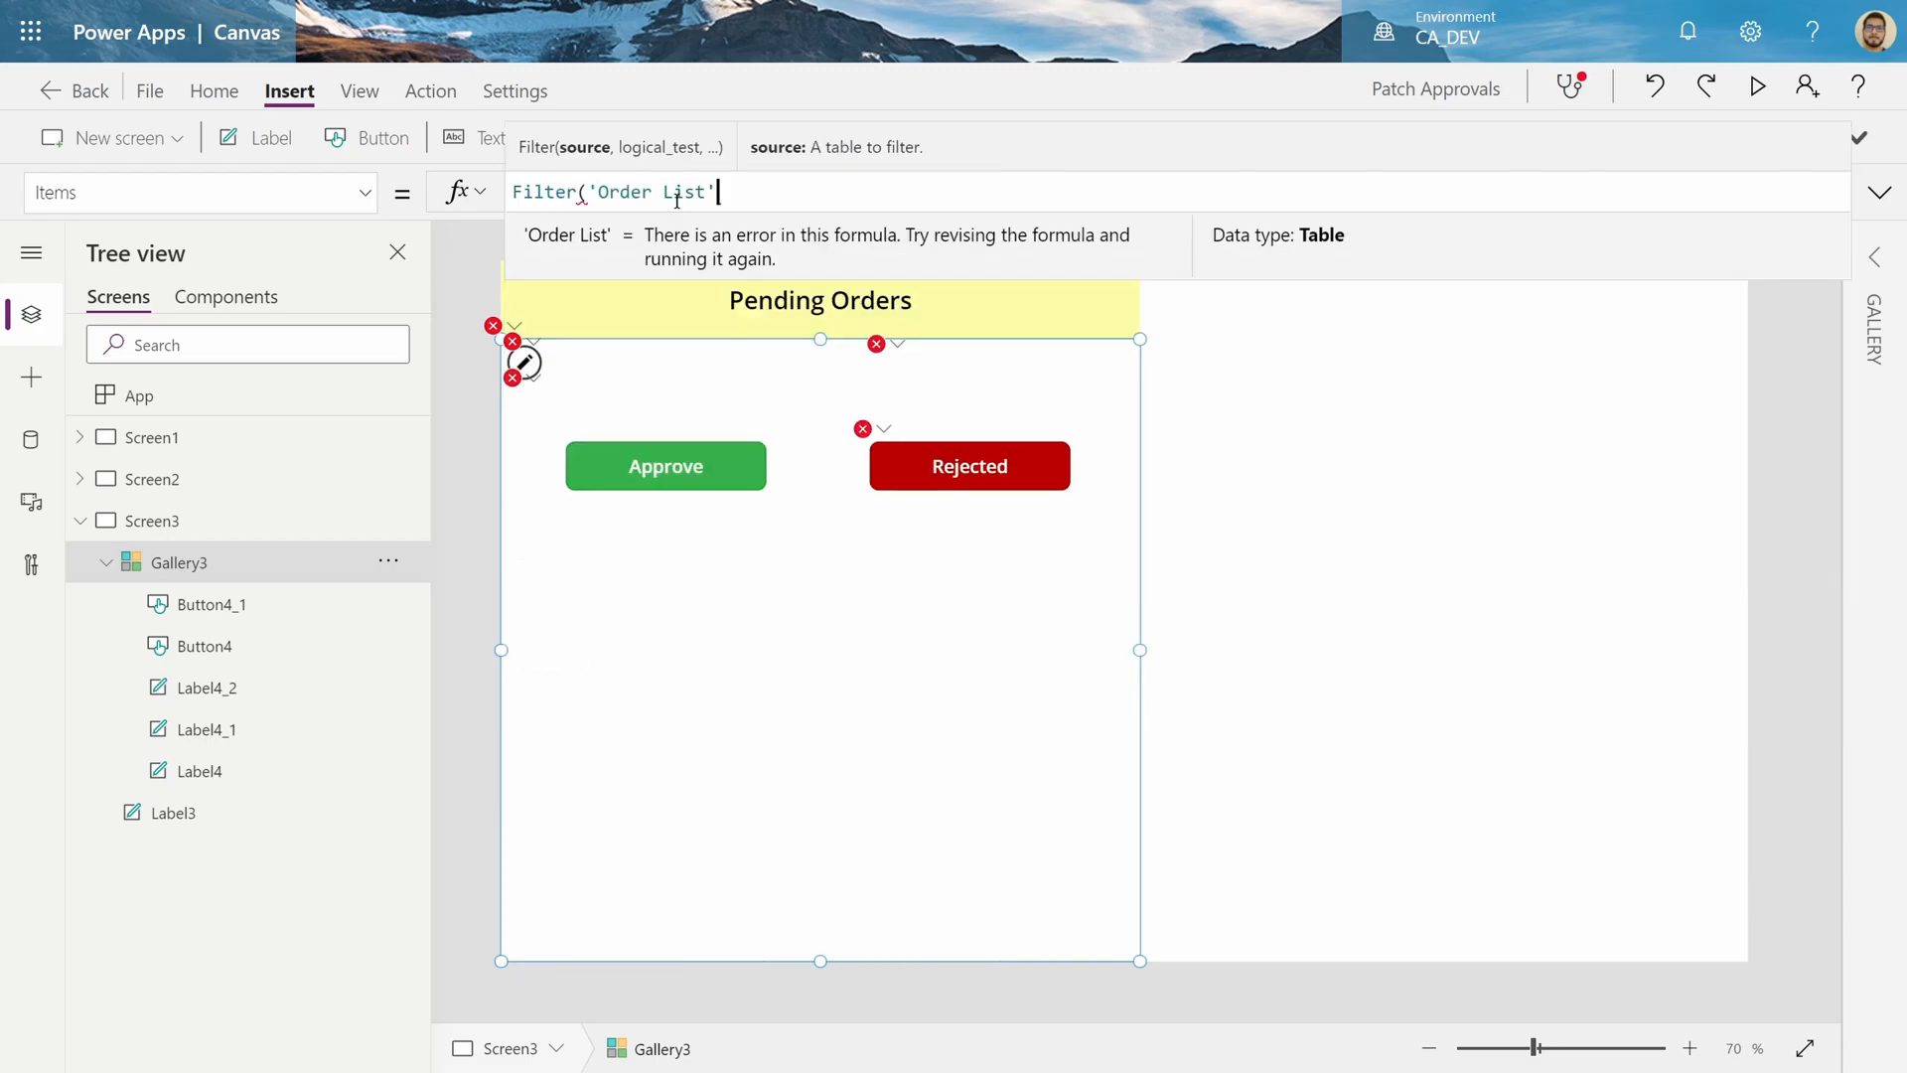
{"action": "type", "text": ",Statu"}
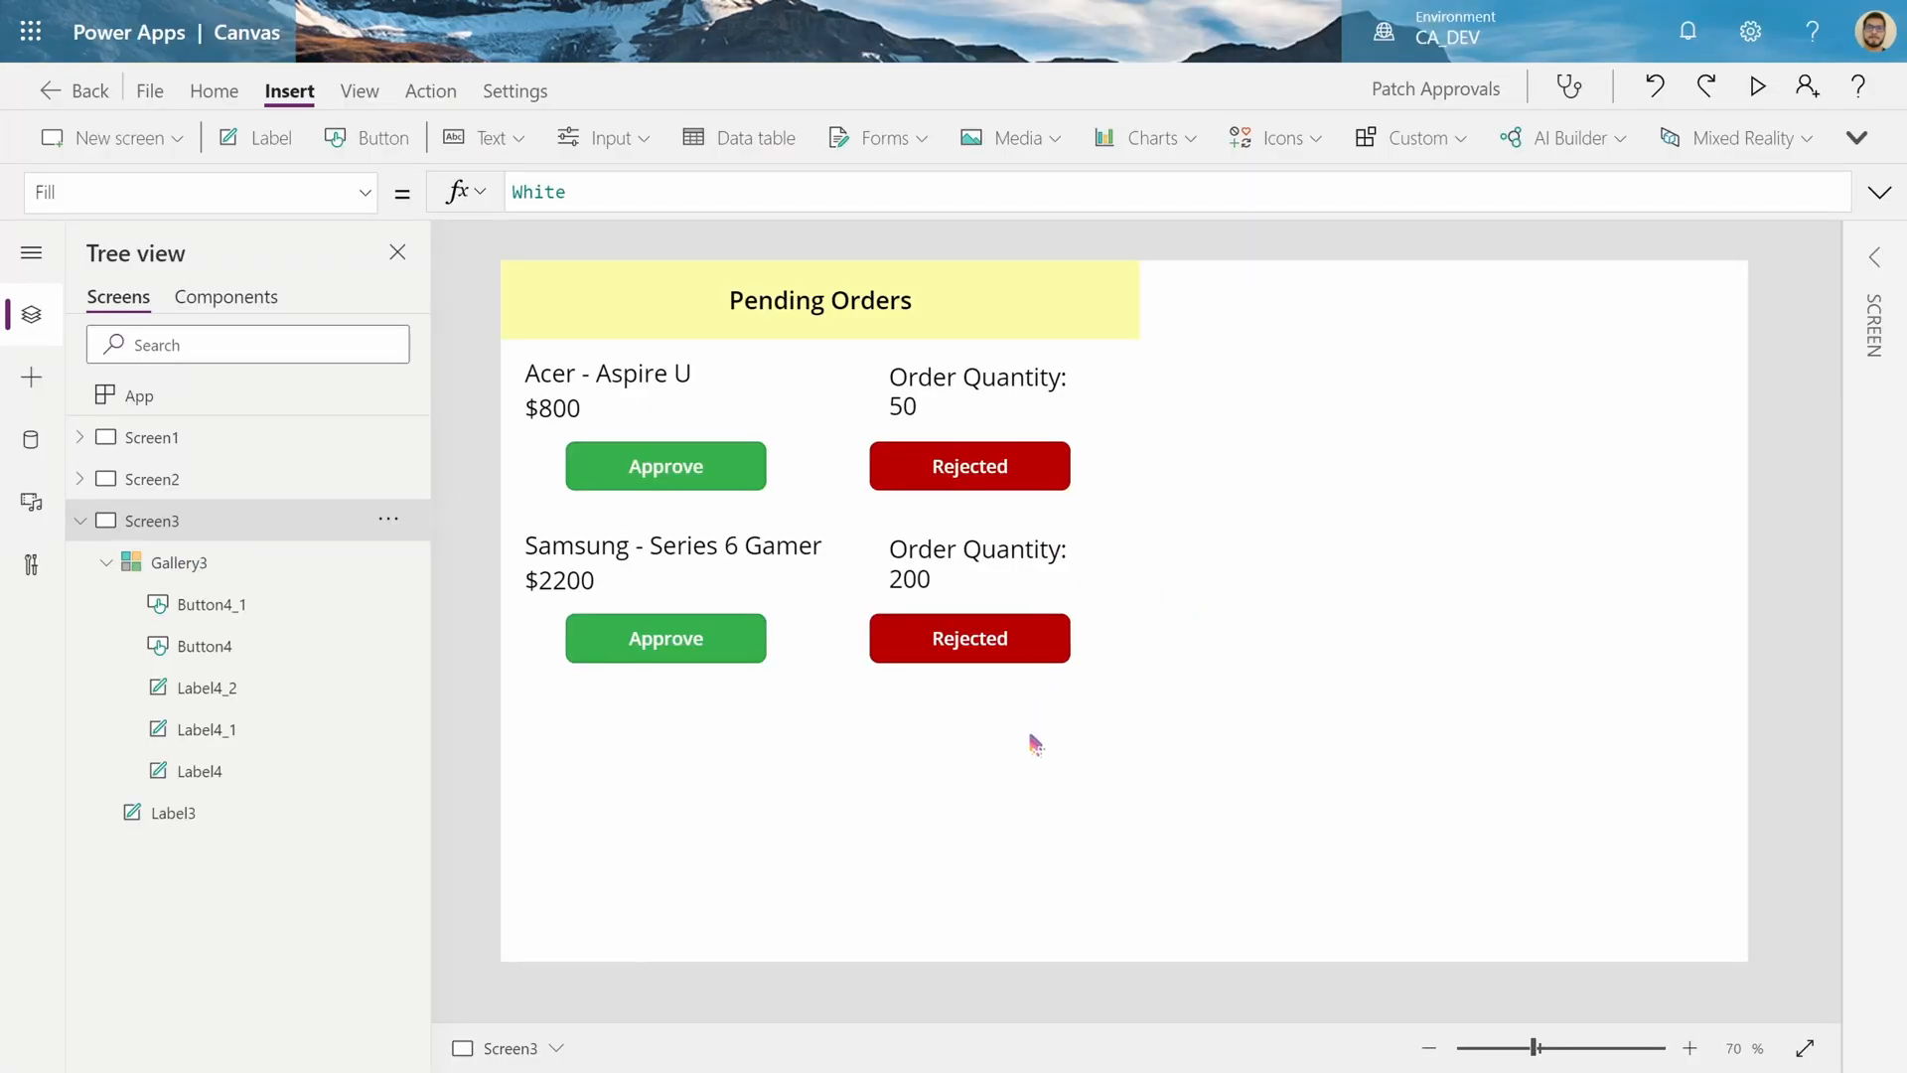
{"action": "mouse_move", "coordinate": [1435, 330]}
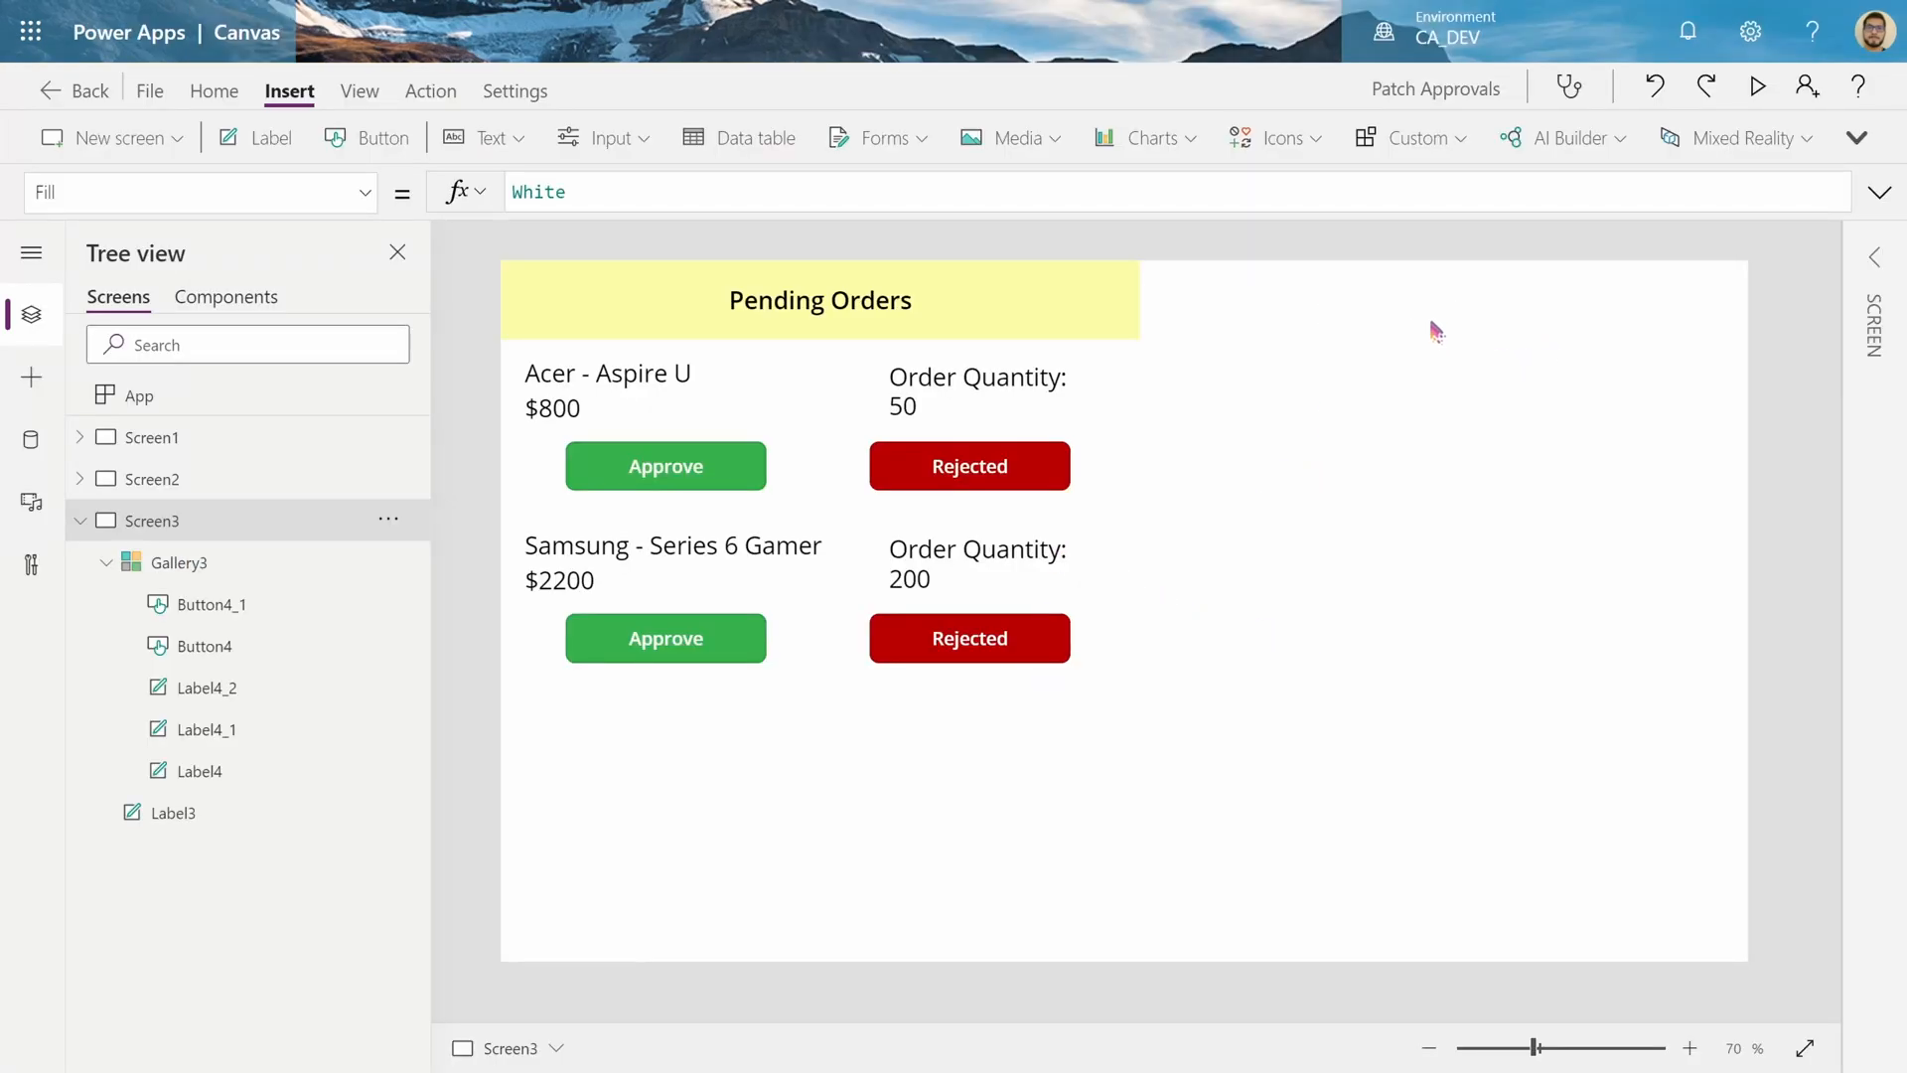
{"action": "mouse_move", "coordinate": [1344, 338]}
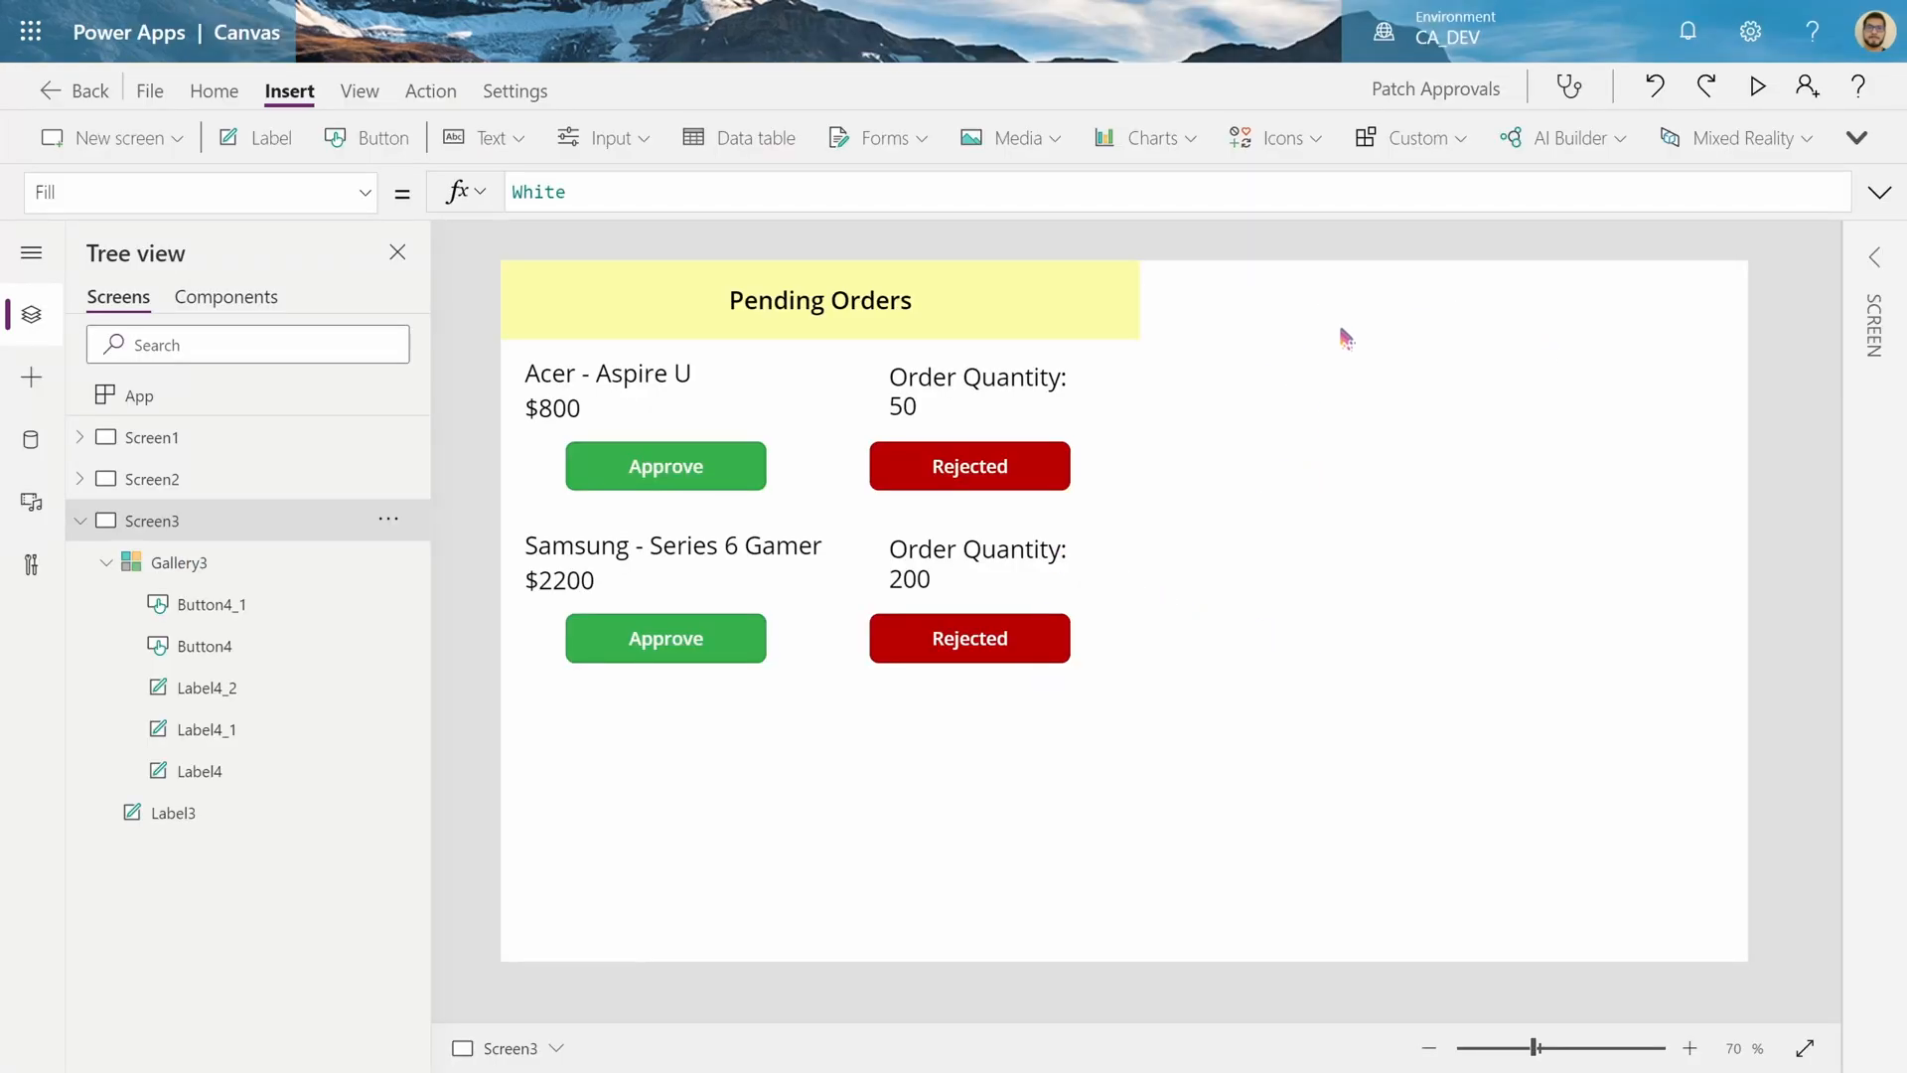
{"action": "mouse_move", "coordinate": [1567, 313]}
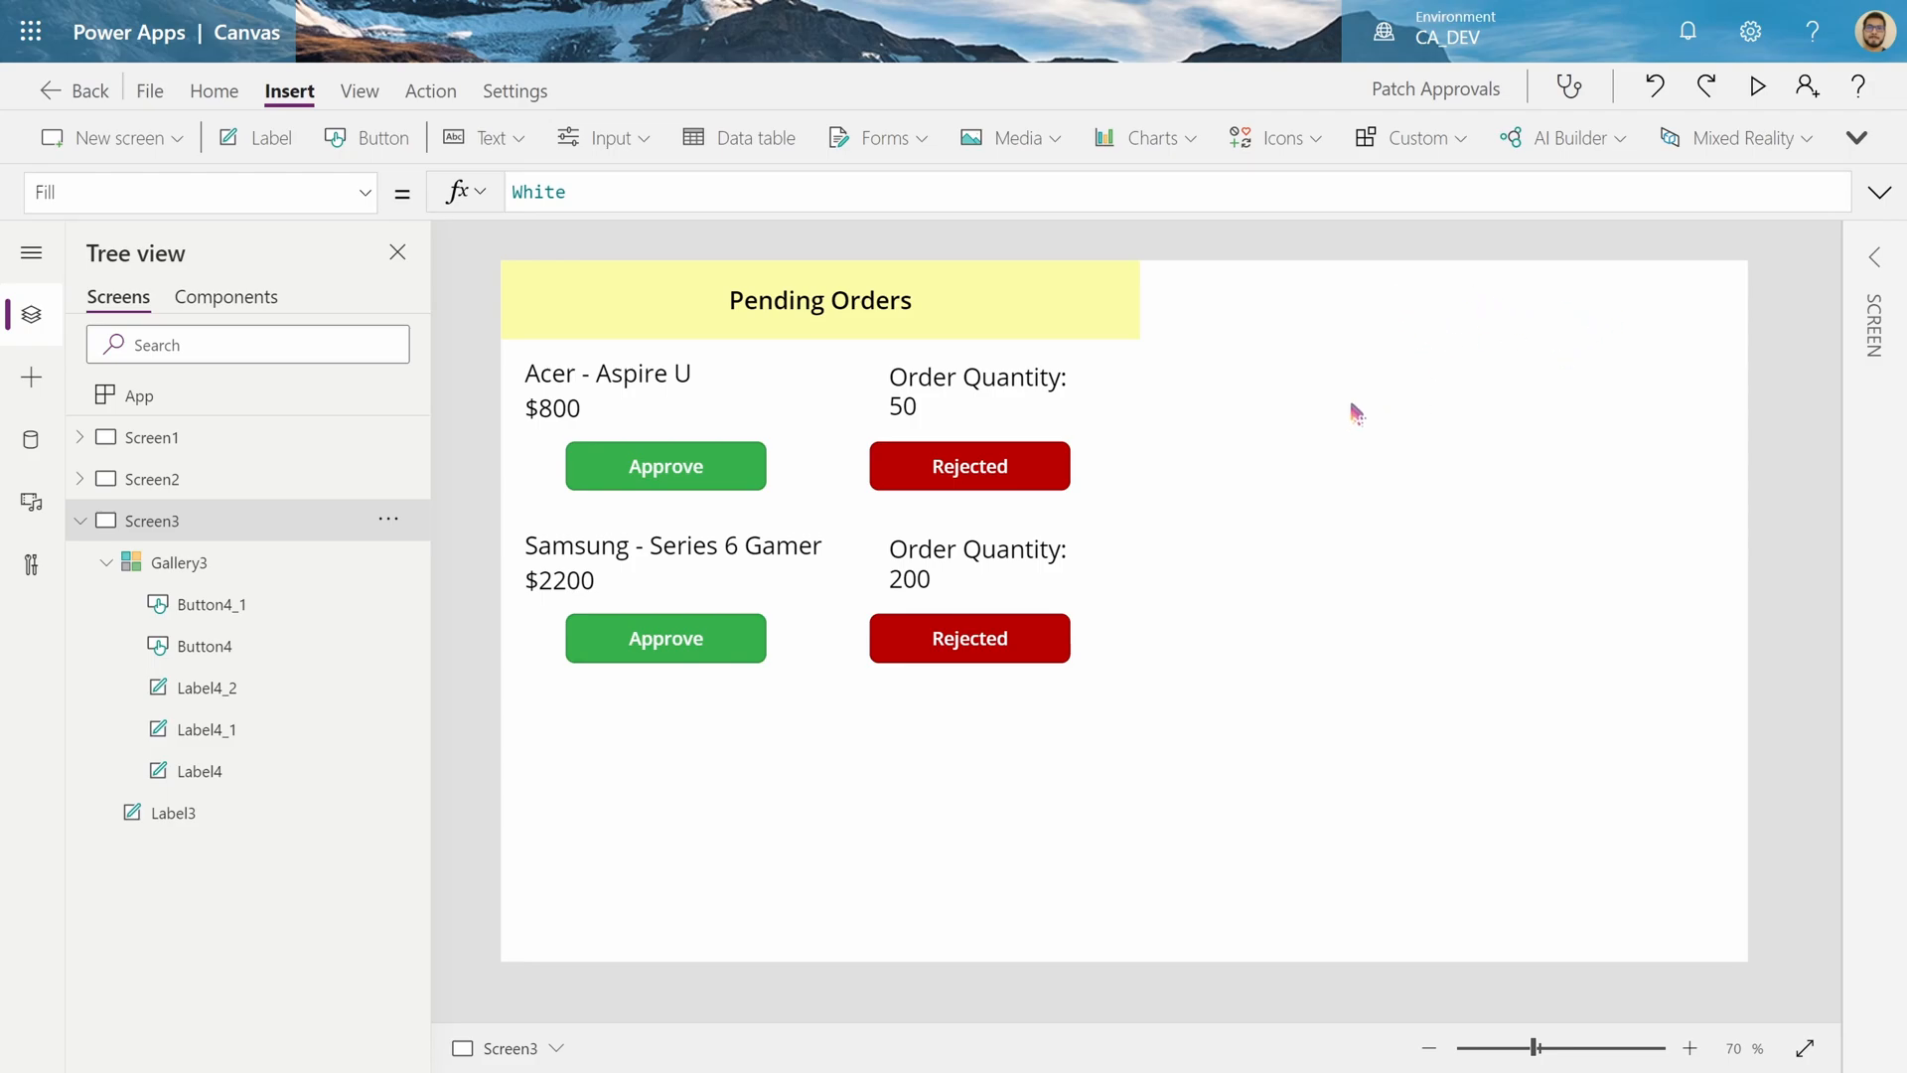
{"action": "mouse_move", "coordinate": [1177, 704]}
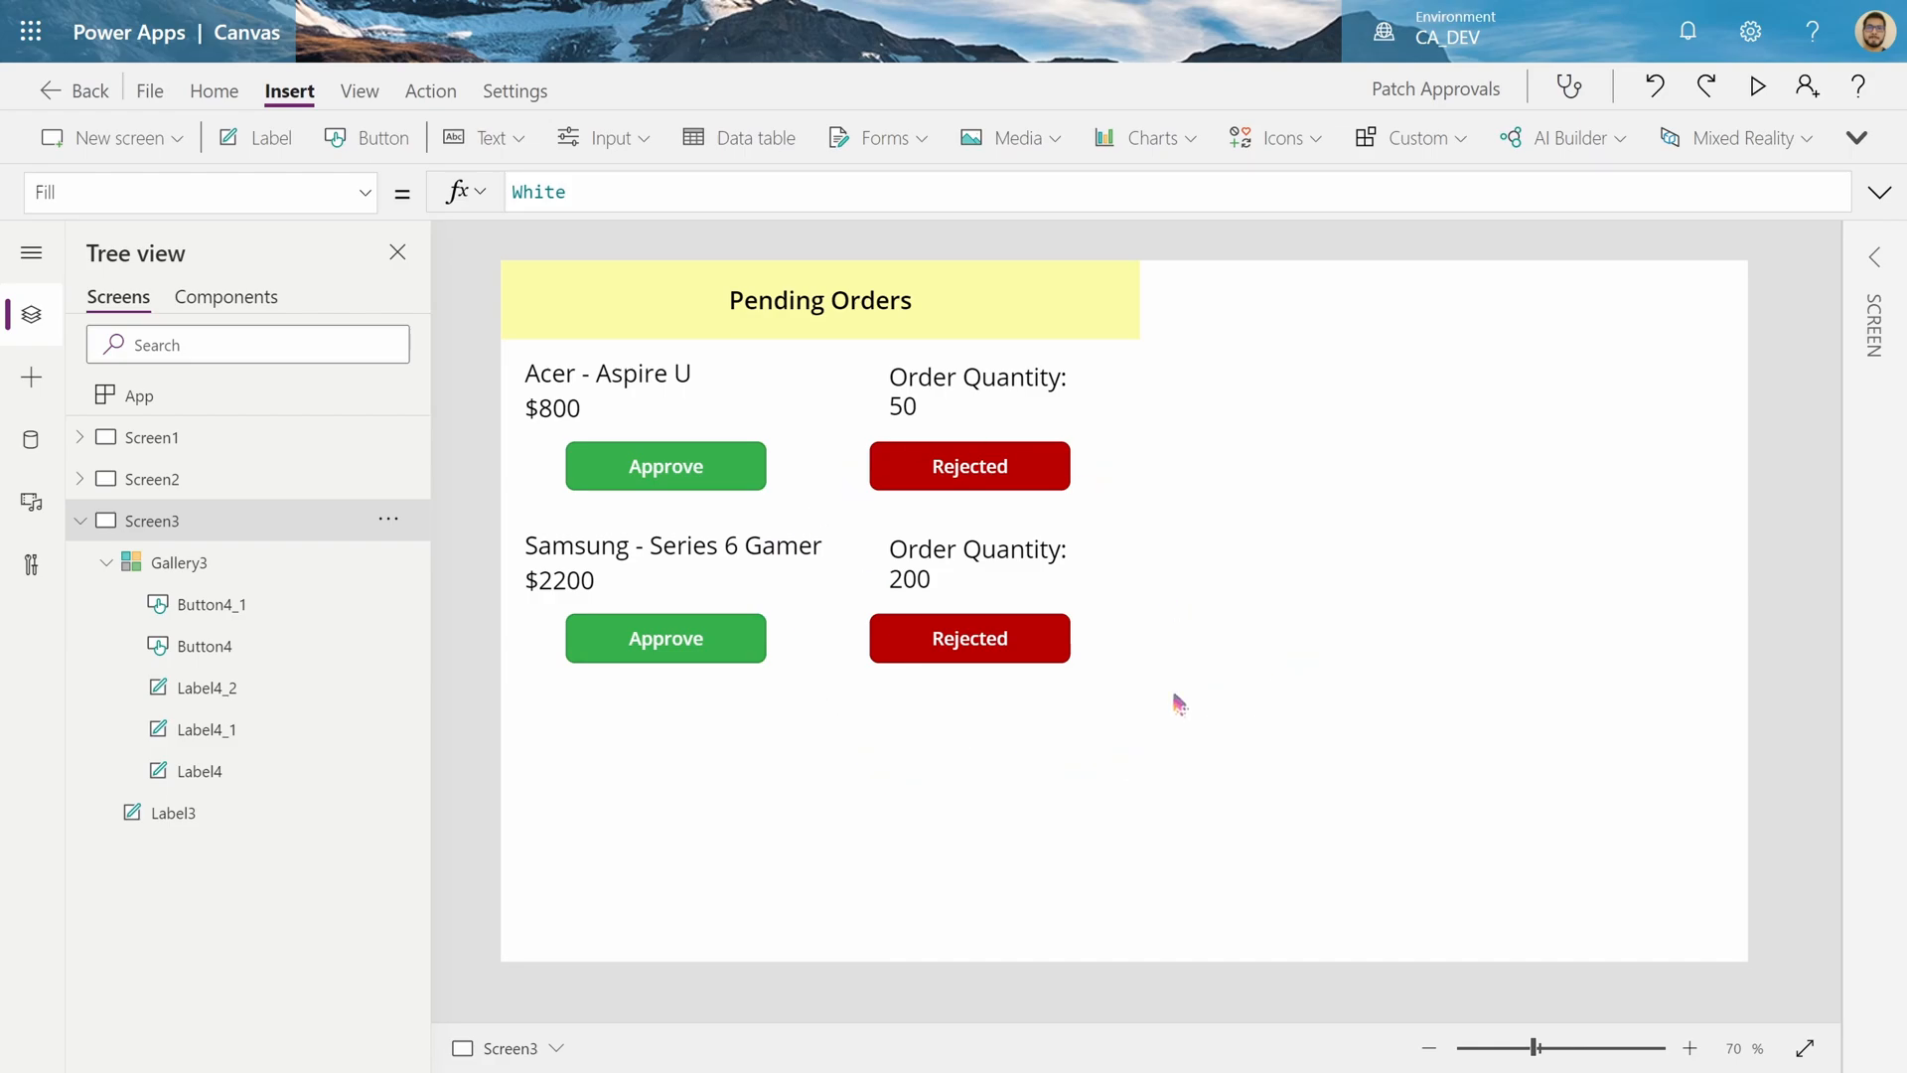
{"action": "mouse_move", "coordinate": [974, 516]}
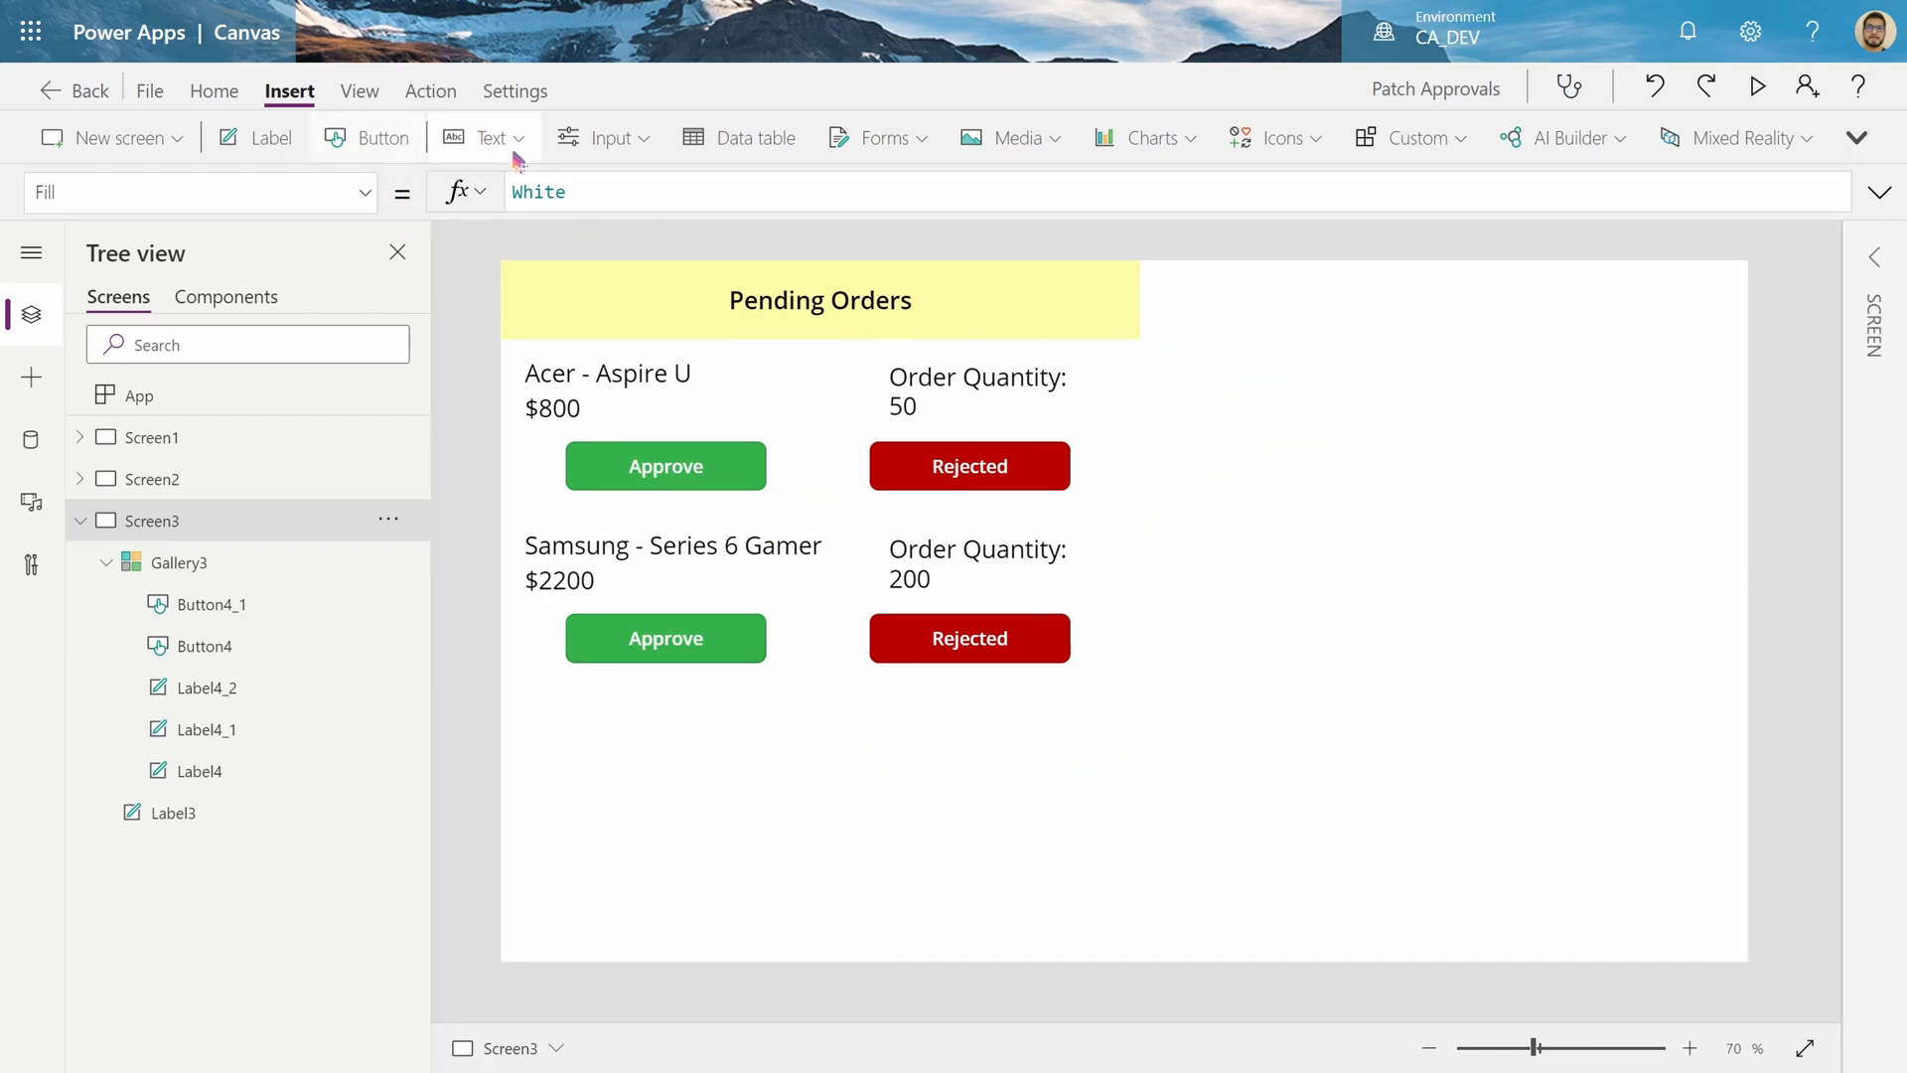
{"action": "mouse_move", "coordinate": [782, 321]}
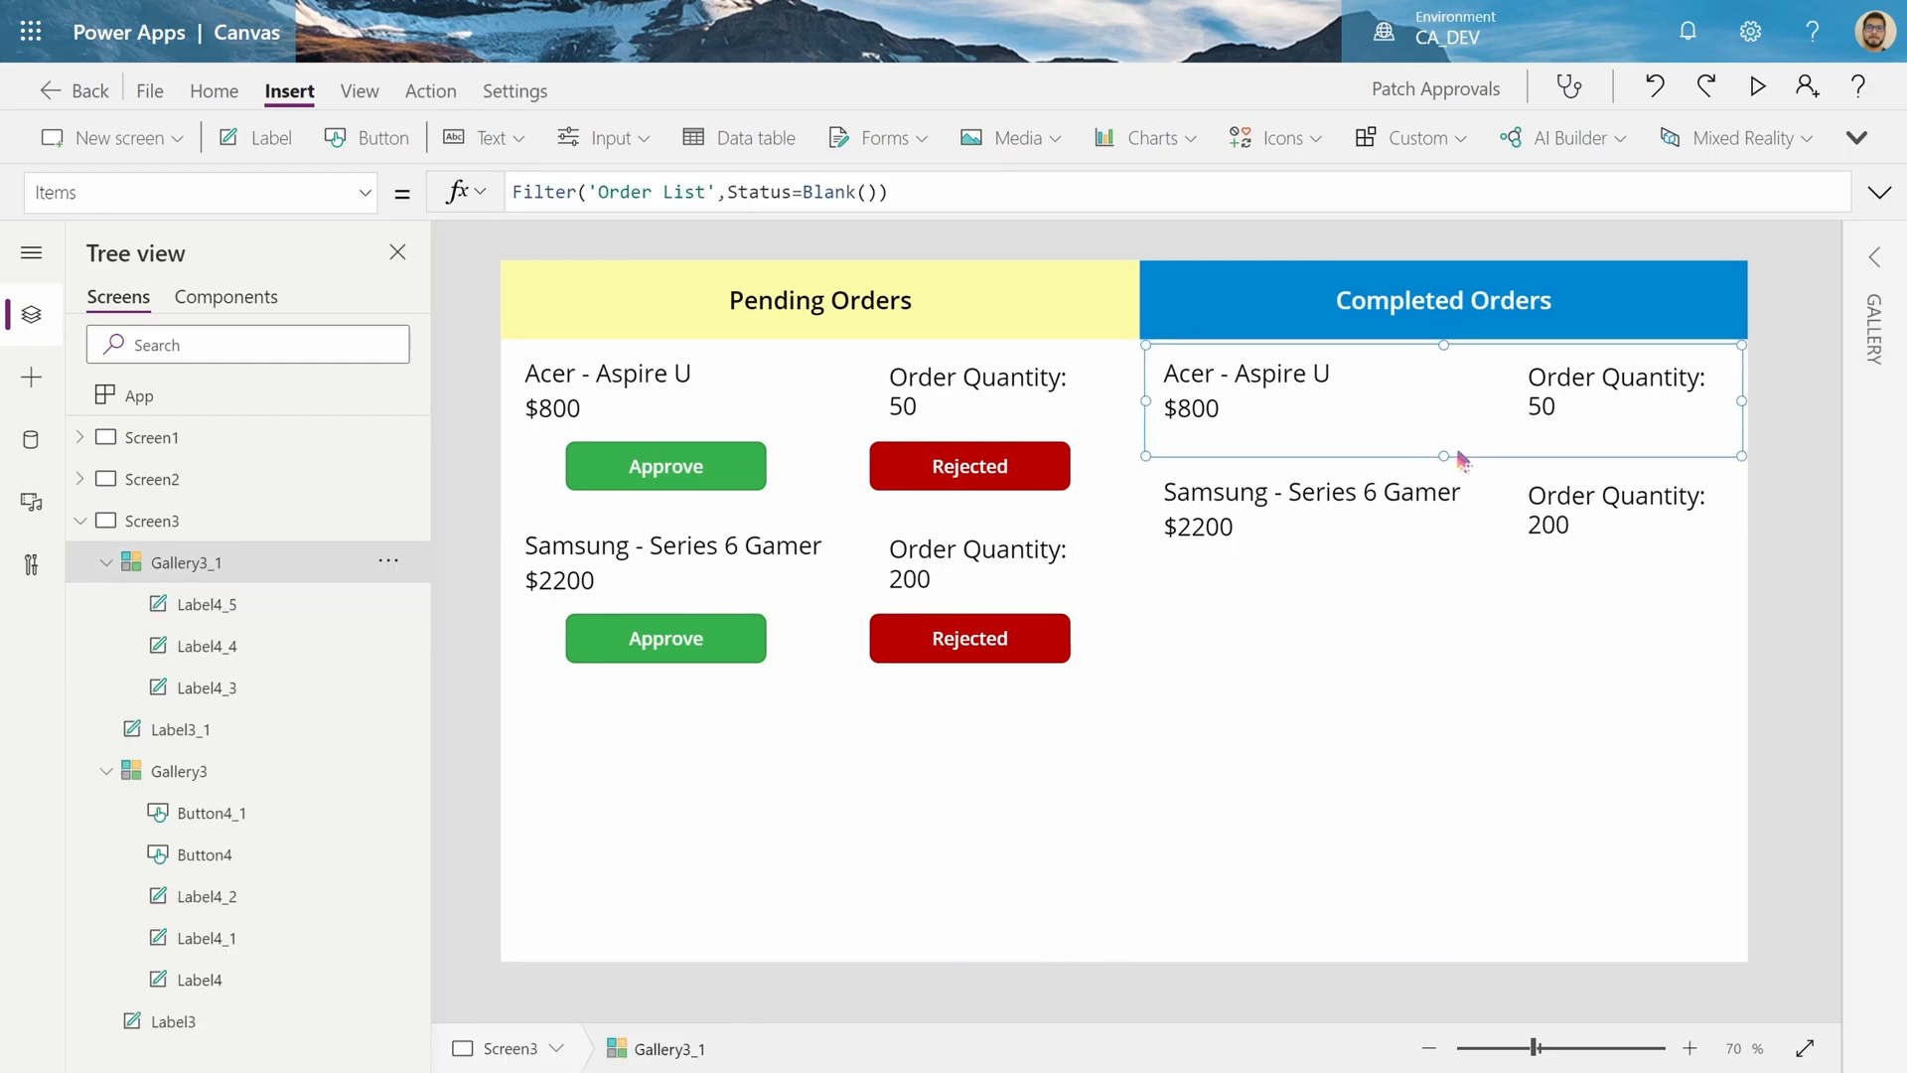
Select the price label in the copied Completed Orders gallery
{"action": "left_click", "coordinate": [1245, 374]}
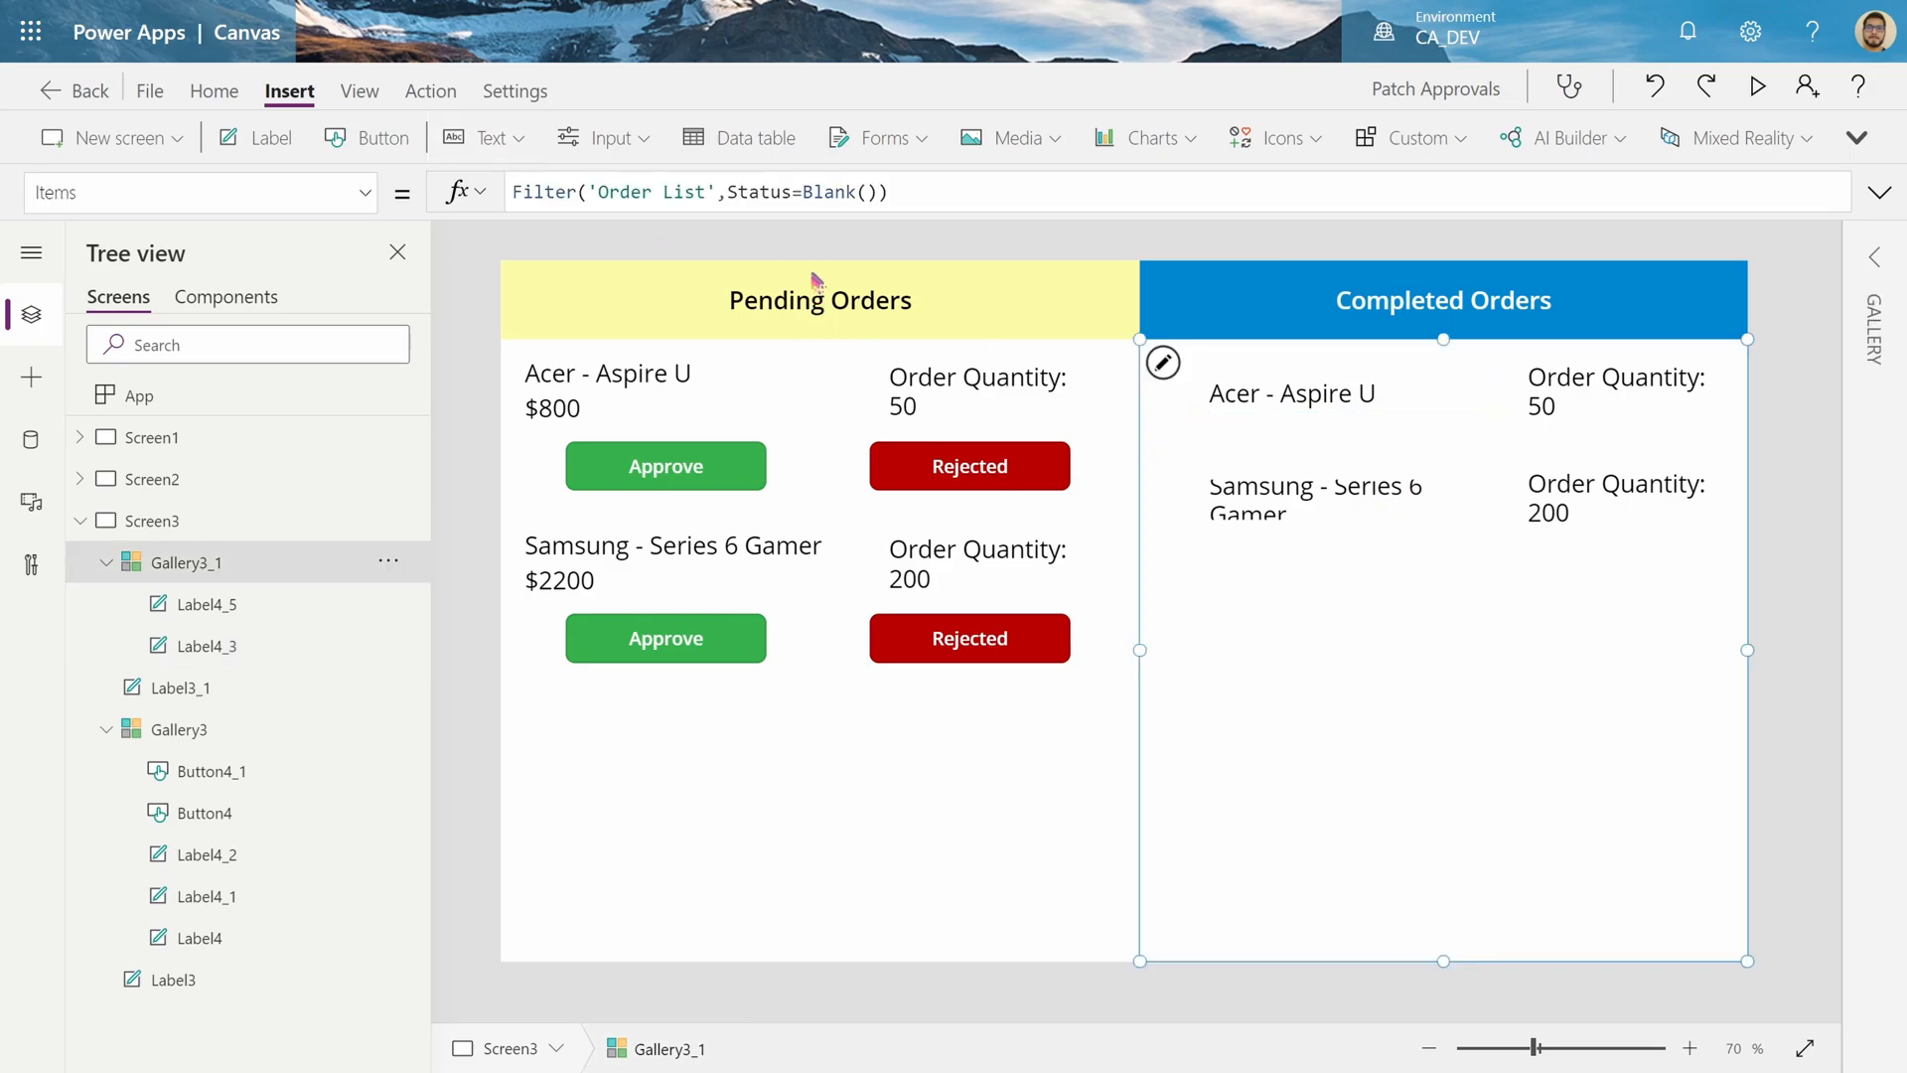
Change the completed gallery's filter condition from Blank() to "Rejected"
{"action": "left_click", "coordinate": [669, 191]}
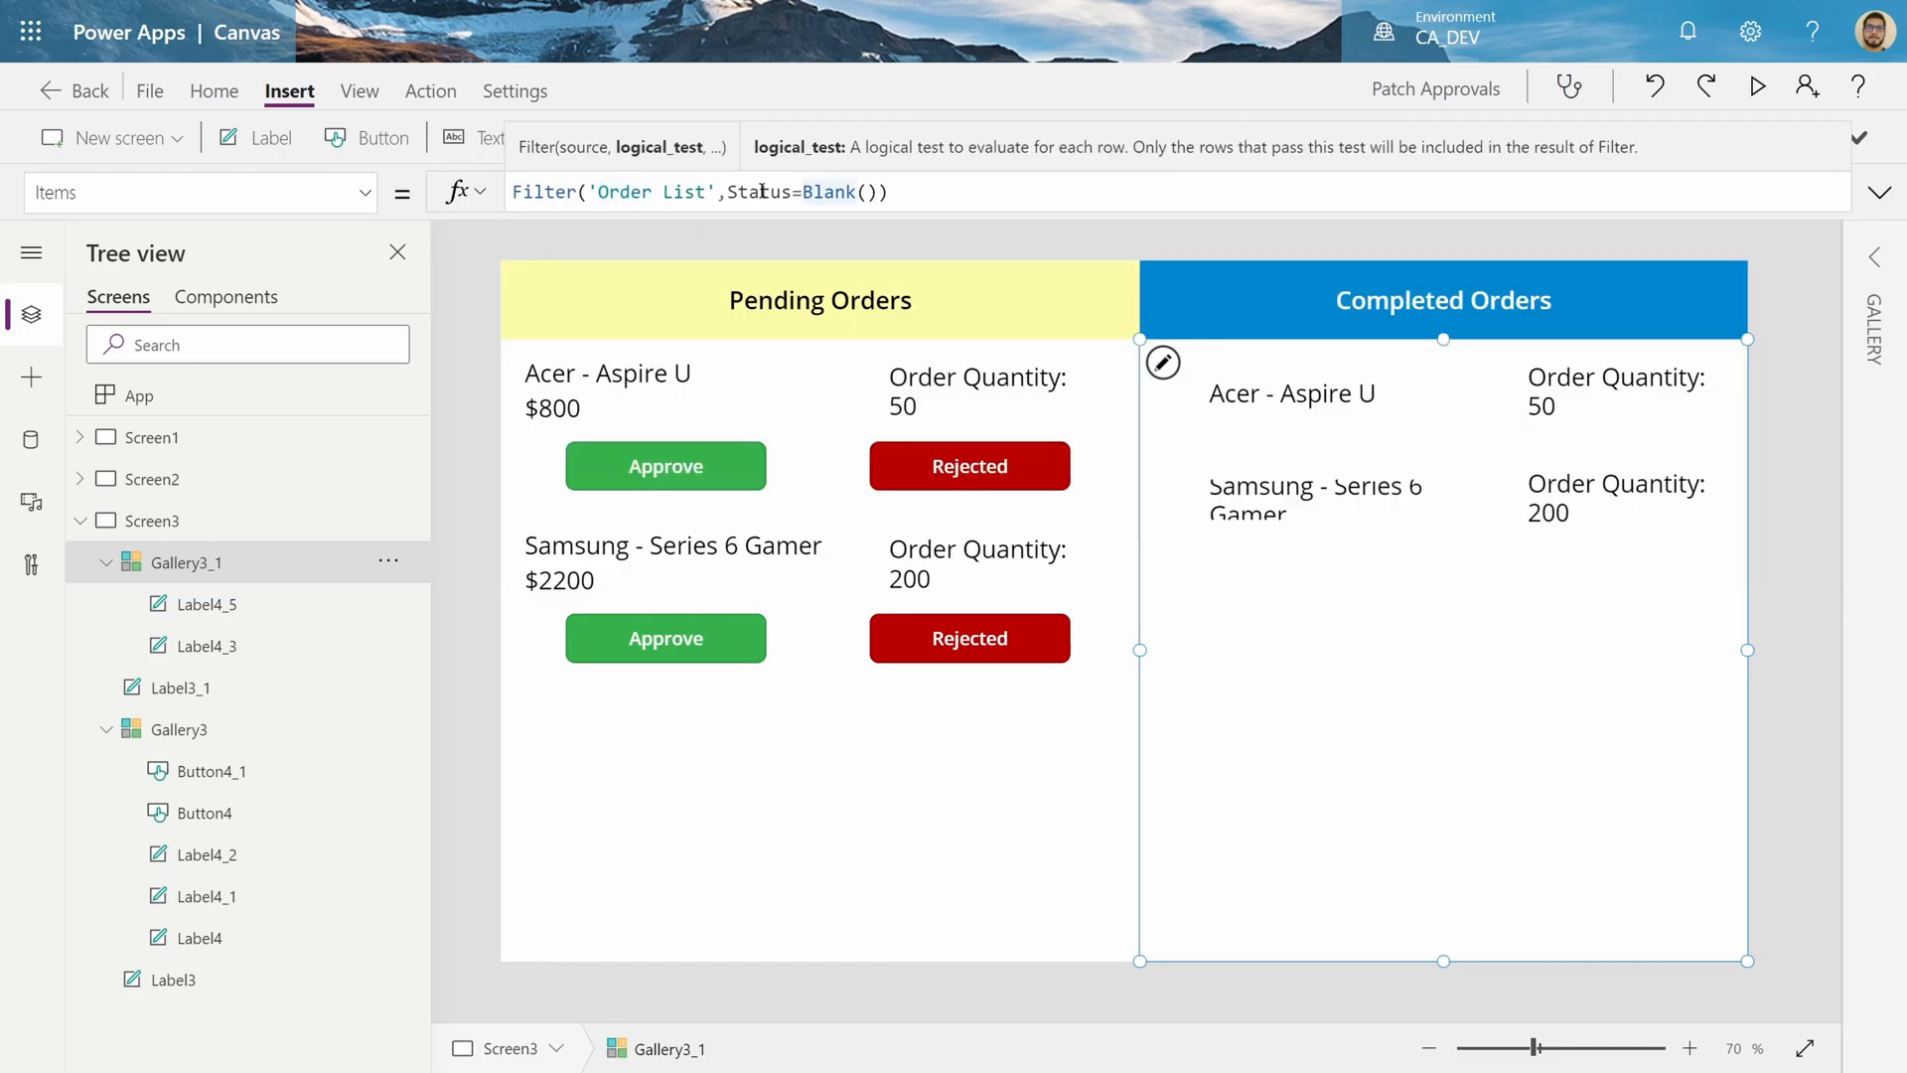
{"action": "double_click", "coordinate": [834, 191]}
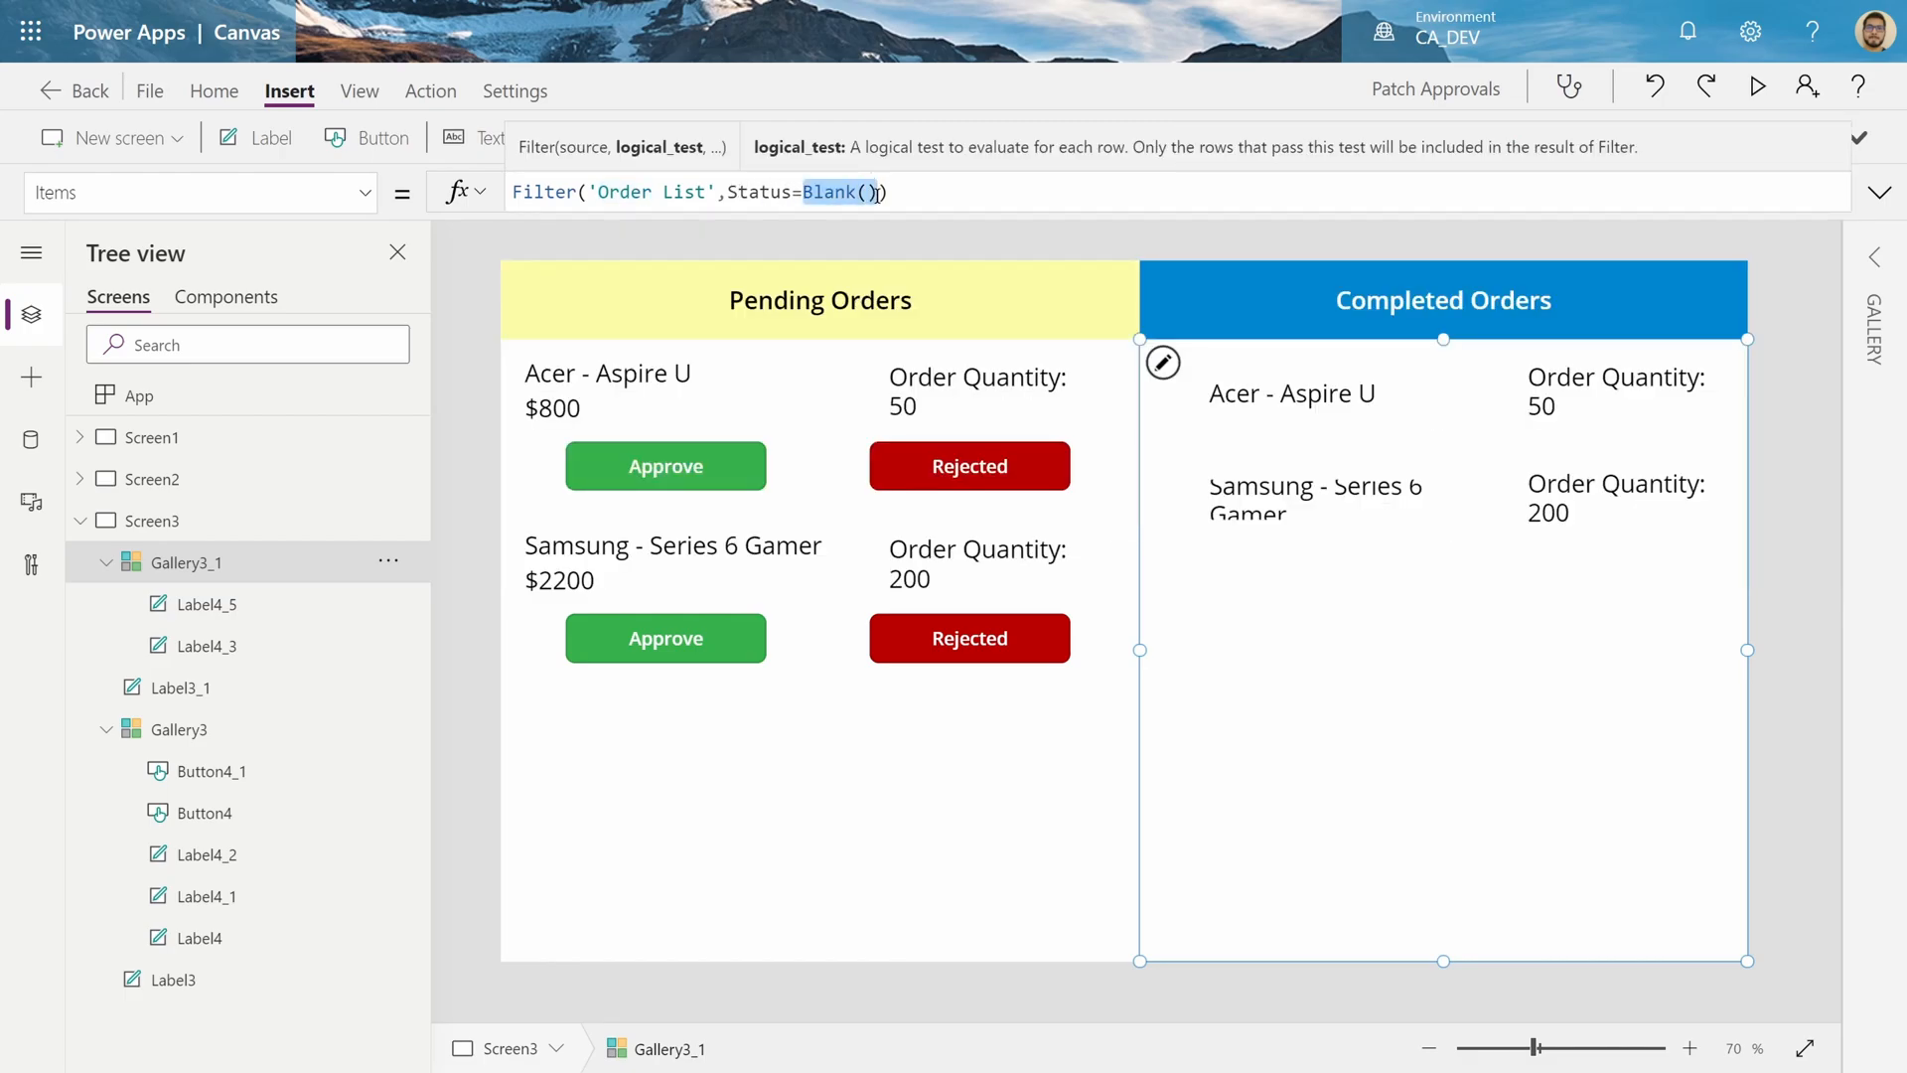
{"action": "type", "text": "\"Rejected\""}
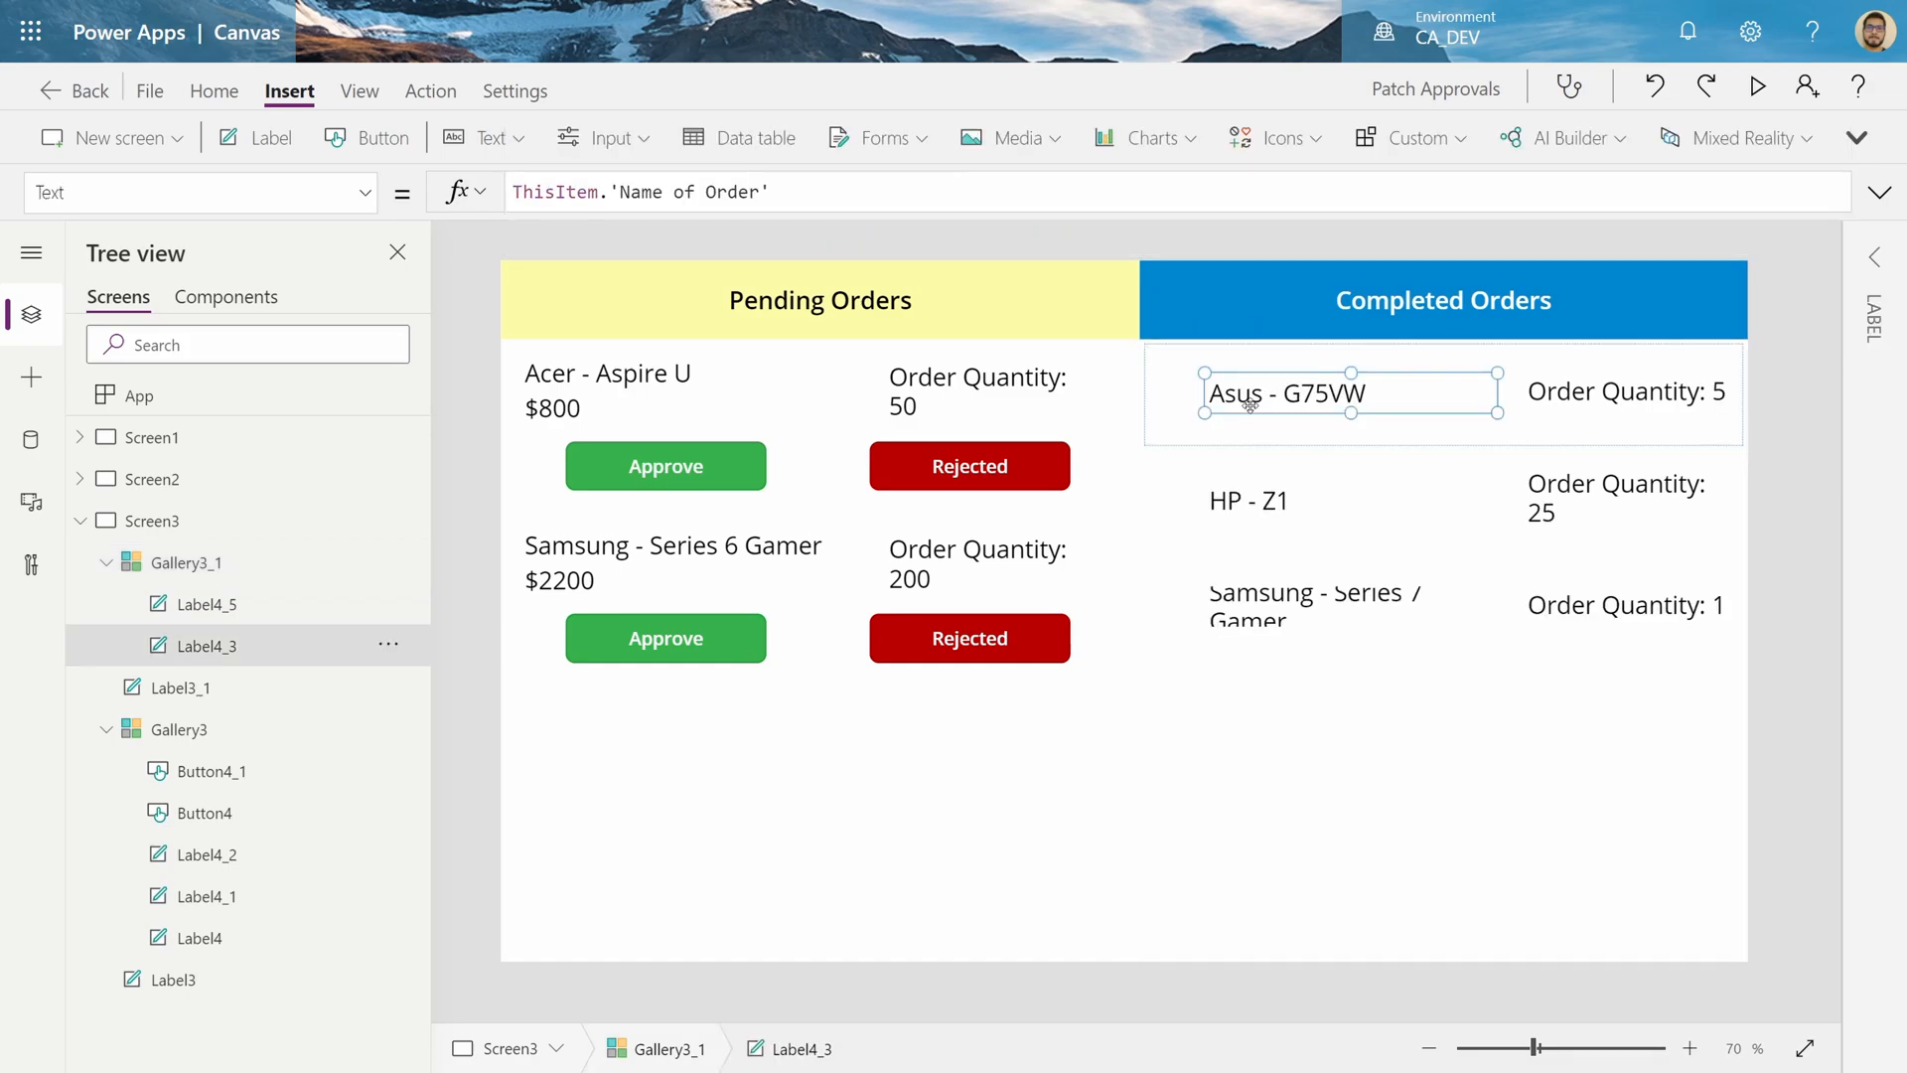
{"action": "mouse_move", "coordinate": [1304, 512]}
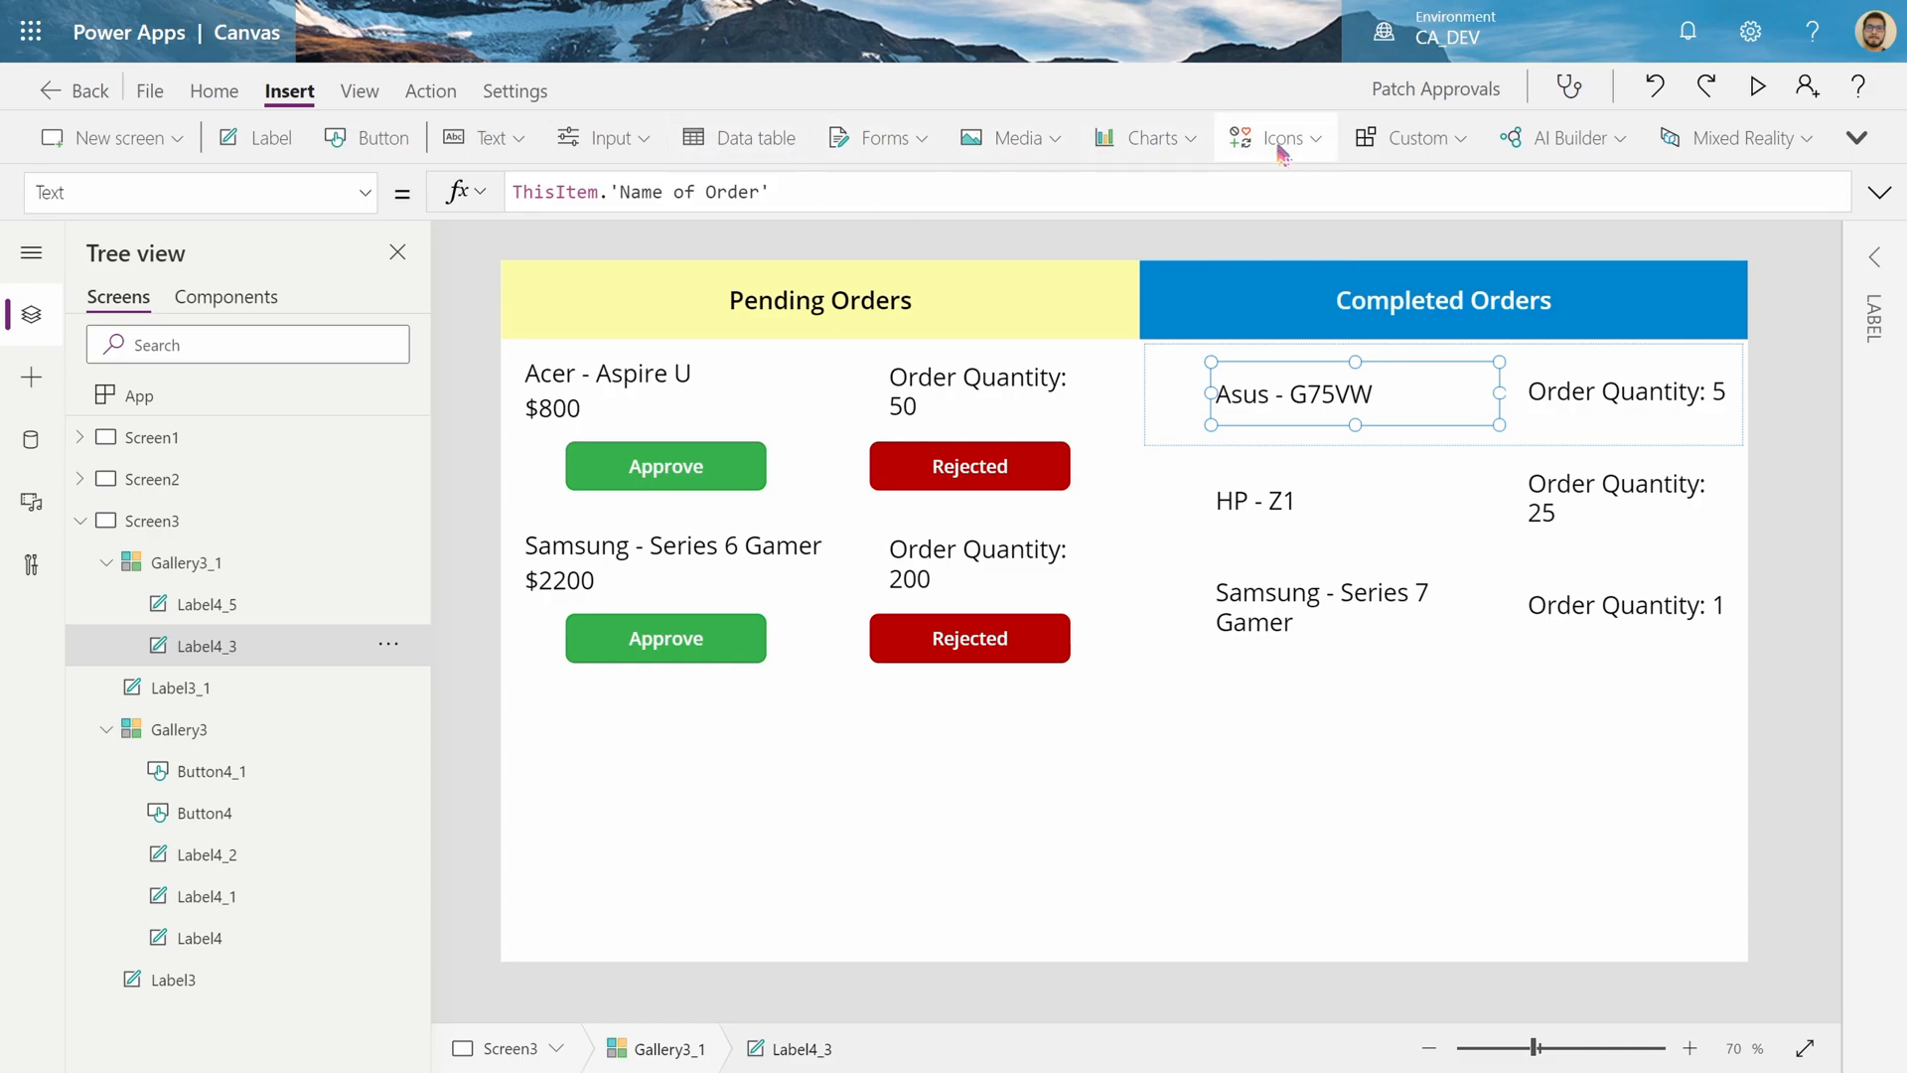
Add an arrow icon beside each completed order, then view the Pending Orders gallery's Status=Blank() filter
{"action": "left_click", "coordinate": [1274, 136]}
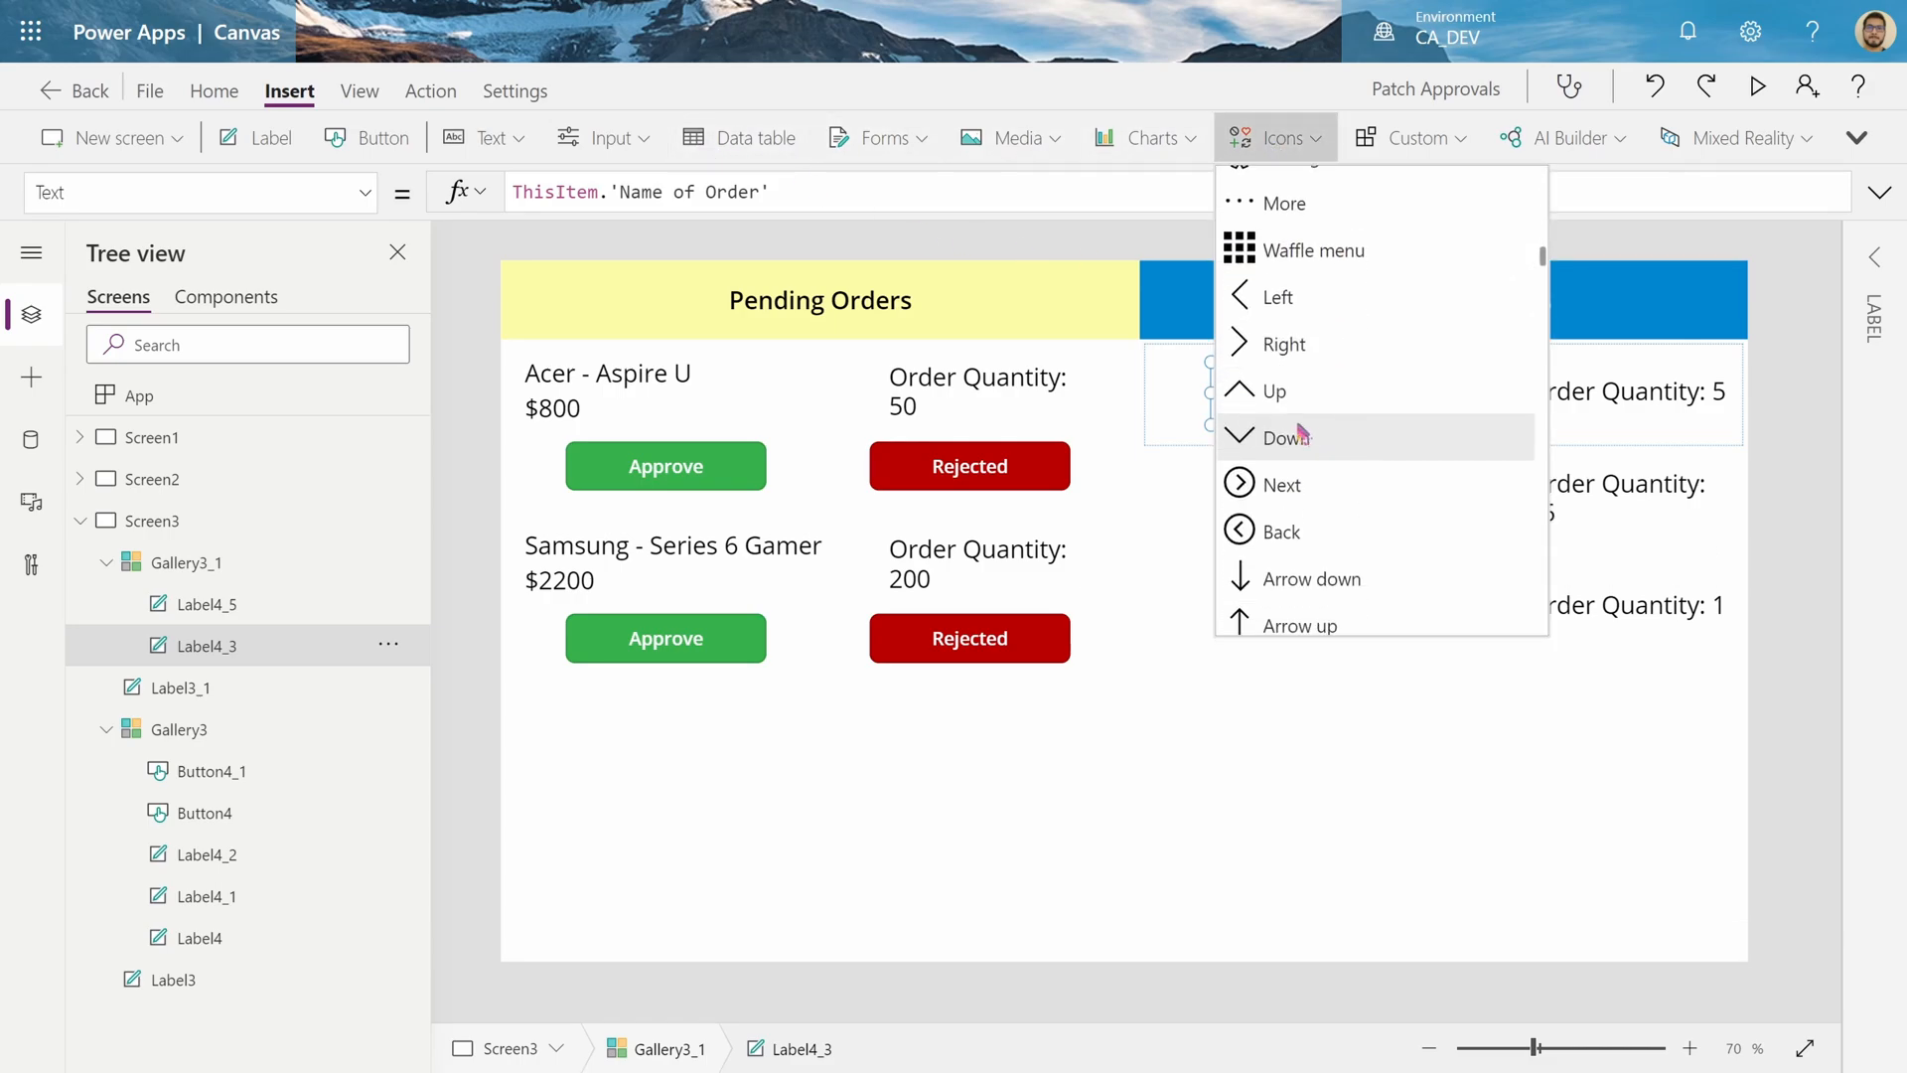
{"action": "left_click", "coordinate": [1279, 296]}
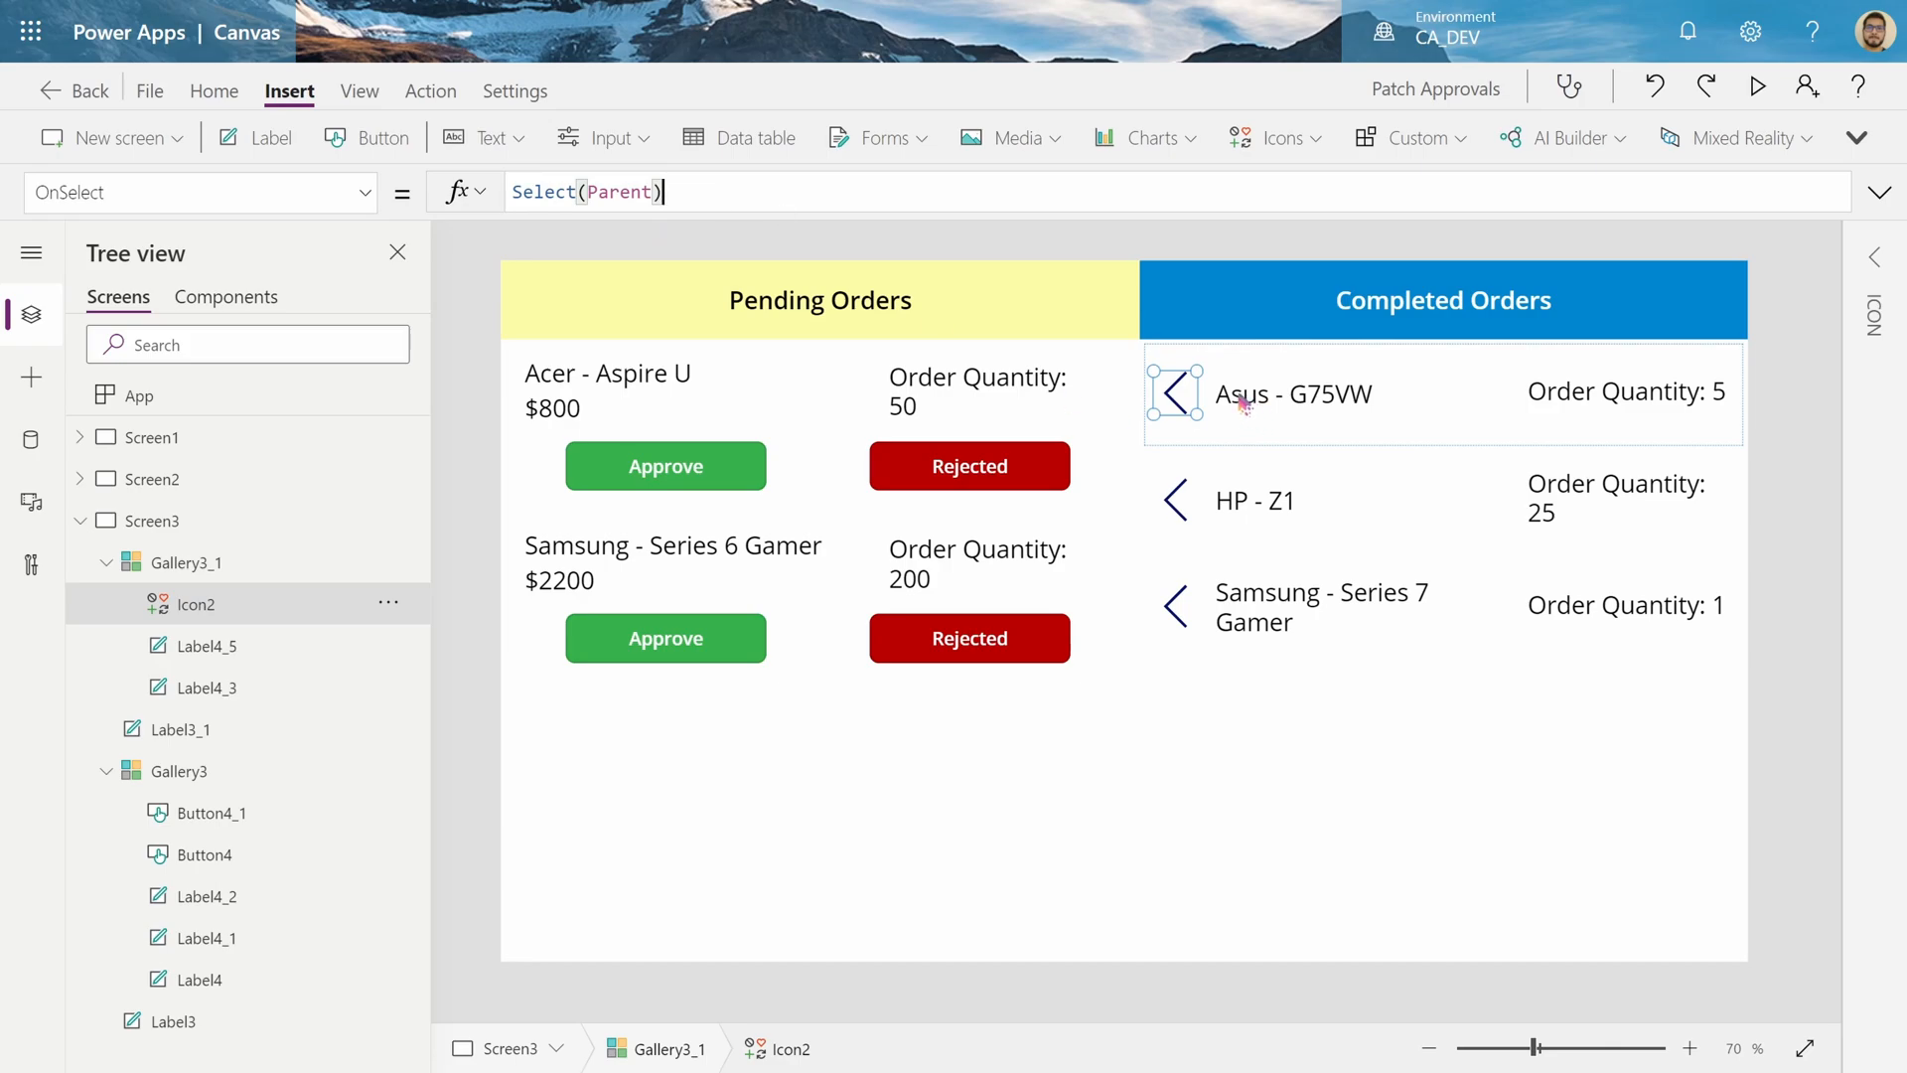
{"action": "mouse_move", "coordinate": [1415, 439]}
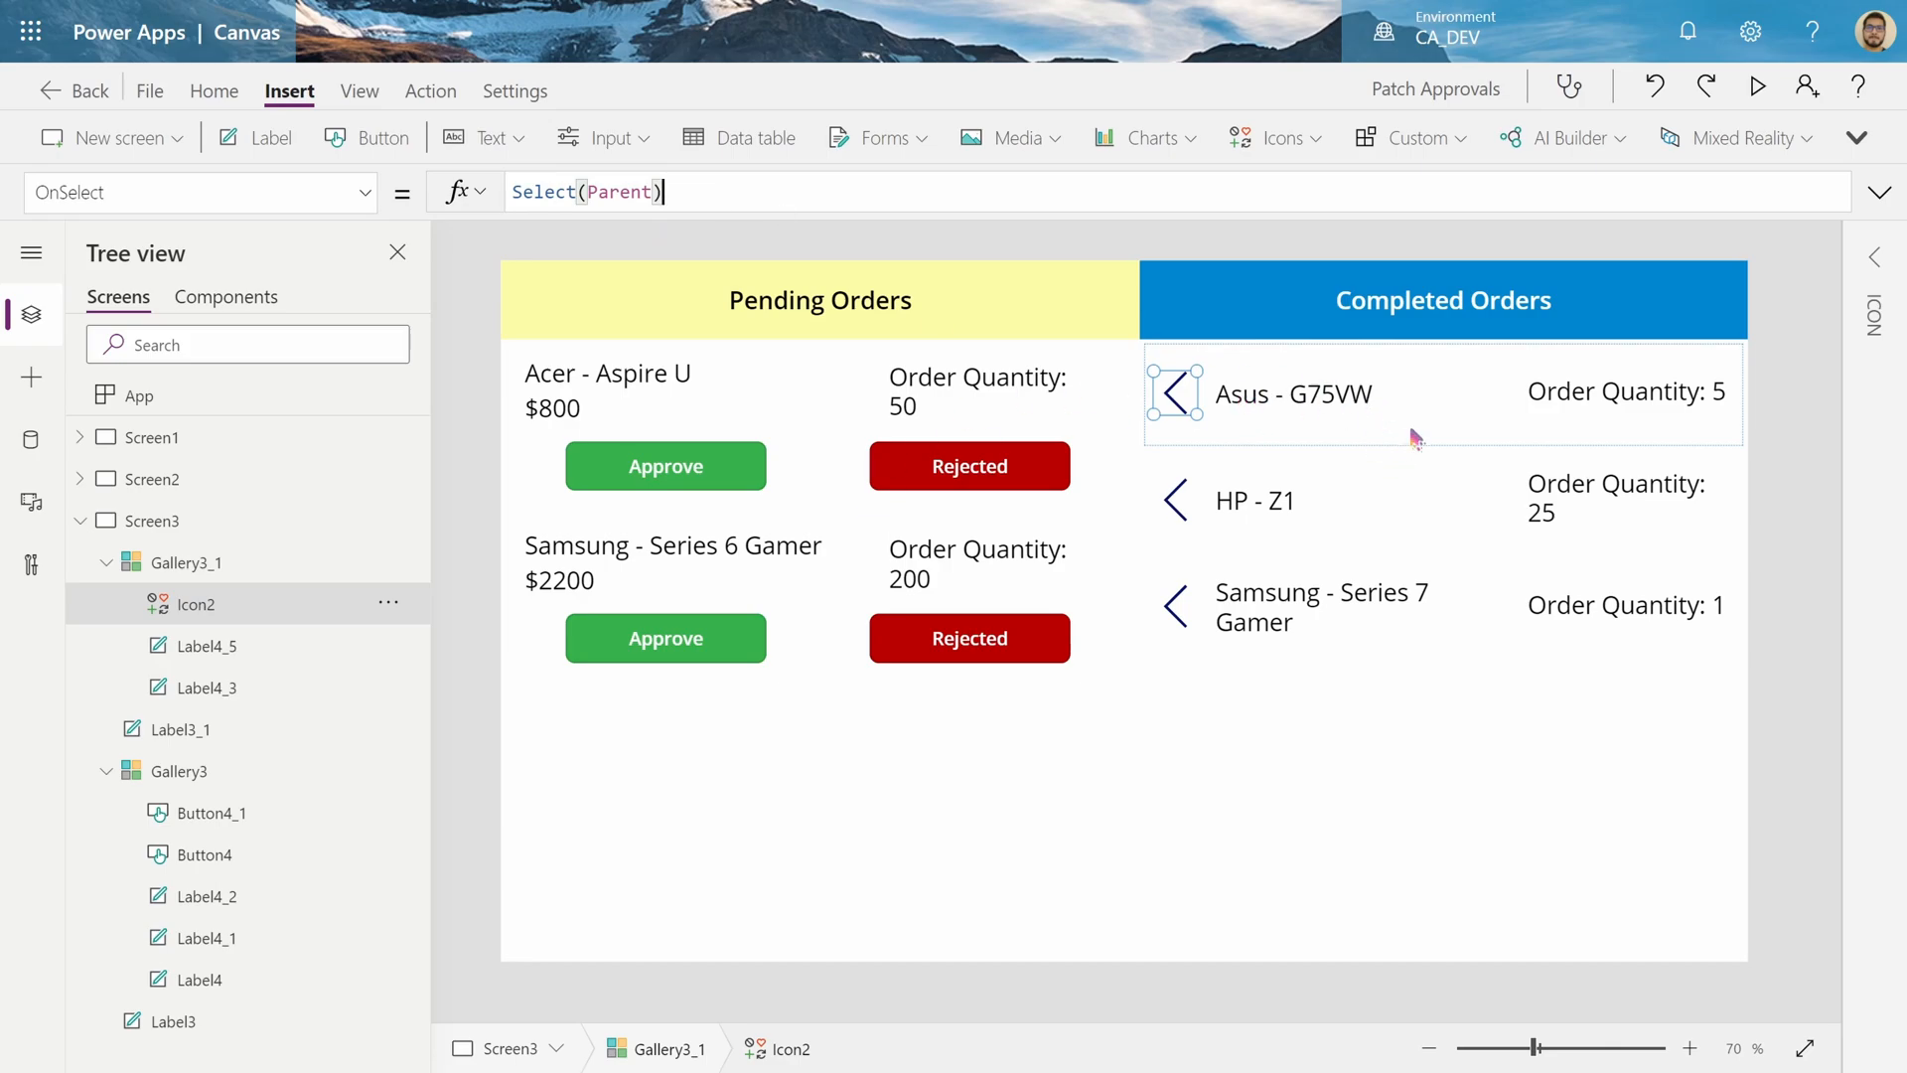
{"action": "mouse_move", "coordinate": [812, 547]}
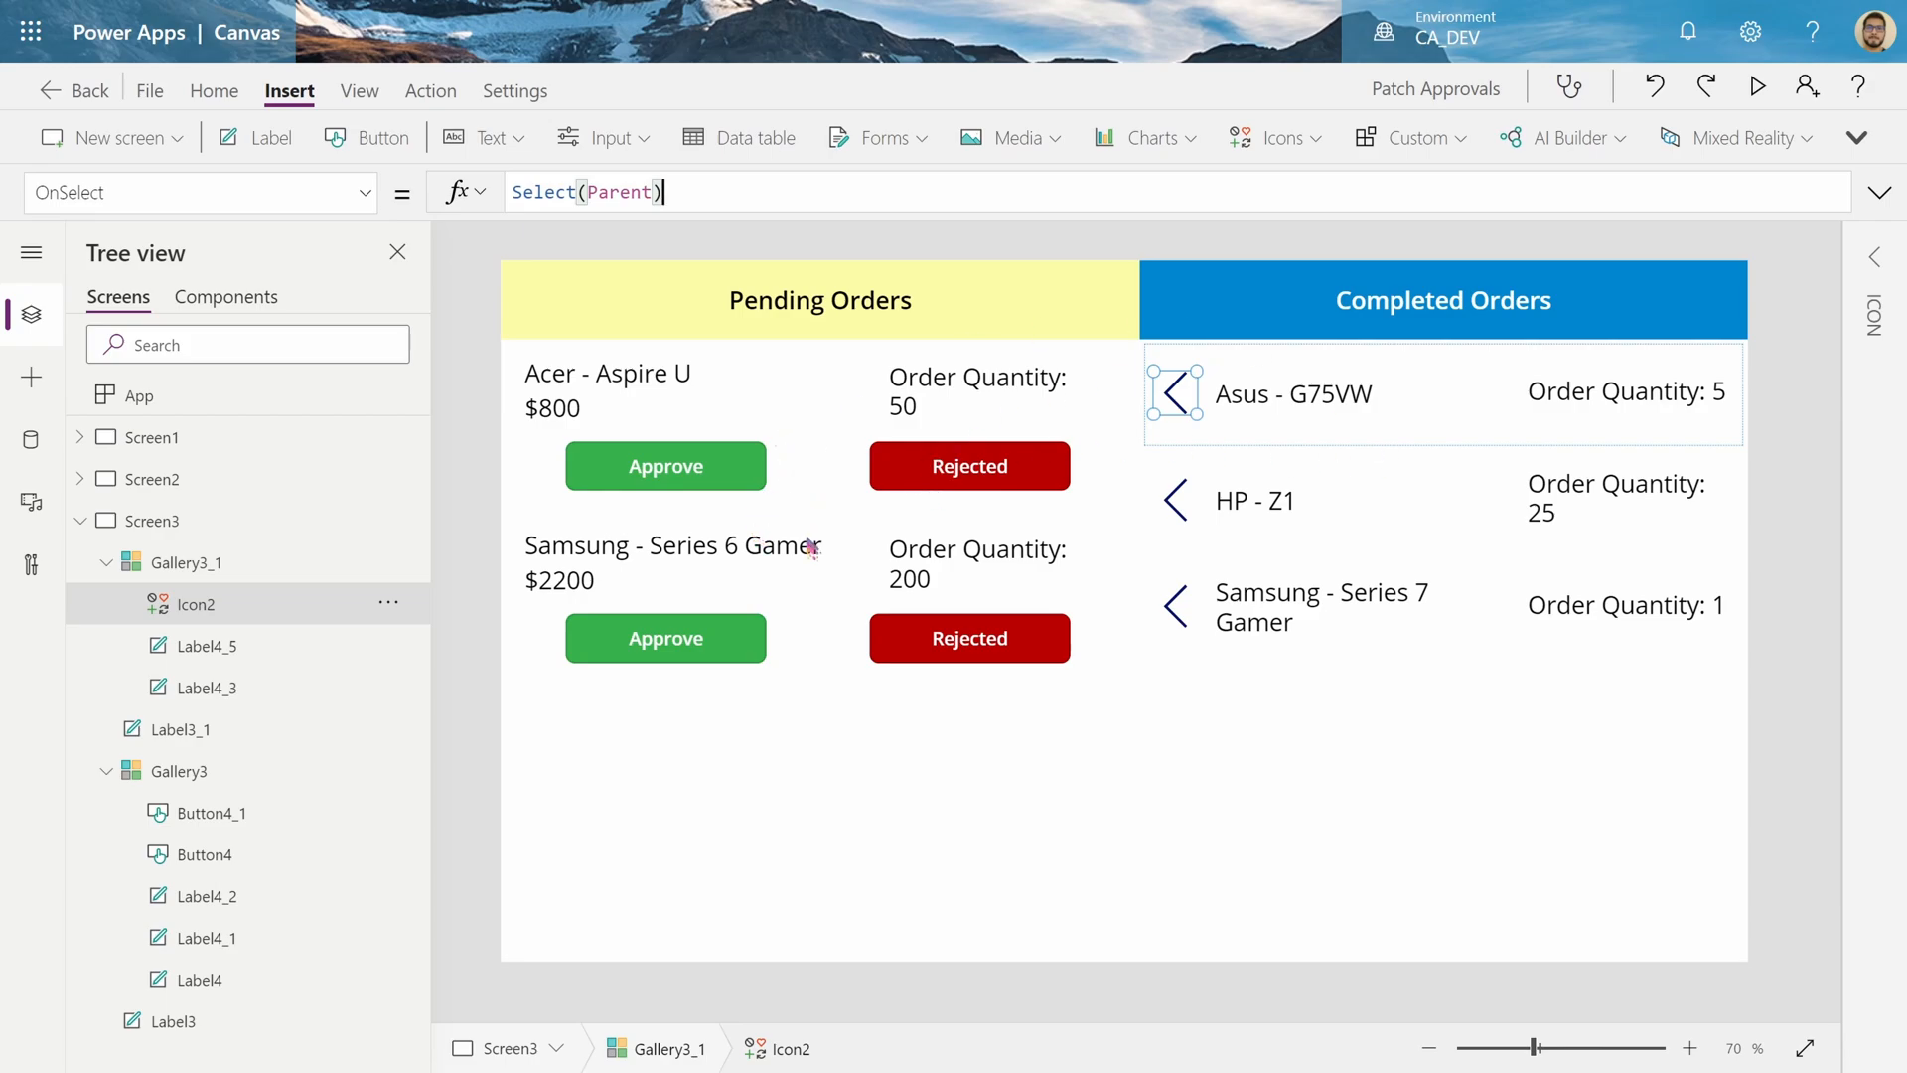
{"action": "left_click", "coordinate": [178, 770]}
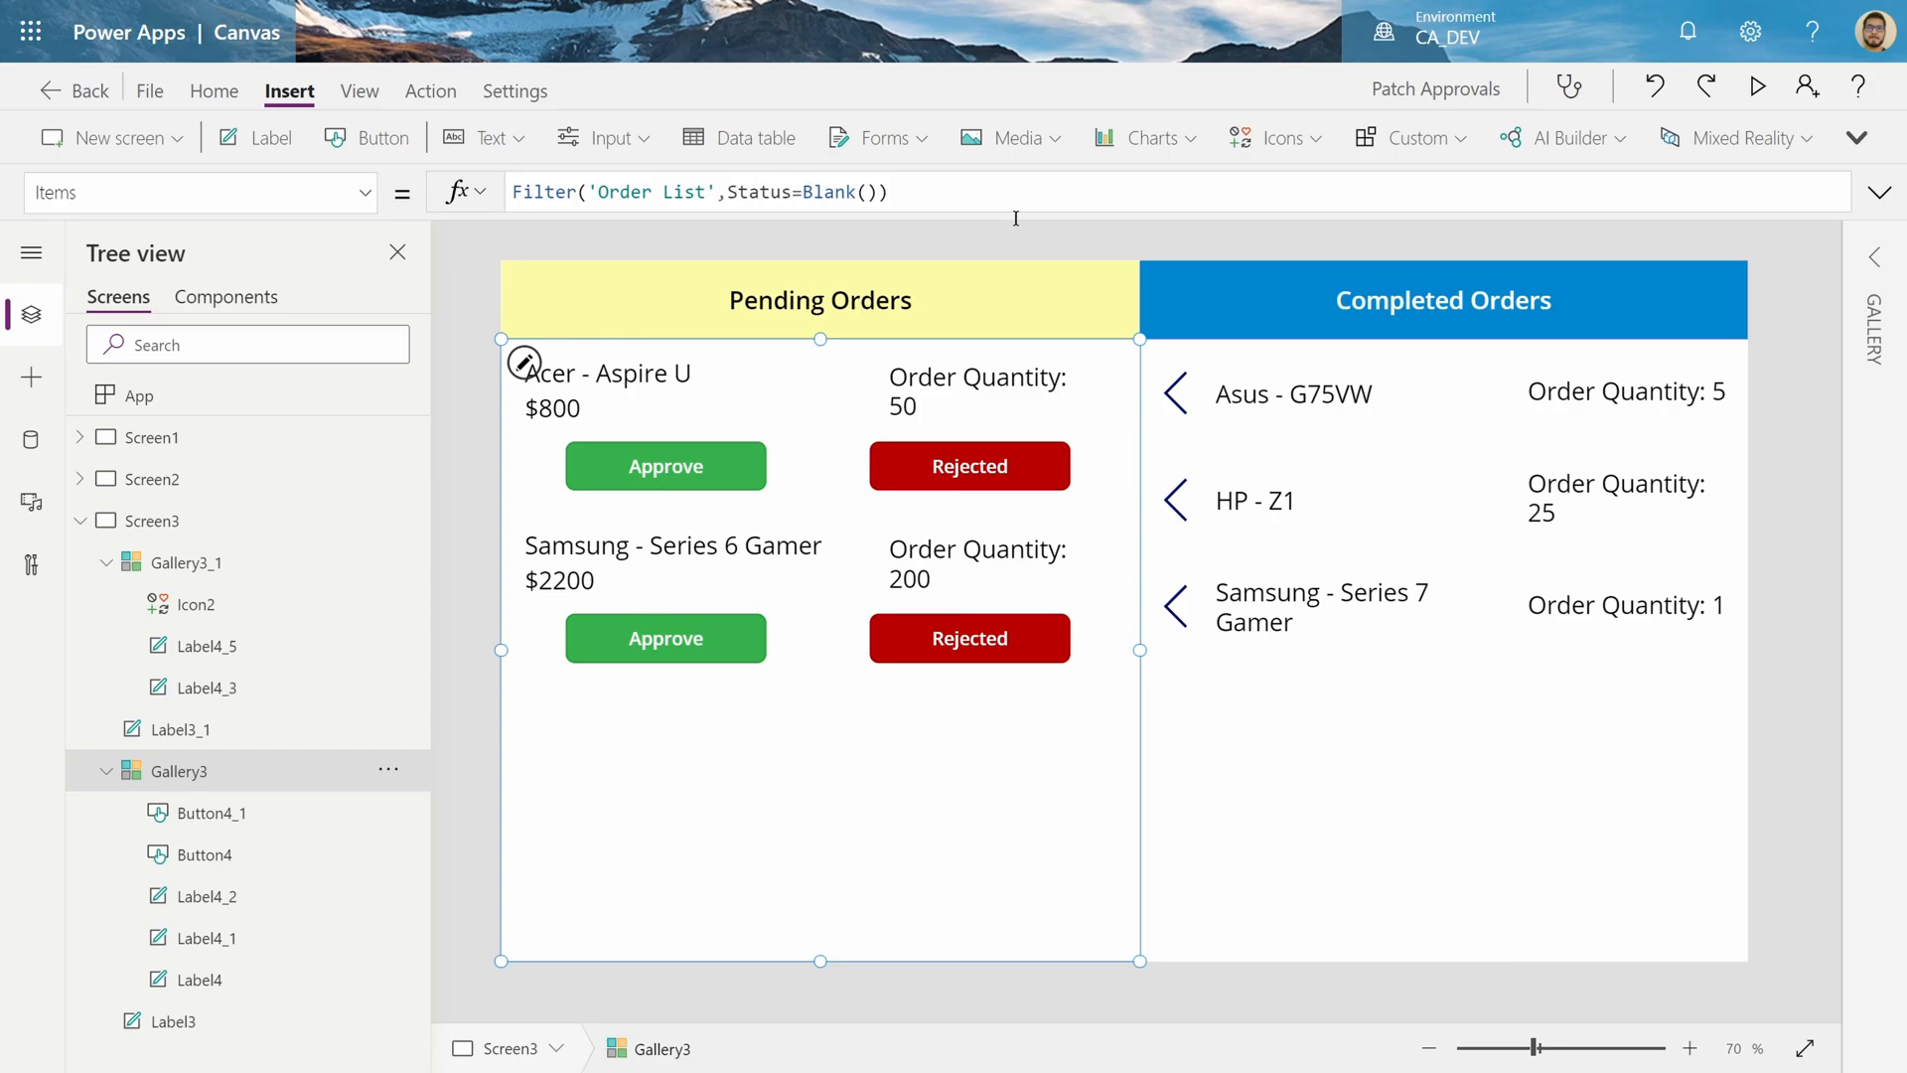
Set the completed-order arrow's OnSelect to Patch('Order List',ThisItem,{Status:""})
{"action": "left_click", "coordinate": [1175, 392]}
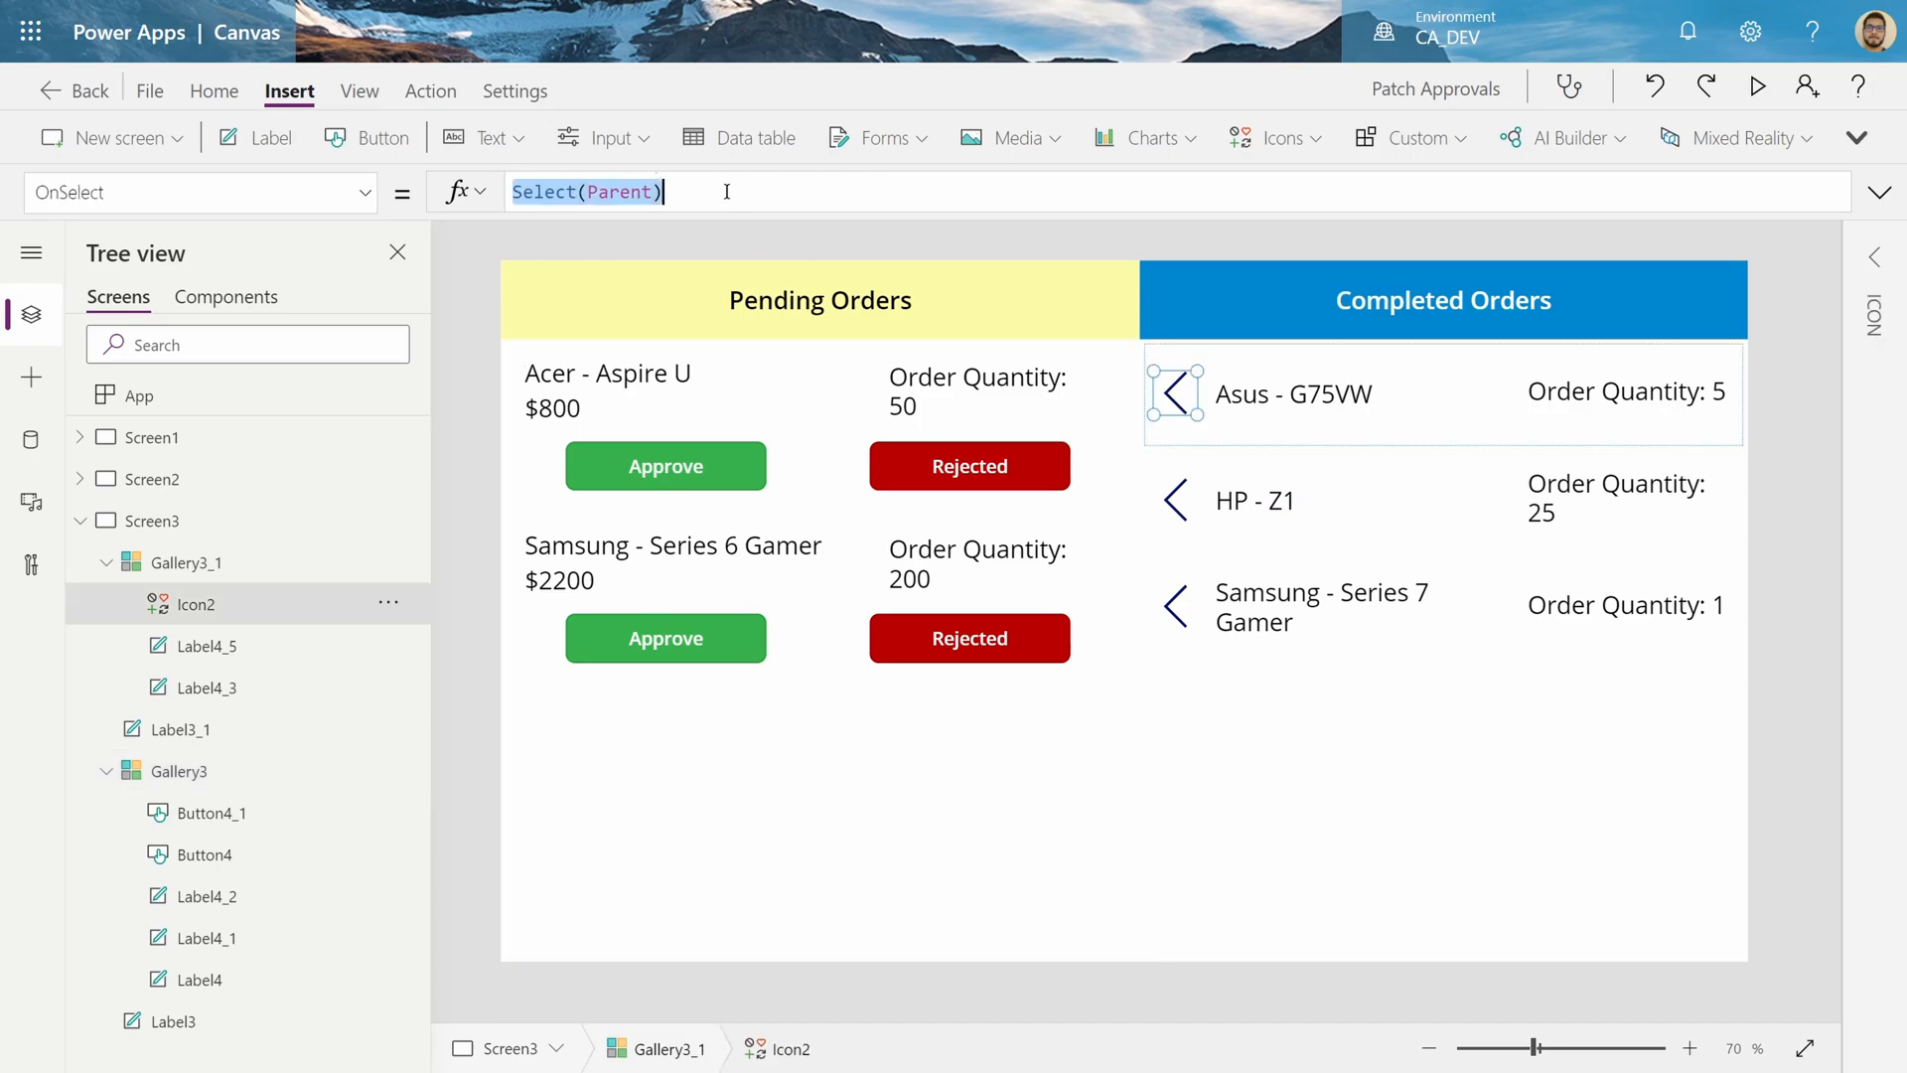
{"action": "type", "text": "Patch("}
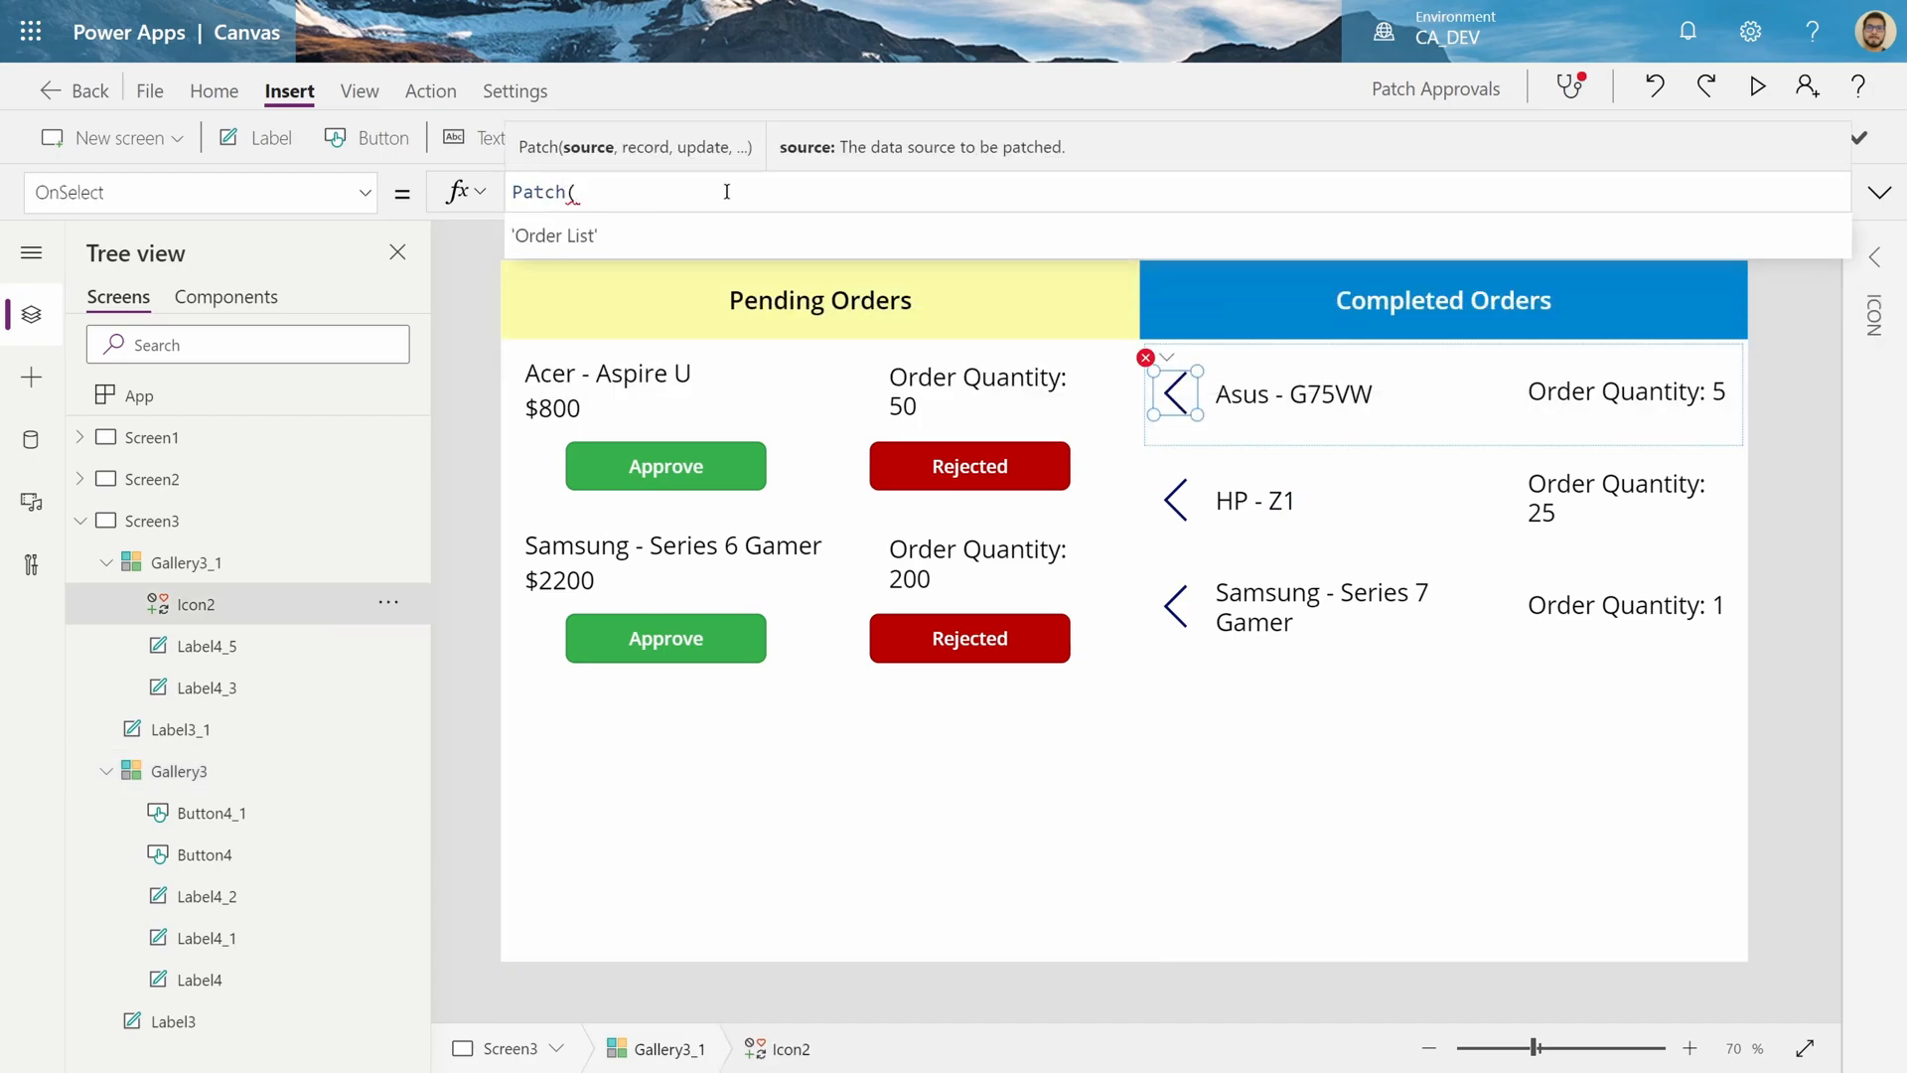
{"action": "type", "text": "'Order List',This"}
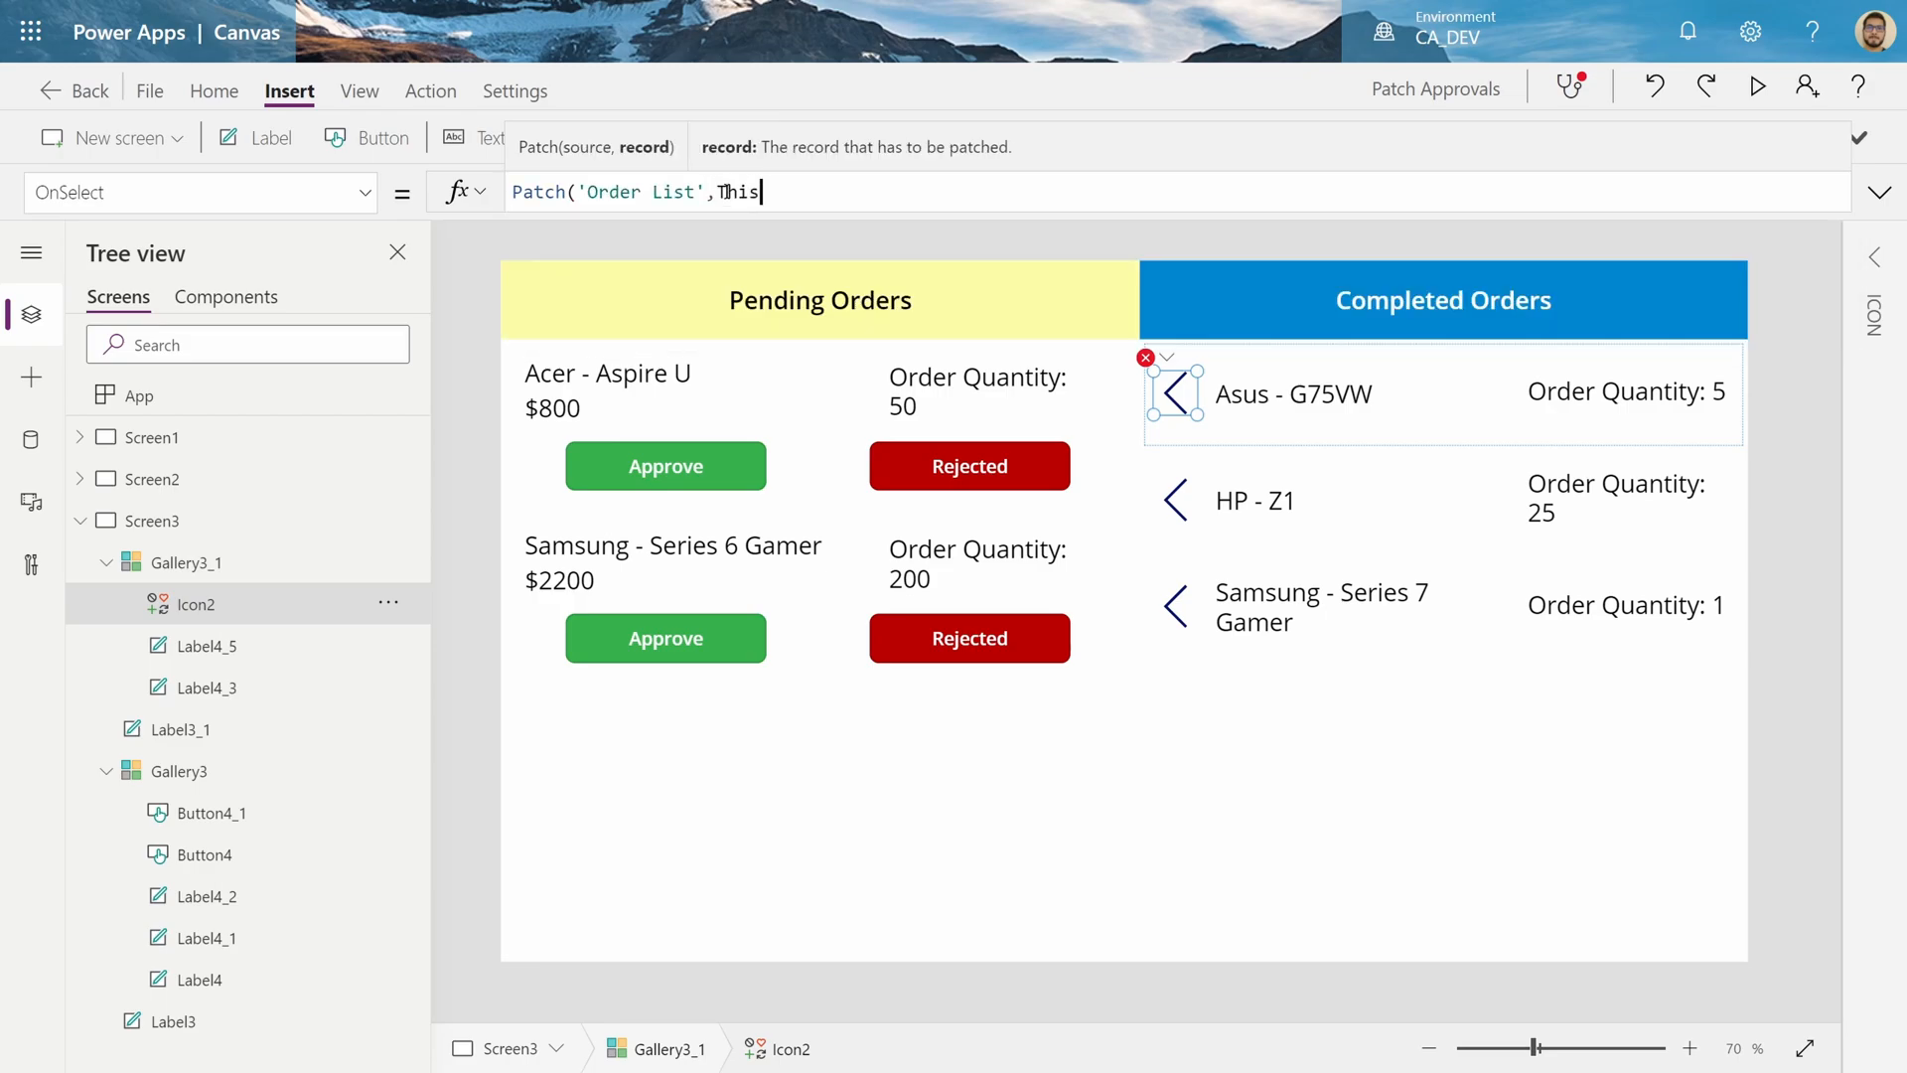
{"action": "type", "text": "Item"}
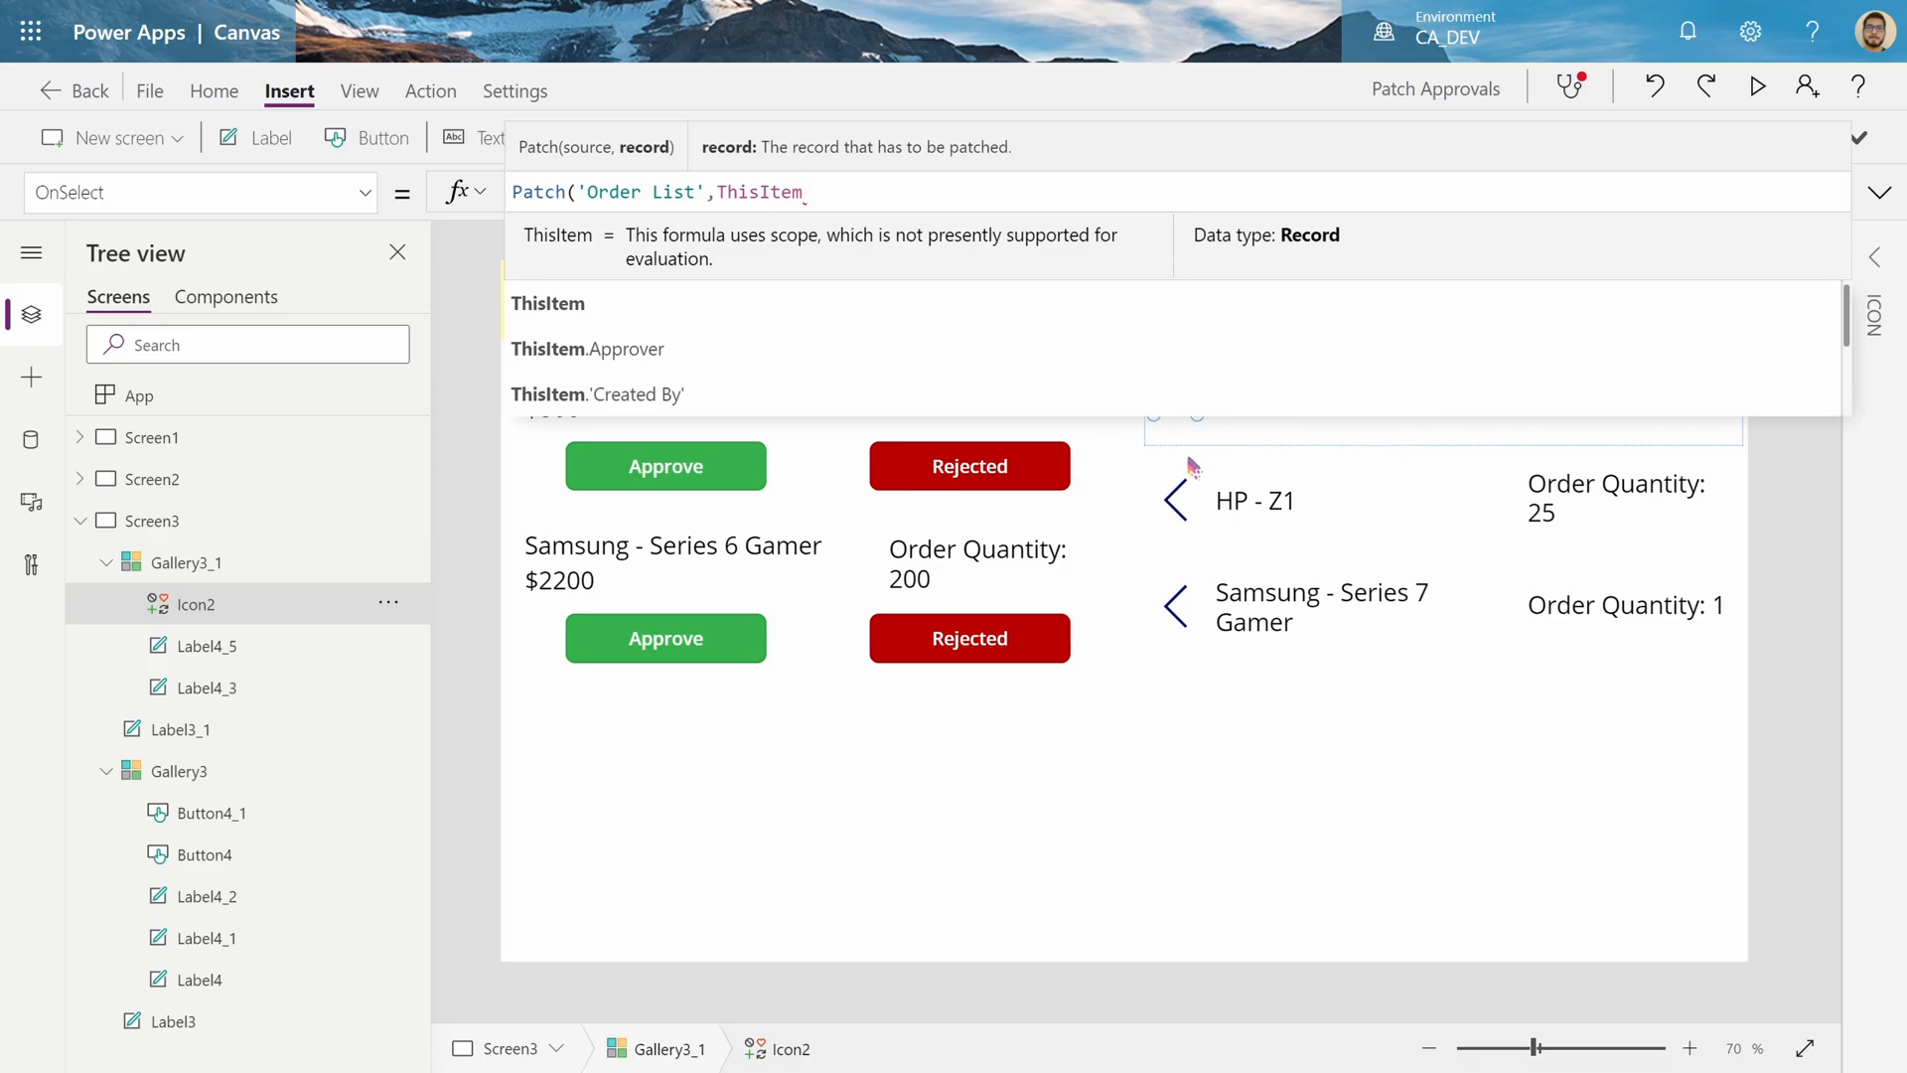
{"action": "type", "text": ","}
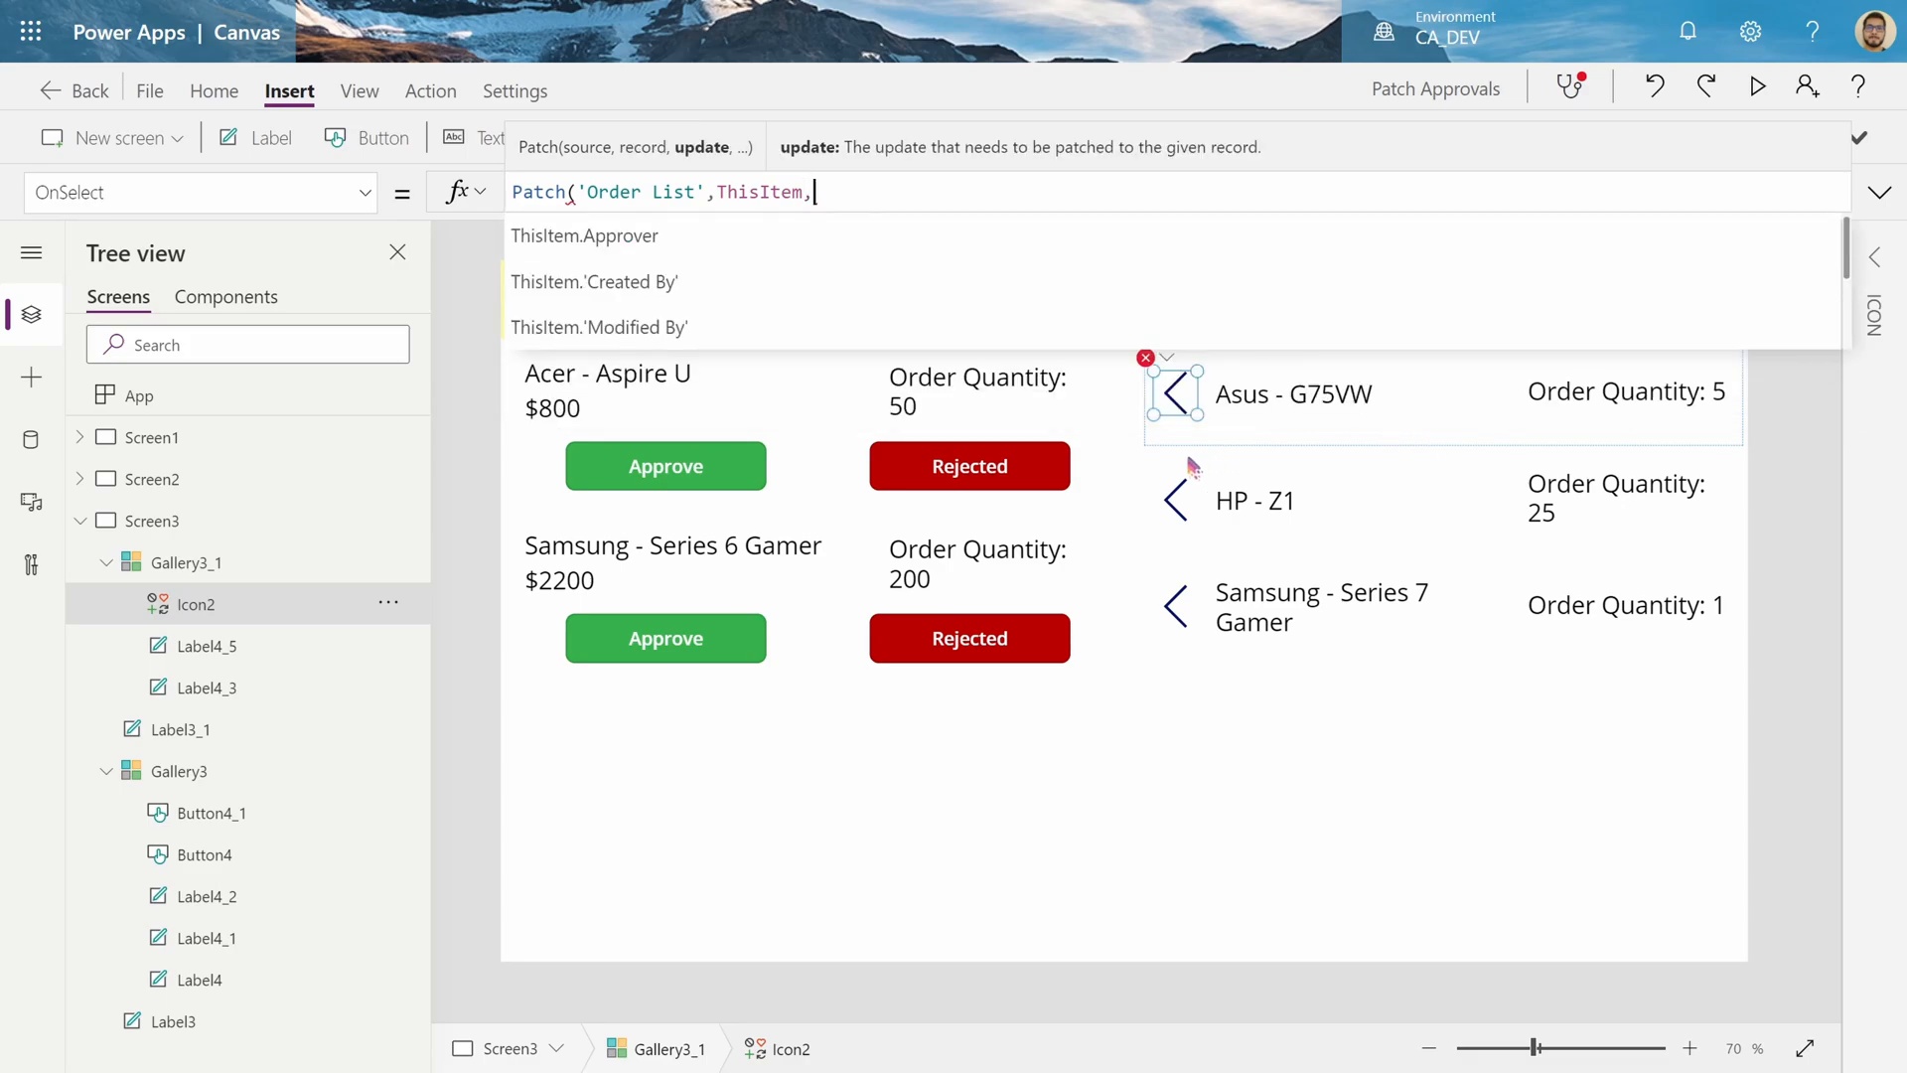
{"action": "type", "text": "{Status:"}
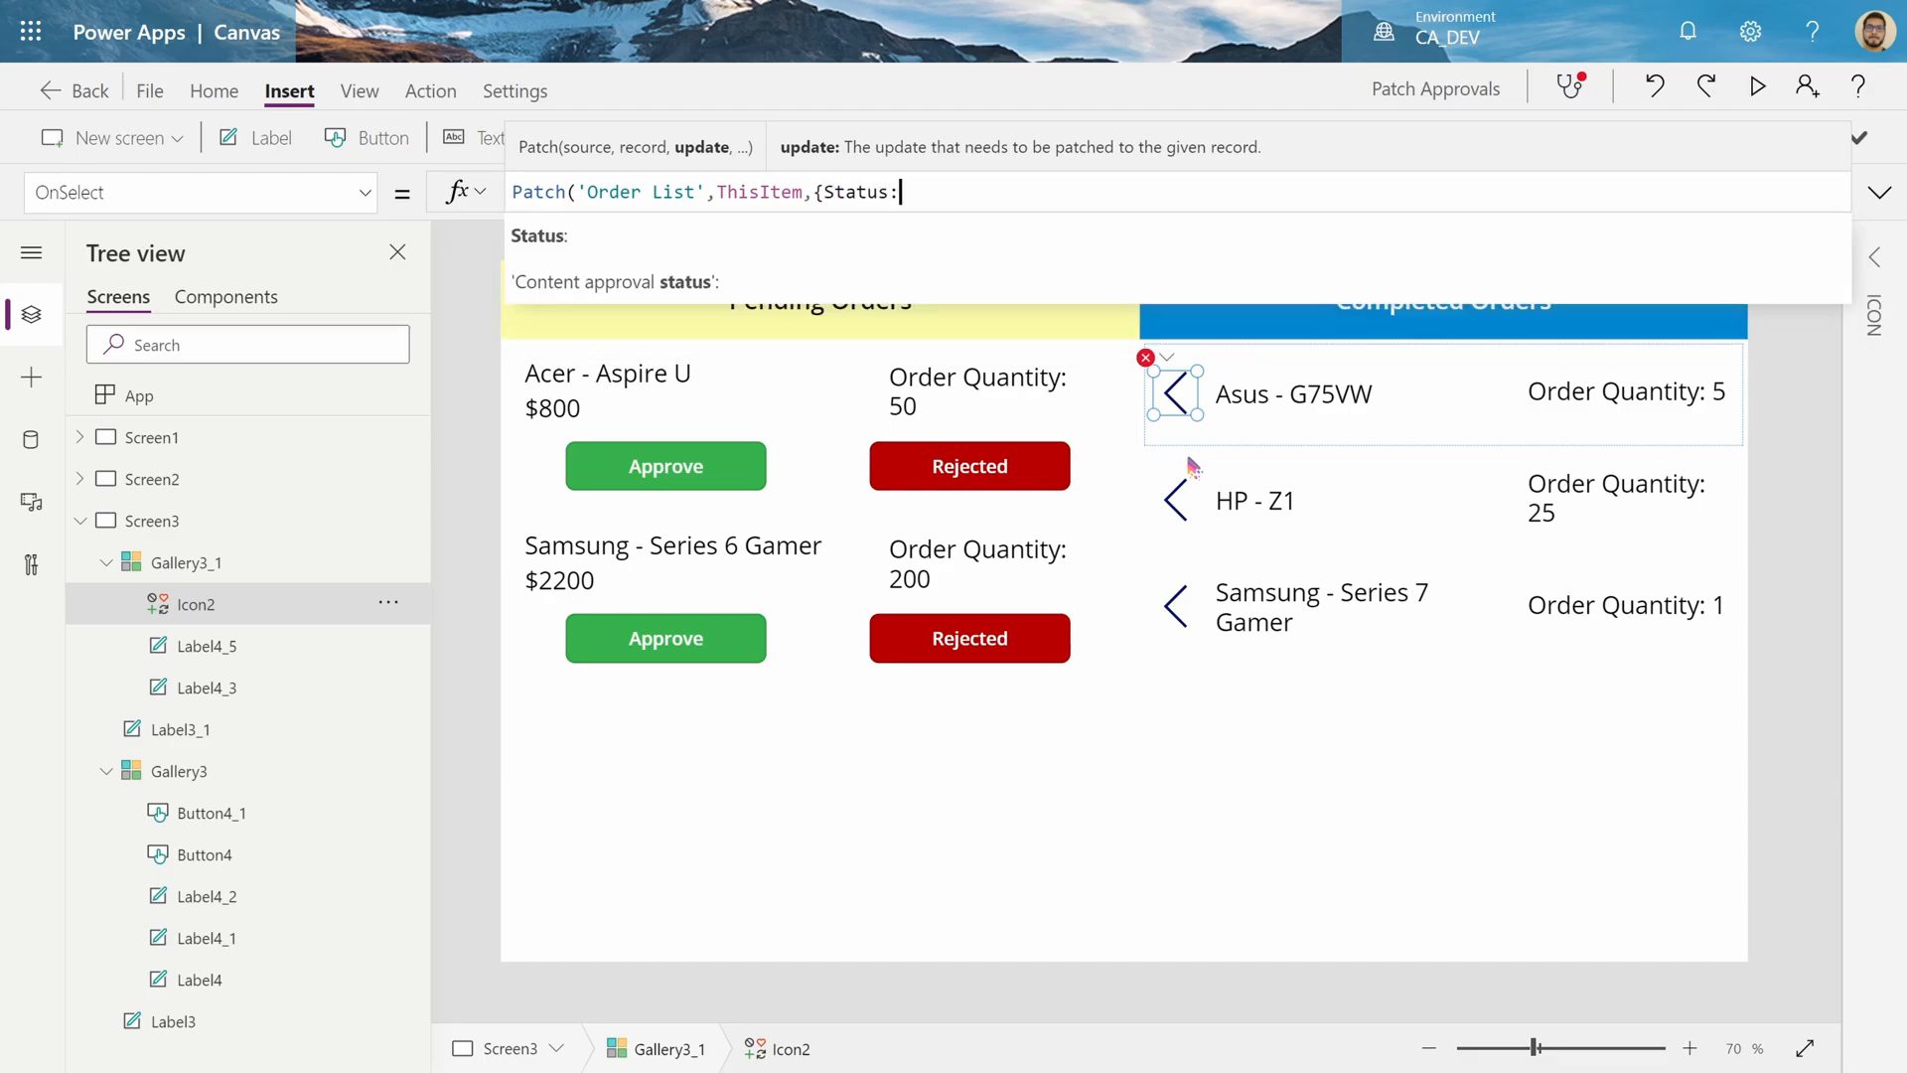
{"action": "type", "text": "\"\""}
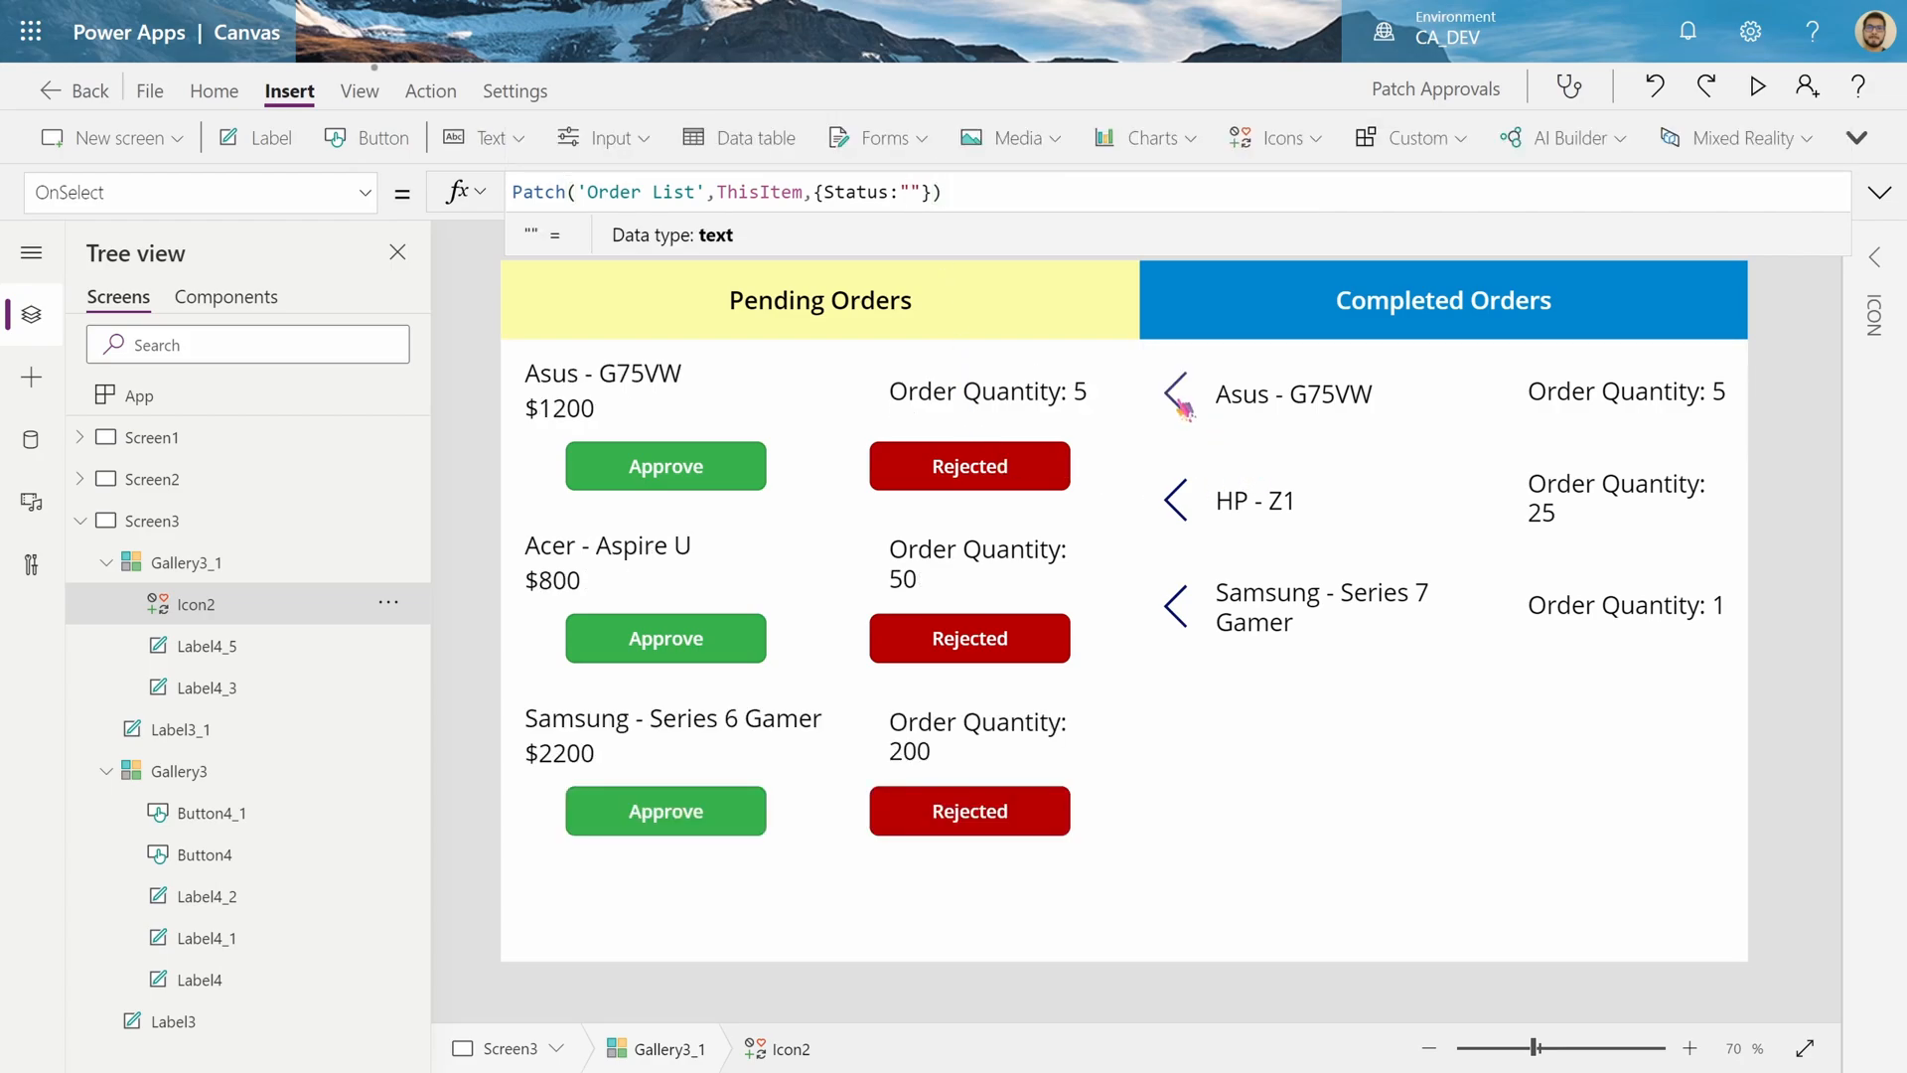
Reject the Asus - G75VW order, then return it to pending with its arrow
{"action": "left_click", "coordinate": [1172, 395]}
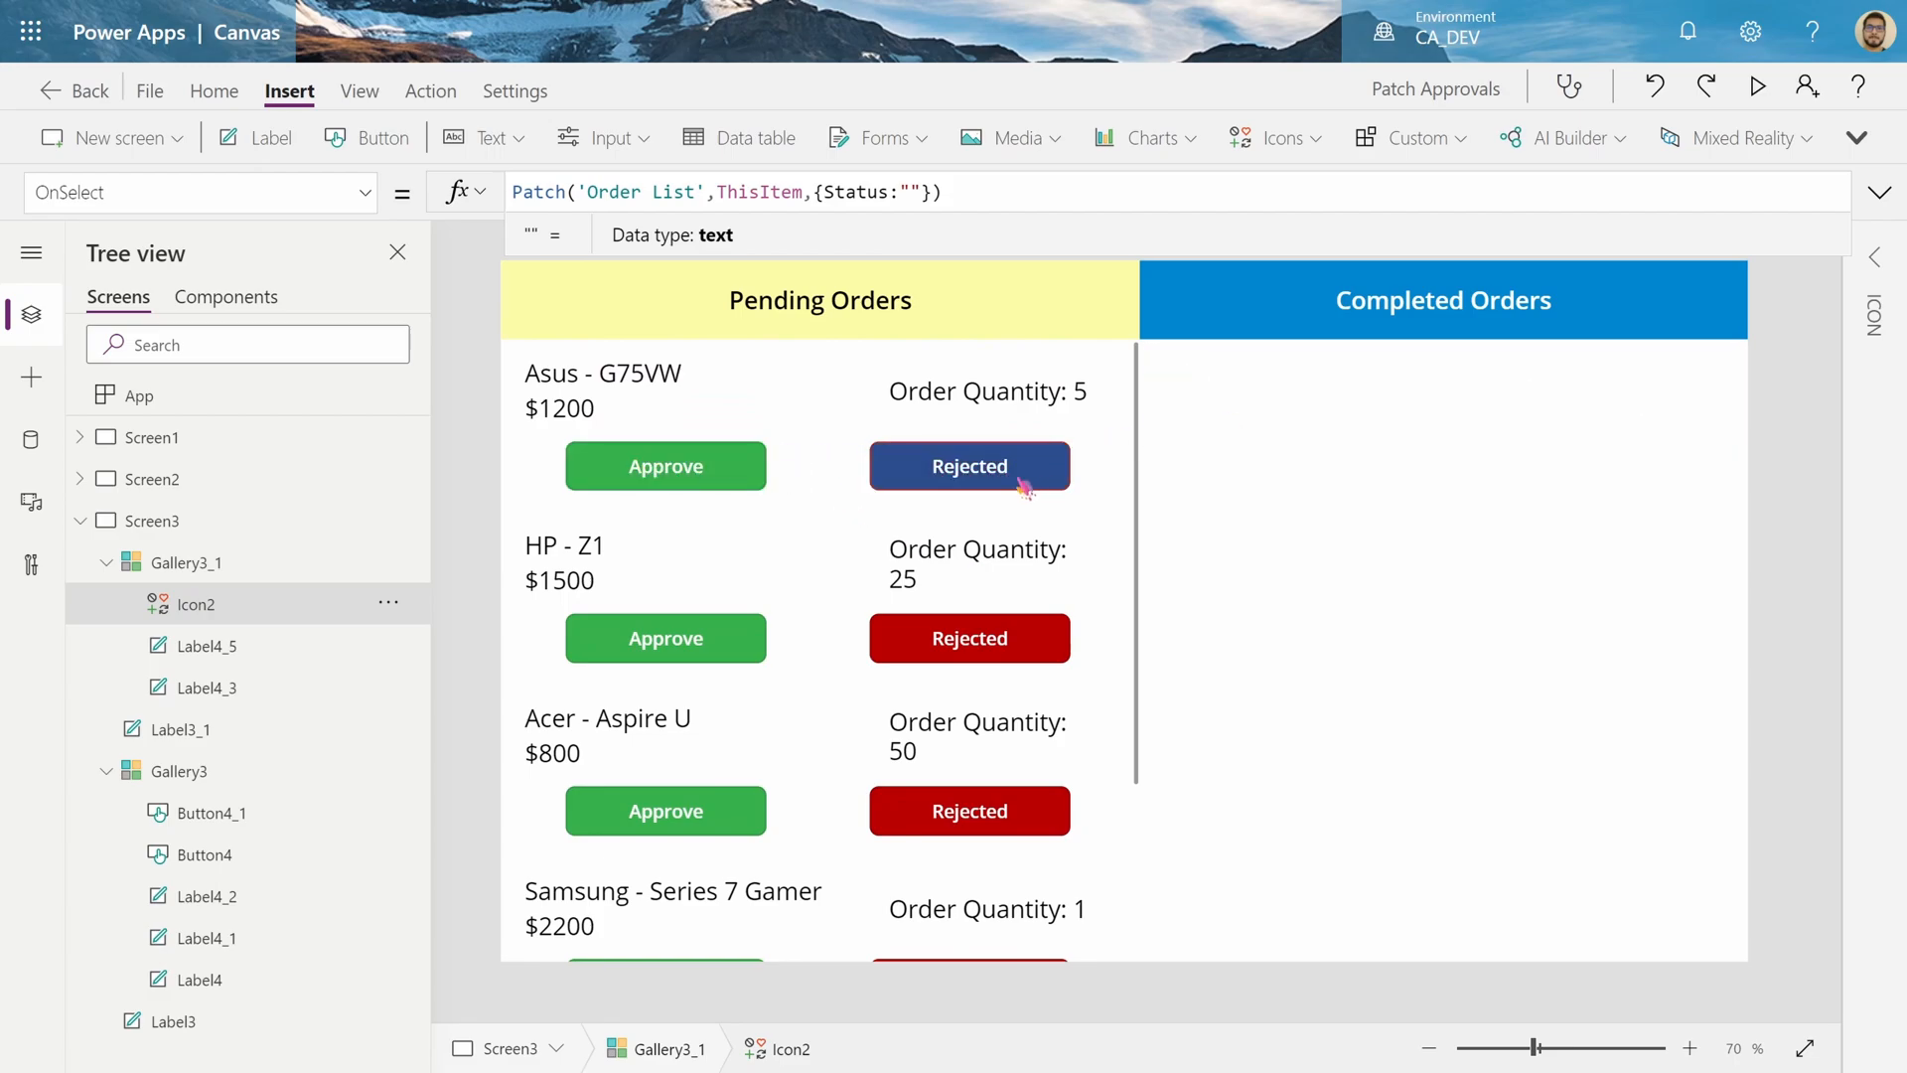
{"action": "left_click", "coordinate": [970, 465]}
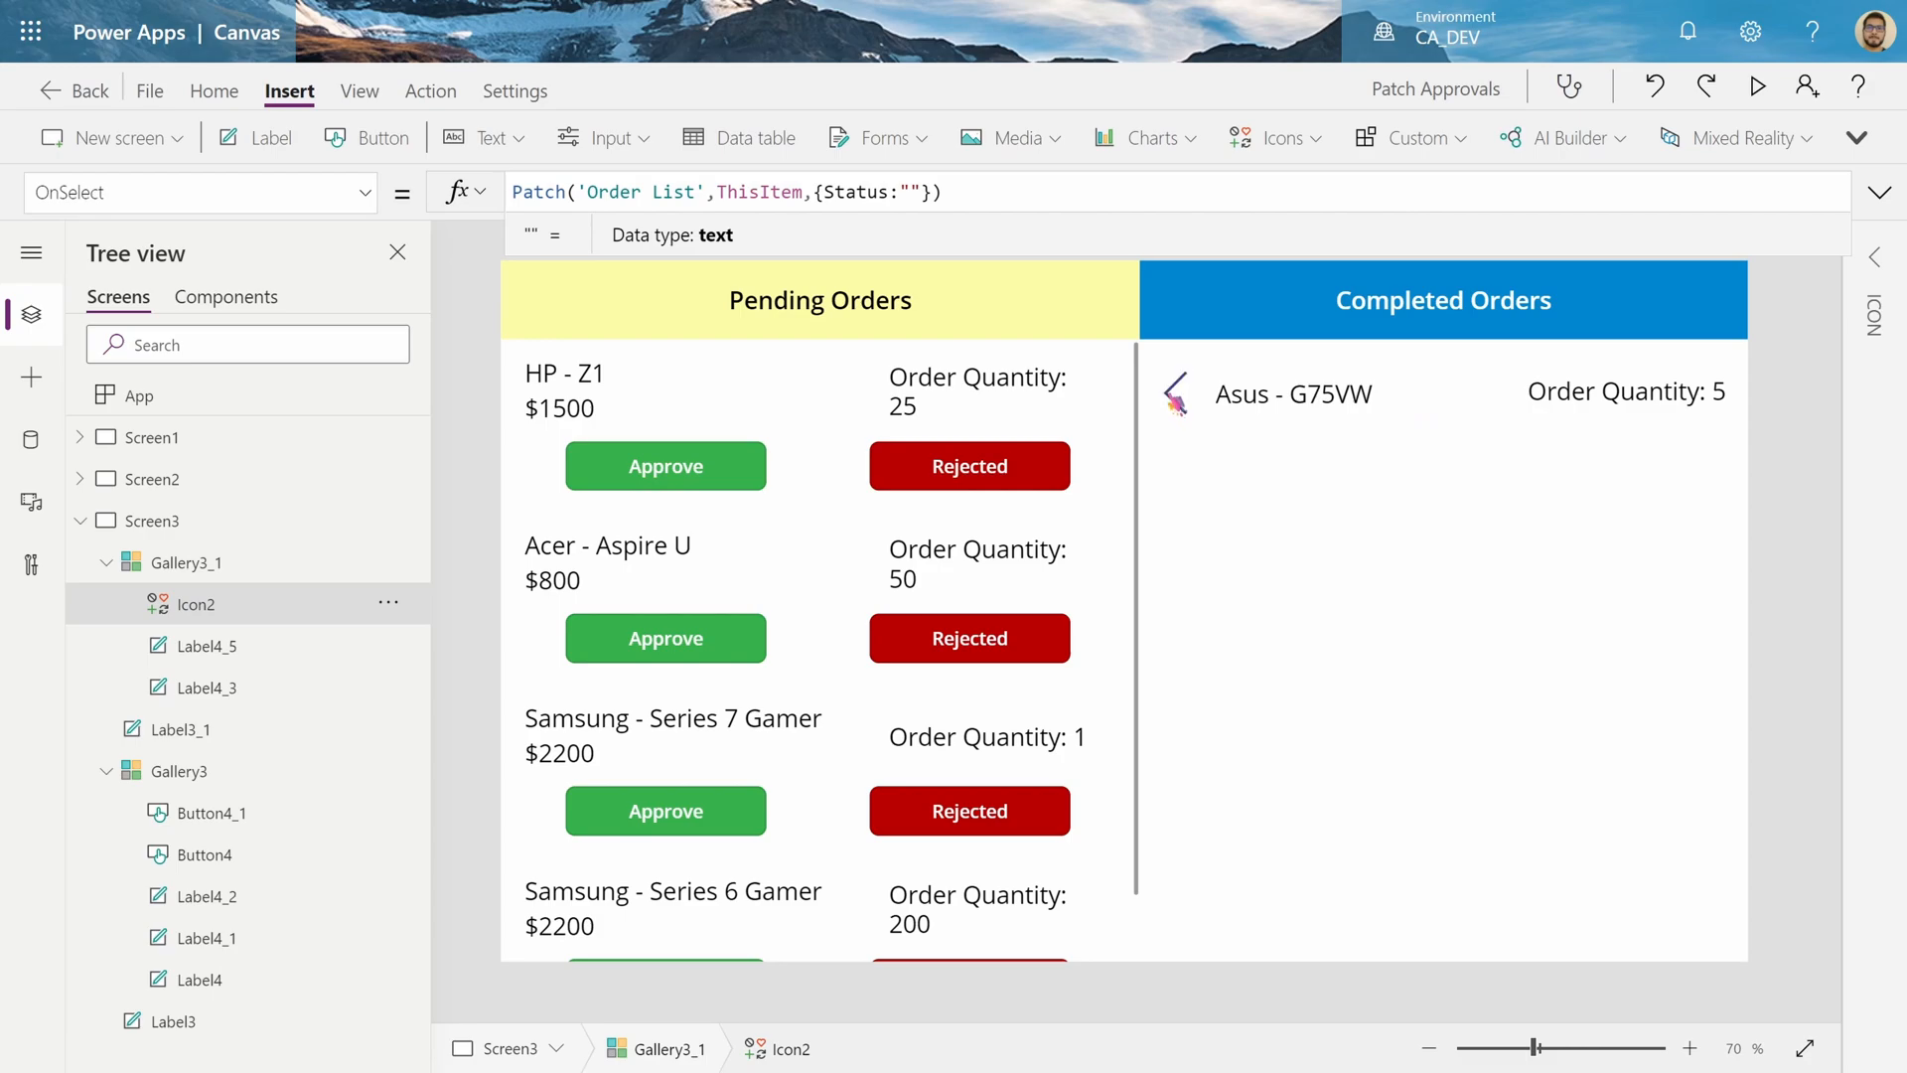
{"action": "left_click", "coordinate": [970, 466]}
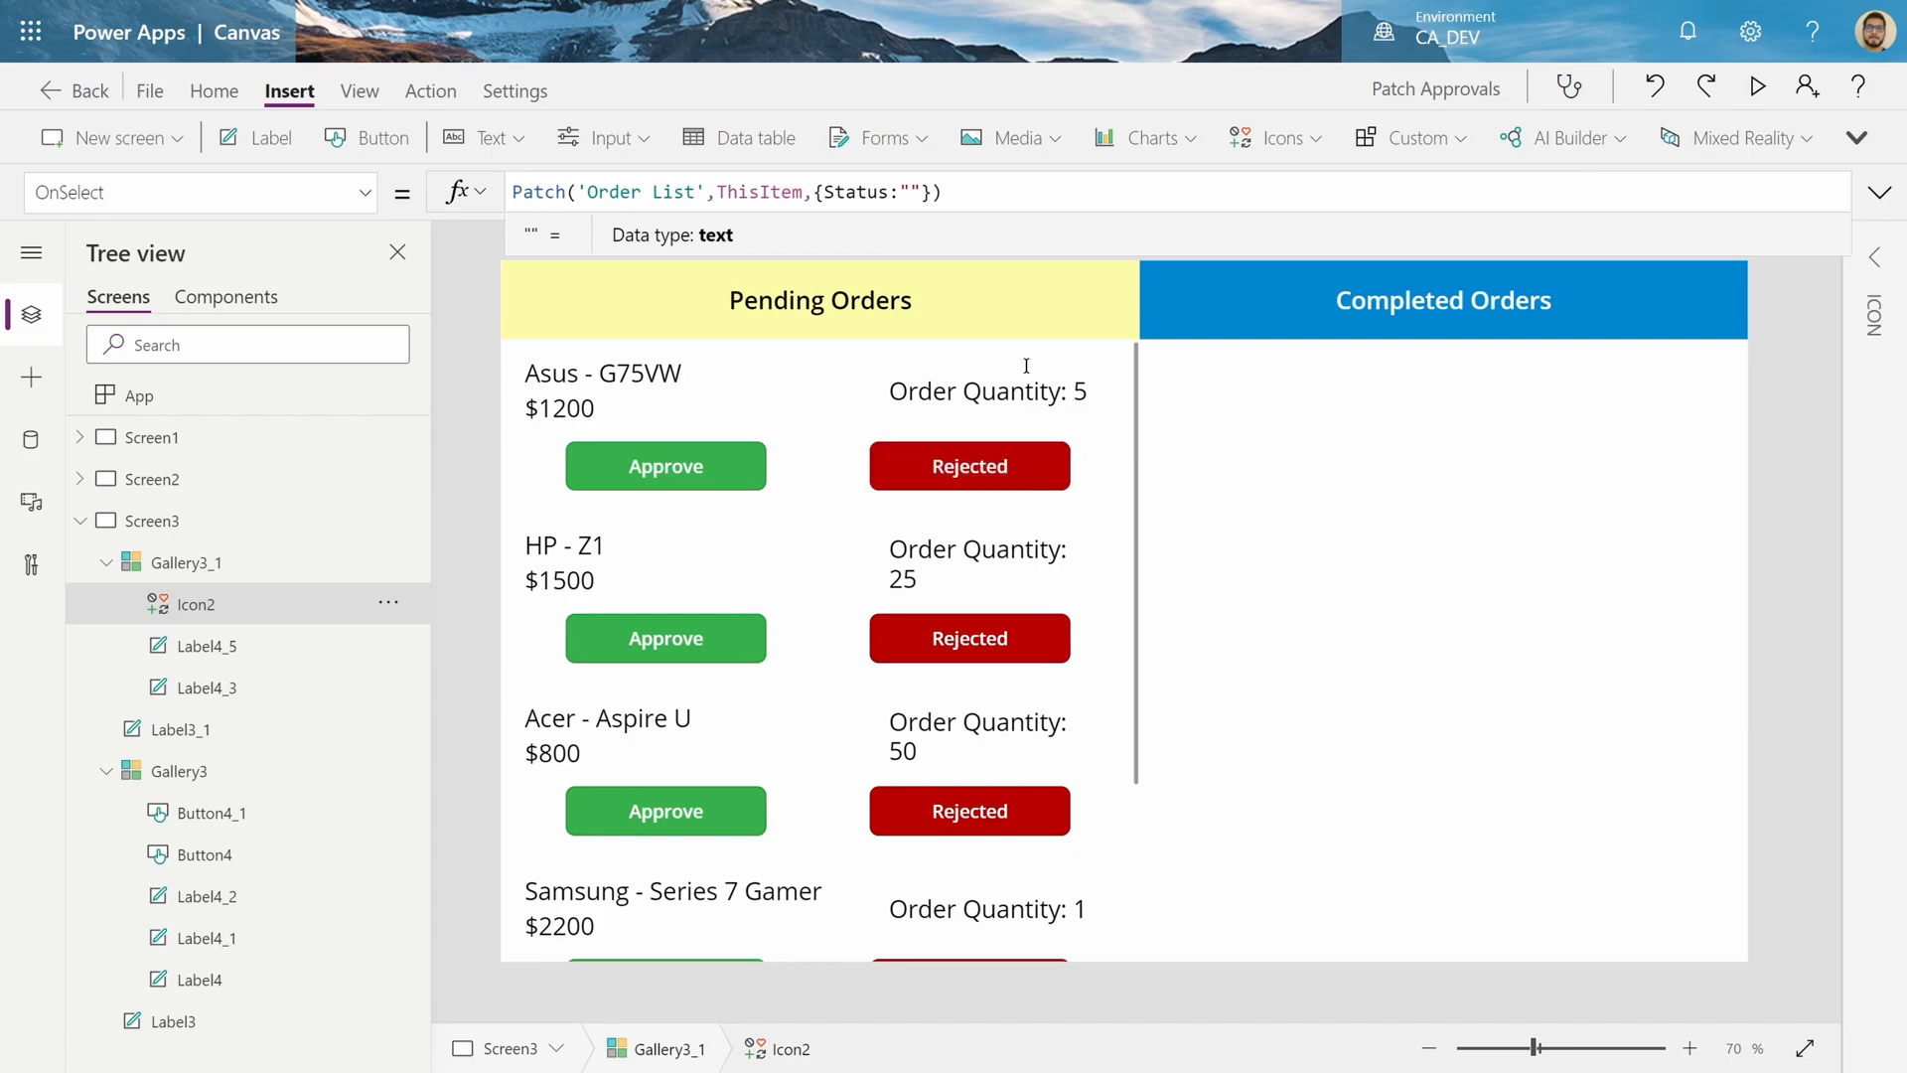
{"action": "mouse_move", "coordinate": [1350, 411]}
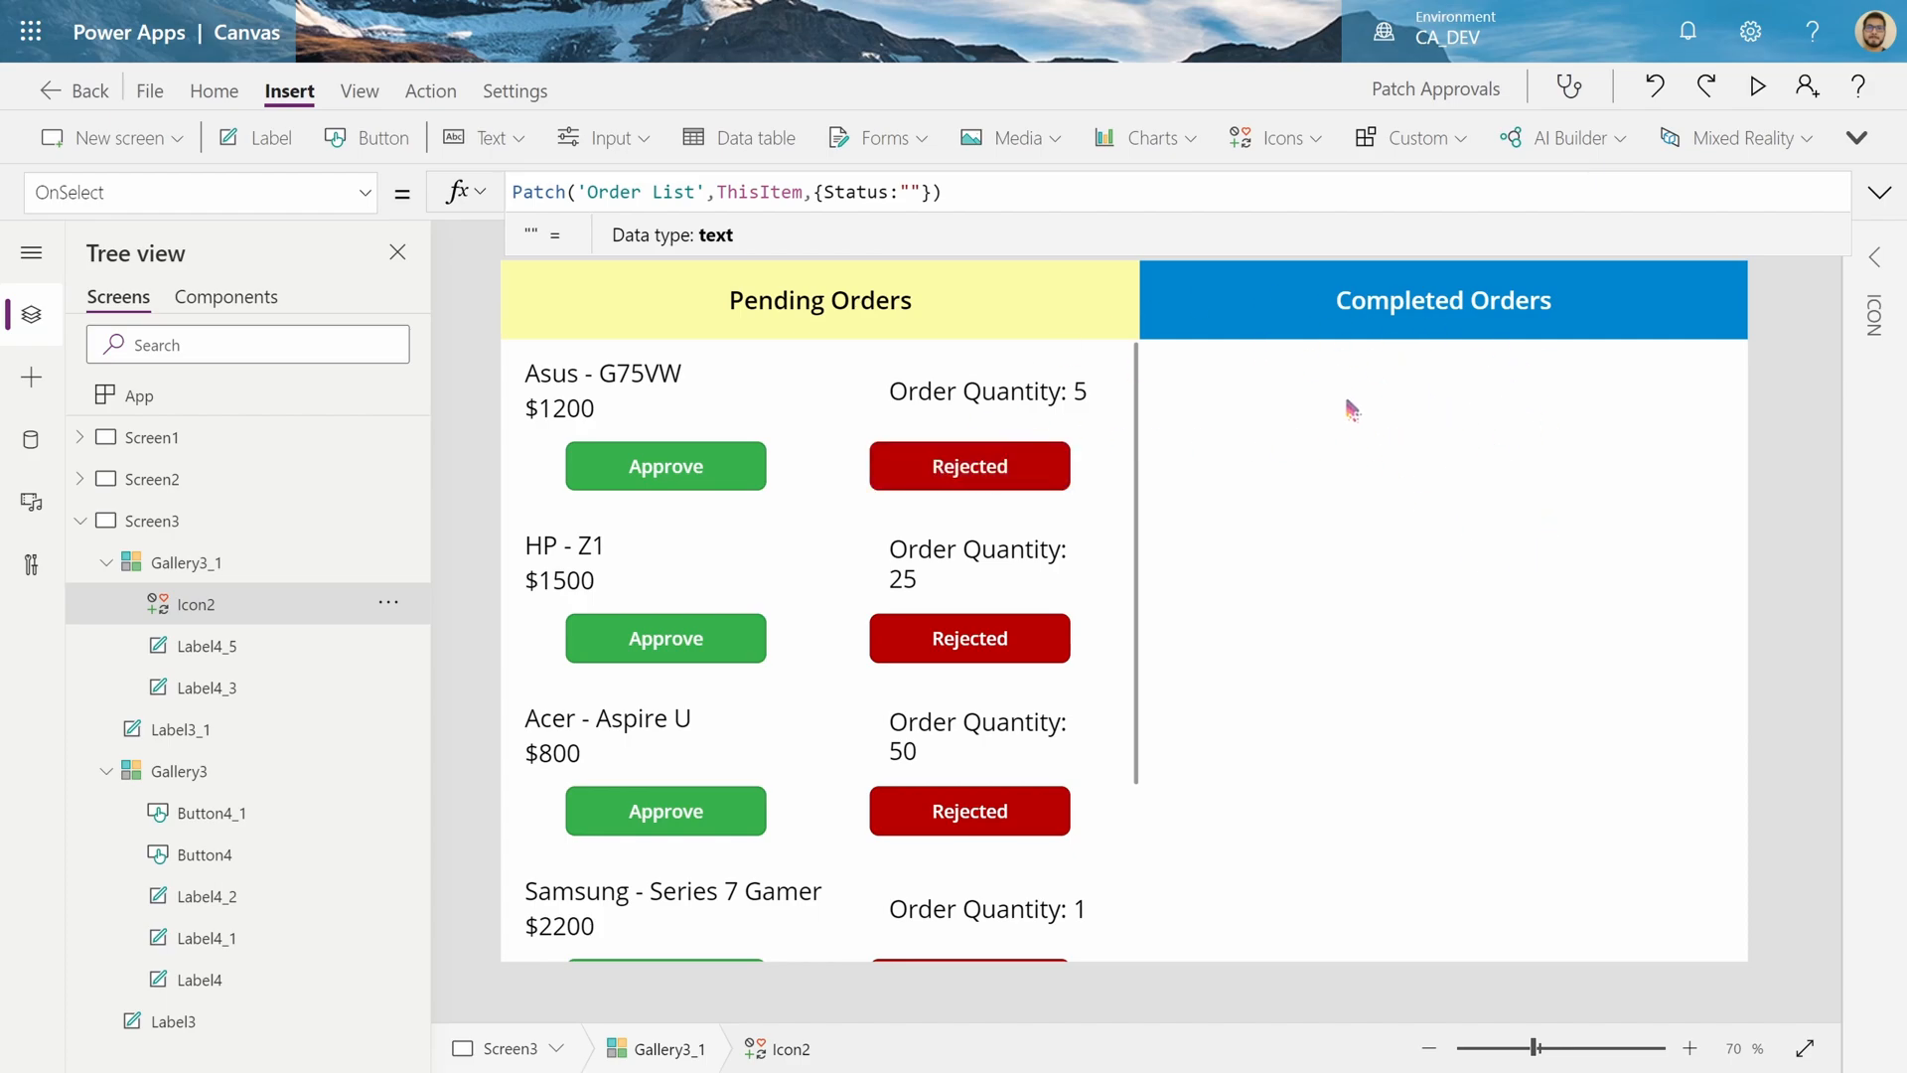
{"action": "mouse_move", "coordinate": [785, 488]}
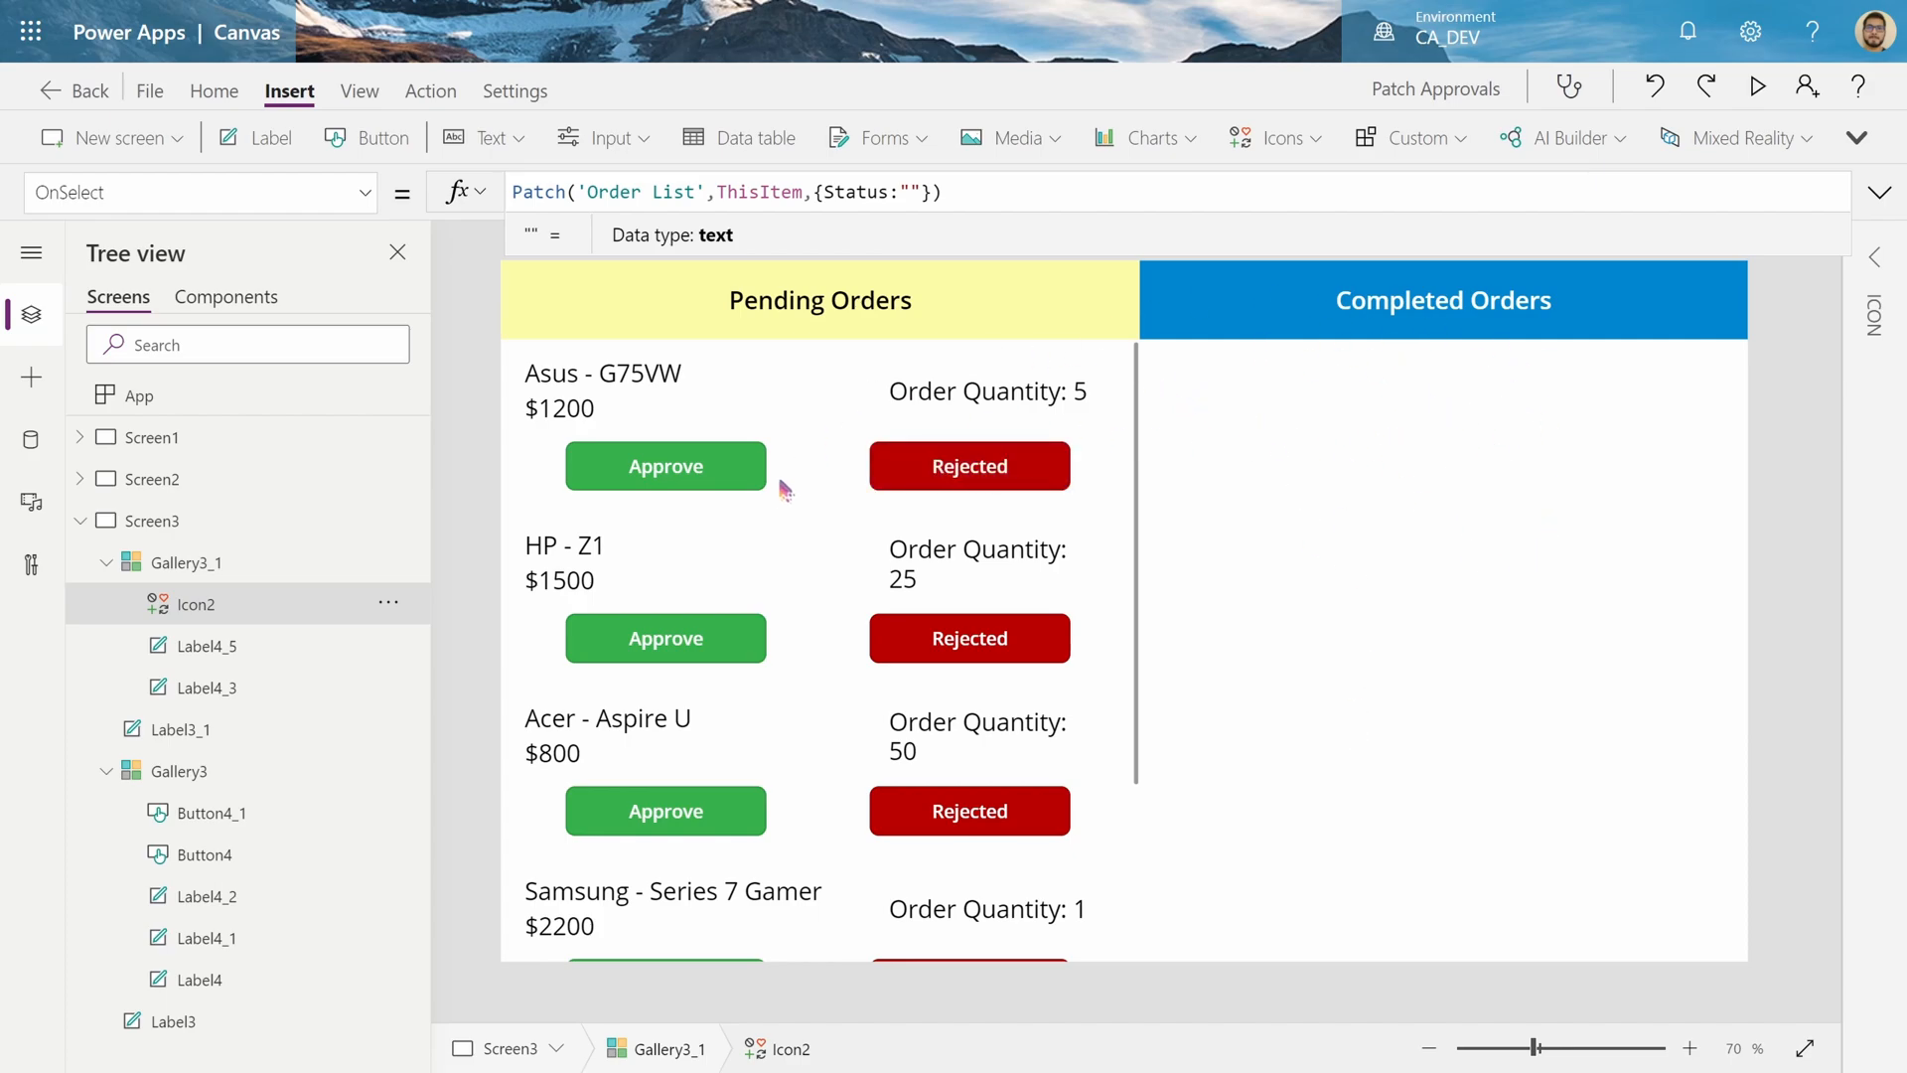
{"action": "mouse_move", "coordinate": [901, 353]}
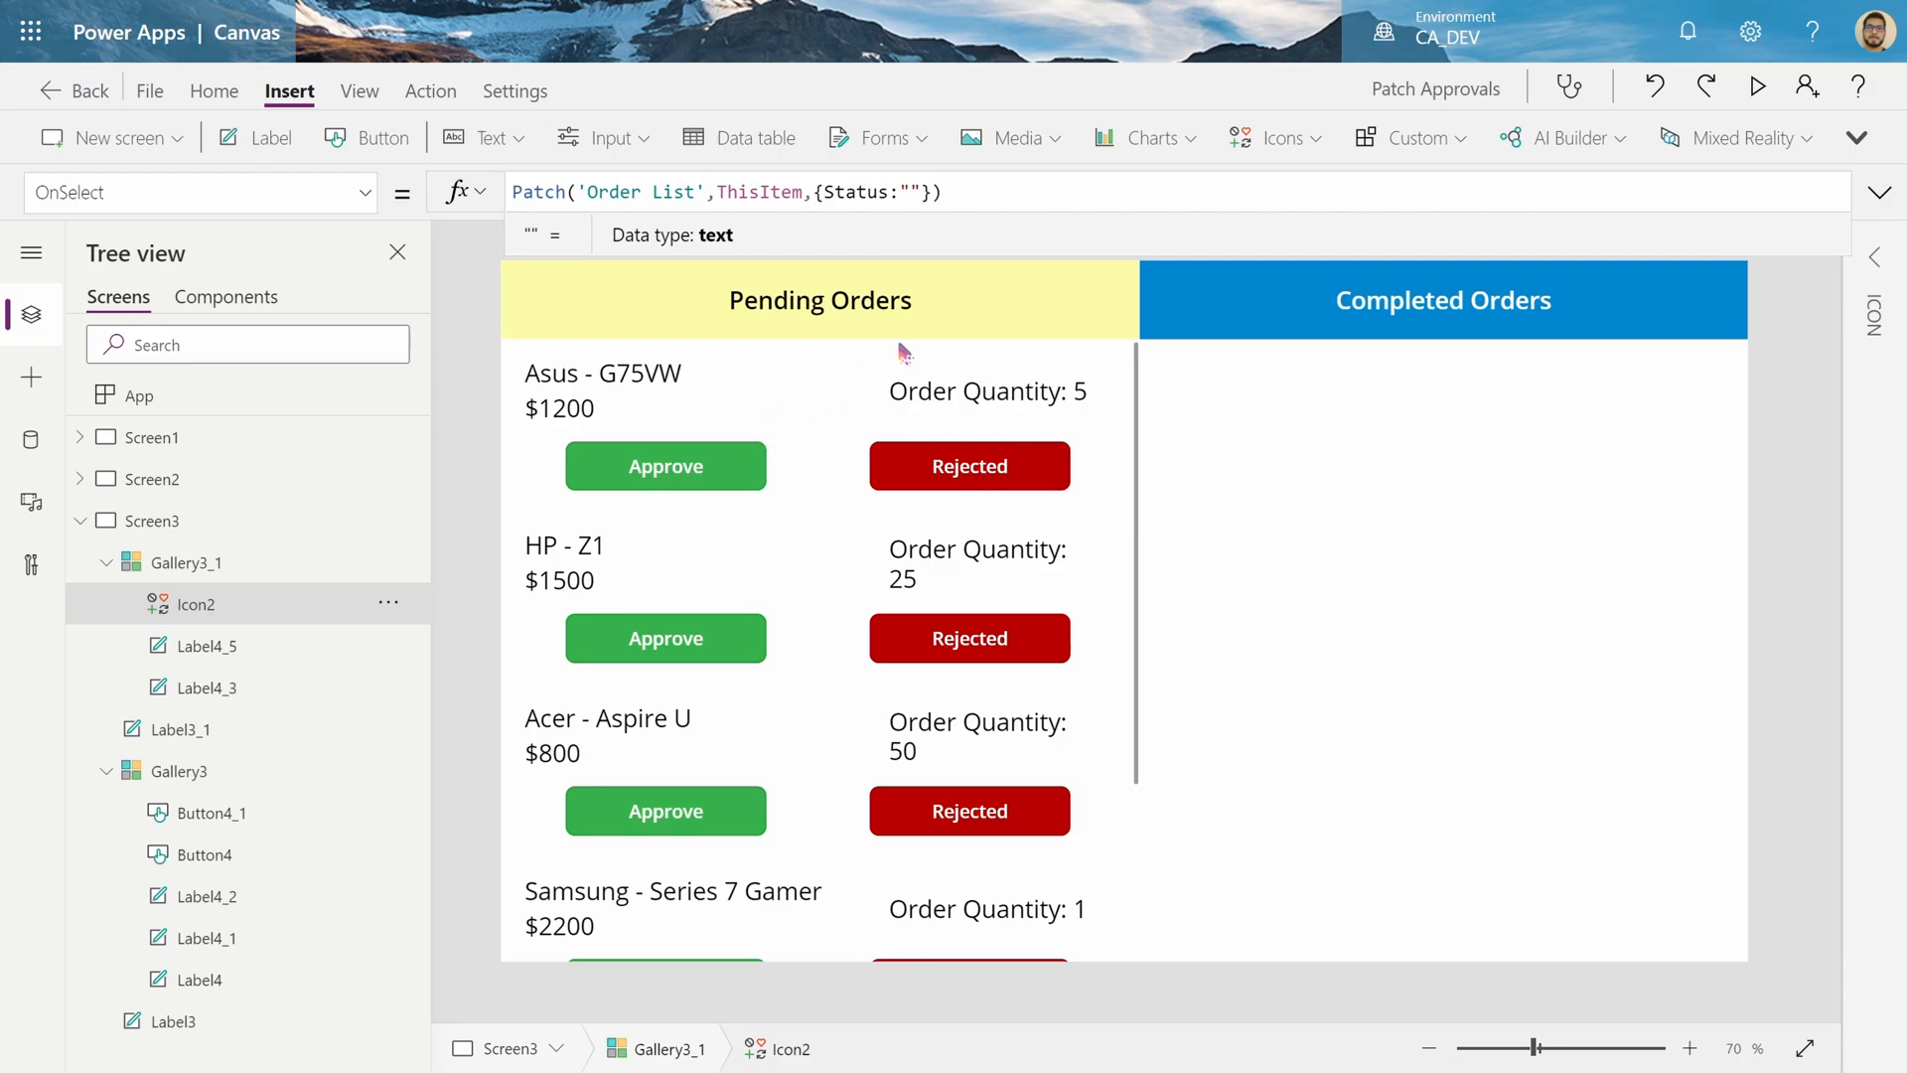
{"action": "left_click", "coordinate": [666, 466]}
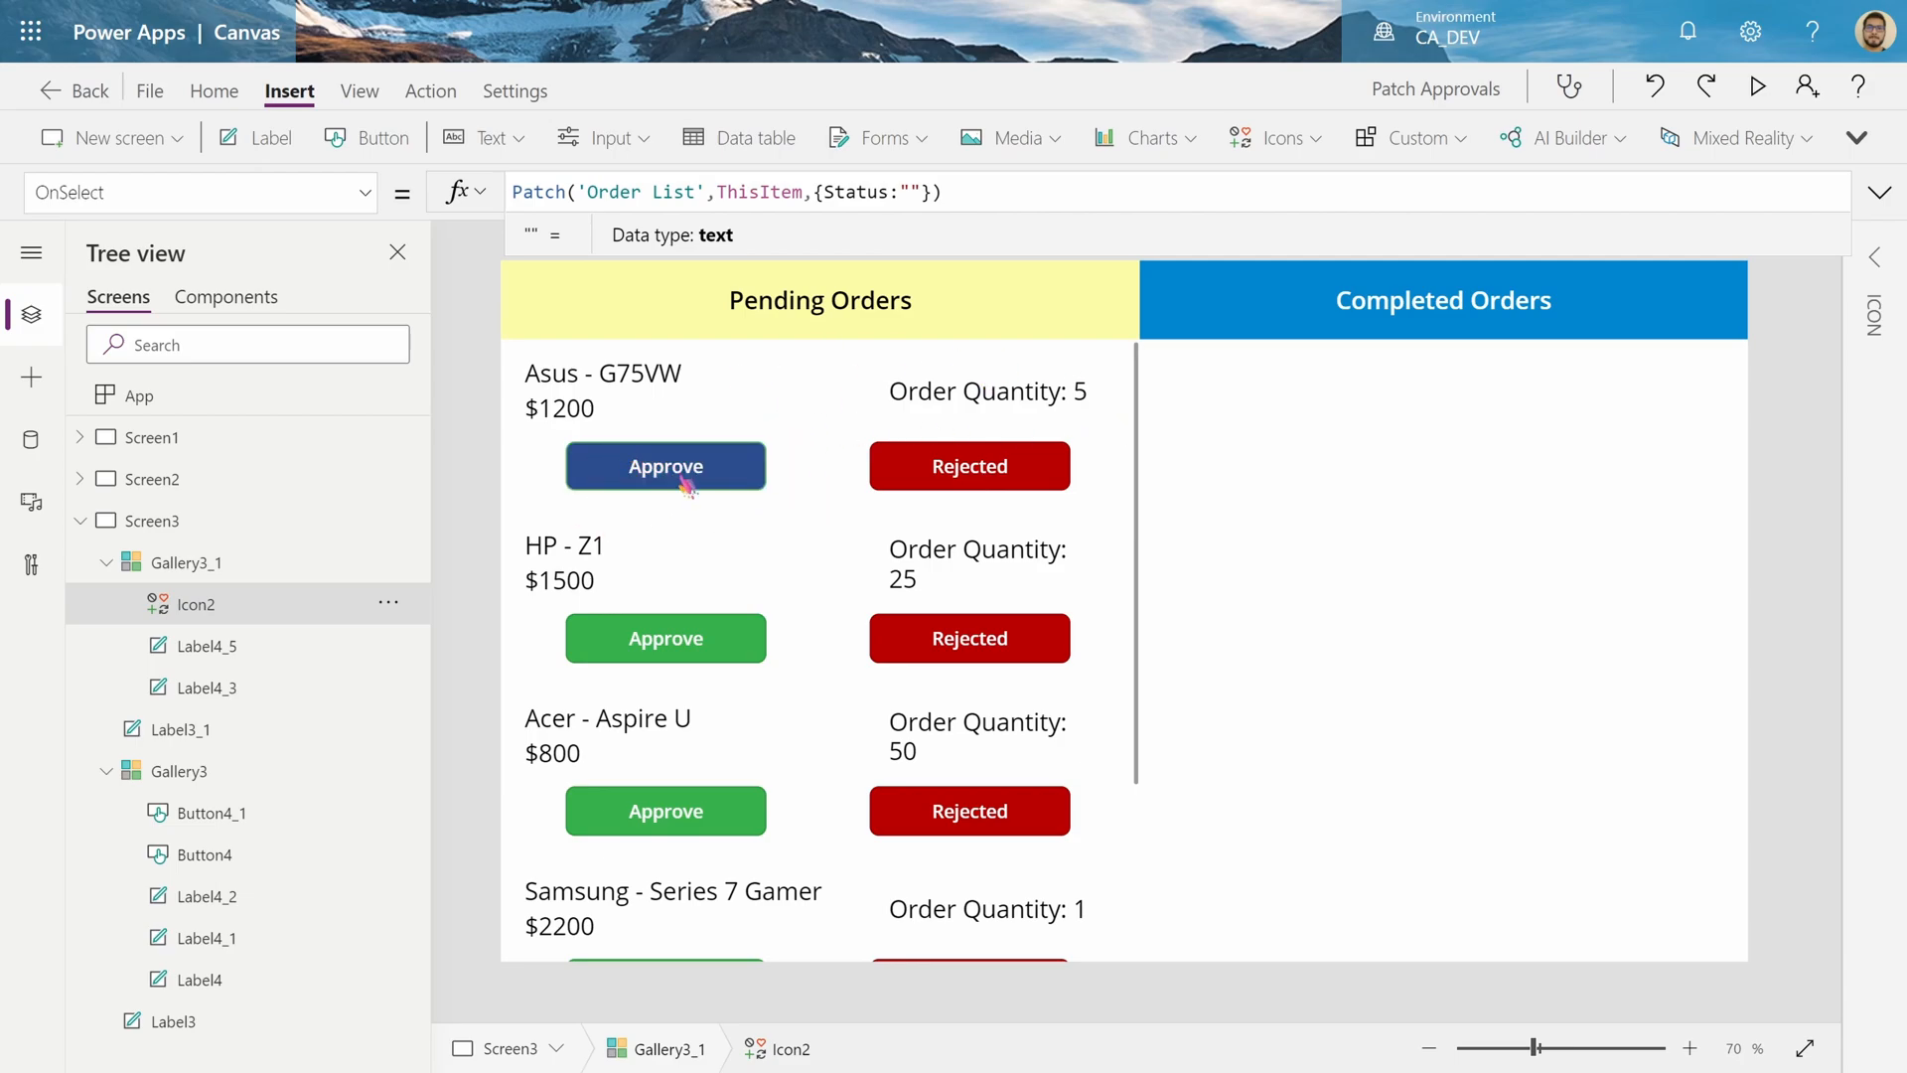
Set the Approve button's OnSelect to Set(ApprovedItem,ThisItem)
{"action": "left_click", "coordinate": [666, 466]}
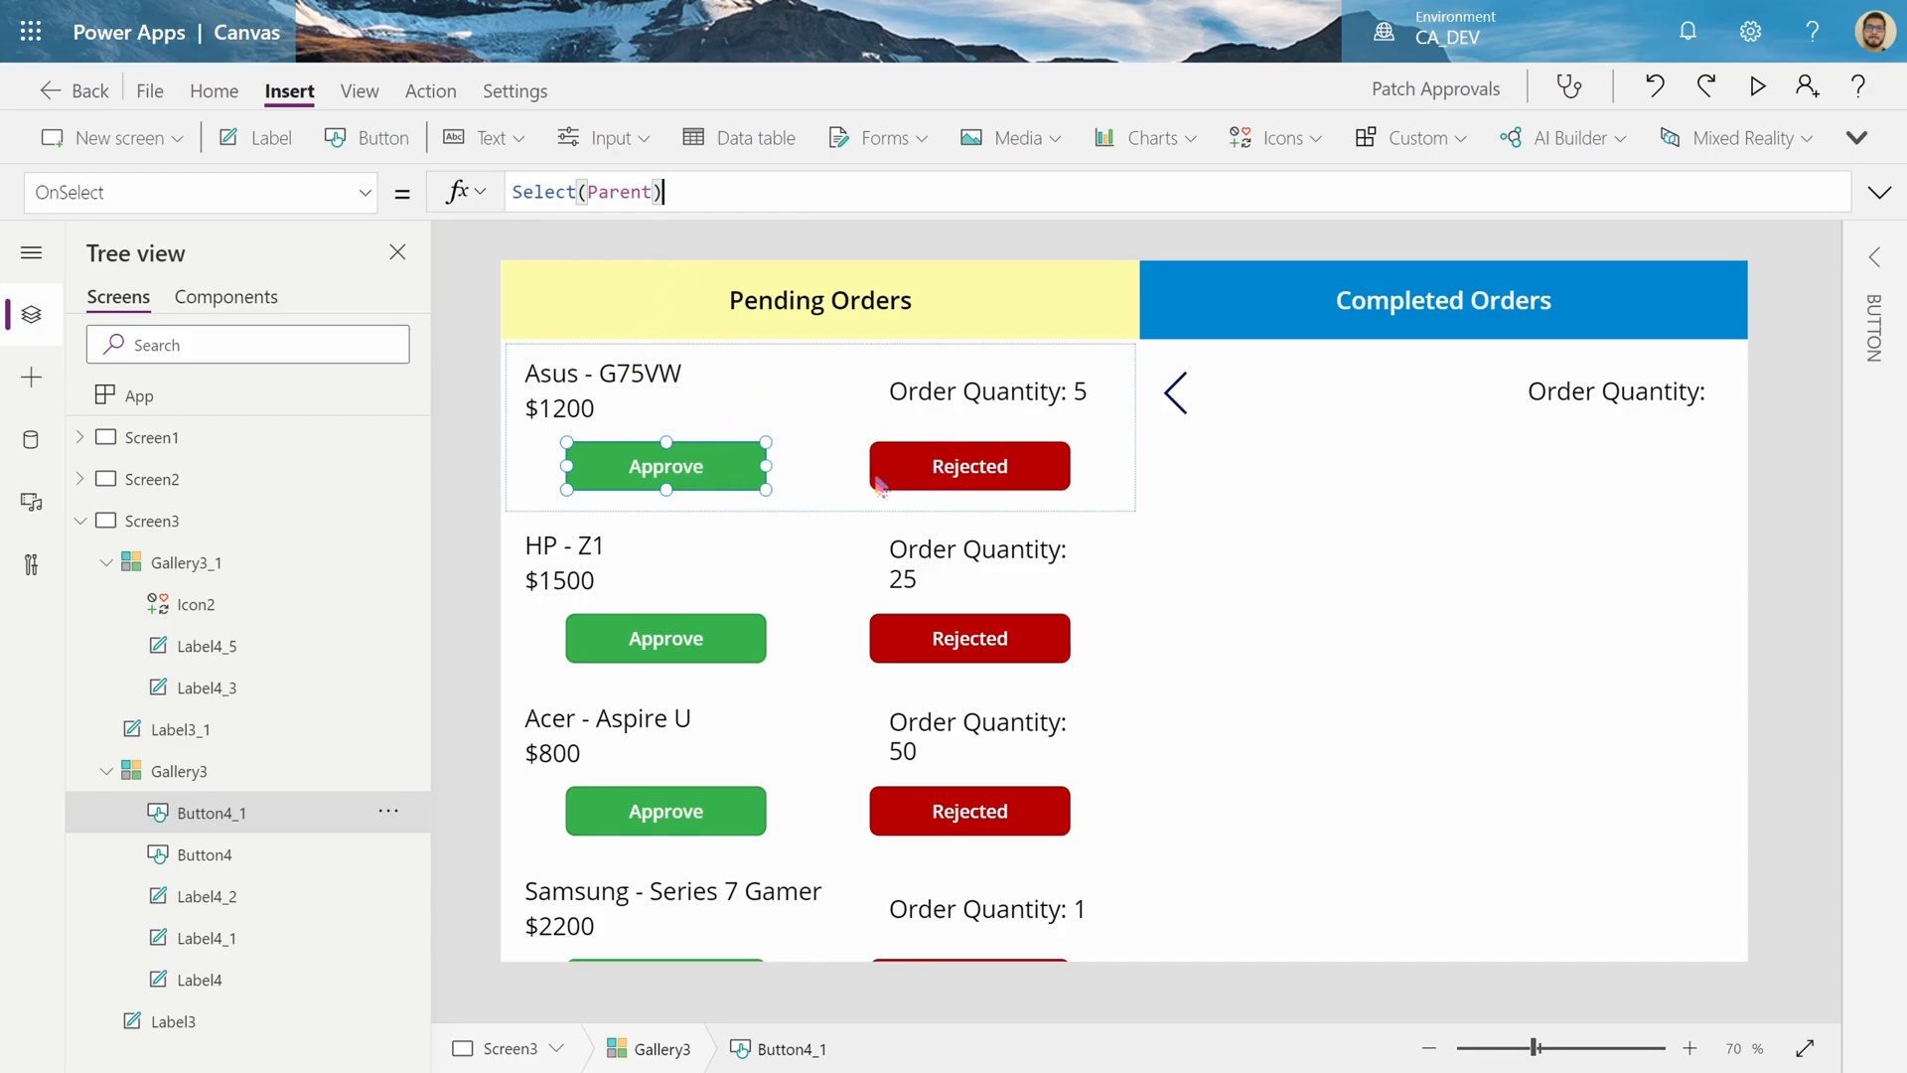
{"action": "mouse_move", "coordinate": [758, 466]}
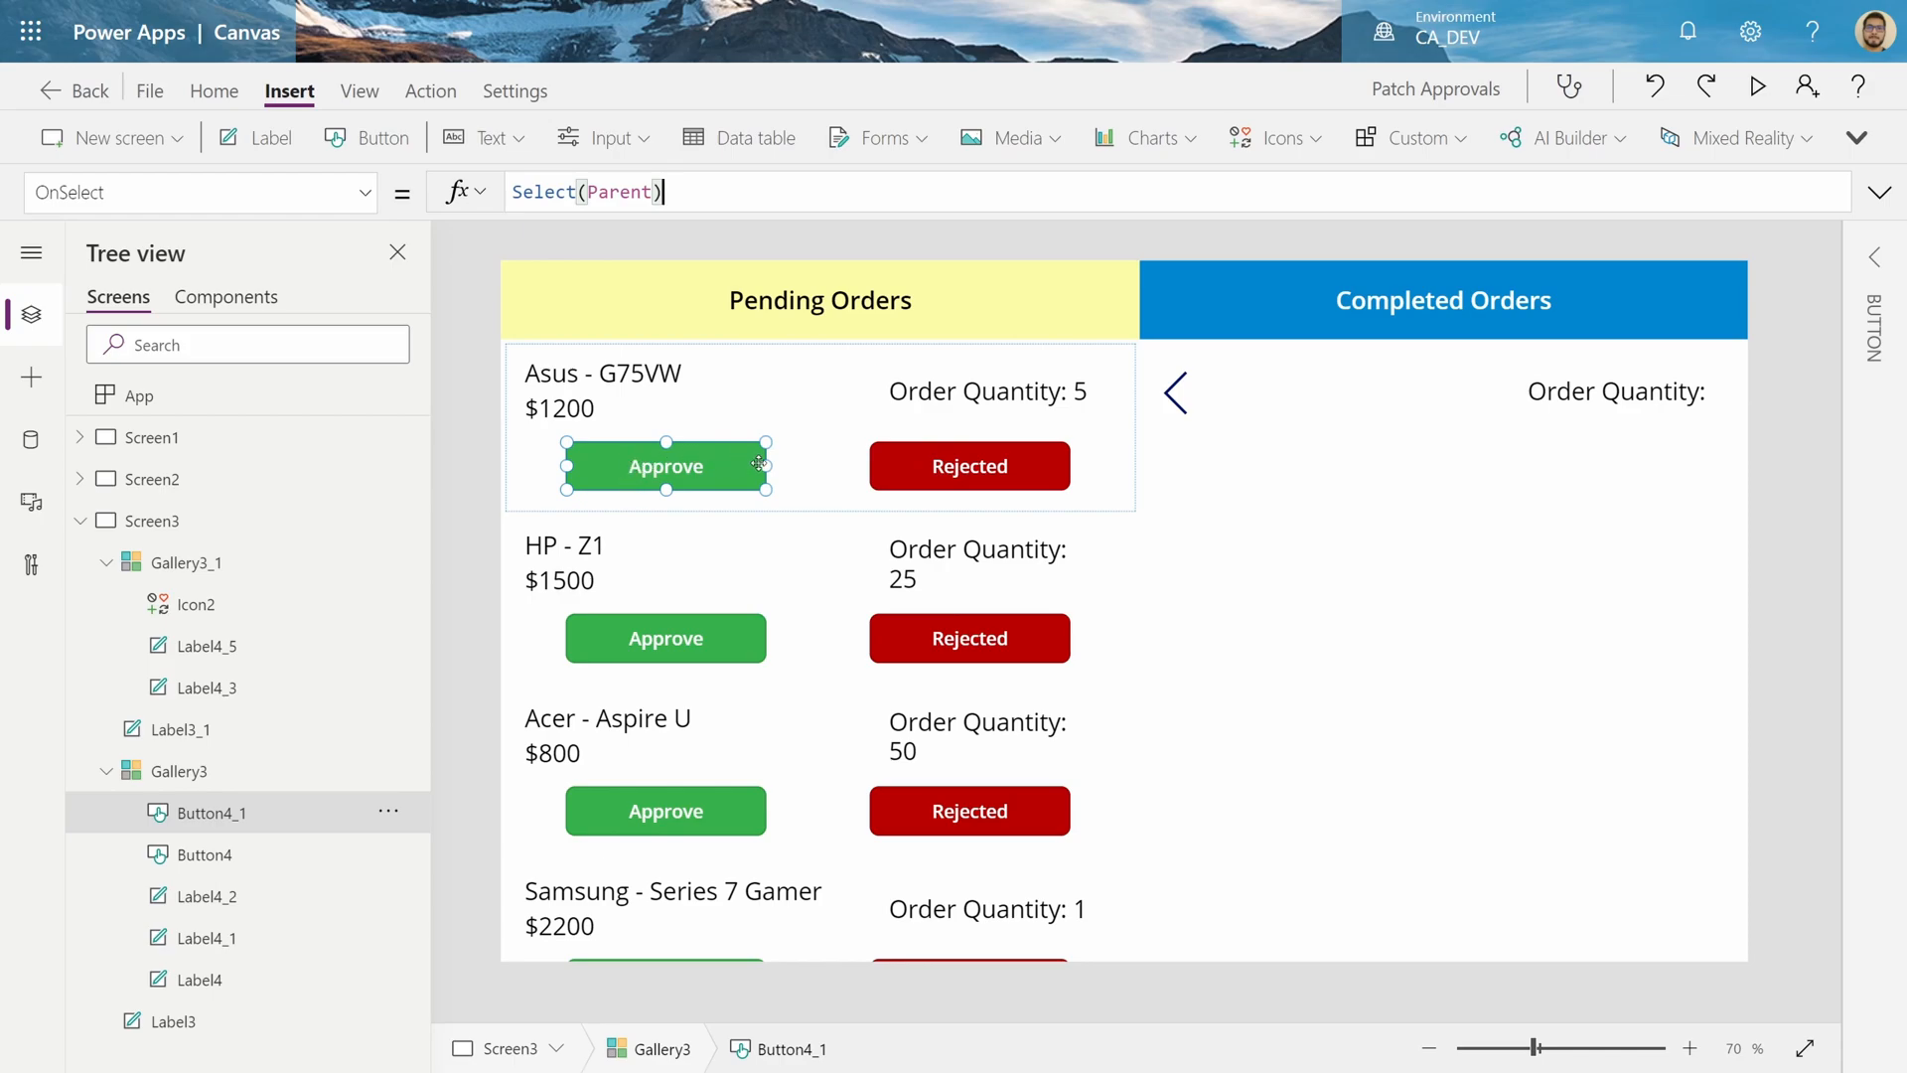
{"action": "mouse_move", "coordinate": [1019, 482]}
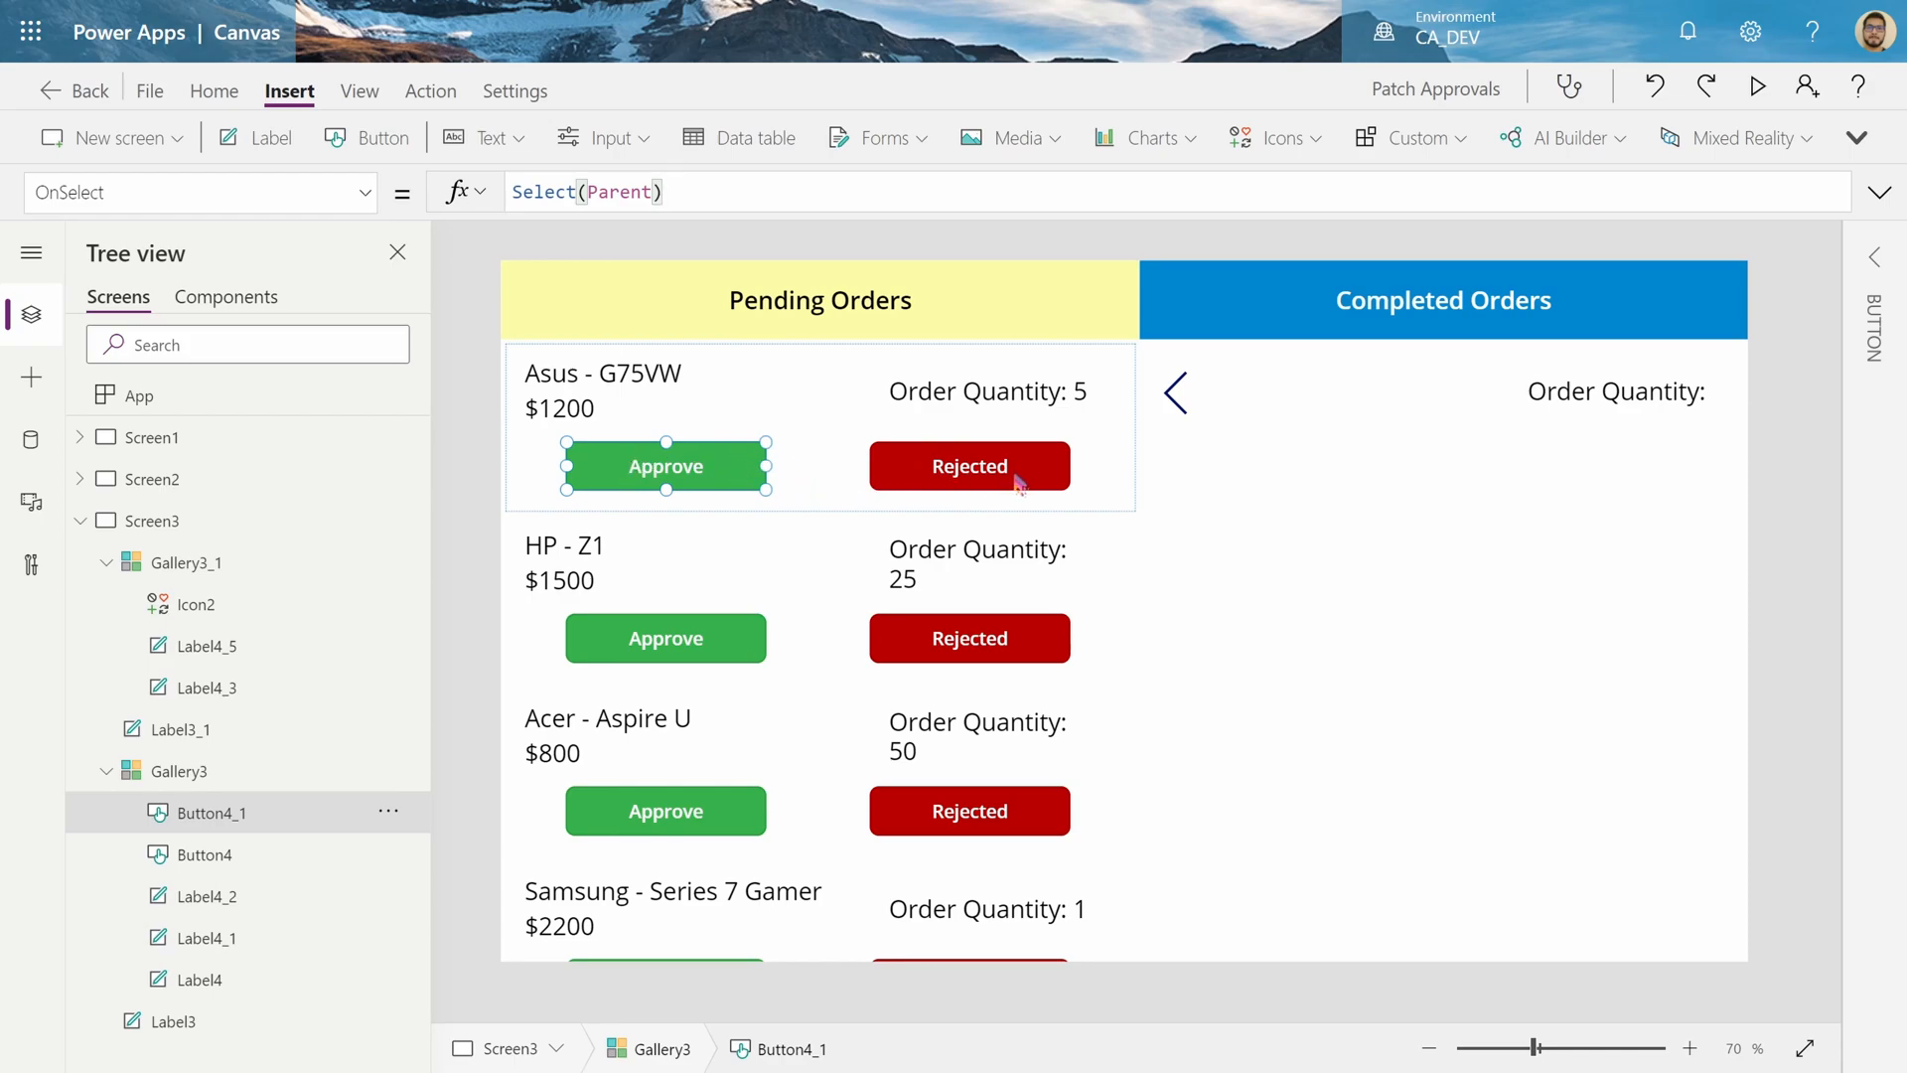
{"action": "mouse_move", "coordinate": [998, 510]}
{"action": "type", "text": "Set("}
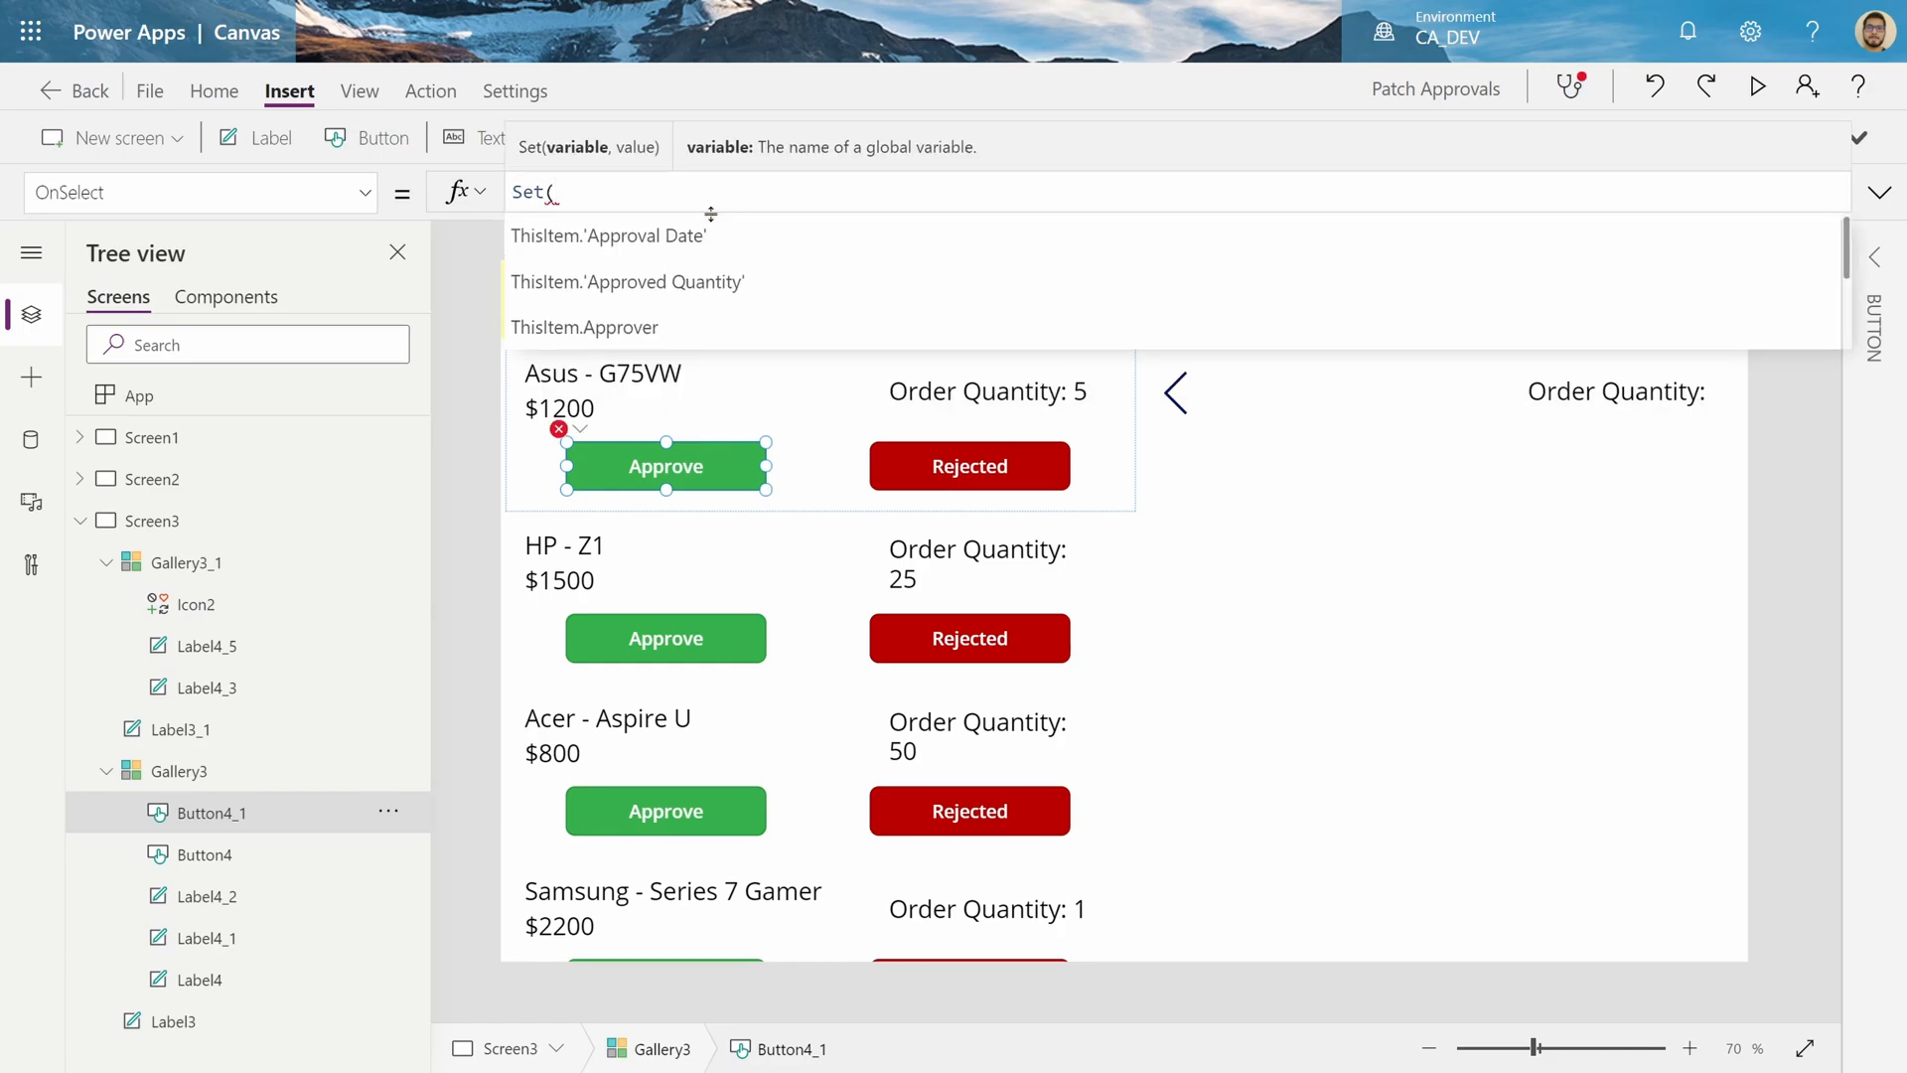
{"action": "type", "text": "Approve"}
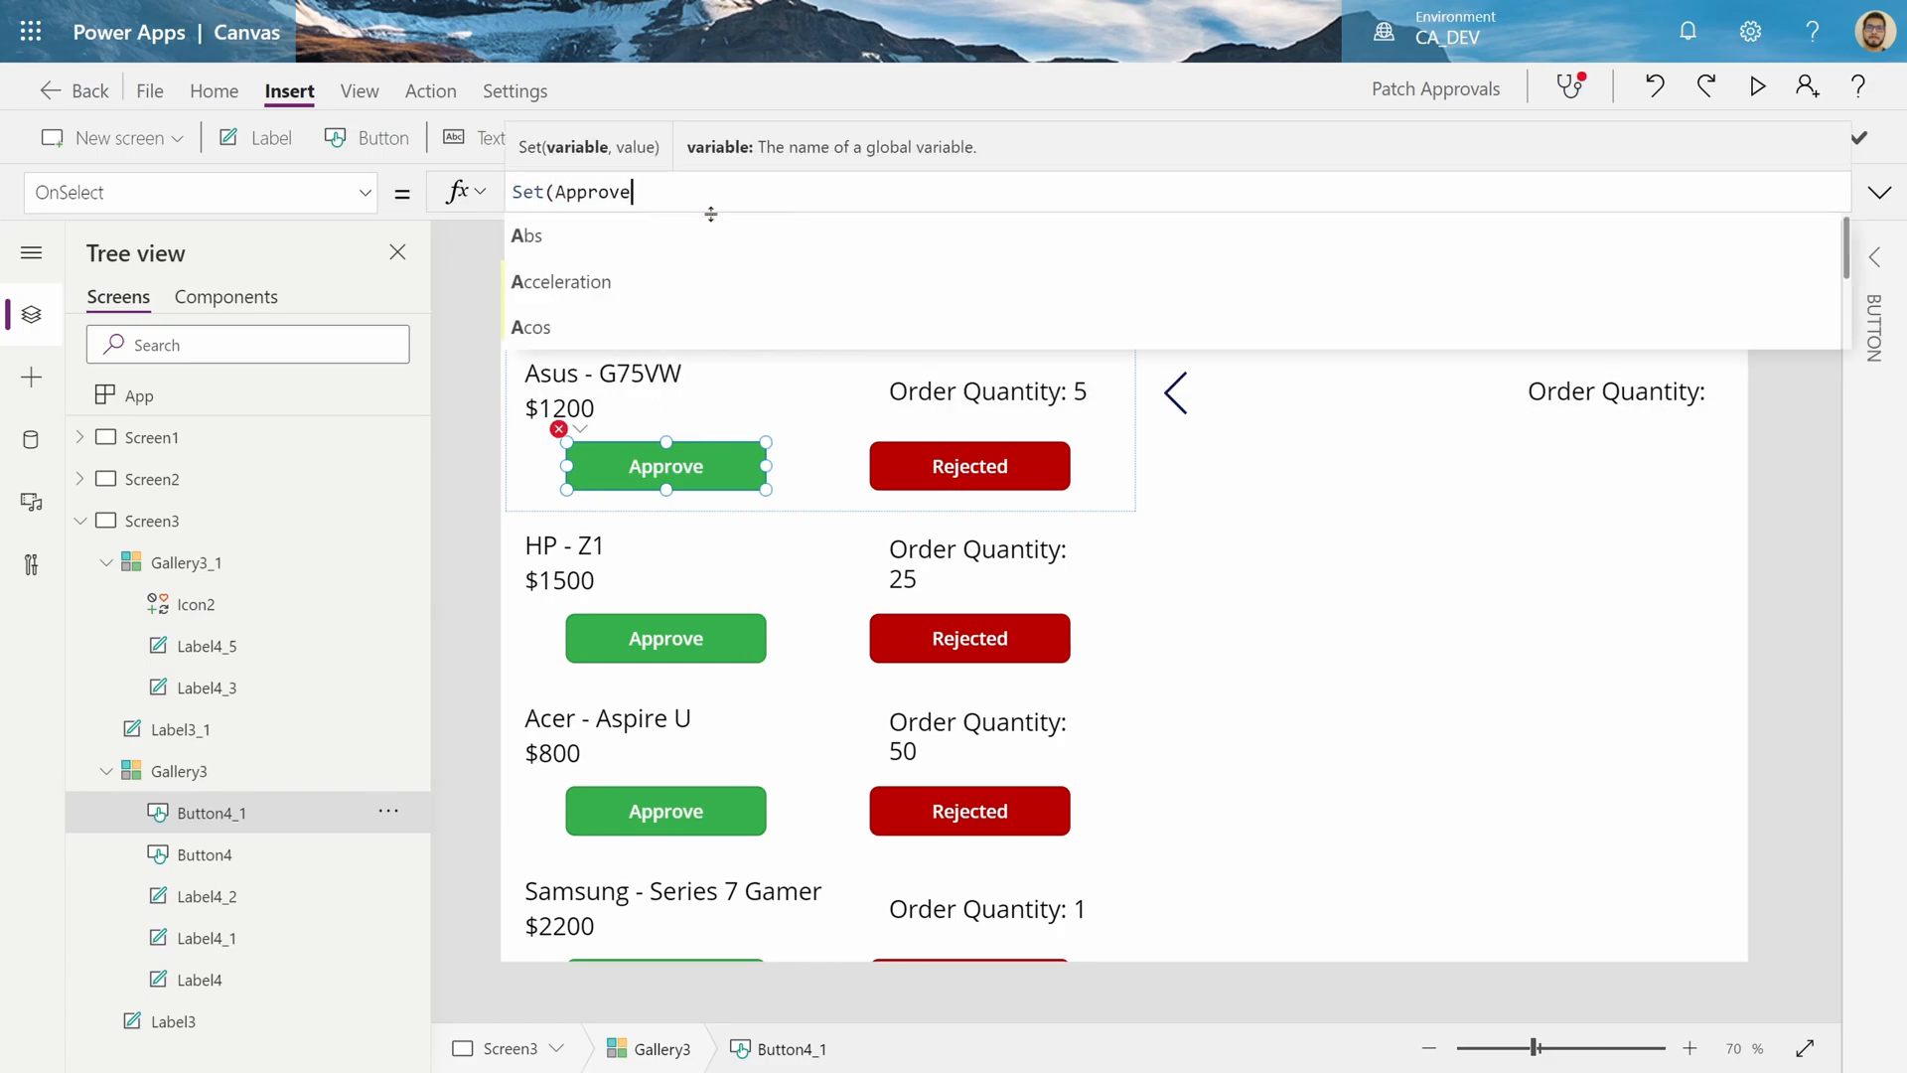
{"action": "type", "text": "Item"}
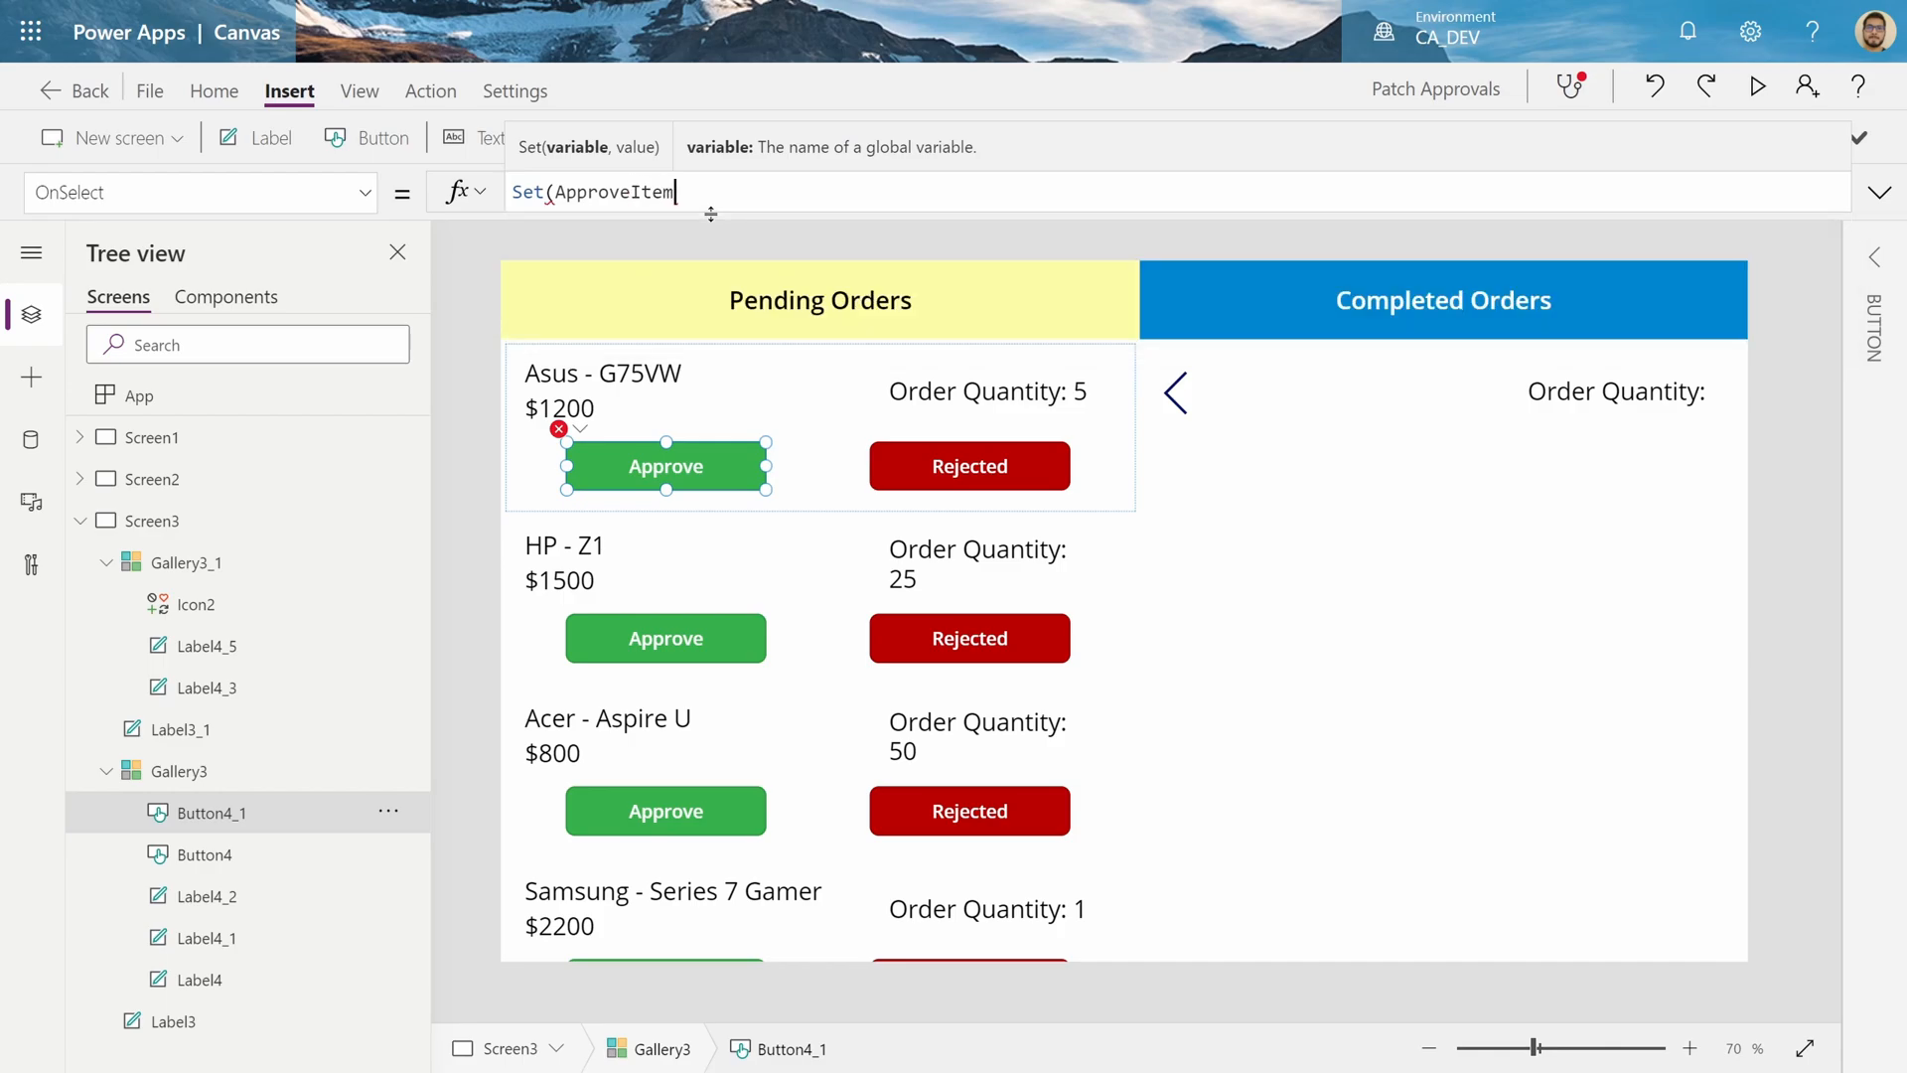
{"action": "type", "text": "d"}
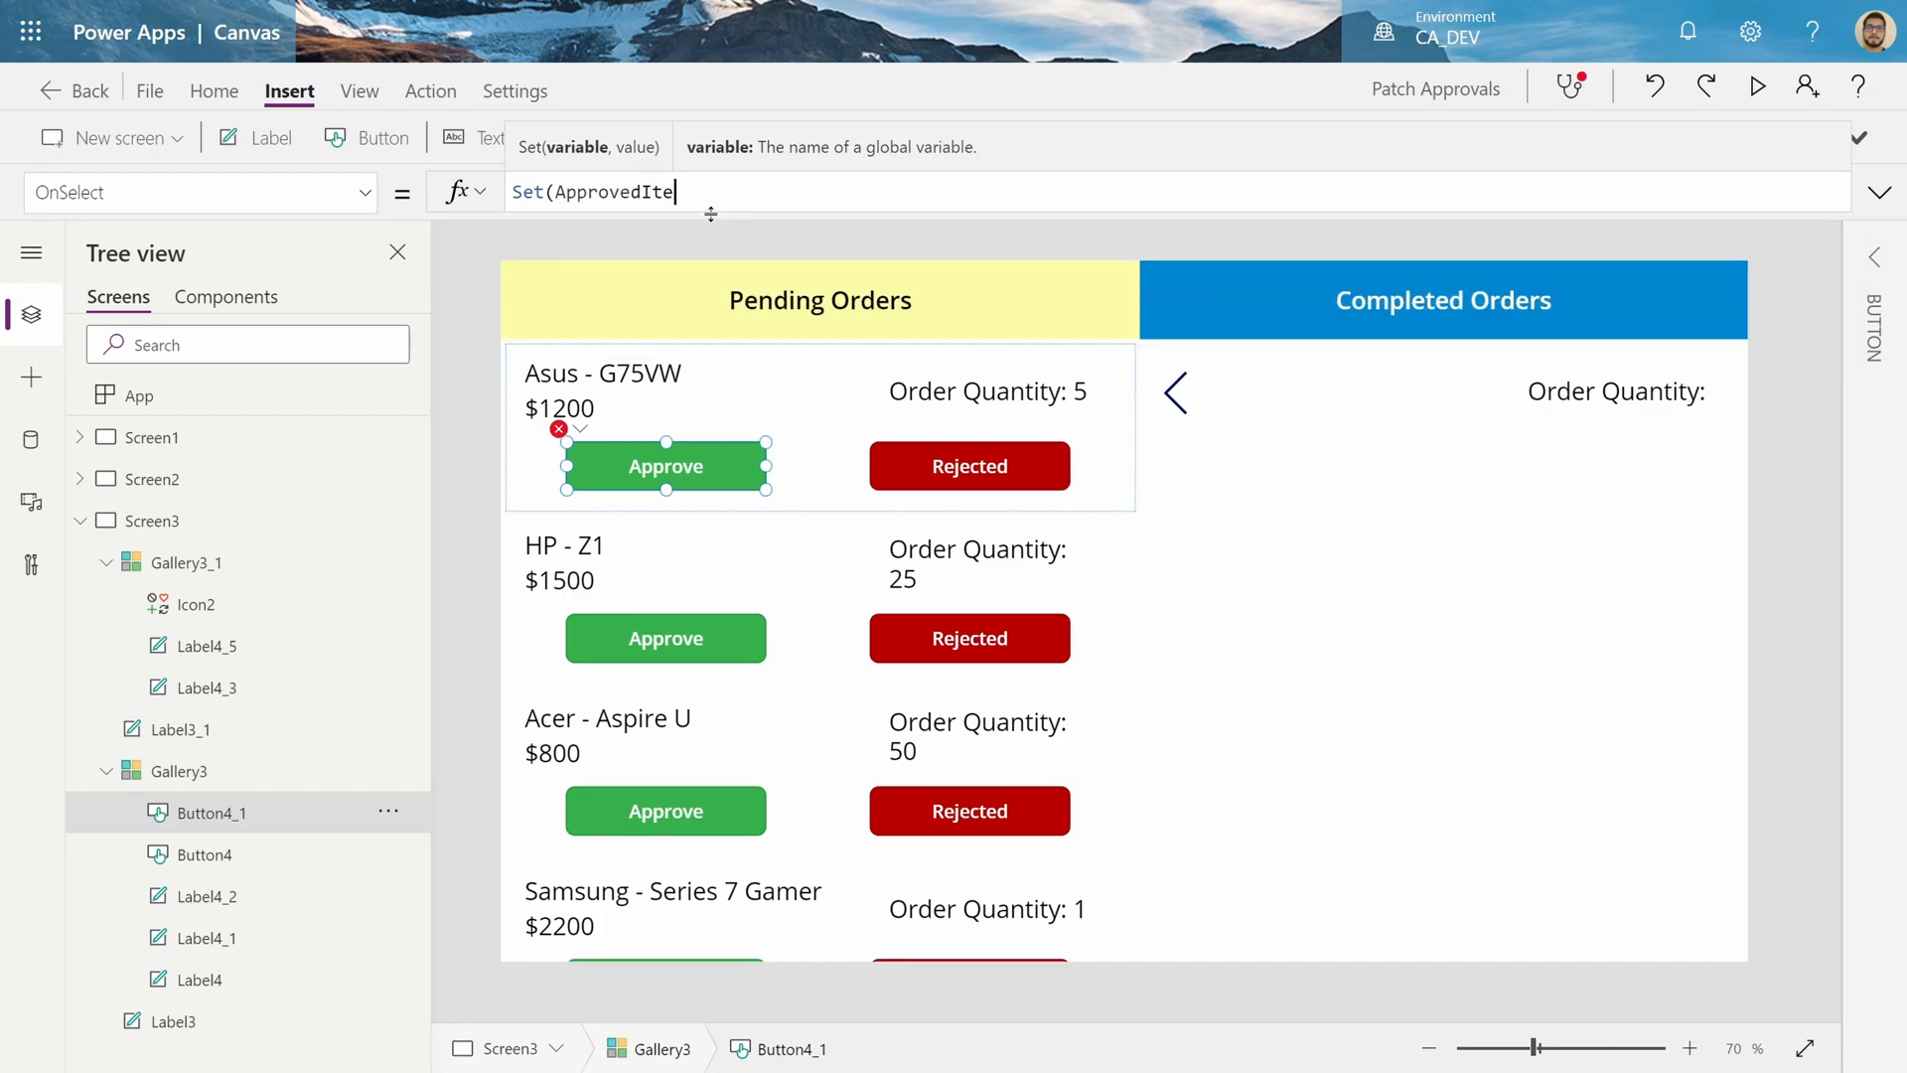
{"action": "type", "text": ","}
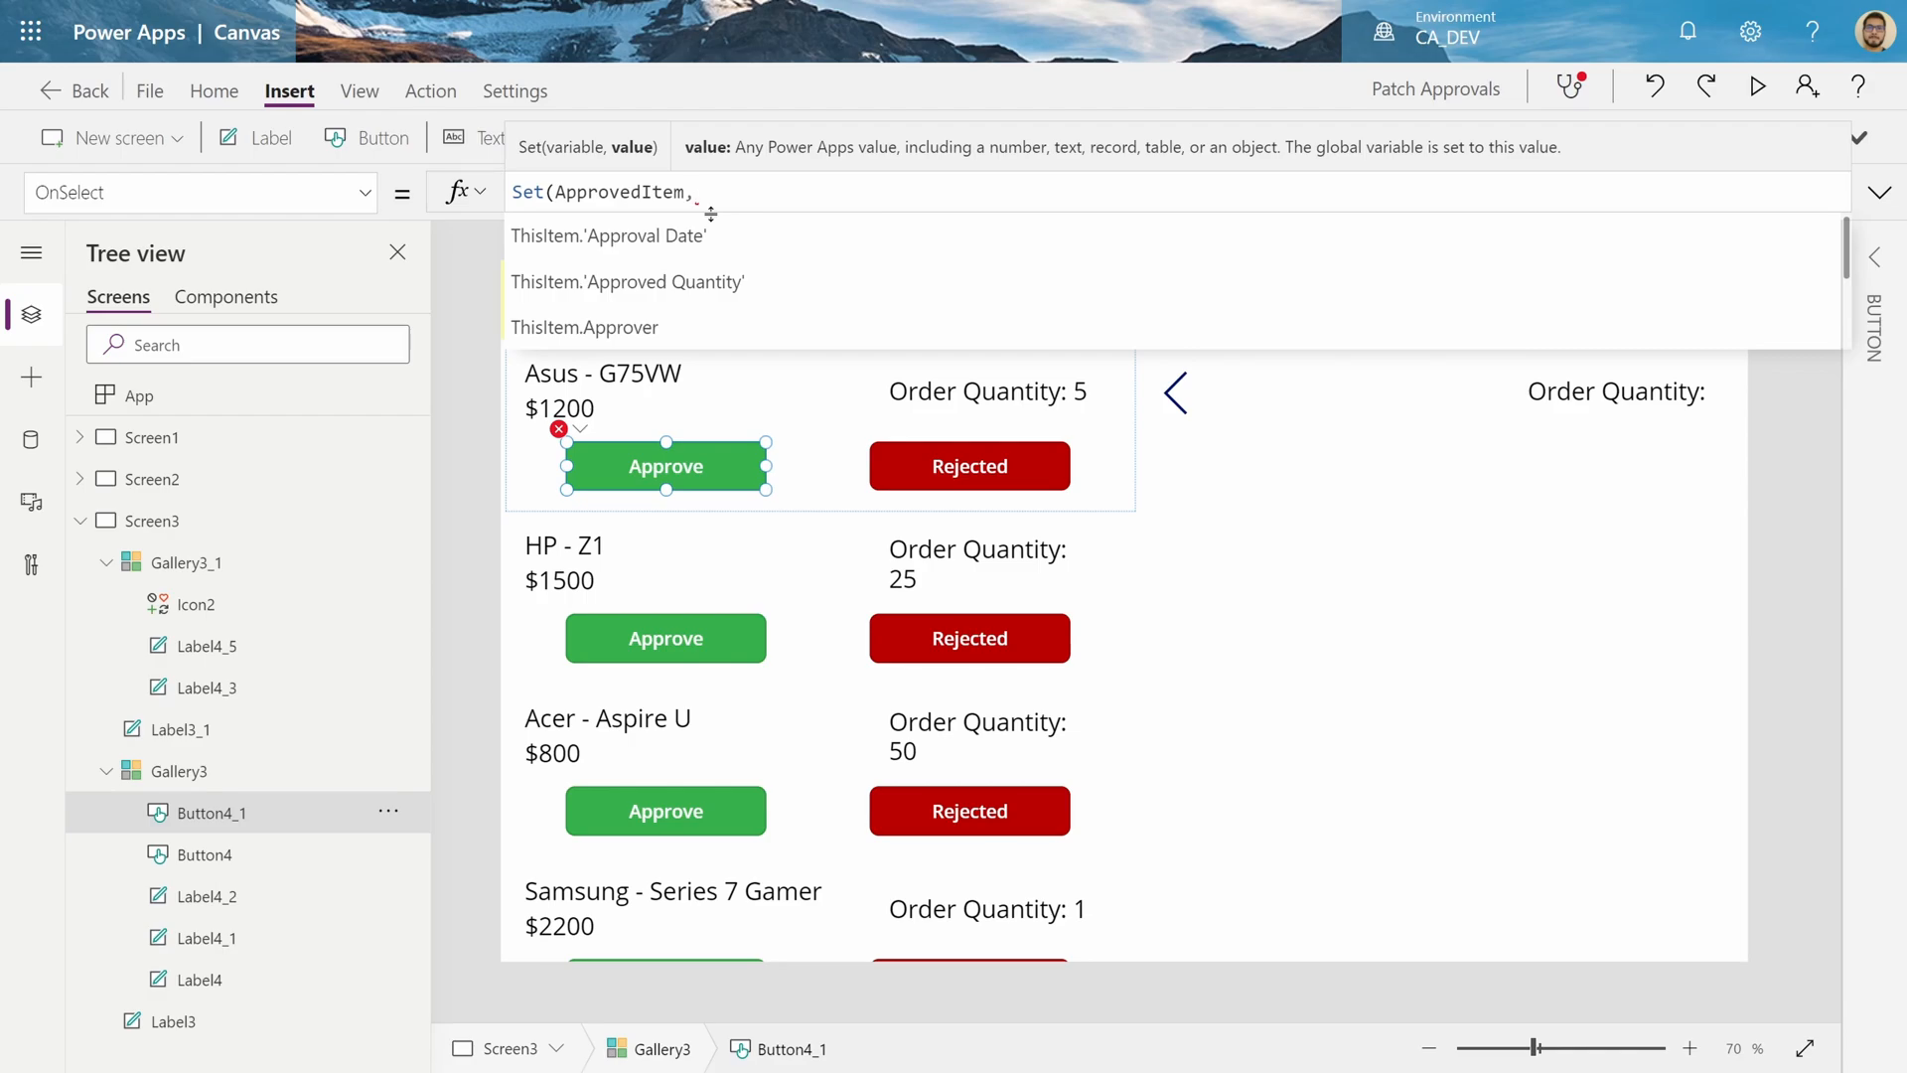
{"action": "type", "text": "ThisItem"}
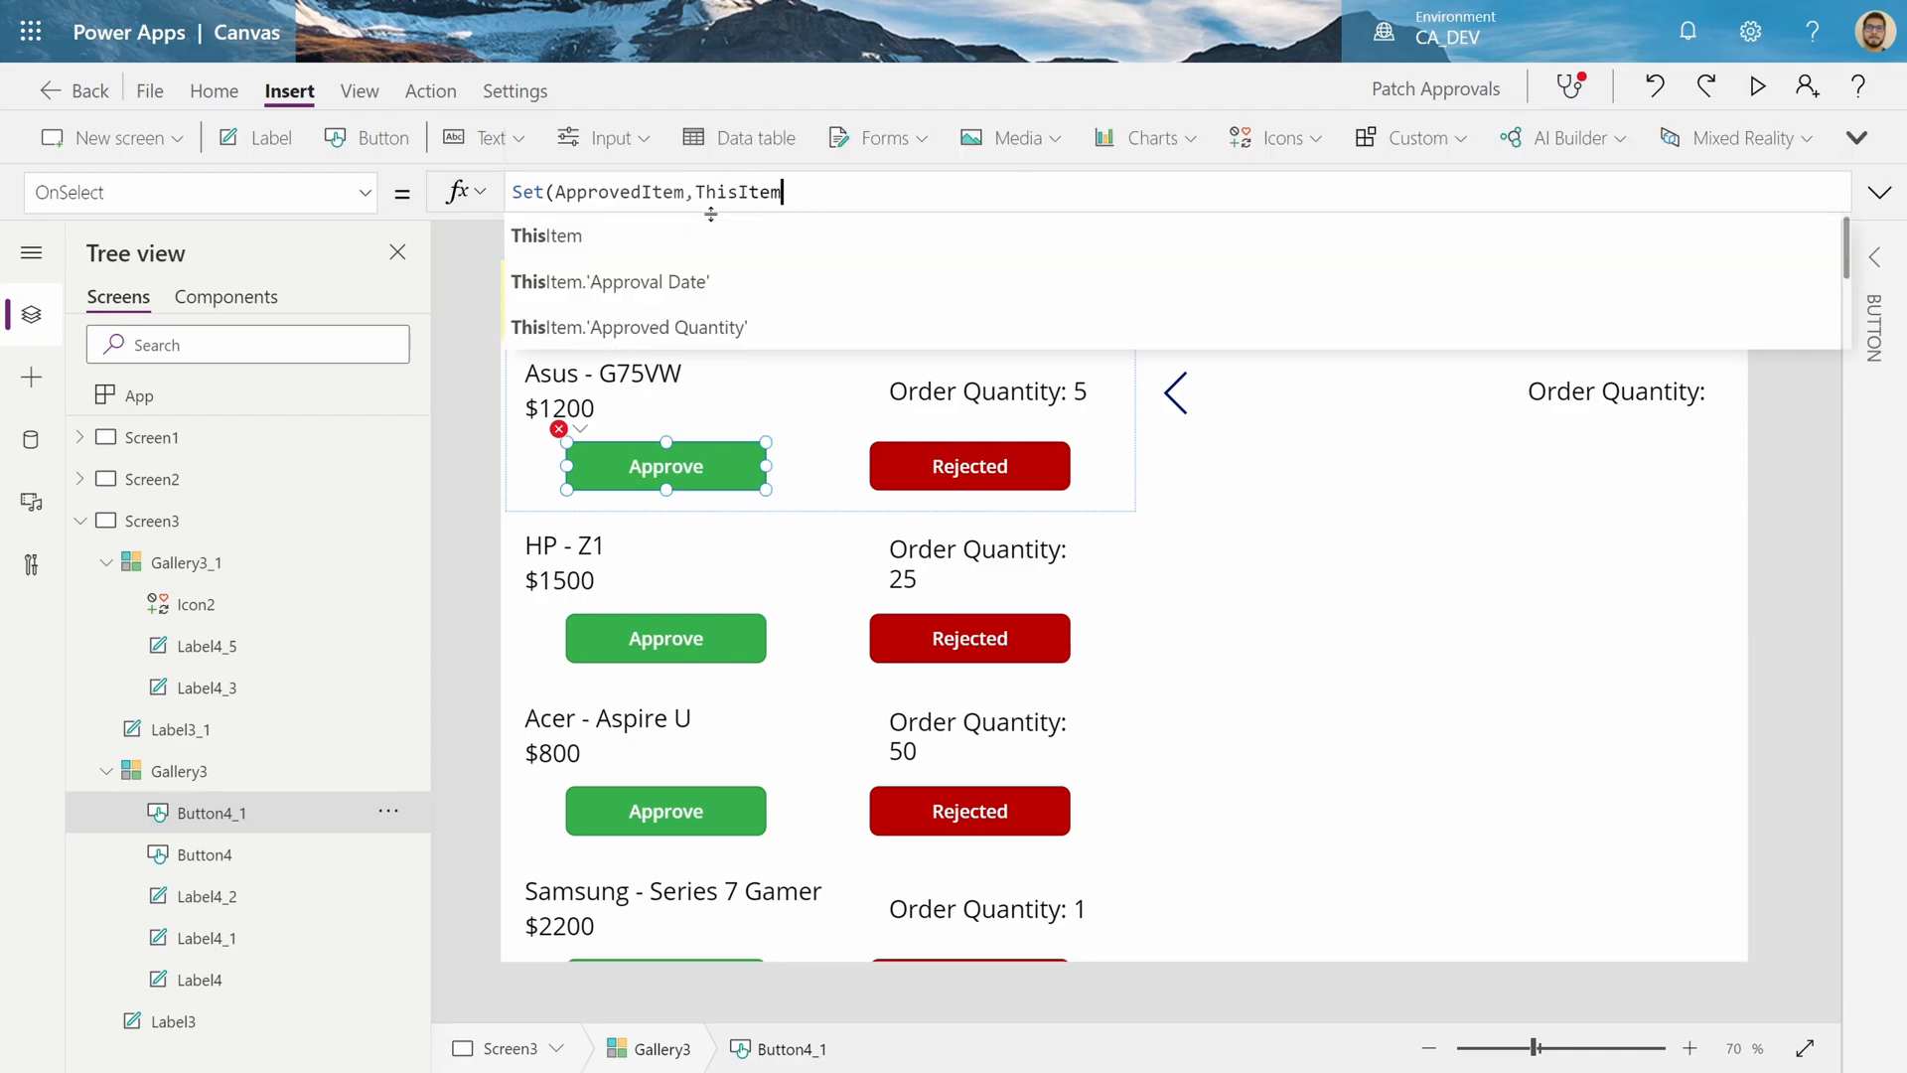
{"action": "type", "text": ")"}
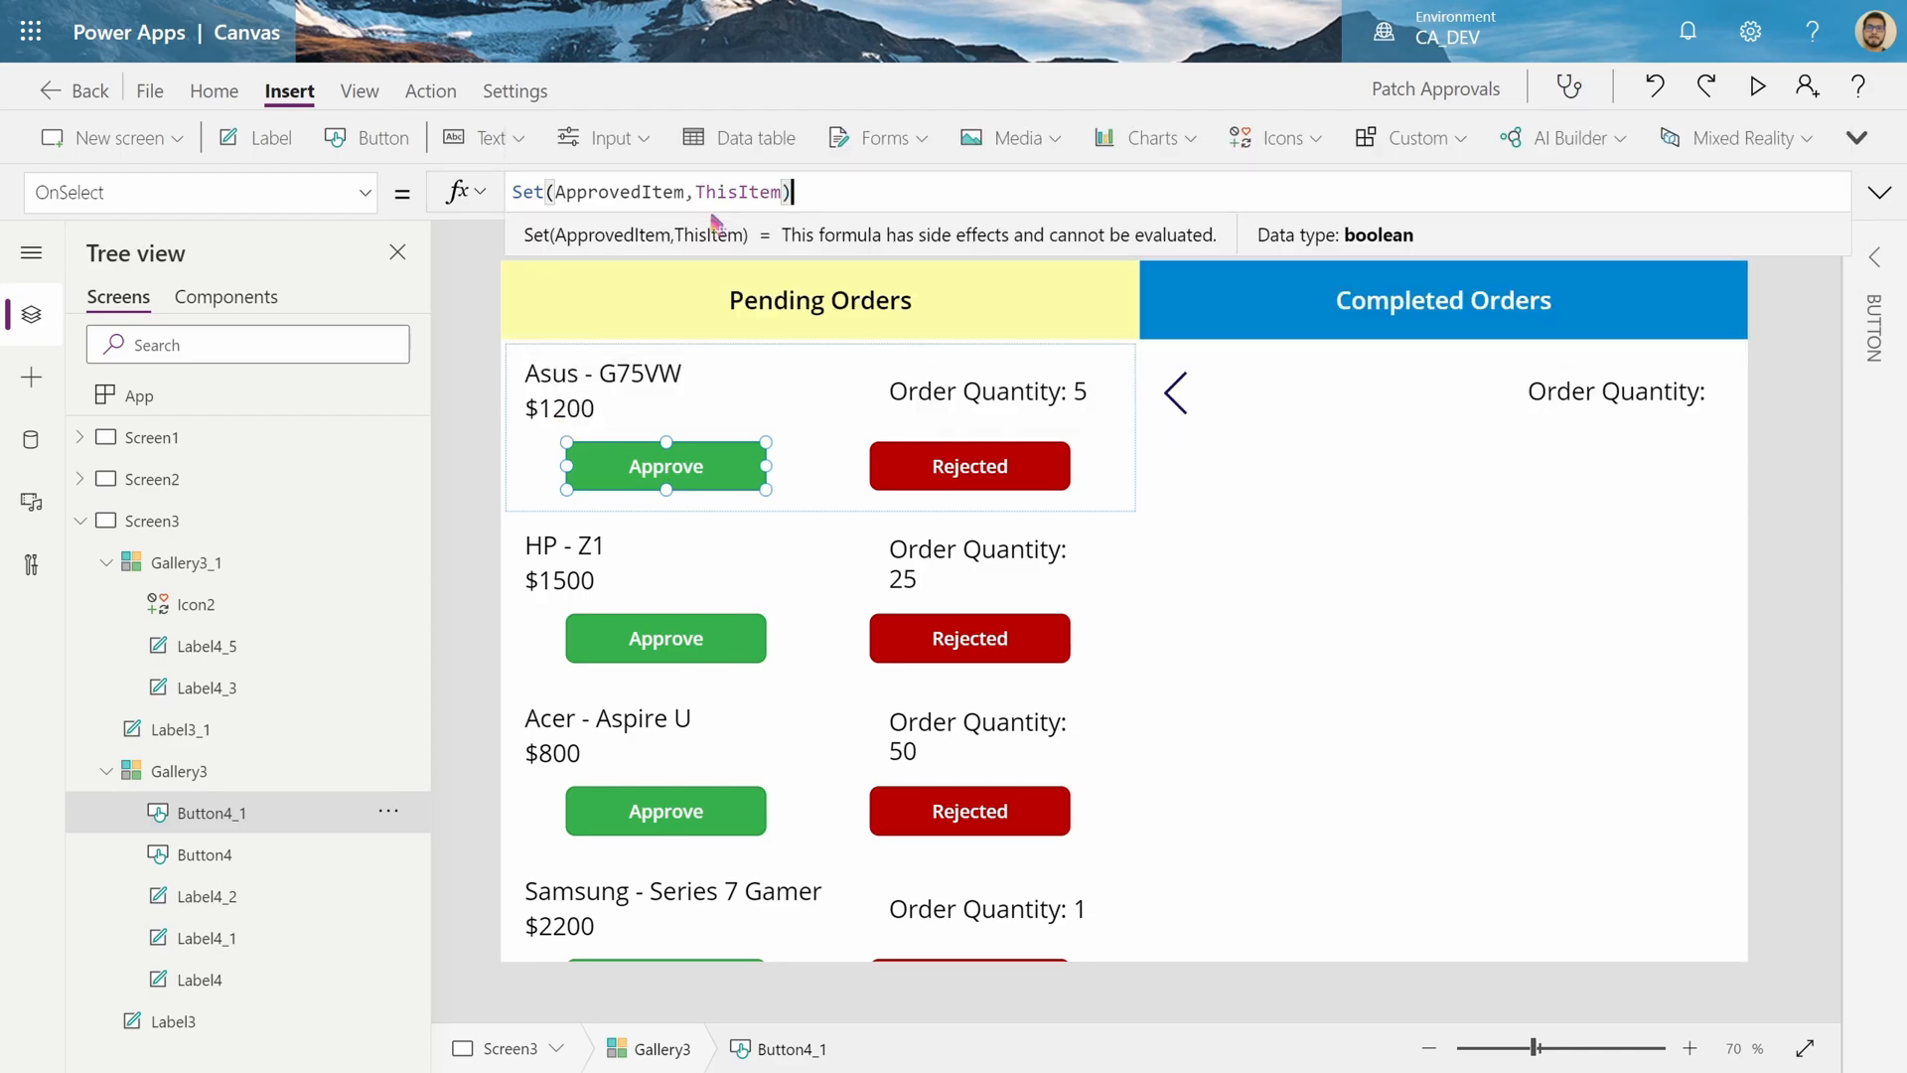
{"action": "double_click", "coordinate": [618, 192]}
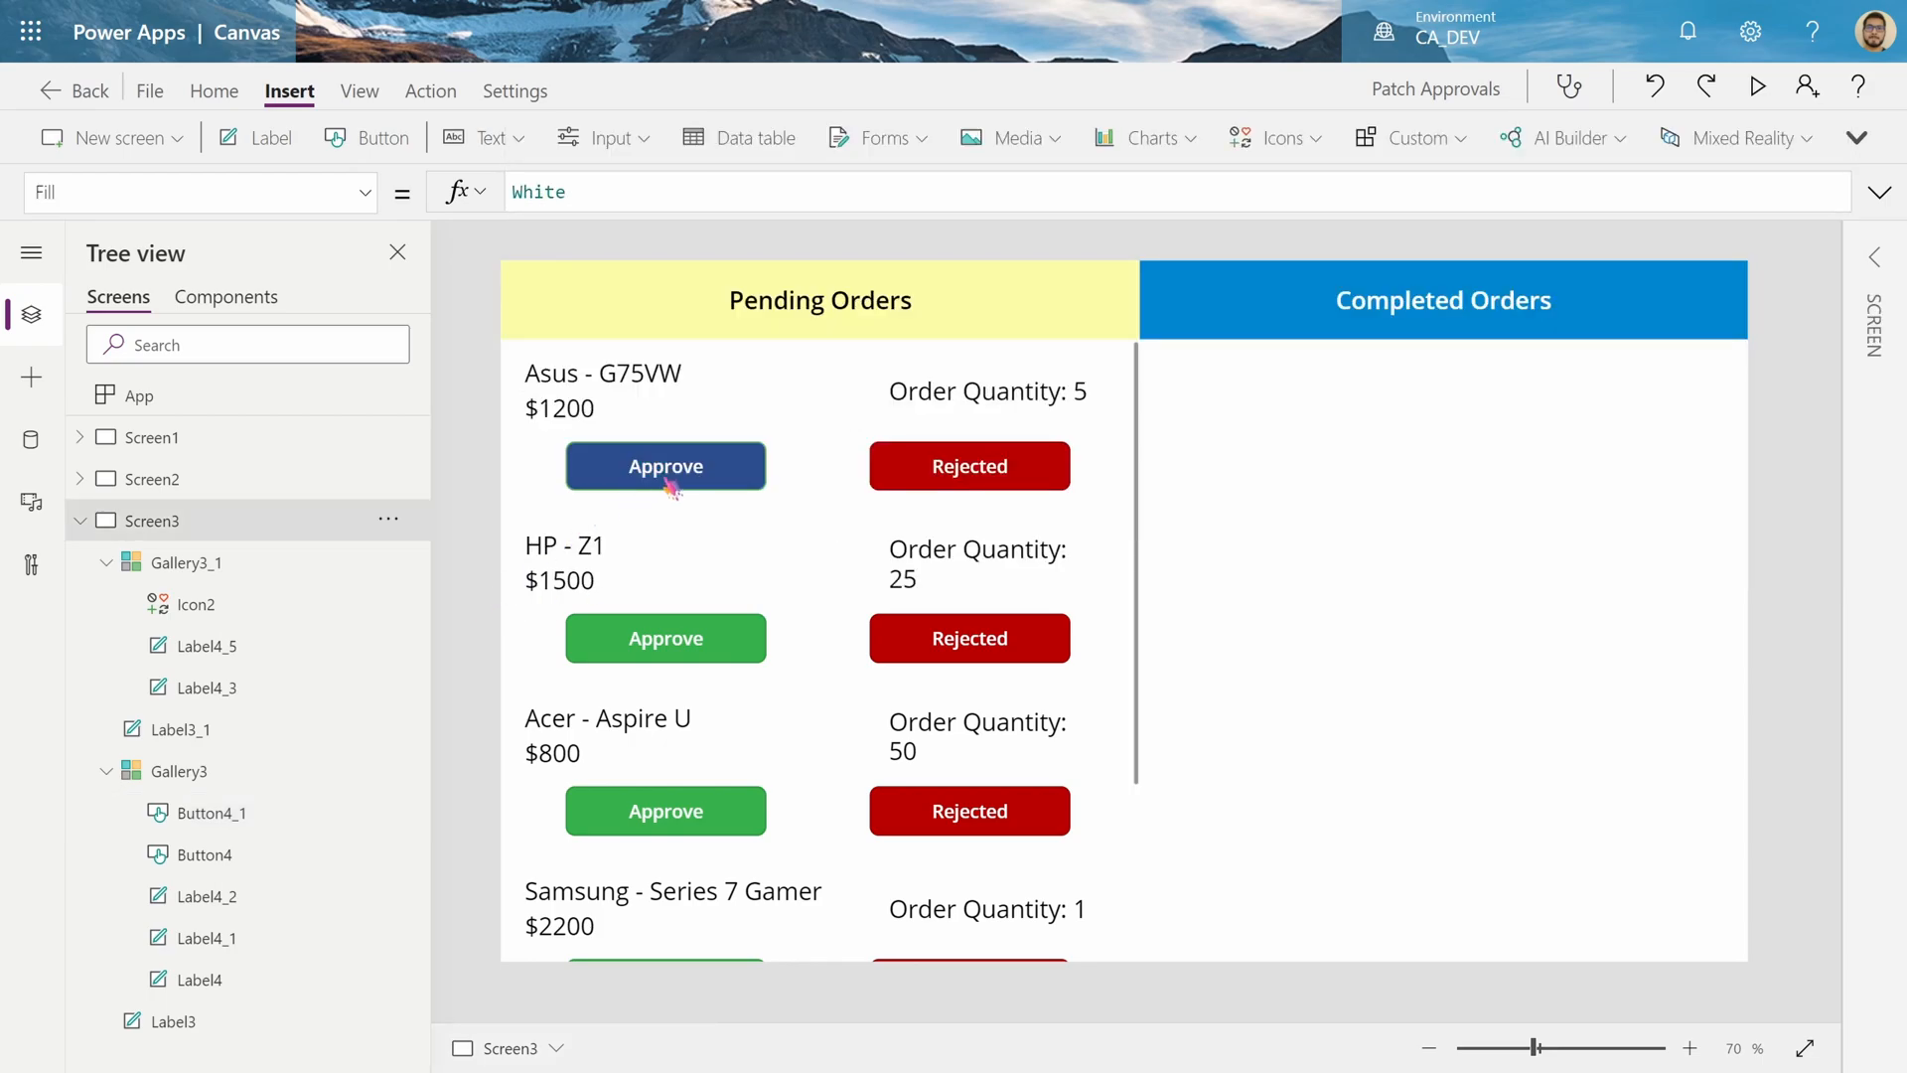
{"action": "left_click", "coordinate": [665, 466]}
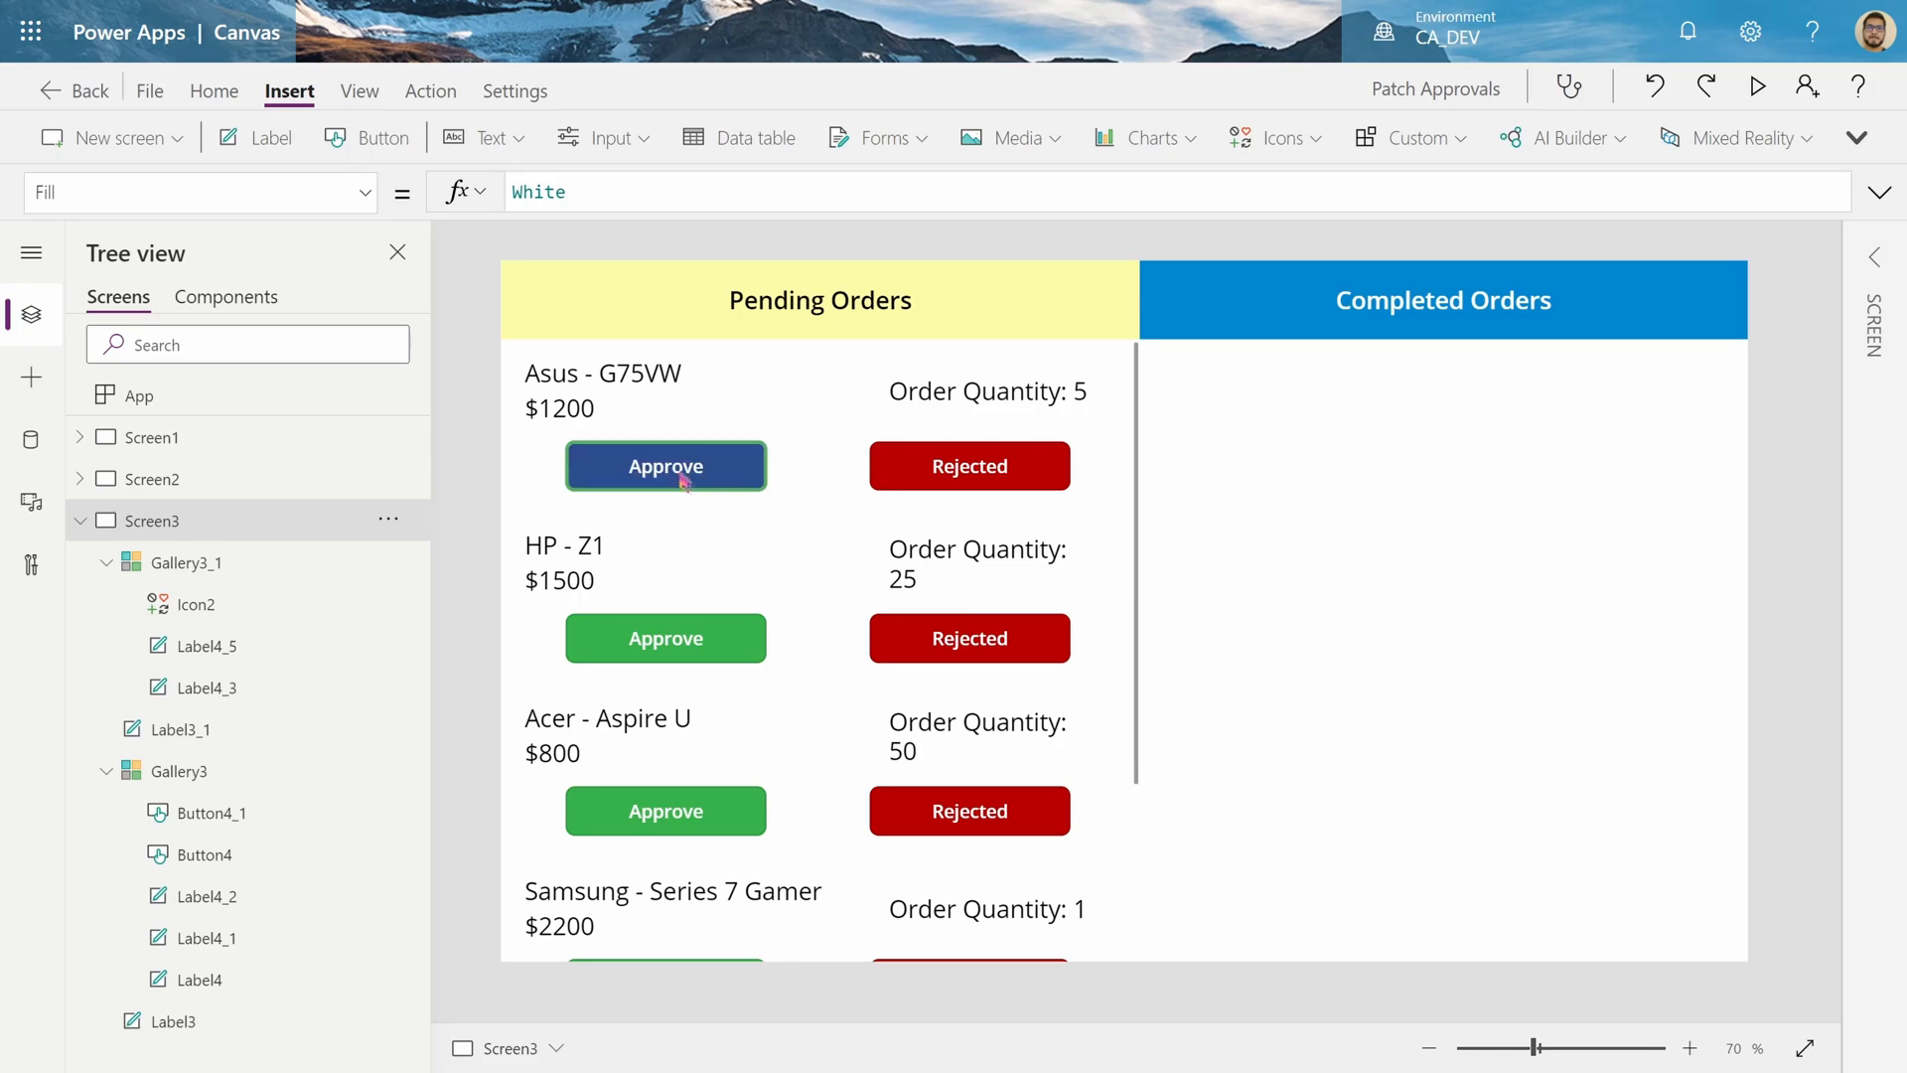
{"action": "left_click", "coordinate": [666, 465]}
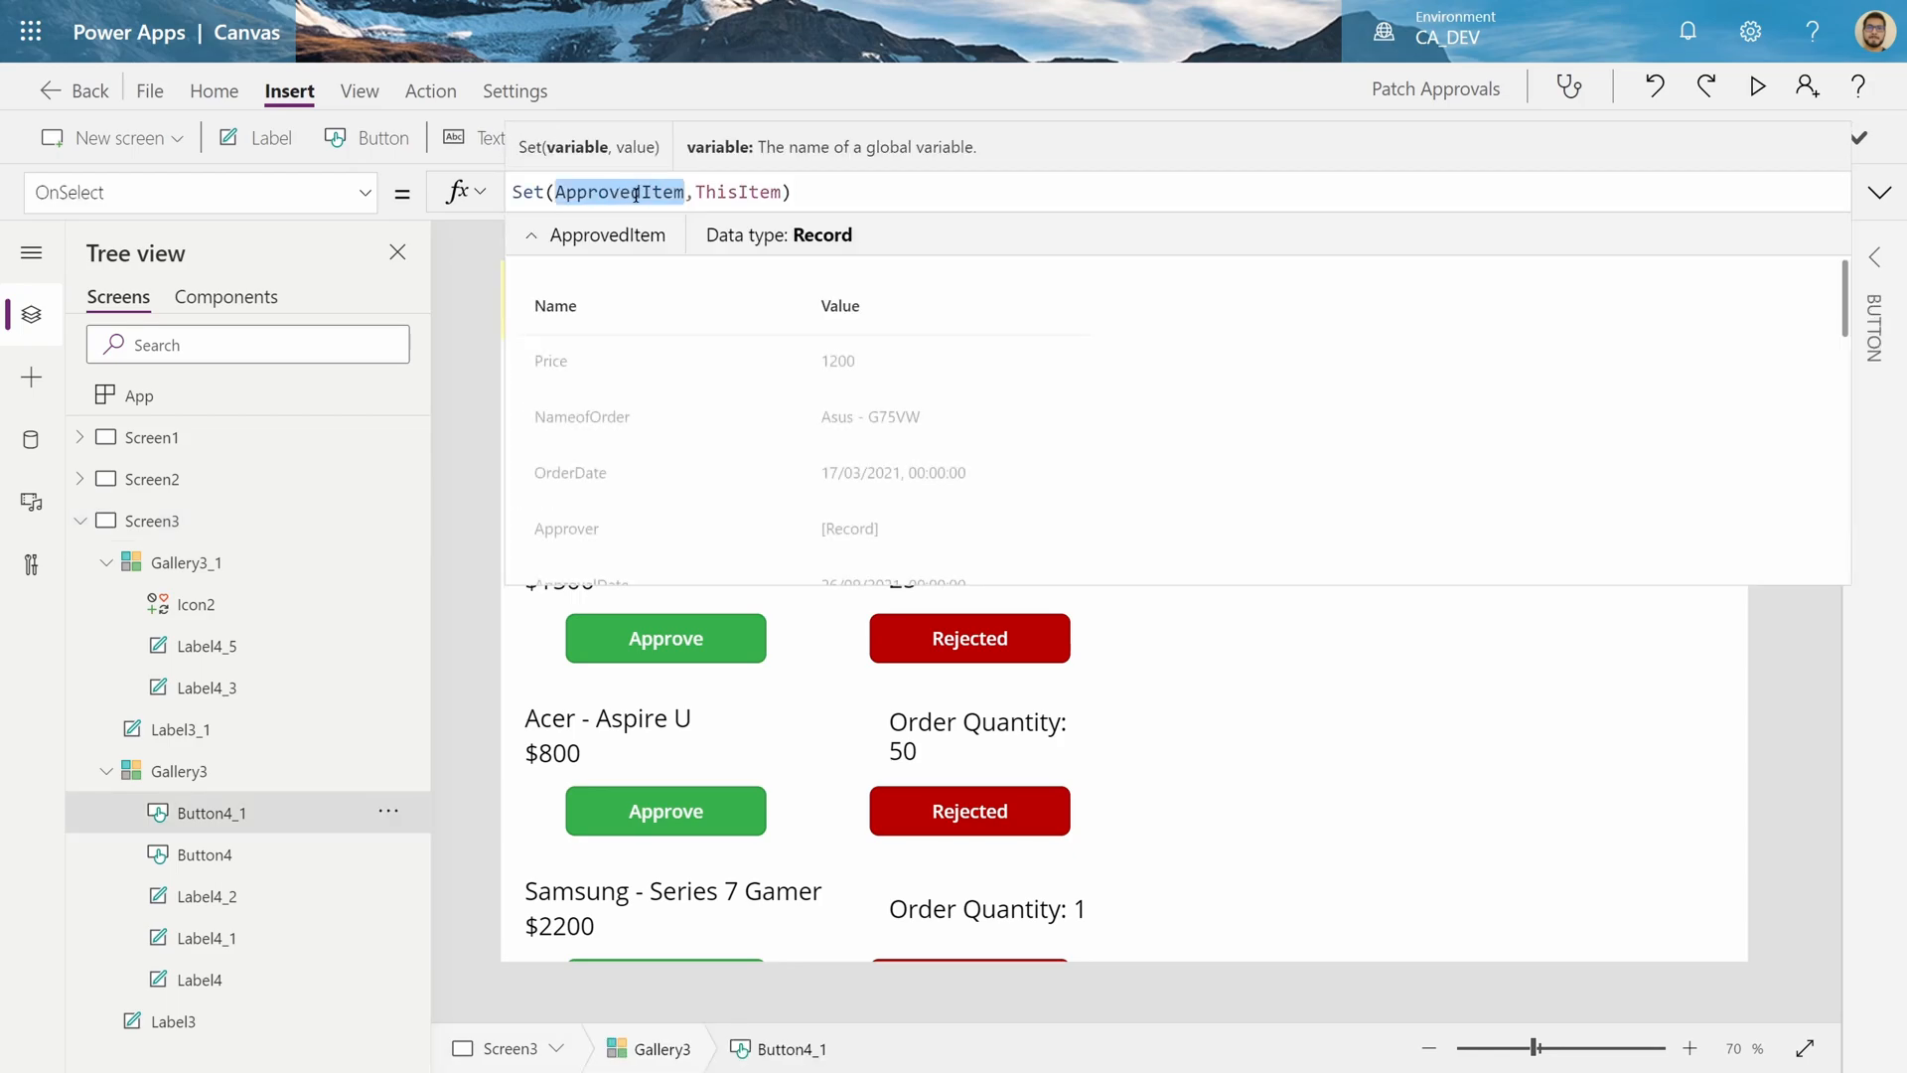
{"action": "mouse_move", "coordinate": [918, 426]}
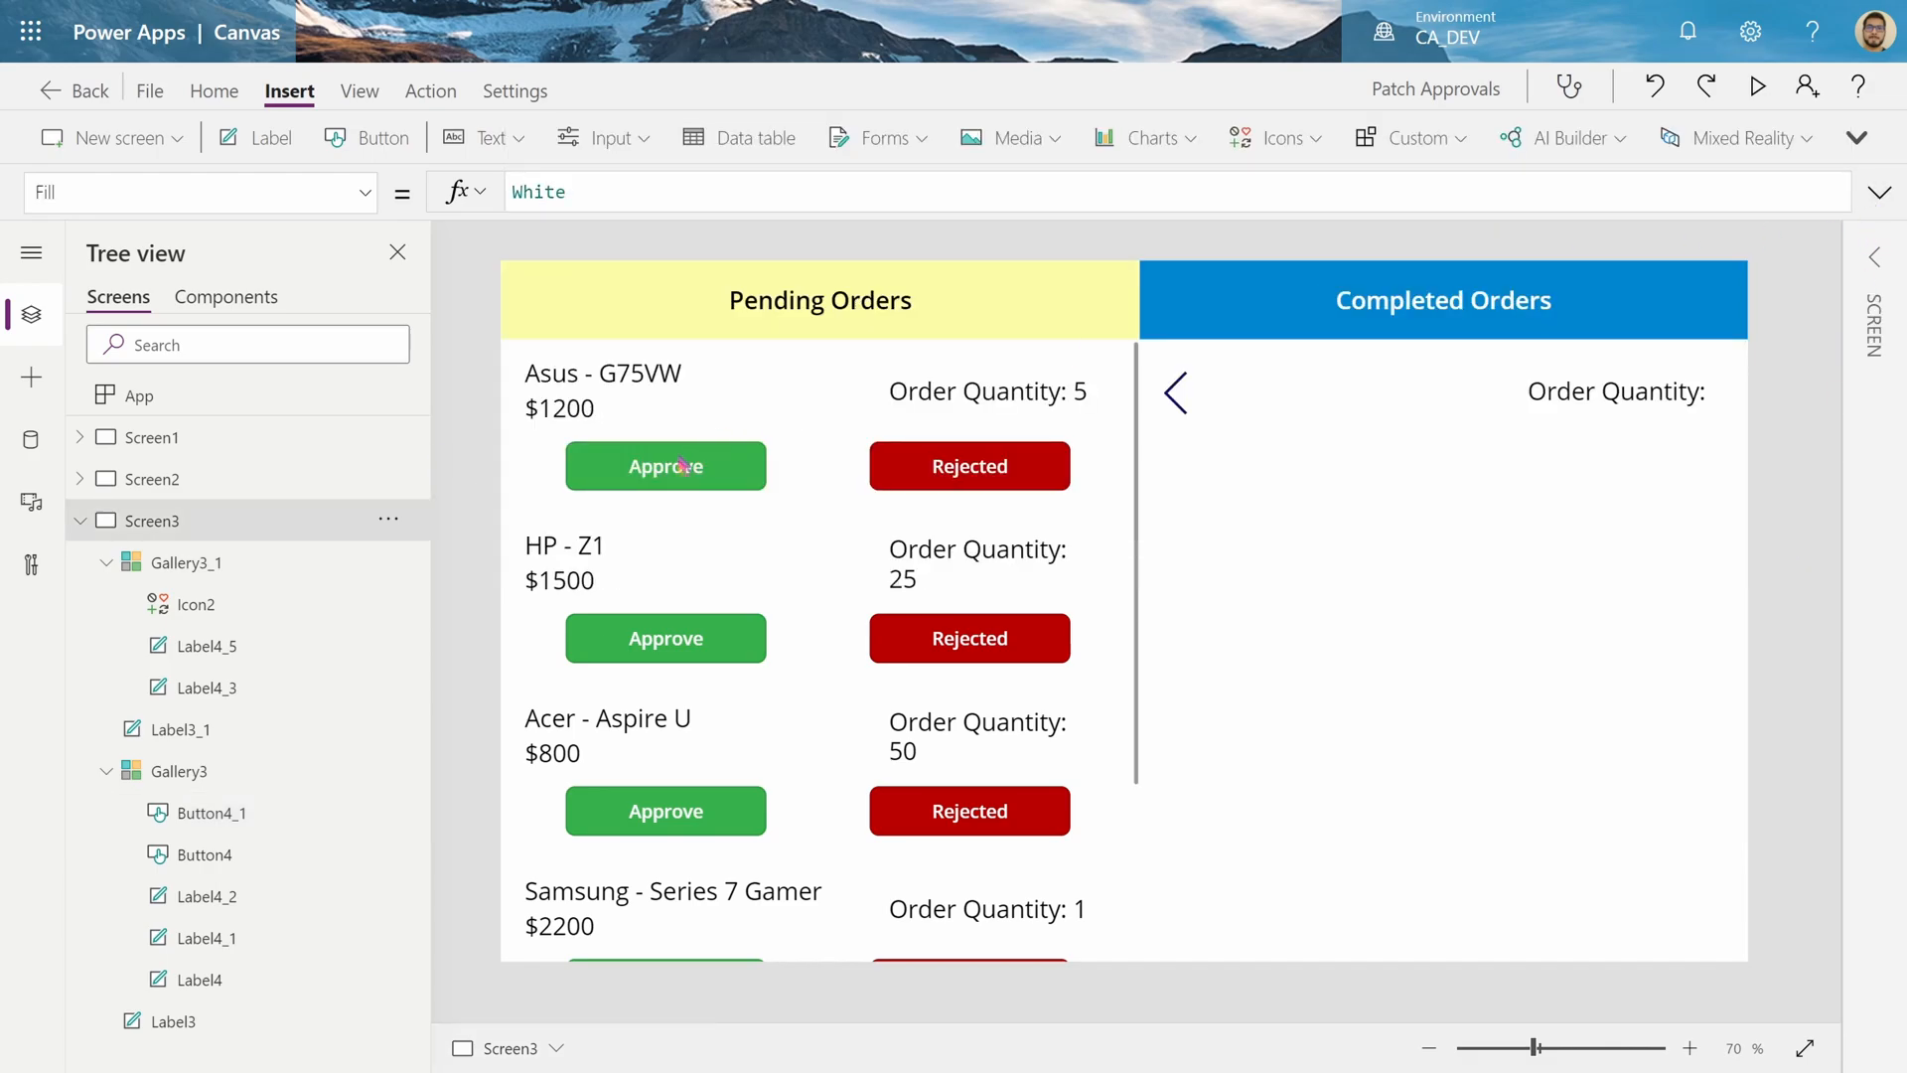
{"action": "left_click", "coordinate": [665, 466]}
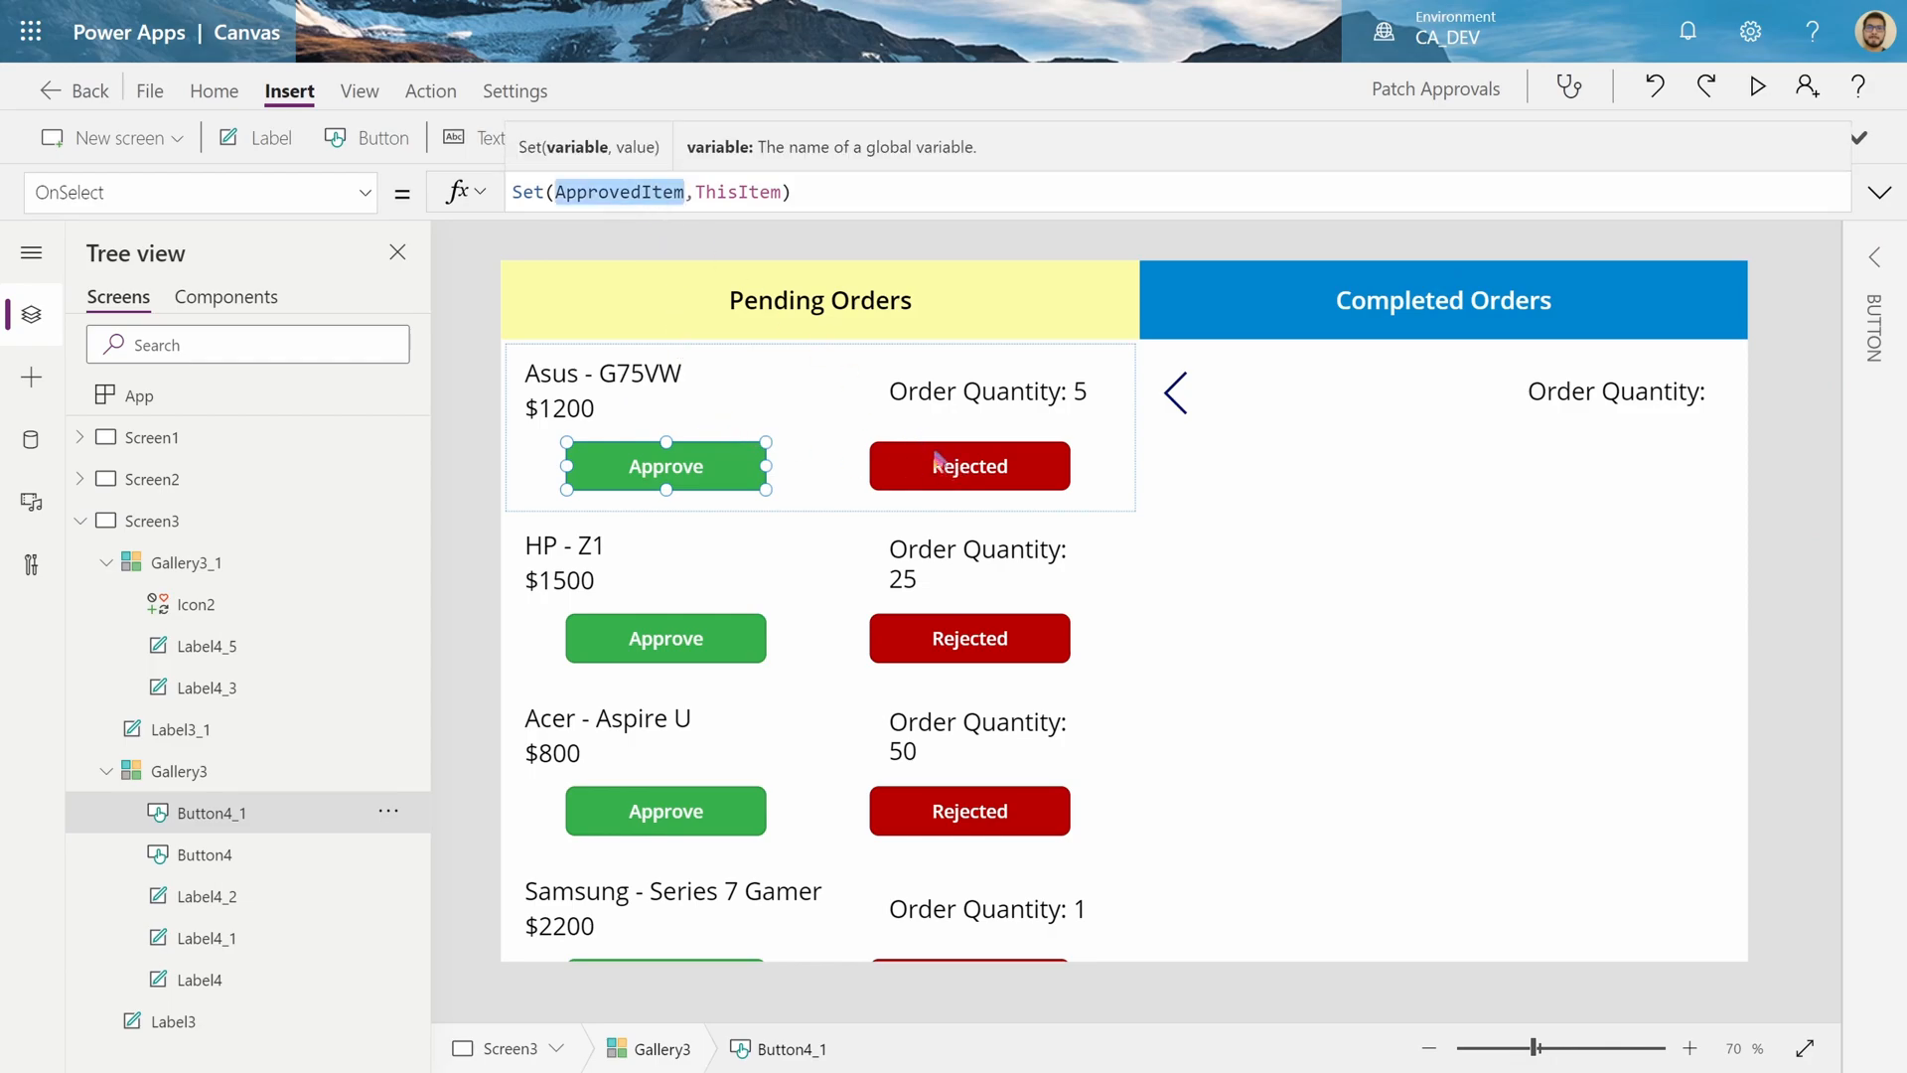
Set the Rejected button's Visible to If(ApprovedItem.ID=ThisItem.ID, false, true)
{"action": "left_click", "coordinate": [969, 466]}
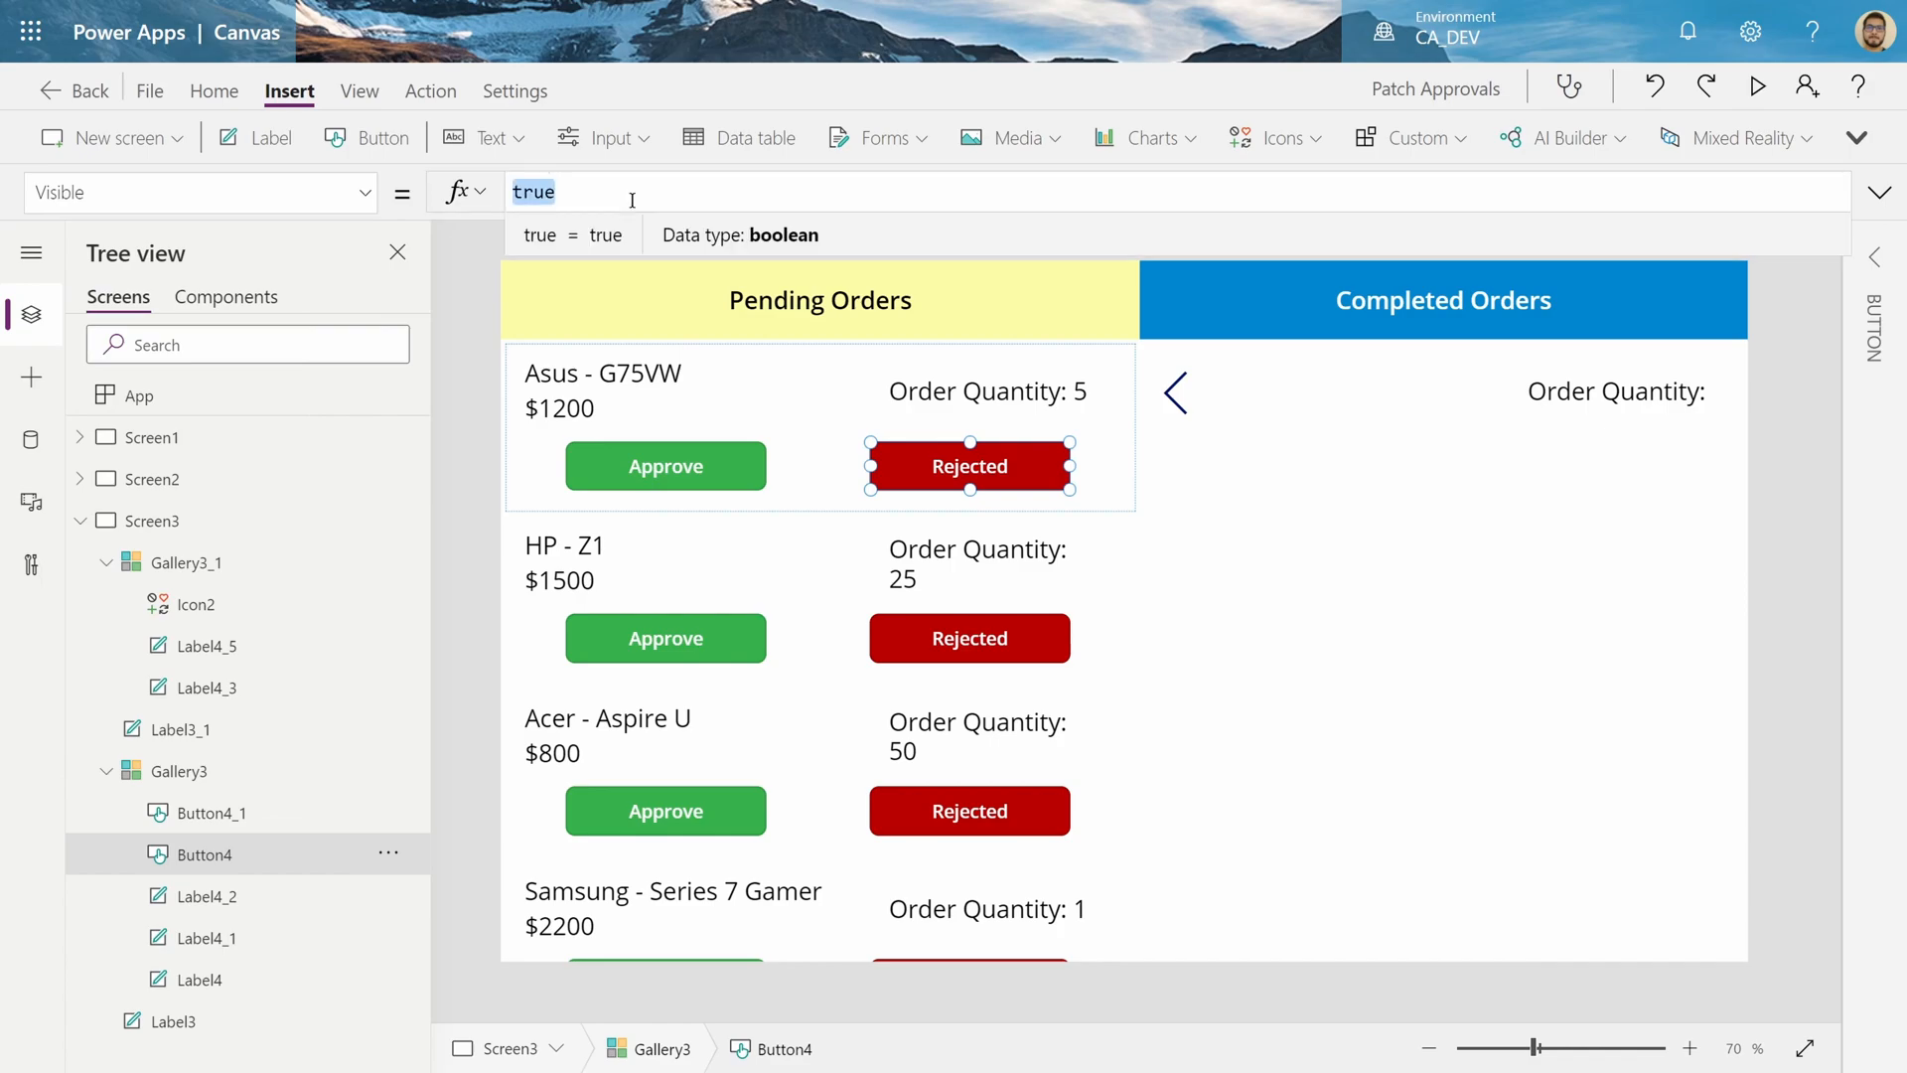
{"action": "type", "text": "If("}
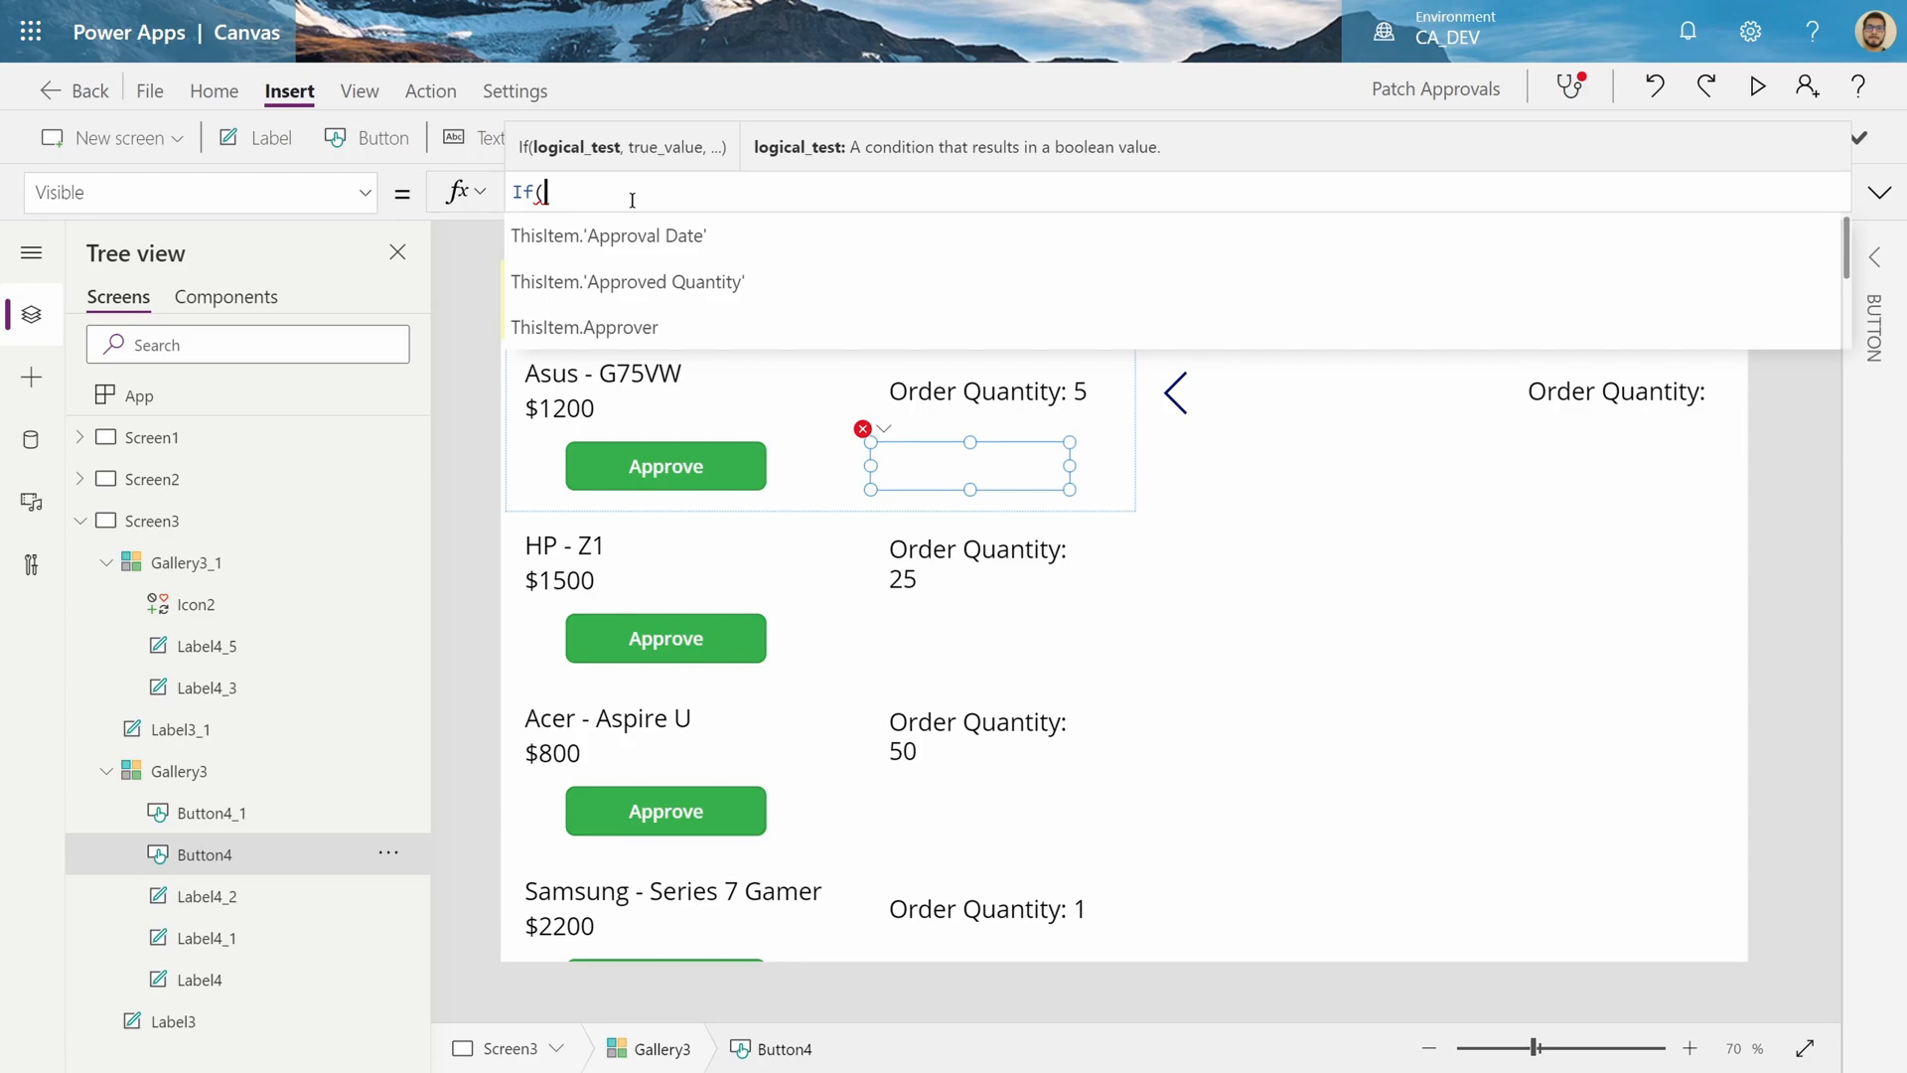
{"action": "type", "text": "ApprovedItem.IOD"}
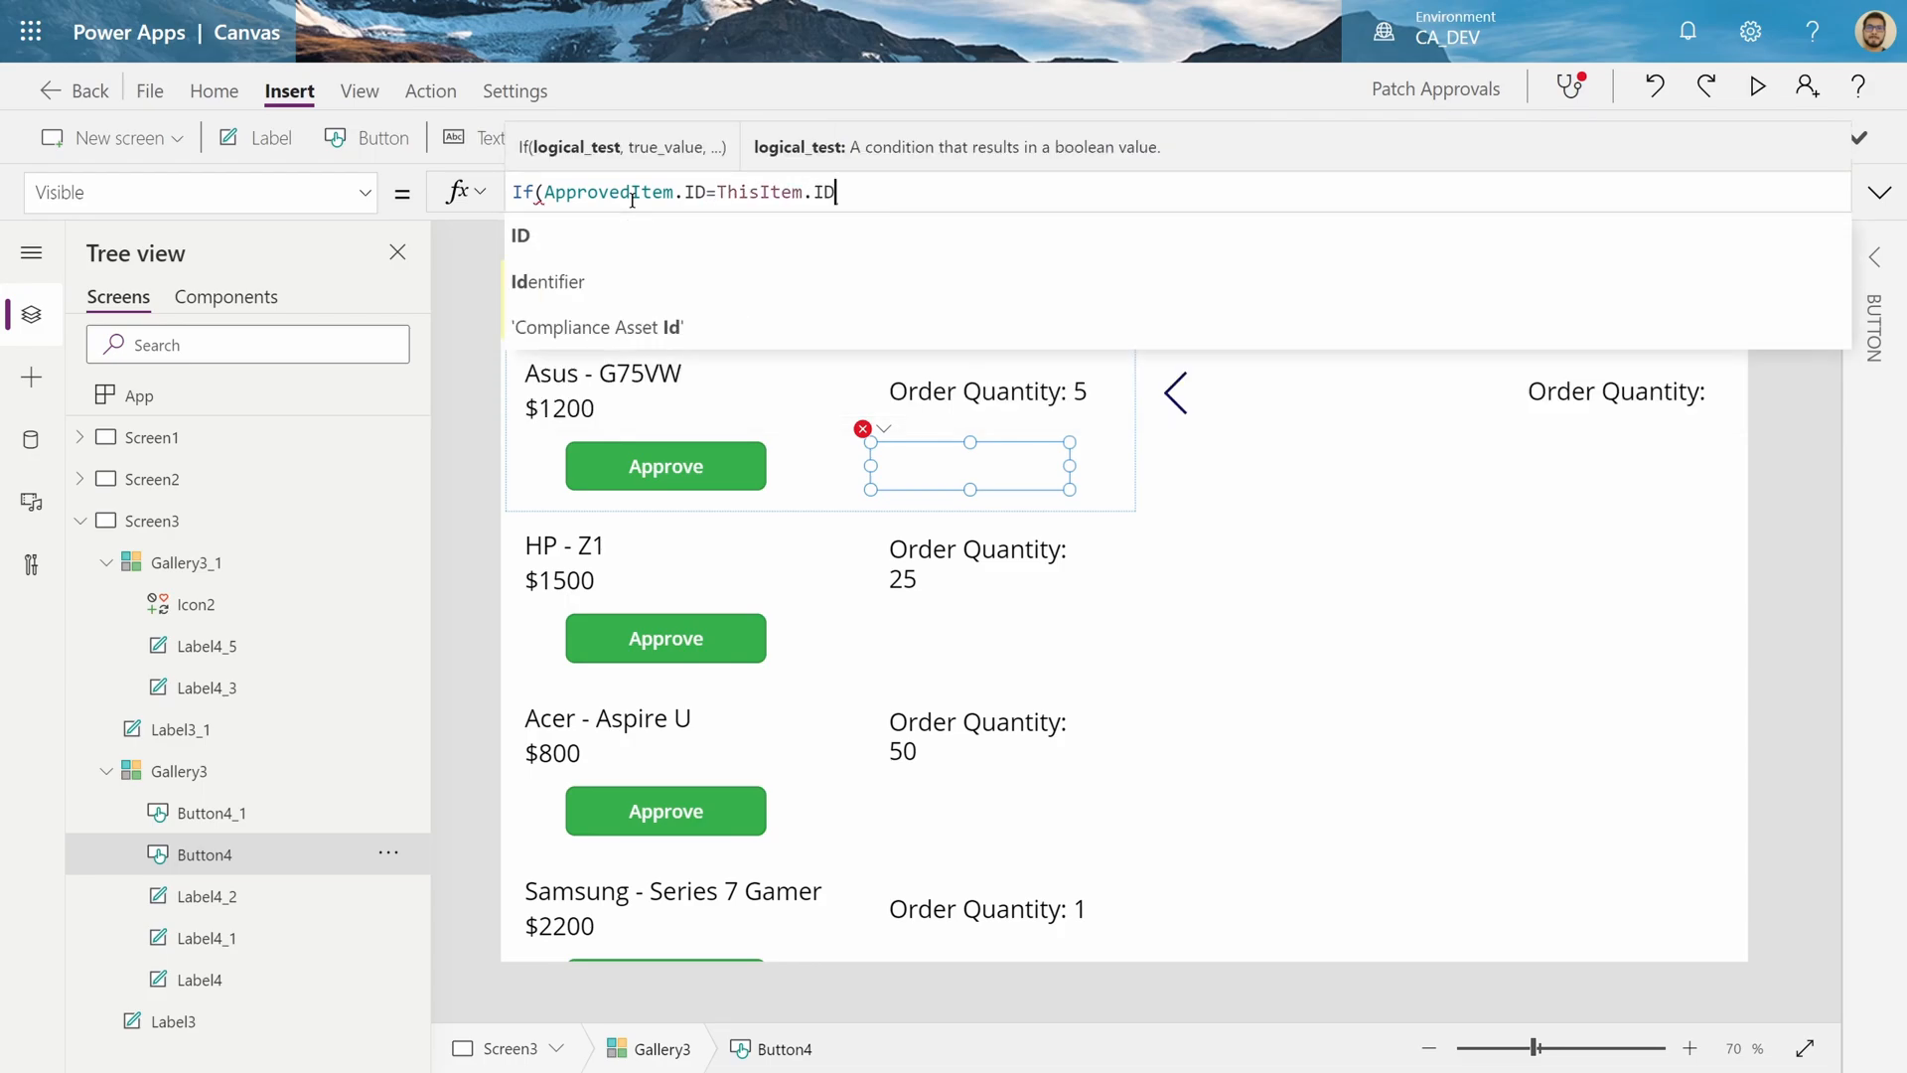
{"action": "type", "text": ", false"}
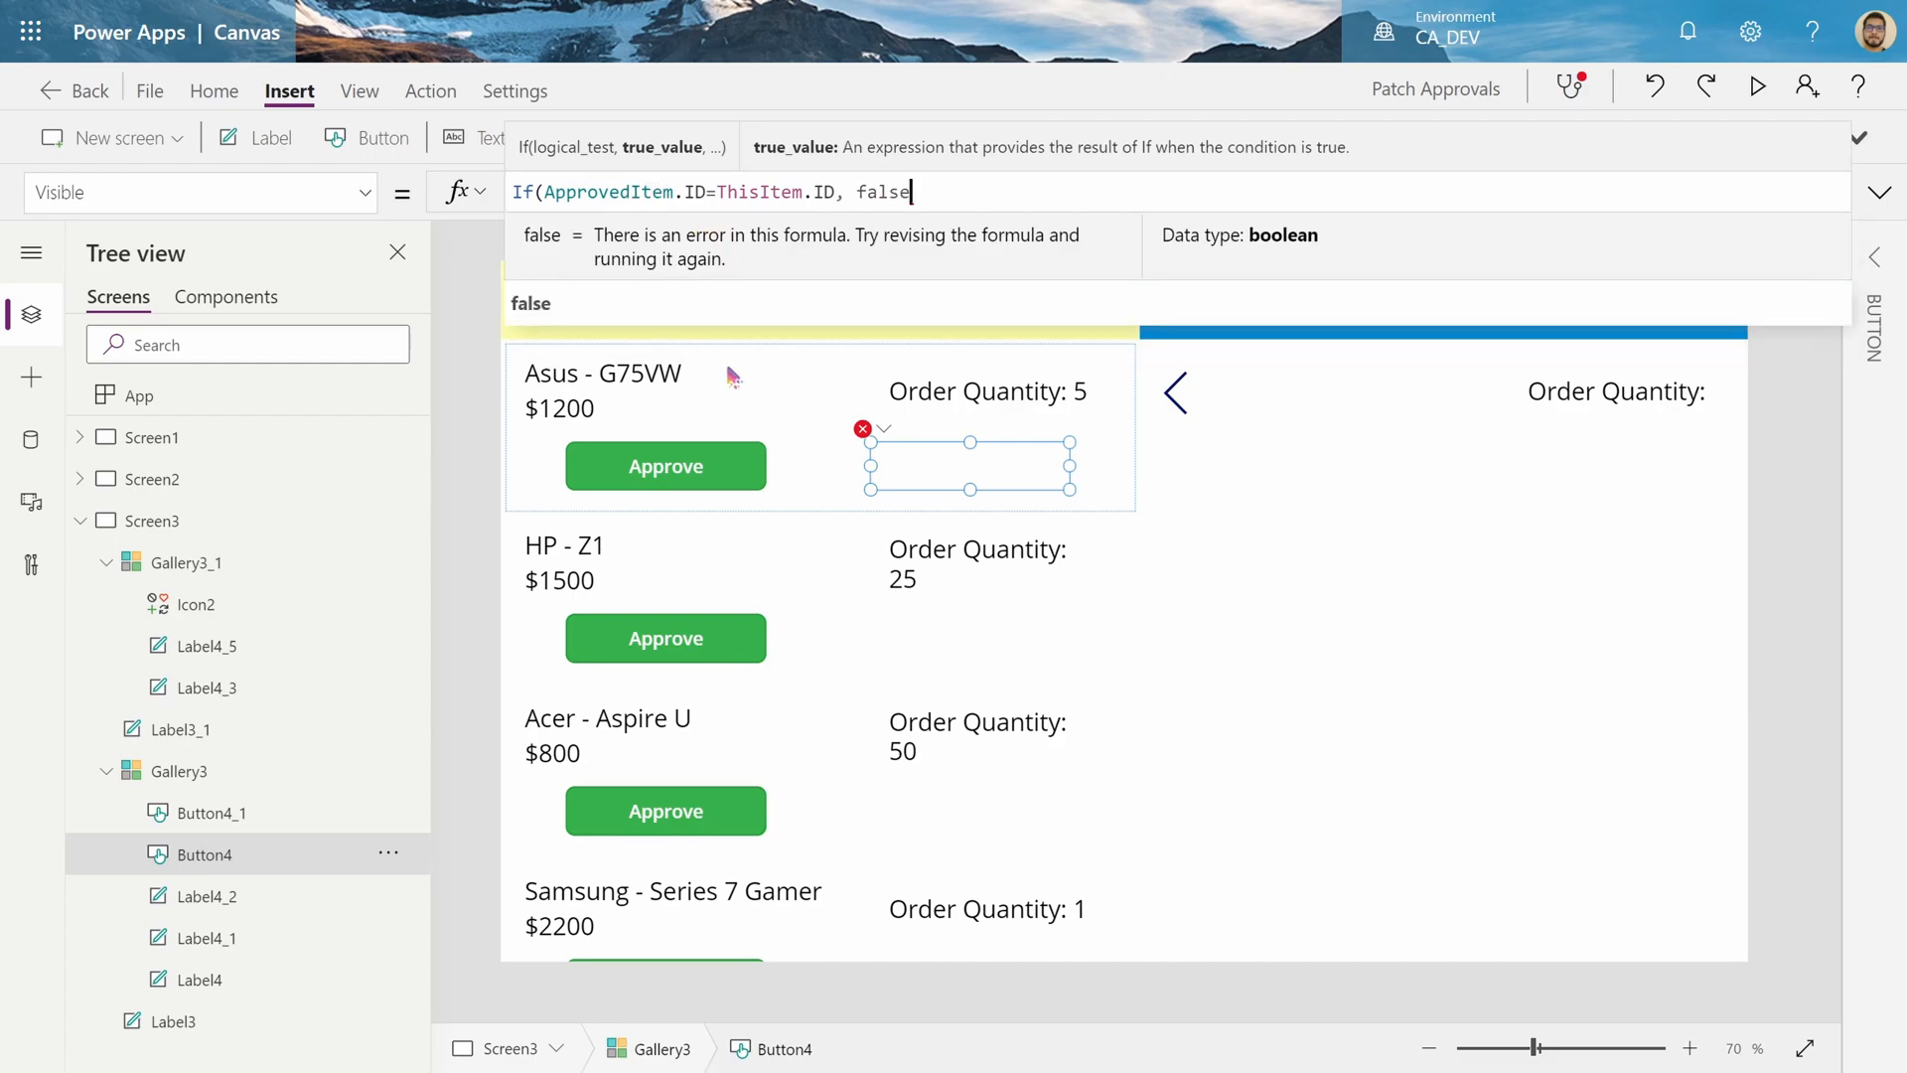
{"action": "mouse_move", "coordinate": [964, 346]}
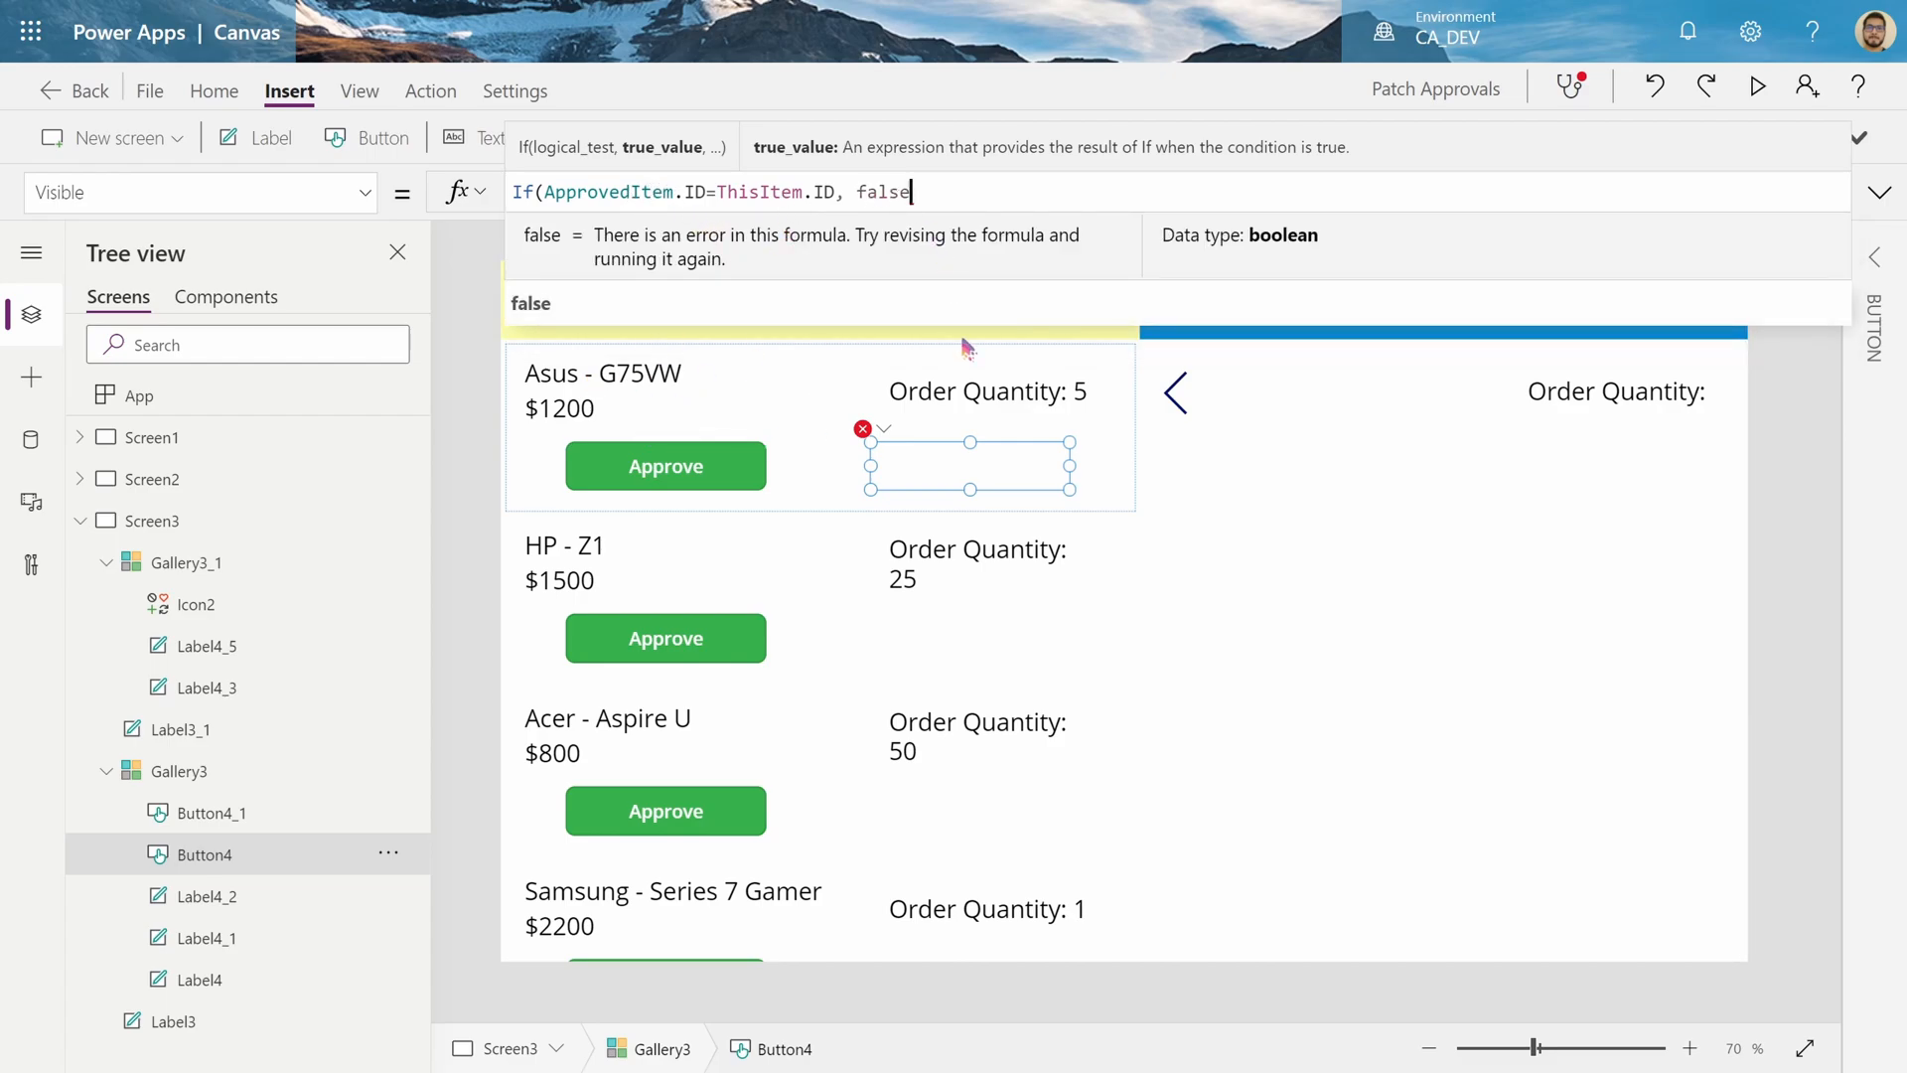
{"action": "type", "text": ", true )"}
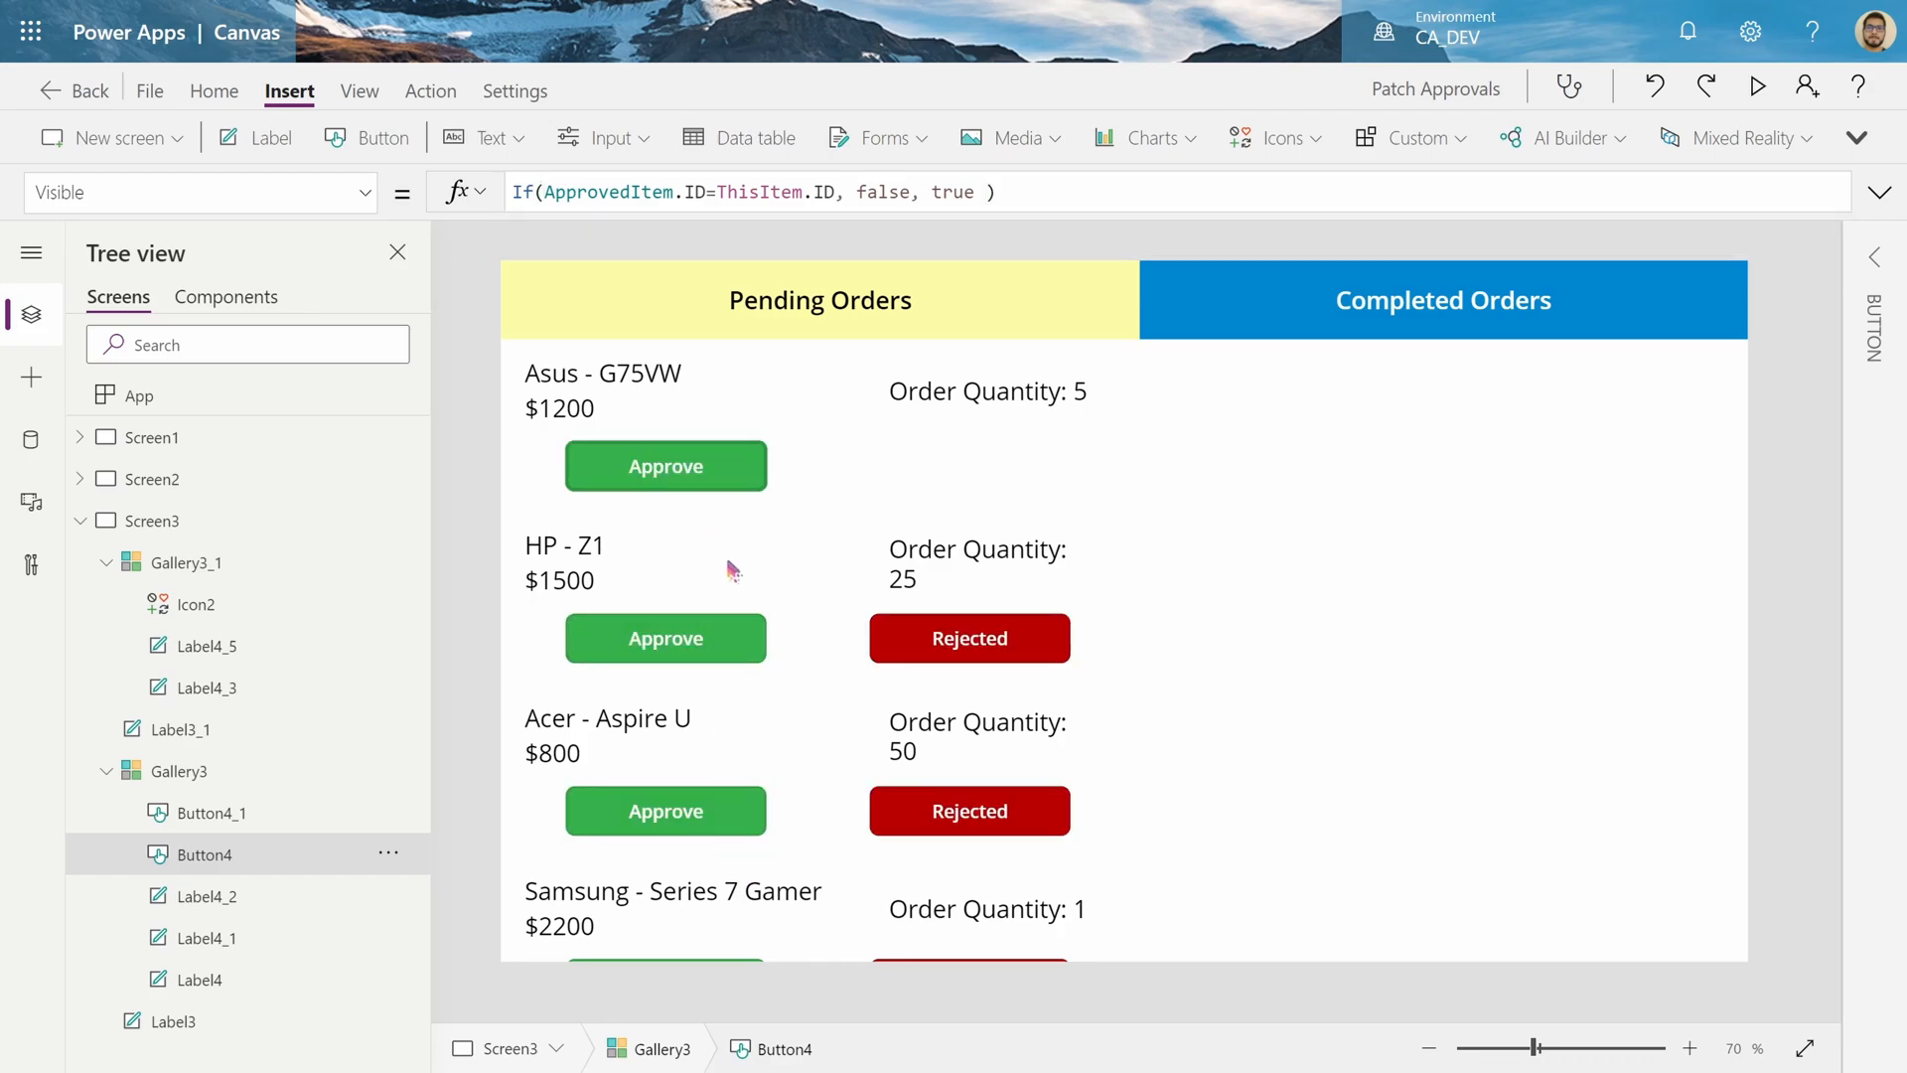
{"action": "mouse_move", "coordinate": [824, 389]}
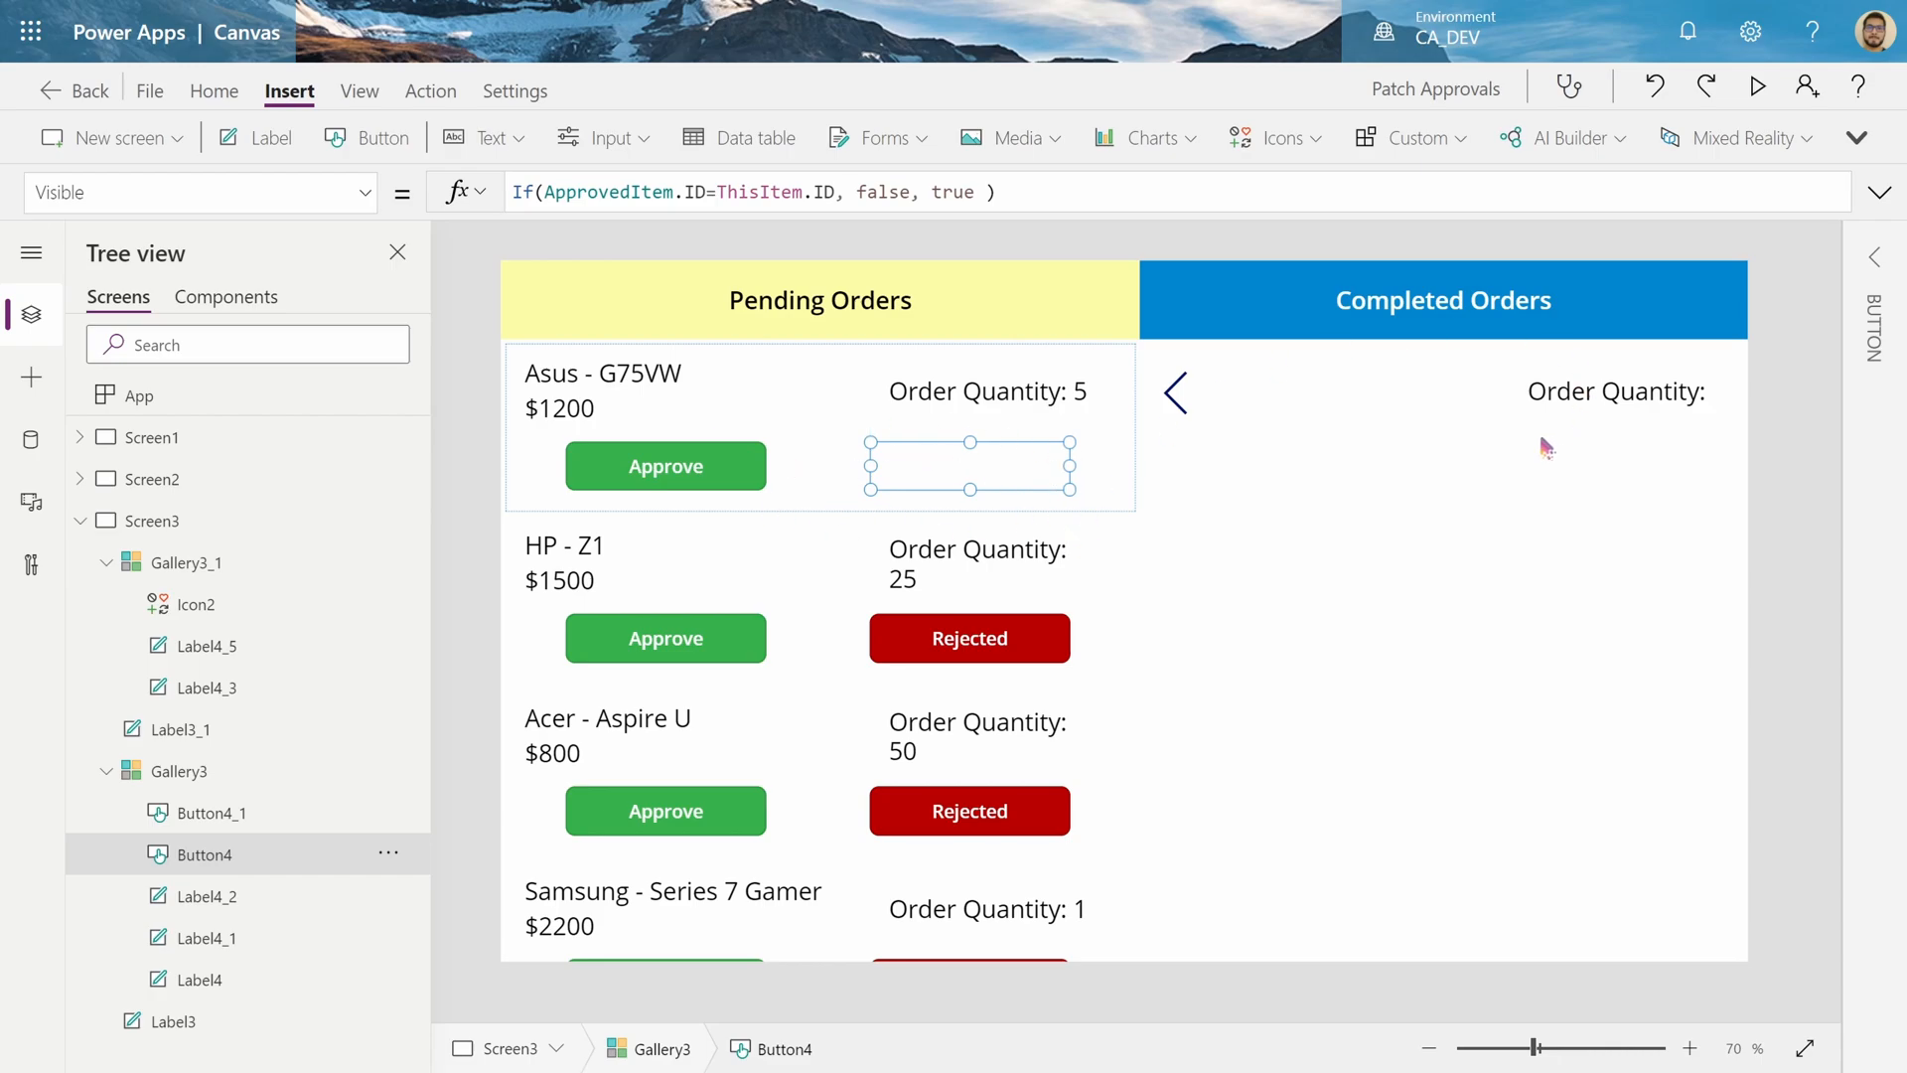
{"action": "mouse_move", "coordinate": [770, 478]}
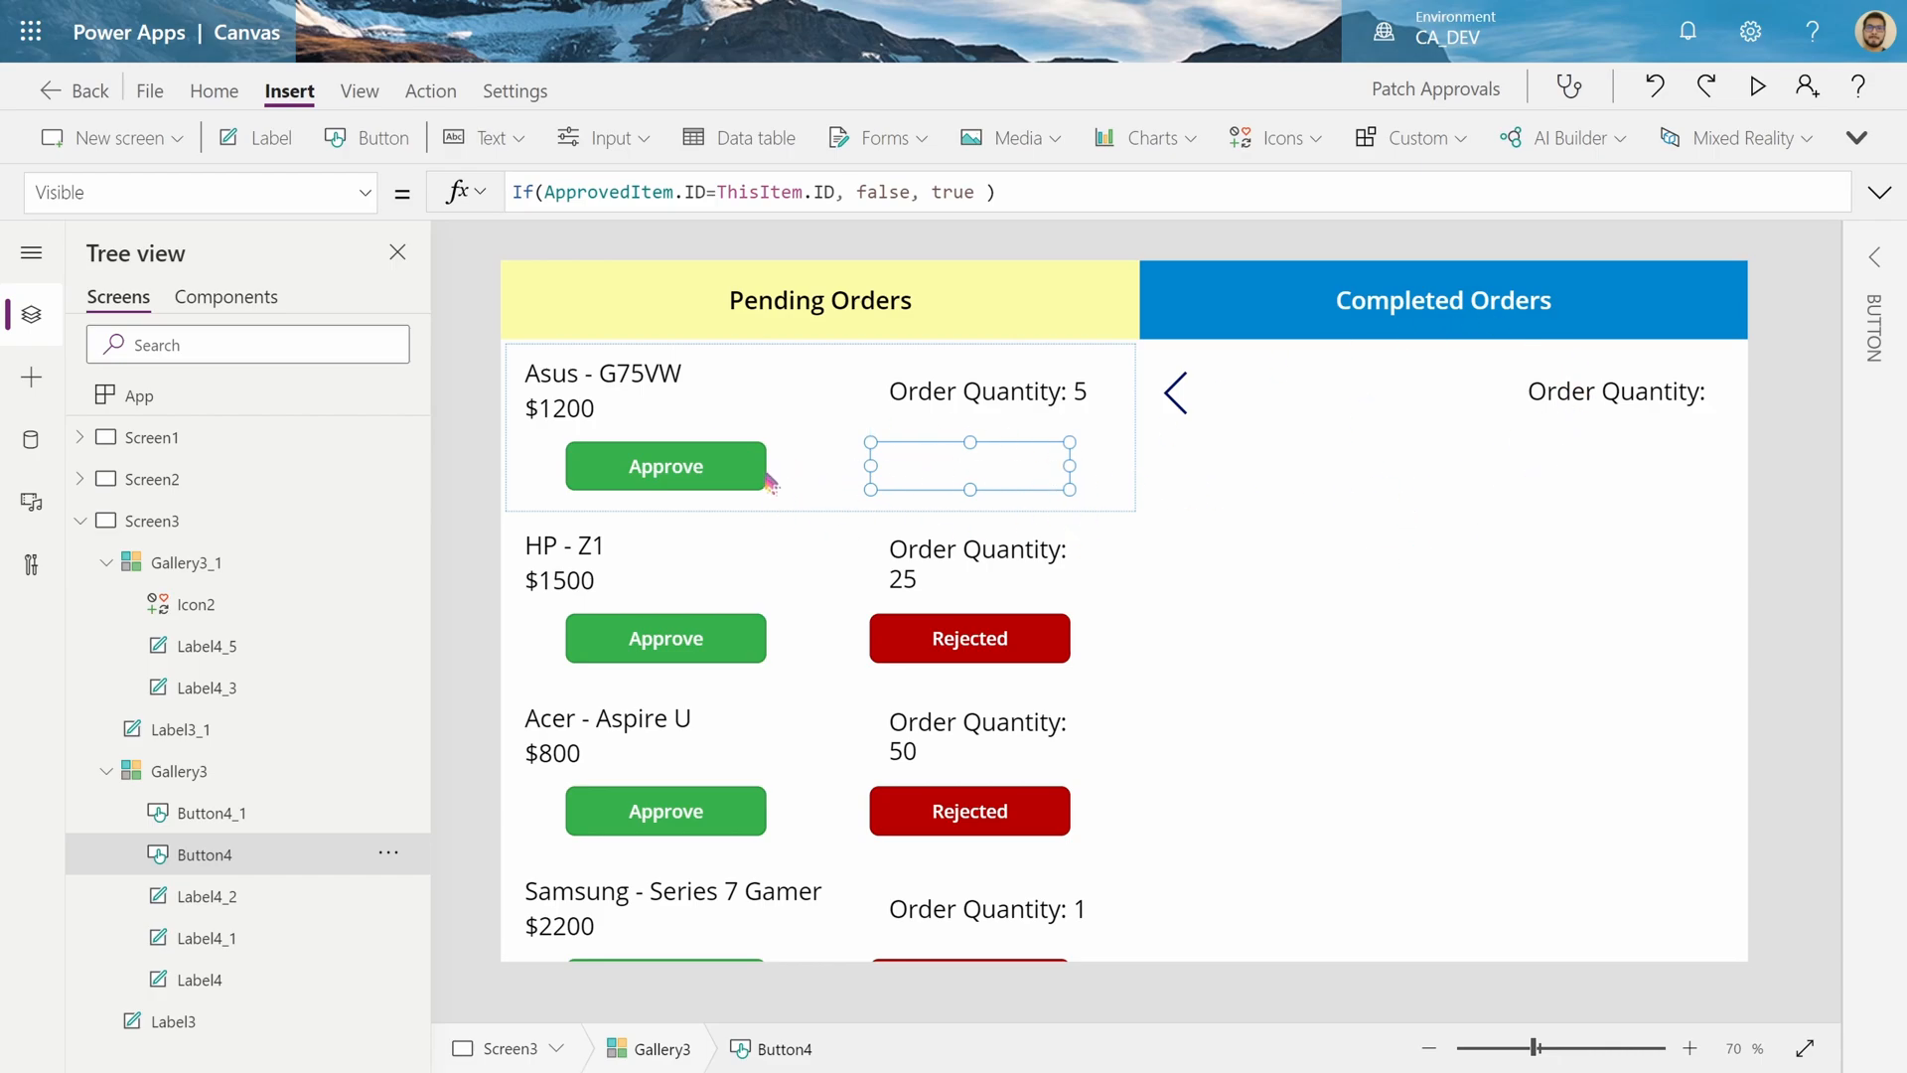
{"action": "mouse_move", "coordinate": [663, 466]}
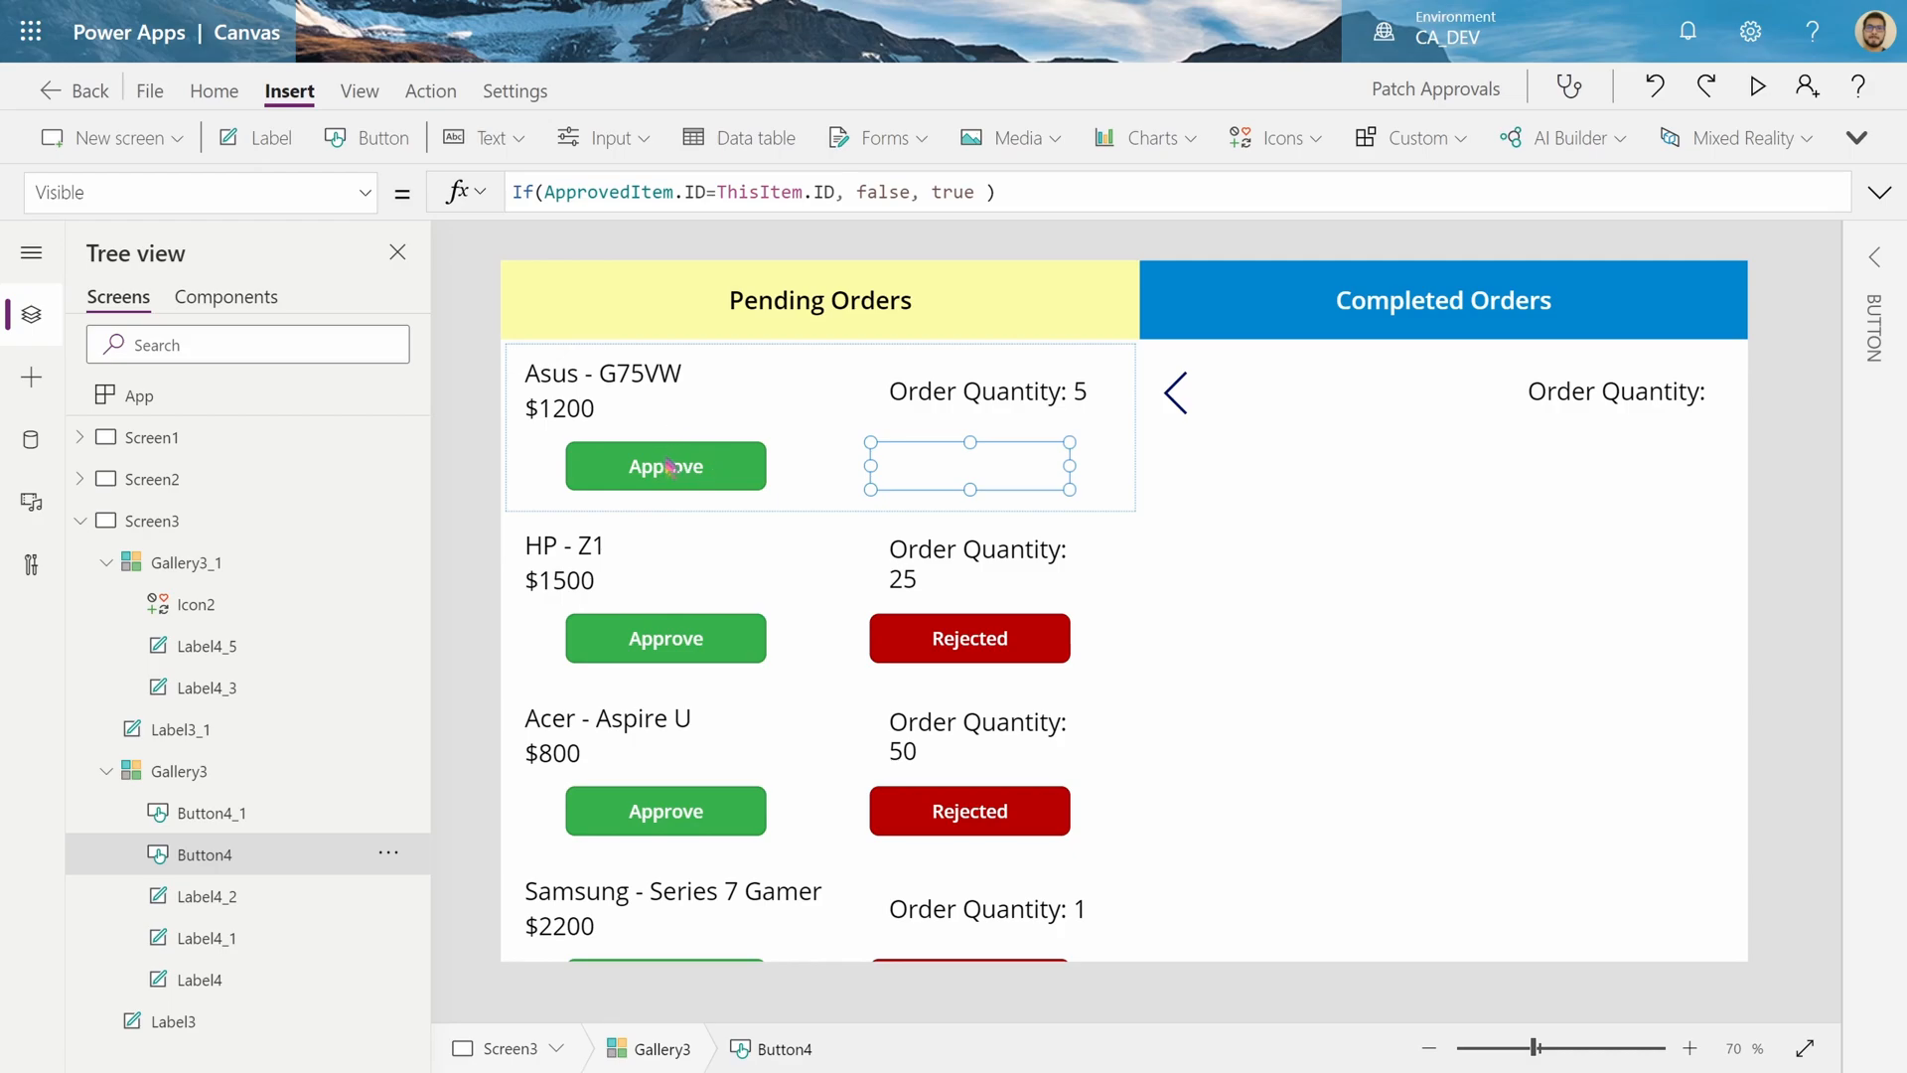
Copy the Rejected button's Visible formula onto the Approve button
{"action": "left_click", "coordinate": [754, 190]}
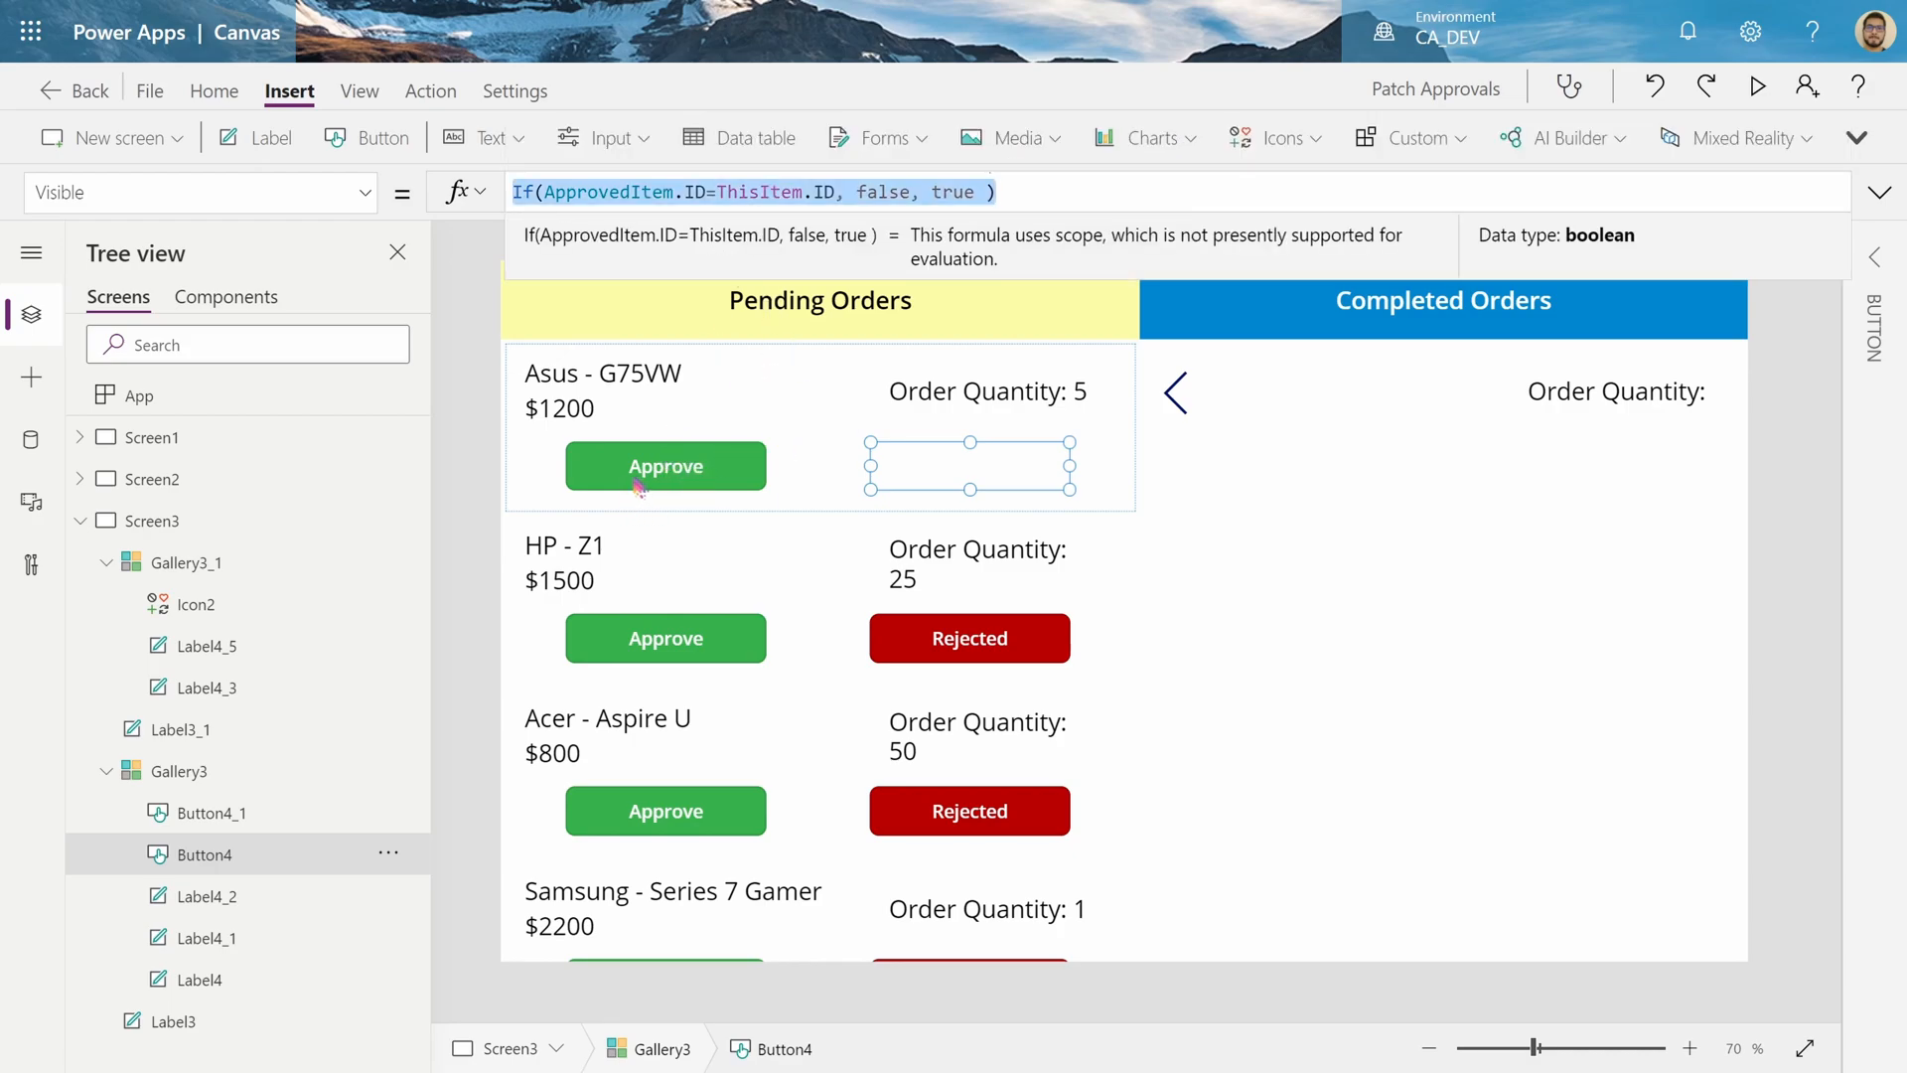
{"action": "left_click", "coordinate": [664, 465]}
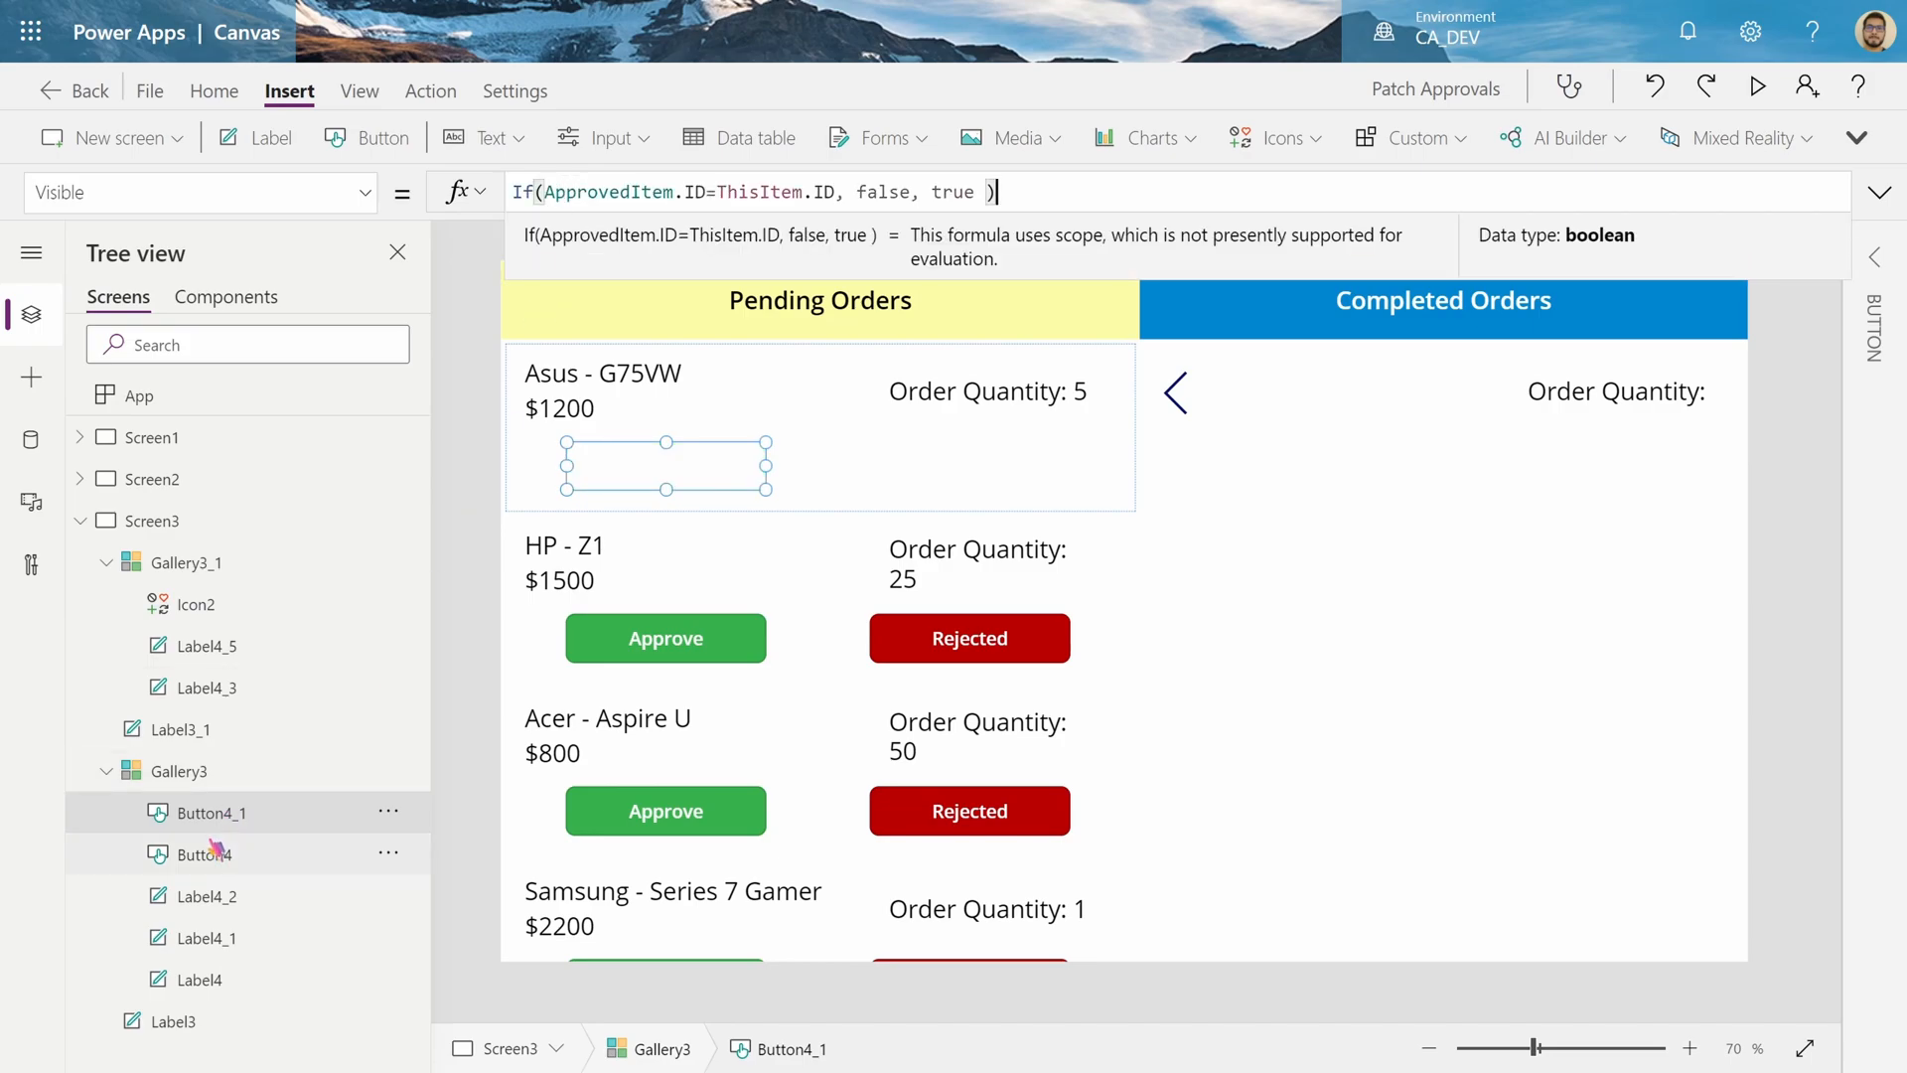
{"action": "left_click", "coordinate": [204, 852]}
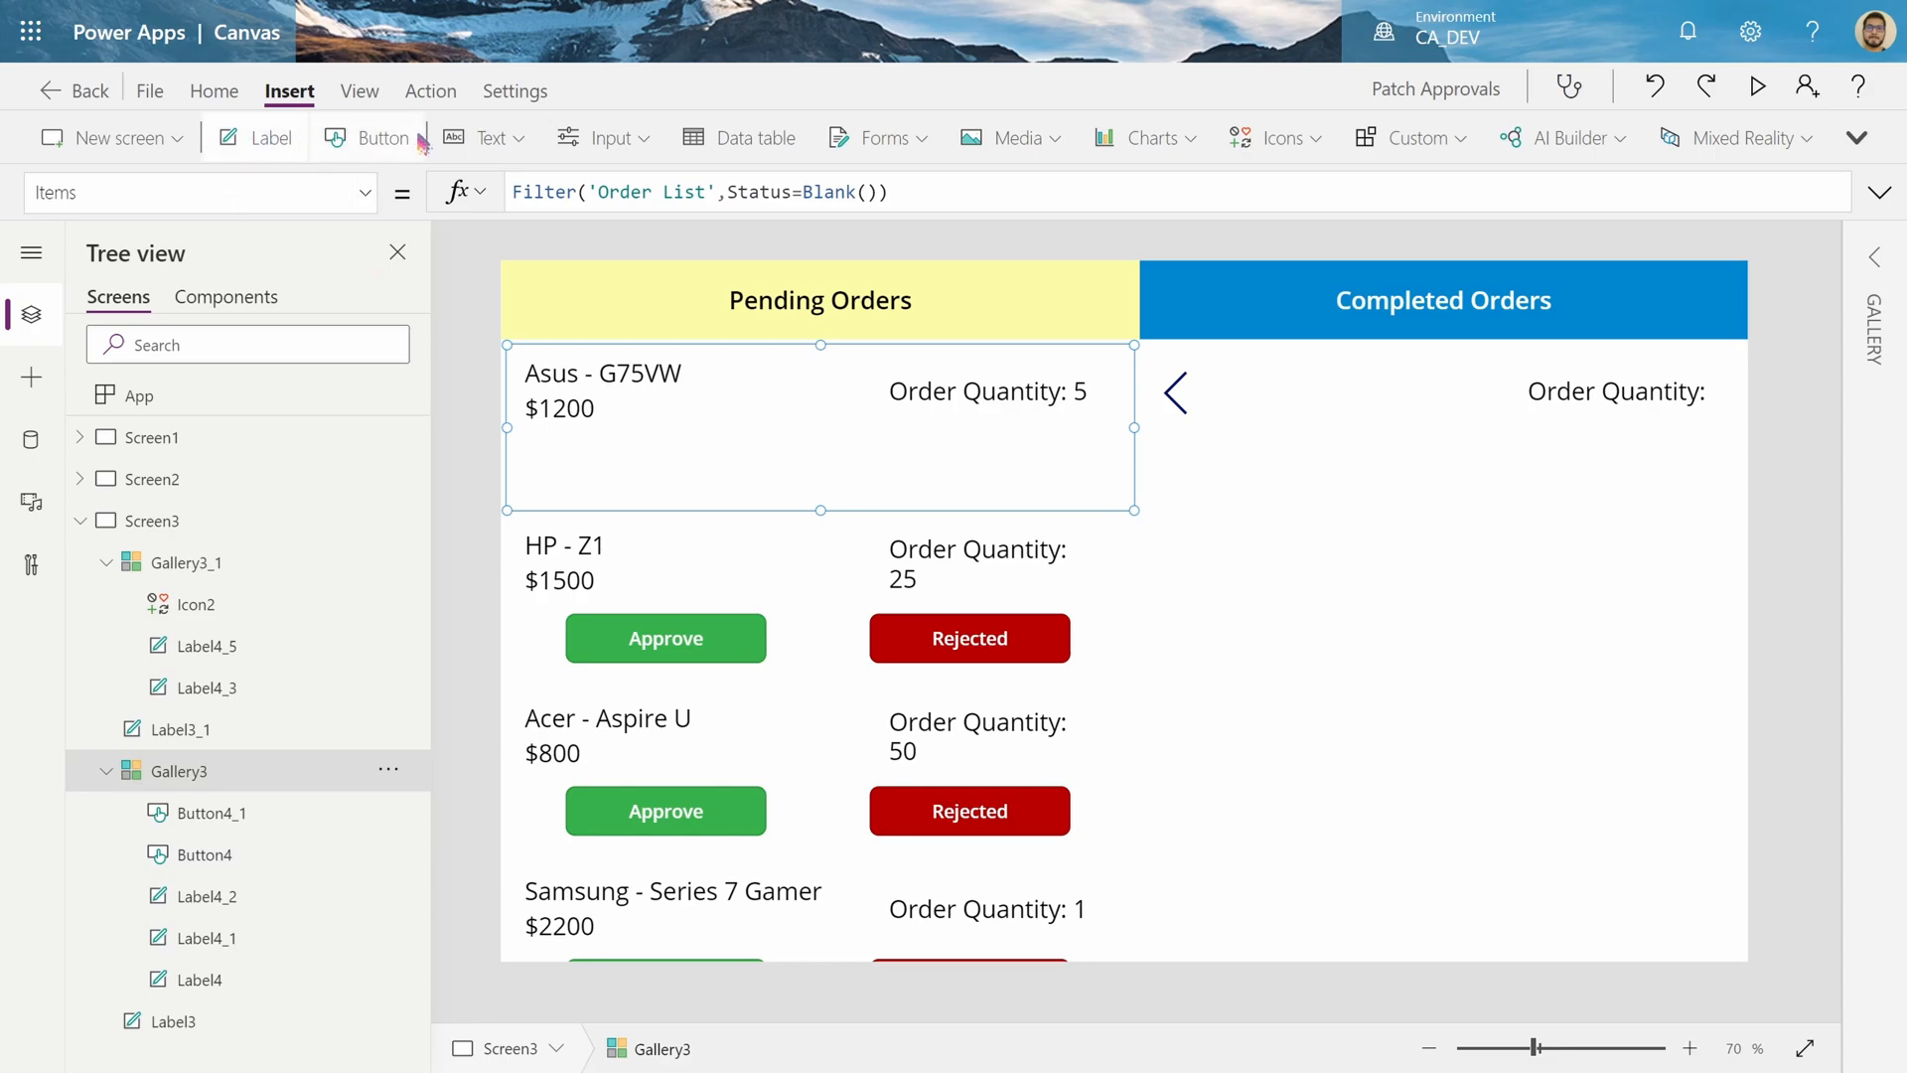
Insert a text input into each pending order with hint text 'Enter an approval amount'
{"action": "left_click", "coordinate": [601, 136]}
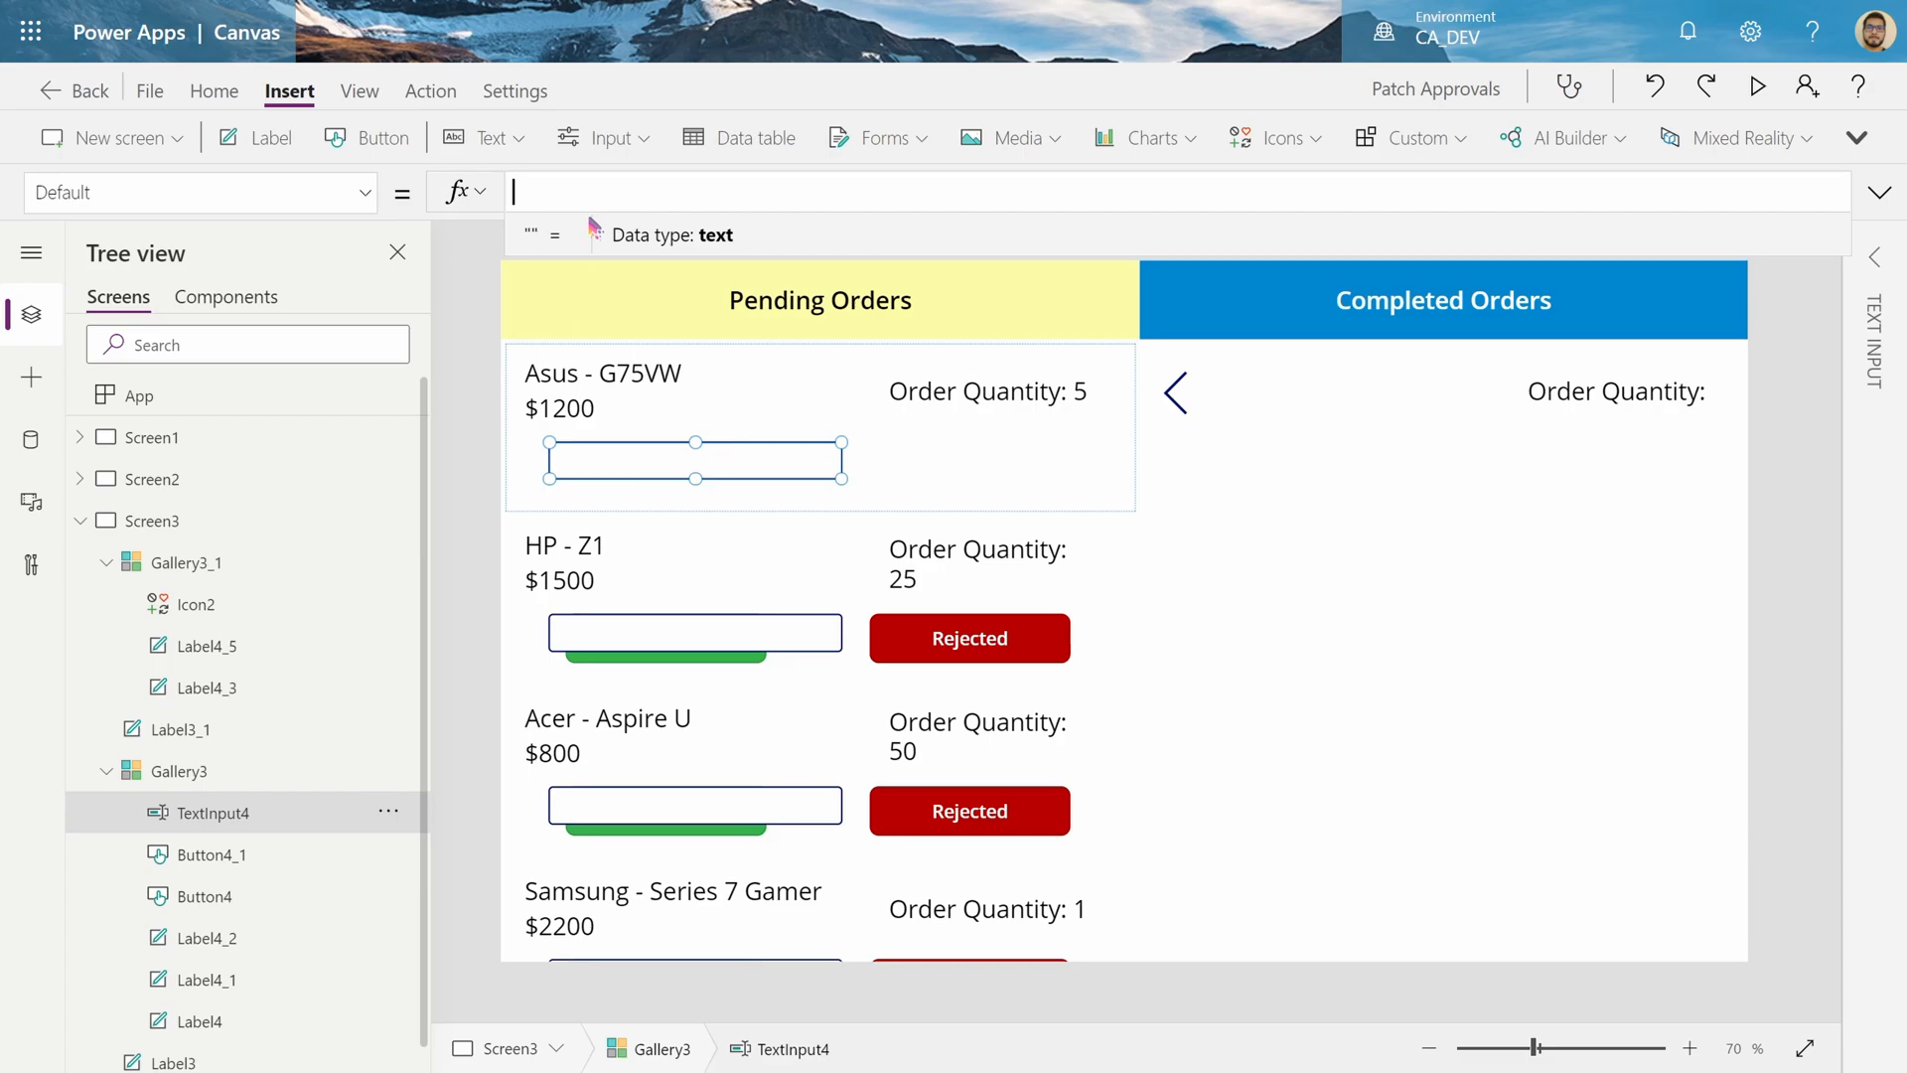
{"action": "left_click", "coordinate": [194, 192]}
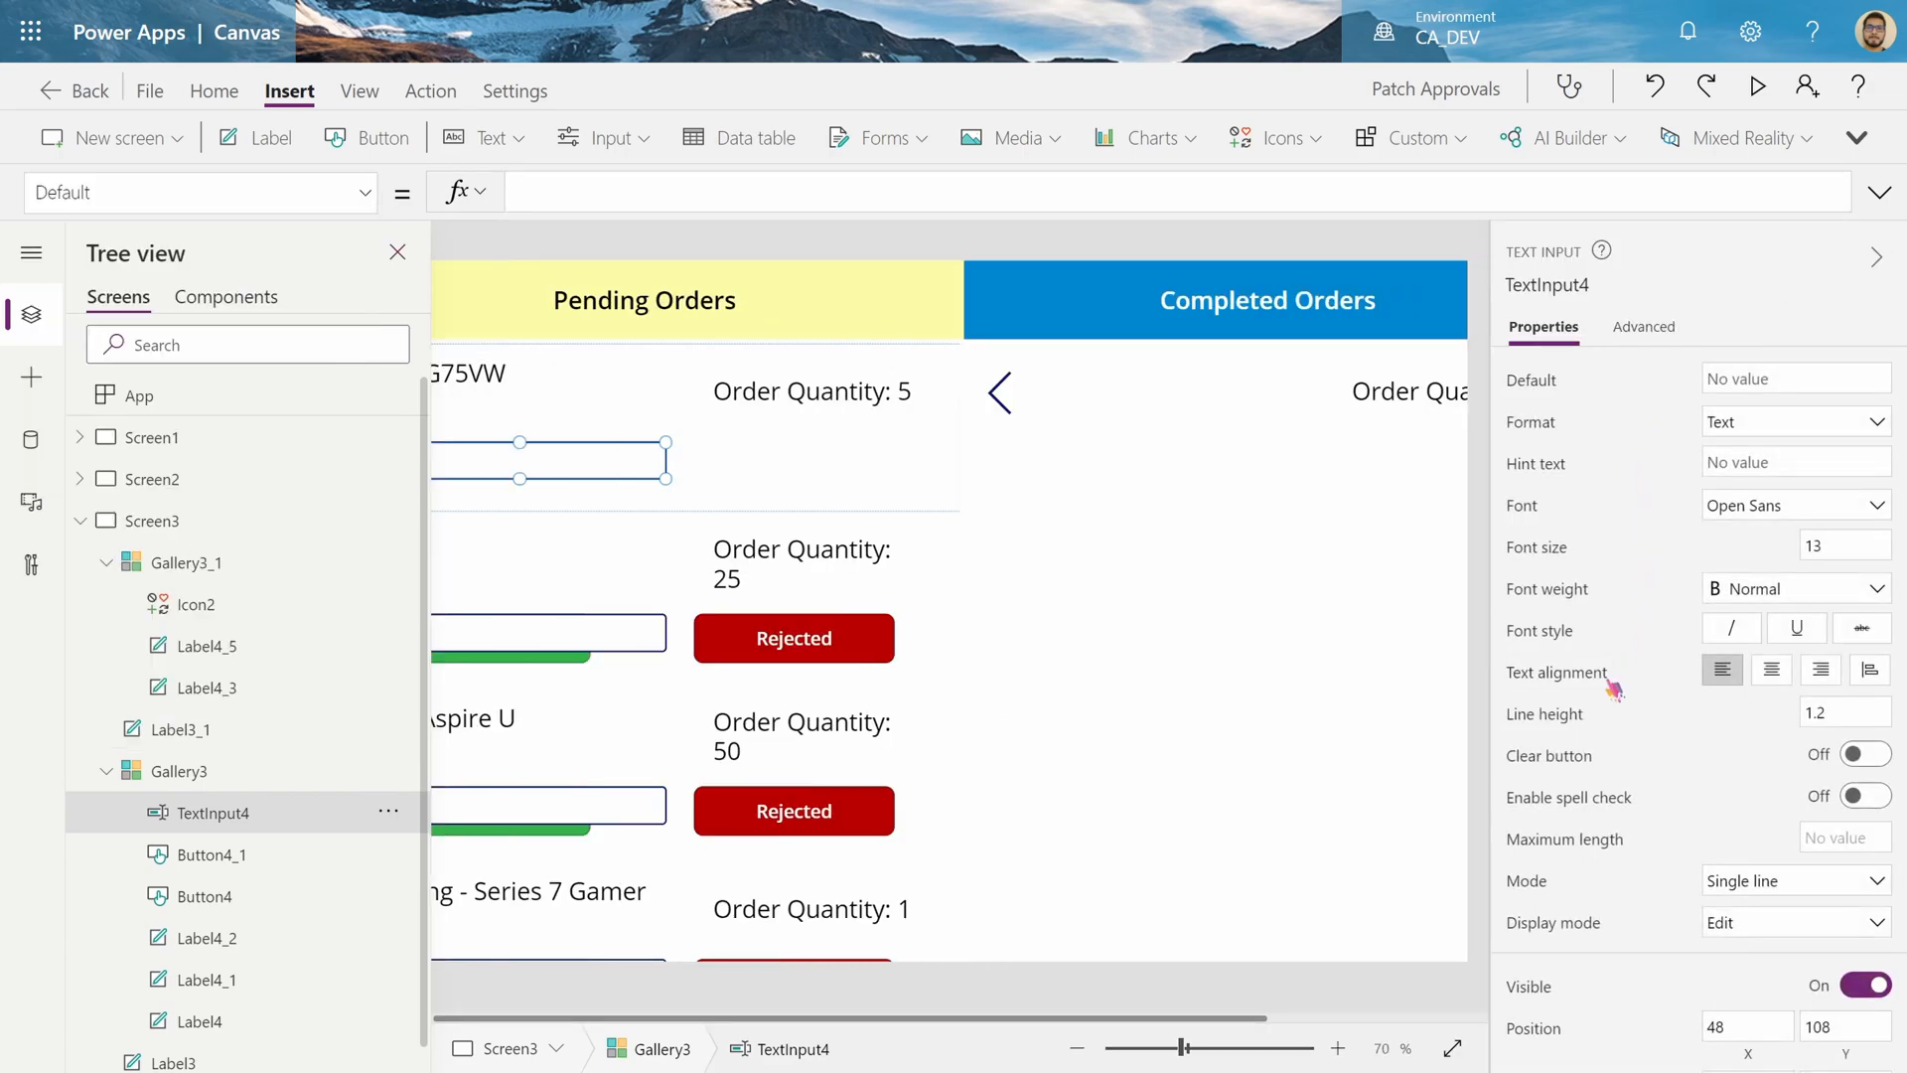
{"action": "left_click", "coordinate": [1794, 461]}
{"action": "type", "text": "Enter"}
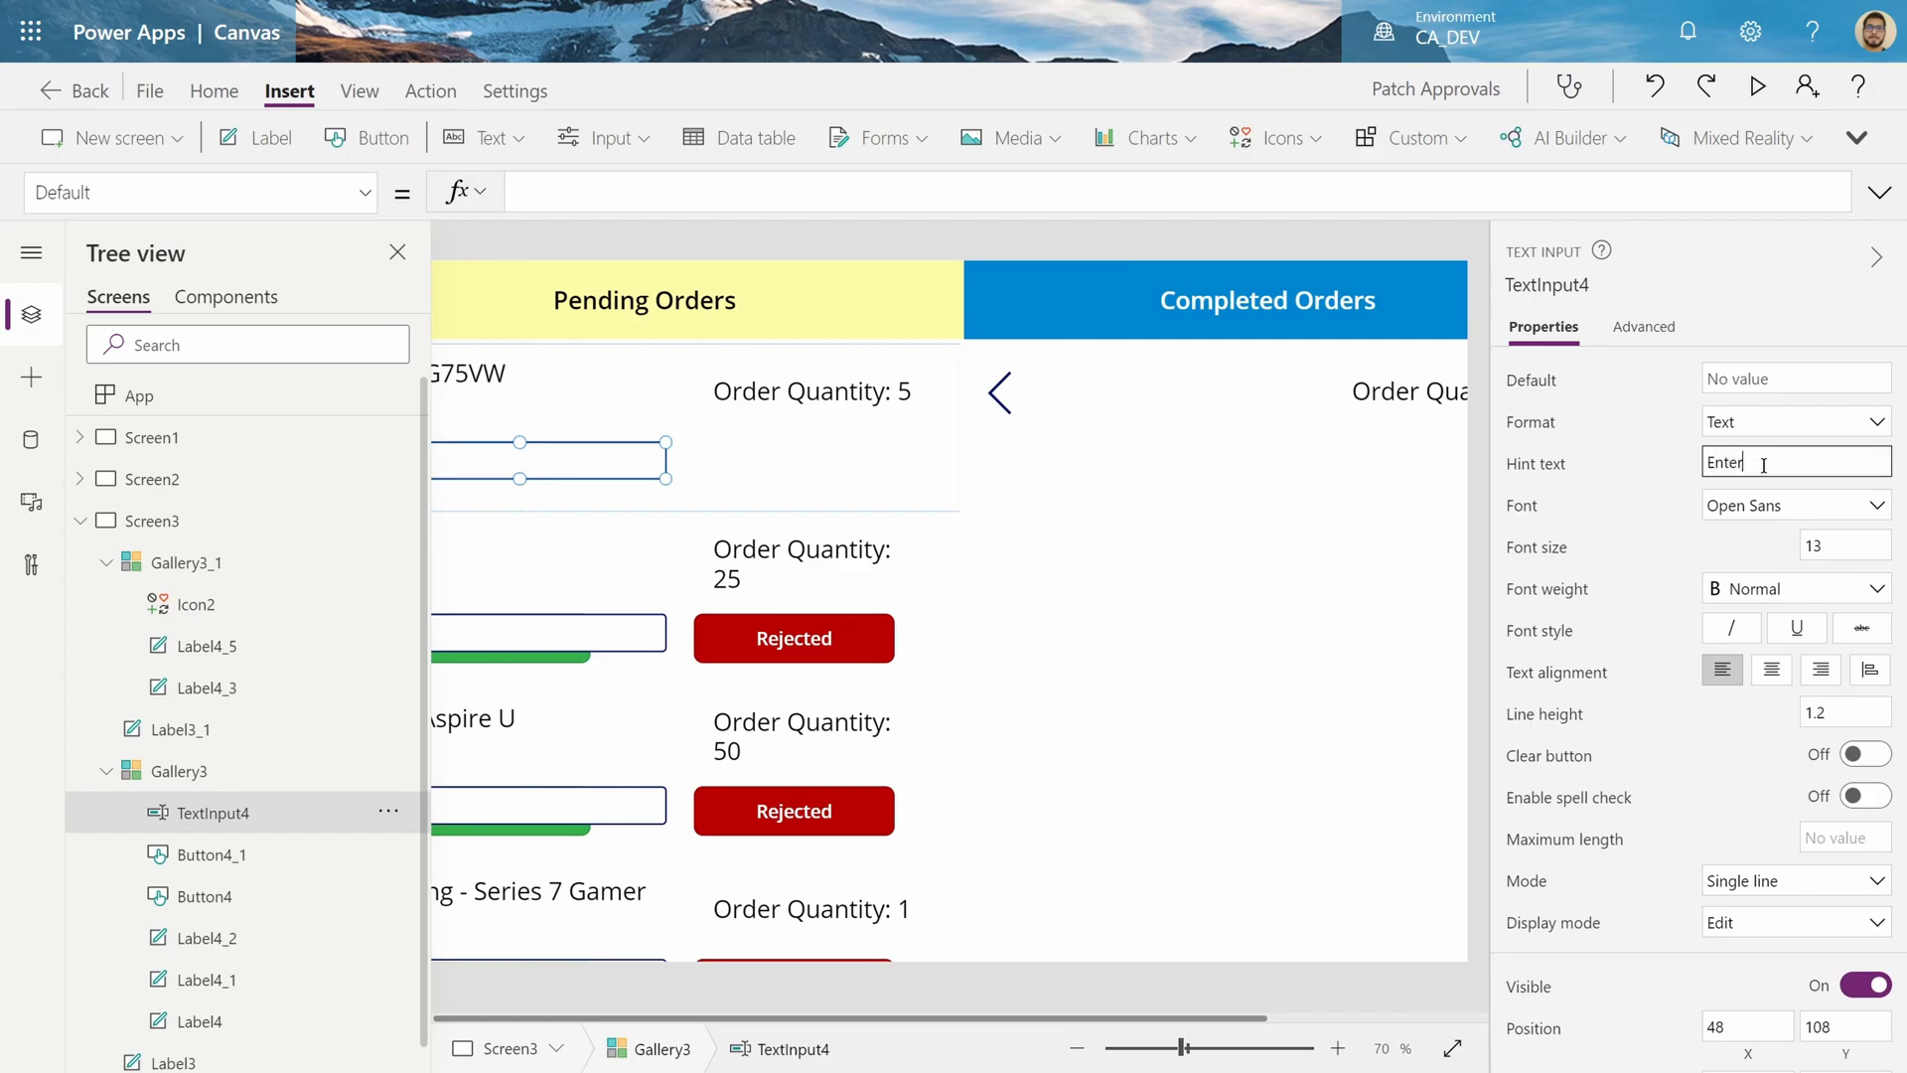
{"action": "type", "text": "an approve"}
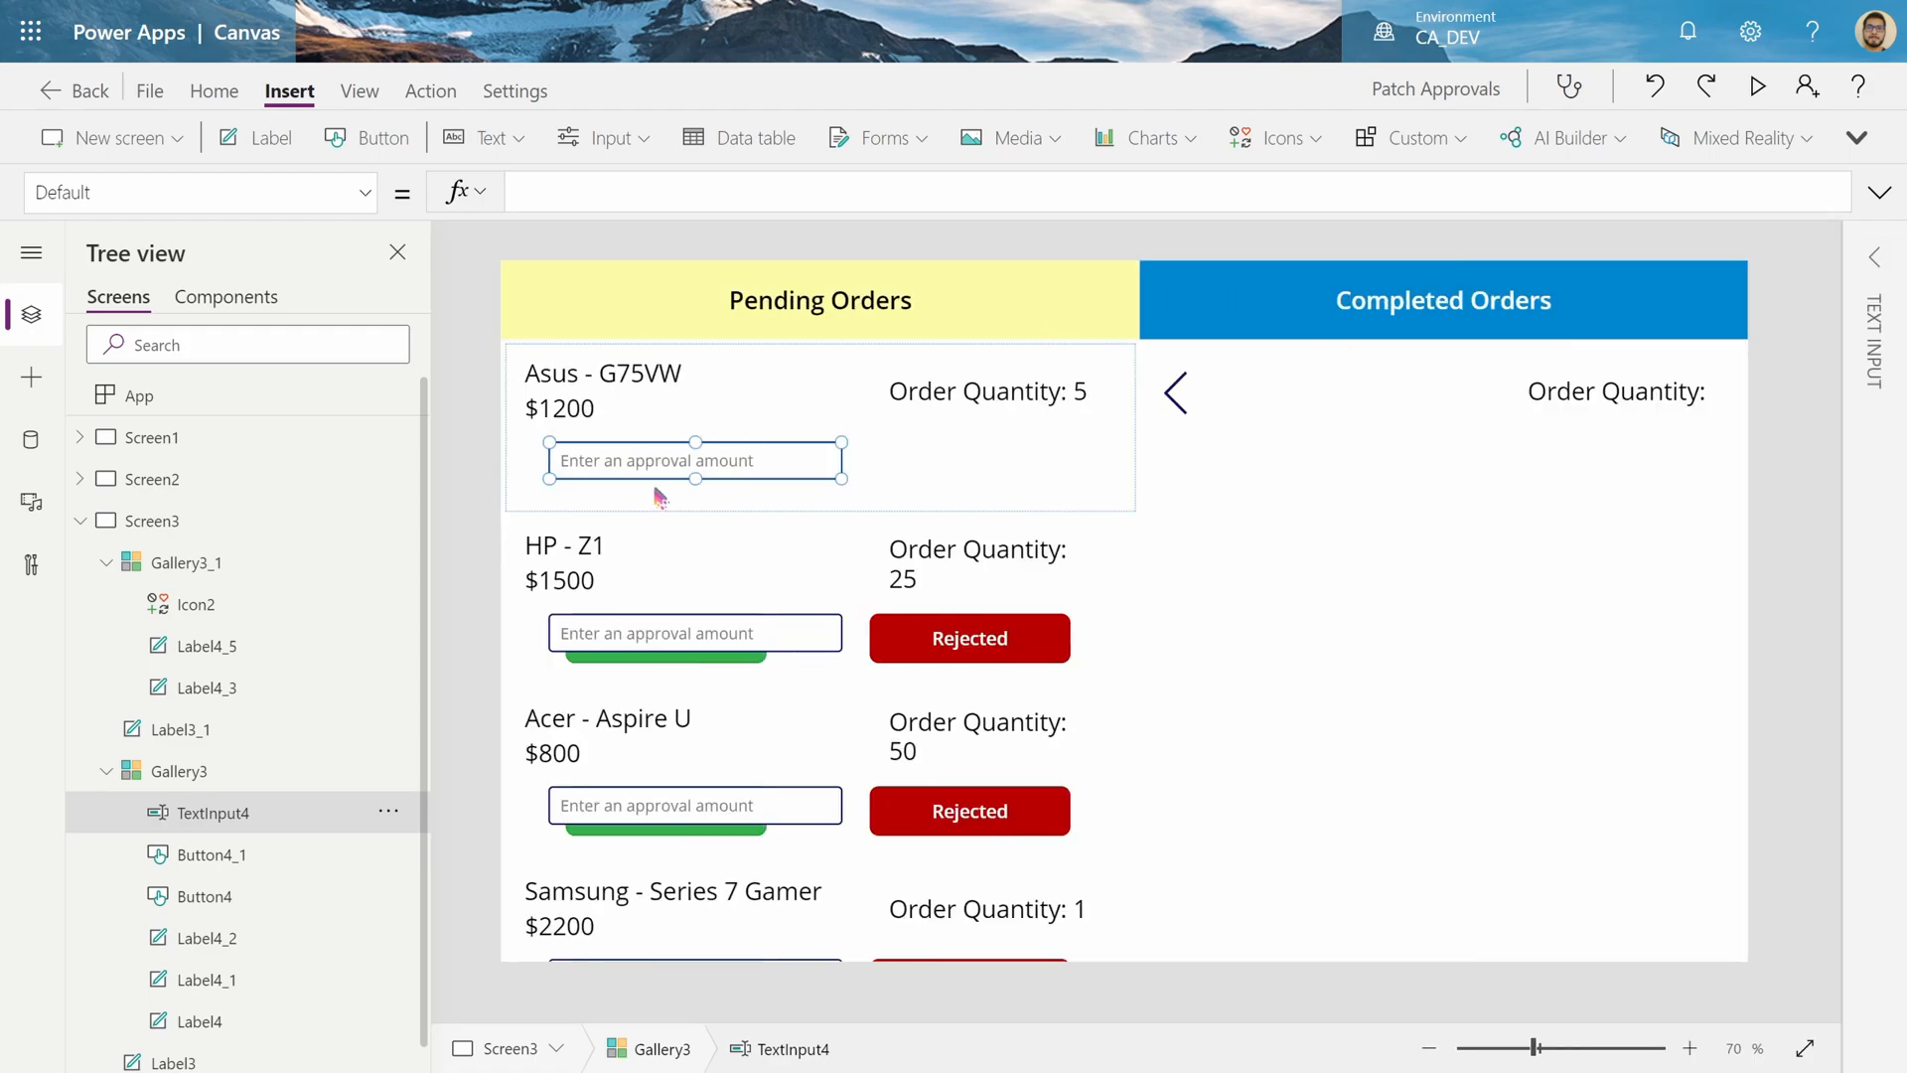
{"action": "left_click", "coordinate": [1756, 87]}
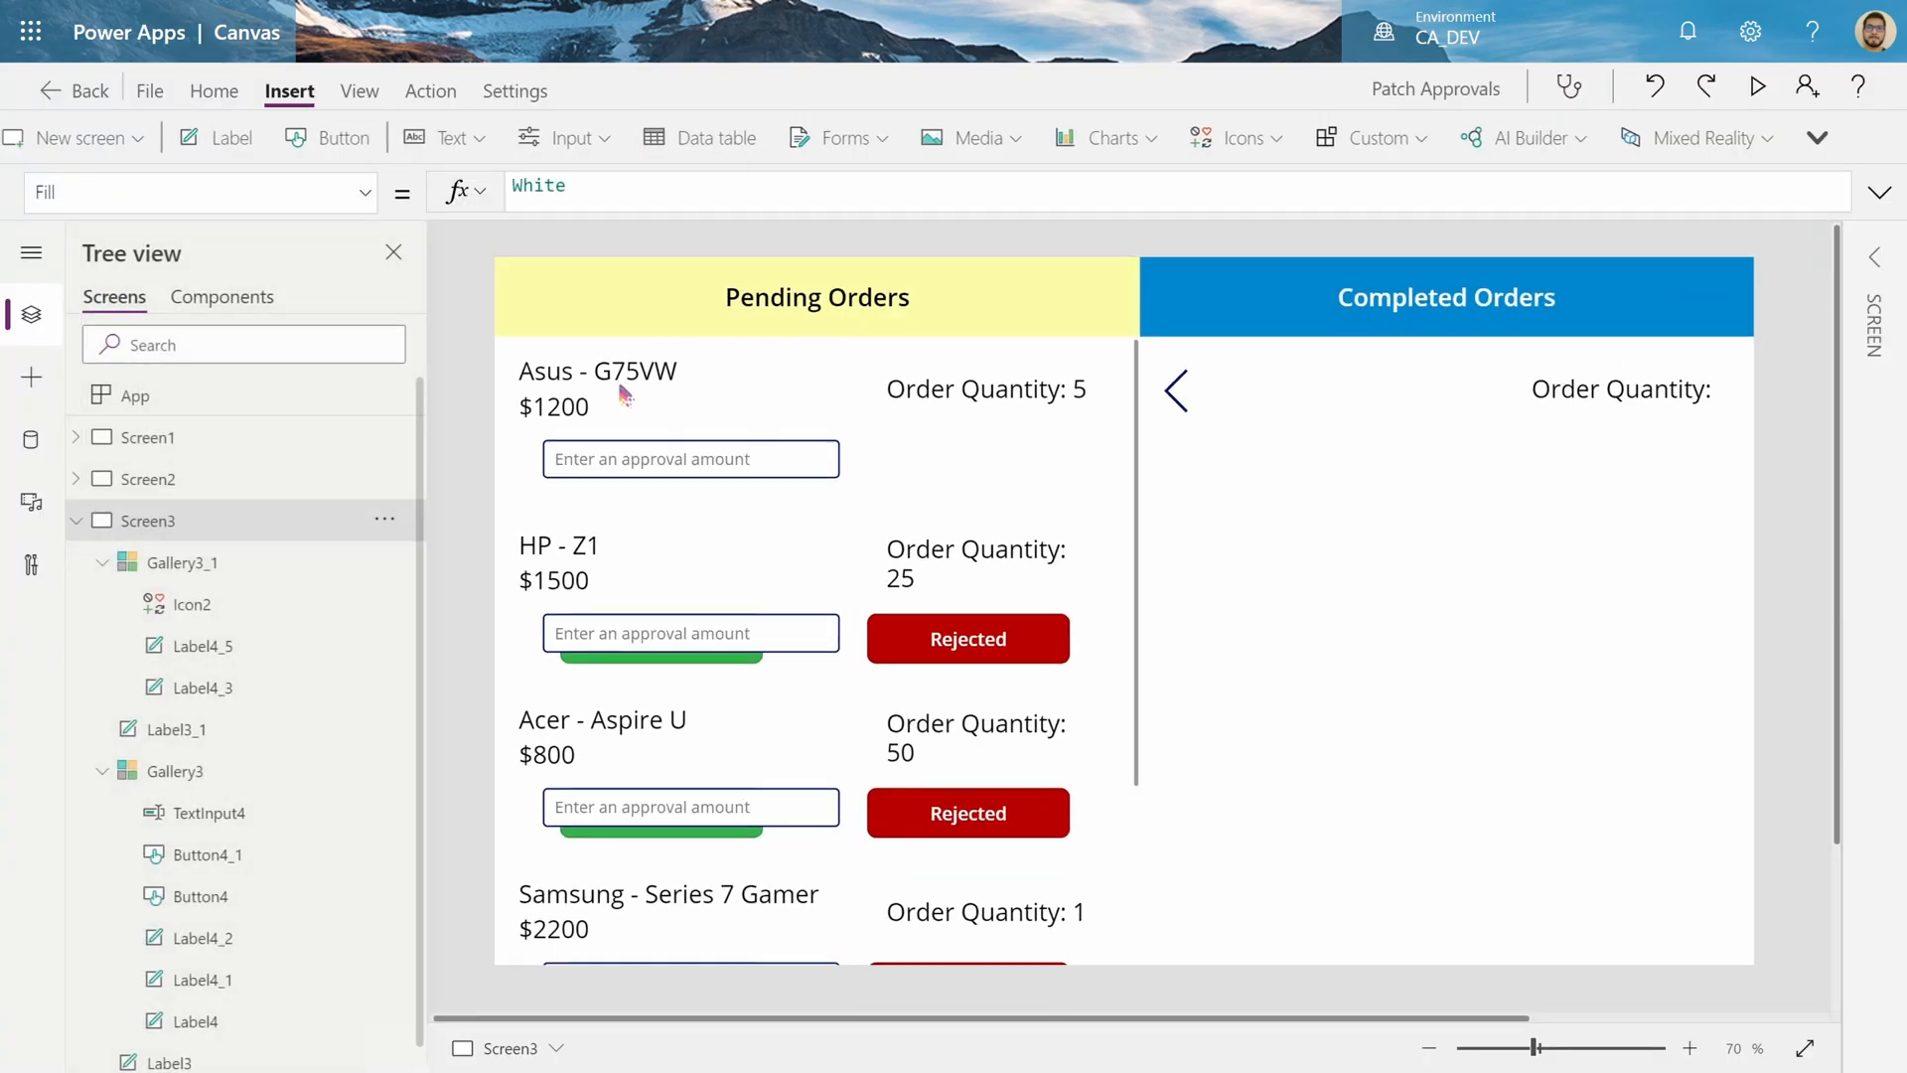
{"action": "left_click", "coordinate": [689, 459]}
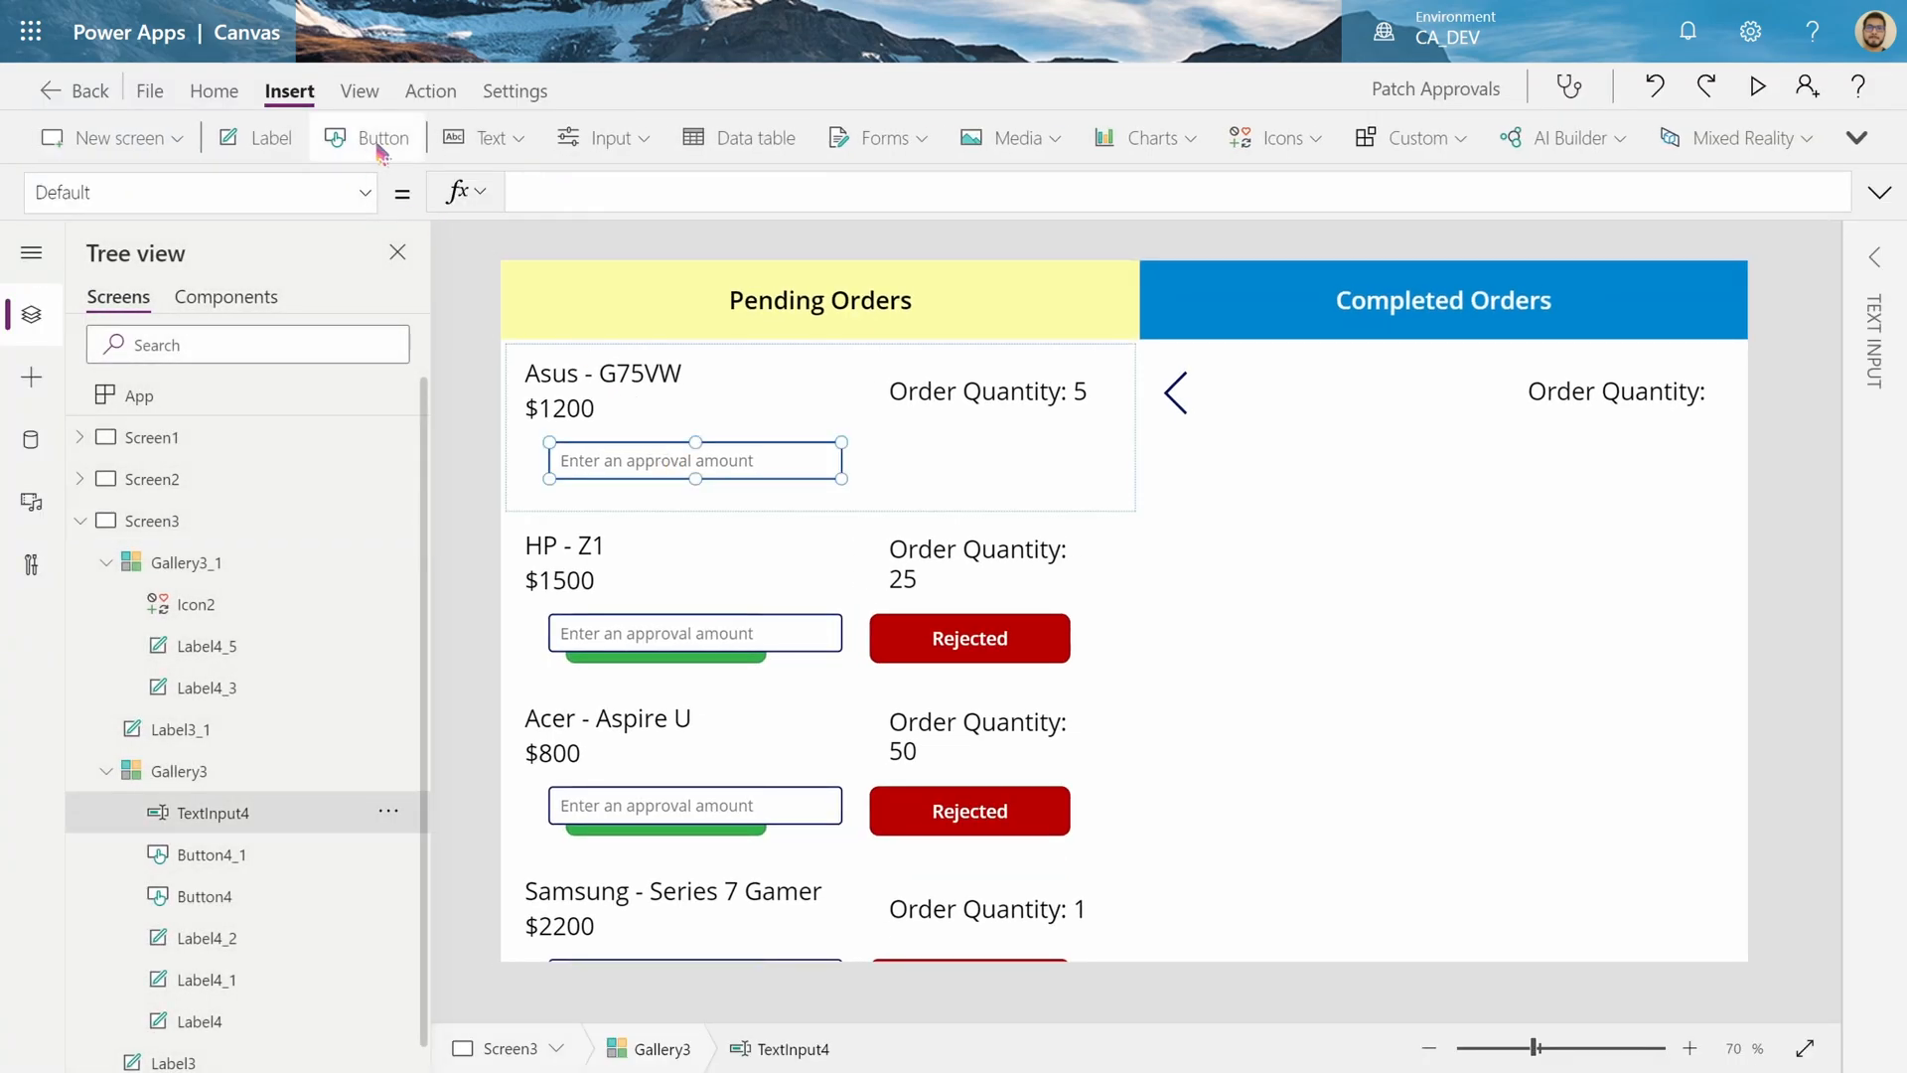
Insert a button captioned 'Approve' into each order and give it a blue fill
{"action": "left_click", "coordinate": [380, 136]}
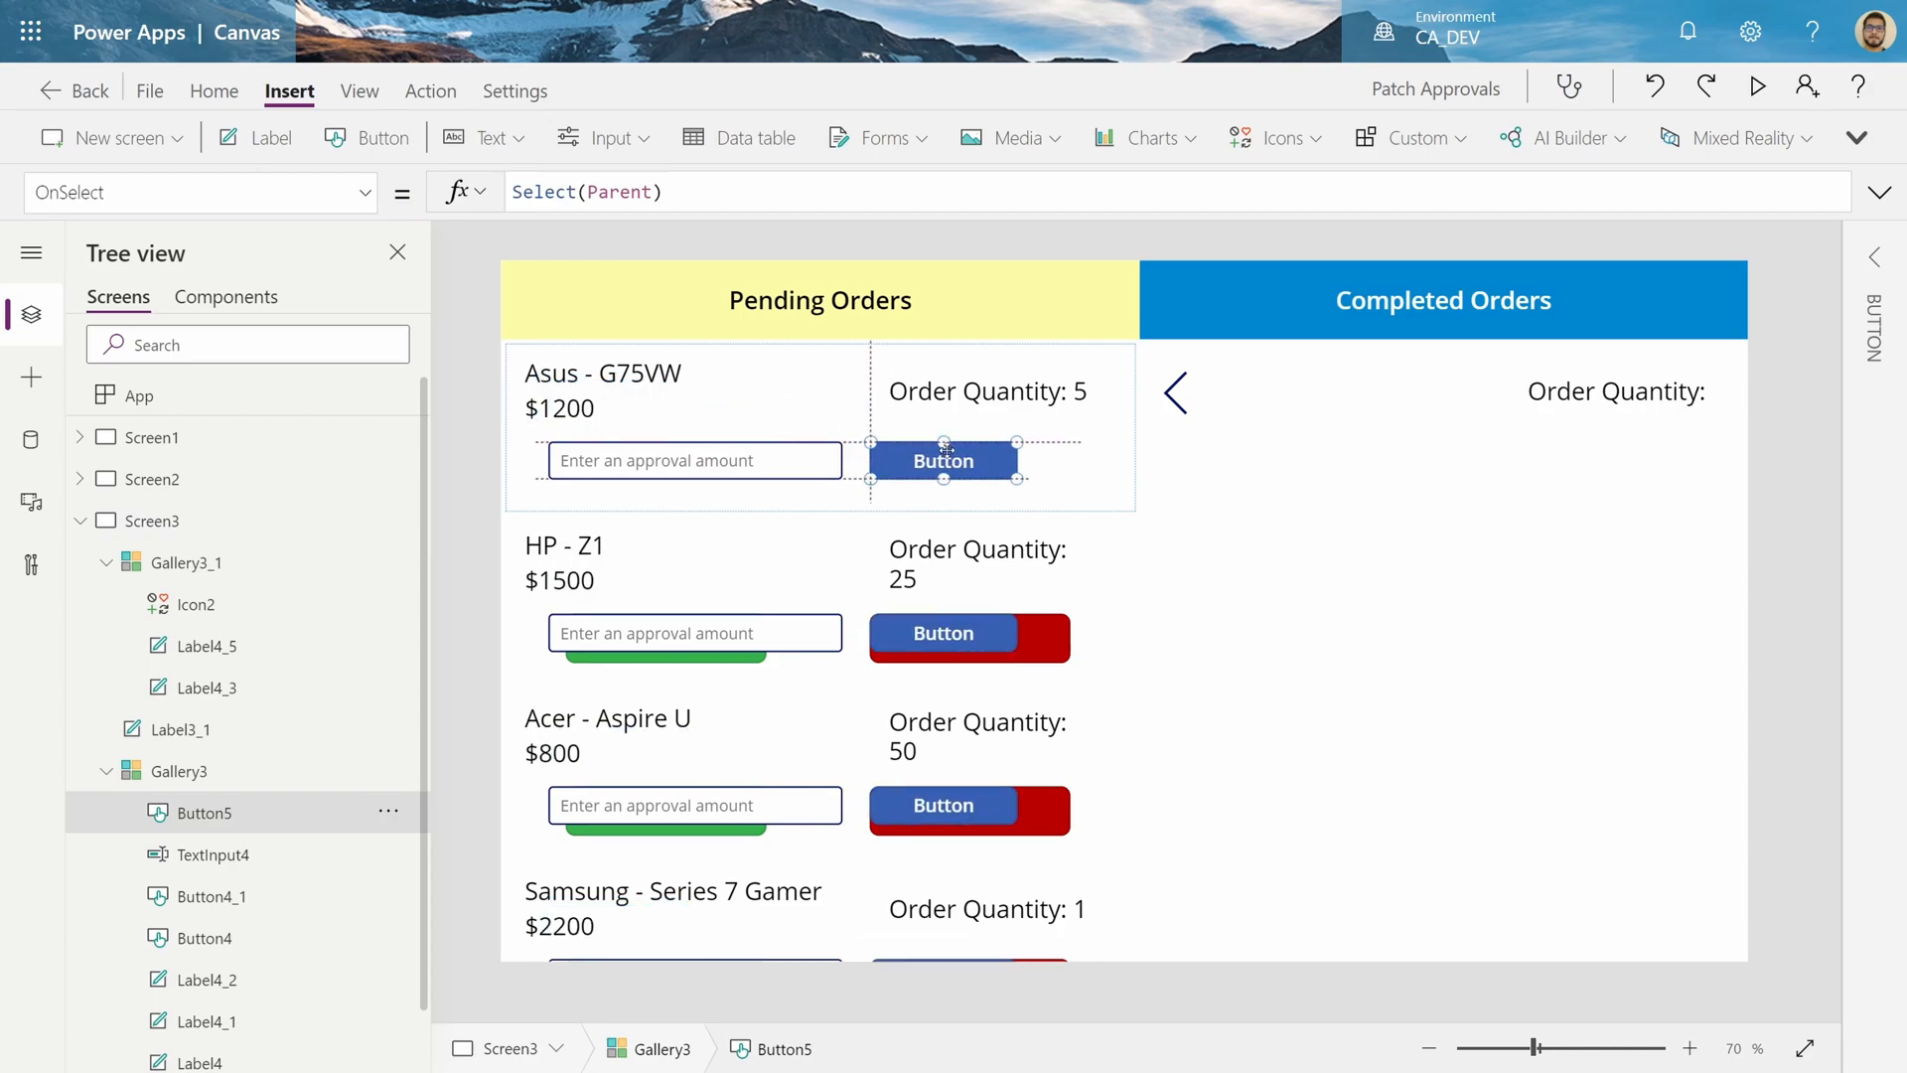
{"action": "left_click", "coordinate": [195, 191]}
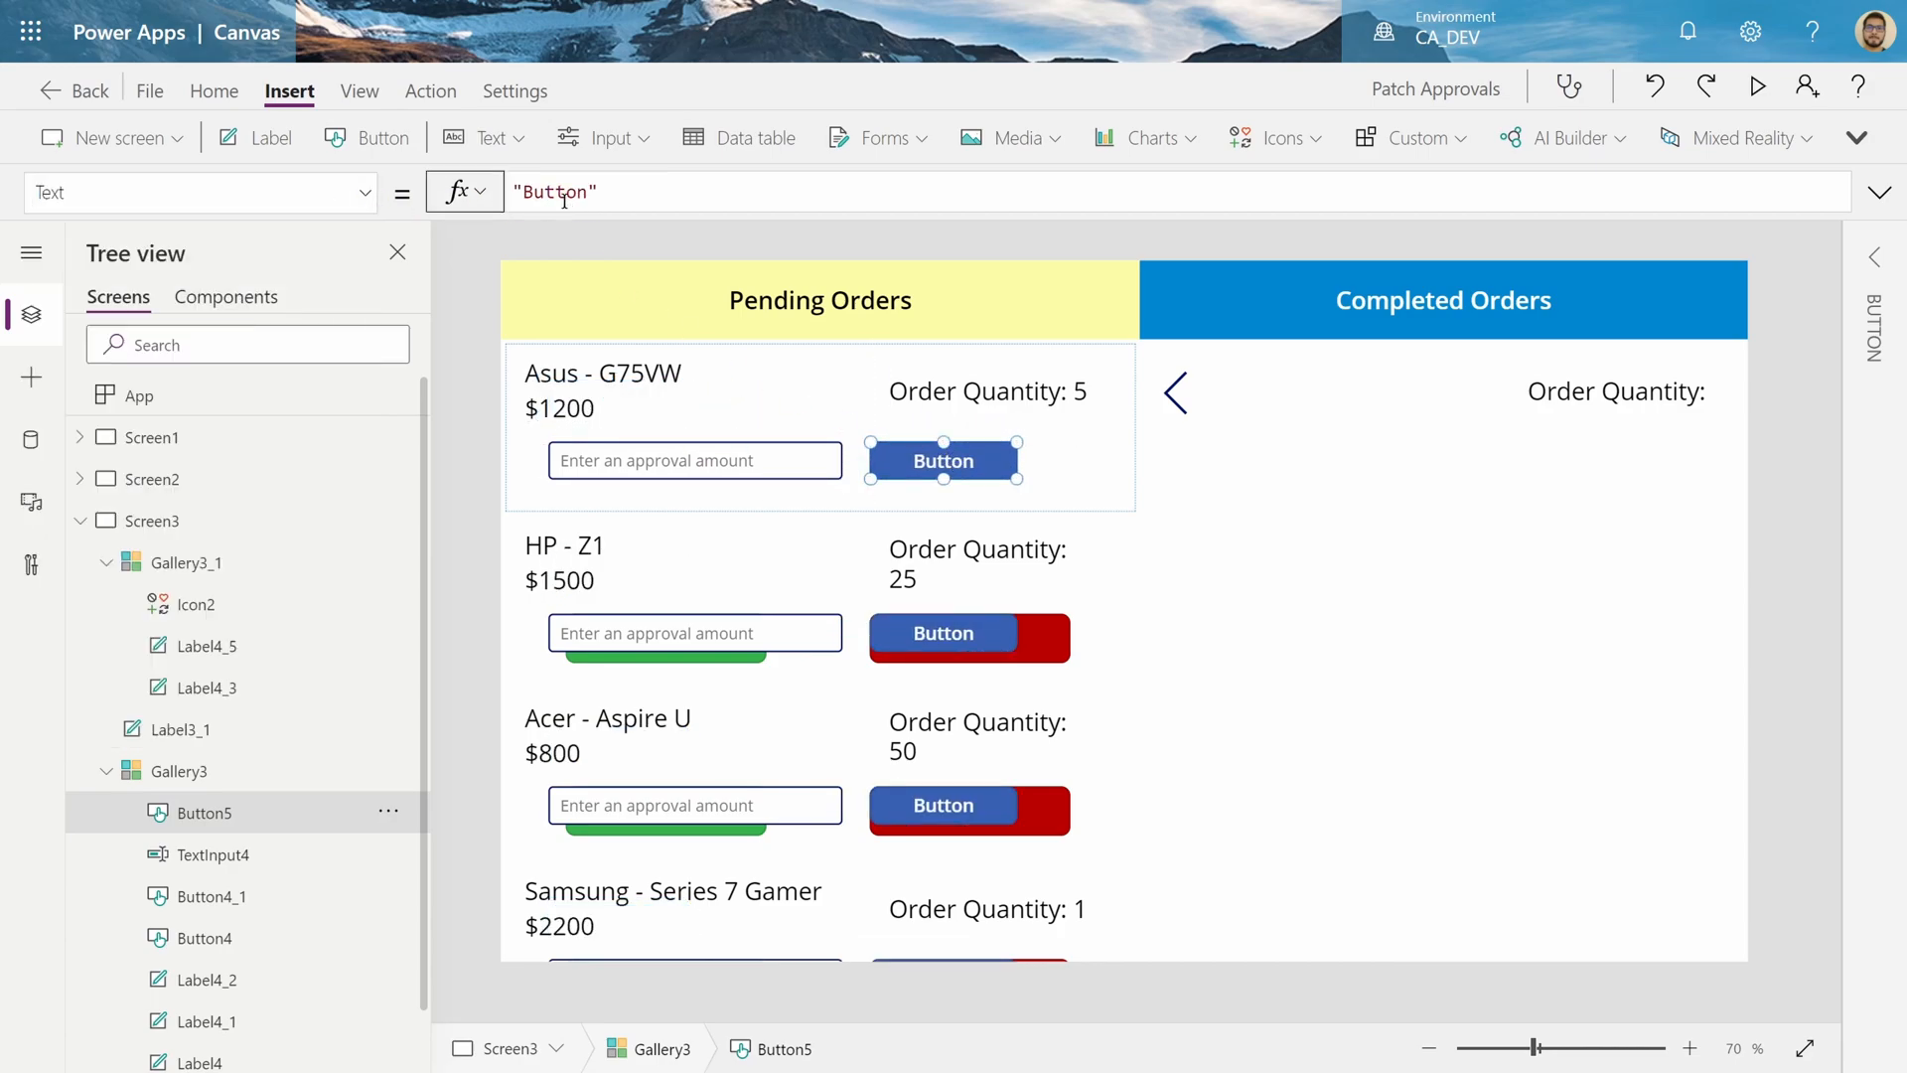
{"action": "type", "text": "Approve\""}
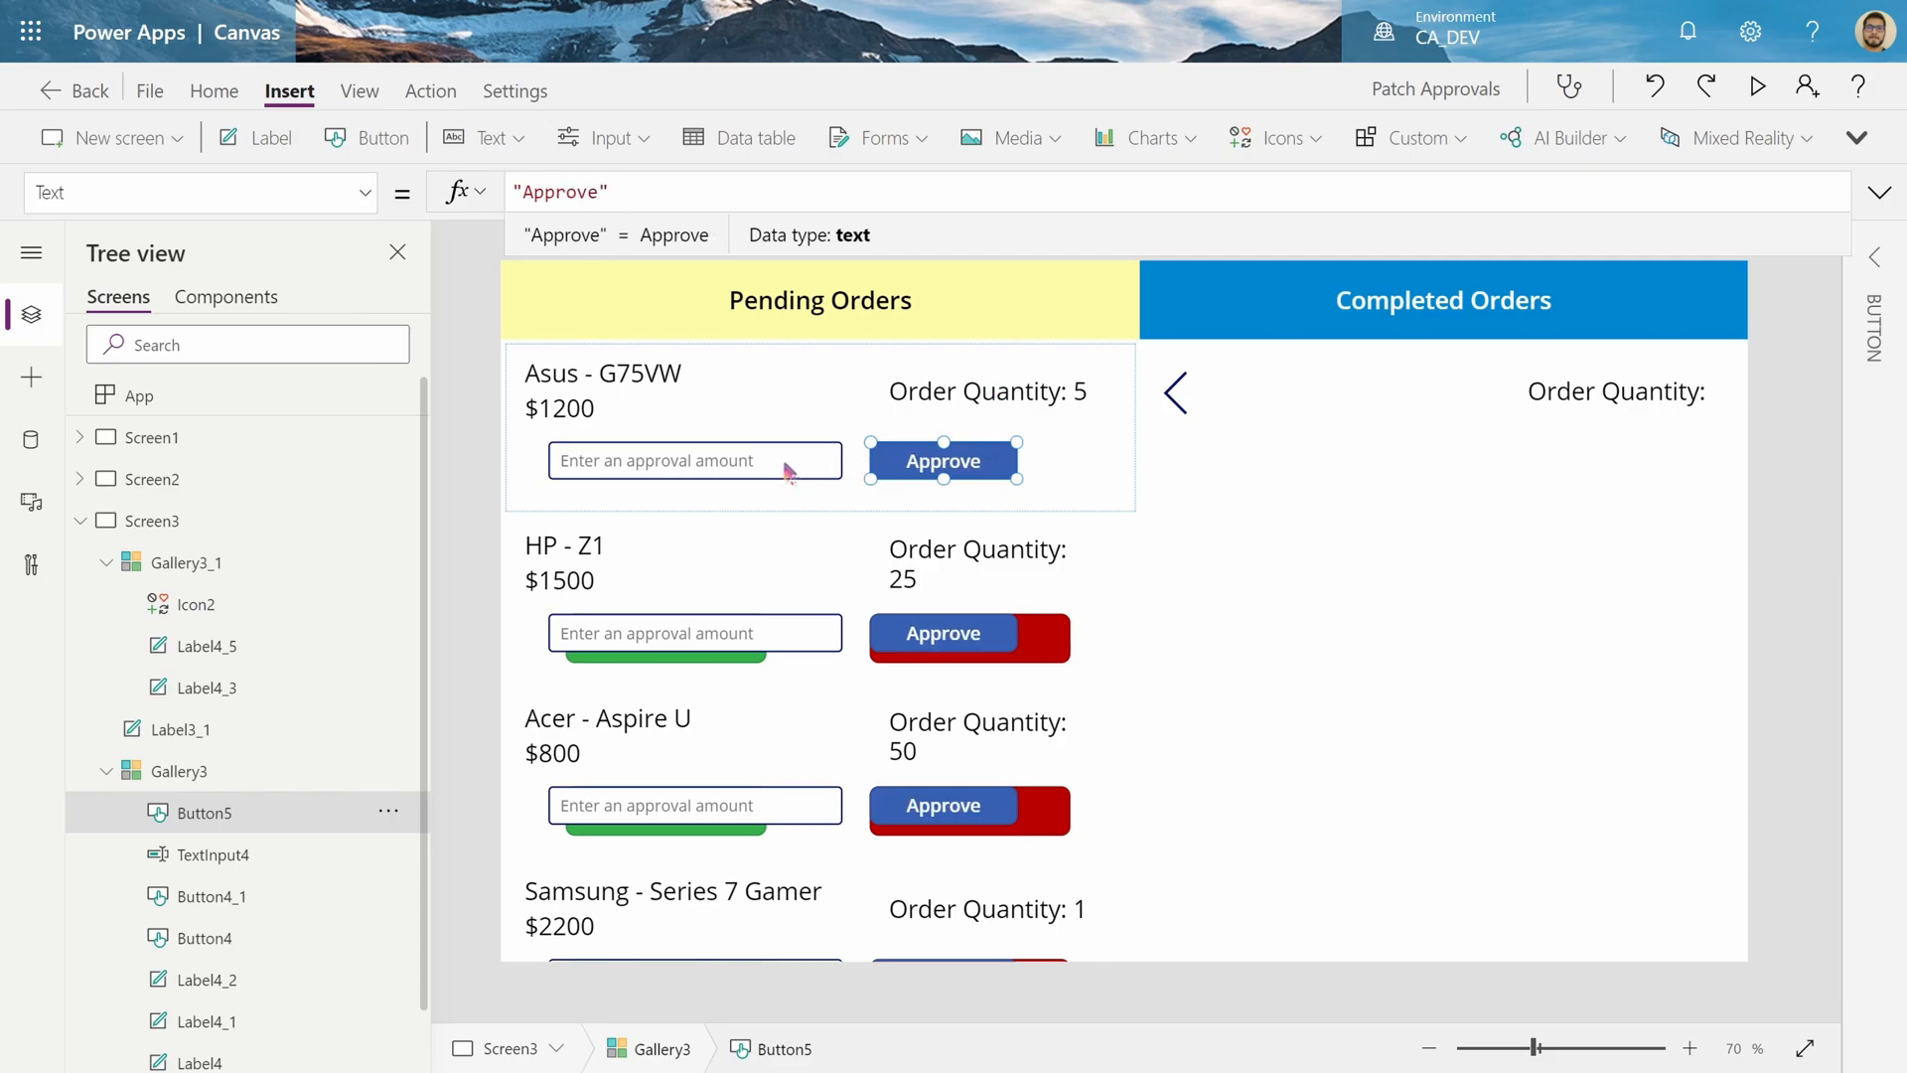
{"action": "right_click", "coordinate": [942, 460]}
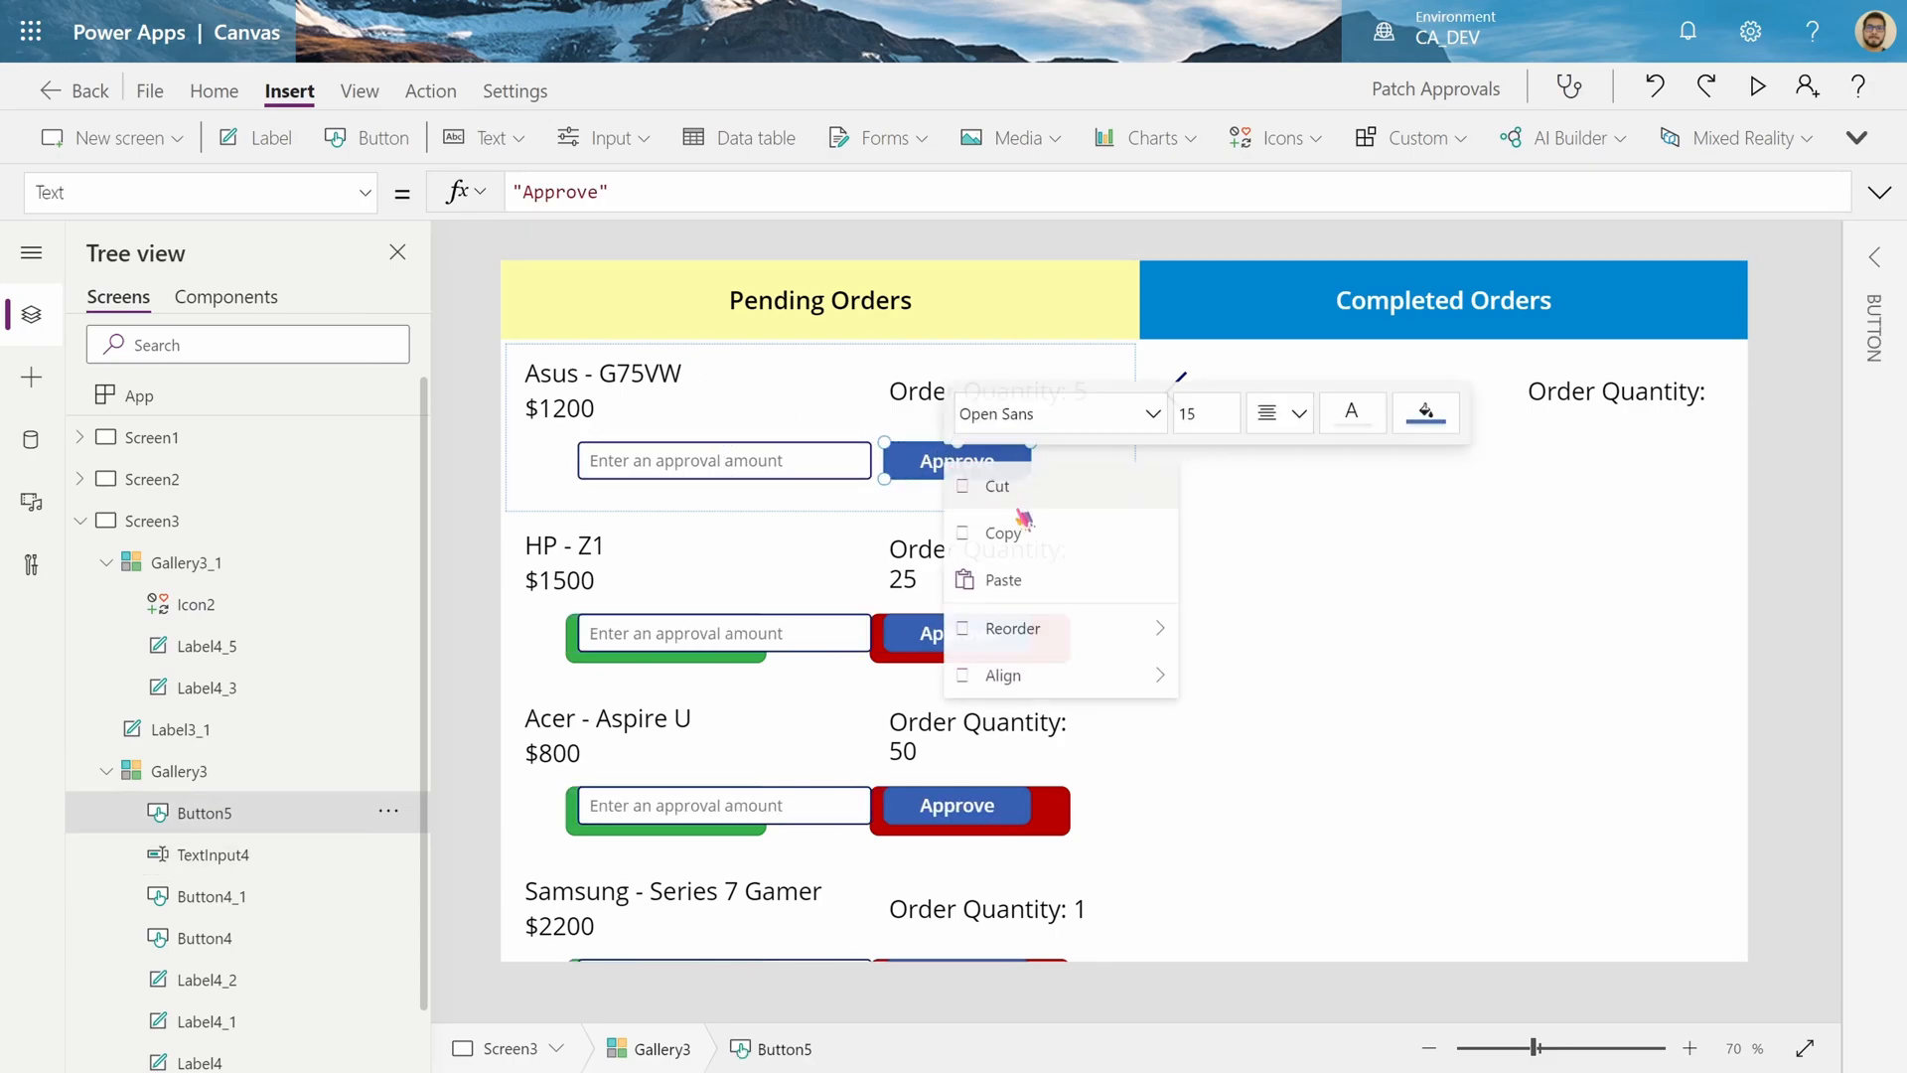
{"action": "left_click", "coordinate": [1423, 413]}
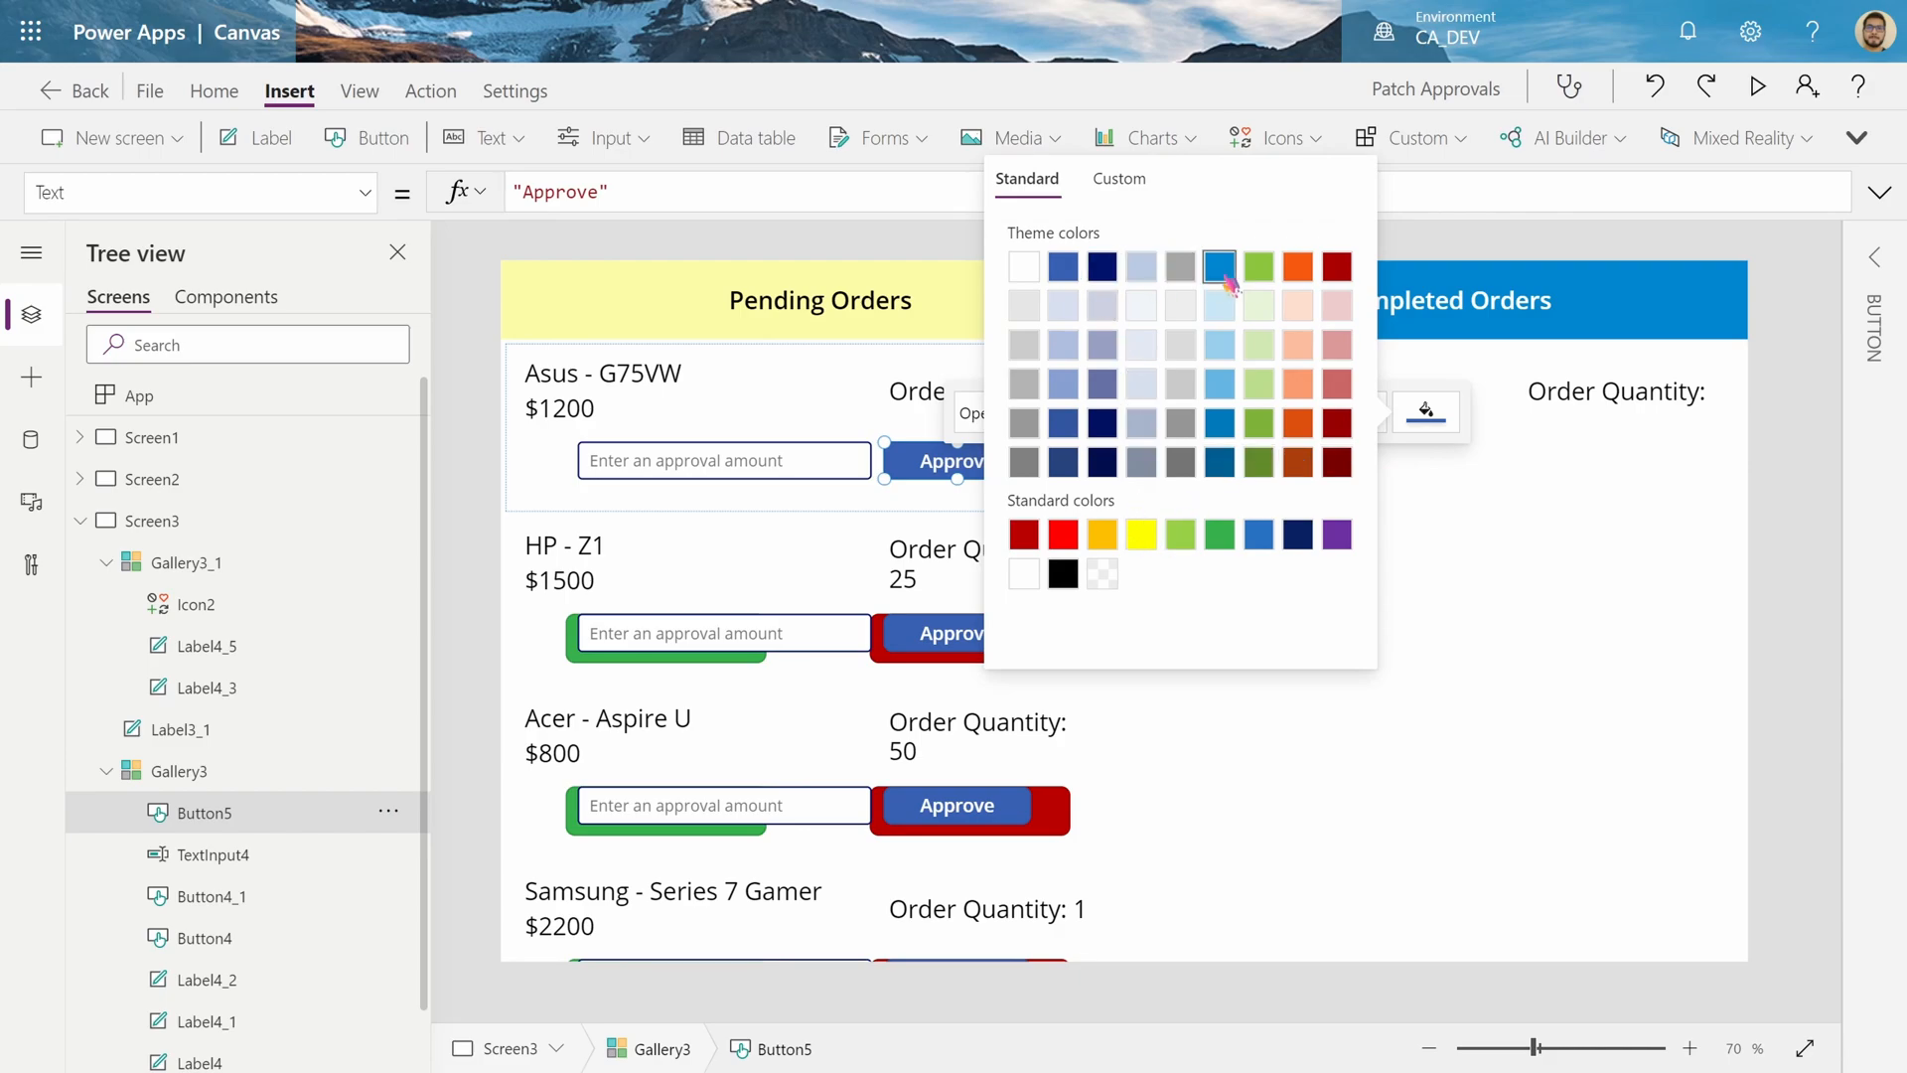
{"action": "left_click", "coordinate": [1218, 265]}
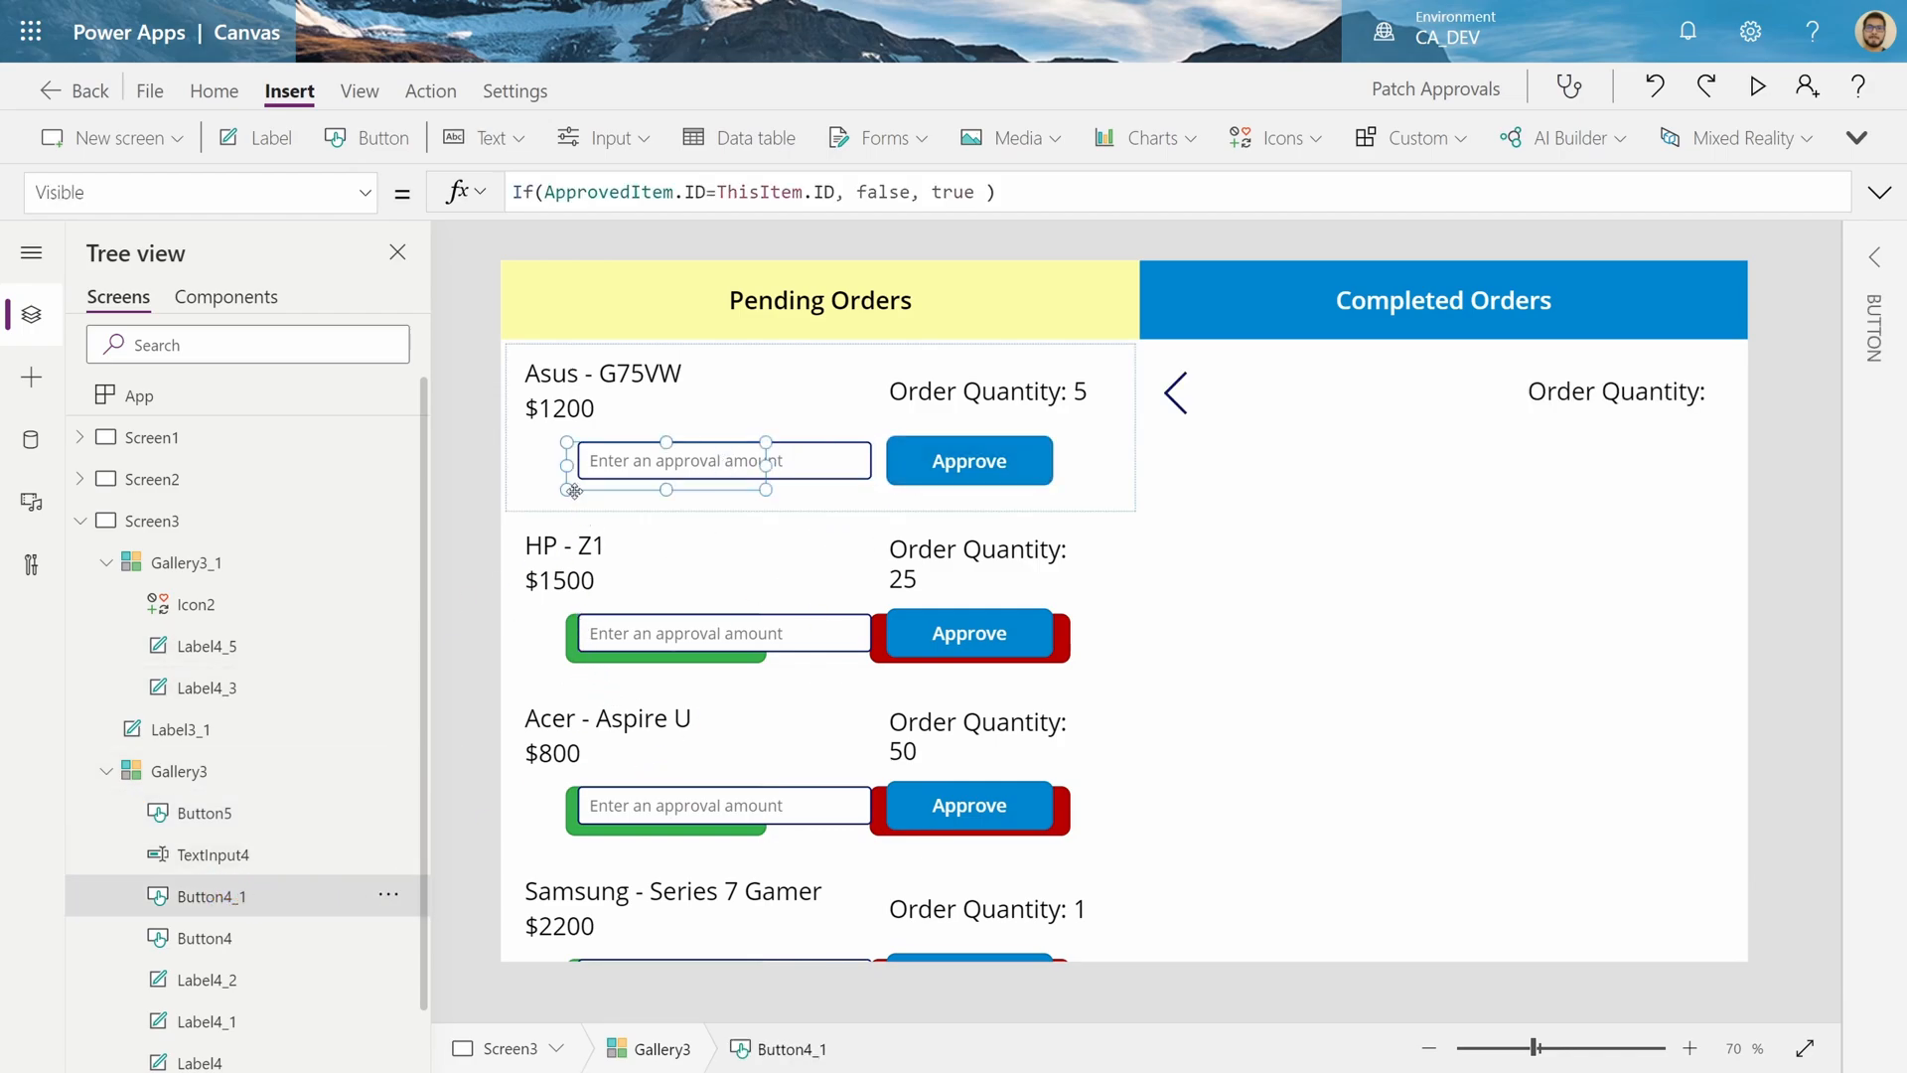
Set the amount box's Visible to If(Button4_1.Visible,false,true)
{"action": "double_click", "coordinate": [211, 896]}
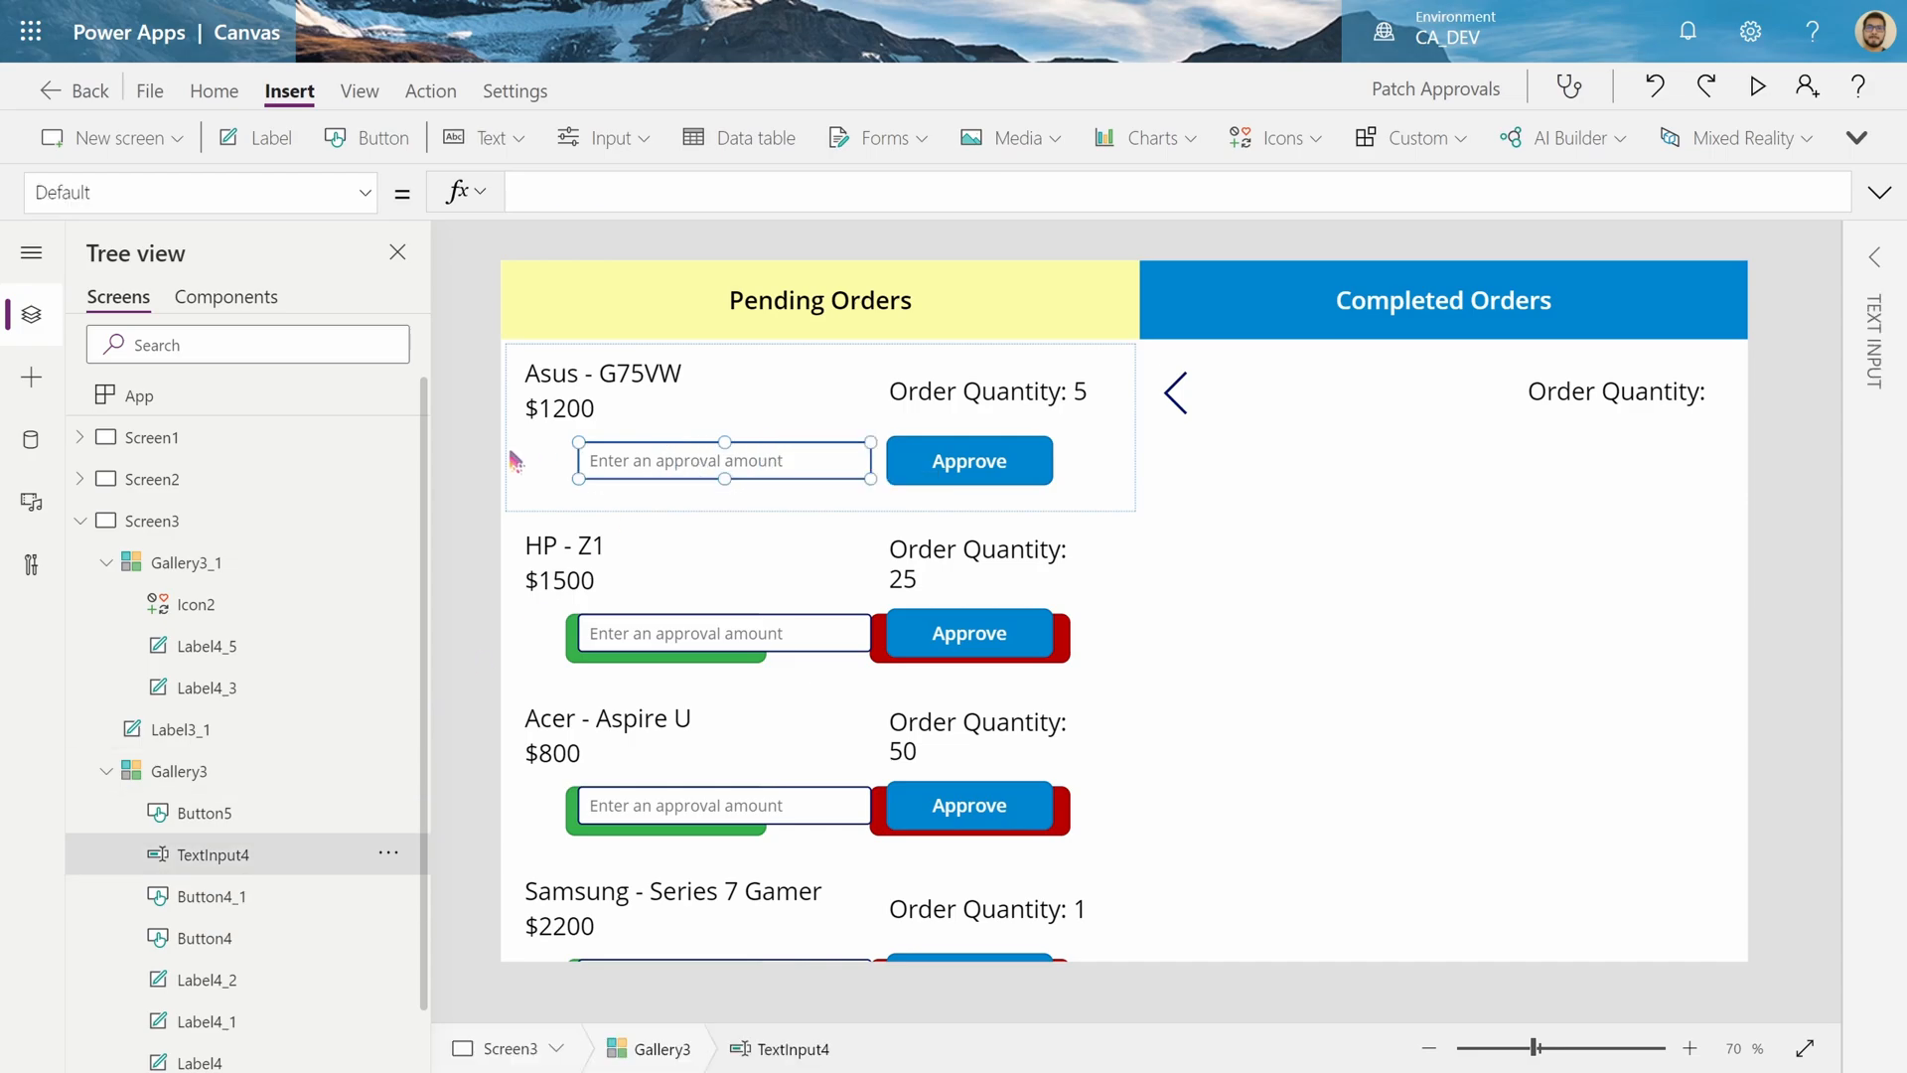
{"action": "left_click", "coordinate": [201, 192]}
{"action": "type", "text": "Button4_1"}
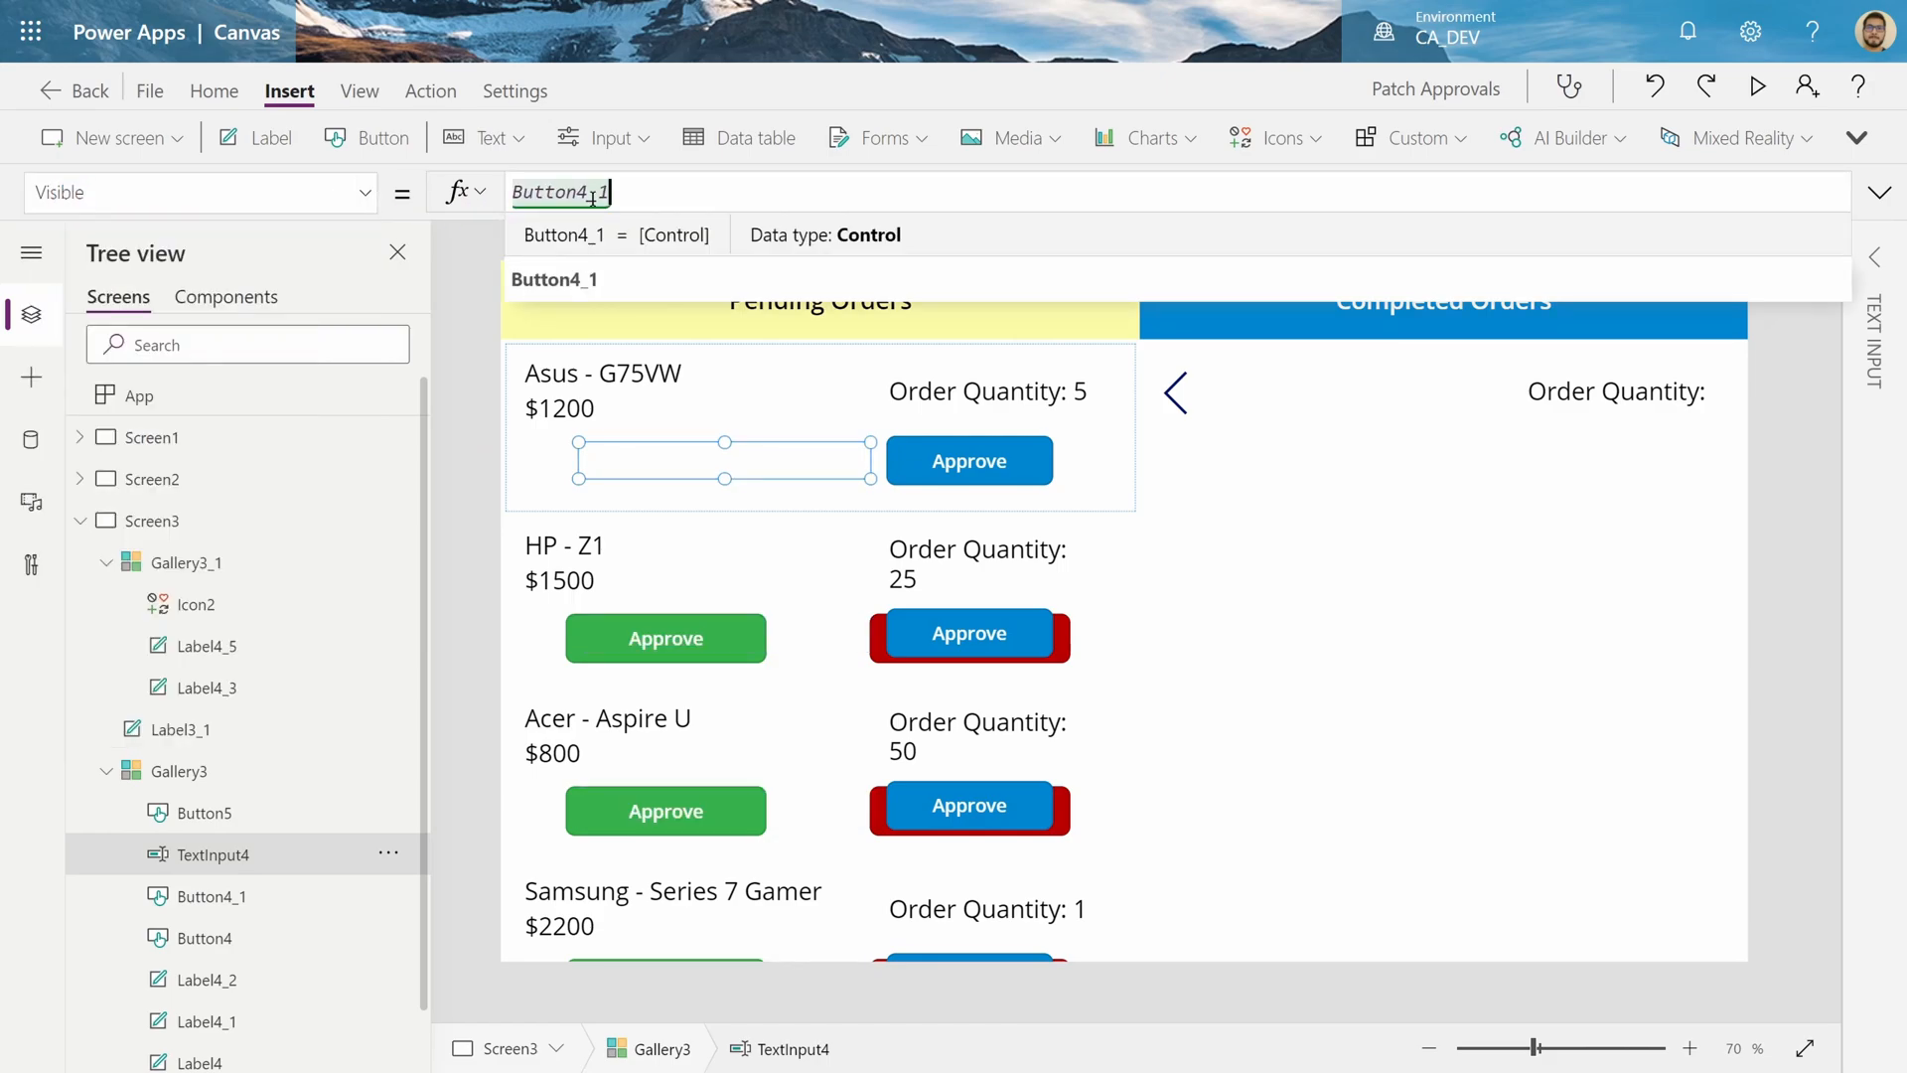
{"action": "double_click", "coordinate": [560, 192]}
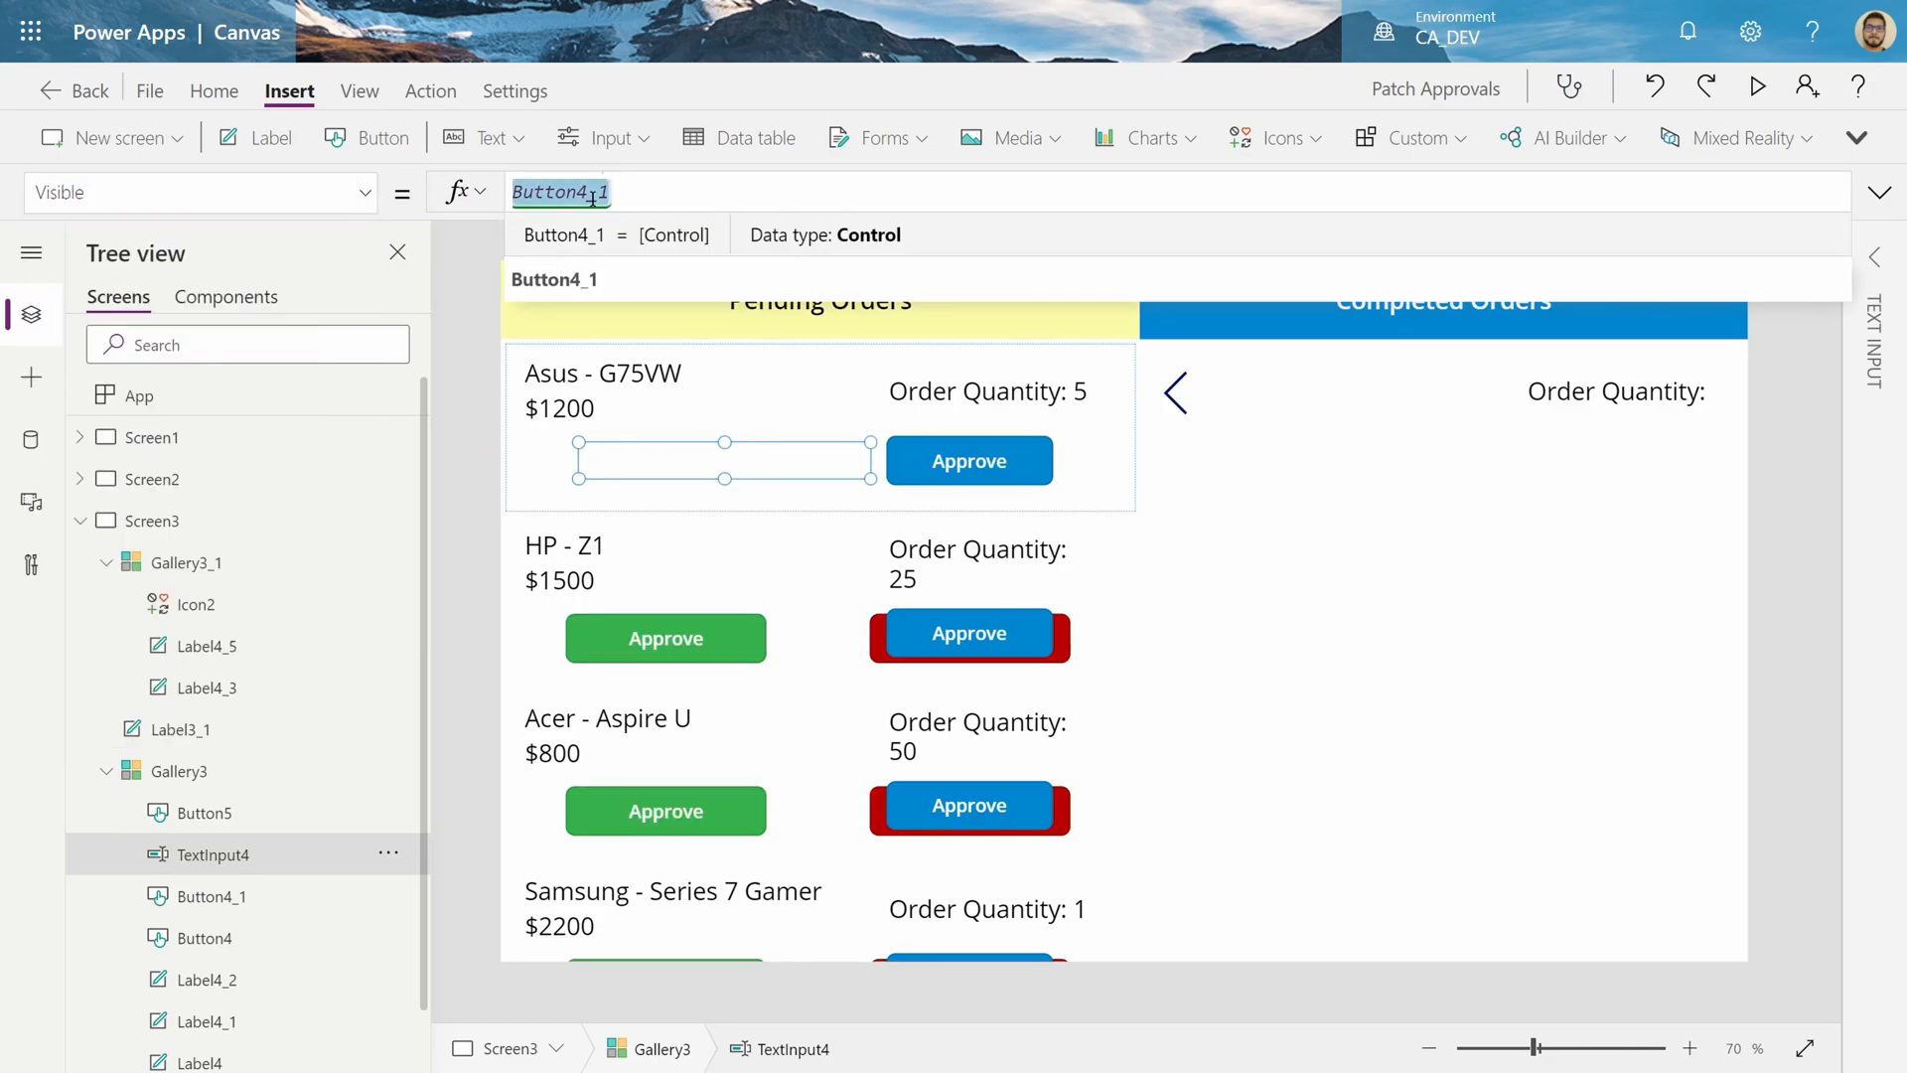
{"action": "type", "text": "If(Button4_1.Visible"}
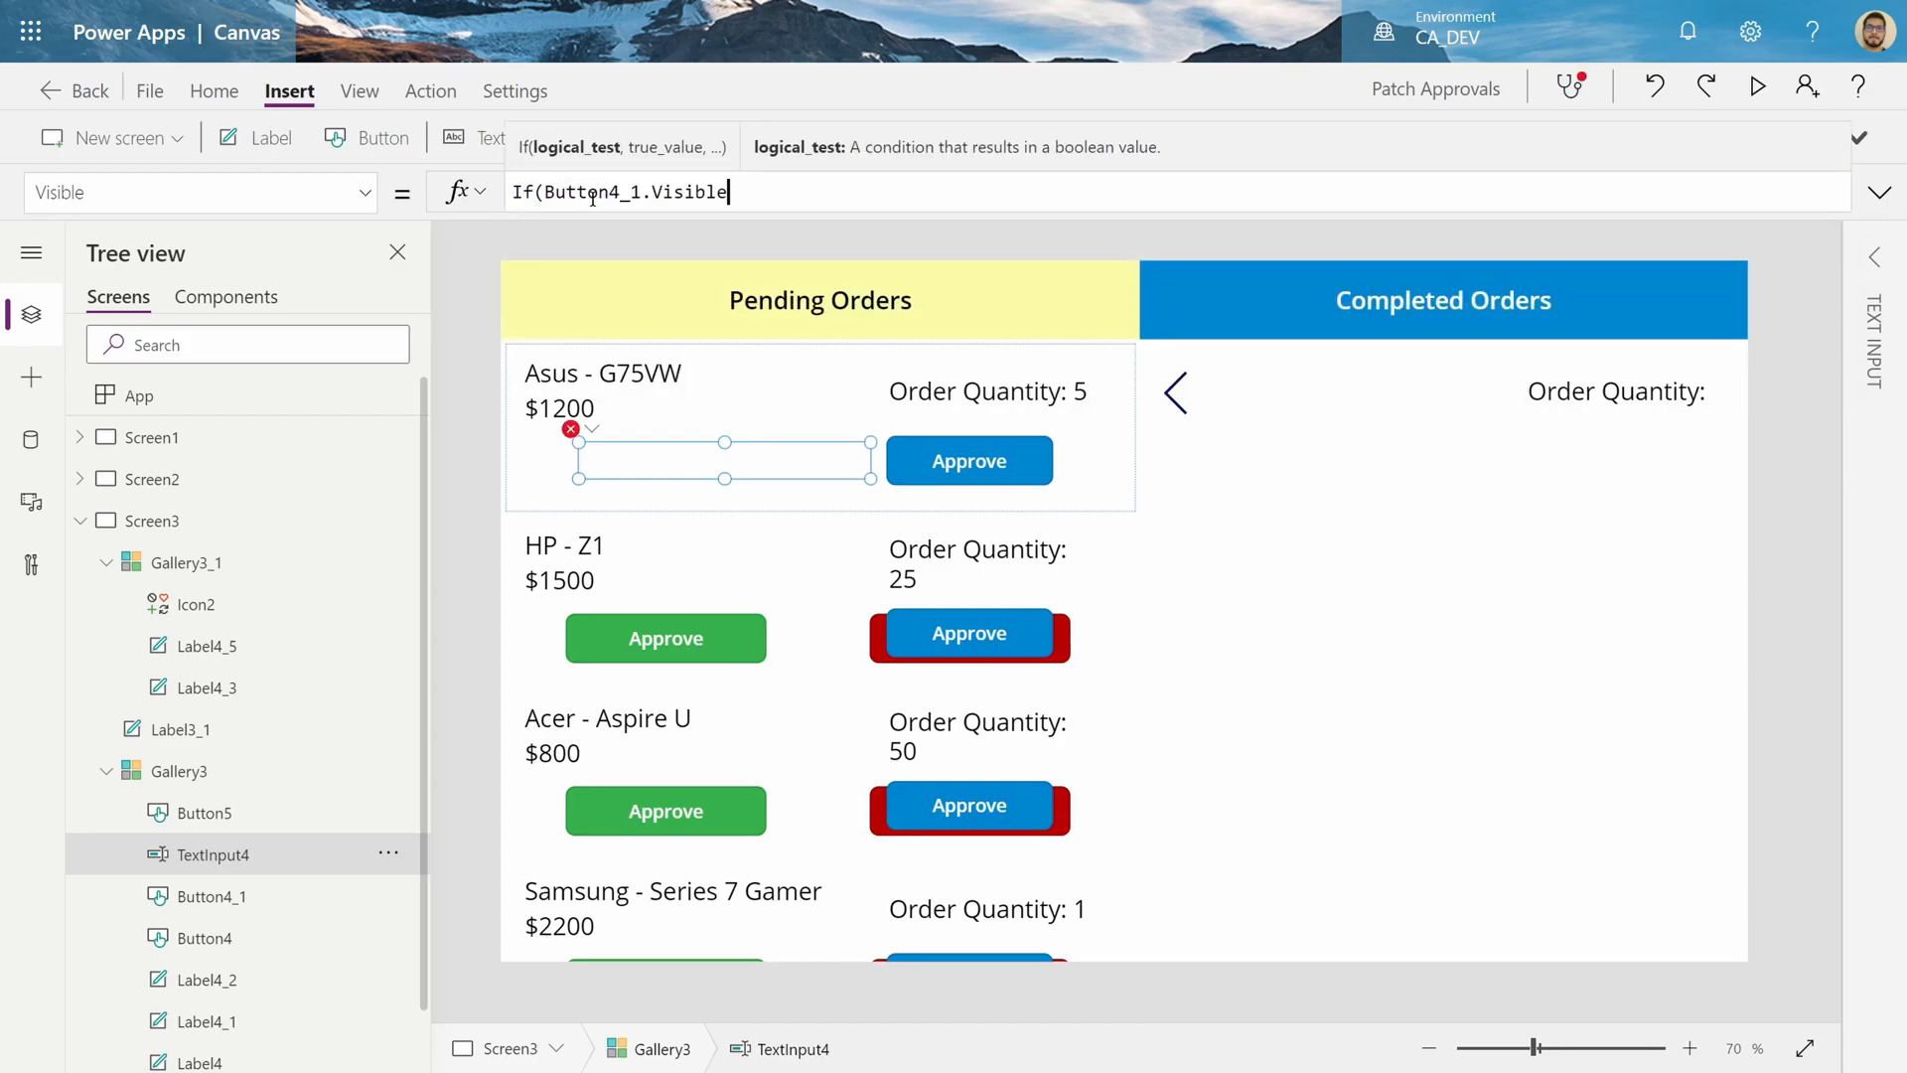
{"action": "type", "text": ",false,true"}
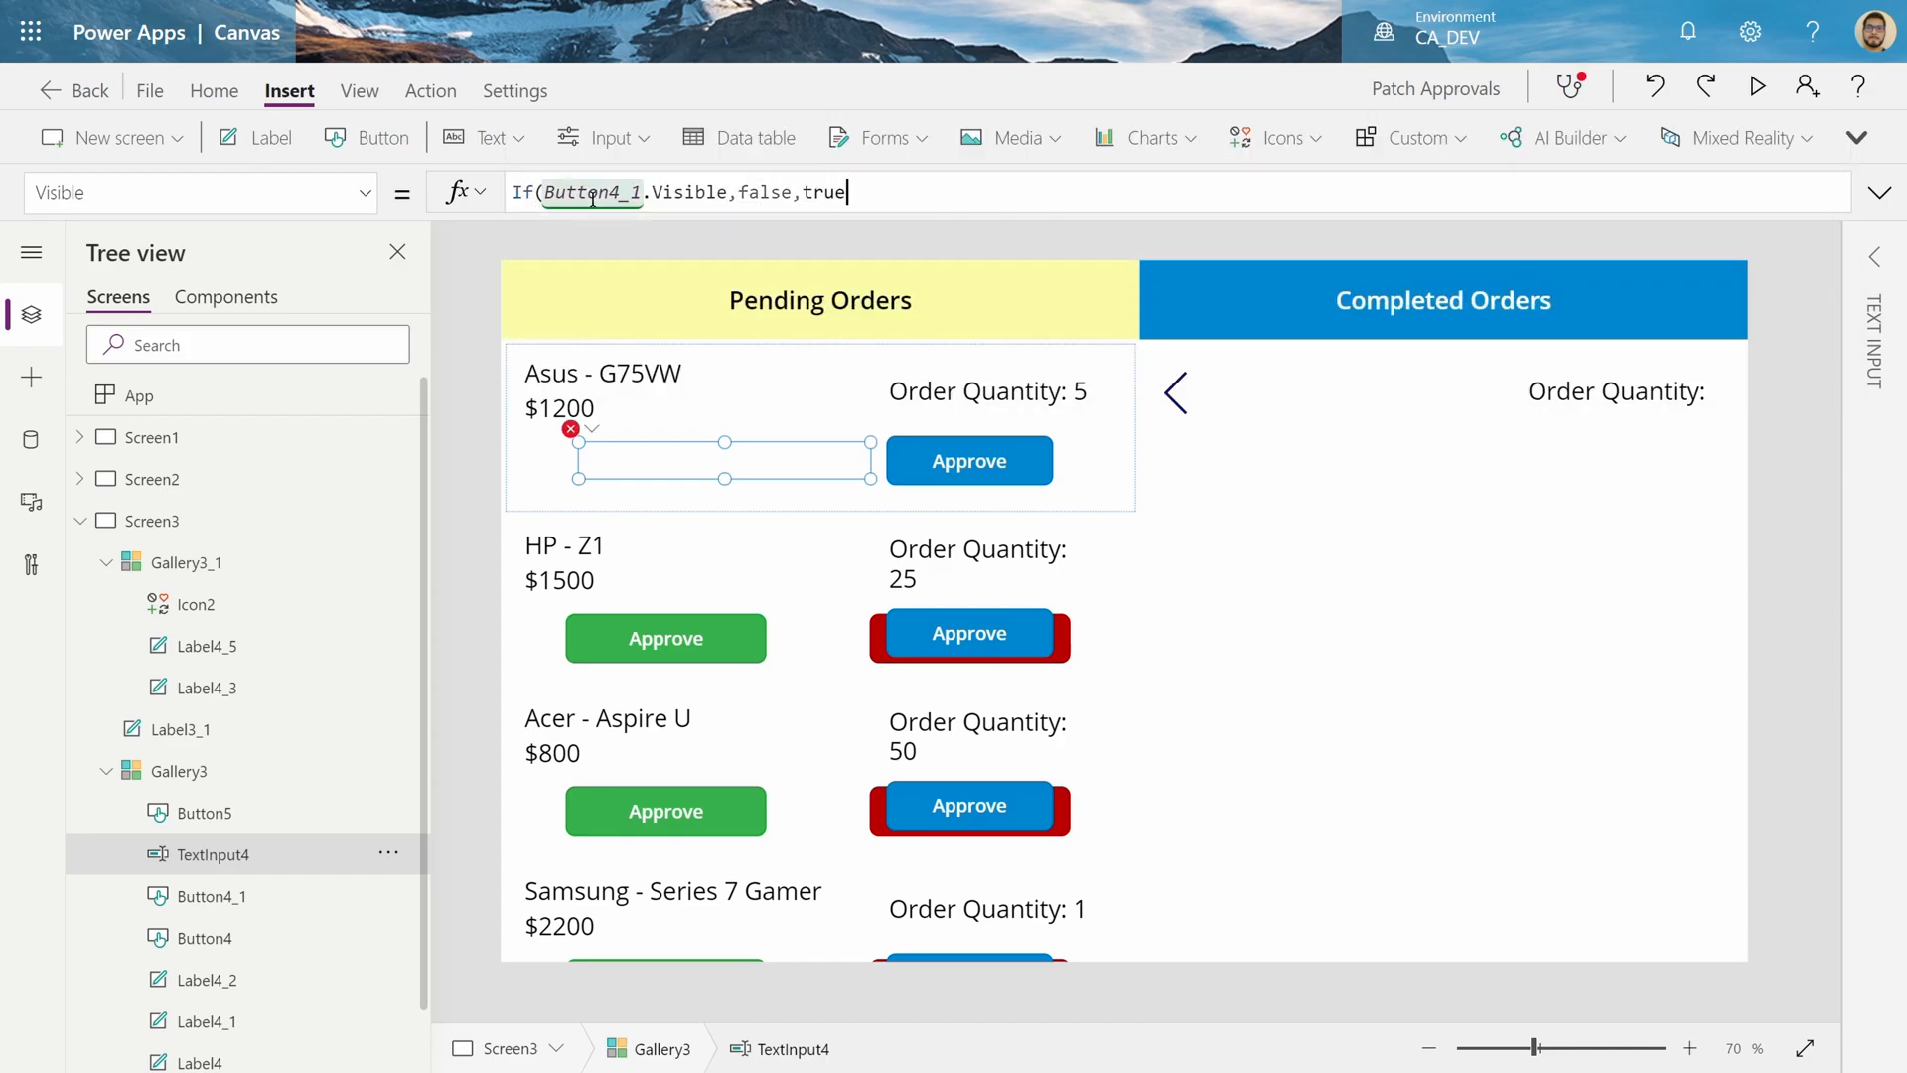
{"action": "key", "text": "Enter"}
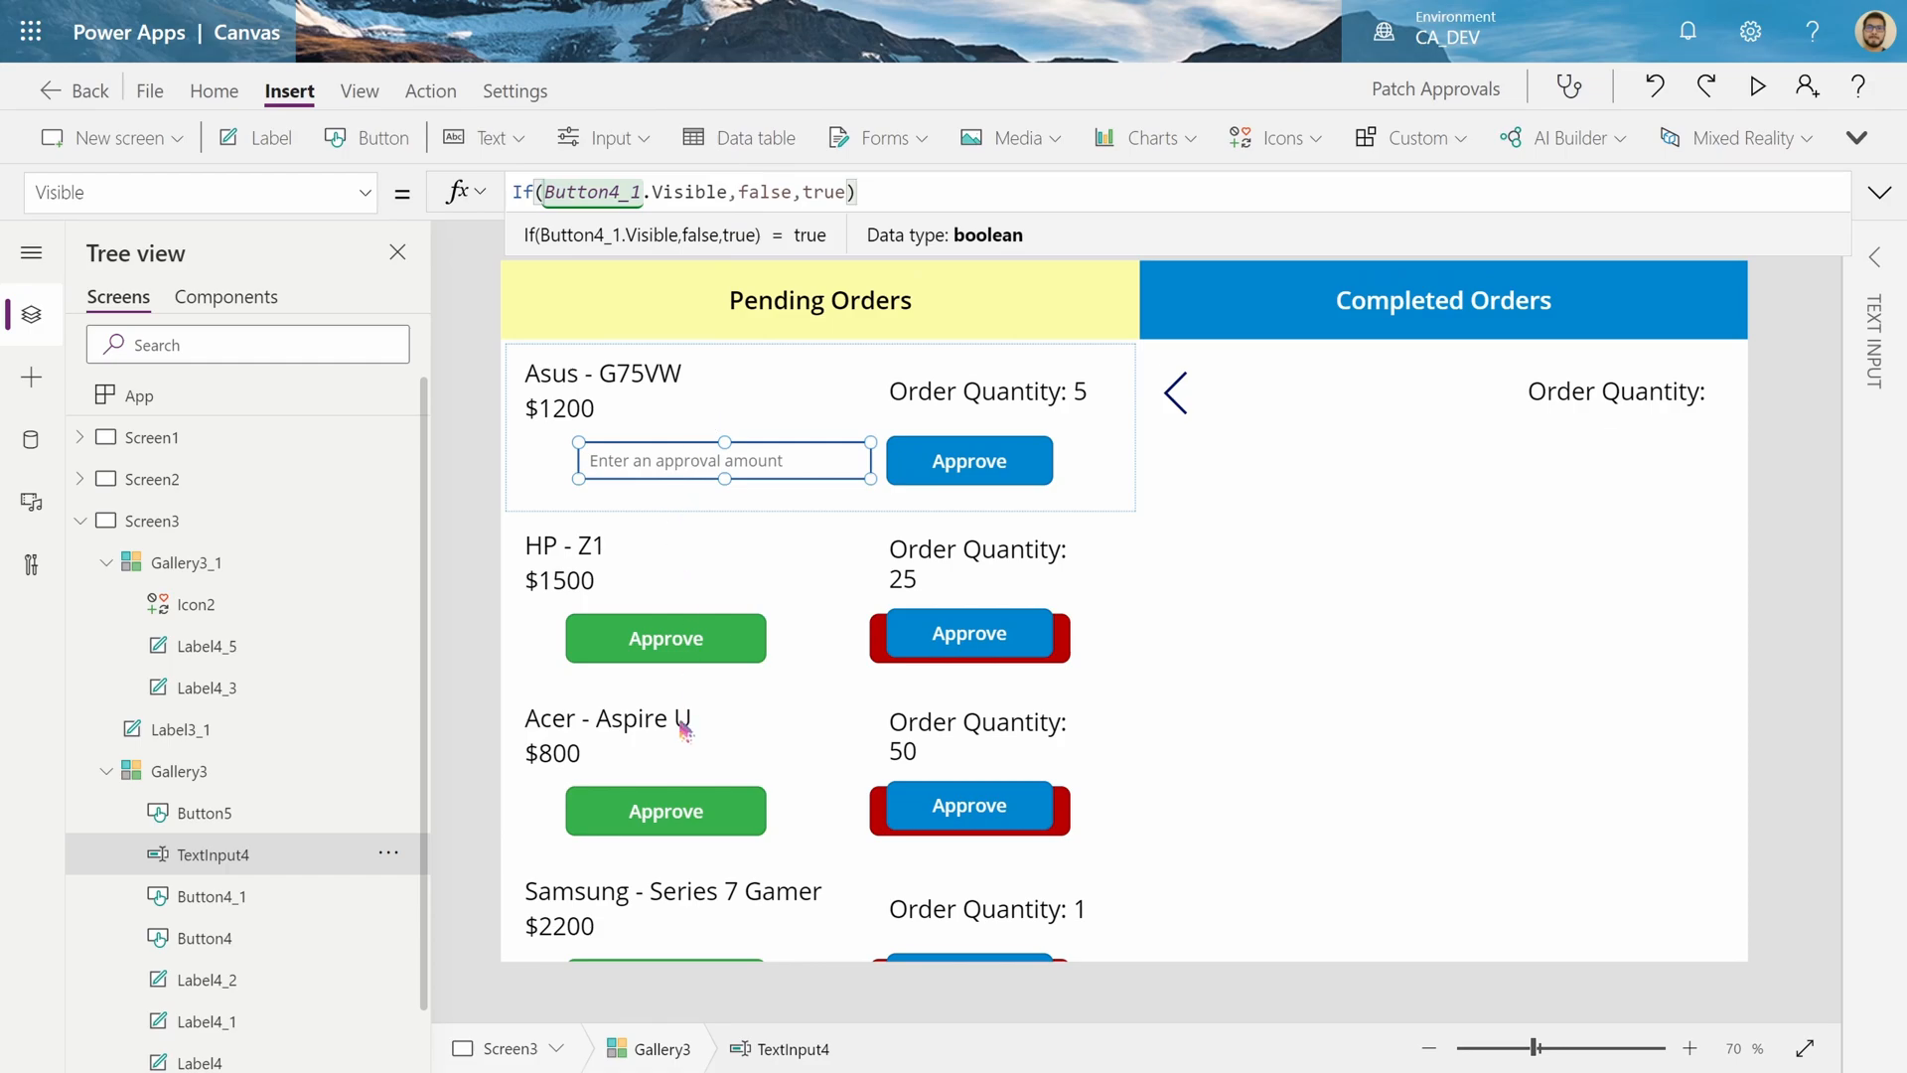
Set the new Approve button's (Button5) Visible to TextInput4.Visible
{"action": "double_click", "coordinate": [207, 854]}
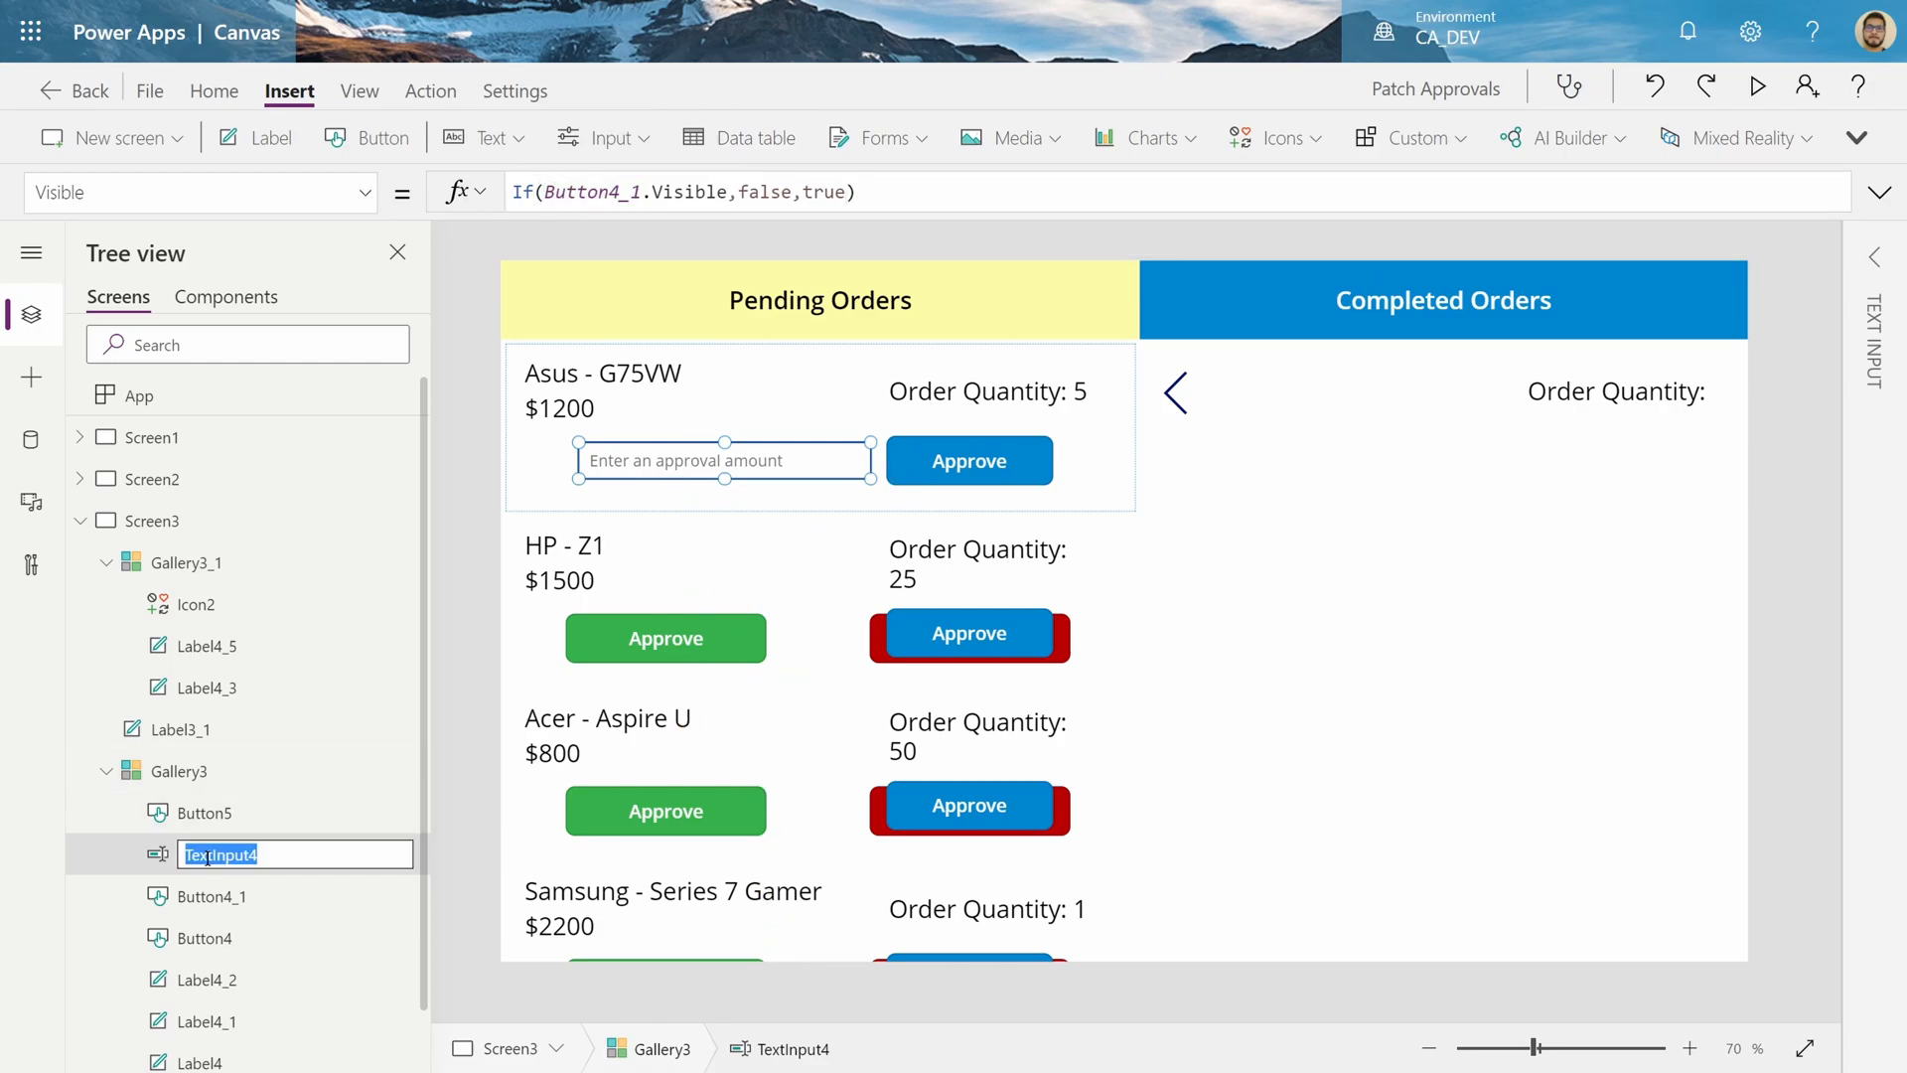
{"action": "left_click", "coordinate": [970, 460]}
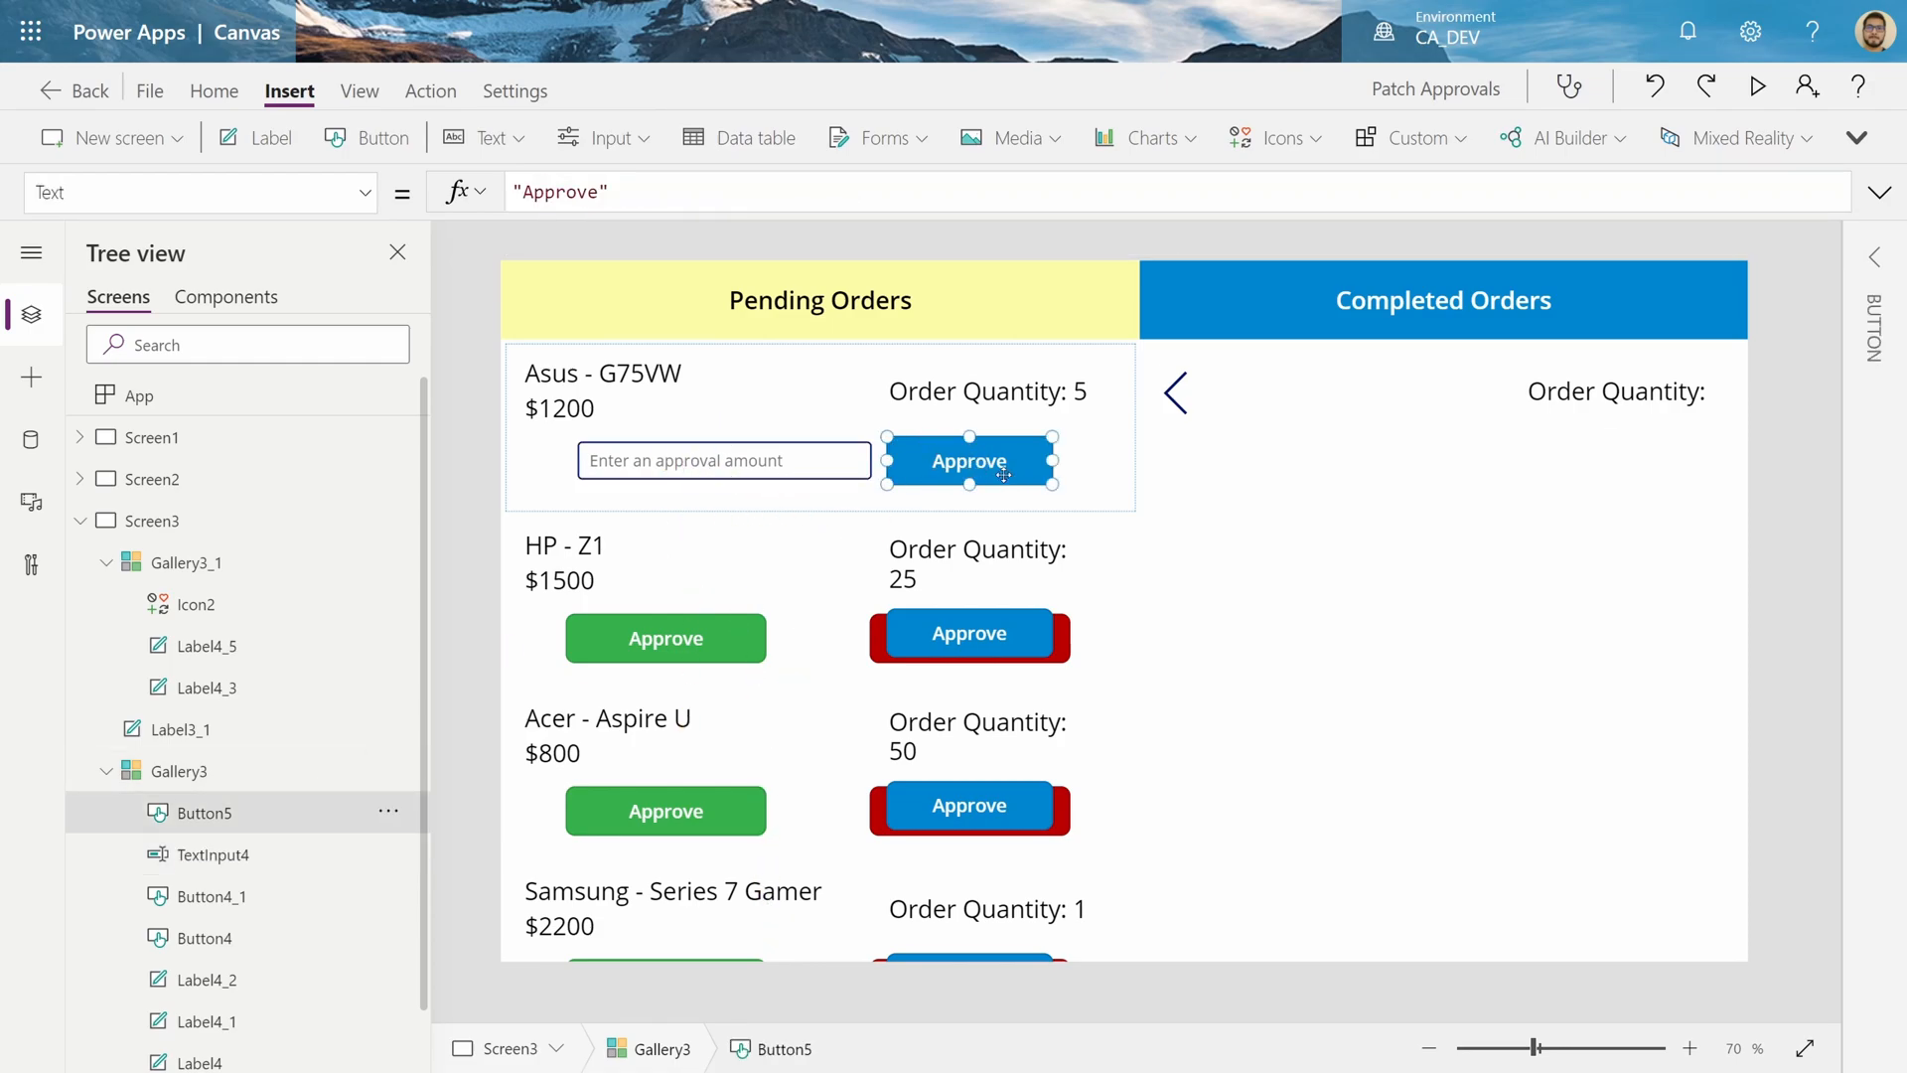
{"action": "left_click", "coordinate": [183, 191]}
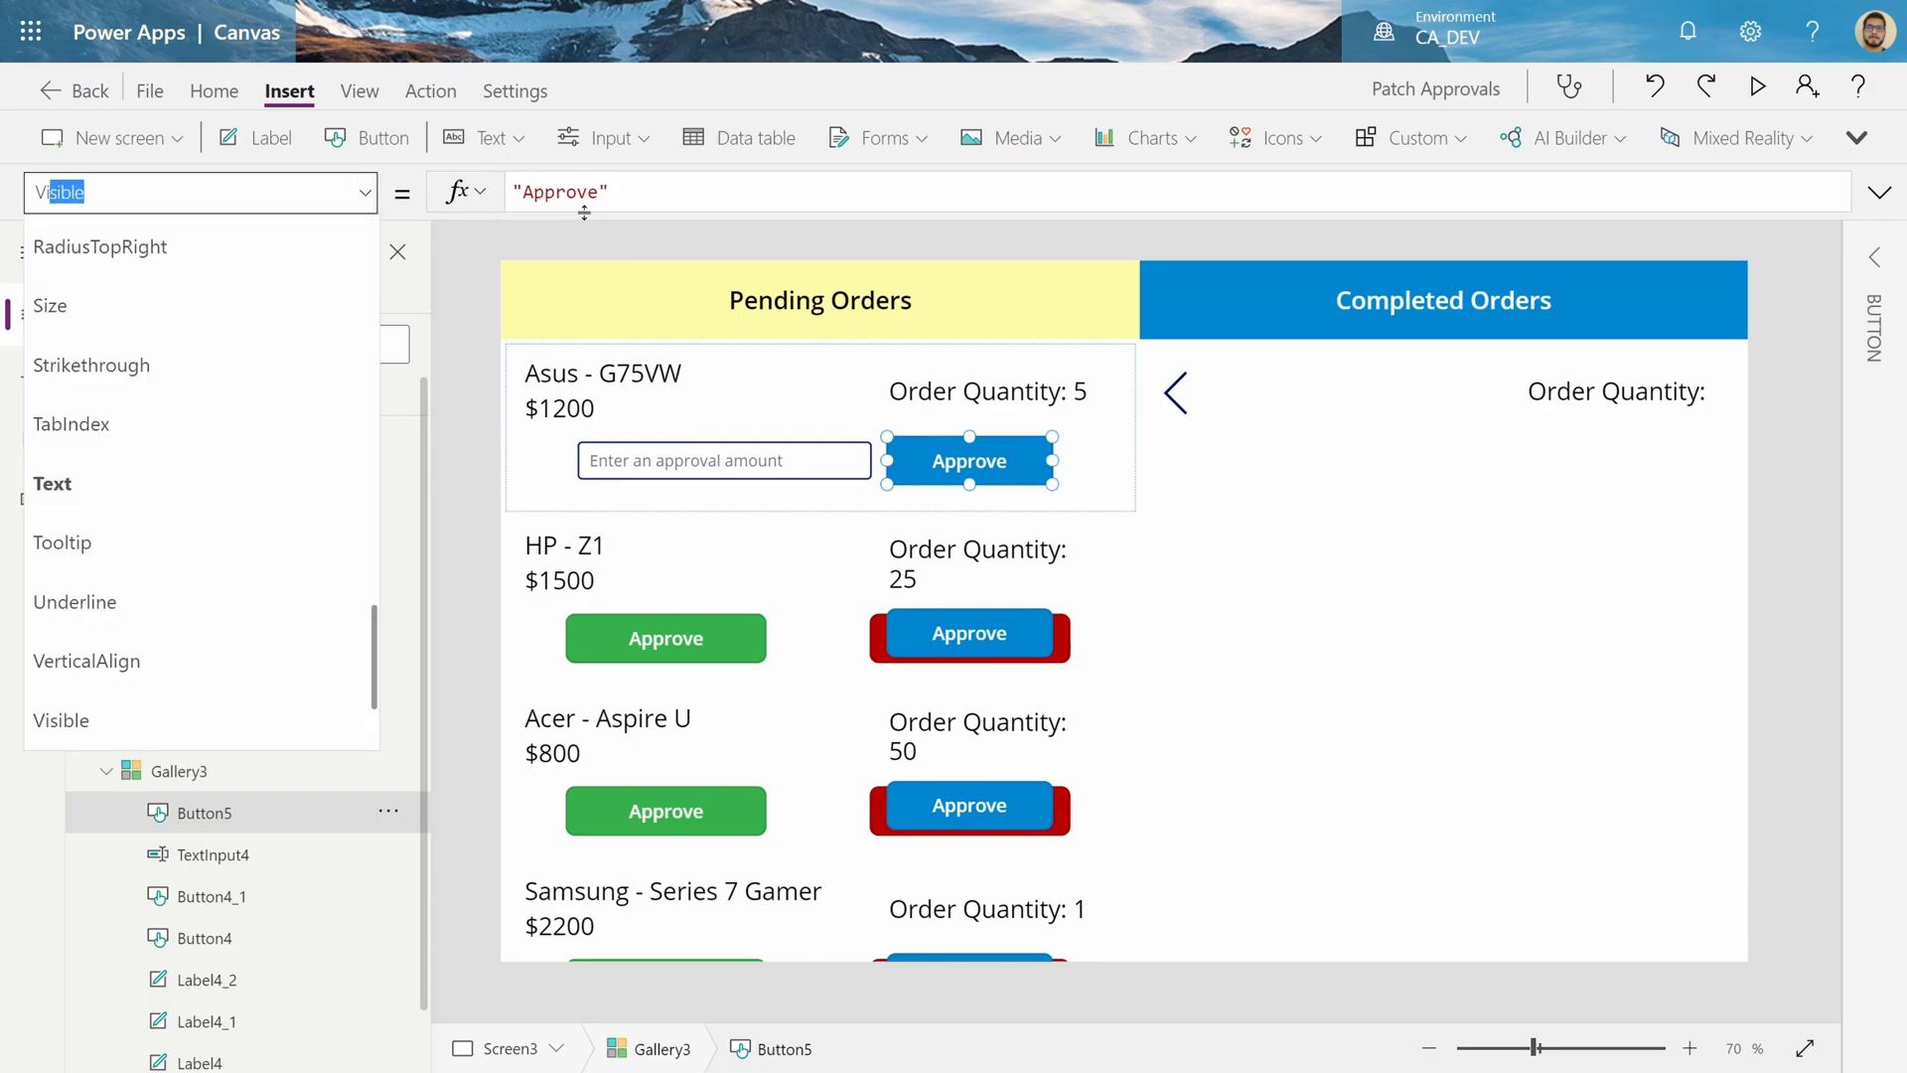
{"action": "type", "text": "TextInput4.visible"}
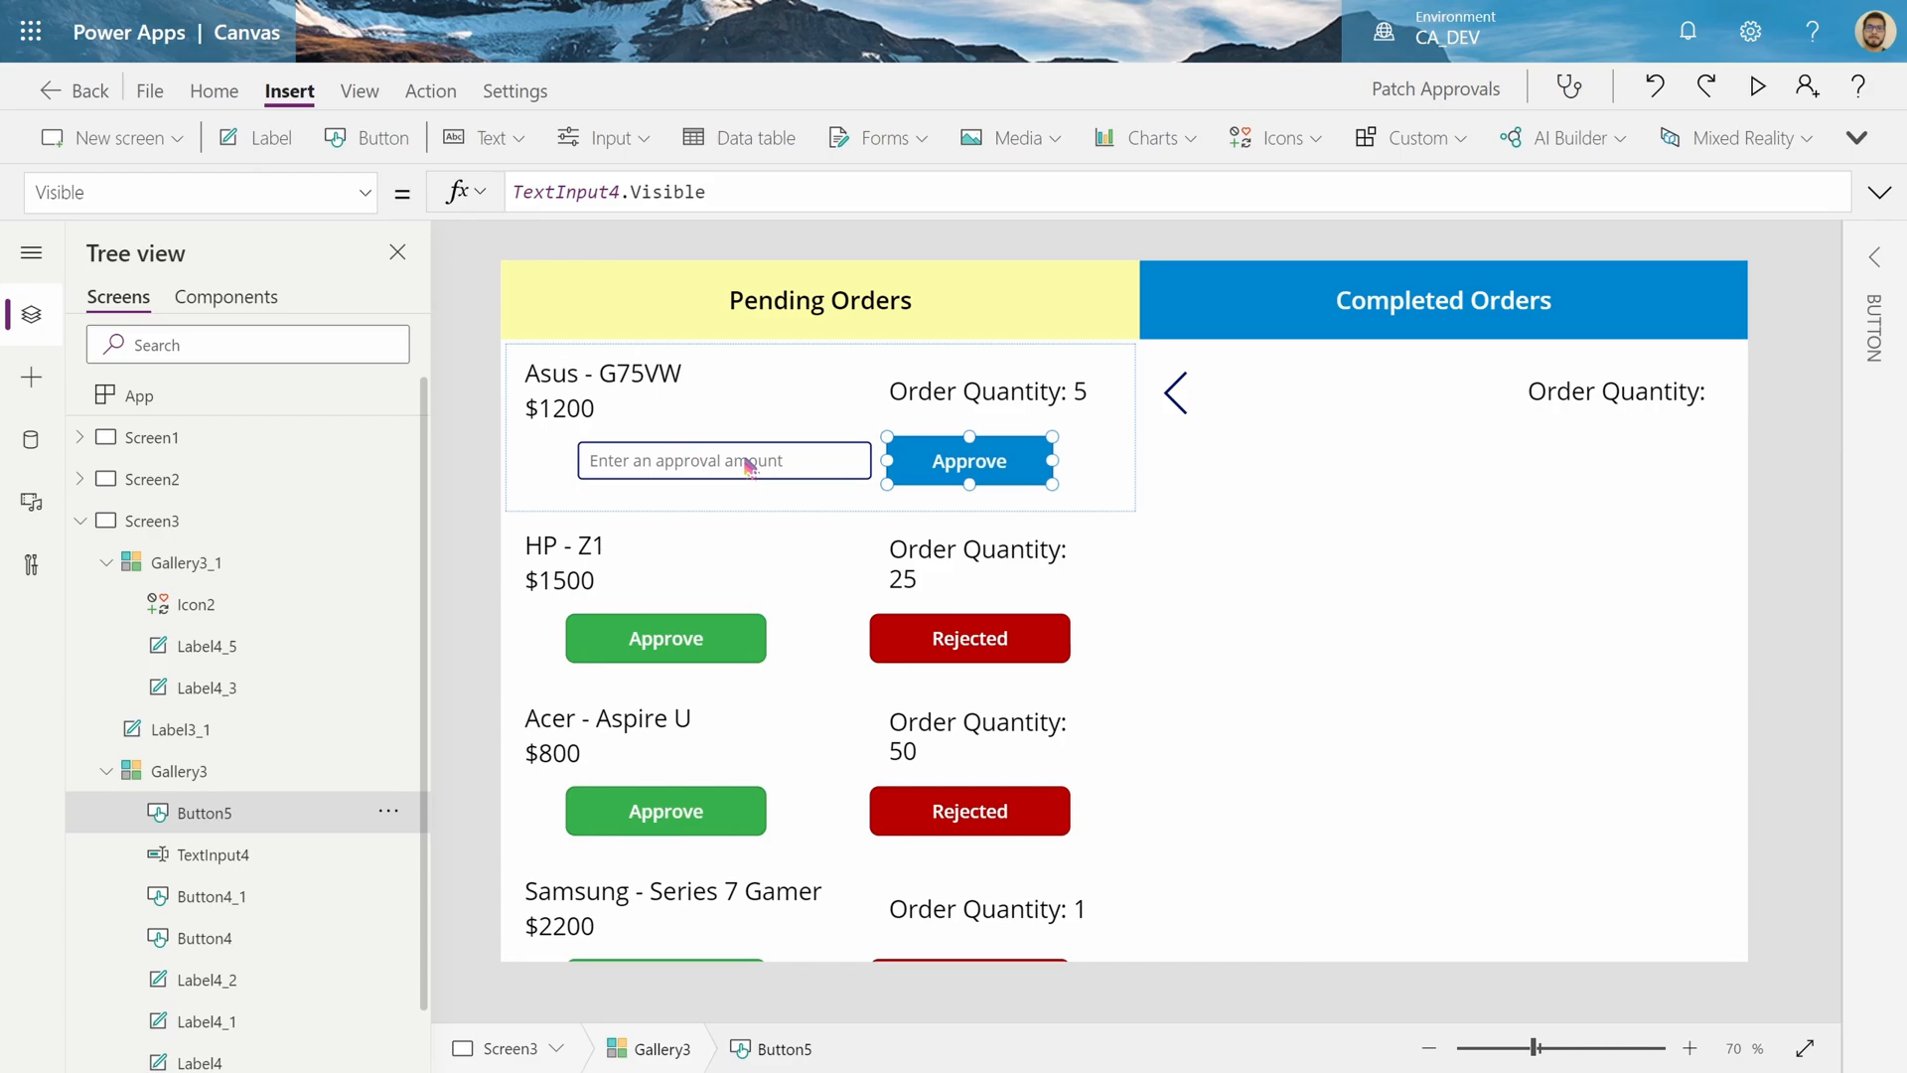
Enter 2 in the Asus order's approval box, then select Button5's OnSelect property
{"action": "left_click", "coordinate": [1759, 86]}
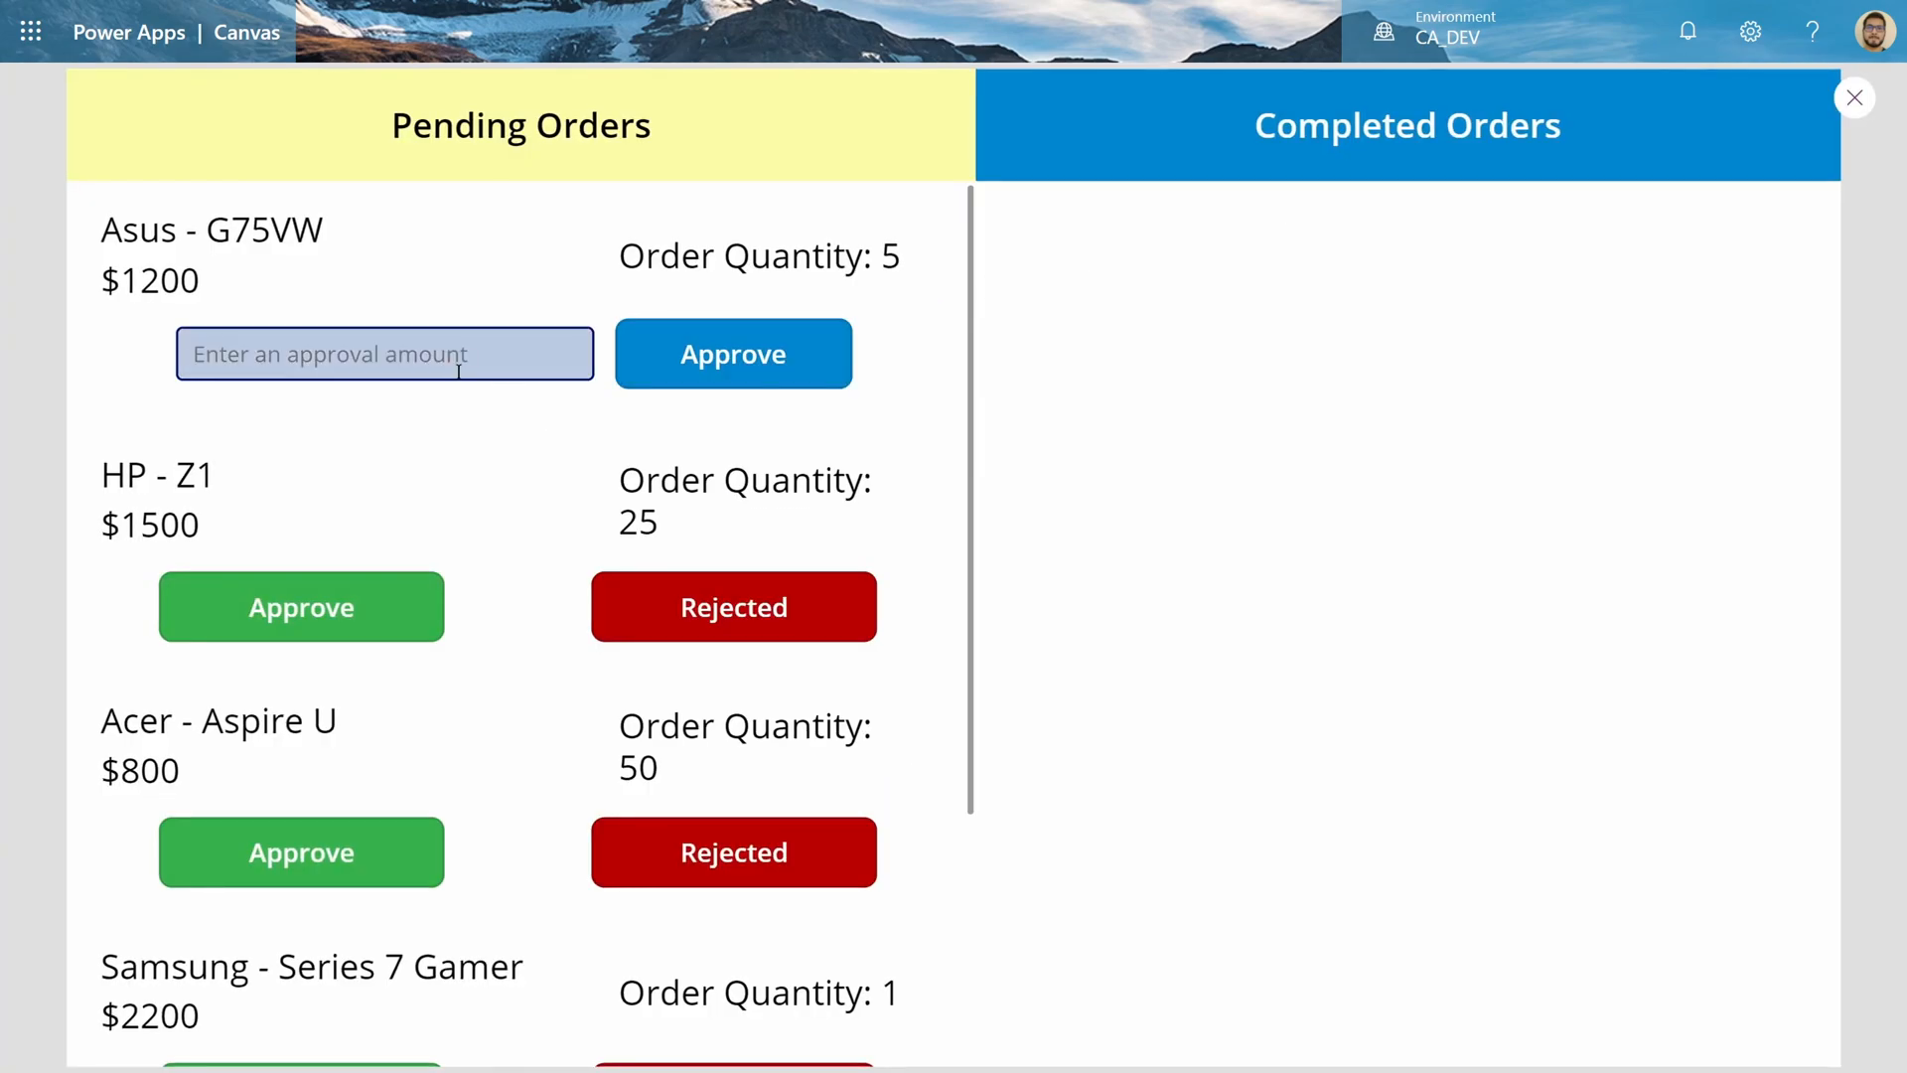
{"action": "type", "text": "2"}
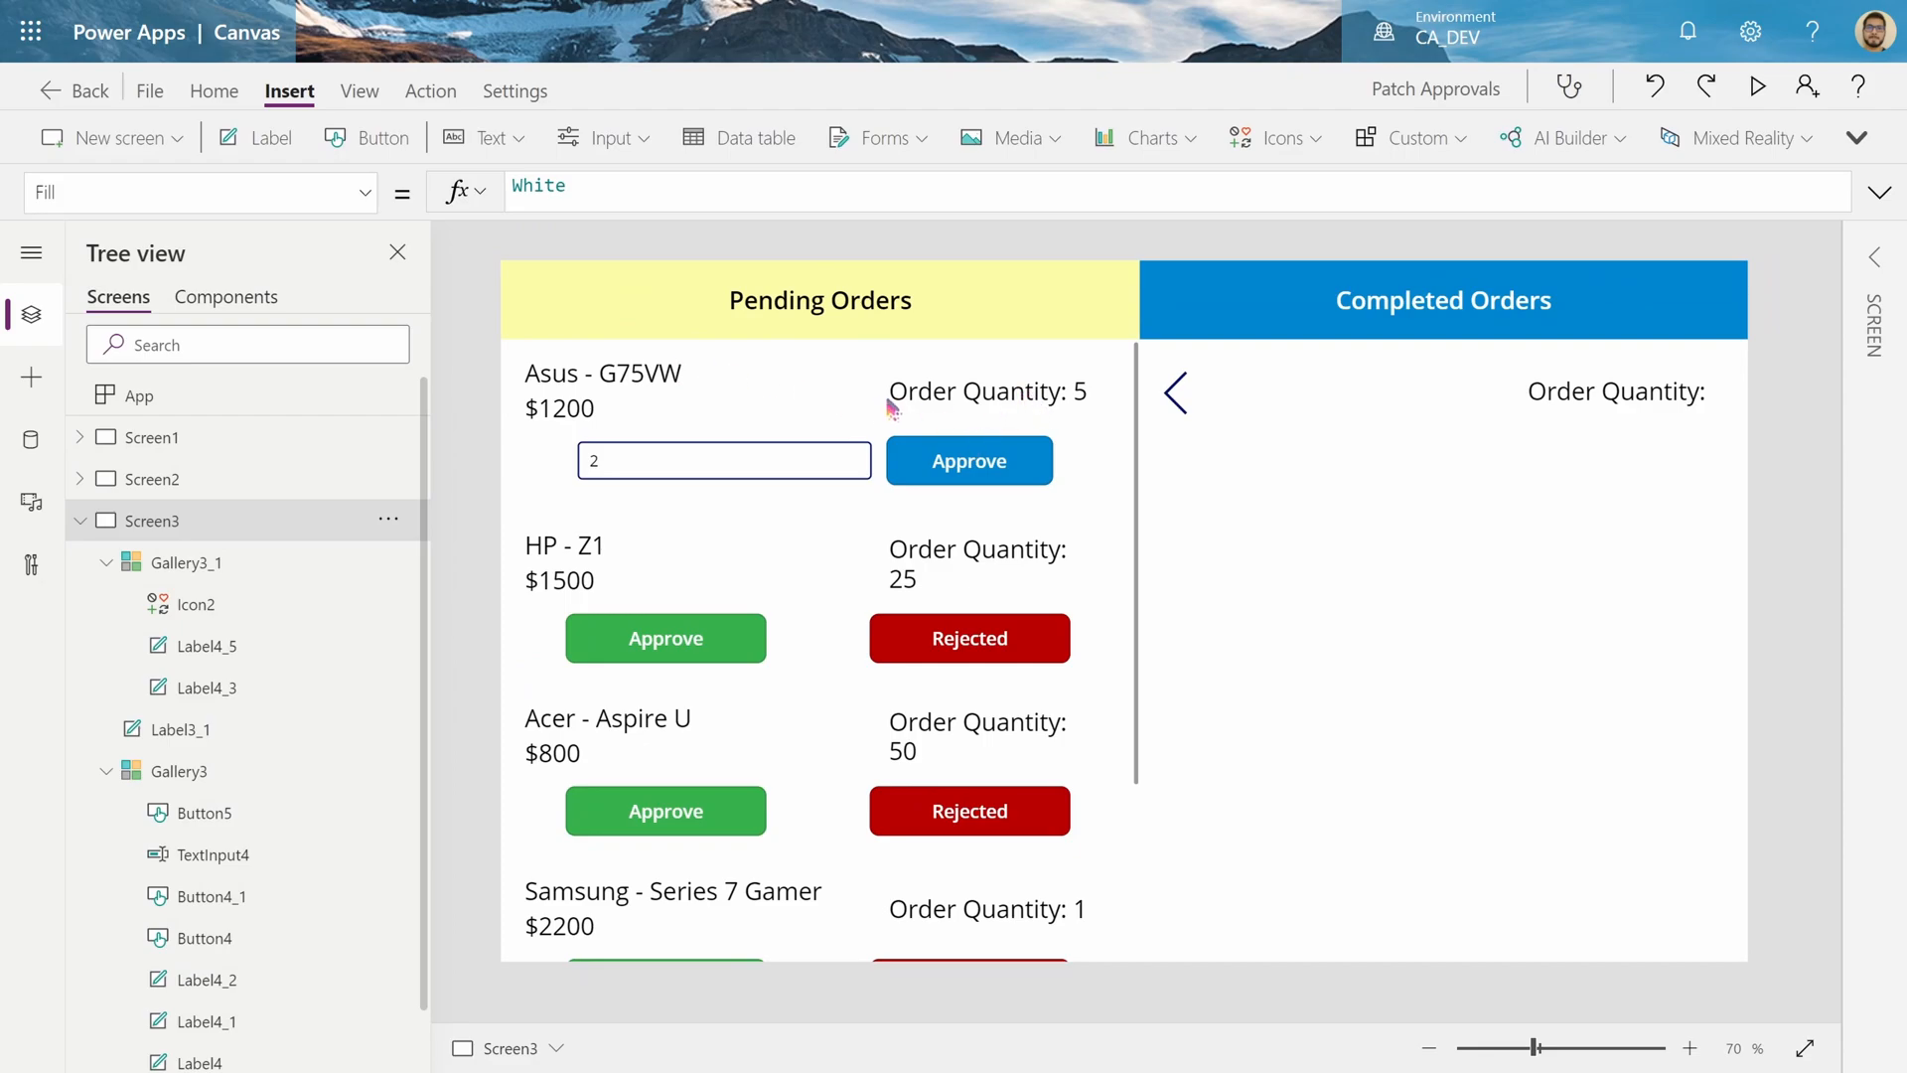
{"action": "mouse_move", "coordinate": [653, 372]}
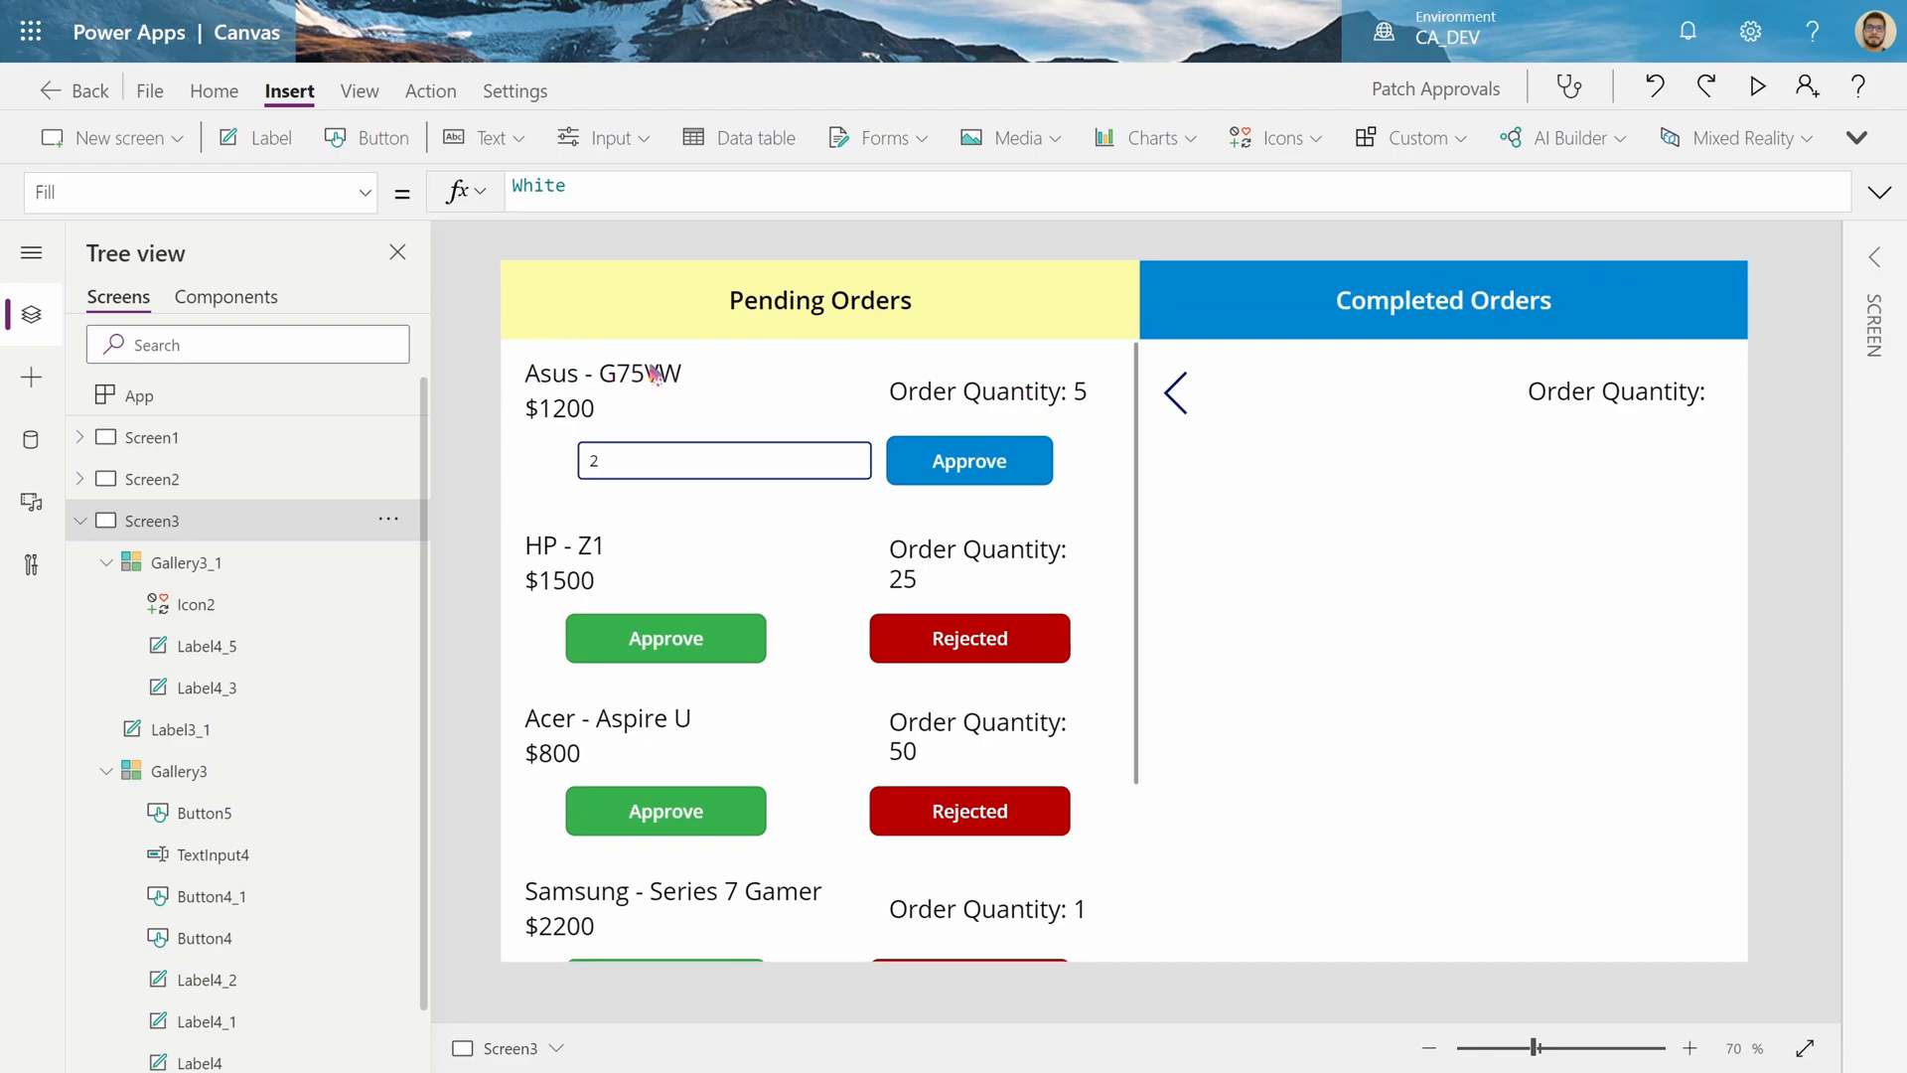
{"action": "mouse_move", "coordinate": [1064, 407]}
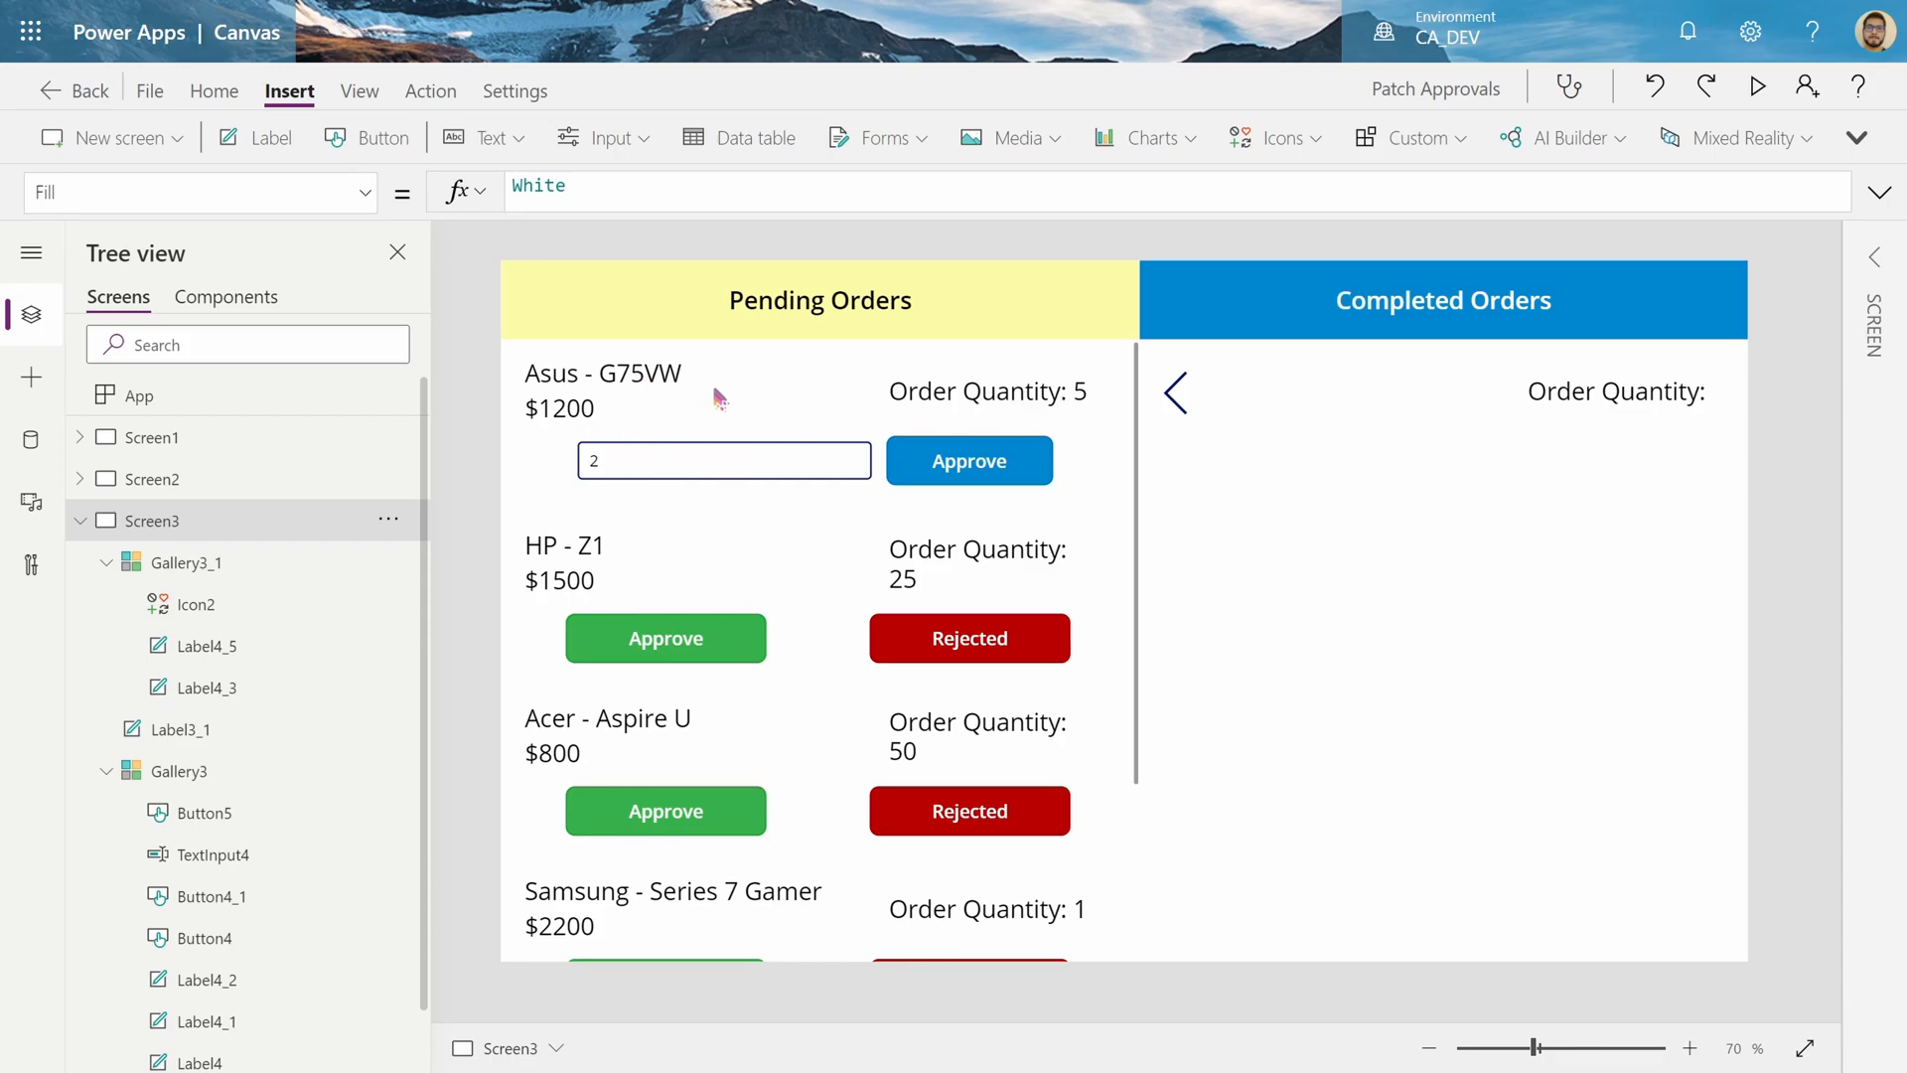
{"action": "left_click", "coordinate": [969, 460]}
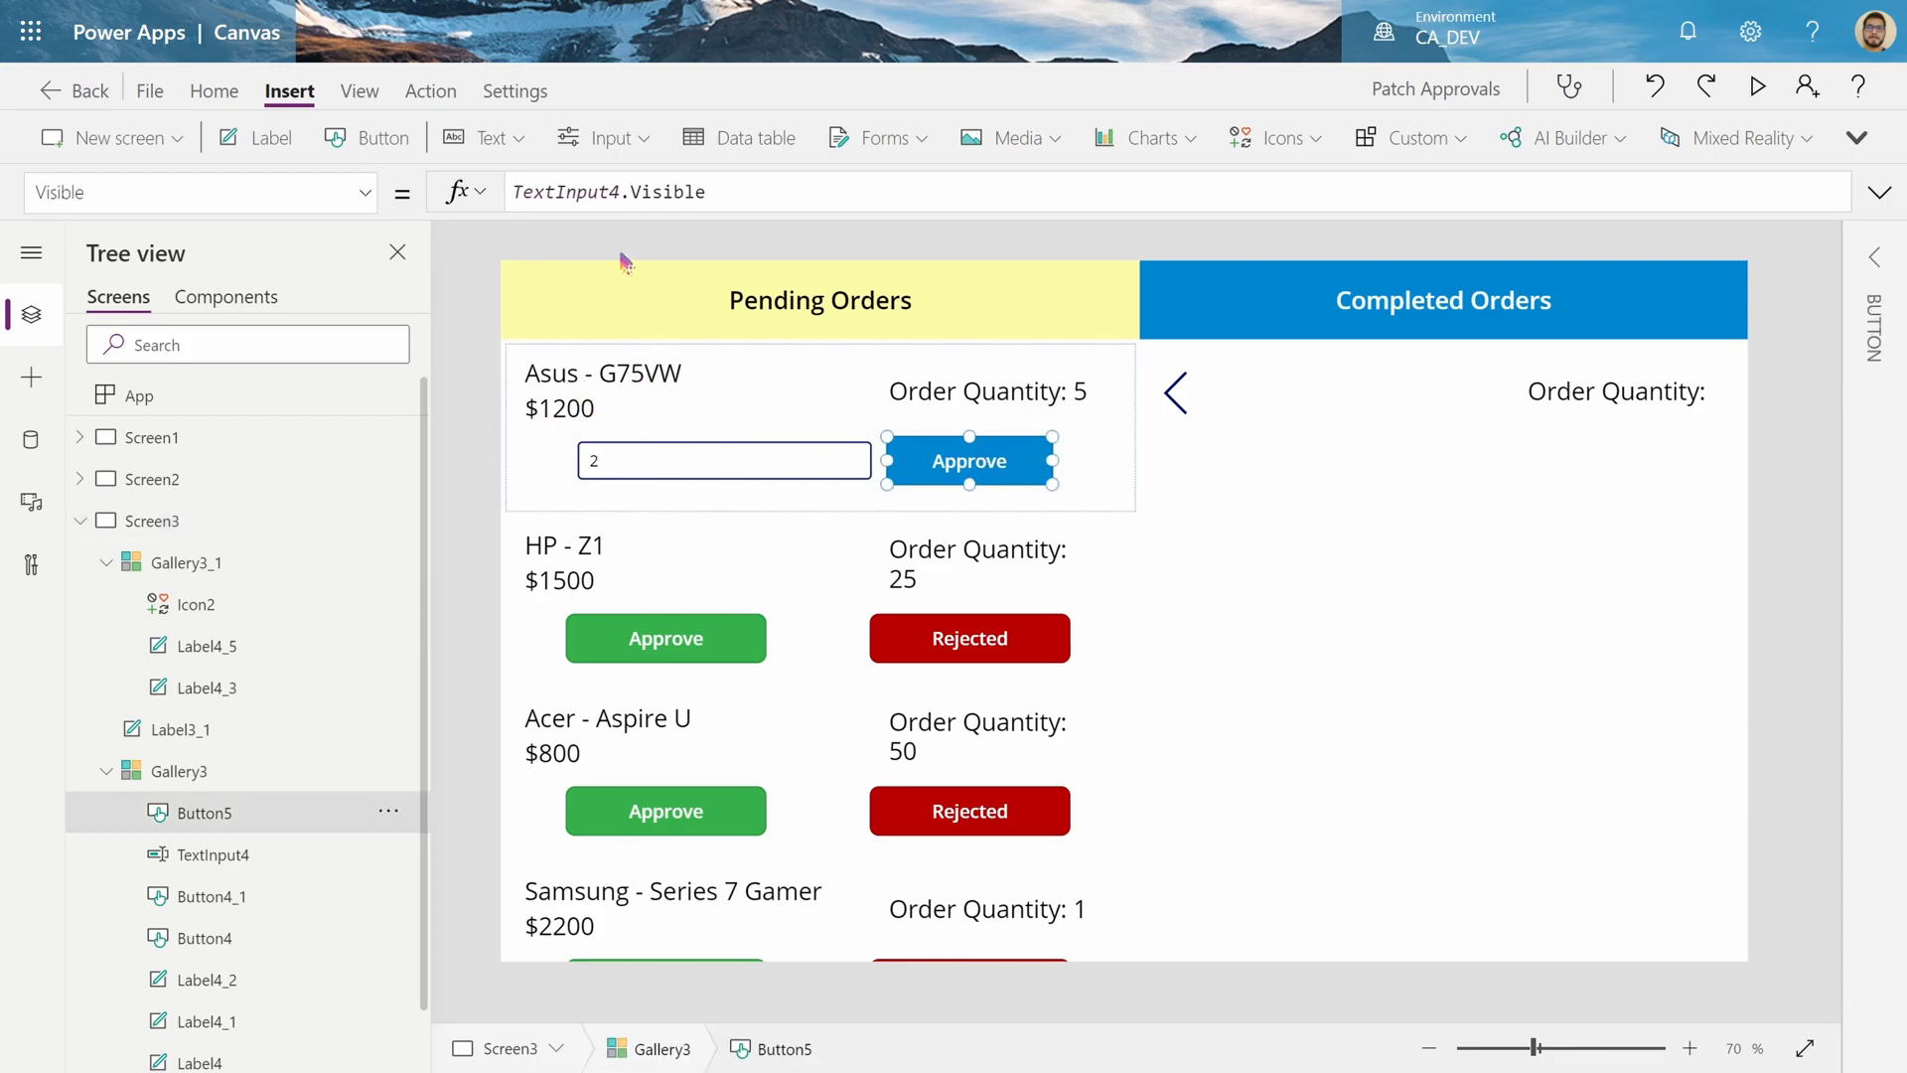
{"action": "left_click", "coordinate": [201, 192]}
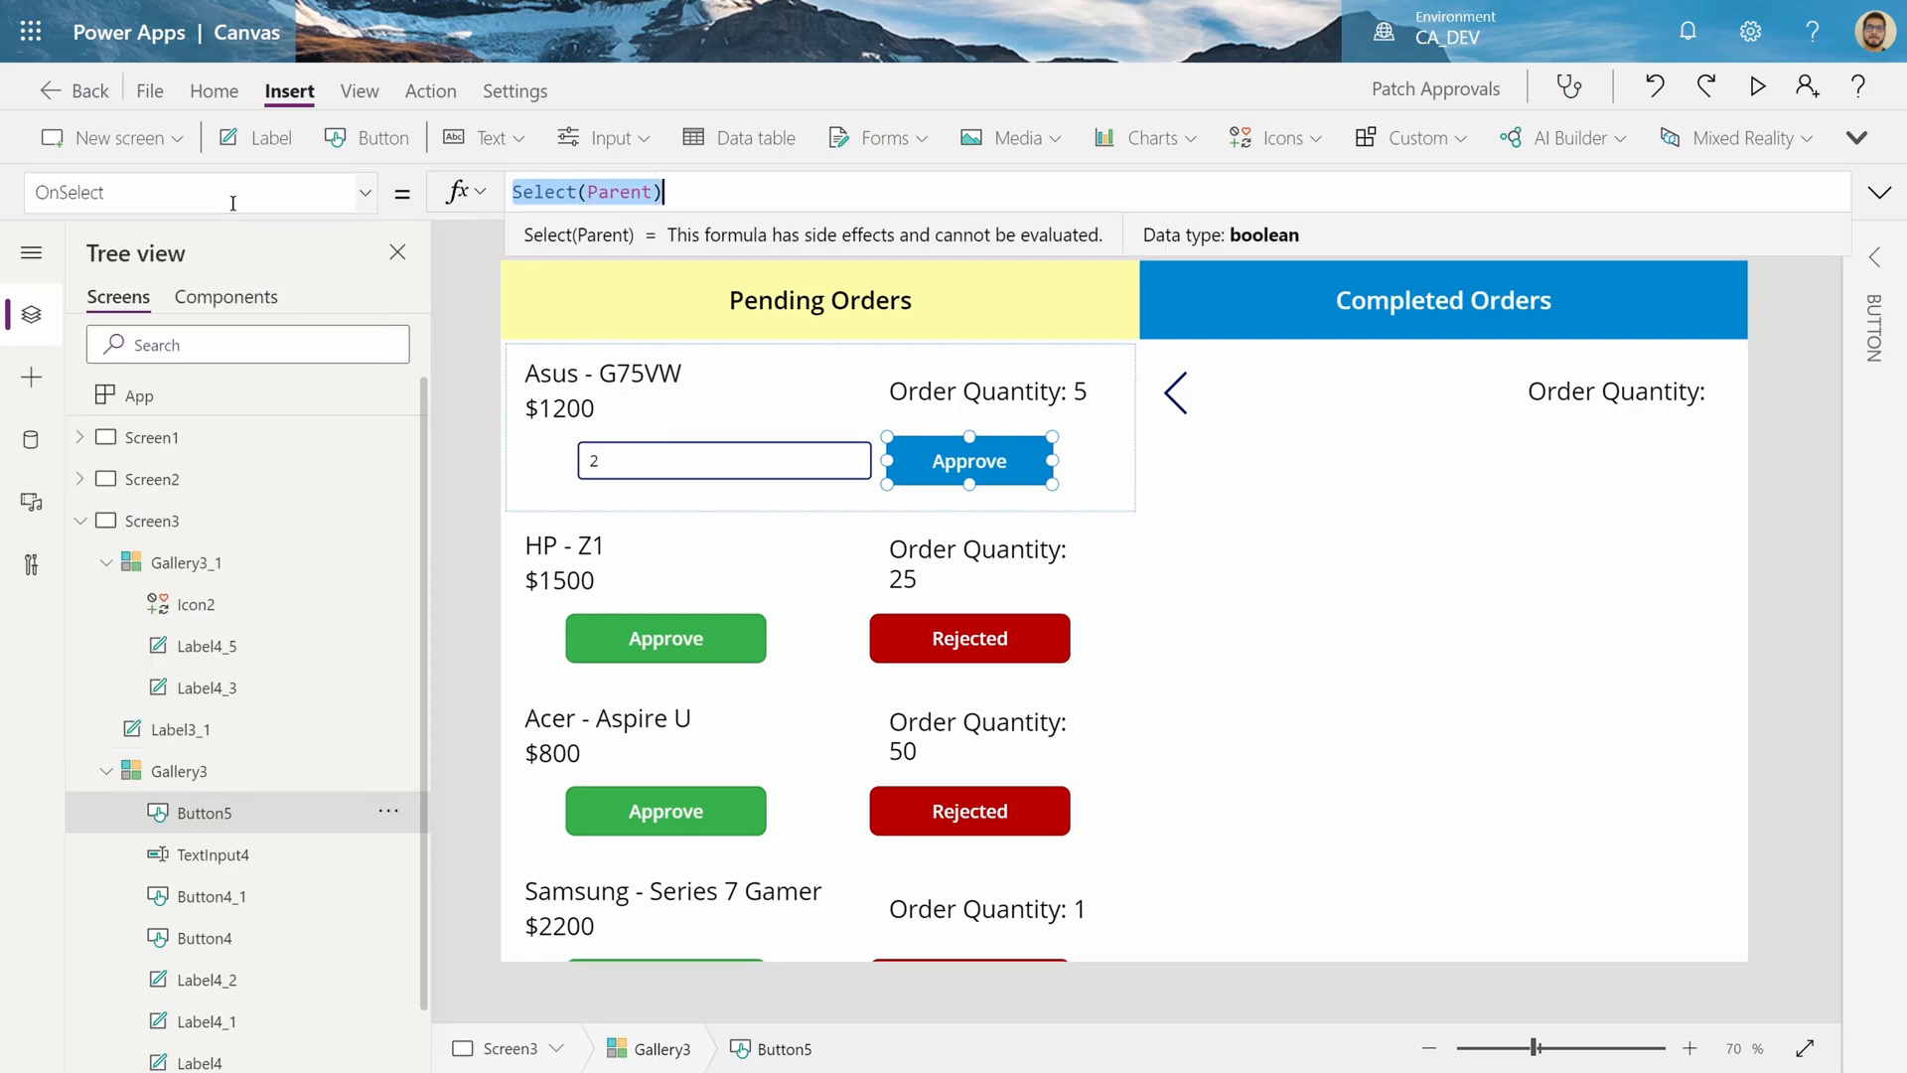
Begin Patch( in Button5's OnSelect and inspect the Asus - G75VW row's columns in SharePoint
{"action": "type", "text": "Patch("}
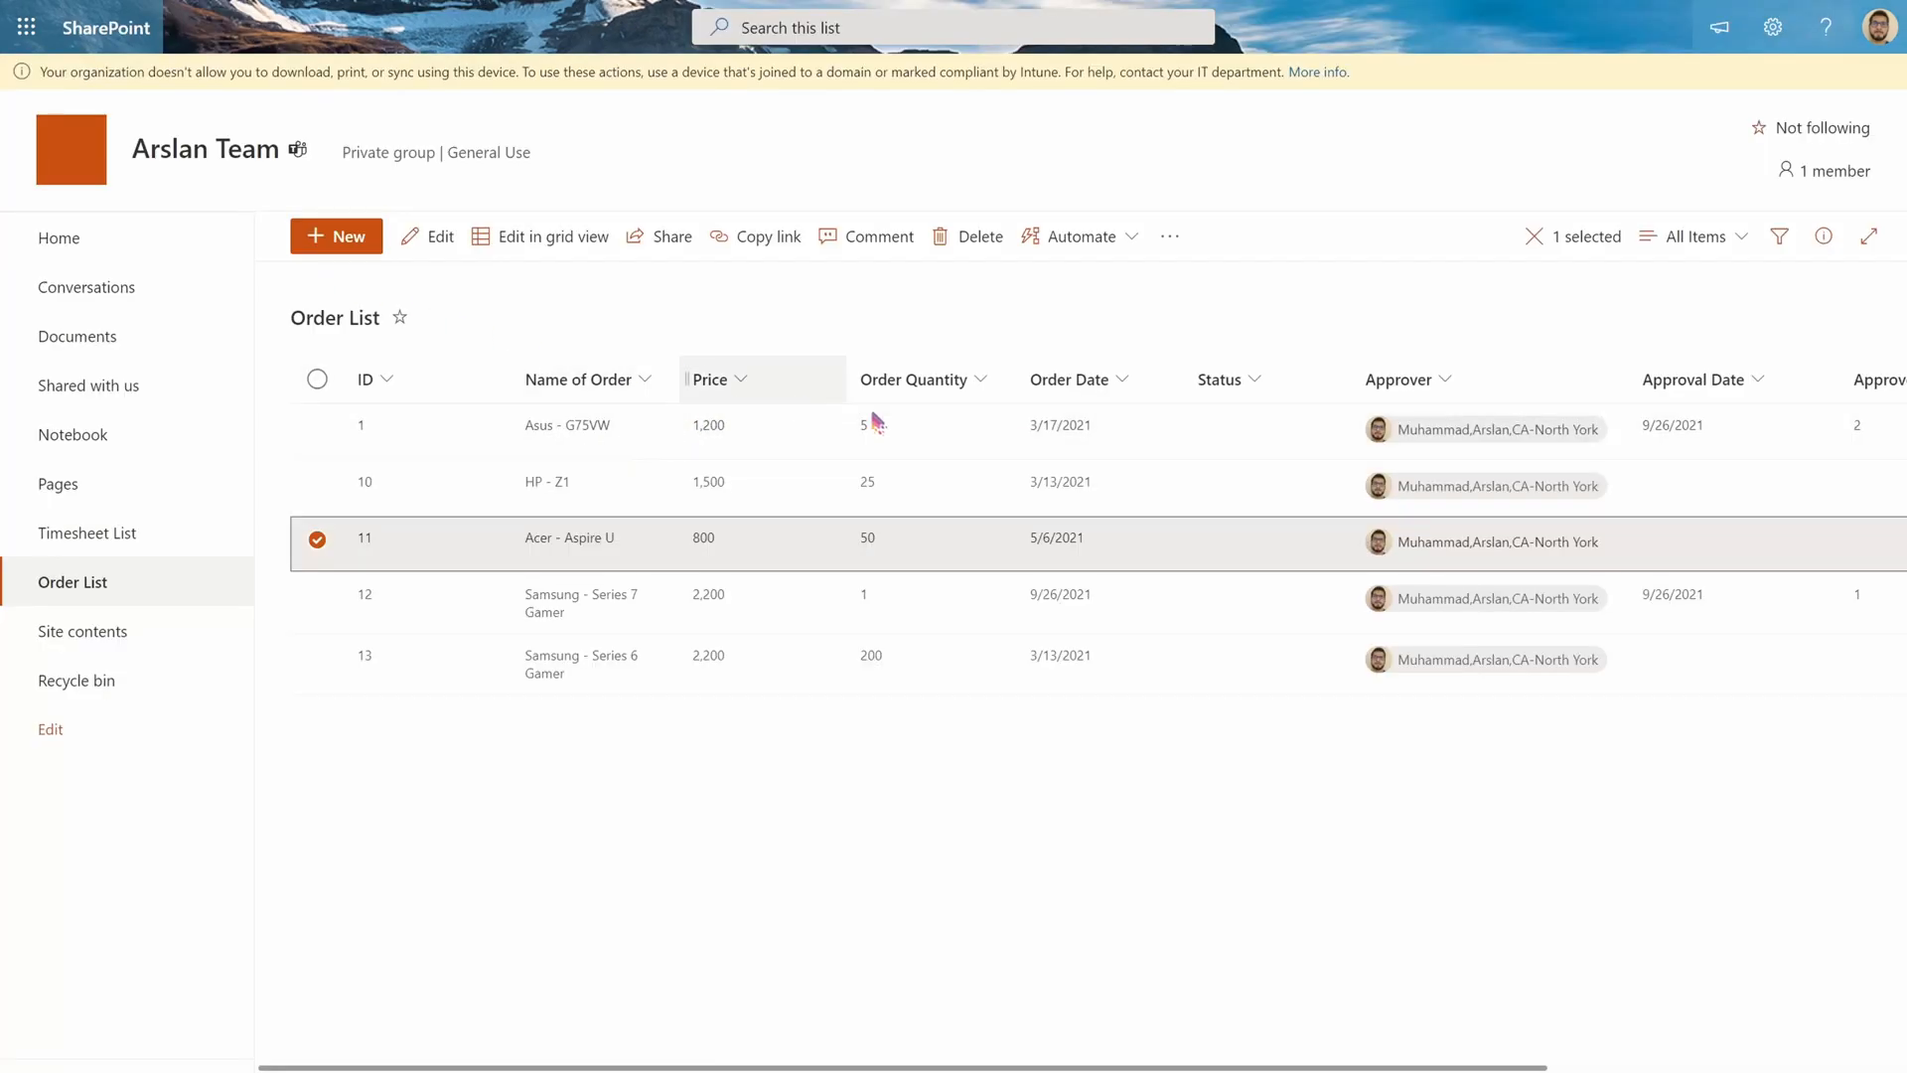
{"action": "left_click", "coordinate": [316, 427]}
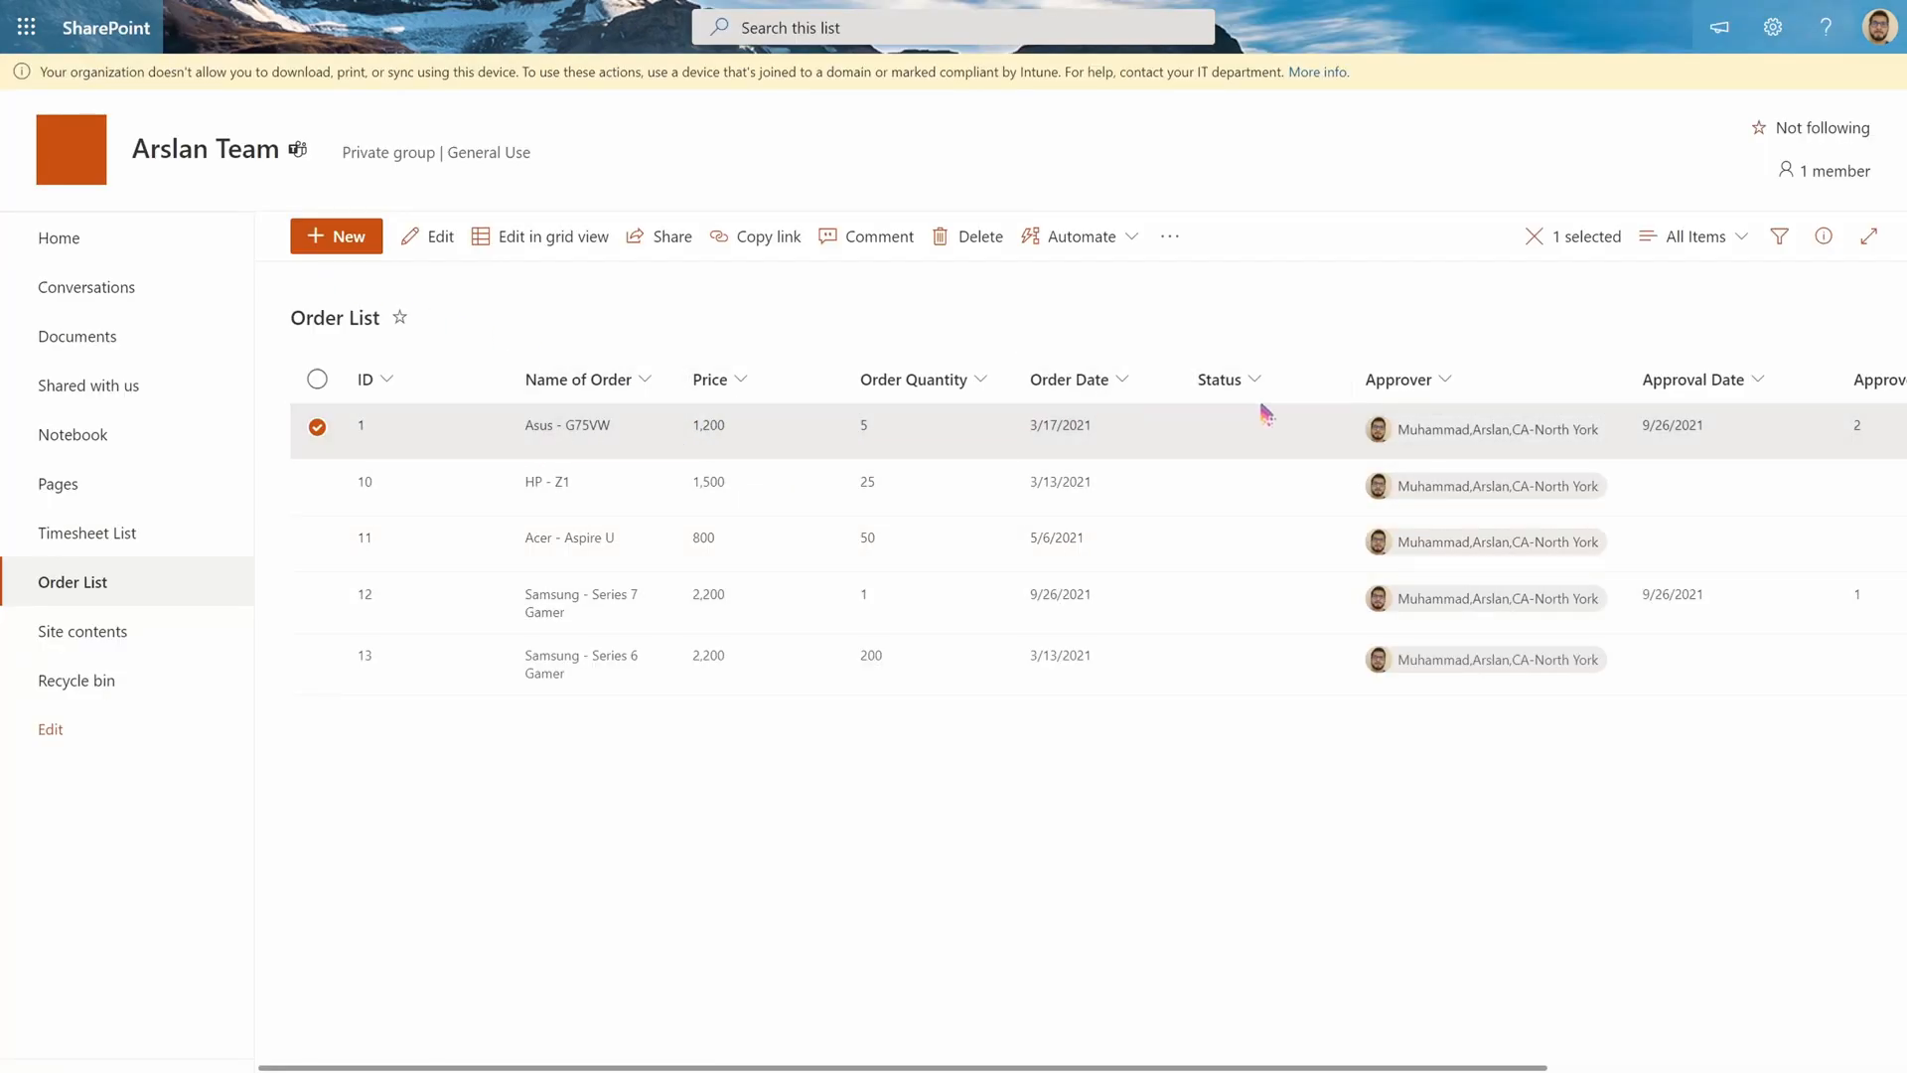
{"action": "scroll", "scroll_direction": "right", "scroll_amount": 3}
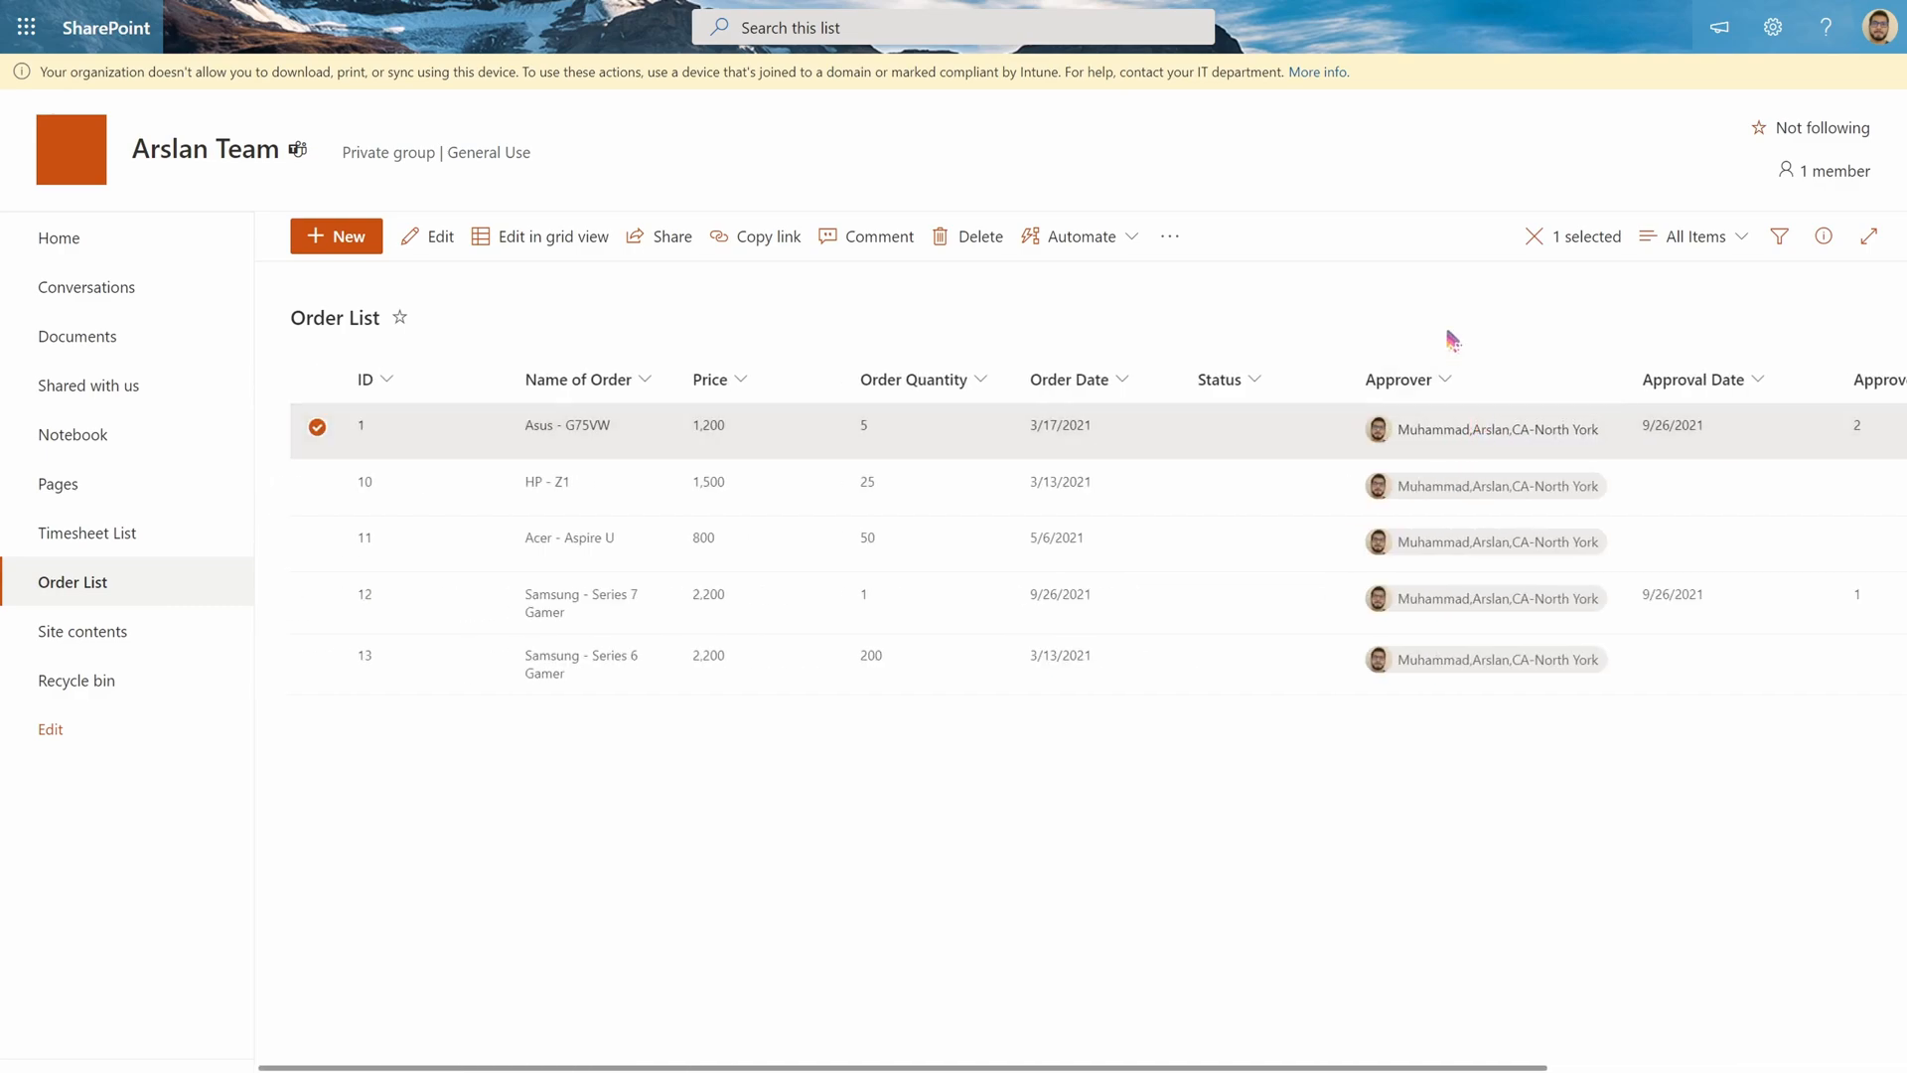
{"action": "mouse_move", "coordinate": [1241, 440]}
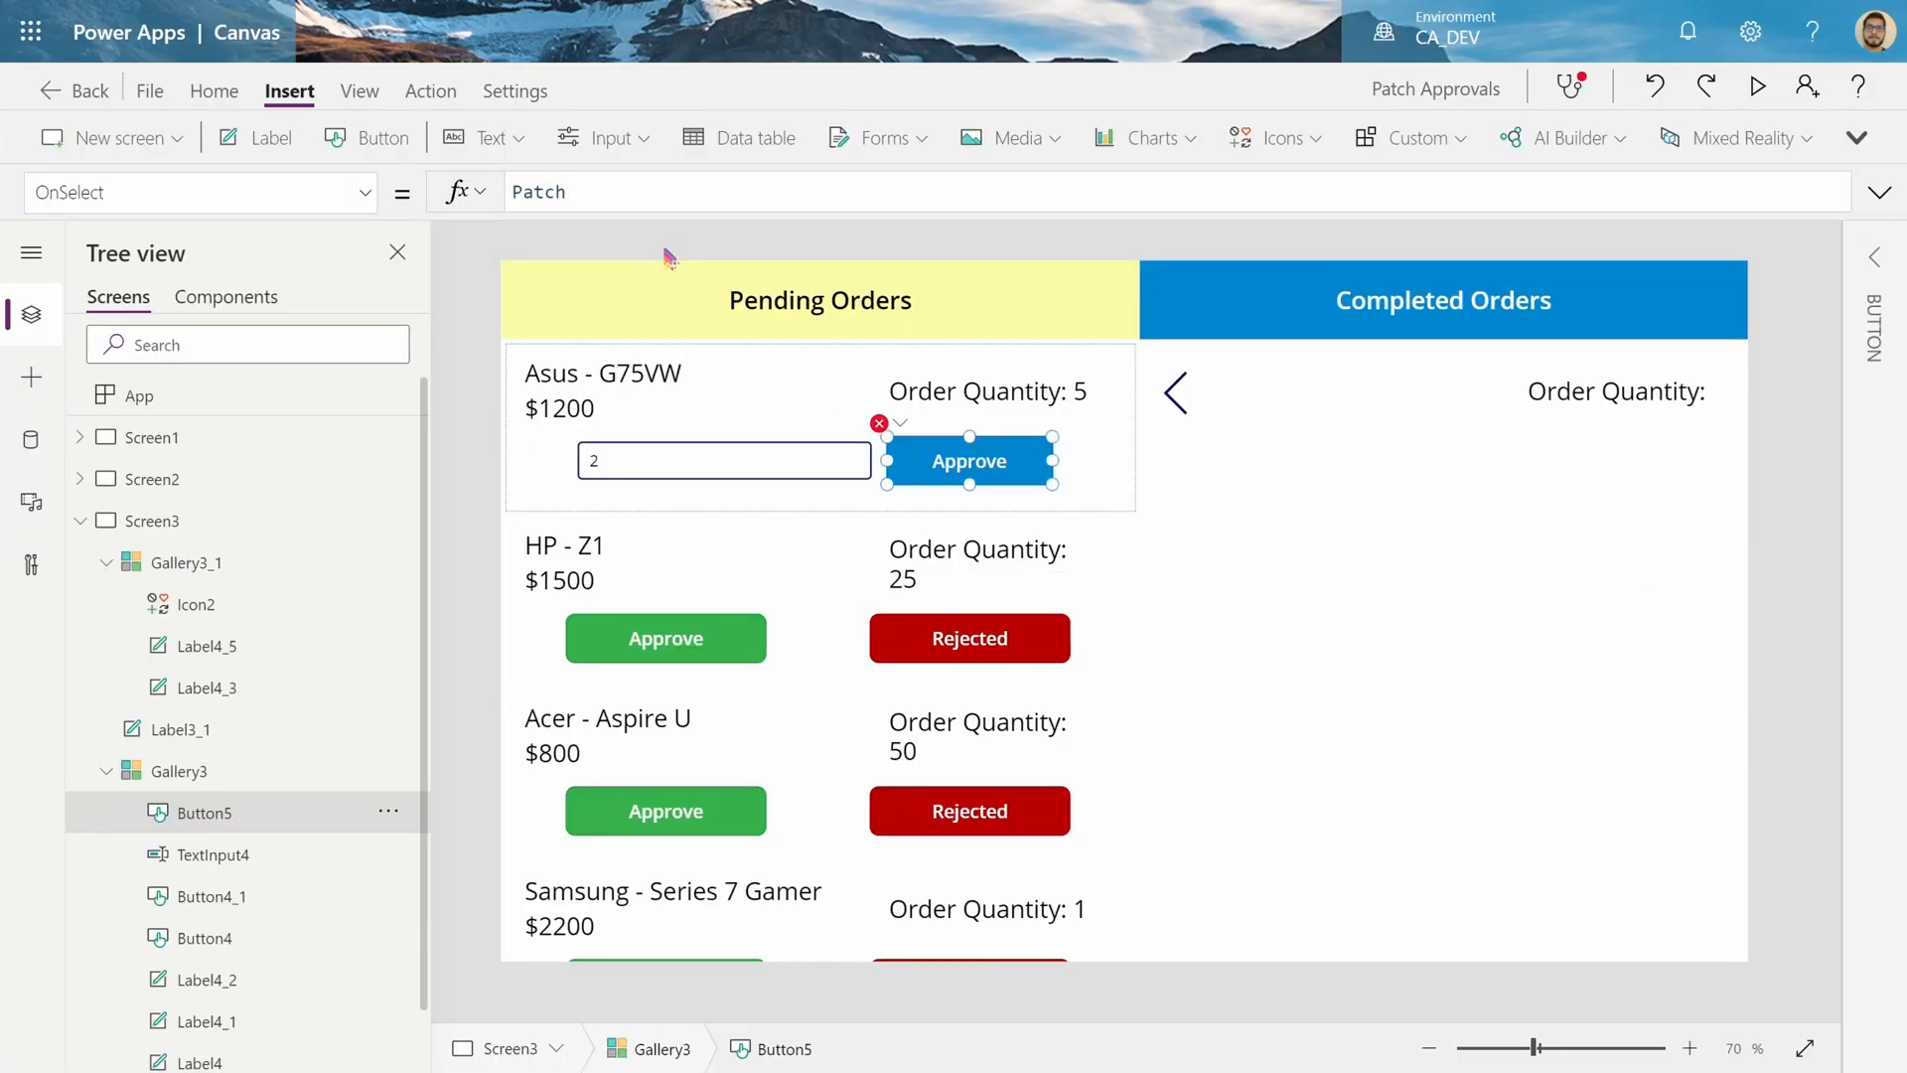
Write Patch('Order List', with ApprovedItem as the record argument in Button5's OnSelect
{"action": "type", "text": "'Order List',"}
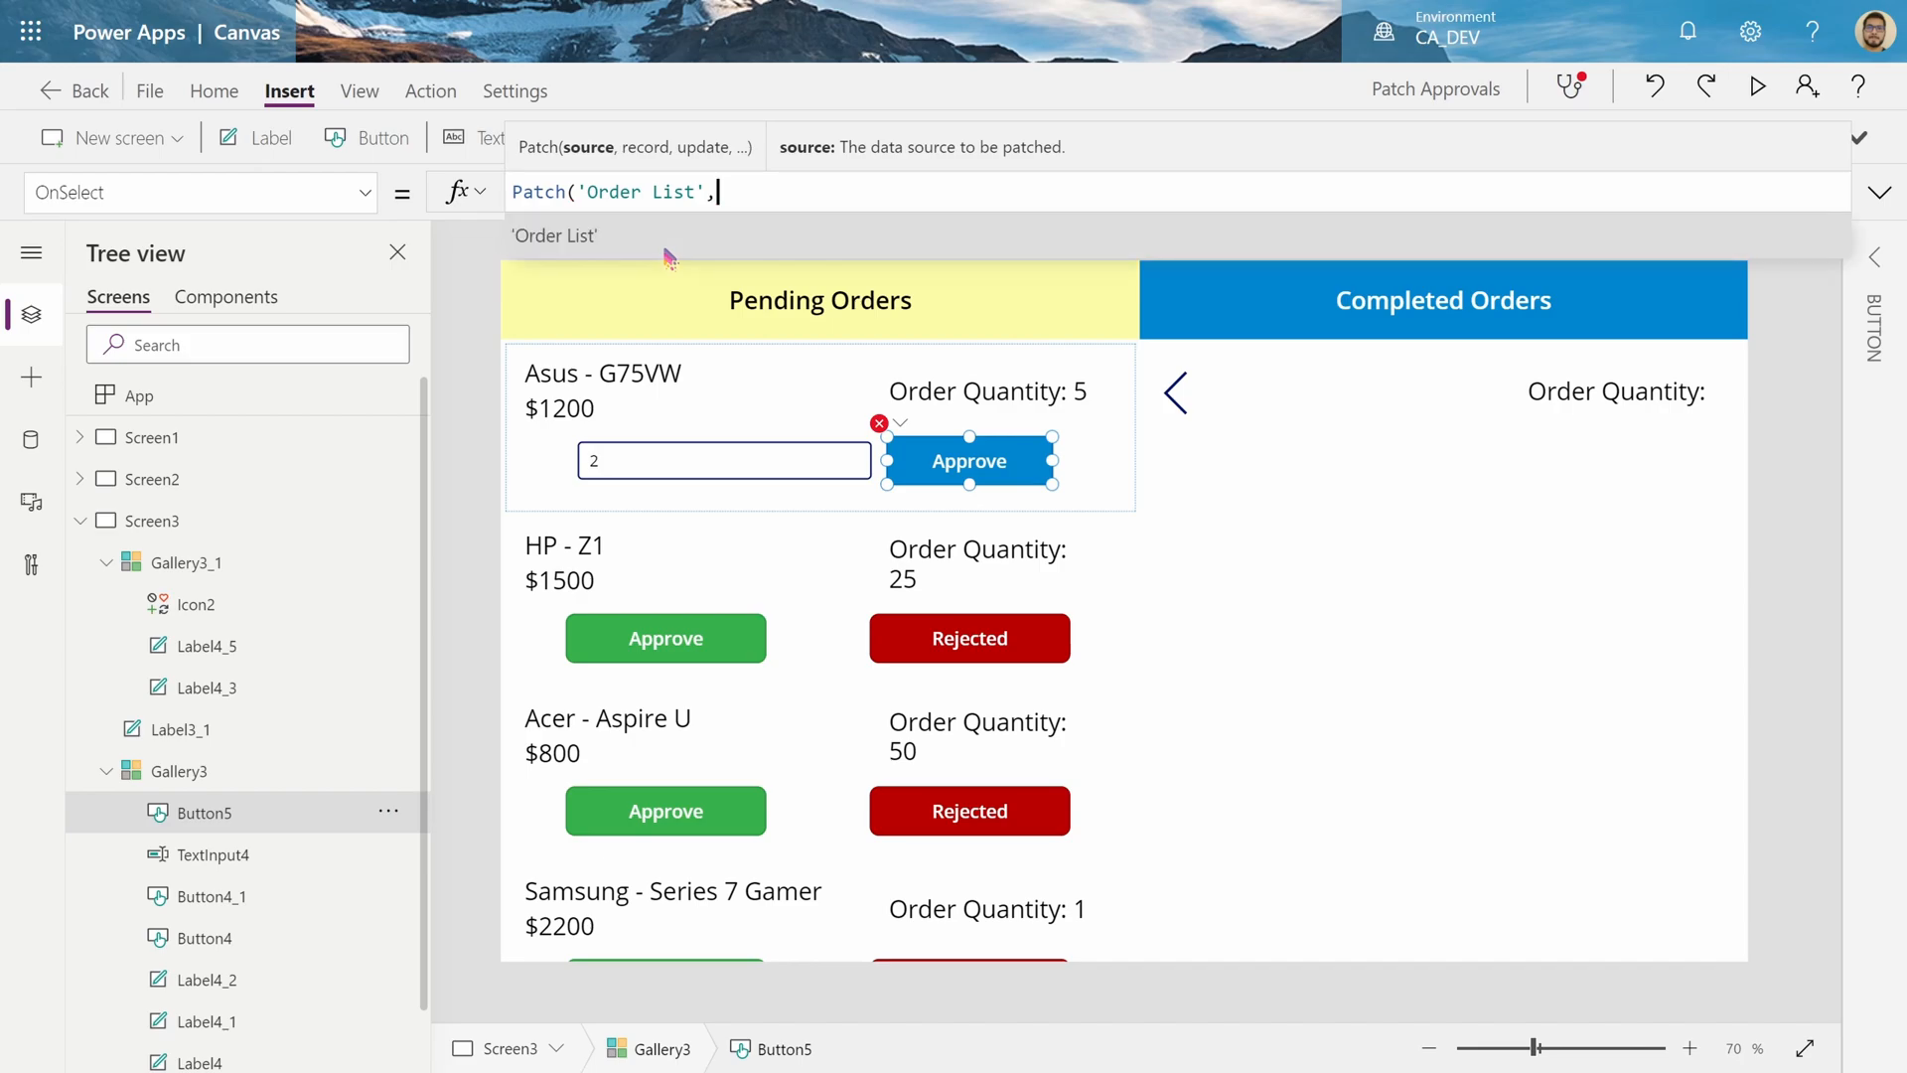
{"action": "type", "text": "Th"}
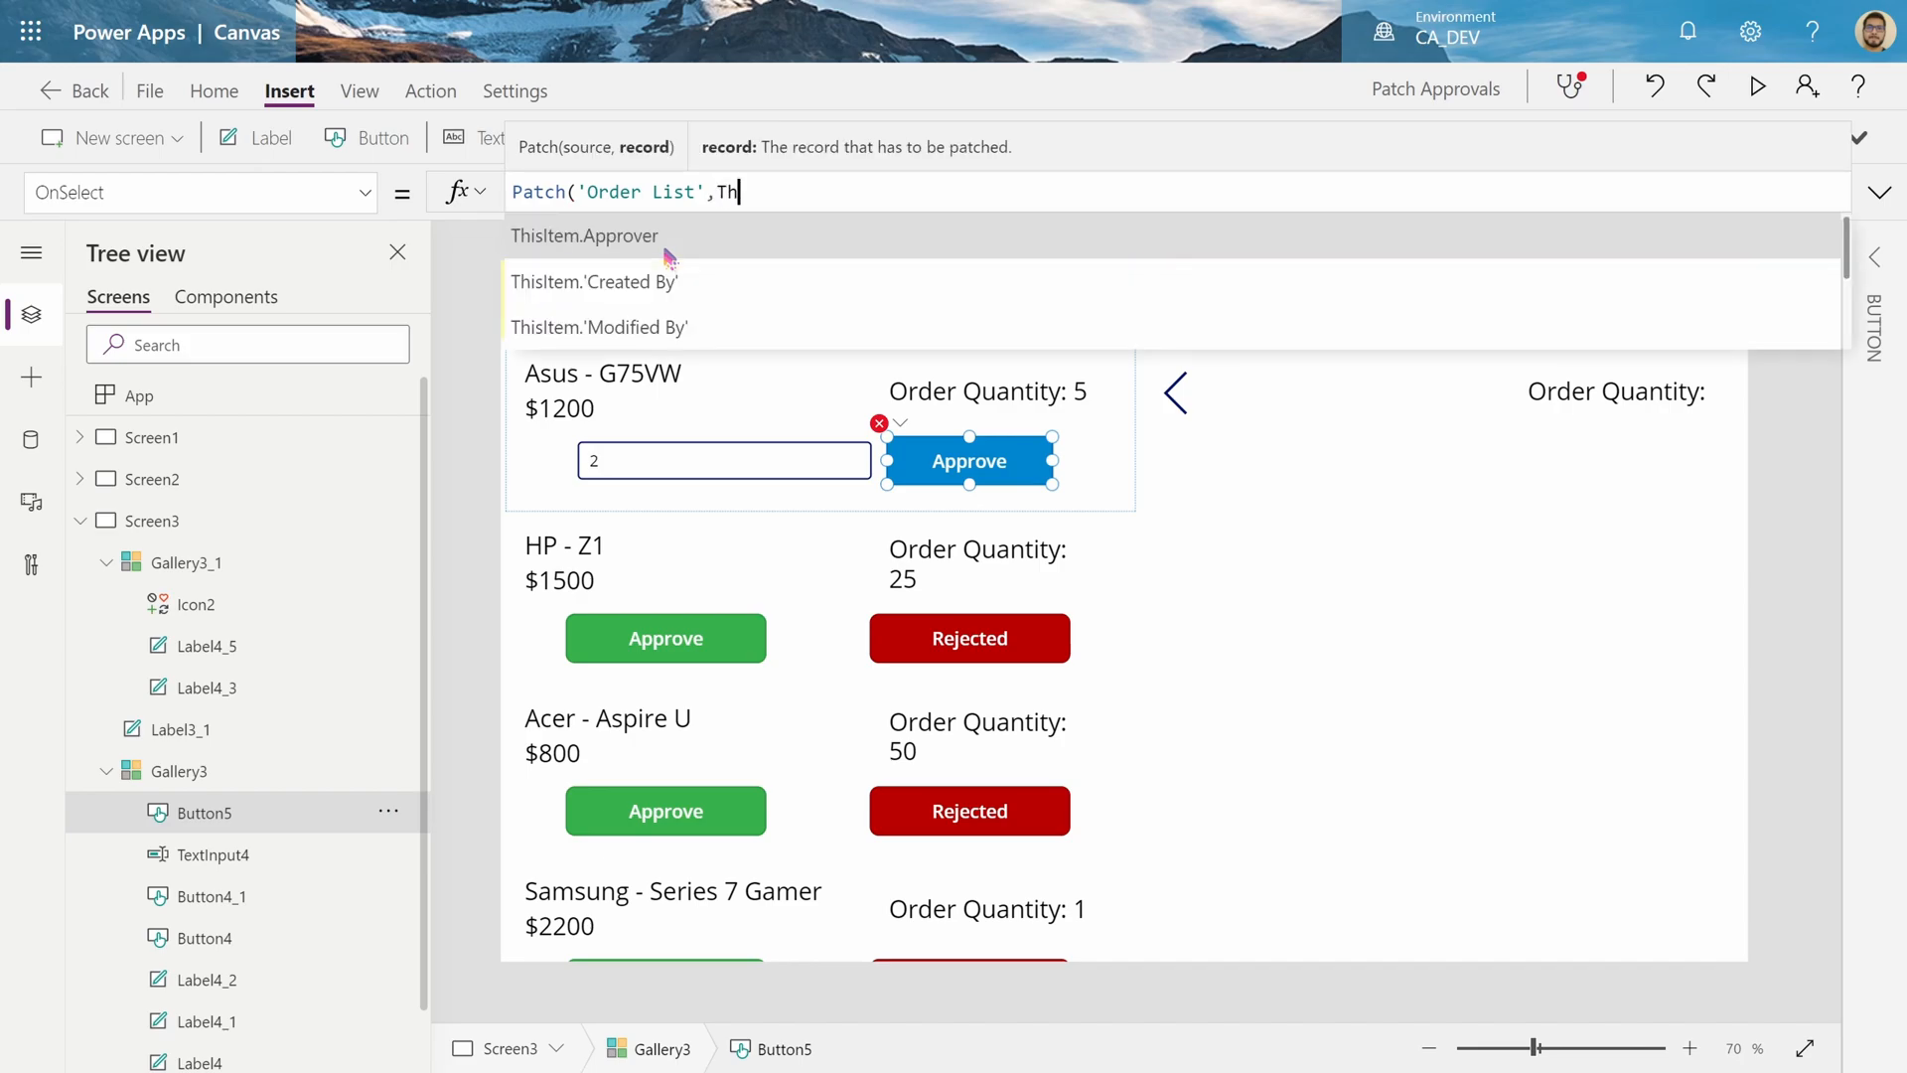
{"action": "type", "text": "ThisItem,"}
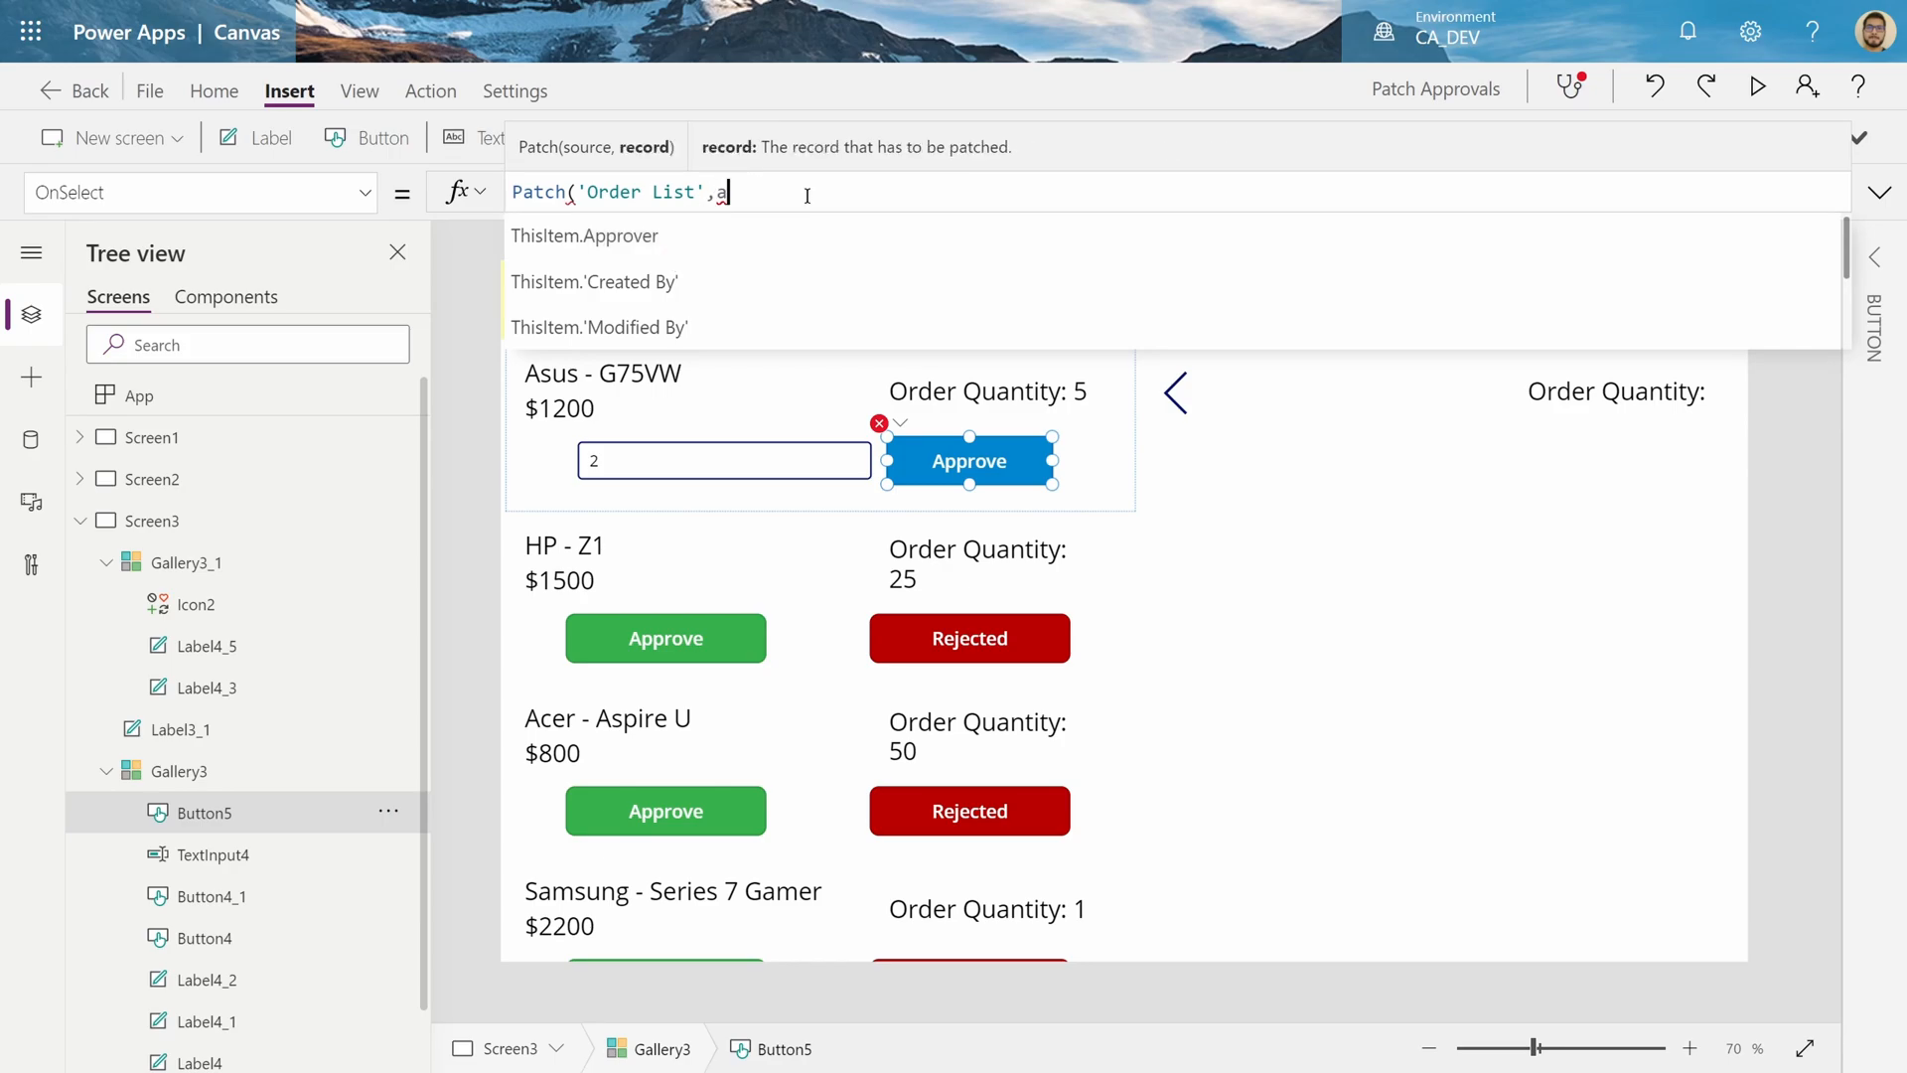
{"action": "type", "text": "ApprovedItem,"}
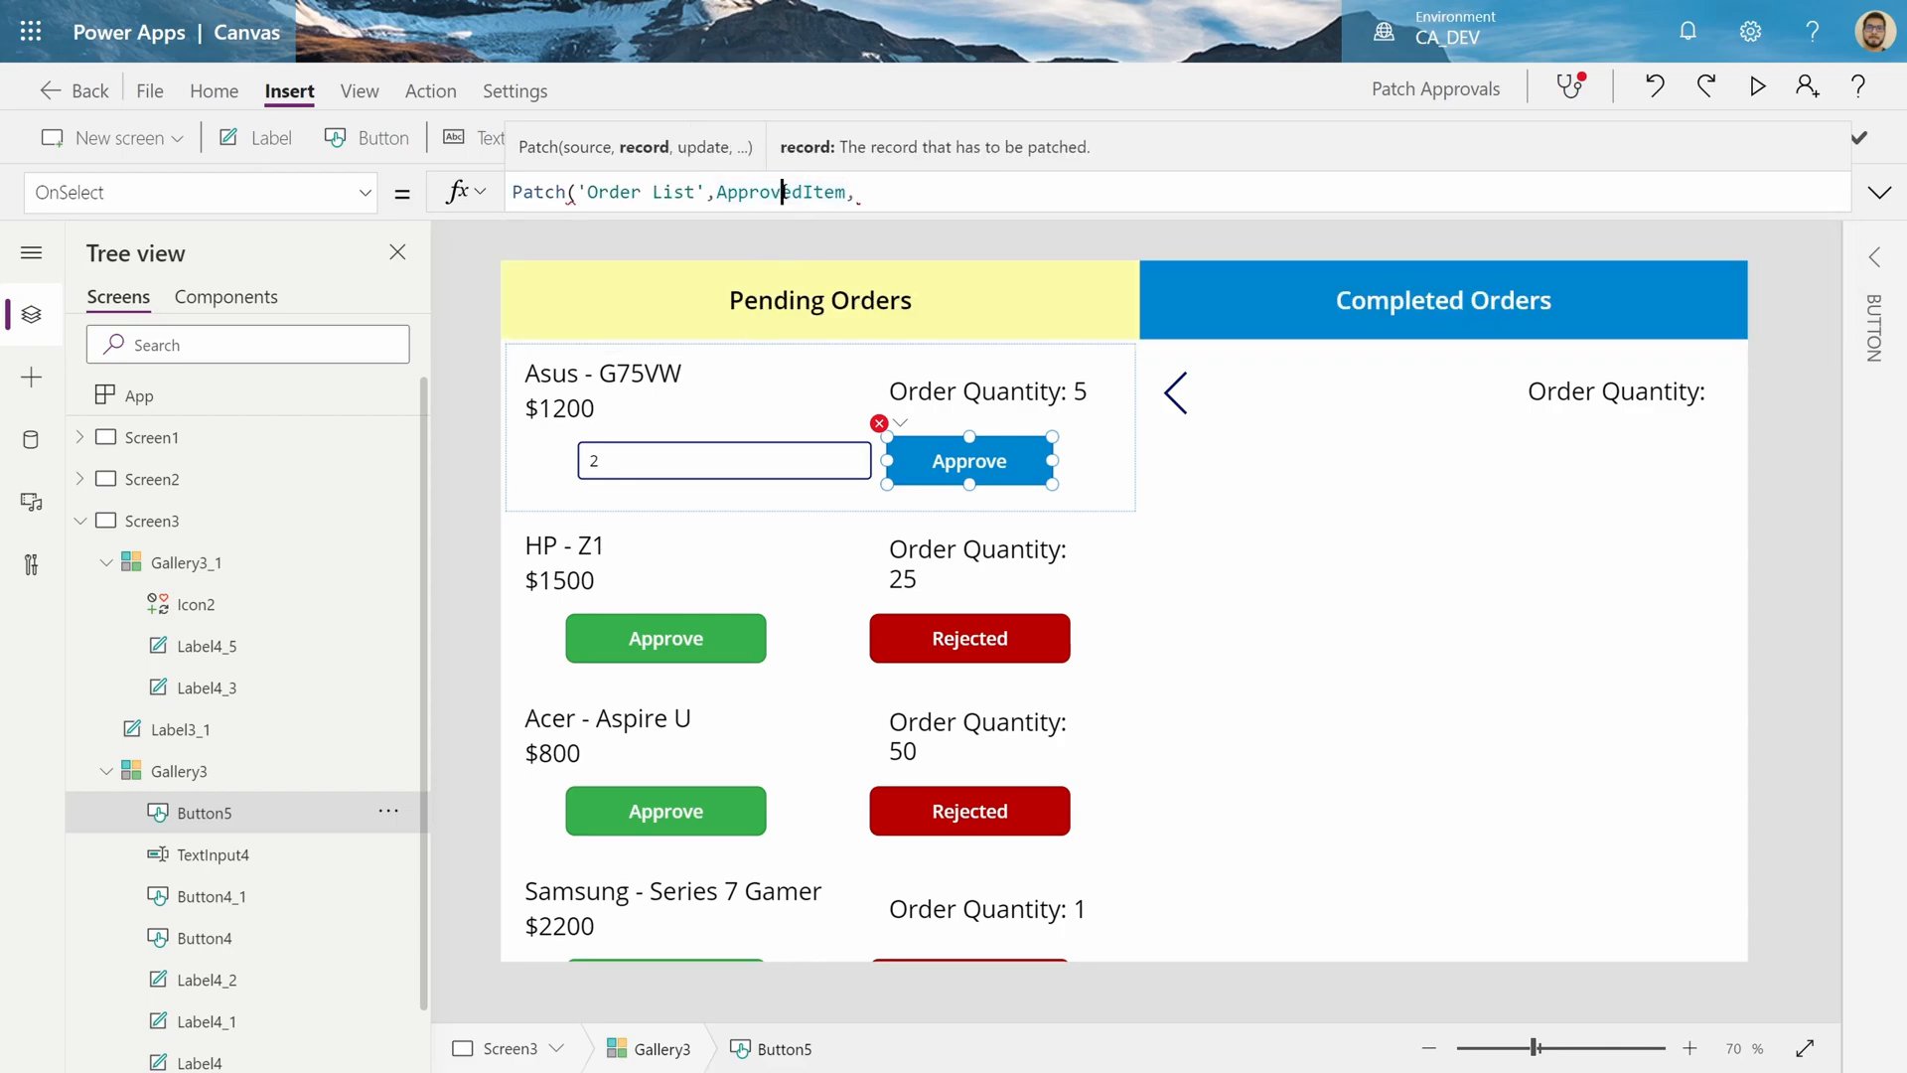
{"action": "type", "text": "=T"}
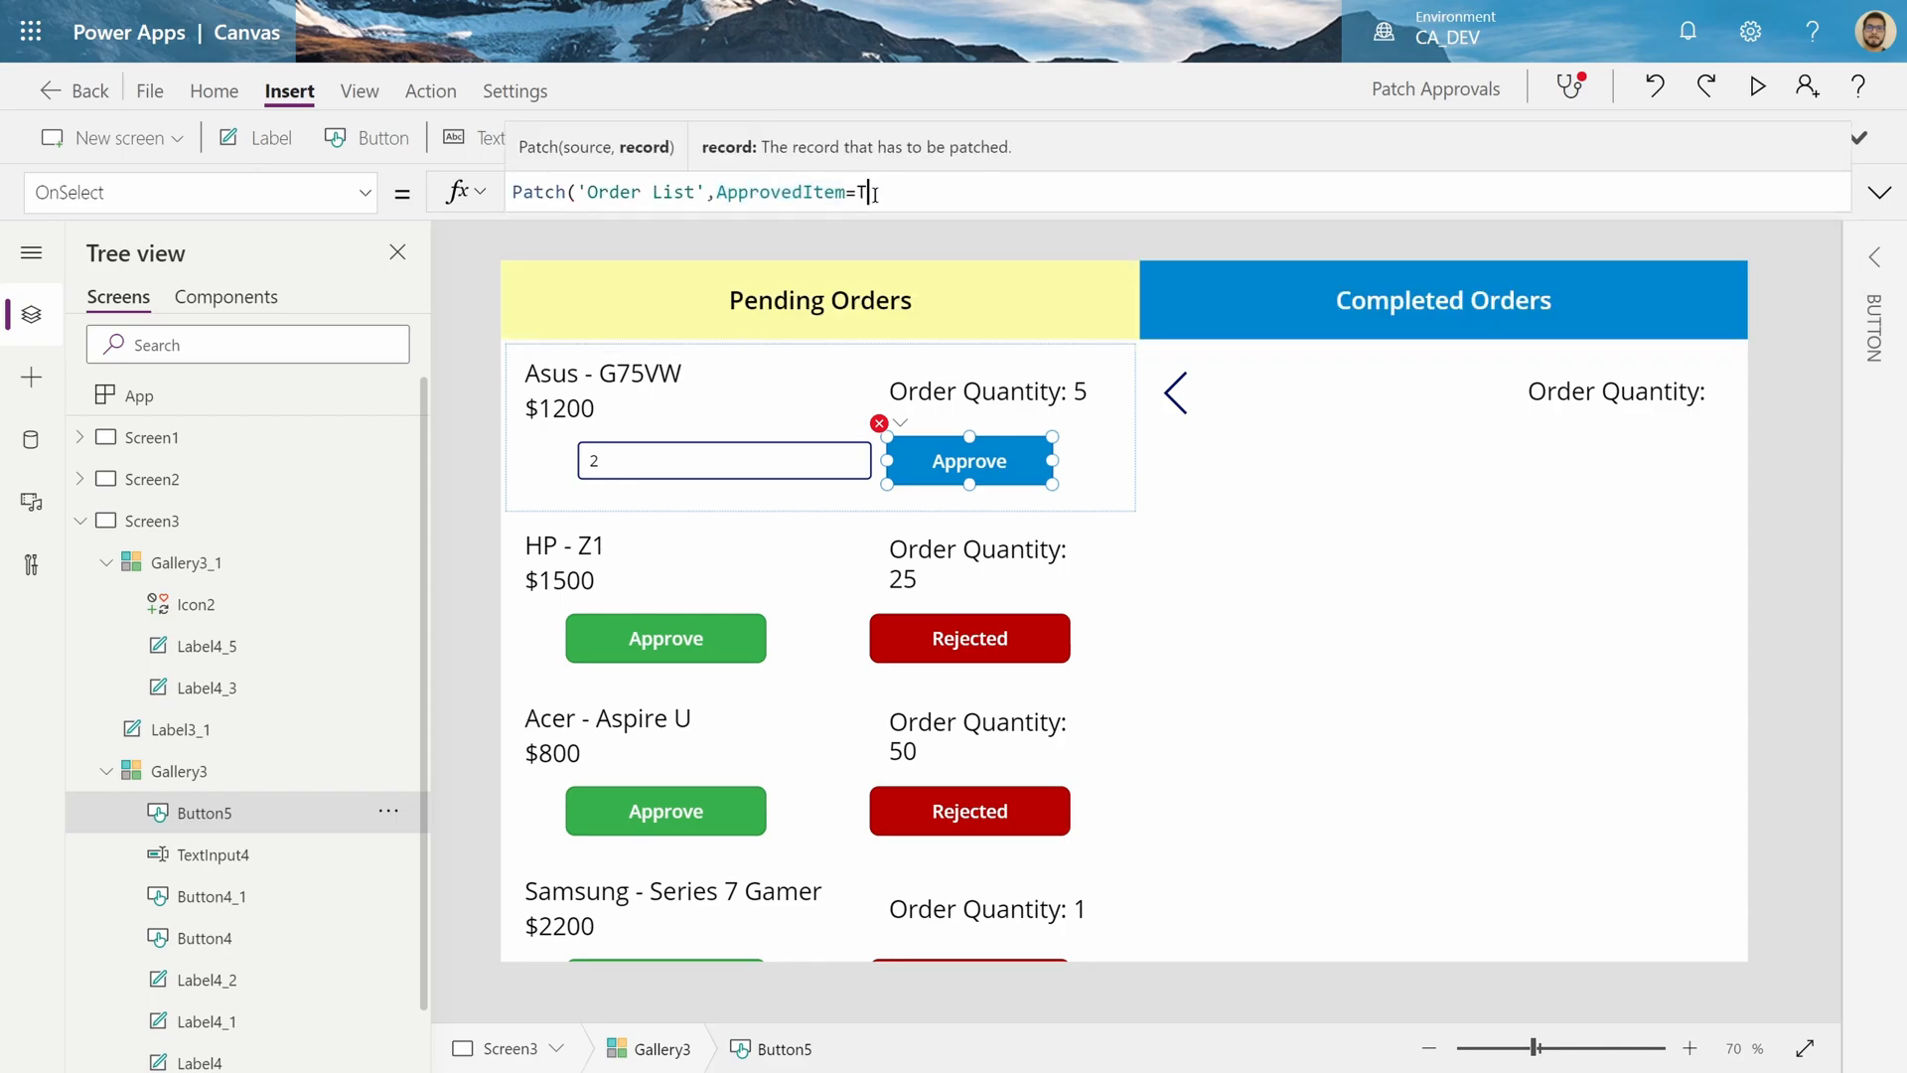
{"action": "type", "text": "hisItem"}
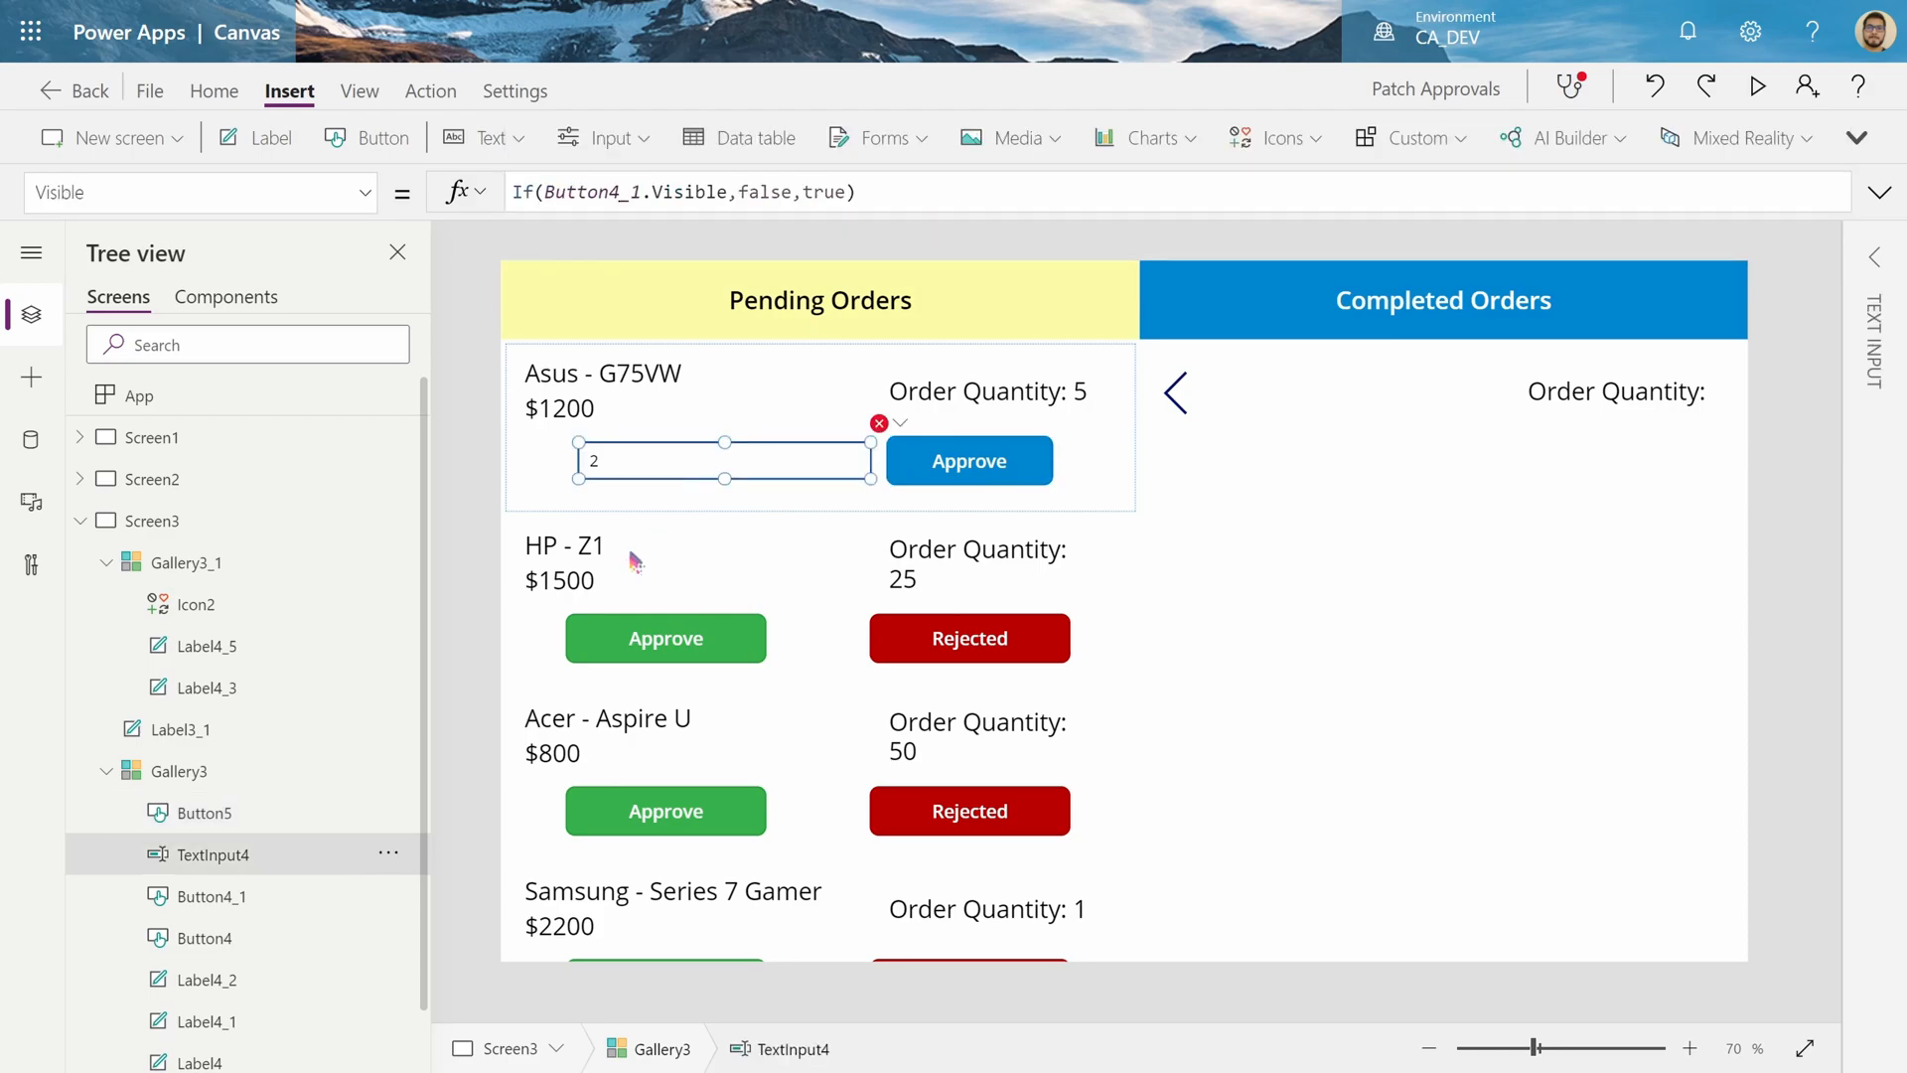
Check Button4_1's OnSelect Set(ApprovedItem,ThisItem), then return to Button5's Patch('Order List',ApprovedItem formula
{"action": "left_click", "coordinate": [212, 896]}
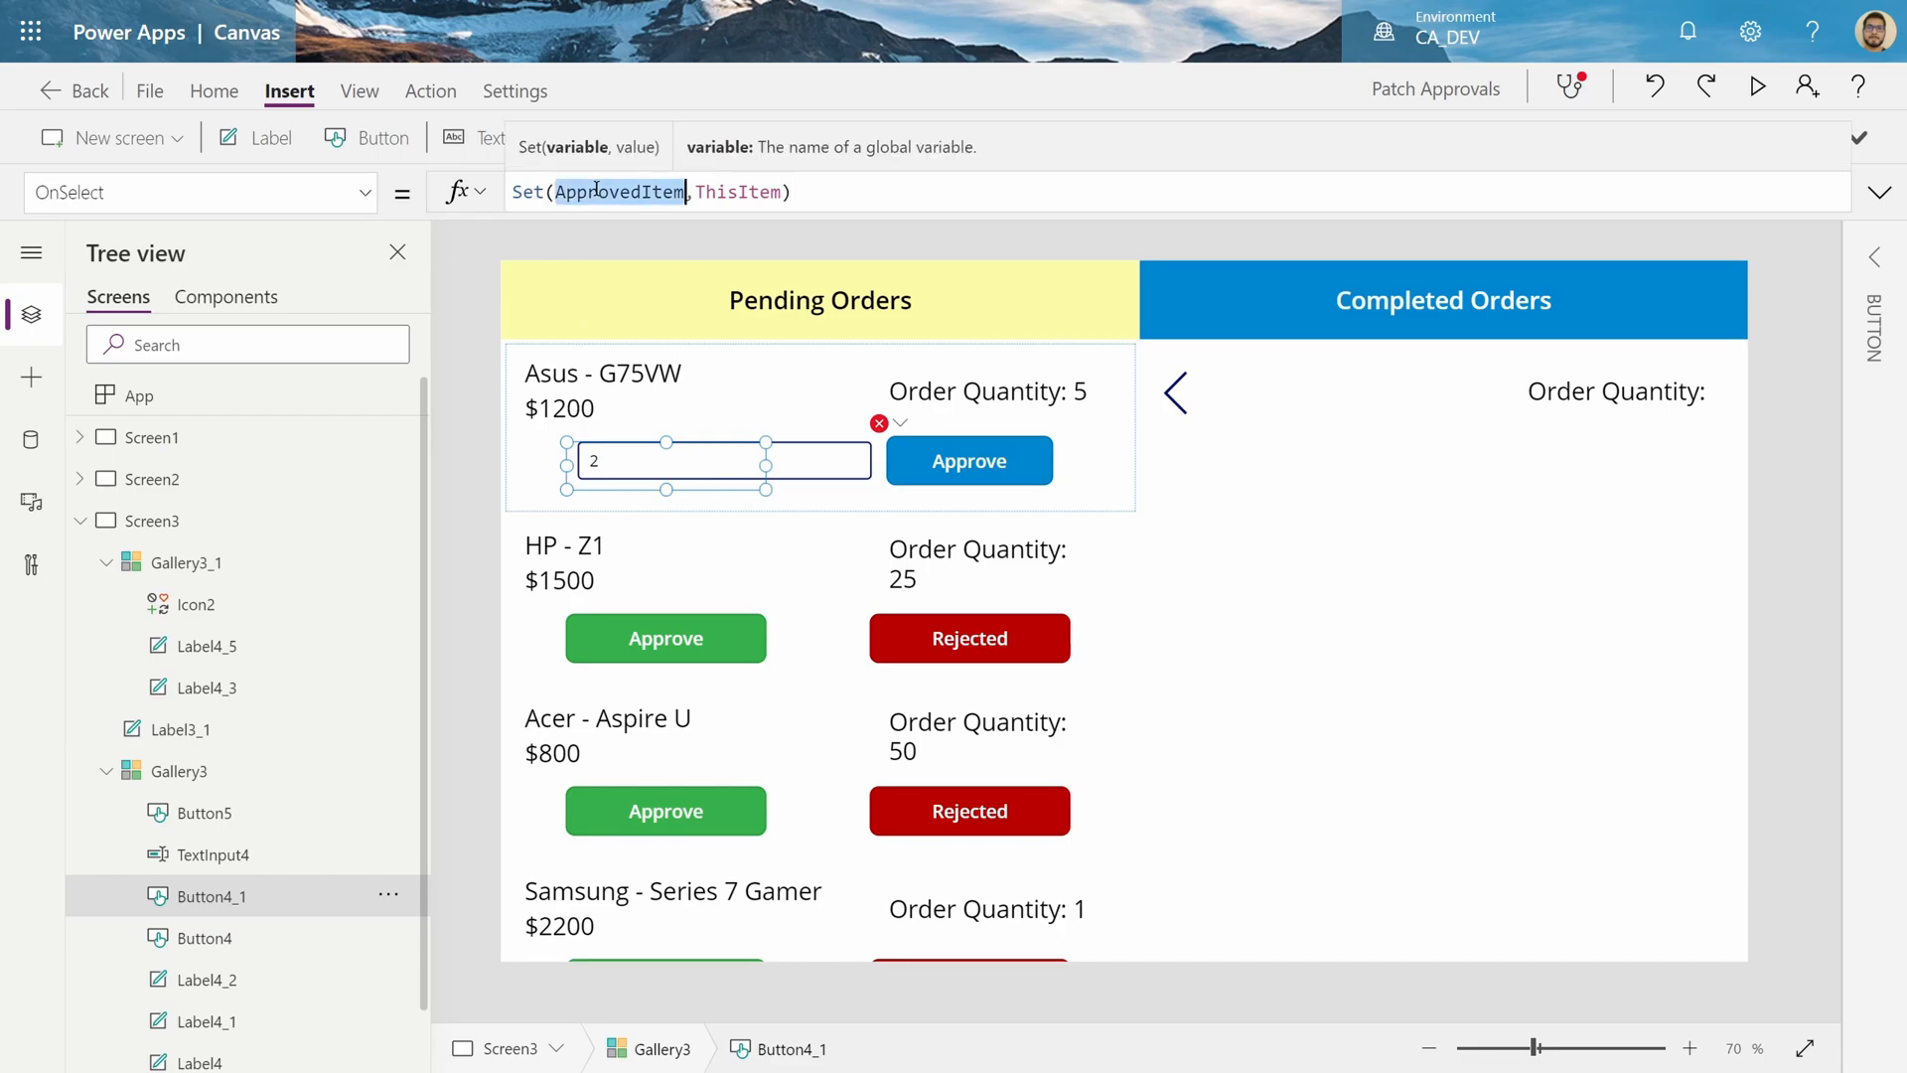
{"action": "left_click", "coordinate": [738, 191]}
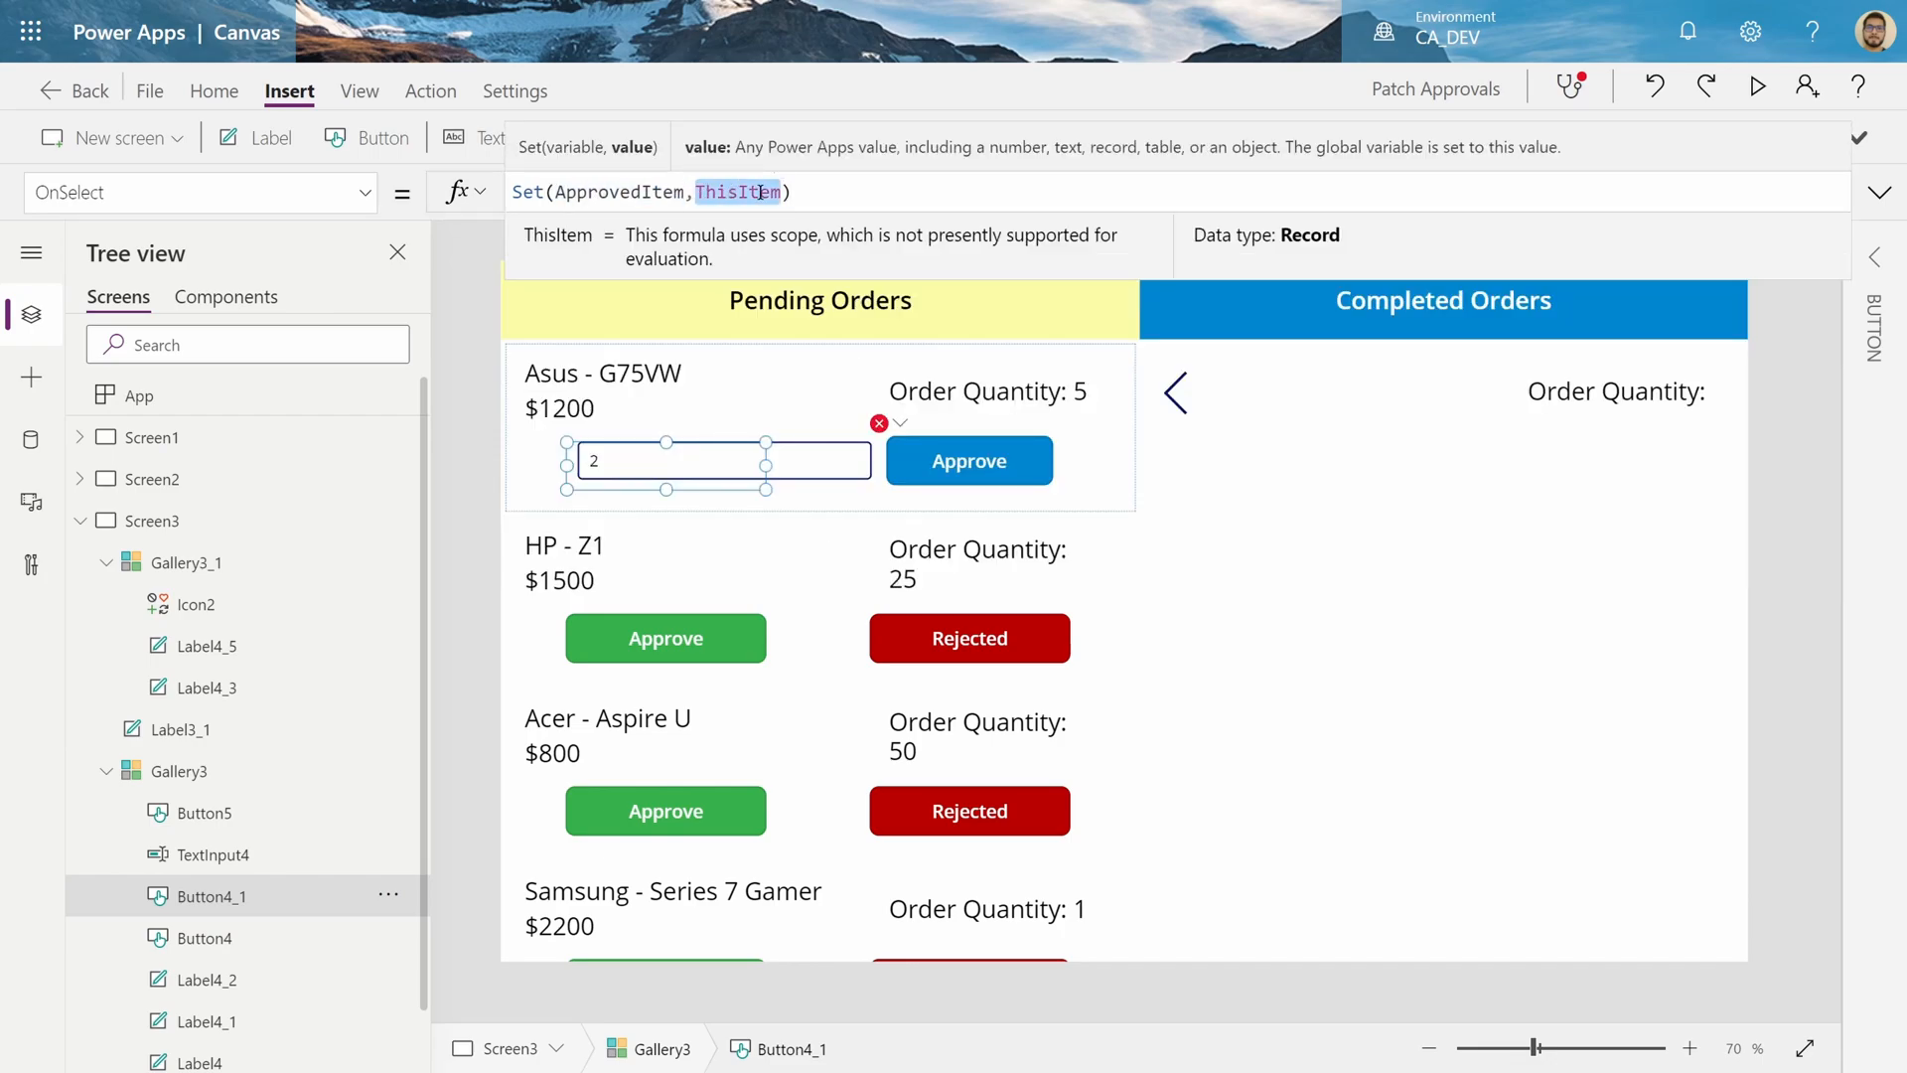
{"action": "left_click", "coordinate": [617, 192]}
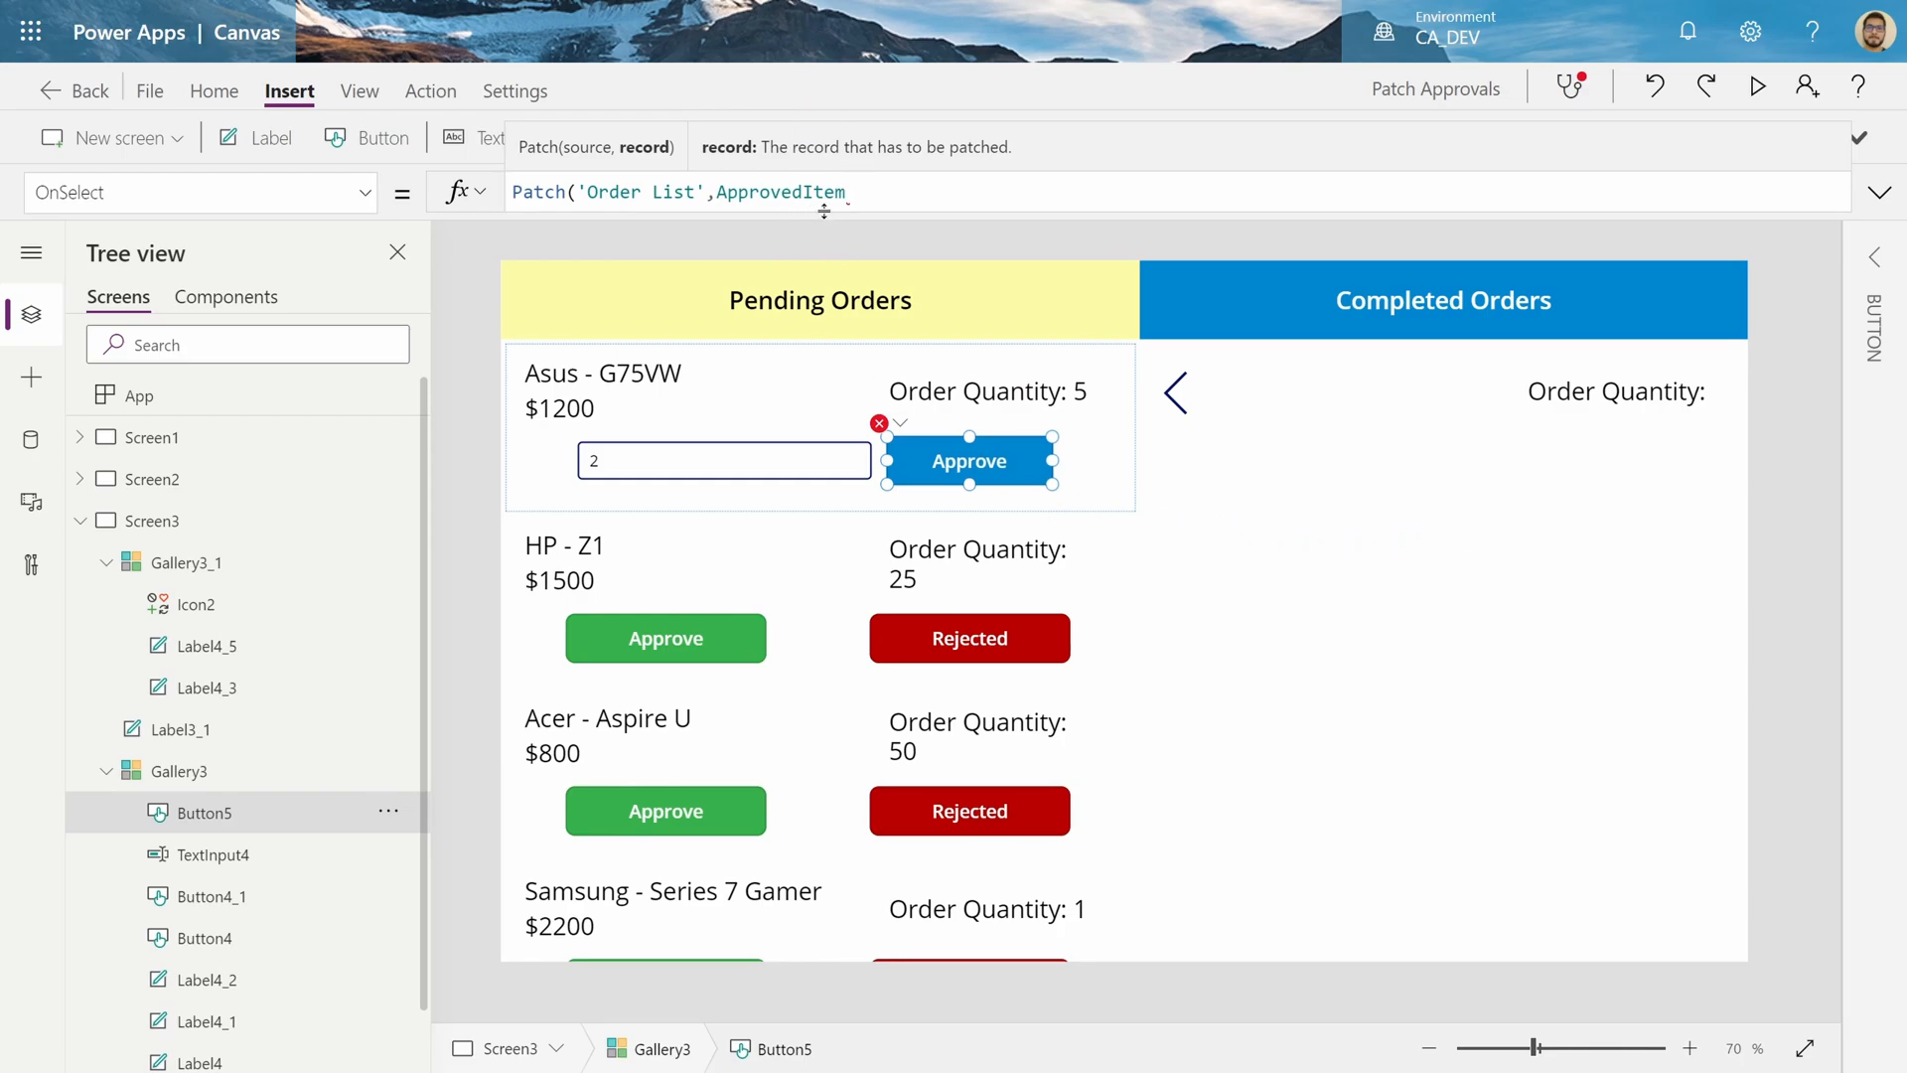
Finish the Patch with 'Approval Date' Today(), 'Approved Quantity' TextInput4.Text and Status "Approved"
{"action": "type", "text": ","}
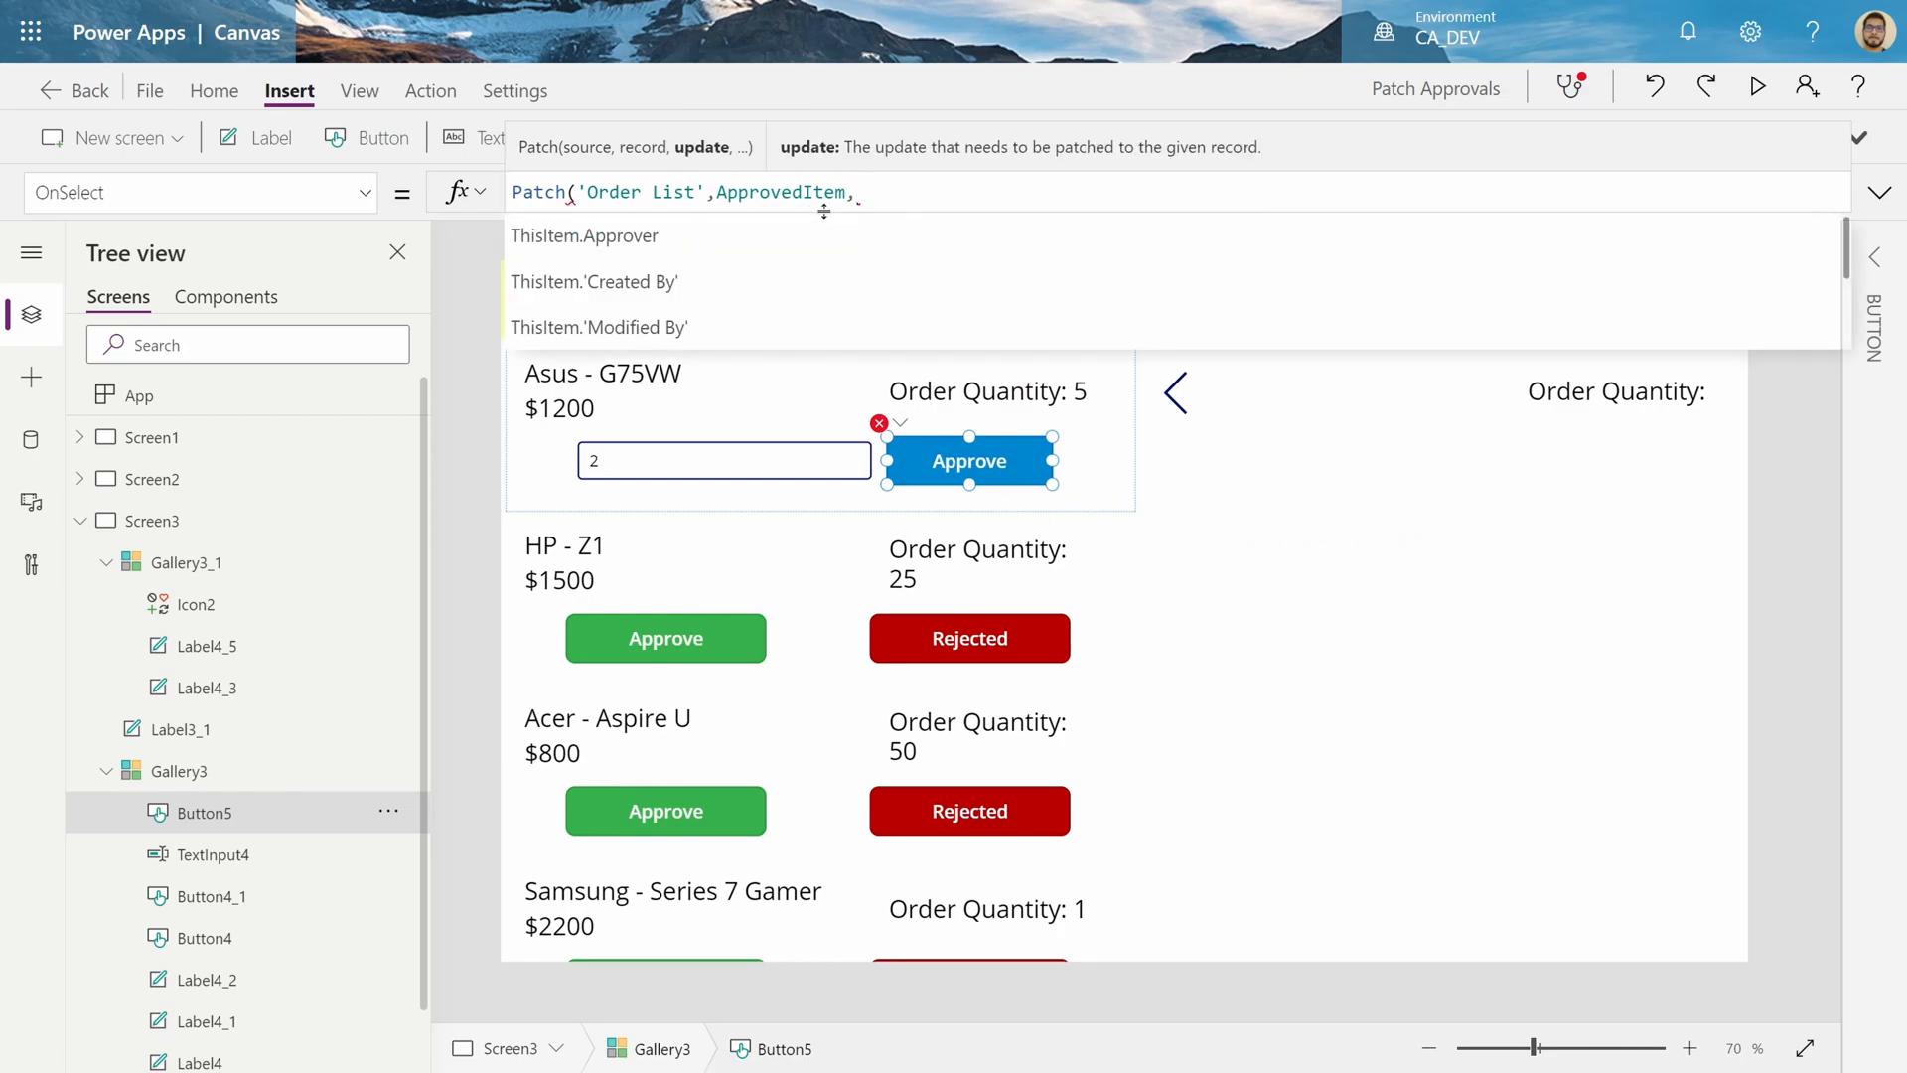
{"action": "type", "text": "{"}
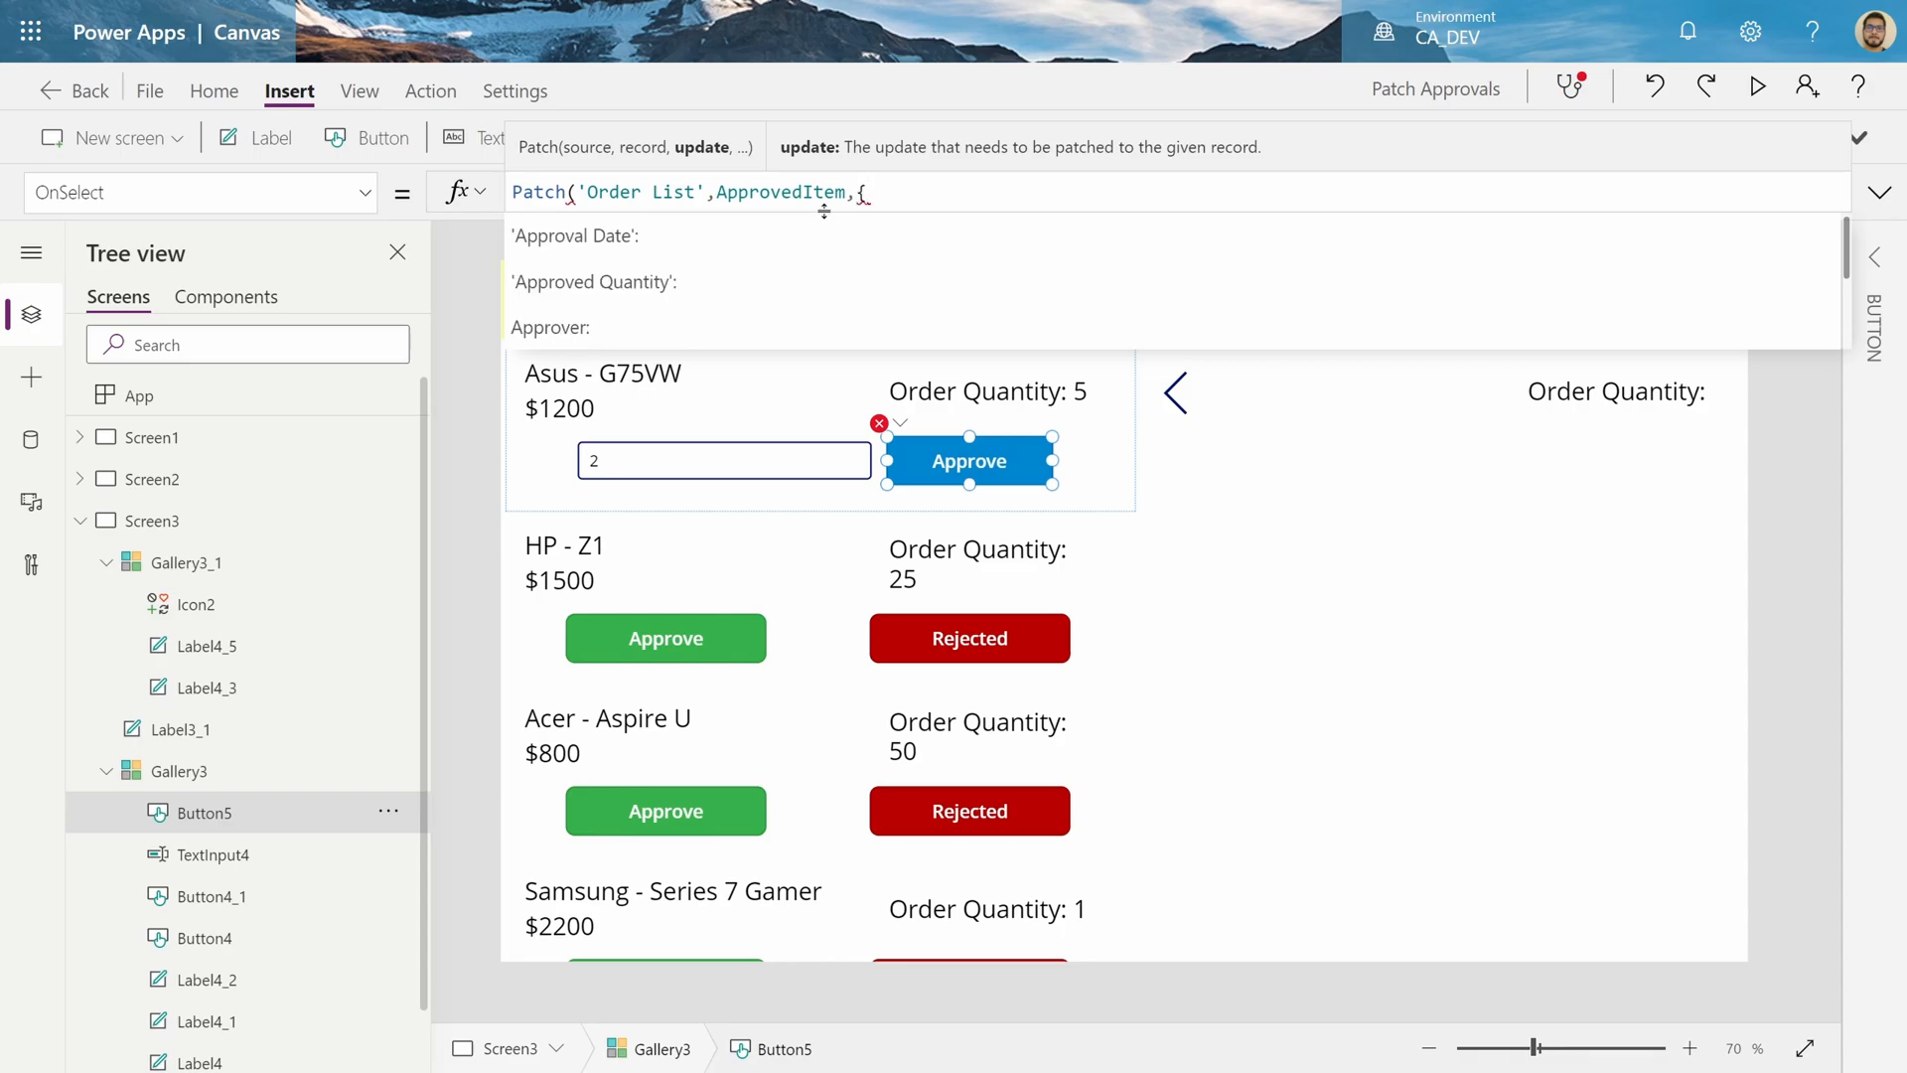
{"action": "type", "text": "'Approval Date':Today(),"}
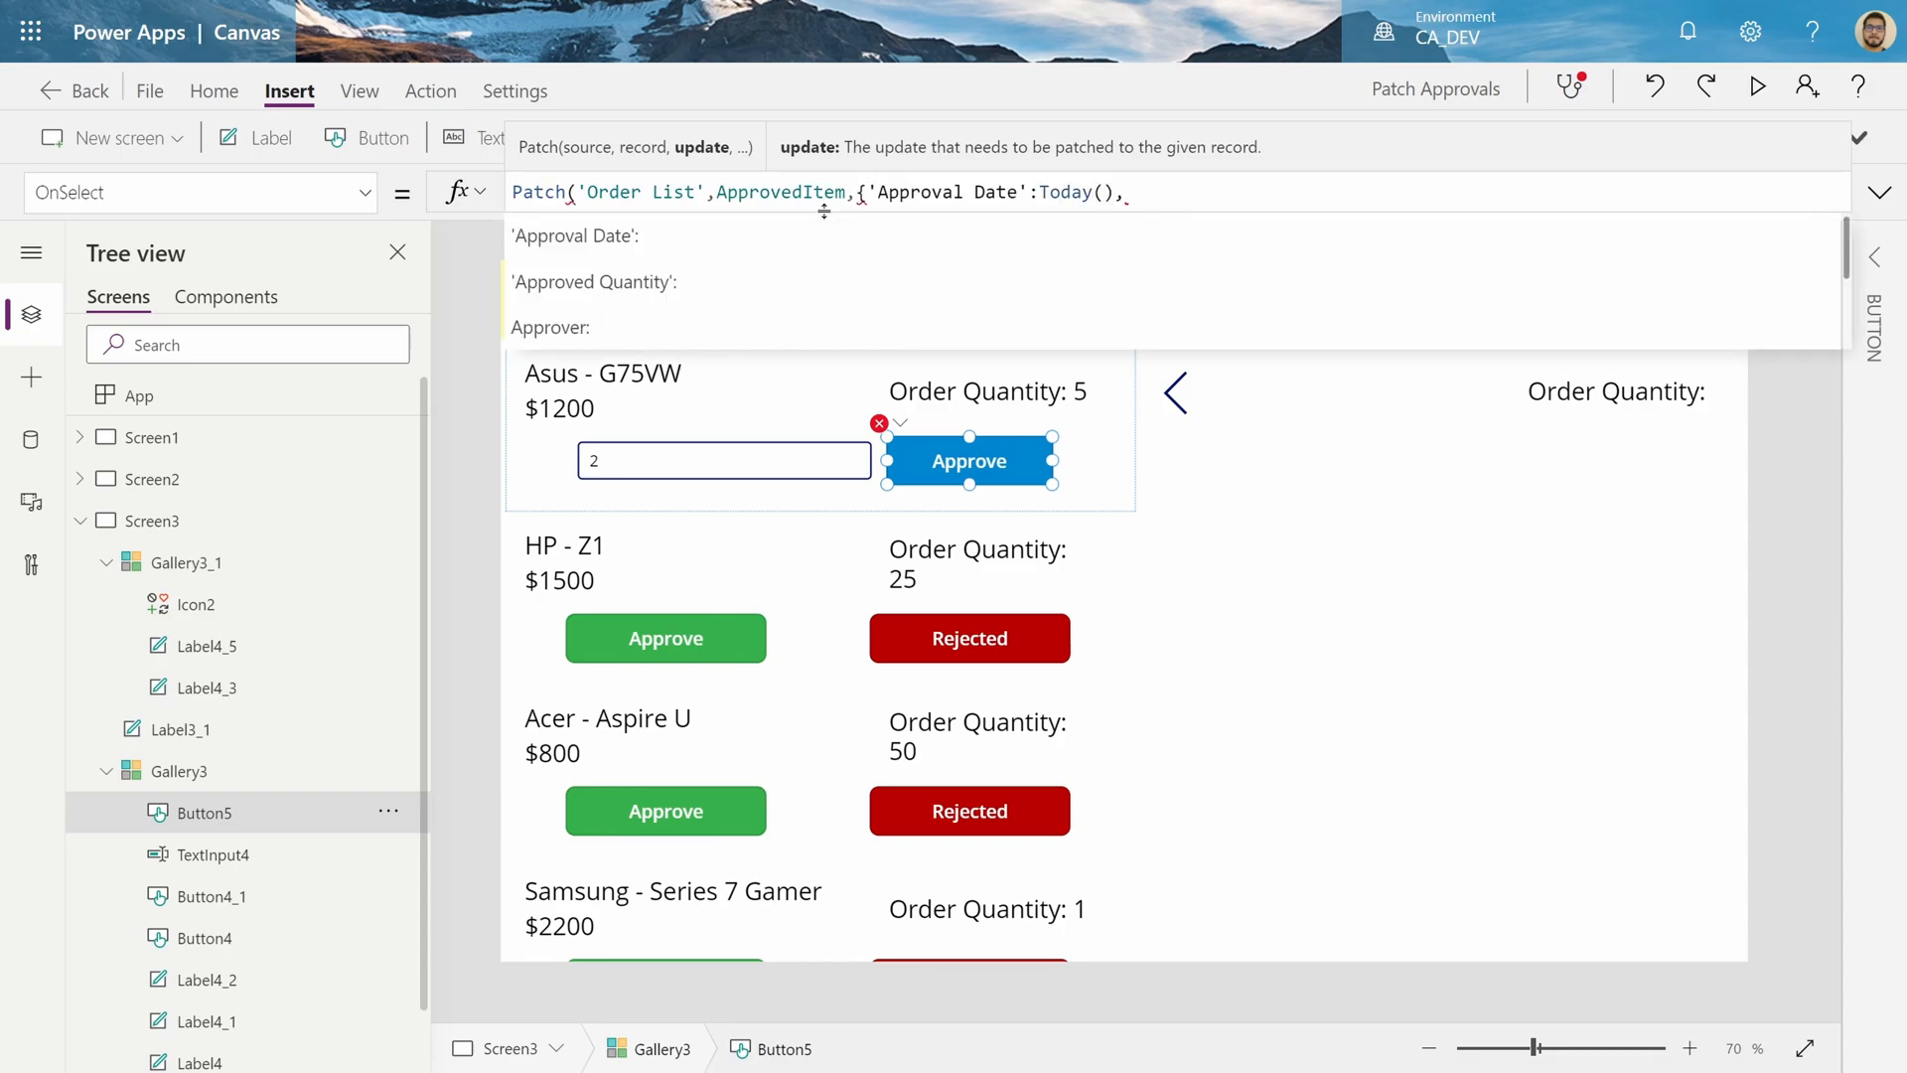
{"action": "type", "text": "'Approved Quantity':"}
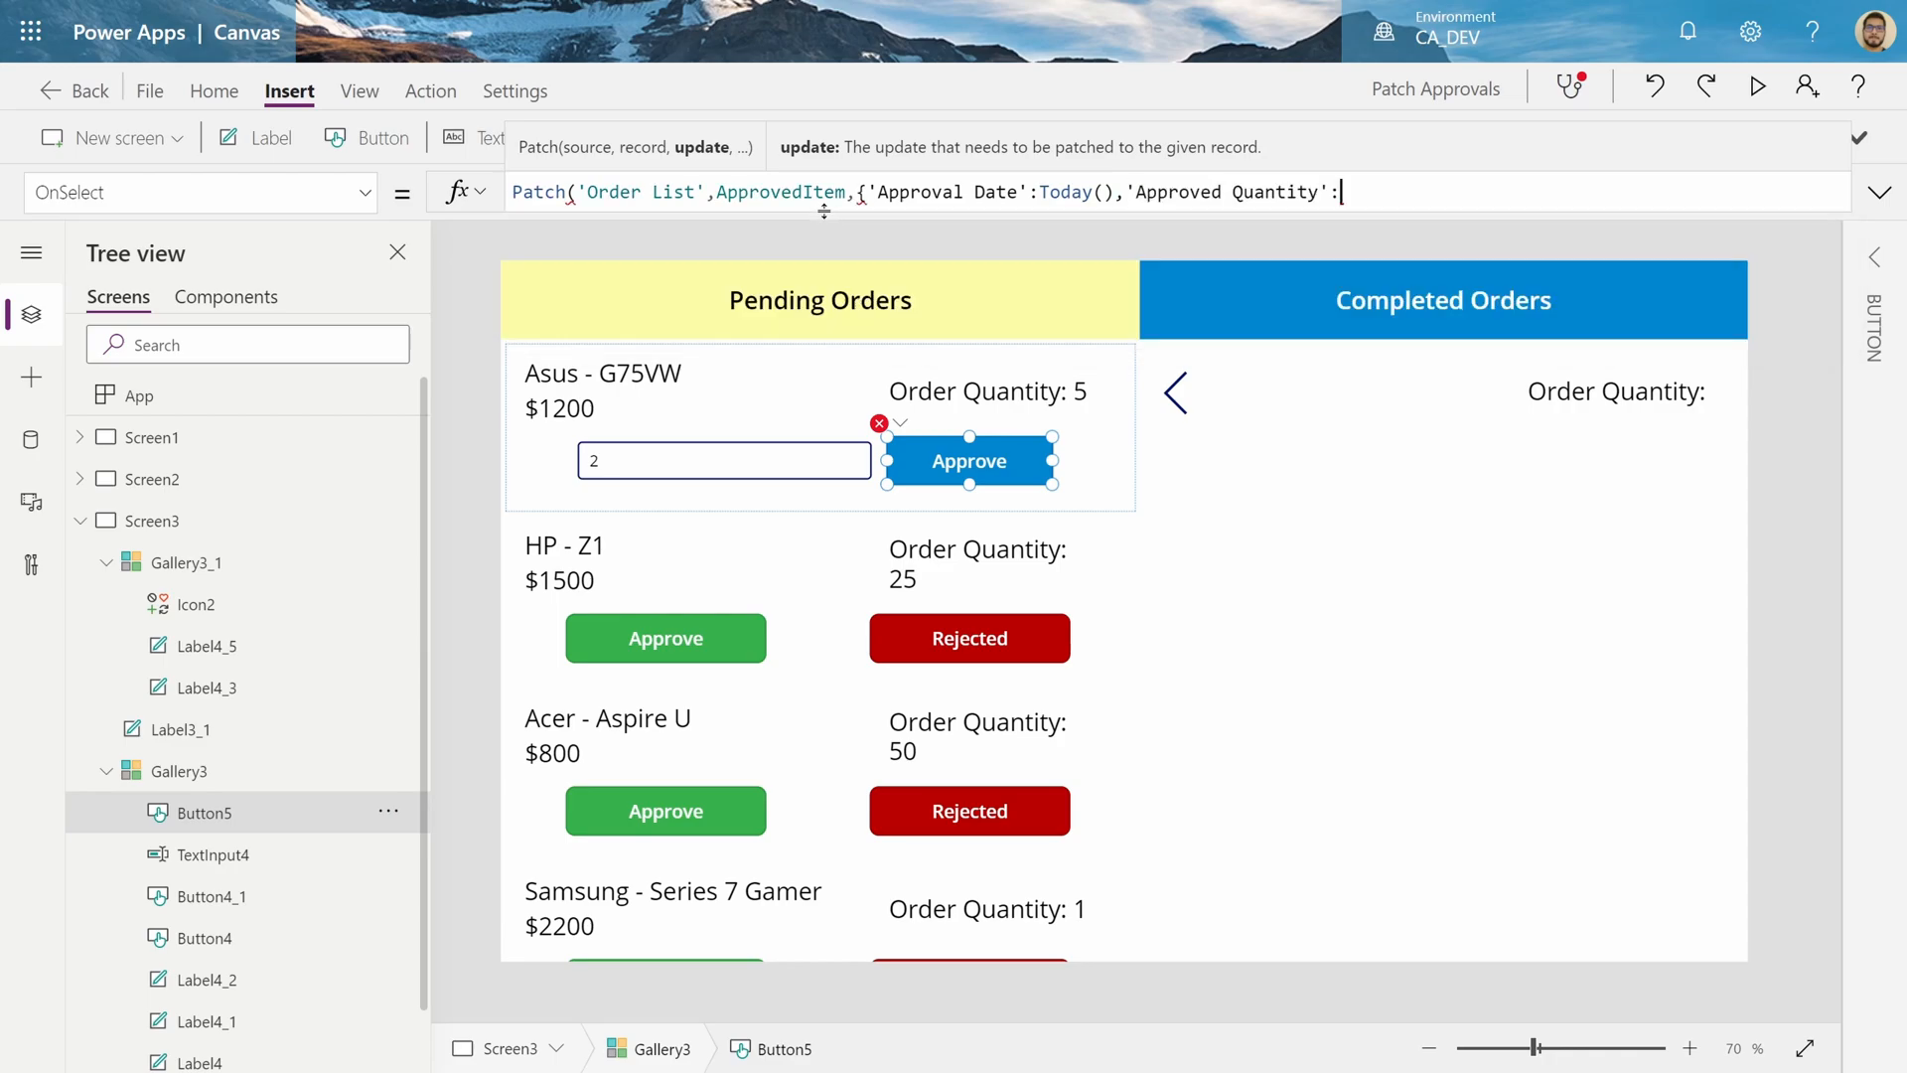
{"action": "type", "text": "TextInput4.Text"}
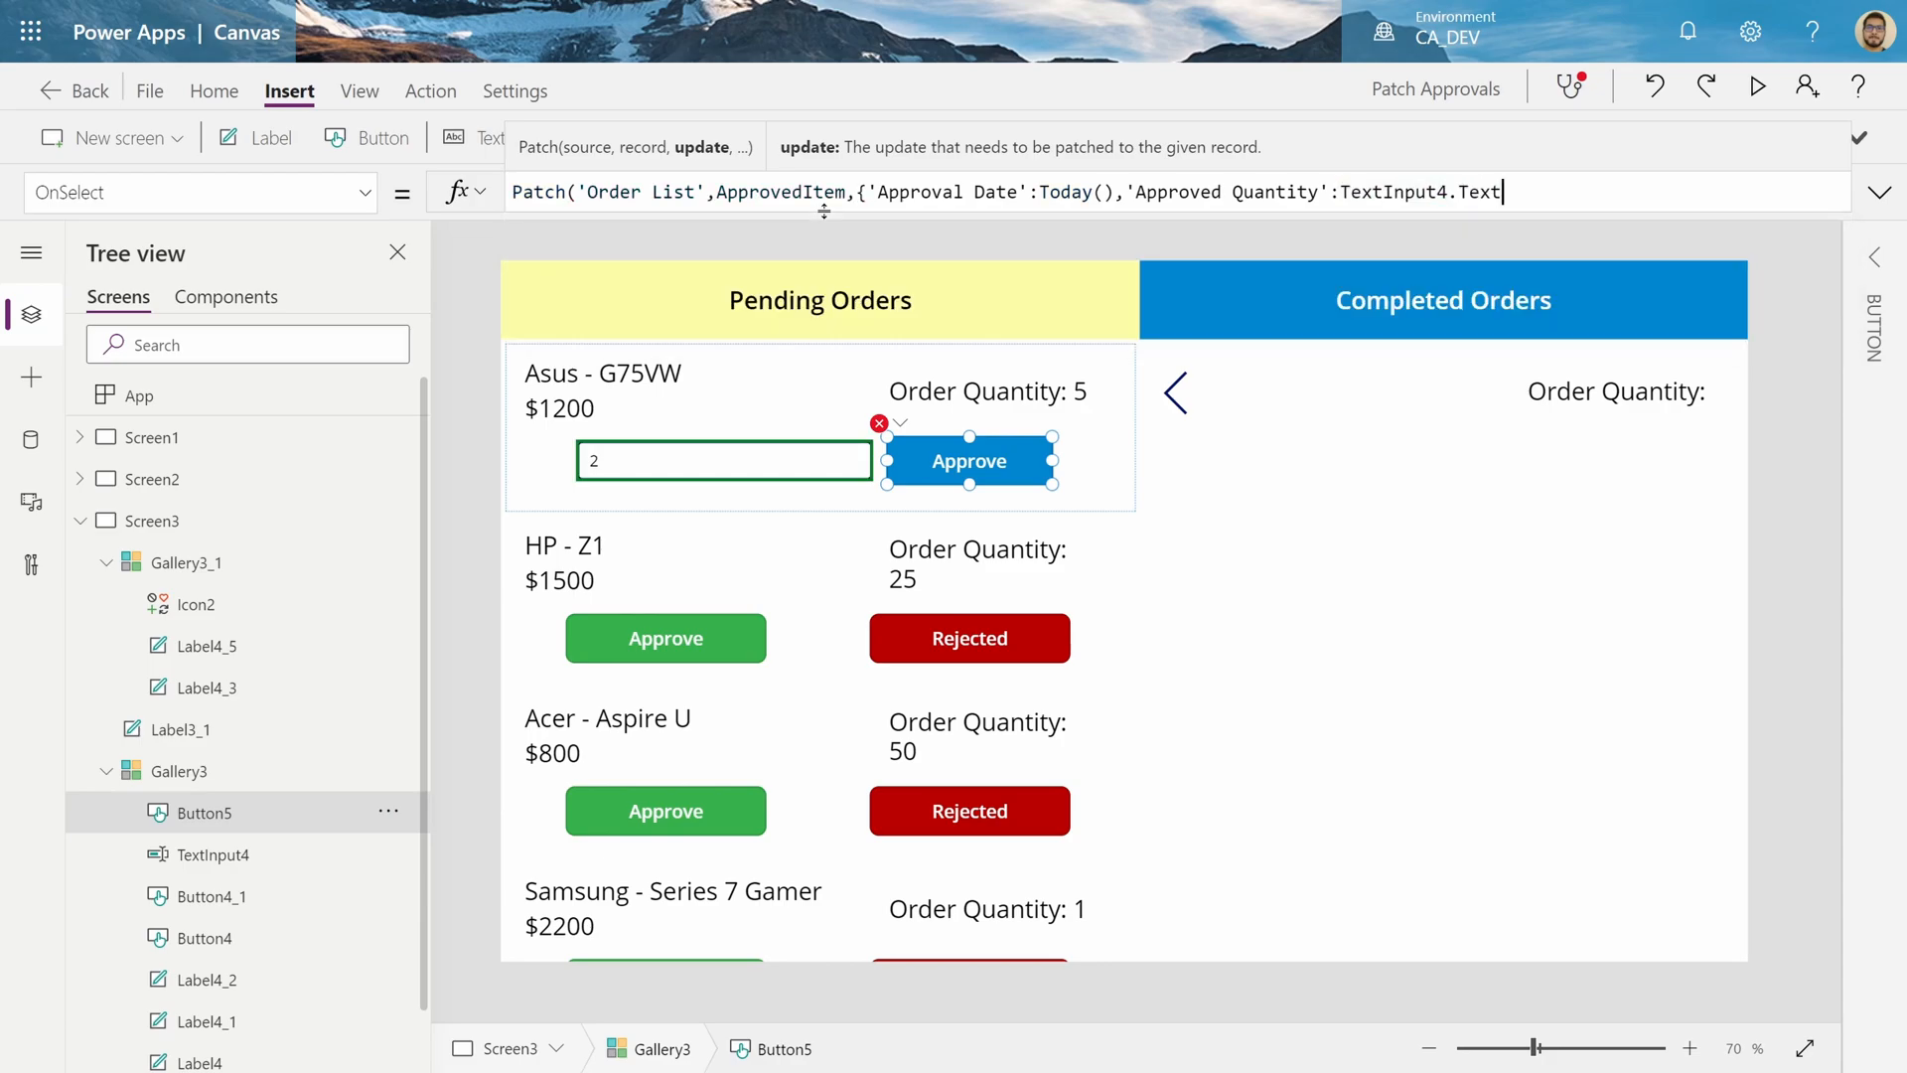
{"action": "type", "text": ","}
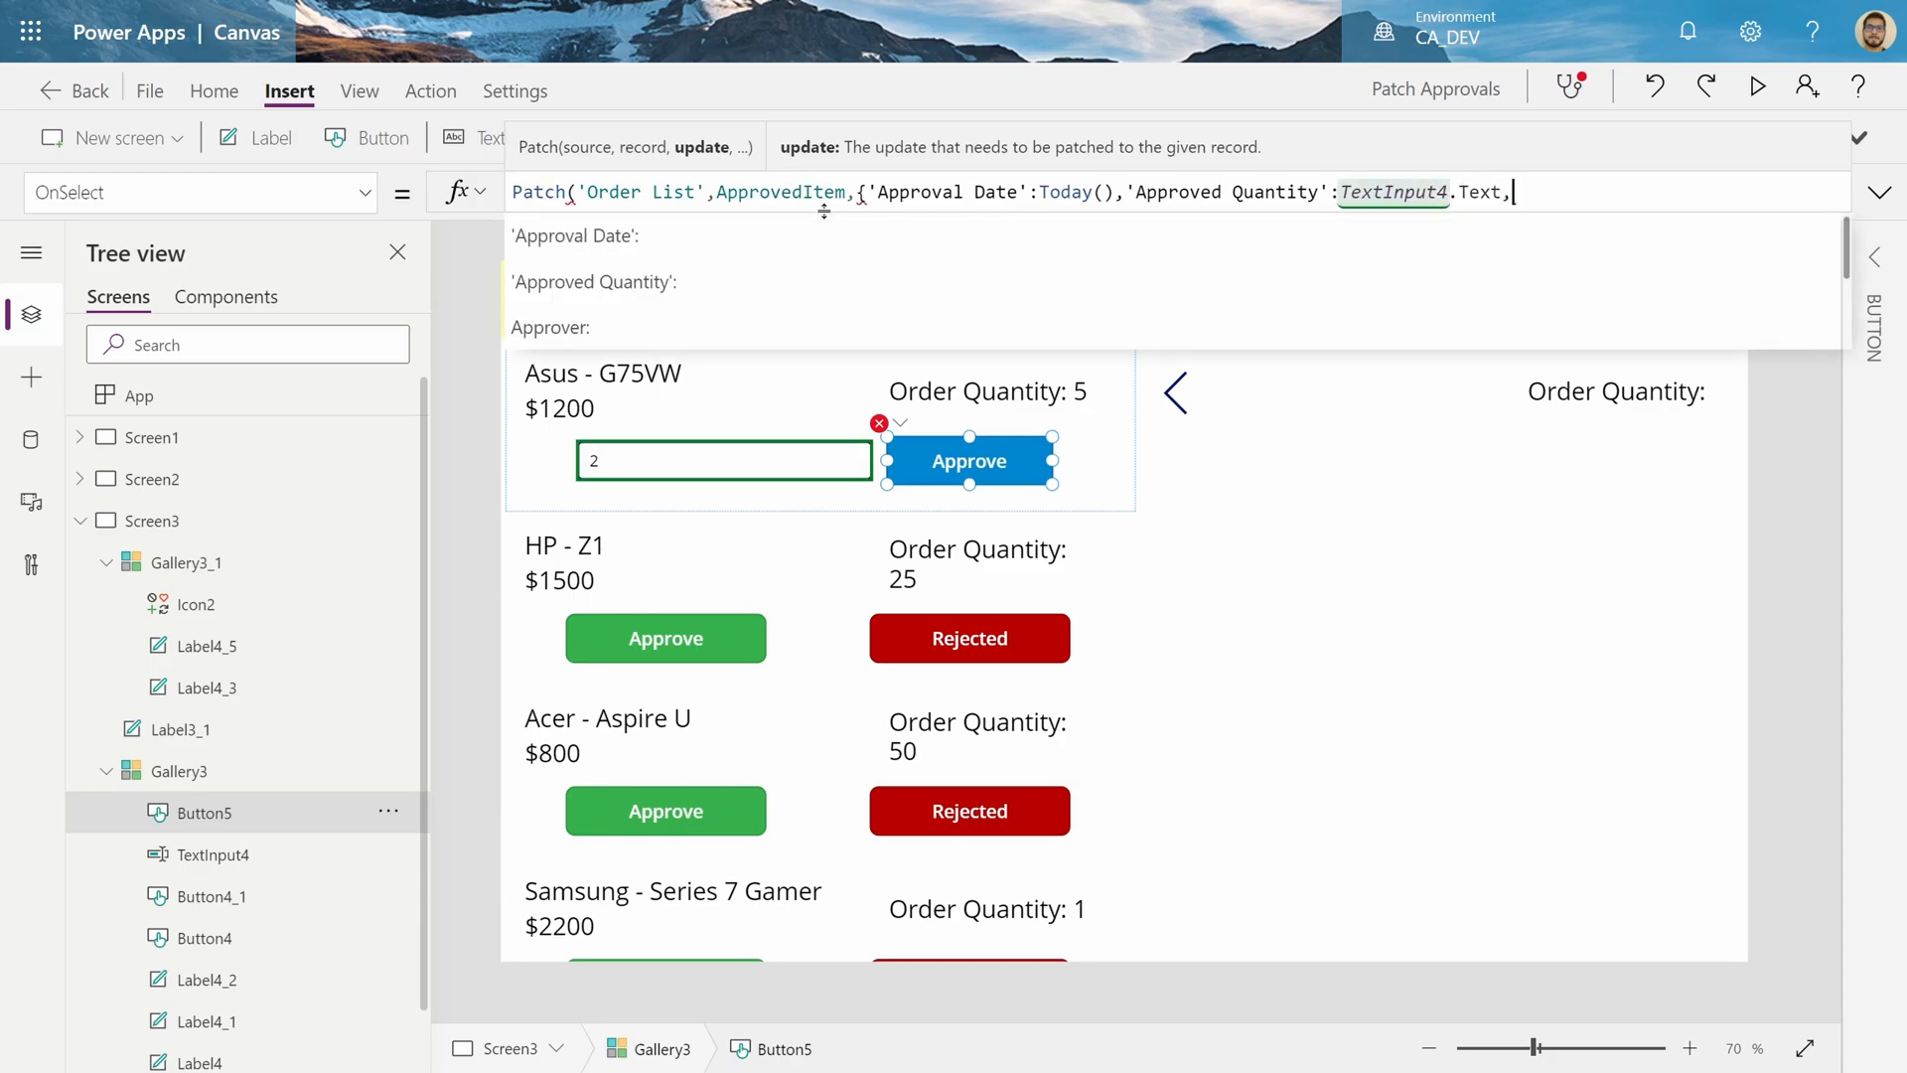
{"action": "type", "text": "st"}
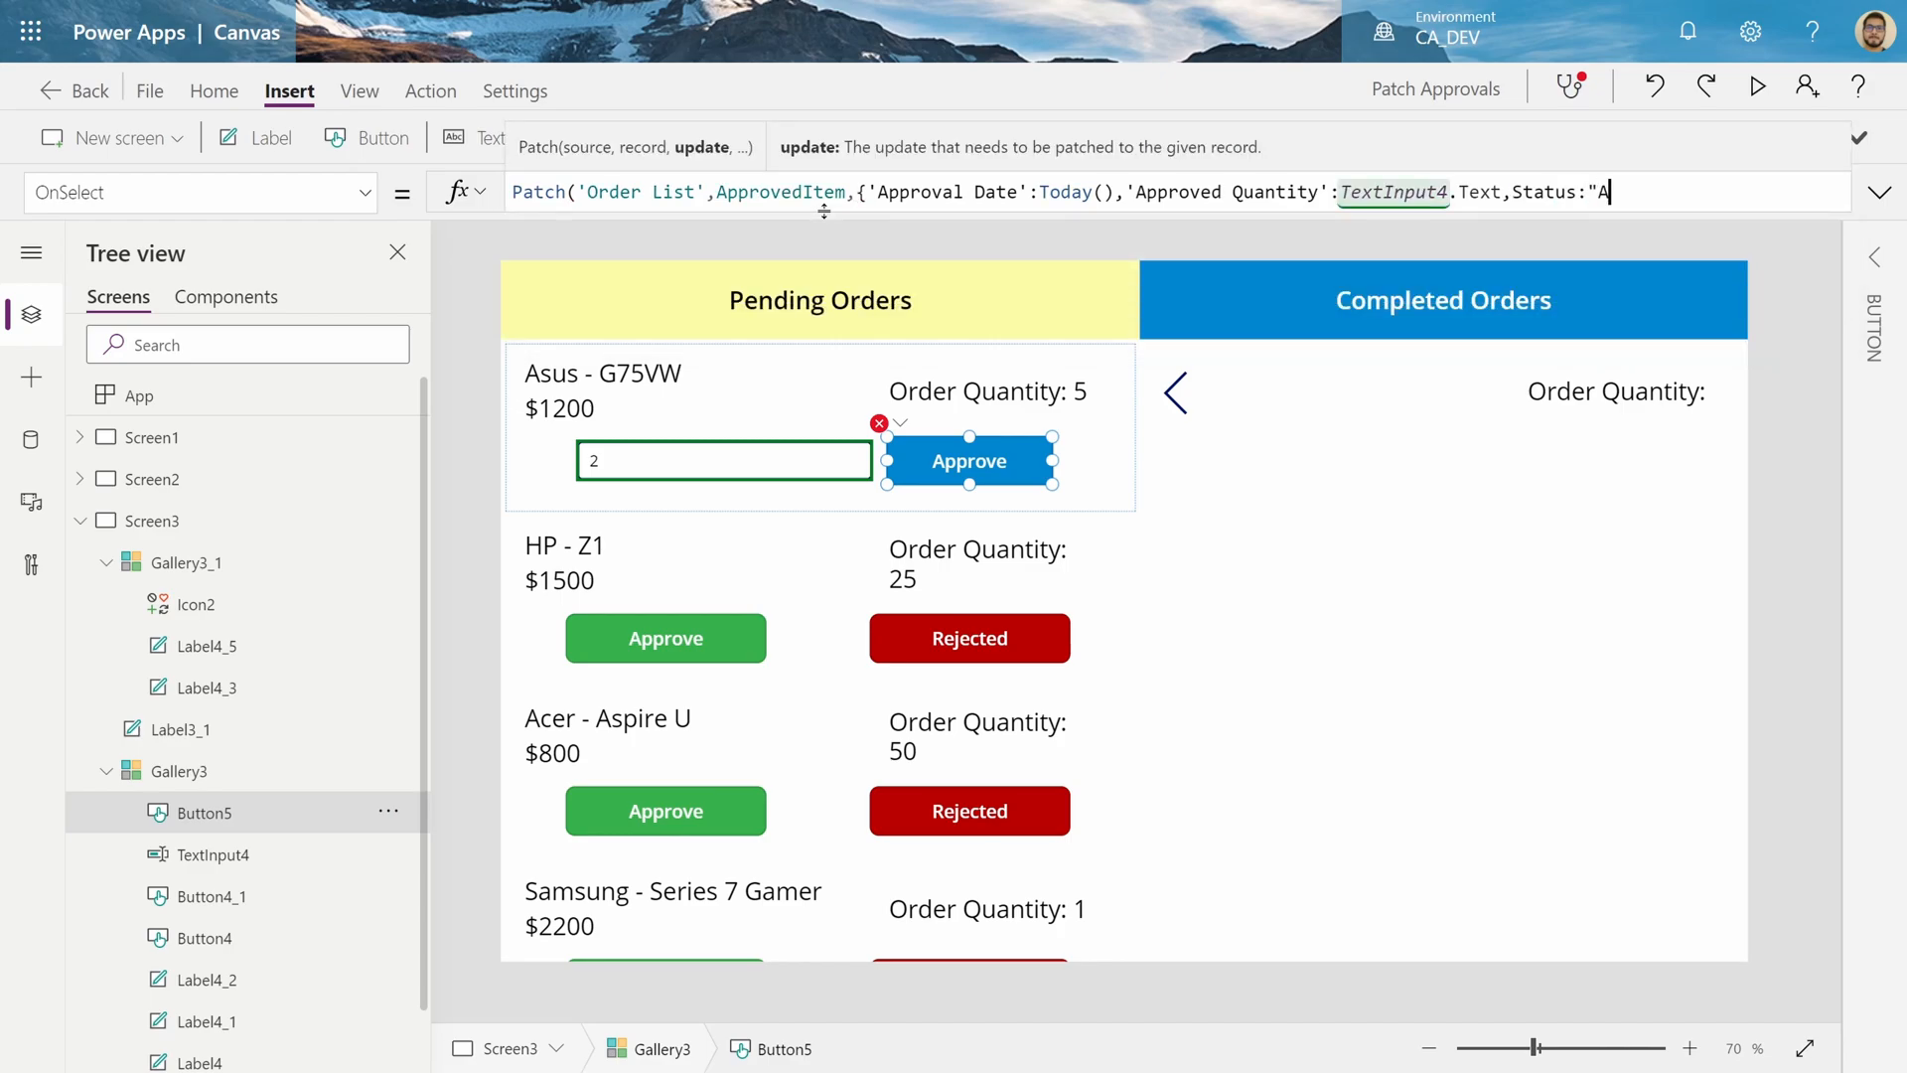
{"action": "type", "text": "pproved\"})"}
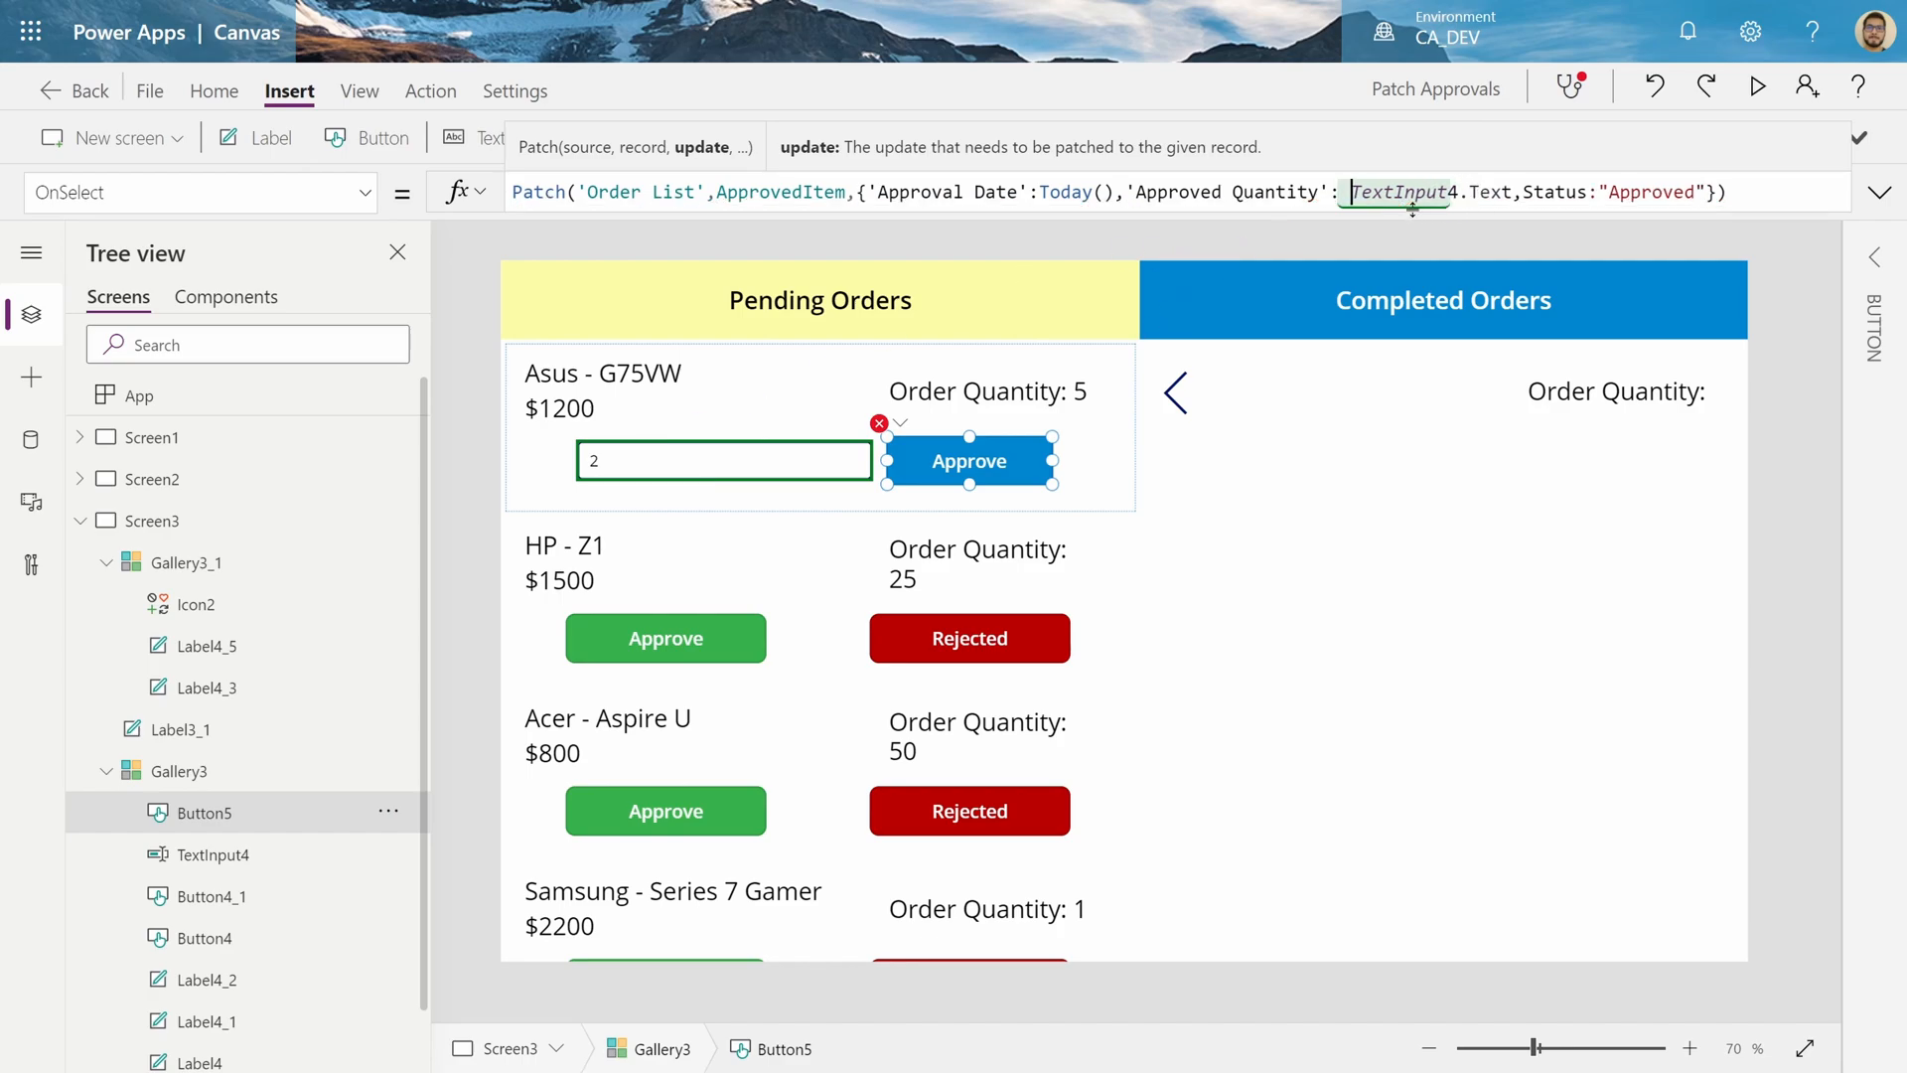
{"action": "type", "text": "\"2\""}
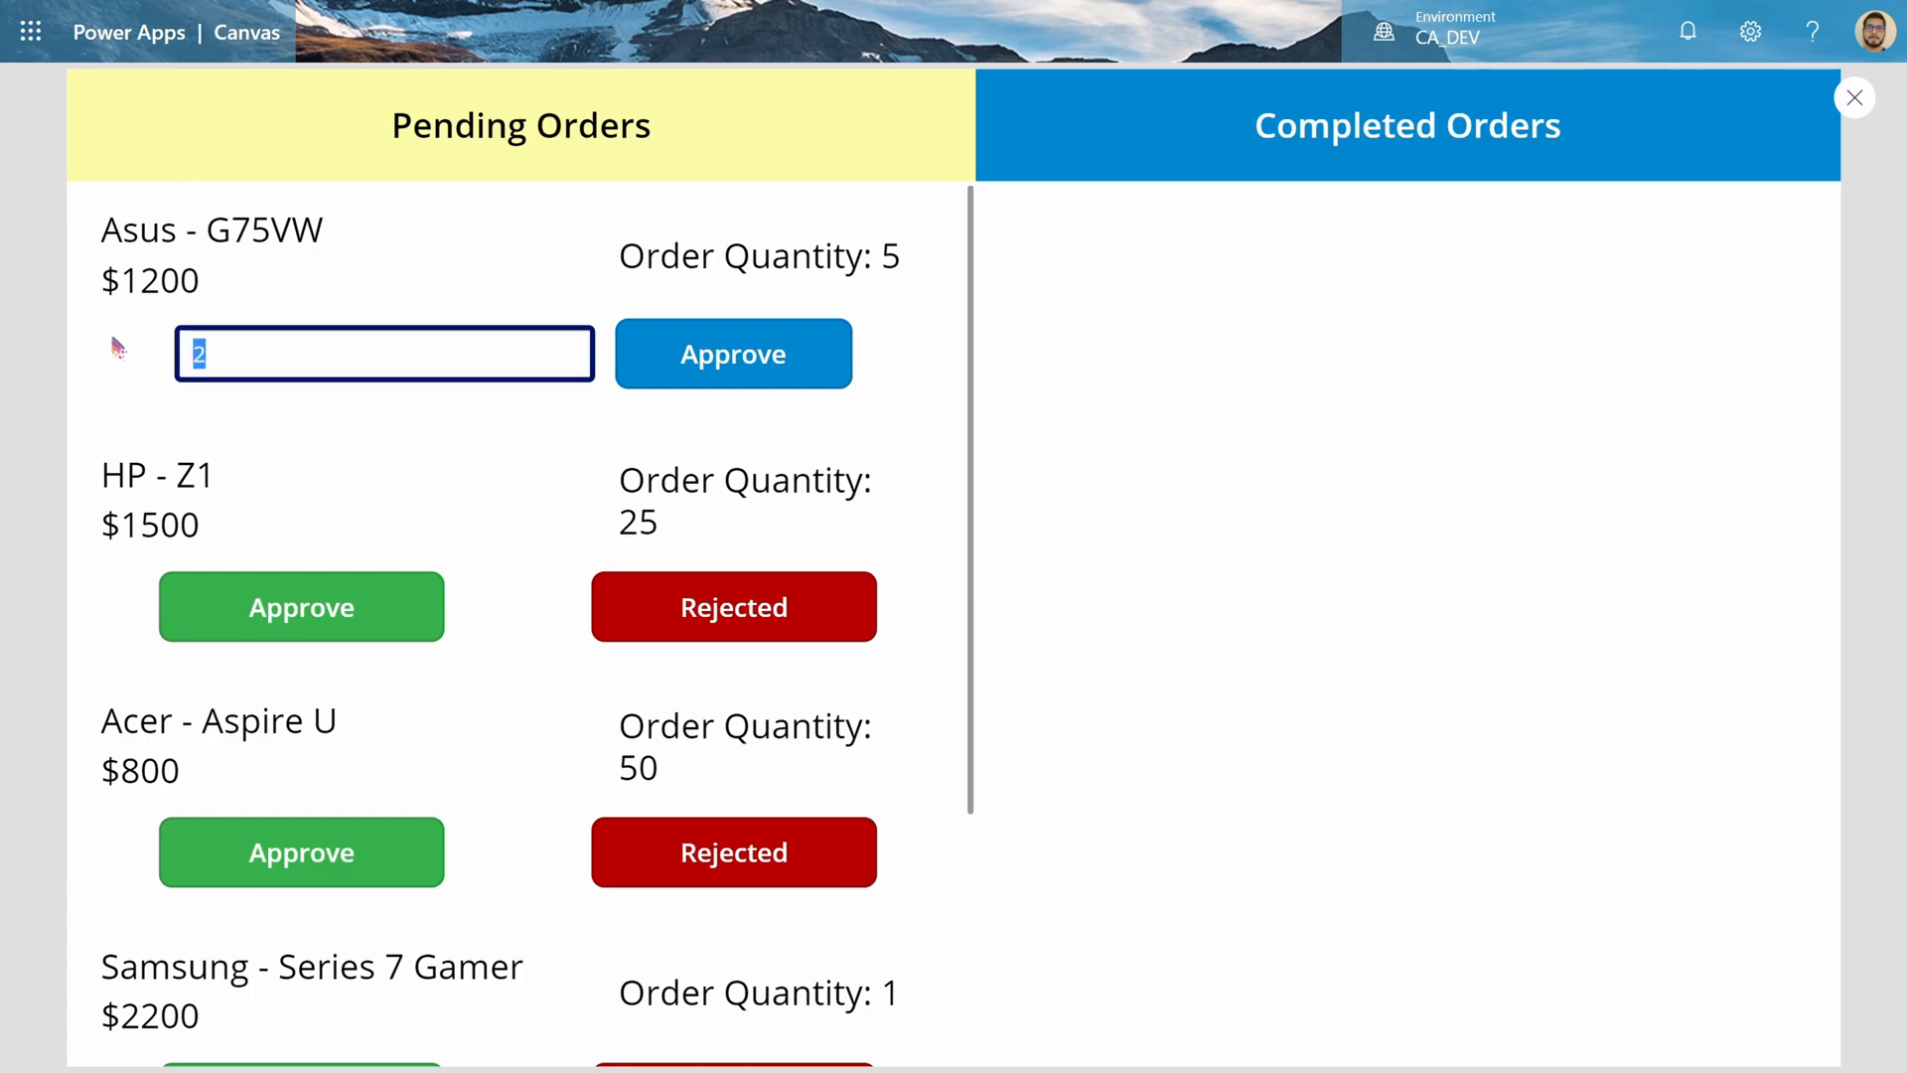
Approve Asus - G75VW with quantity 2 in the preview
{"action": "left_click", "coordinate": [733, 353]}
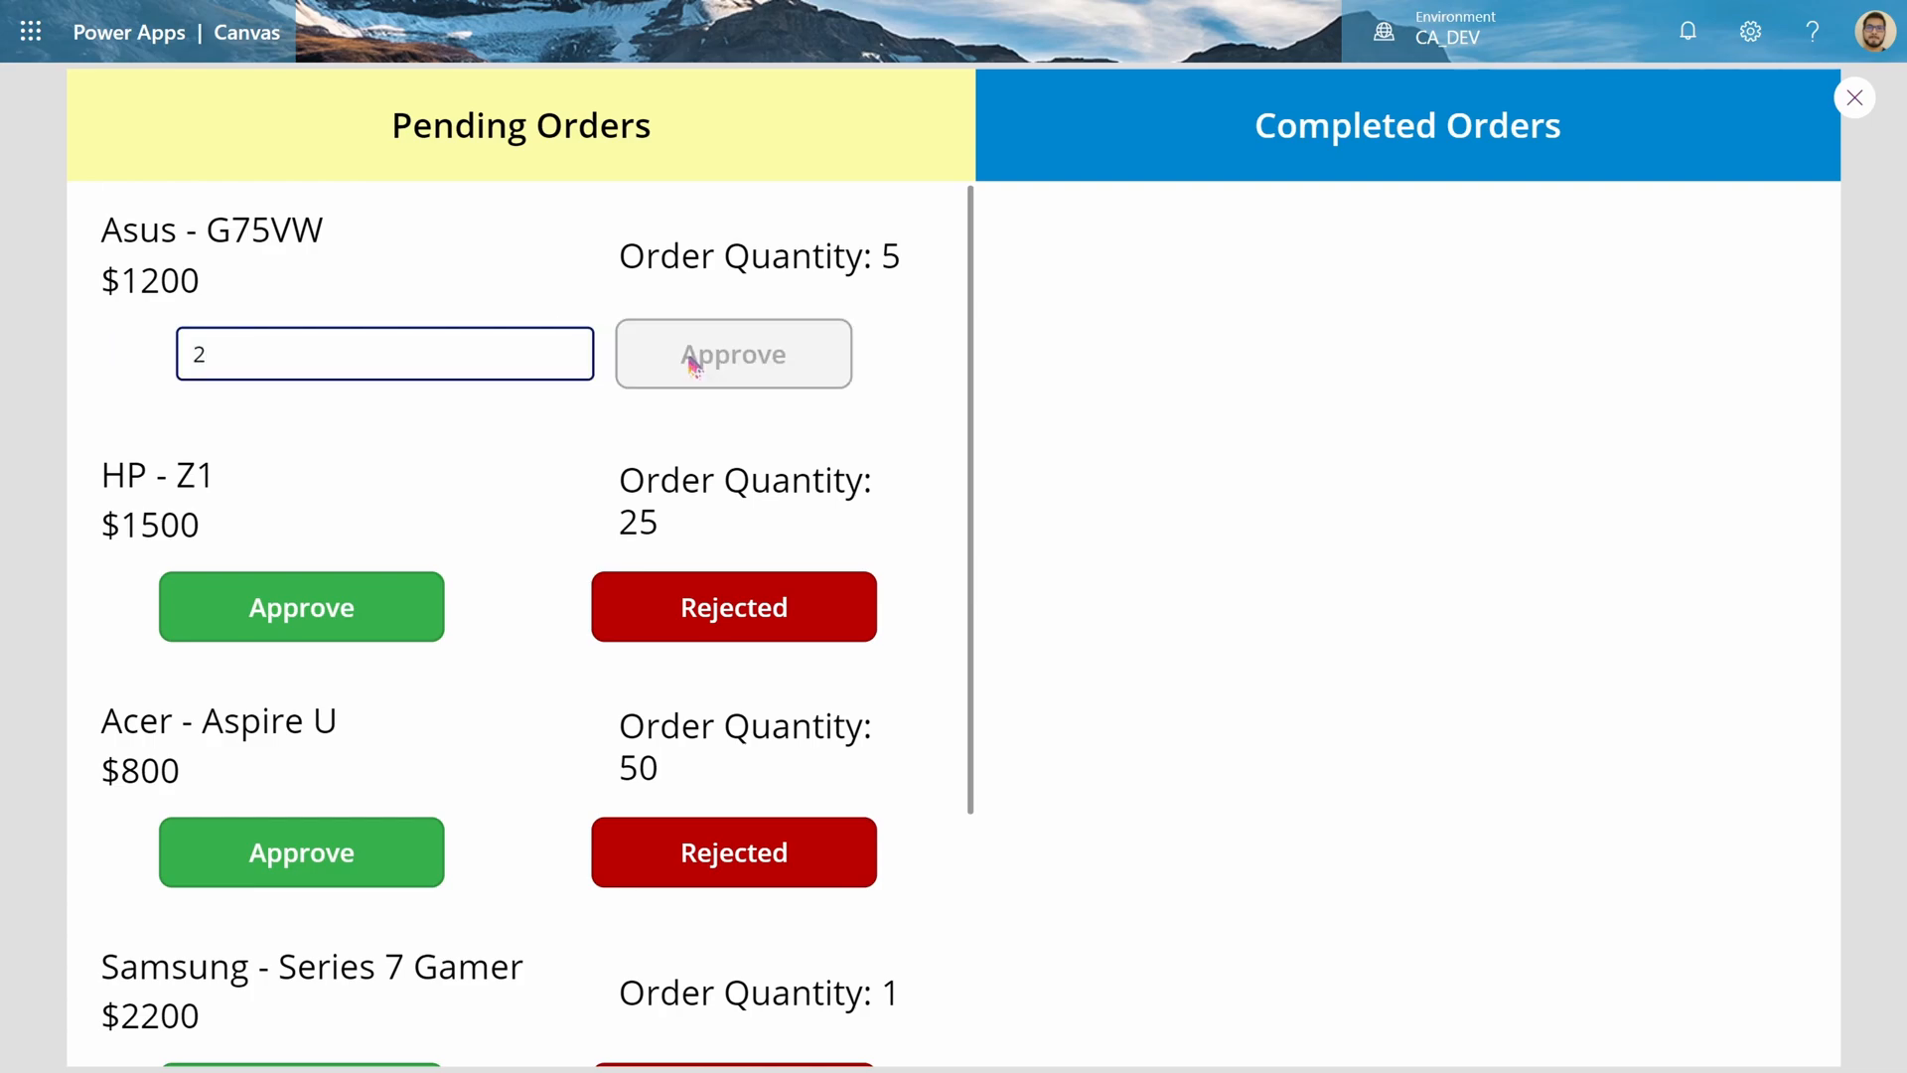
{"action": "left_click", "coordinate": [732, 353]}
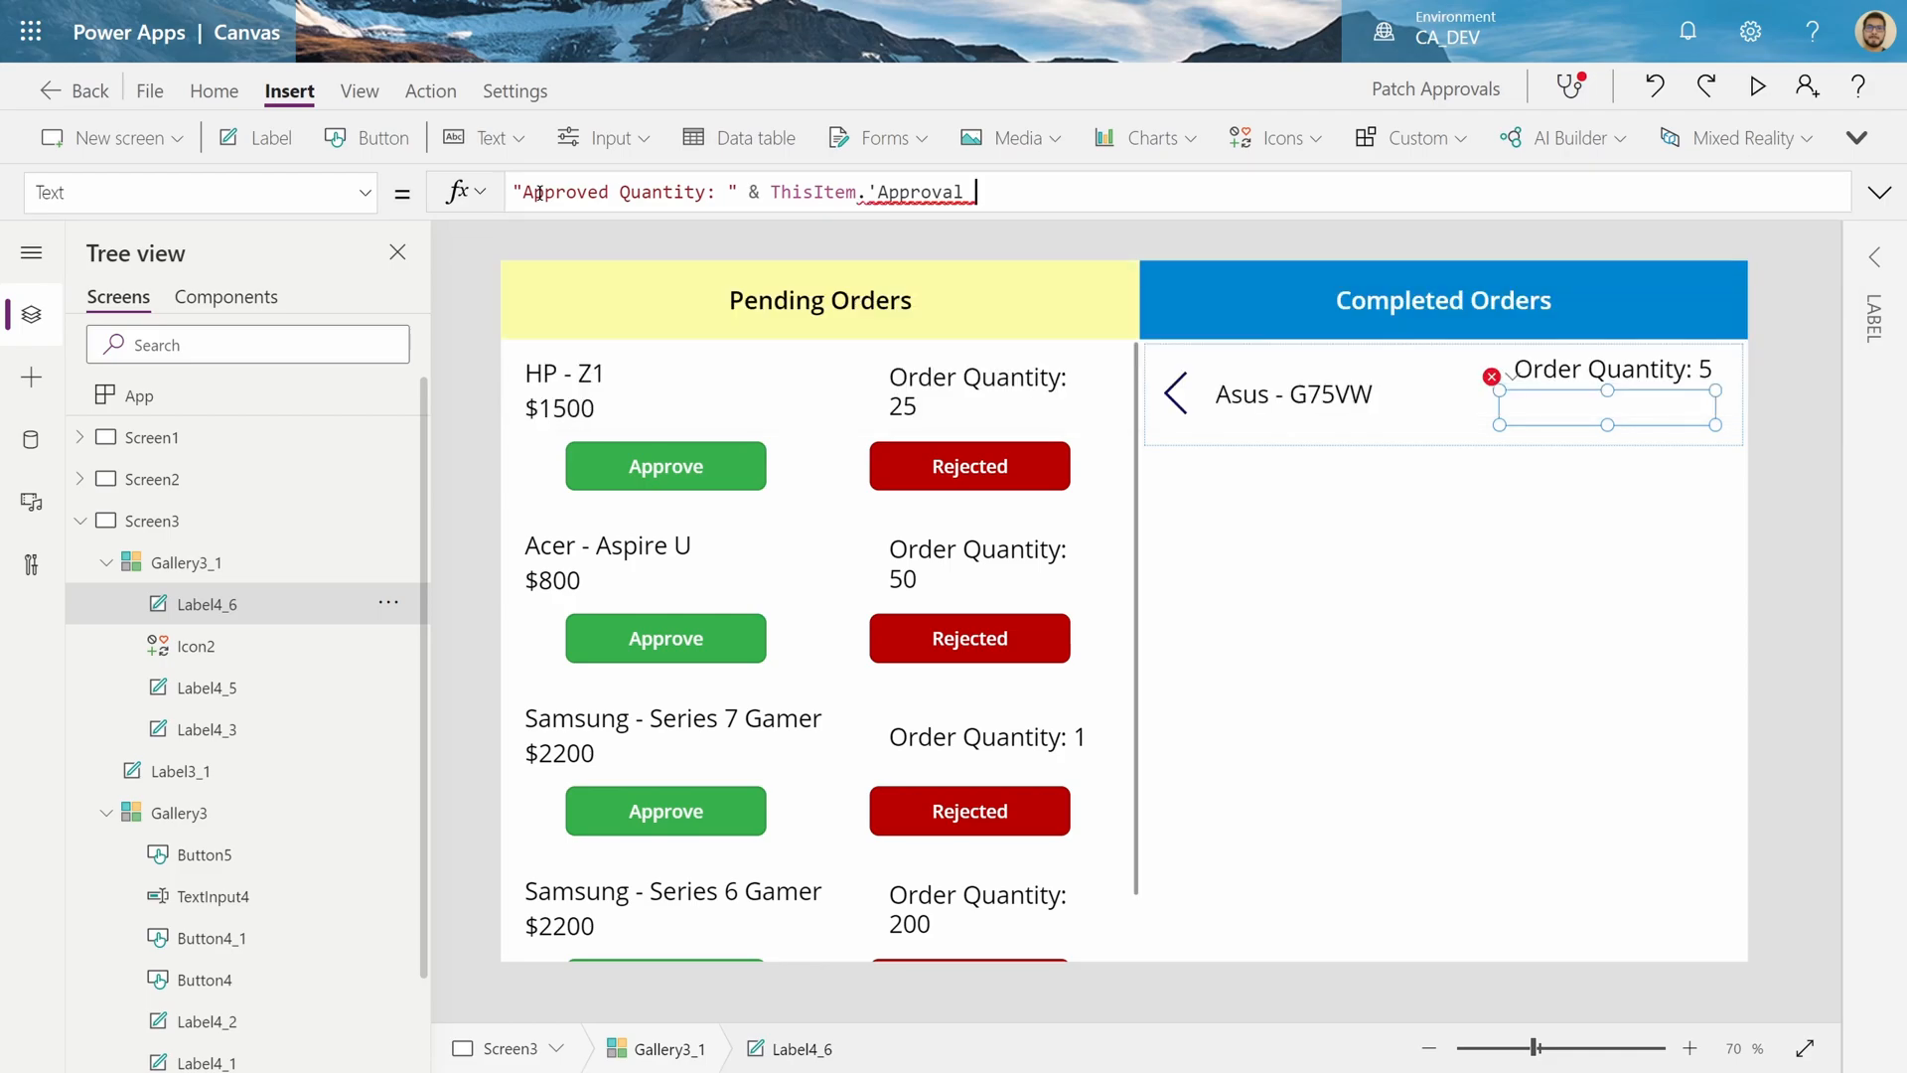
Set completed-gallery labels to "Approved Quantity: " & ThisItem.'Approved Quantity' and ThisItem.Status
{"action": "type", "text": "_q"}
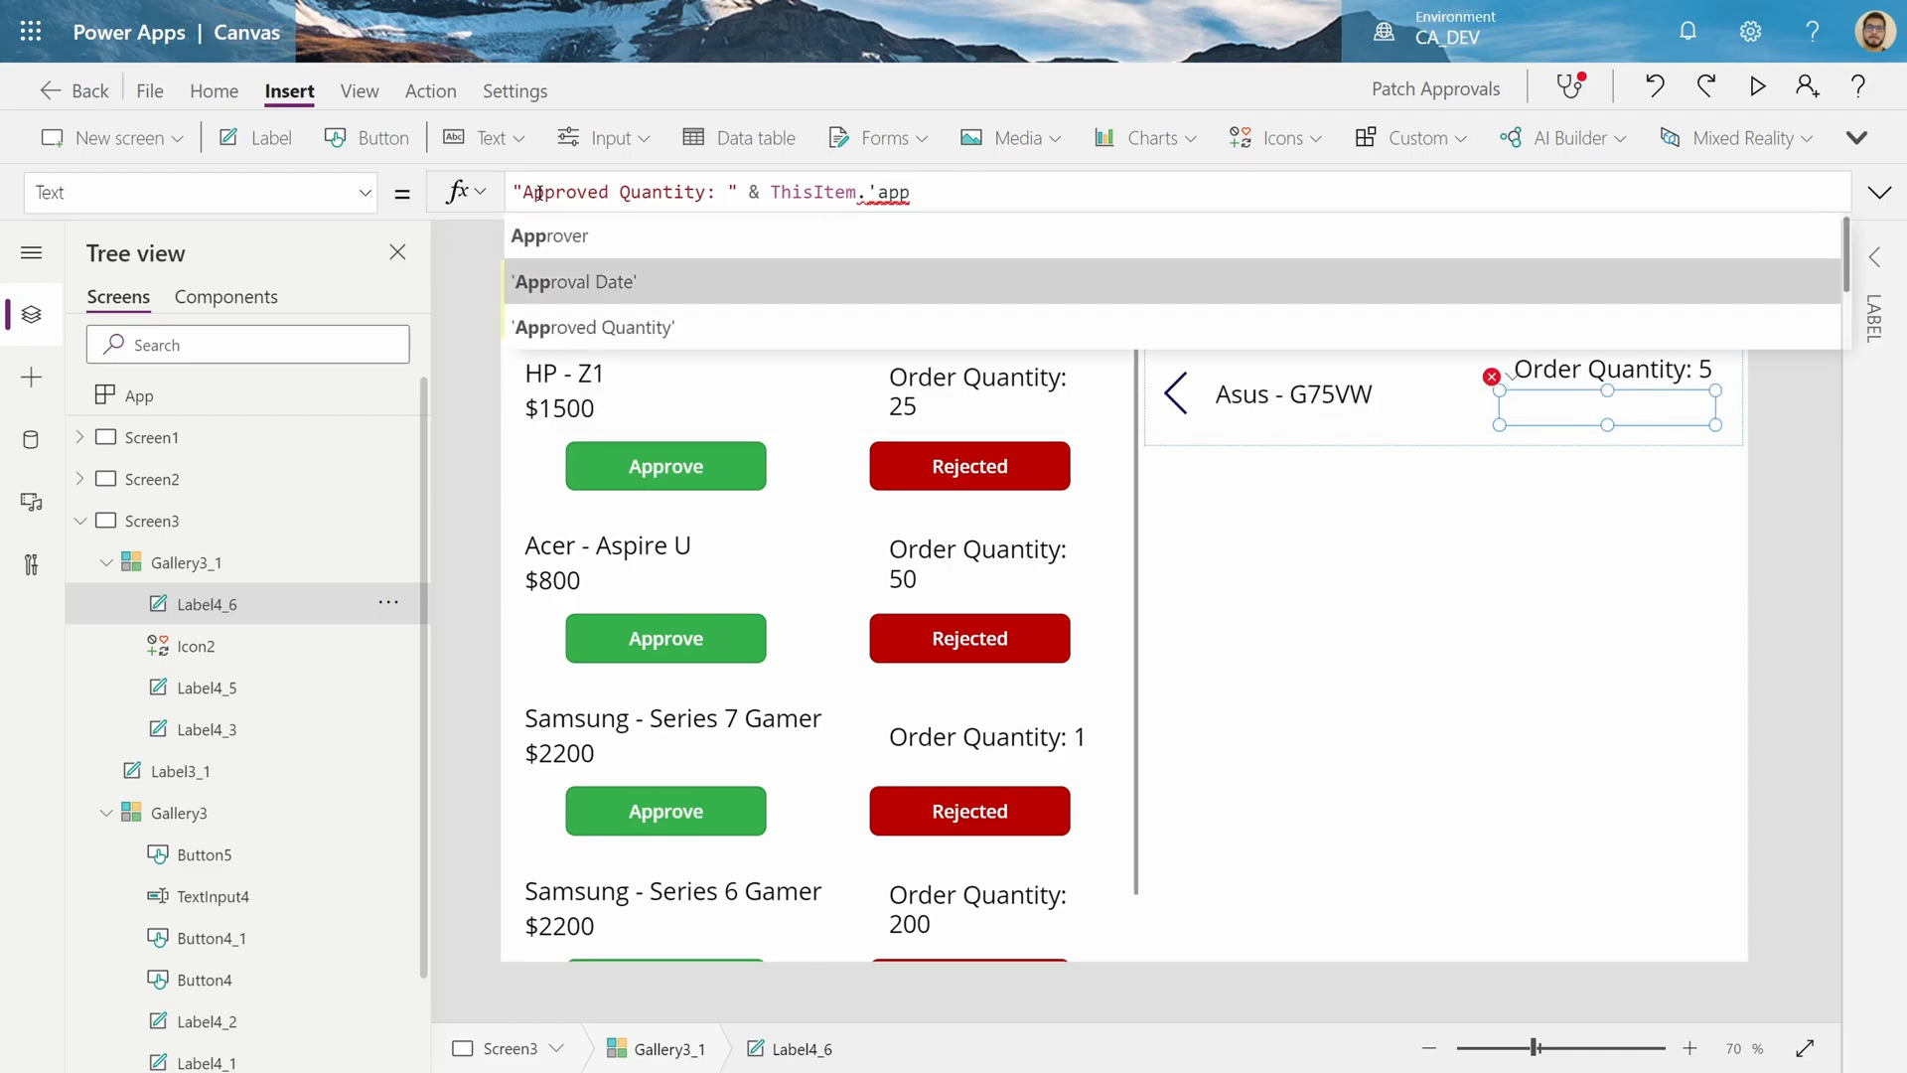
{"action": "left_click", "coordinate": [592, 326]}
{"action": "type", "text": "\""}
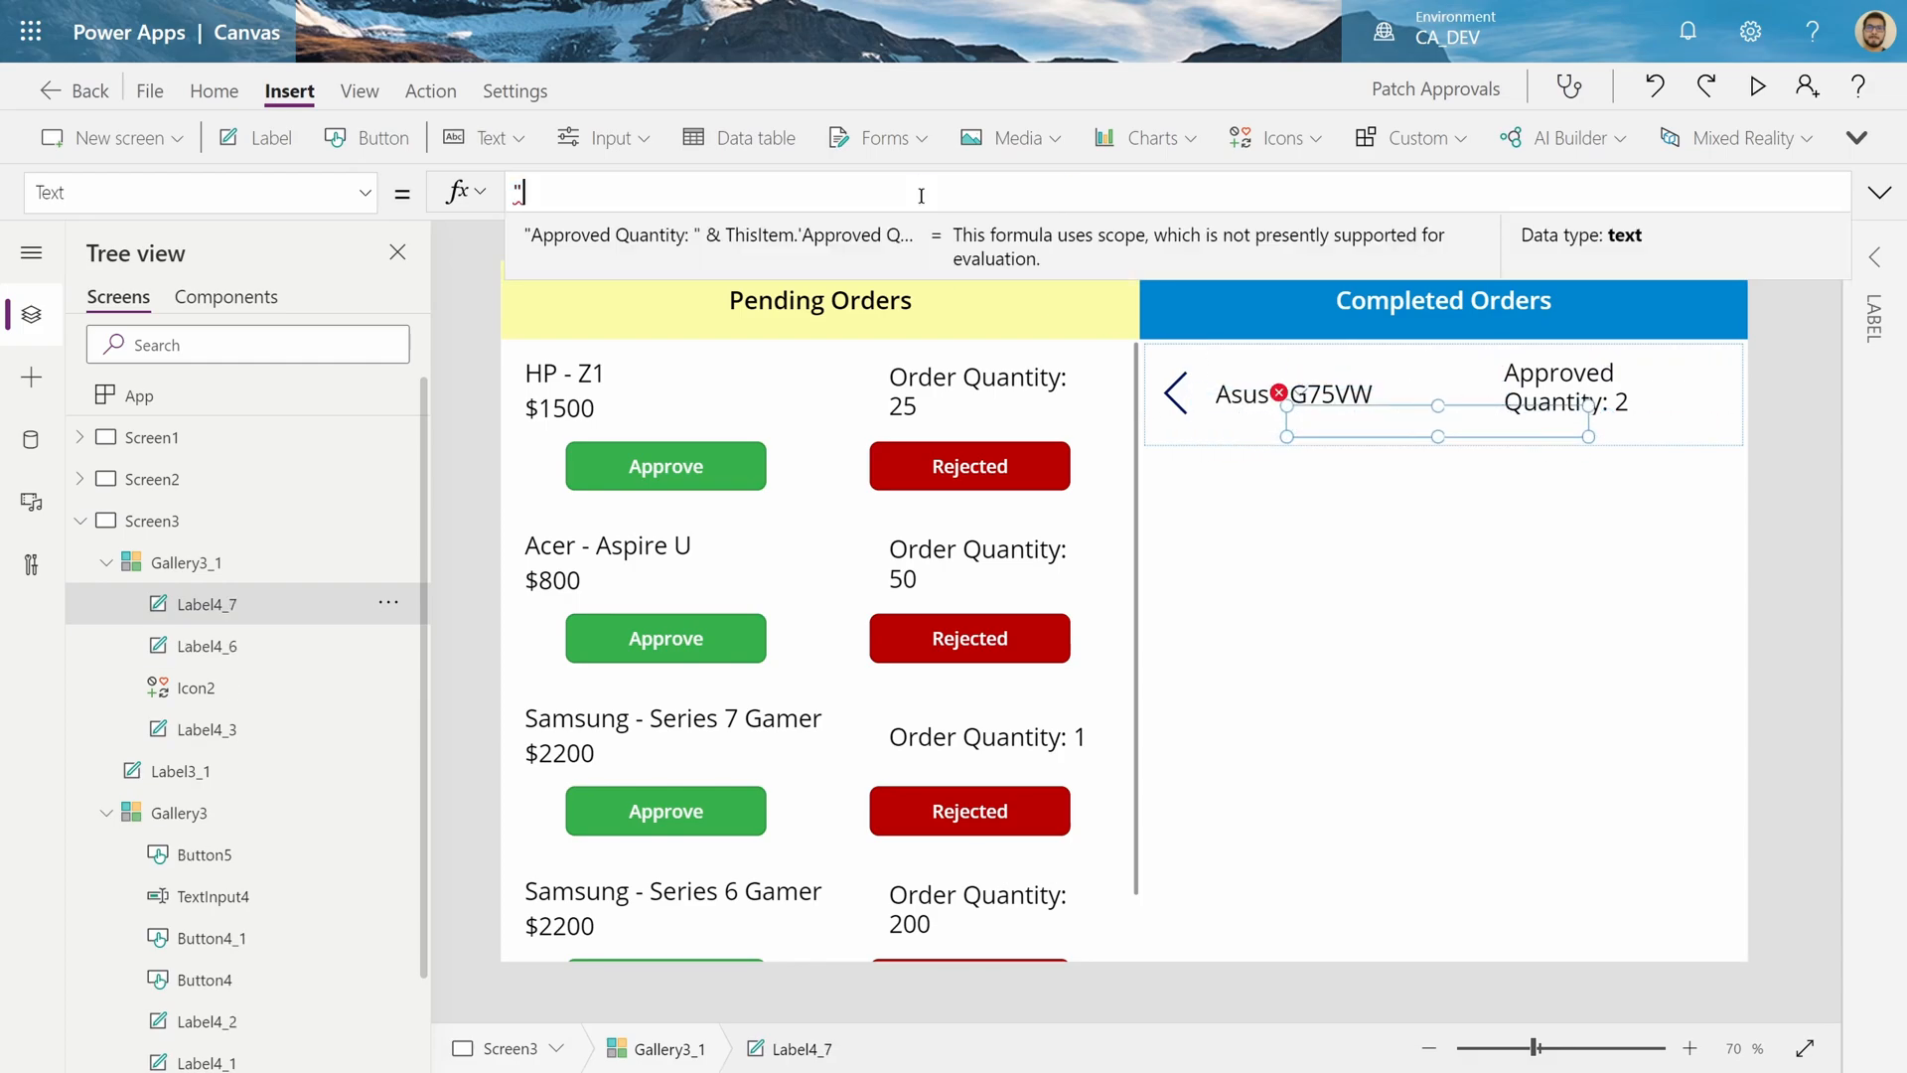
{"action": "type", "text": "ThisItem.sta"}
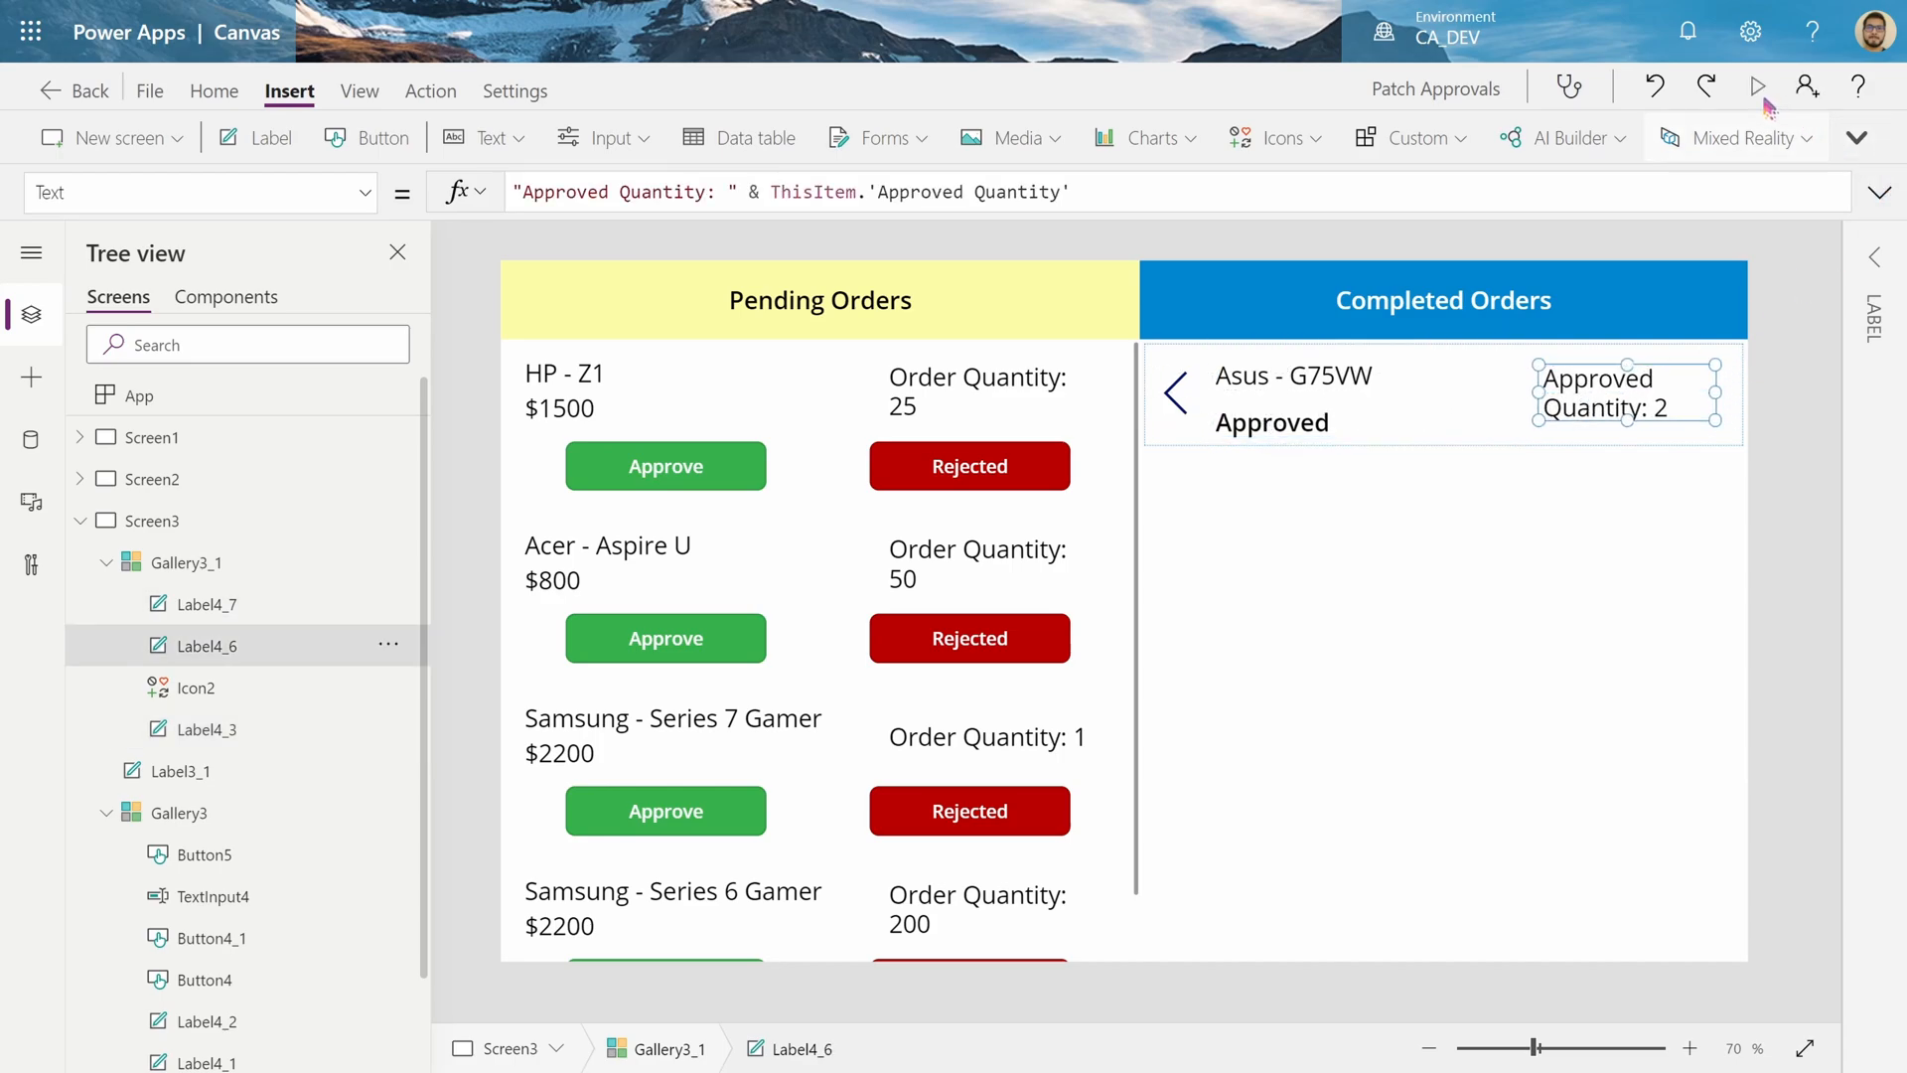
Preview the app and scroll Pending Orders down to Samsung - Series 6 Gamer
{"action": "left_click", "coordinate": [1757, 86]}
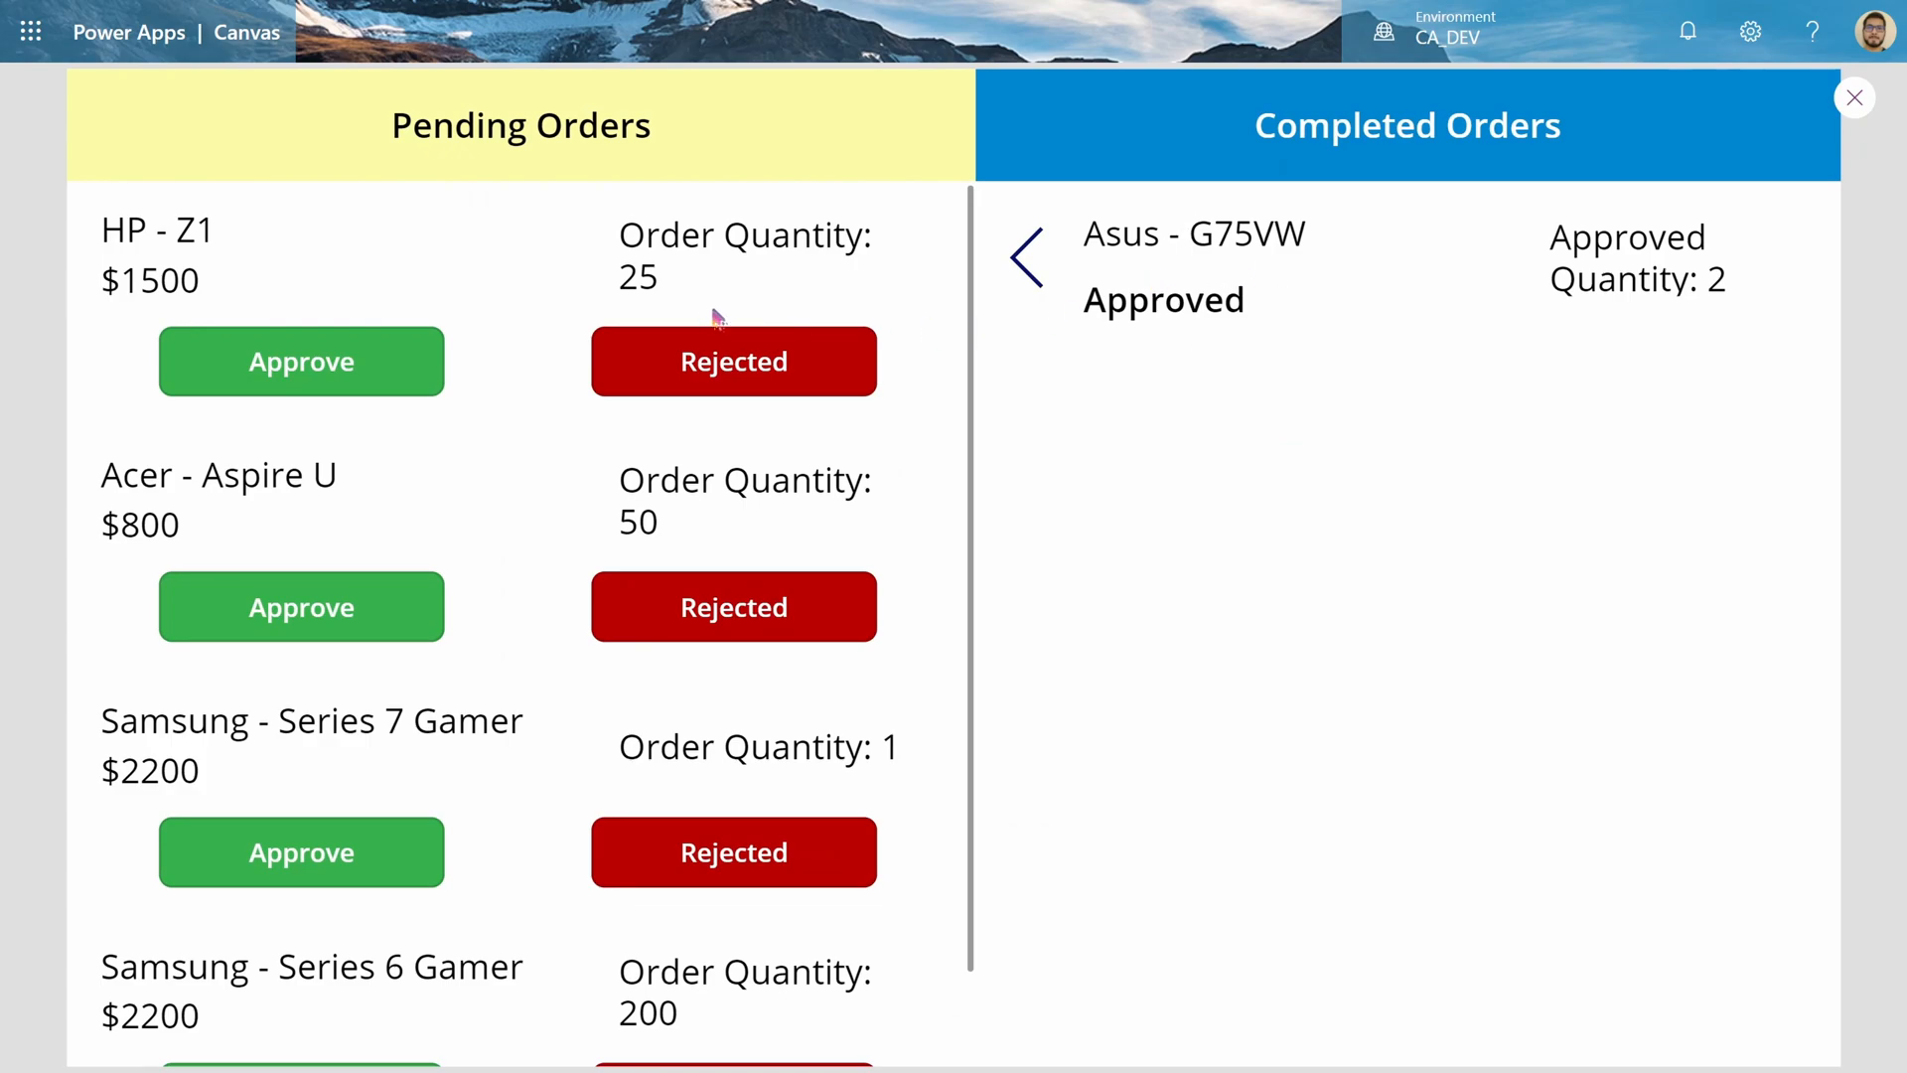
{"action": "double_click", "coordinate": [1247, 233]}
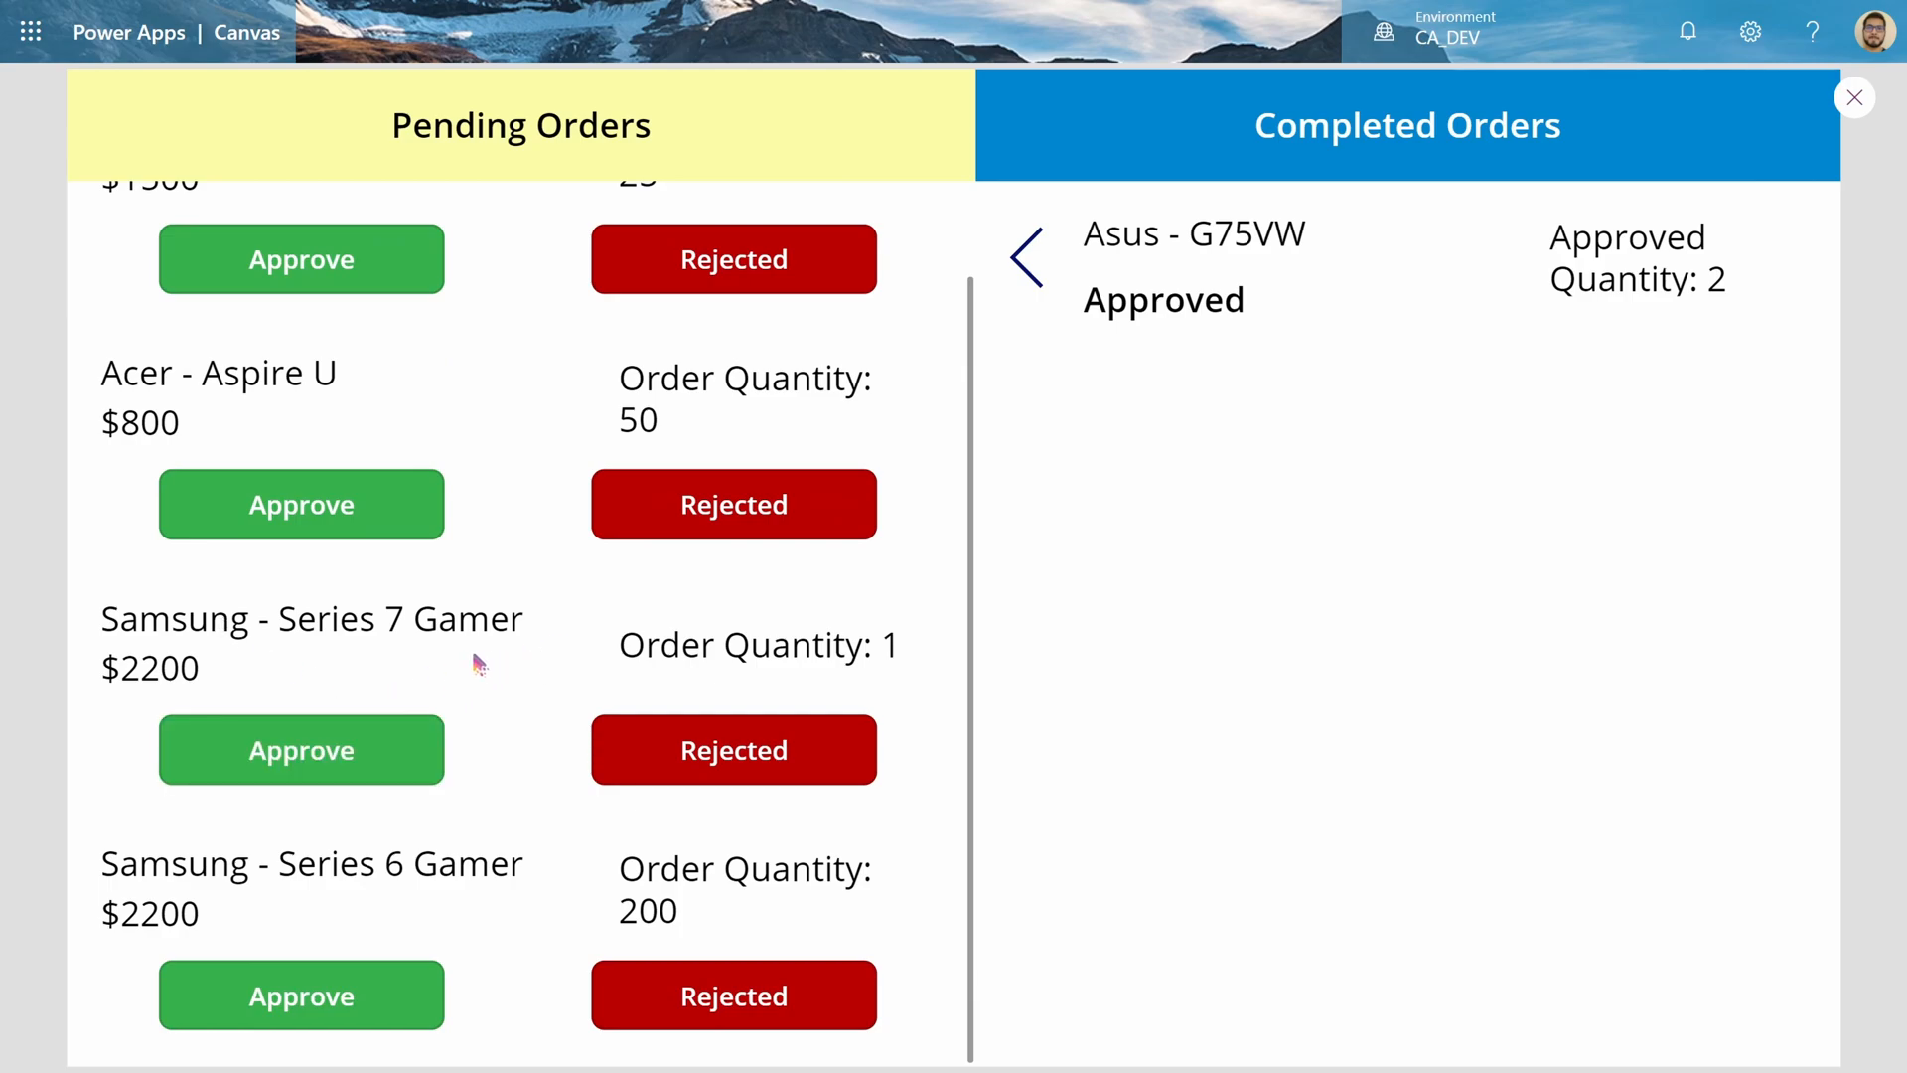
{"action": "mouse_move", "coordinate": [529, 952]}
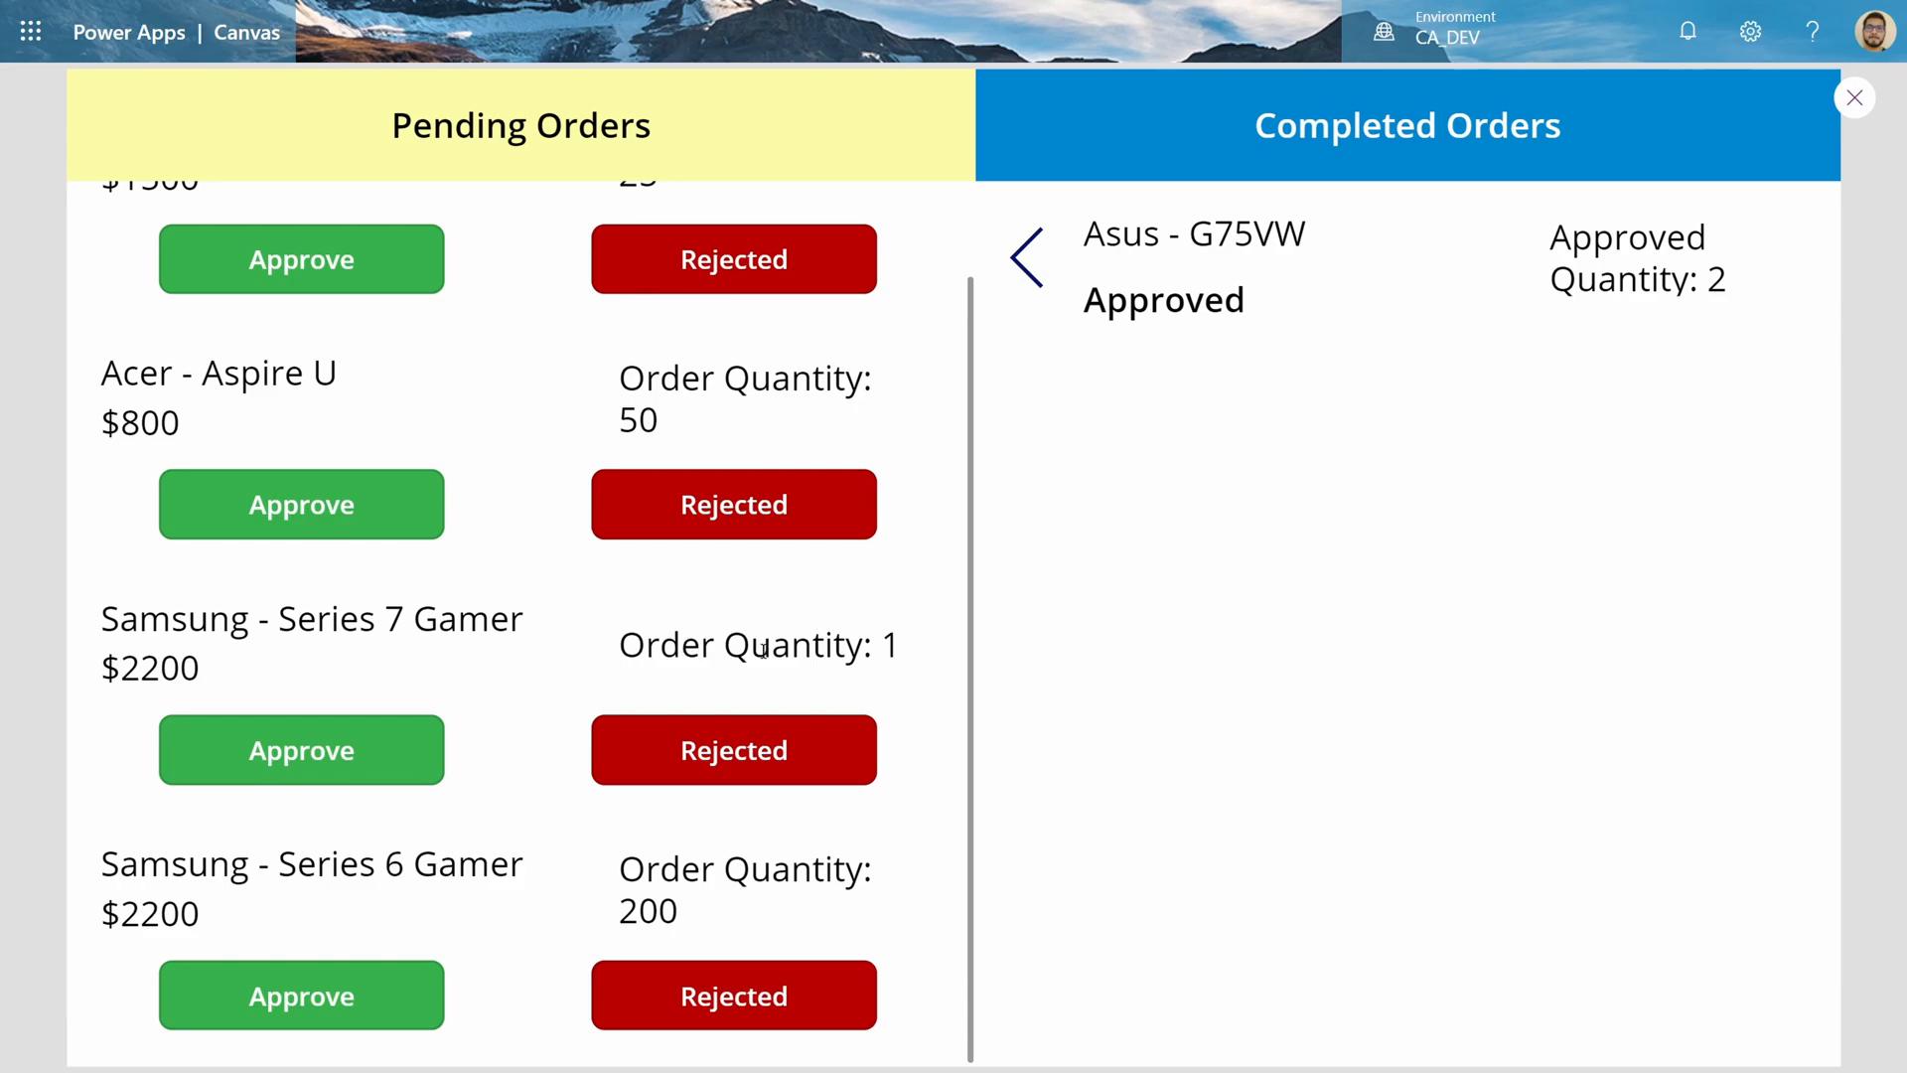
{"action": "double_click", "coordinate": [747, 888]}
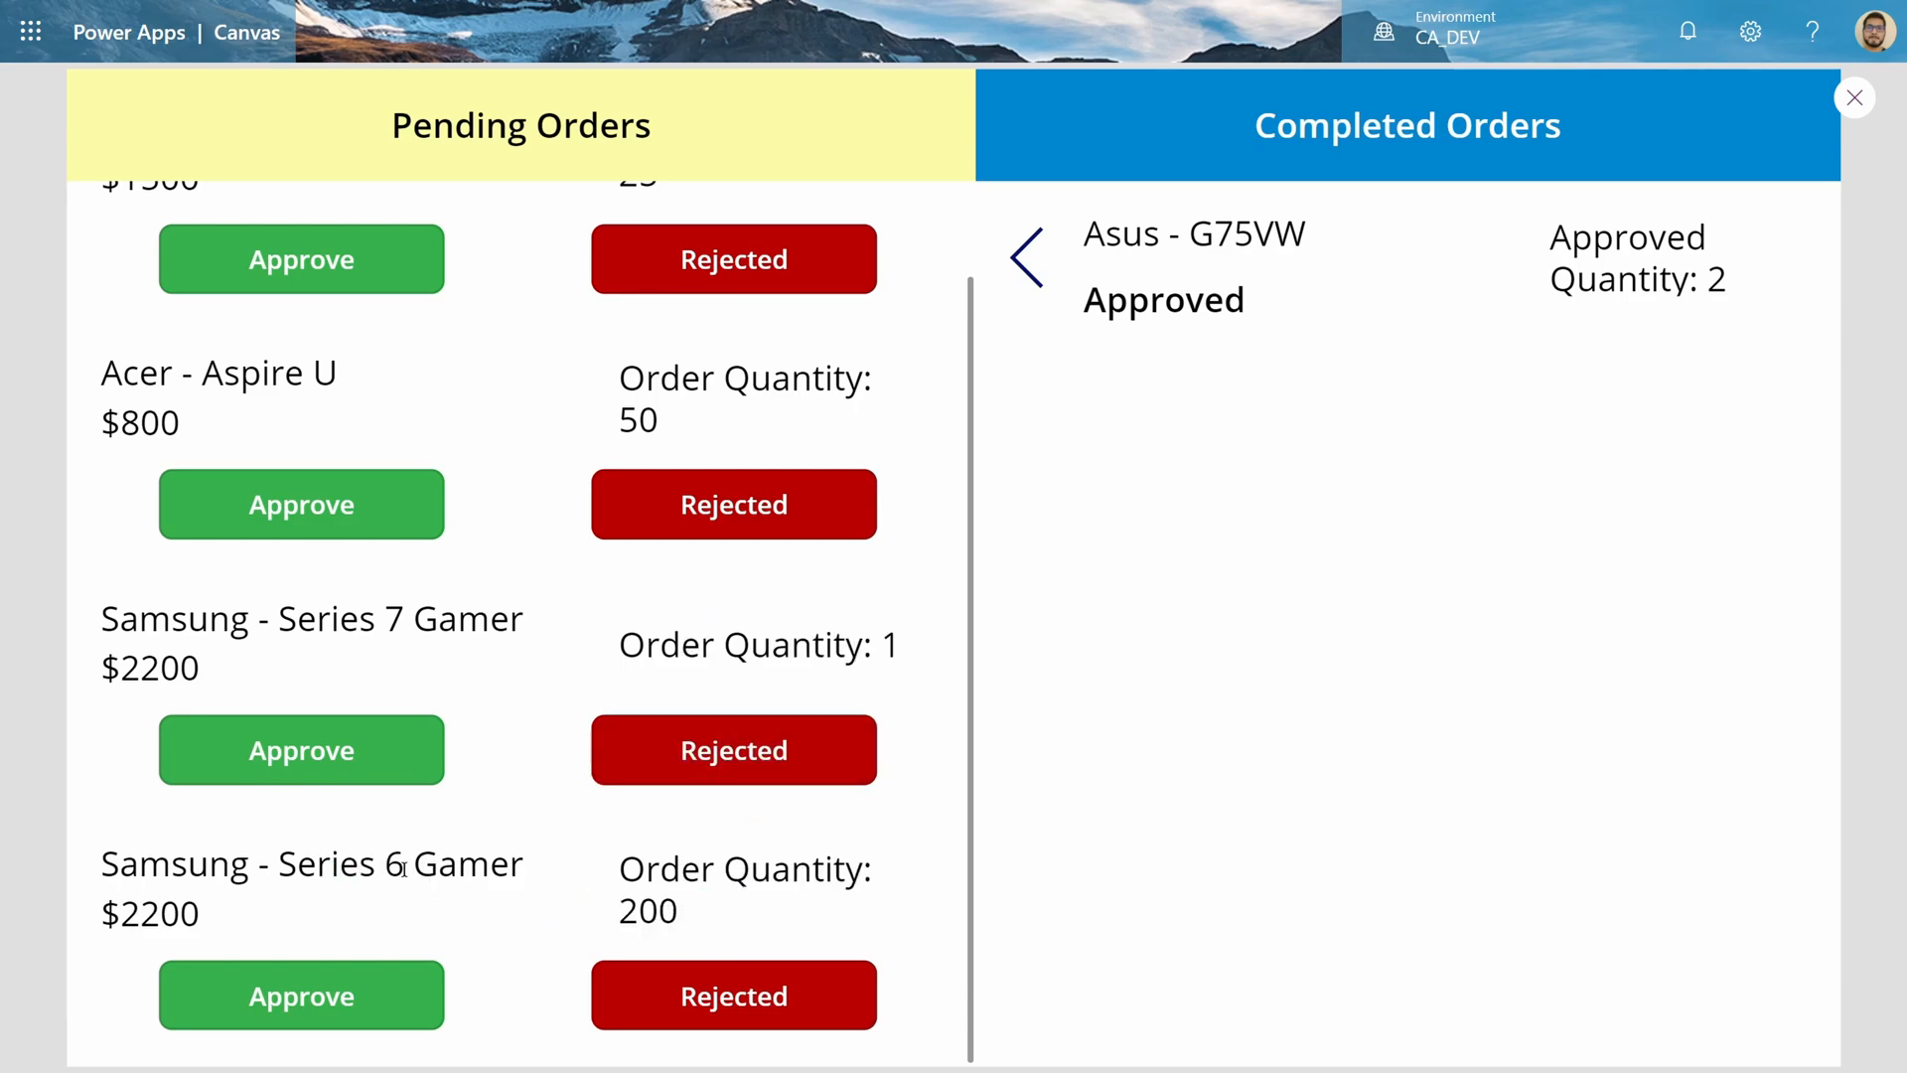
{"action": "left_click", "coordinate": [379, 863]}
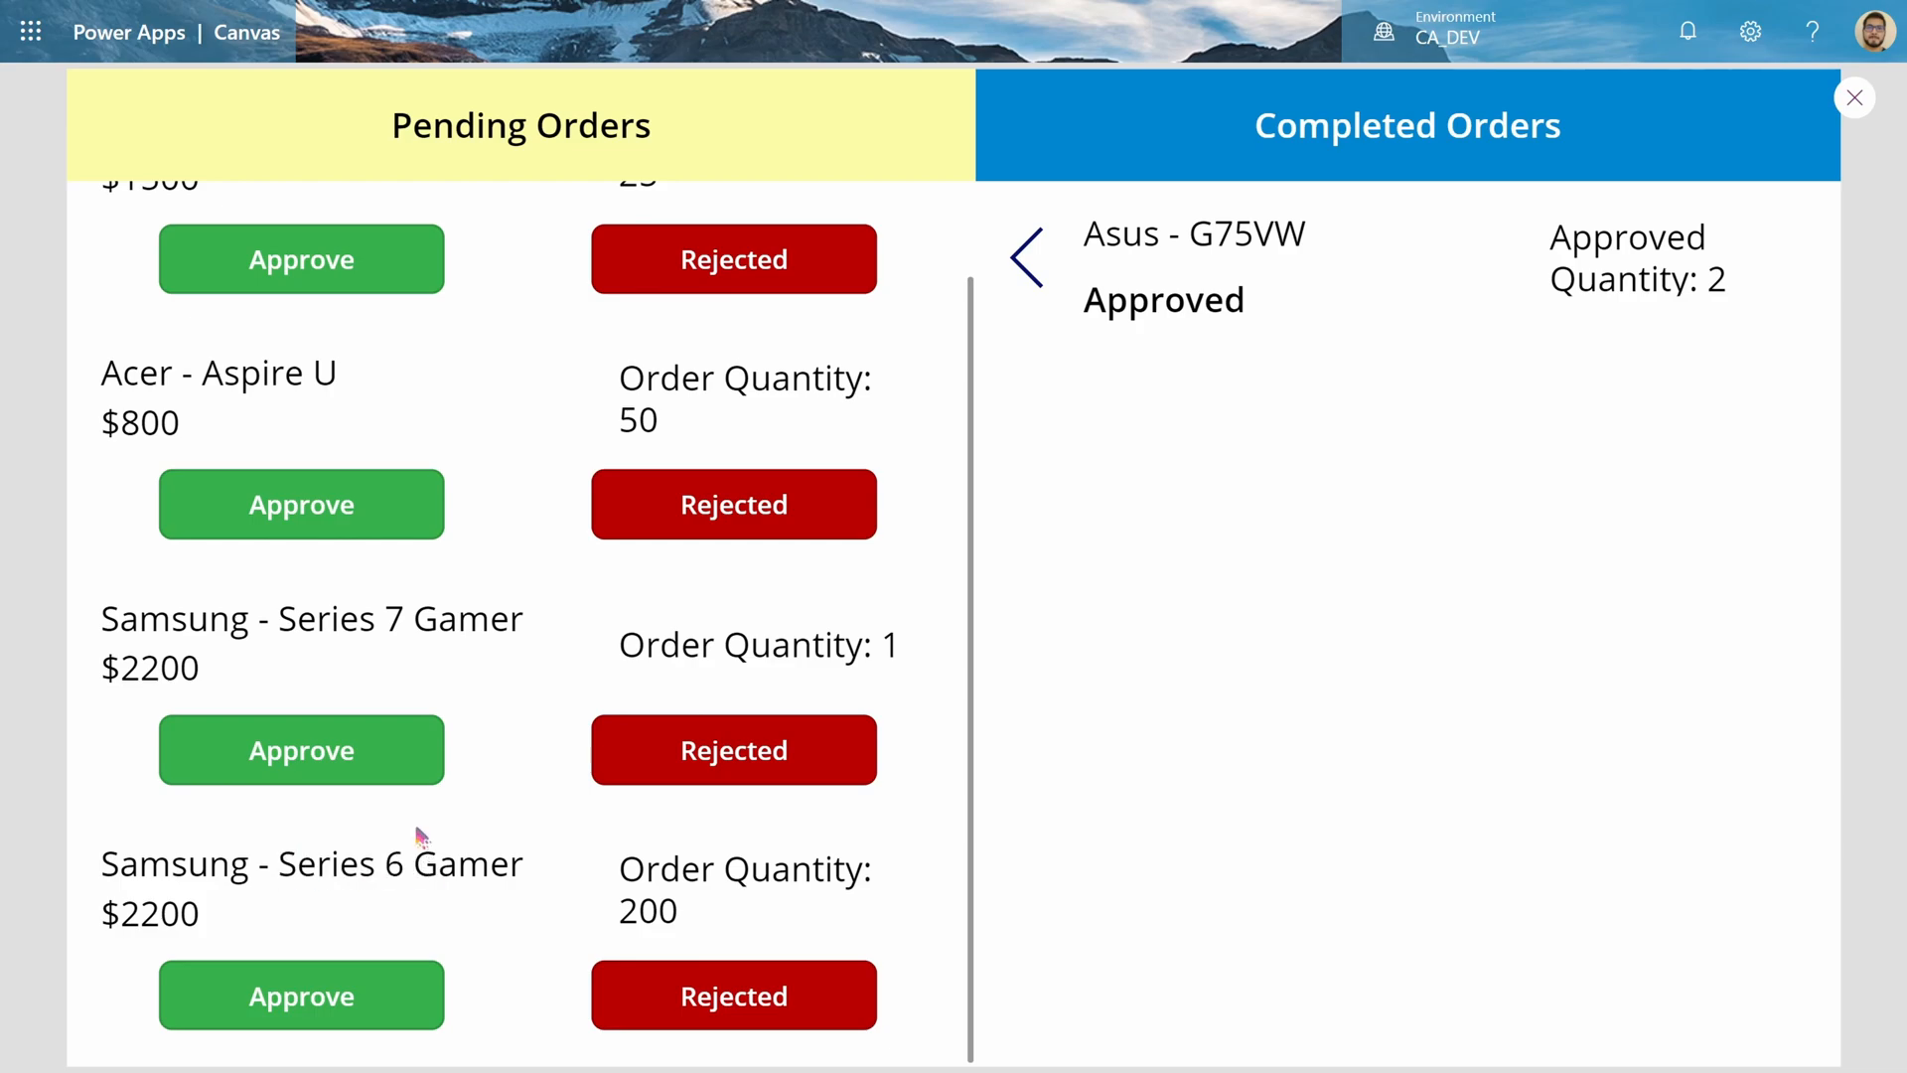
{"action": "mouse_move", "coordinate": [681, 914]}
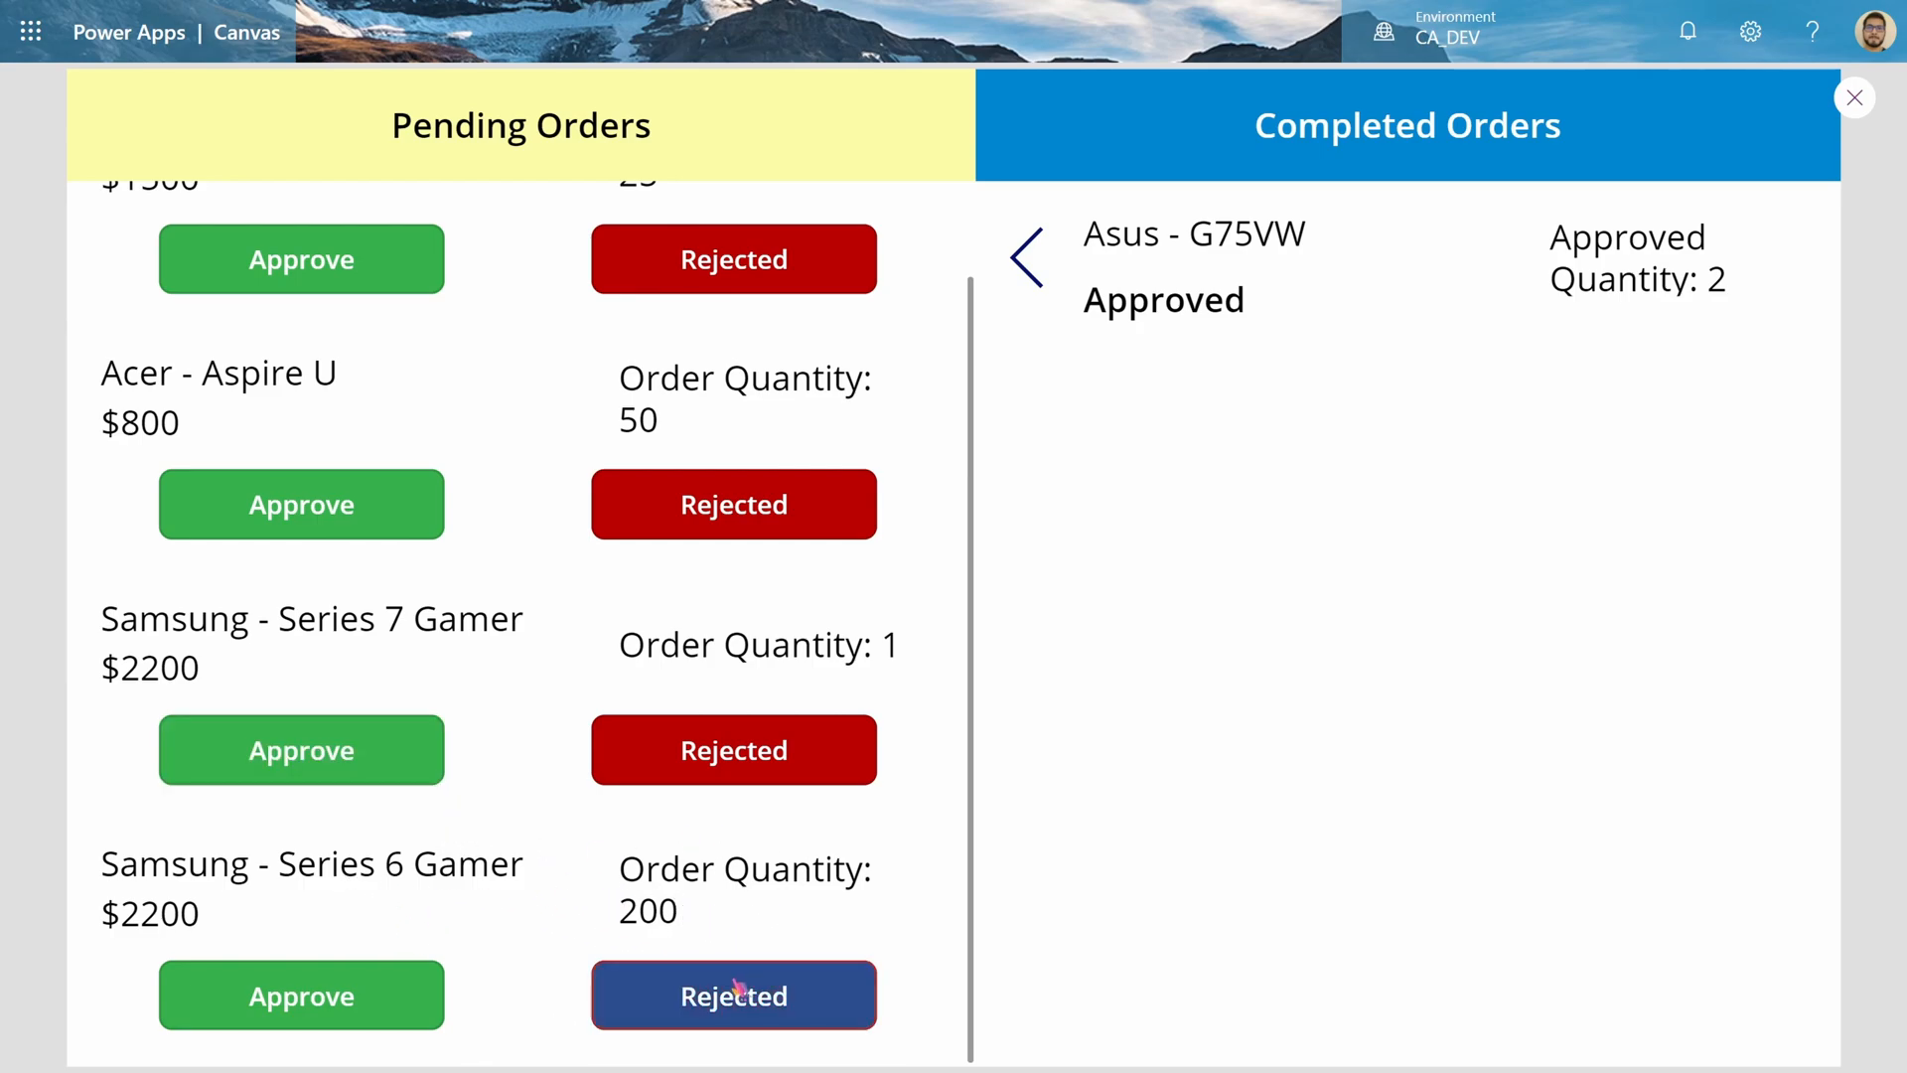
Reject Samsung - Series 6 Gamer and approve Samsung - Series 7 Gamer with quantity 2
{"action": "left_click", "coordinate": [732, 993]}
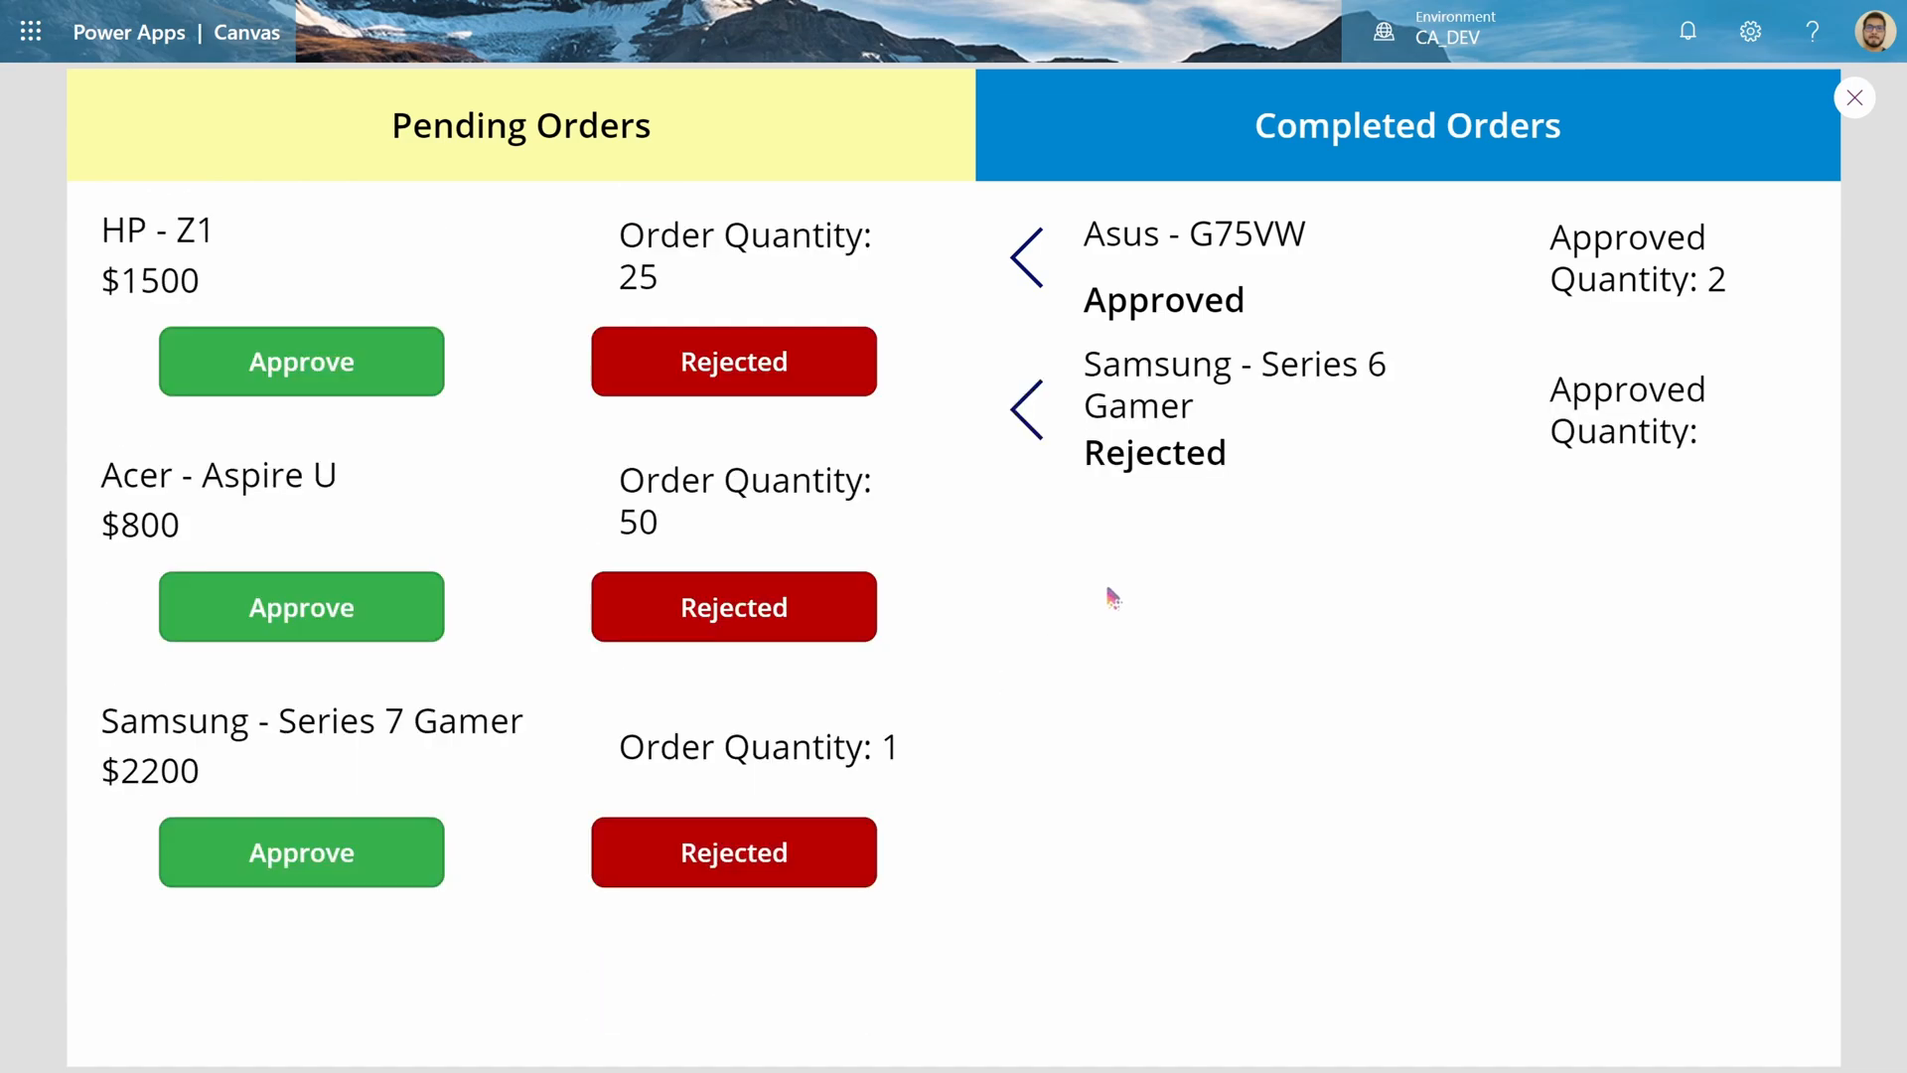
{"action": "mouse_move", "coordinate": [453, 821]}
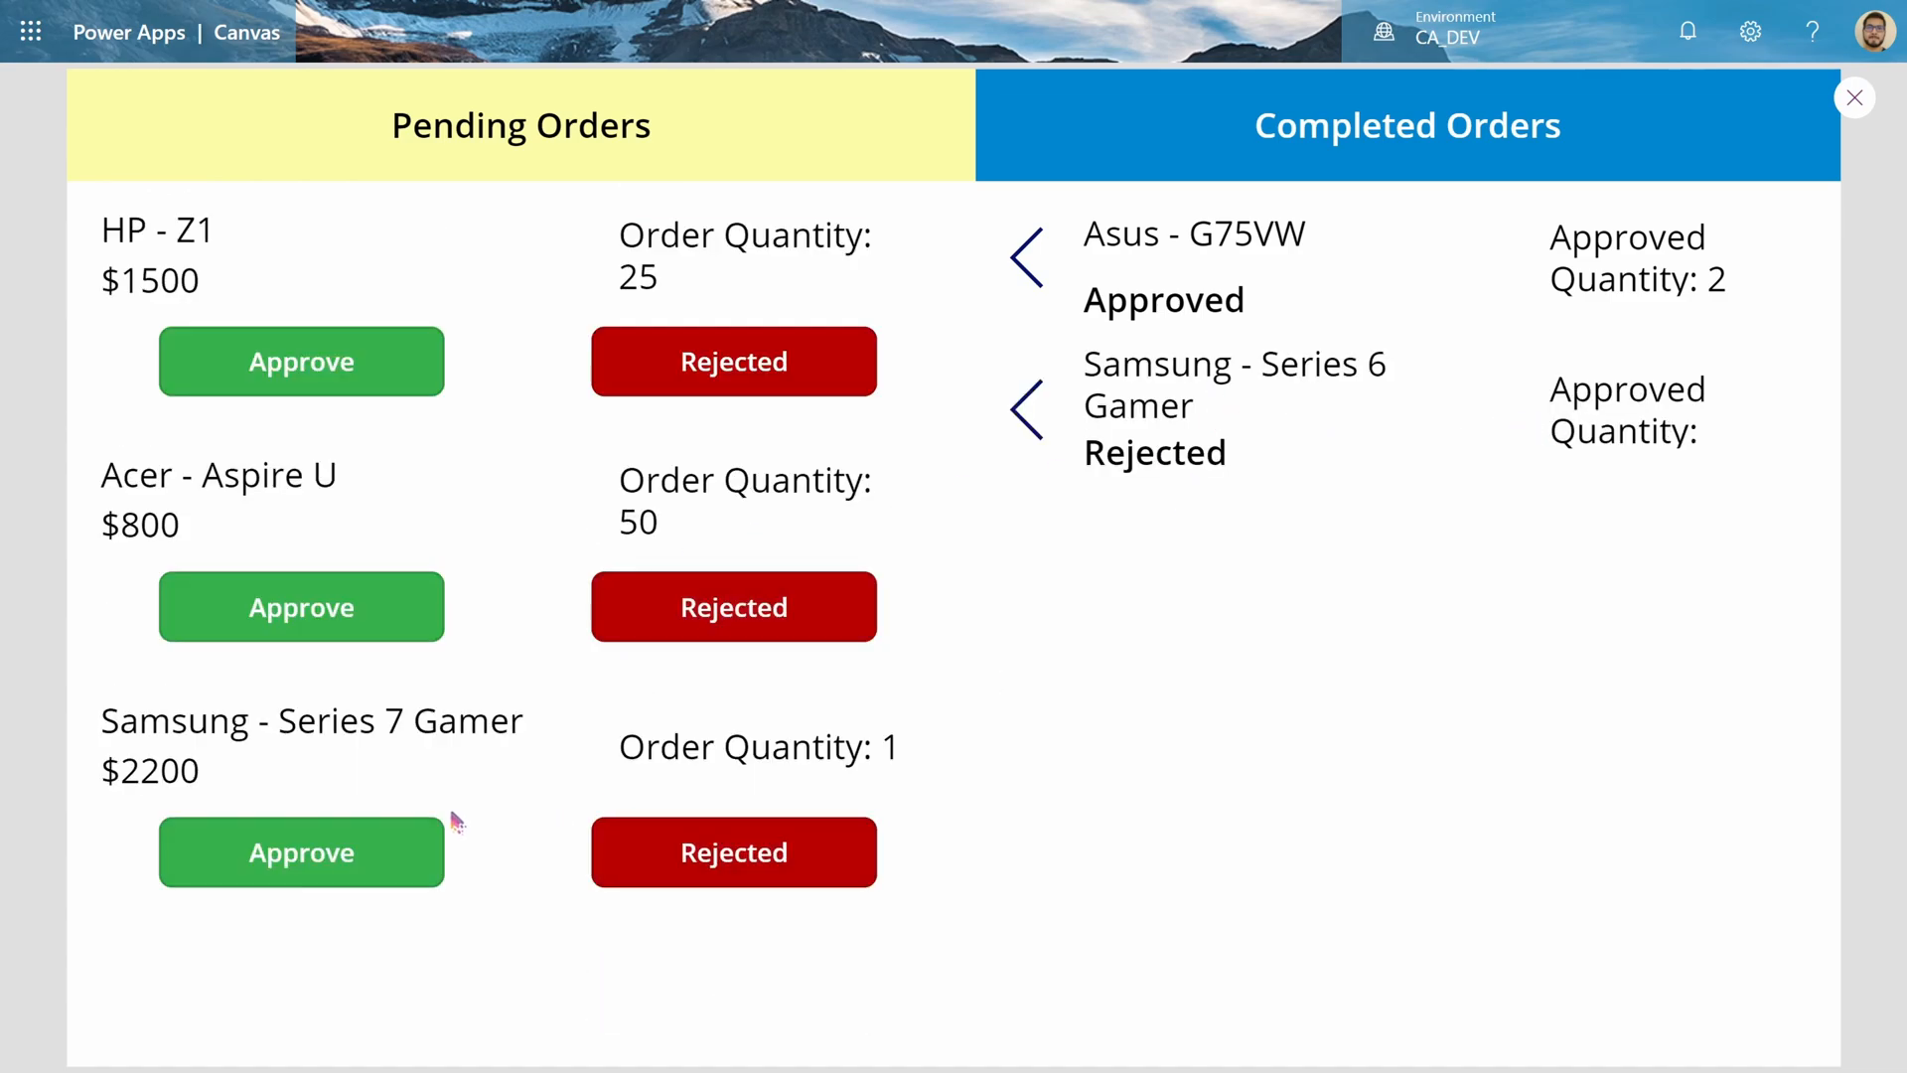
{"action": "mouse_move", "coordinate": [865, 791]}
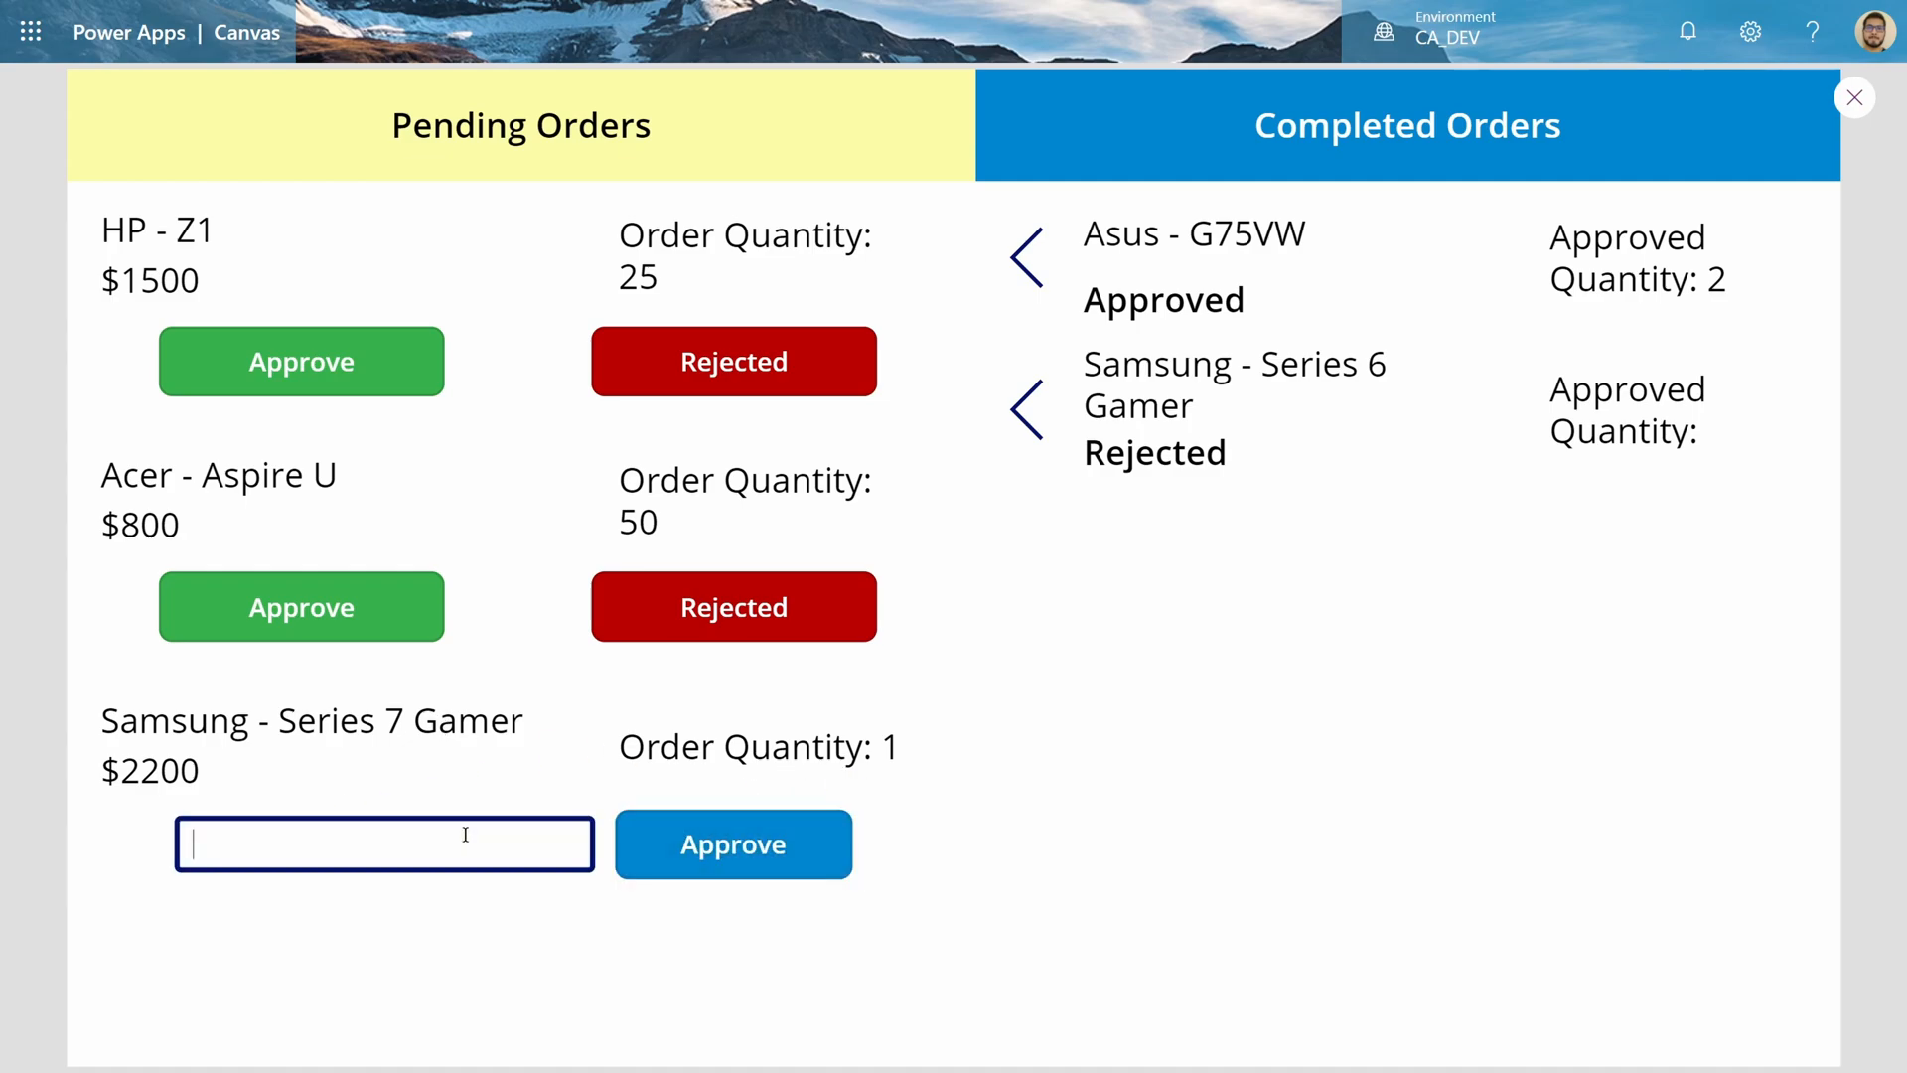
{"action": "type", "text": "2"}
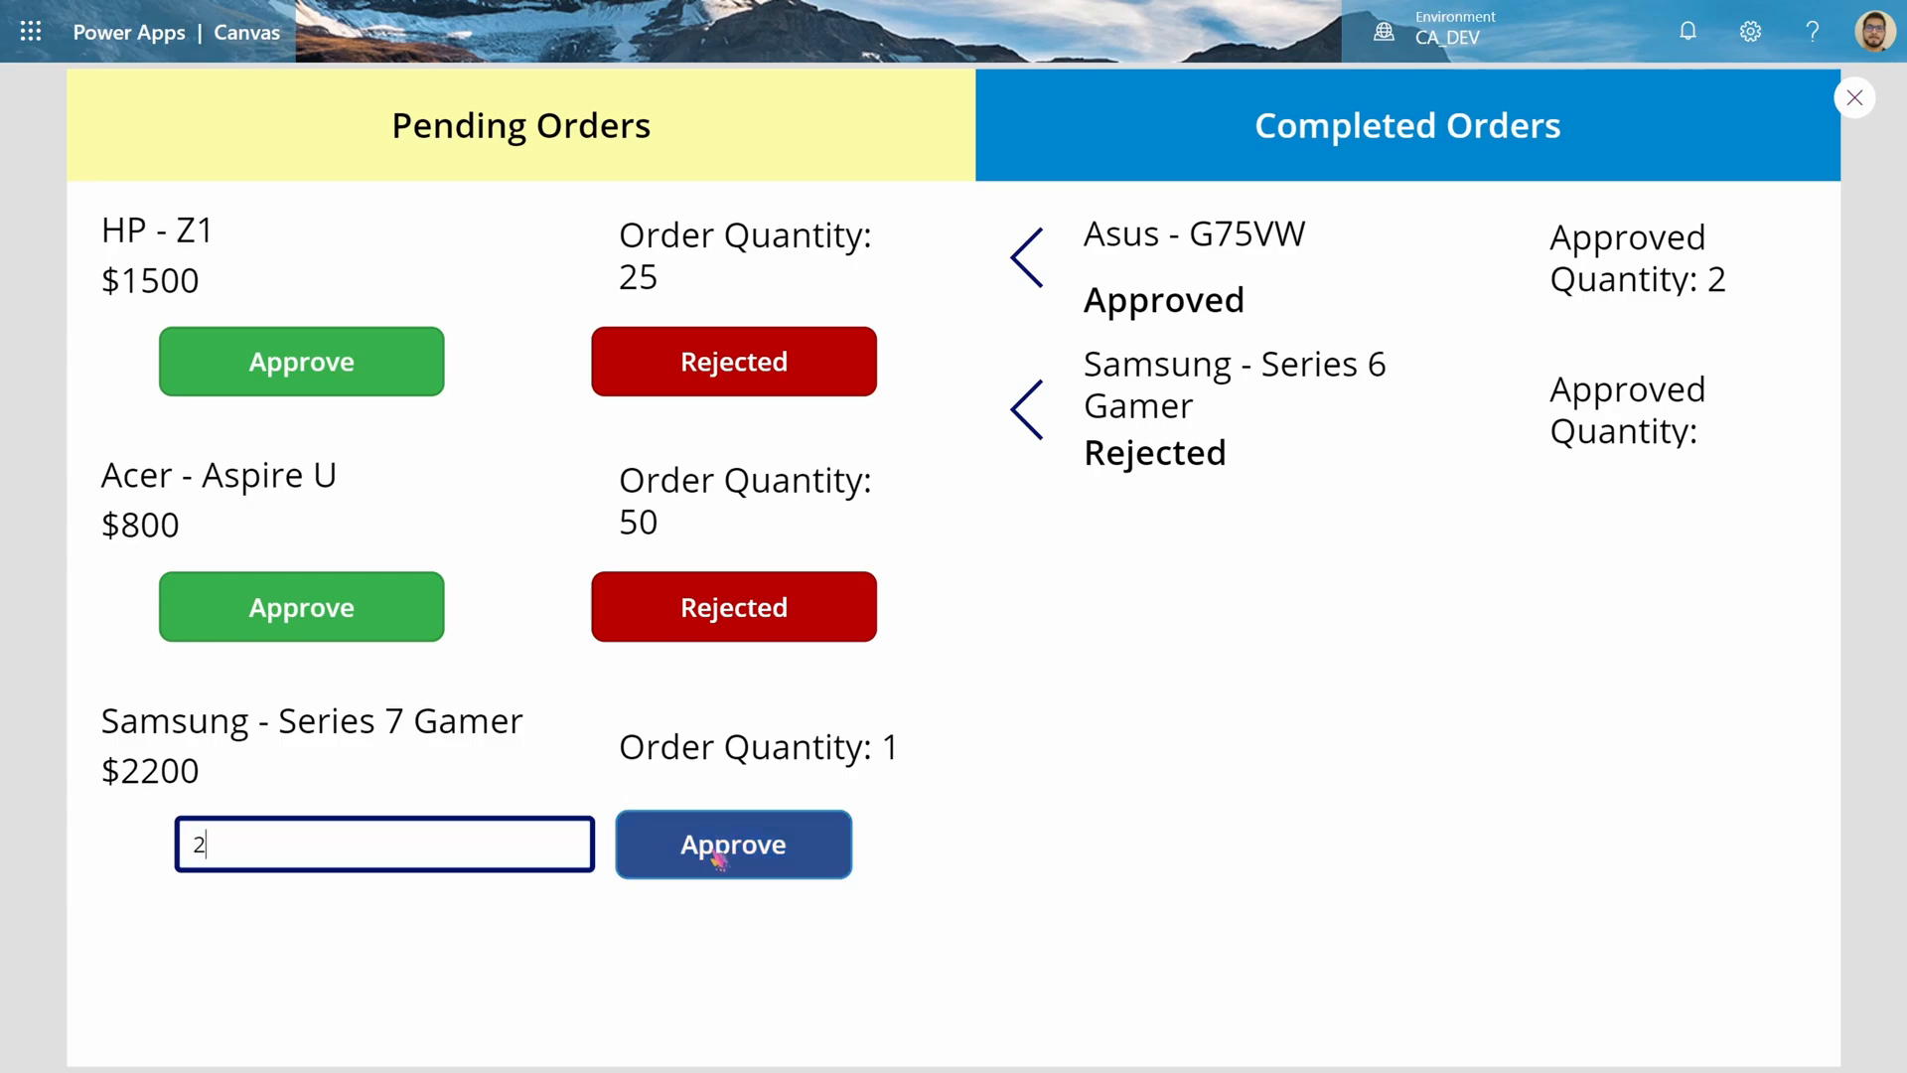
{"action": "left_click", "coordinate": [733, 843]}
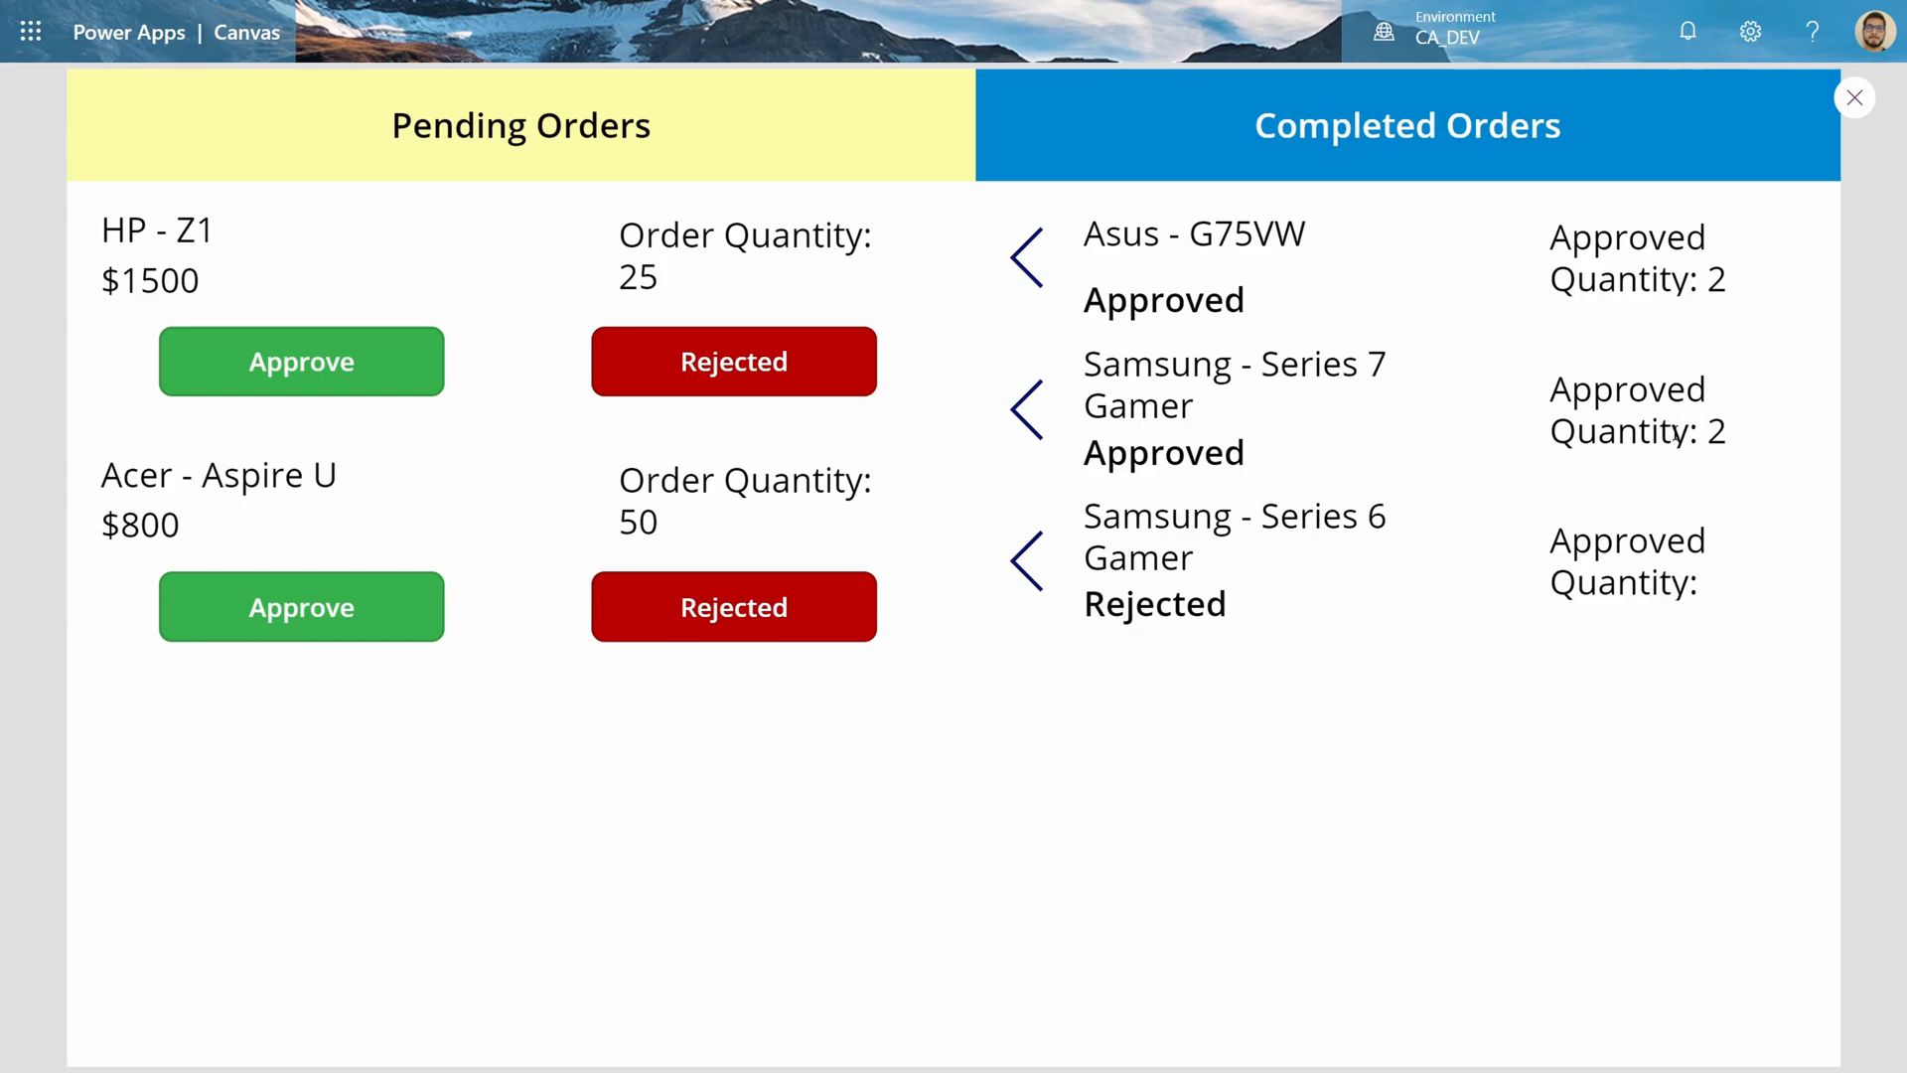
{"action": "mouse_move", "coordinate": [1374, 373]}
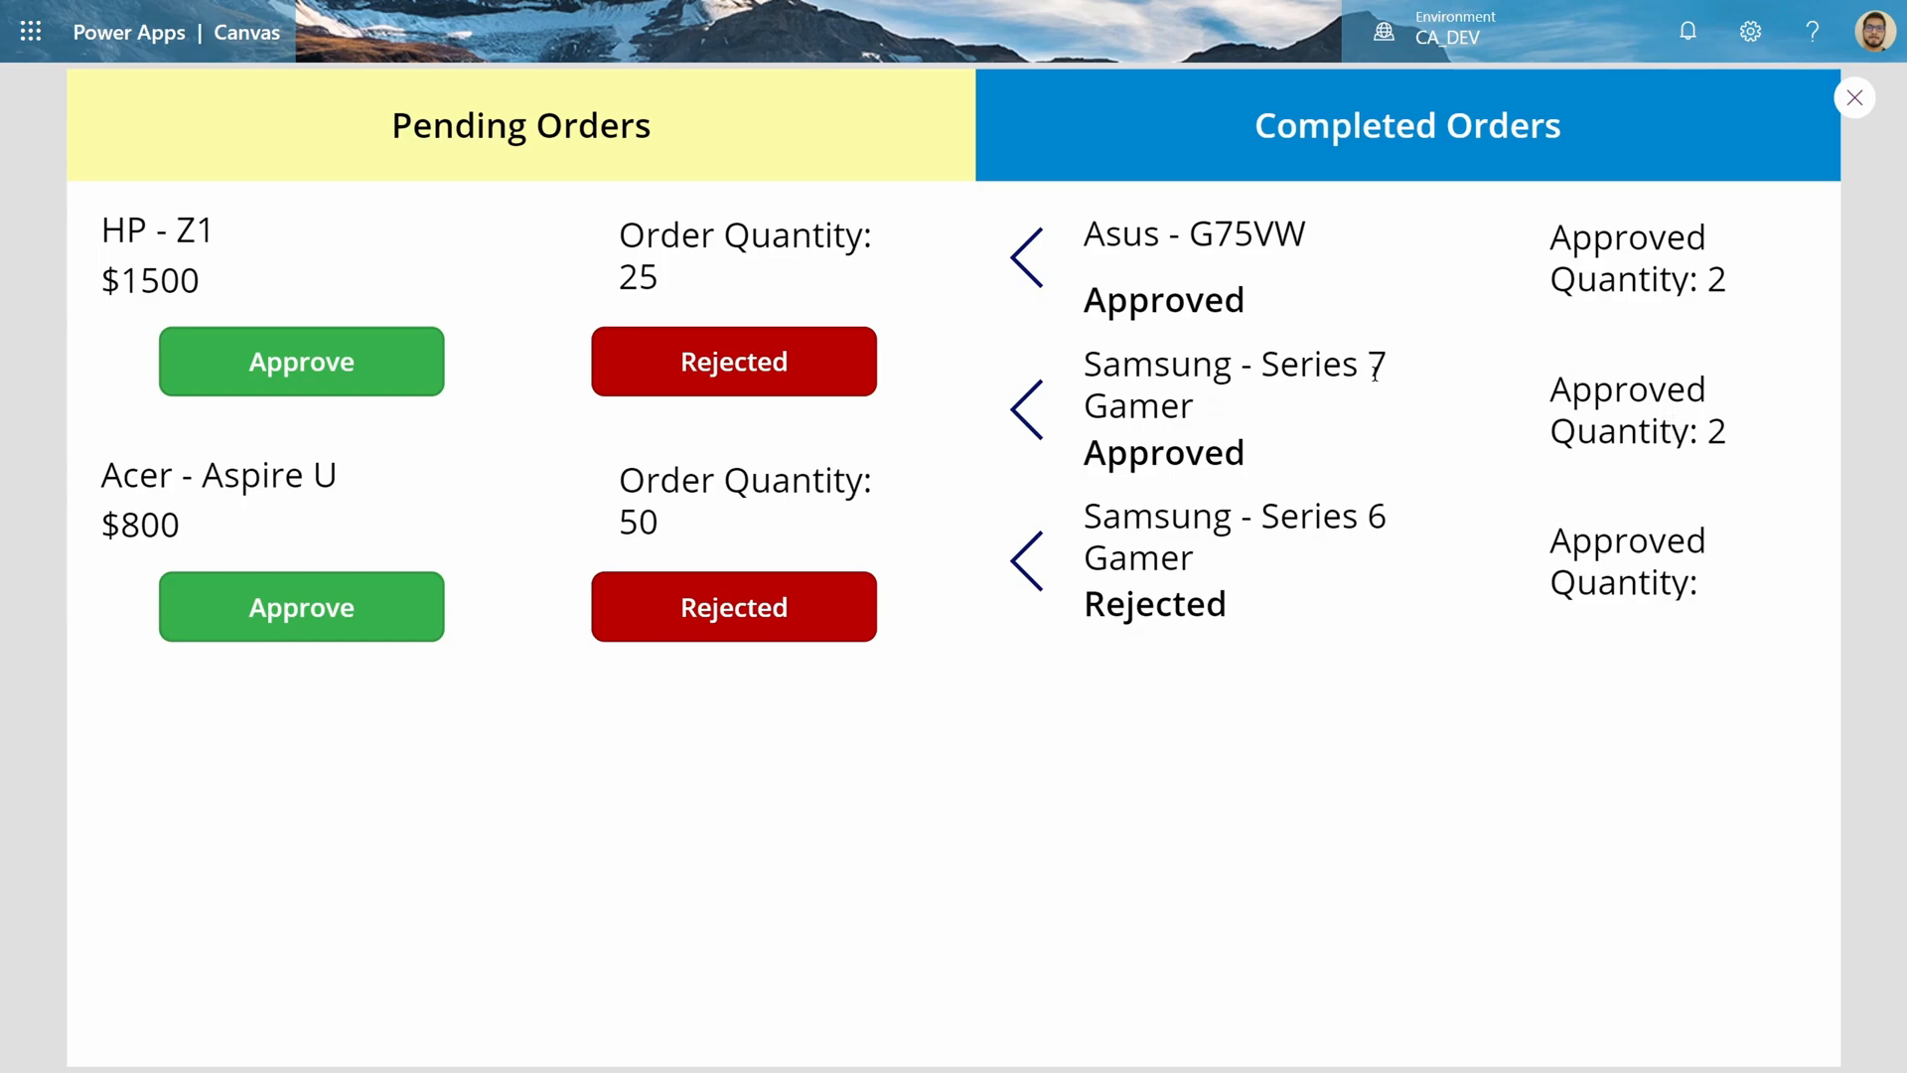